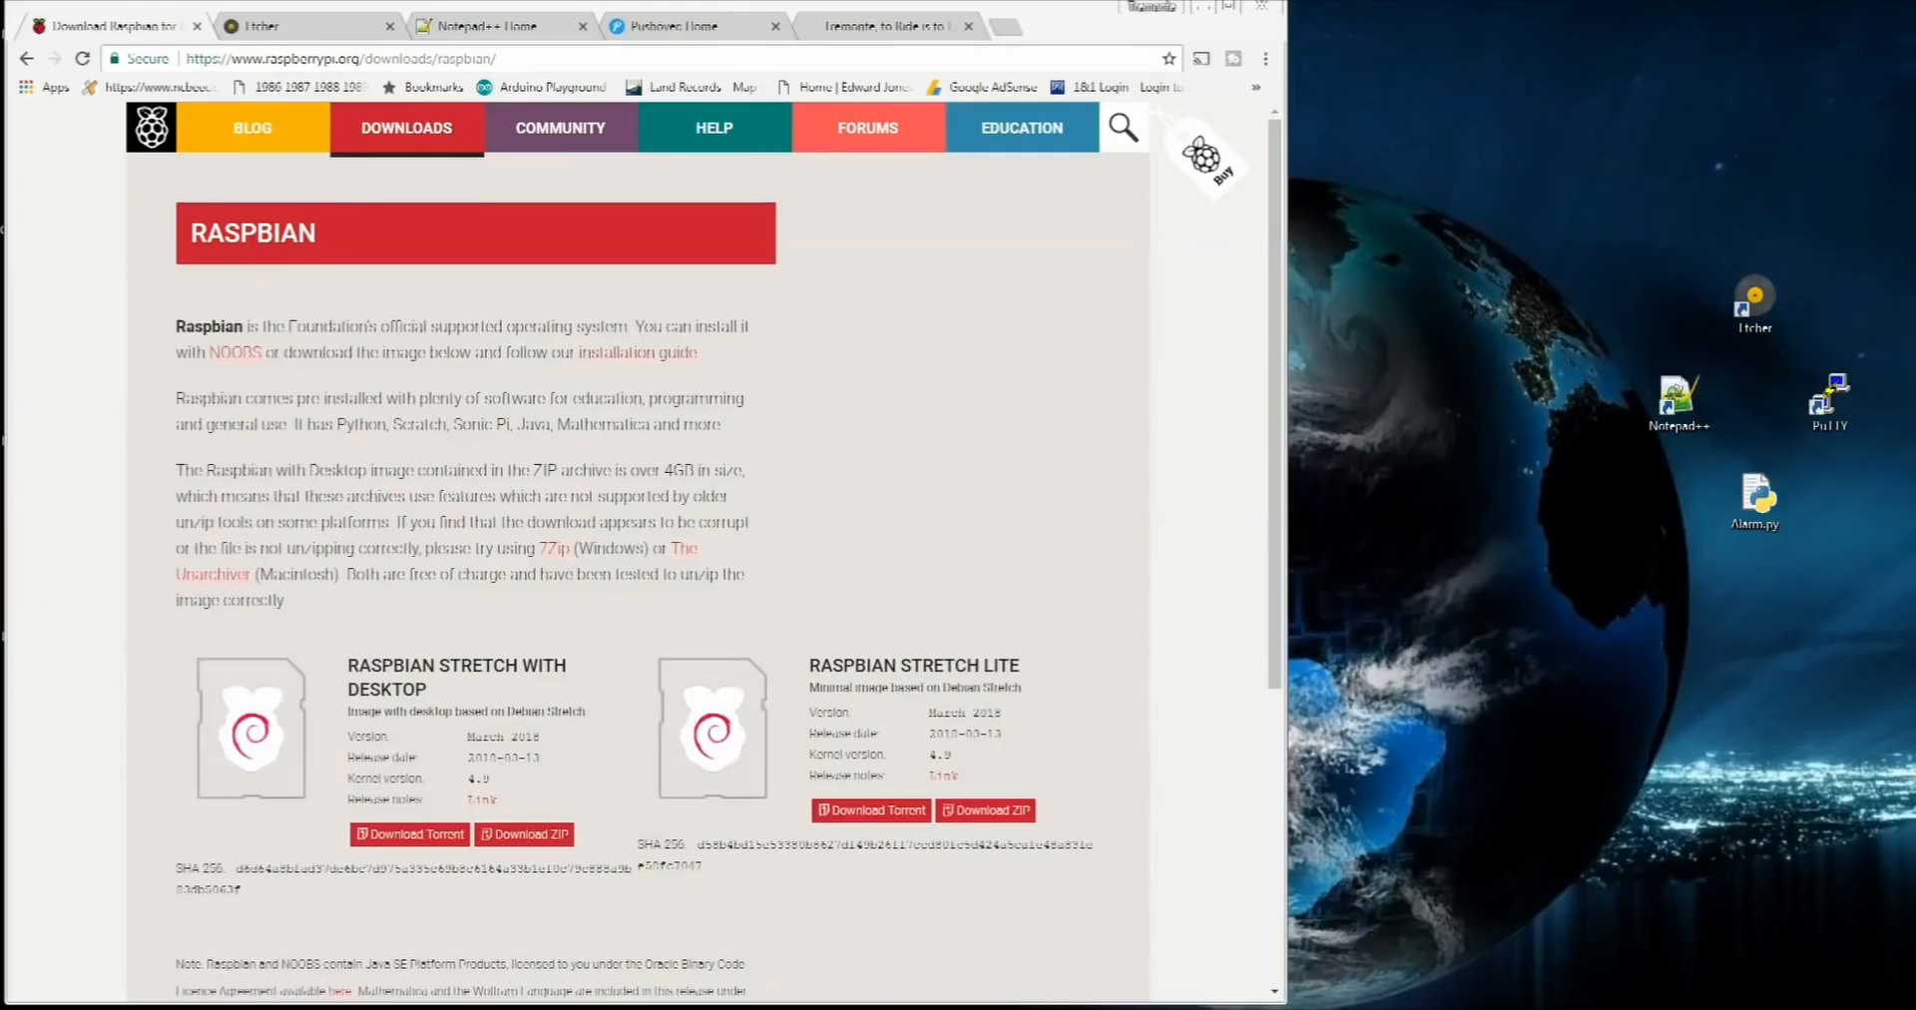
pyautogui.moveTo(205, 287)
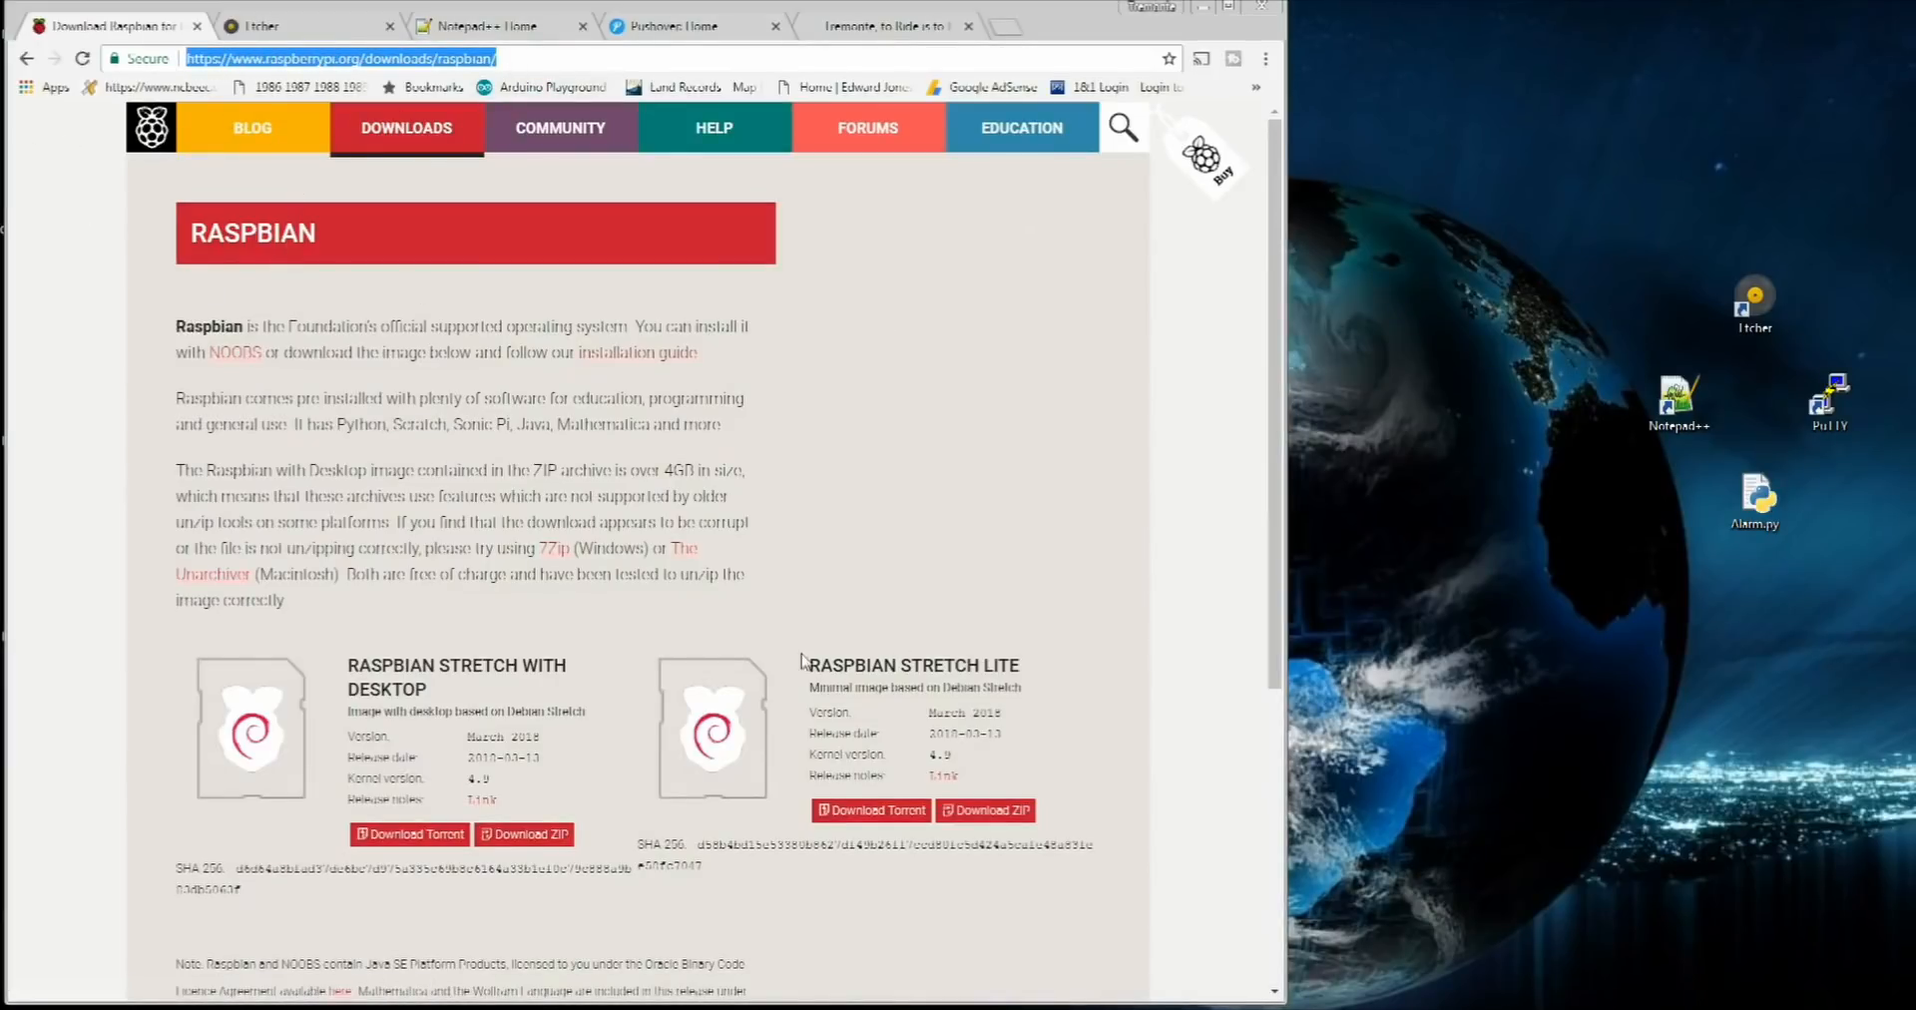
# Mark the RASPBIAN STRETCH LITE edition, then view the Etcher homepage's Windows x64 download offer.
pyautogui.doubleClick(912, 665)
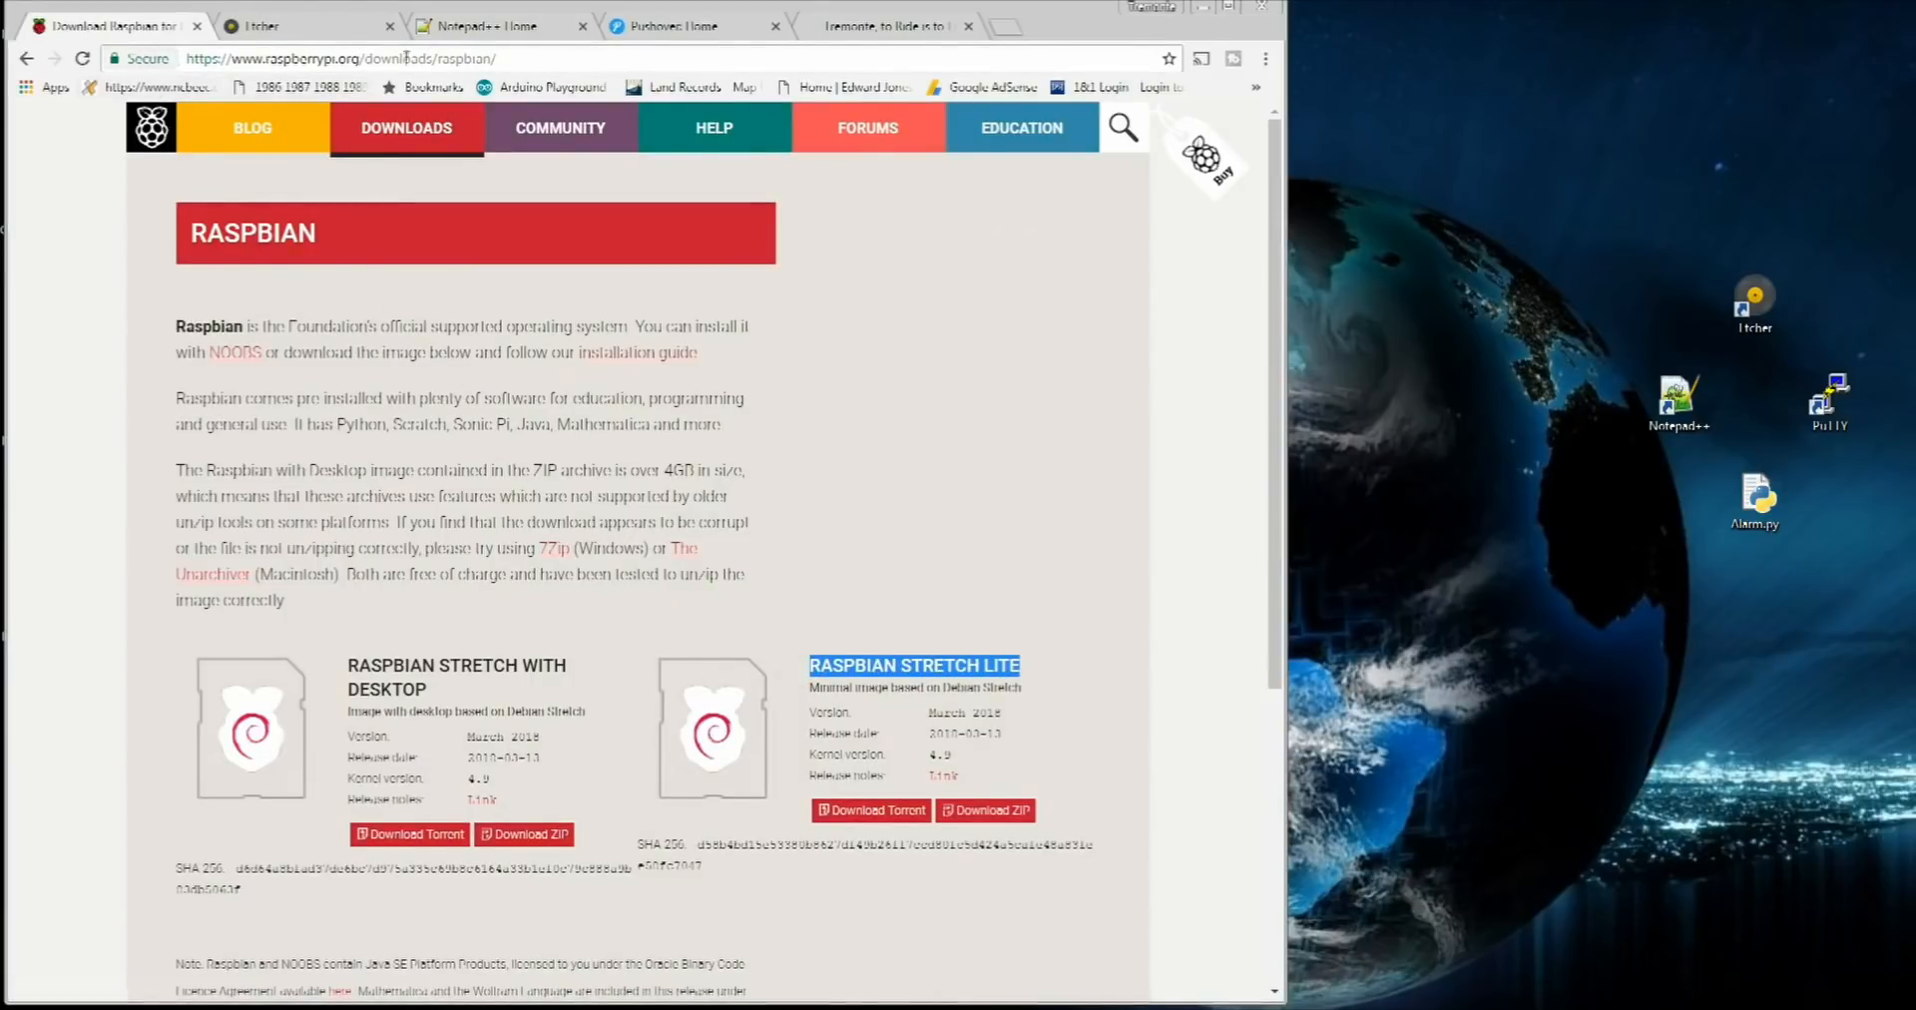
pyautogui.moveTo(960, 547)
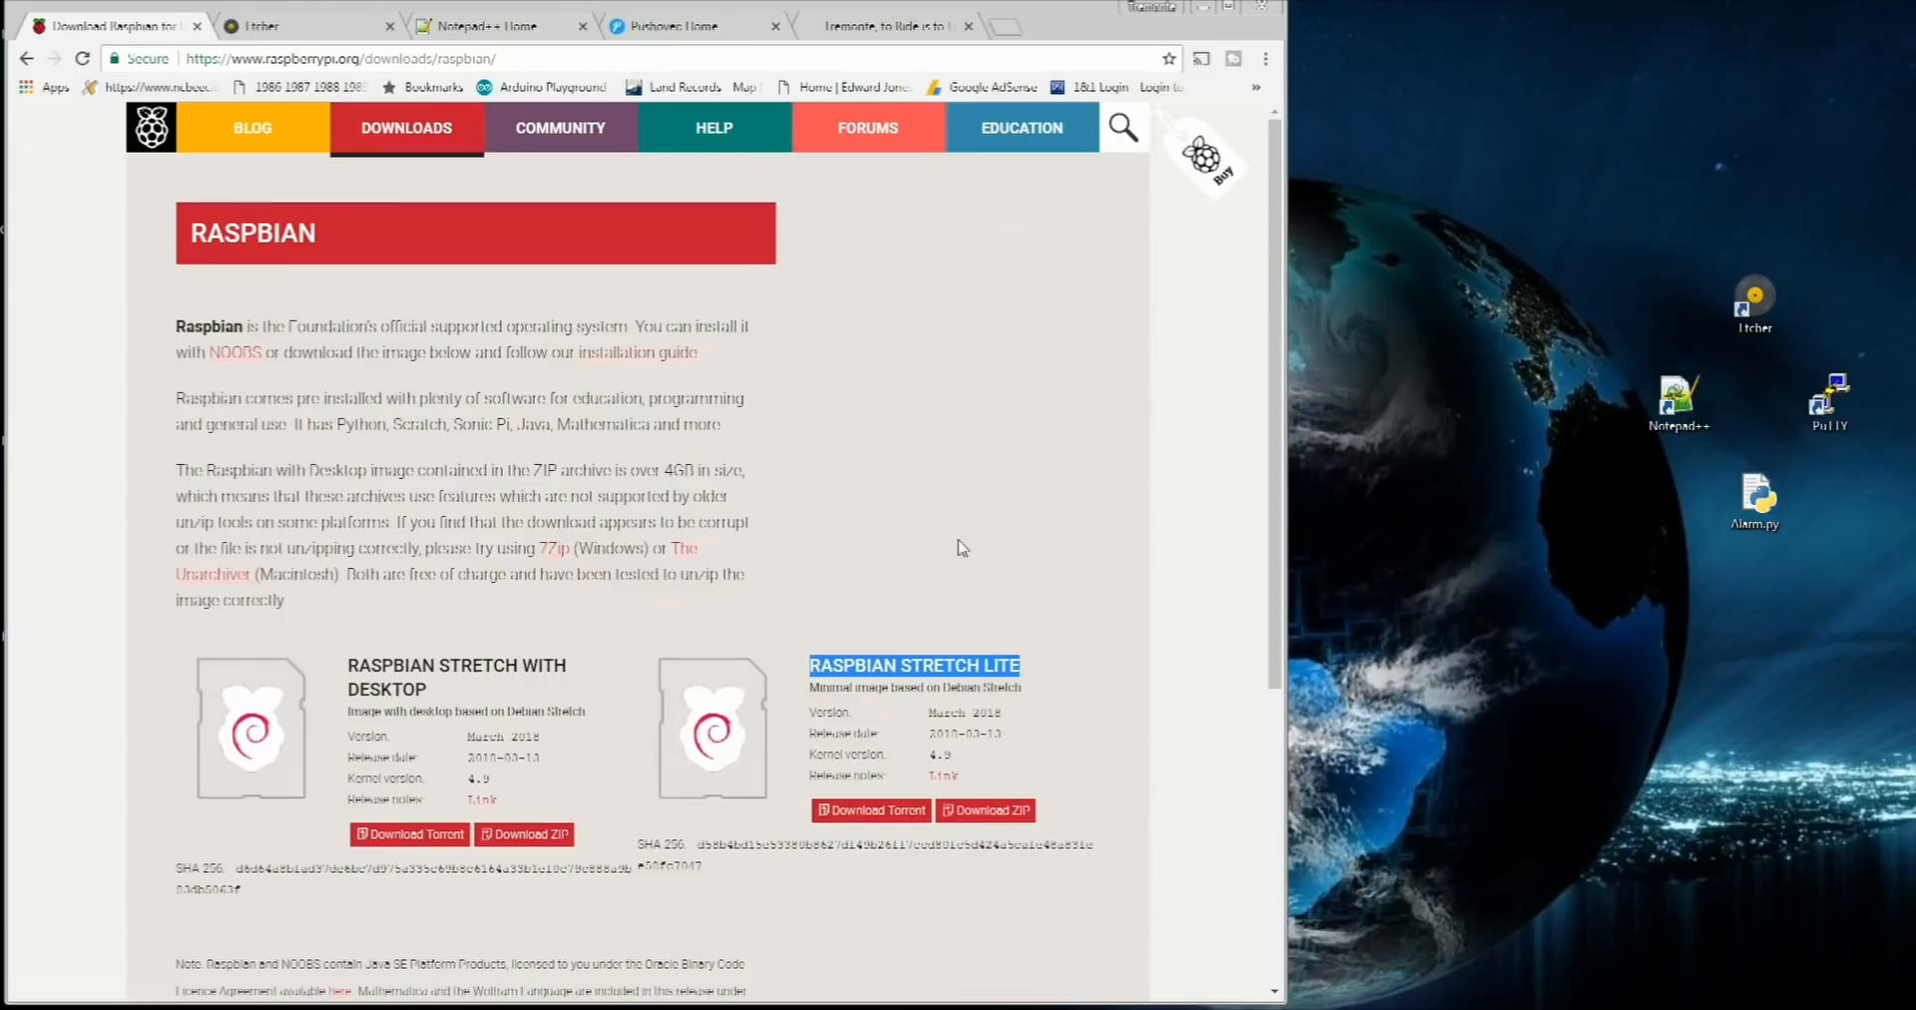
pyautogui.moveTo(1016, 834)
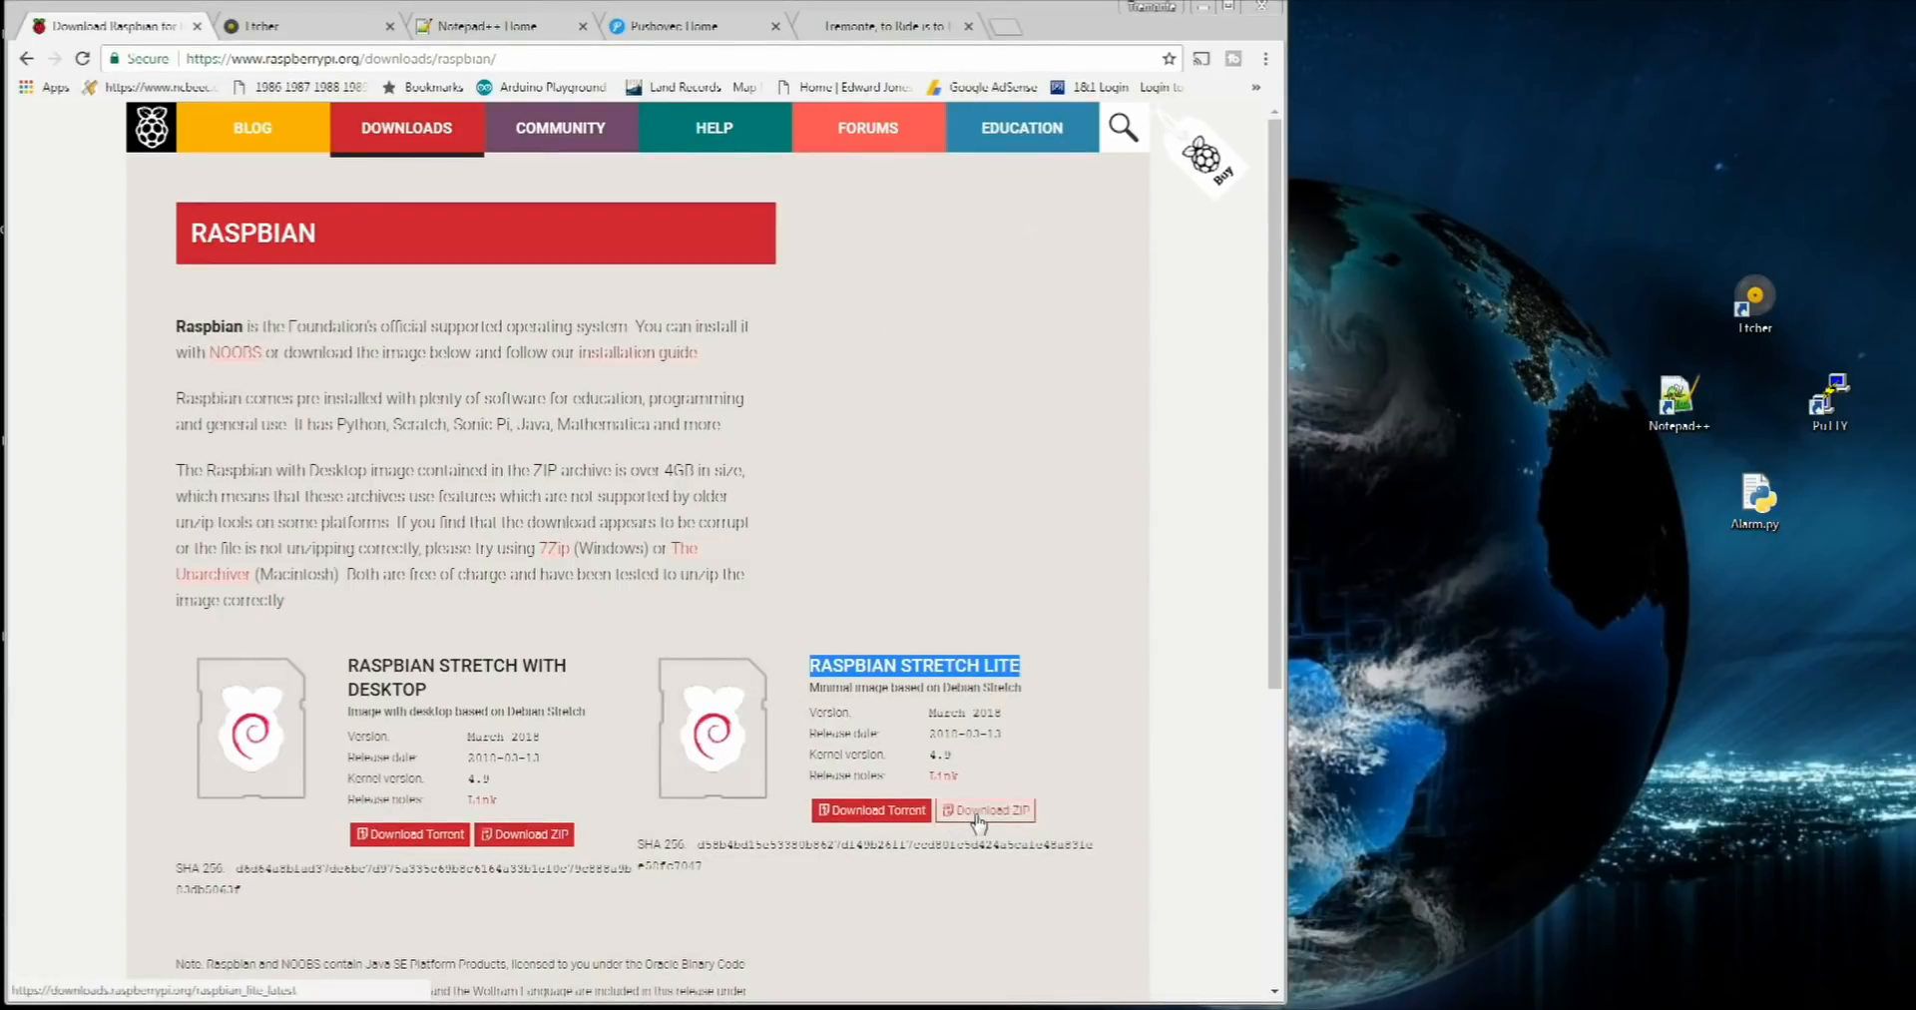
pyautogui.moveTo(1061, 705)
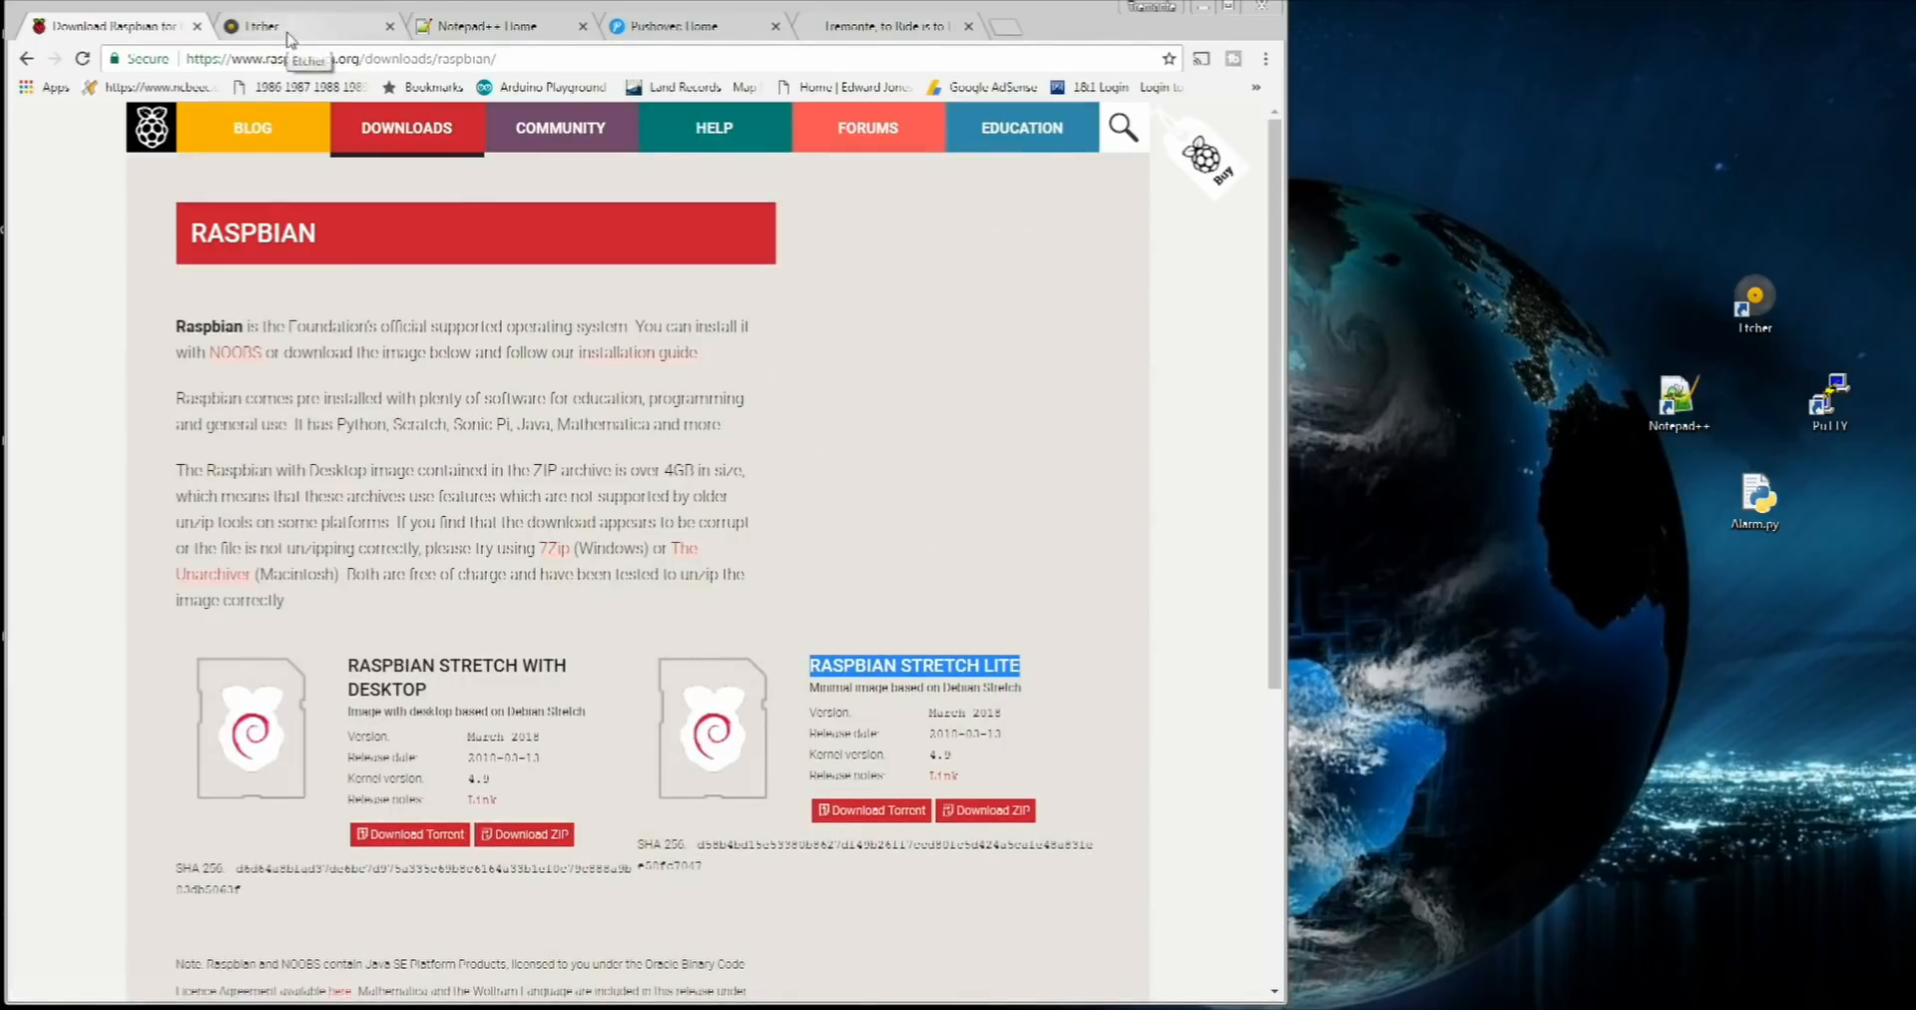
pyautogui.click(305, 26)
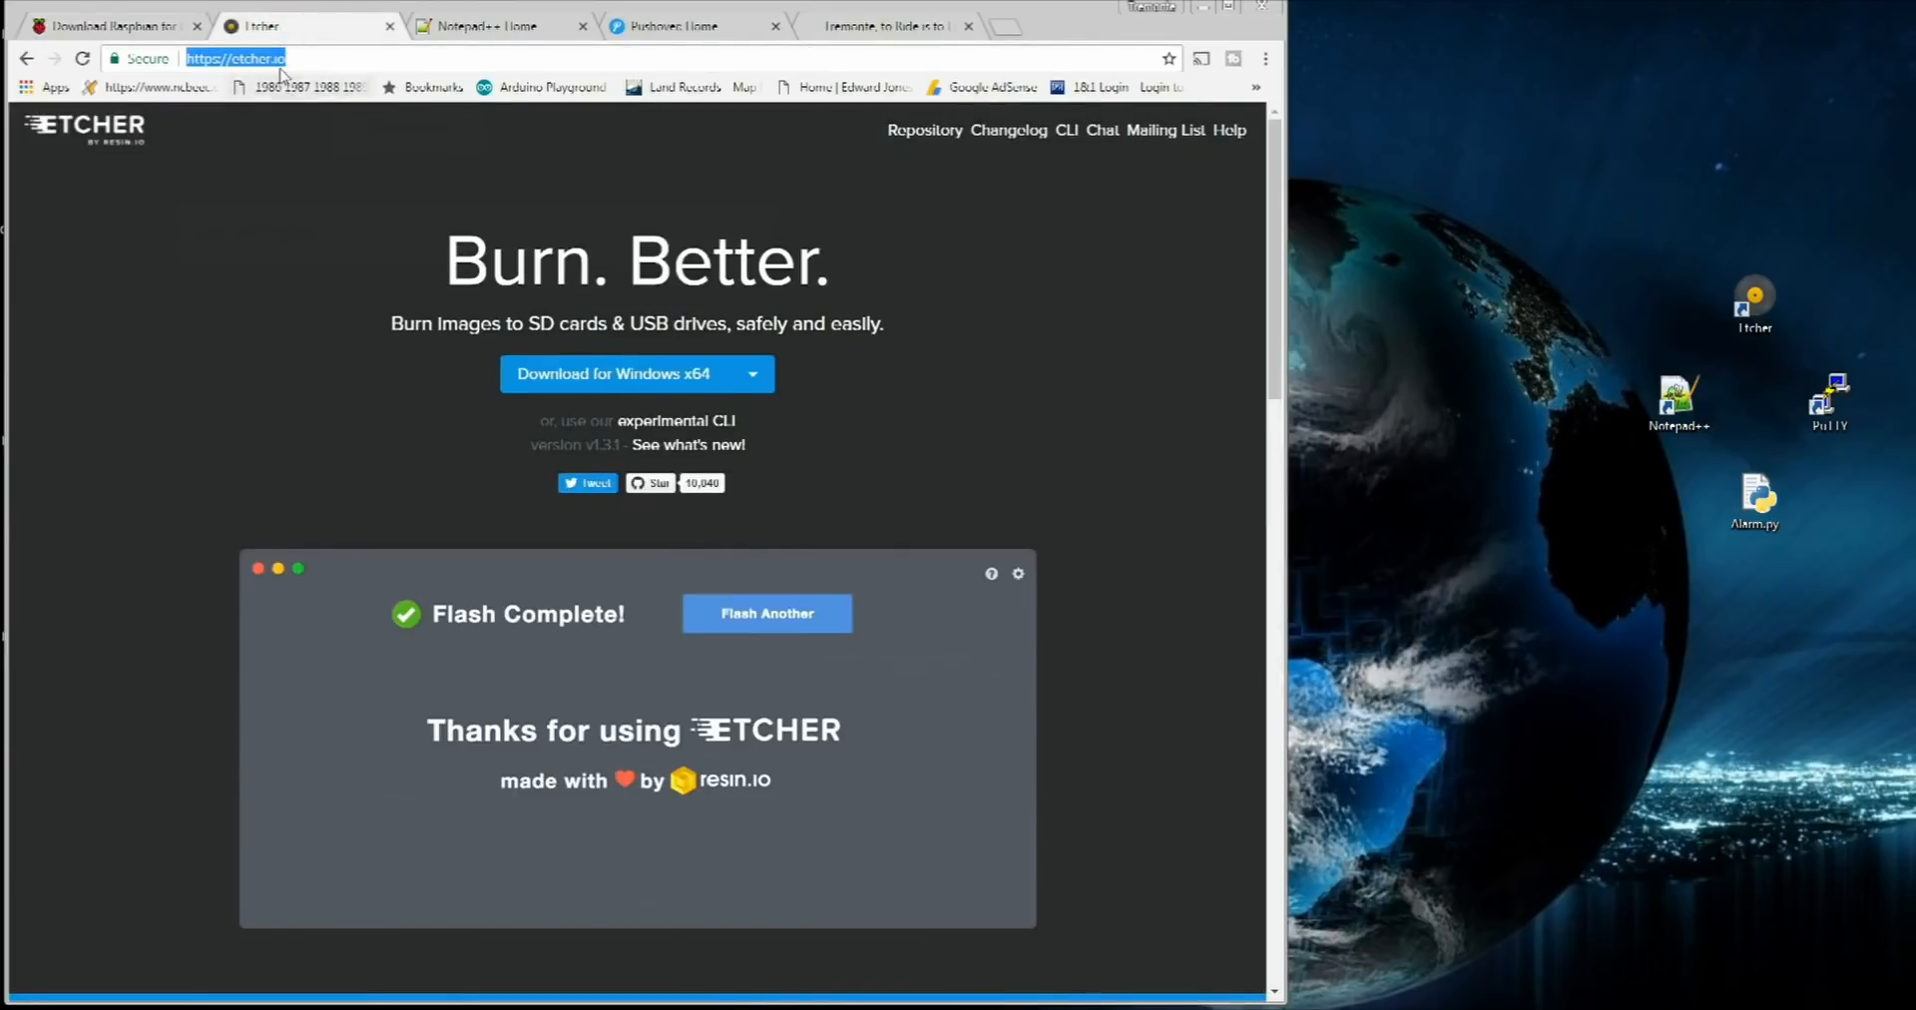
pyautogui.click(767, 612)
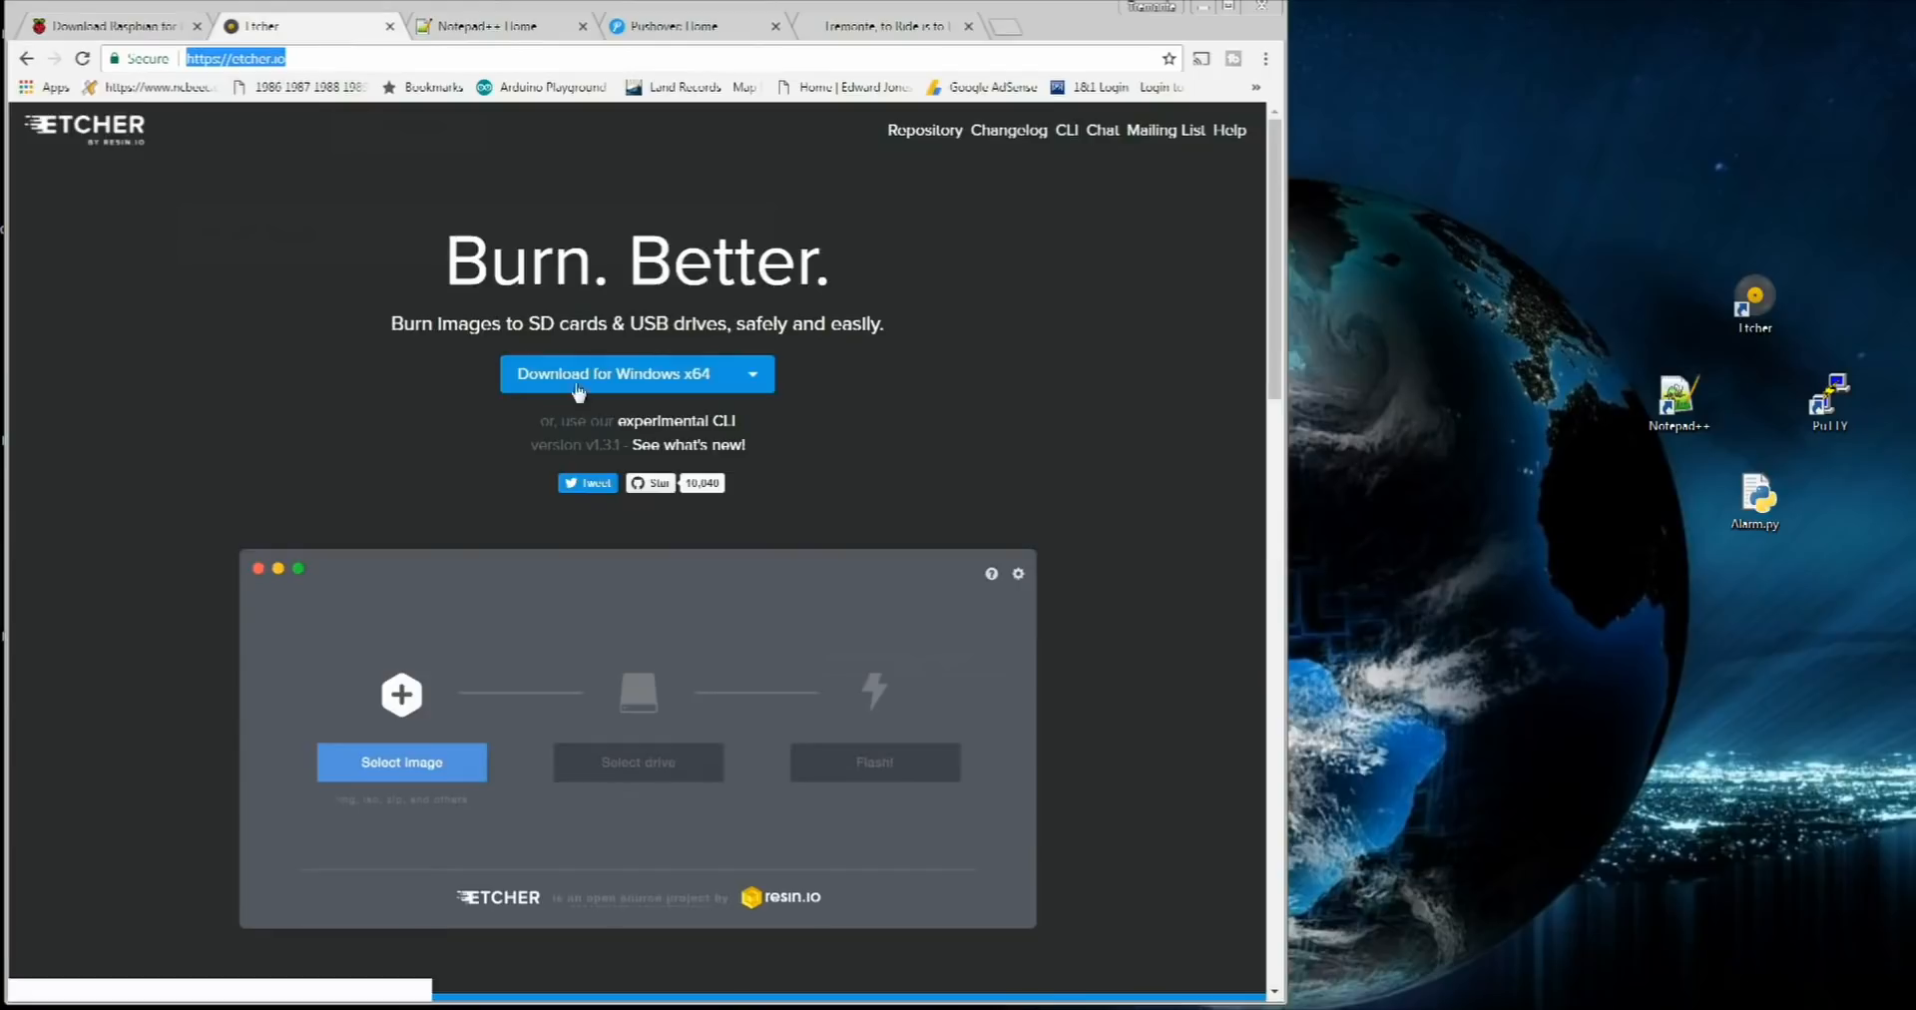
pyautogui.click(401, 762)
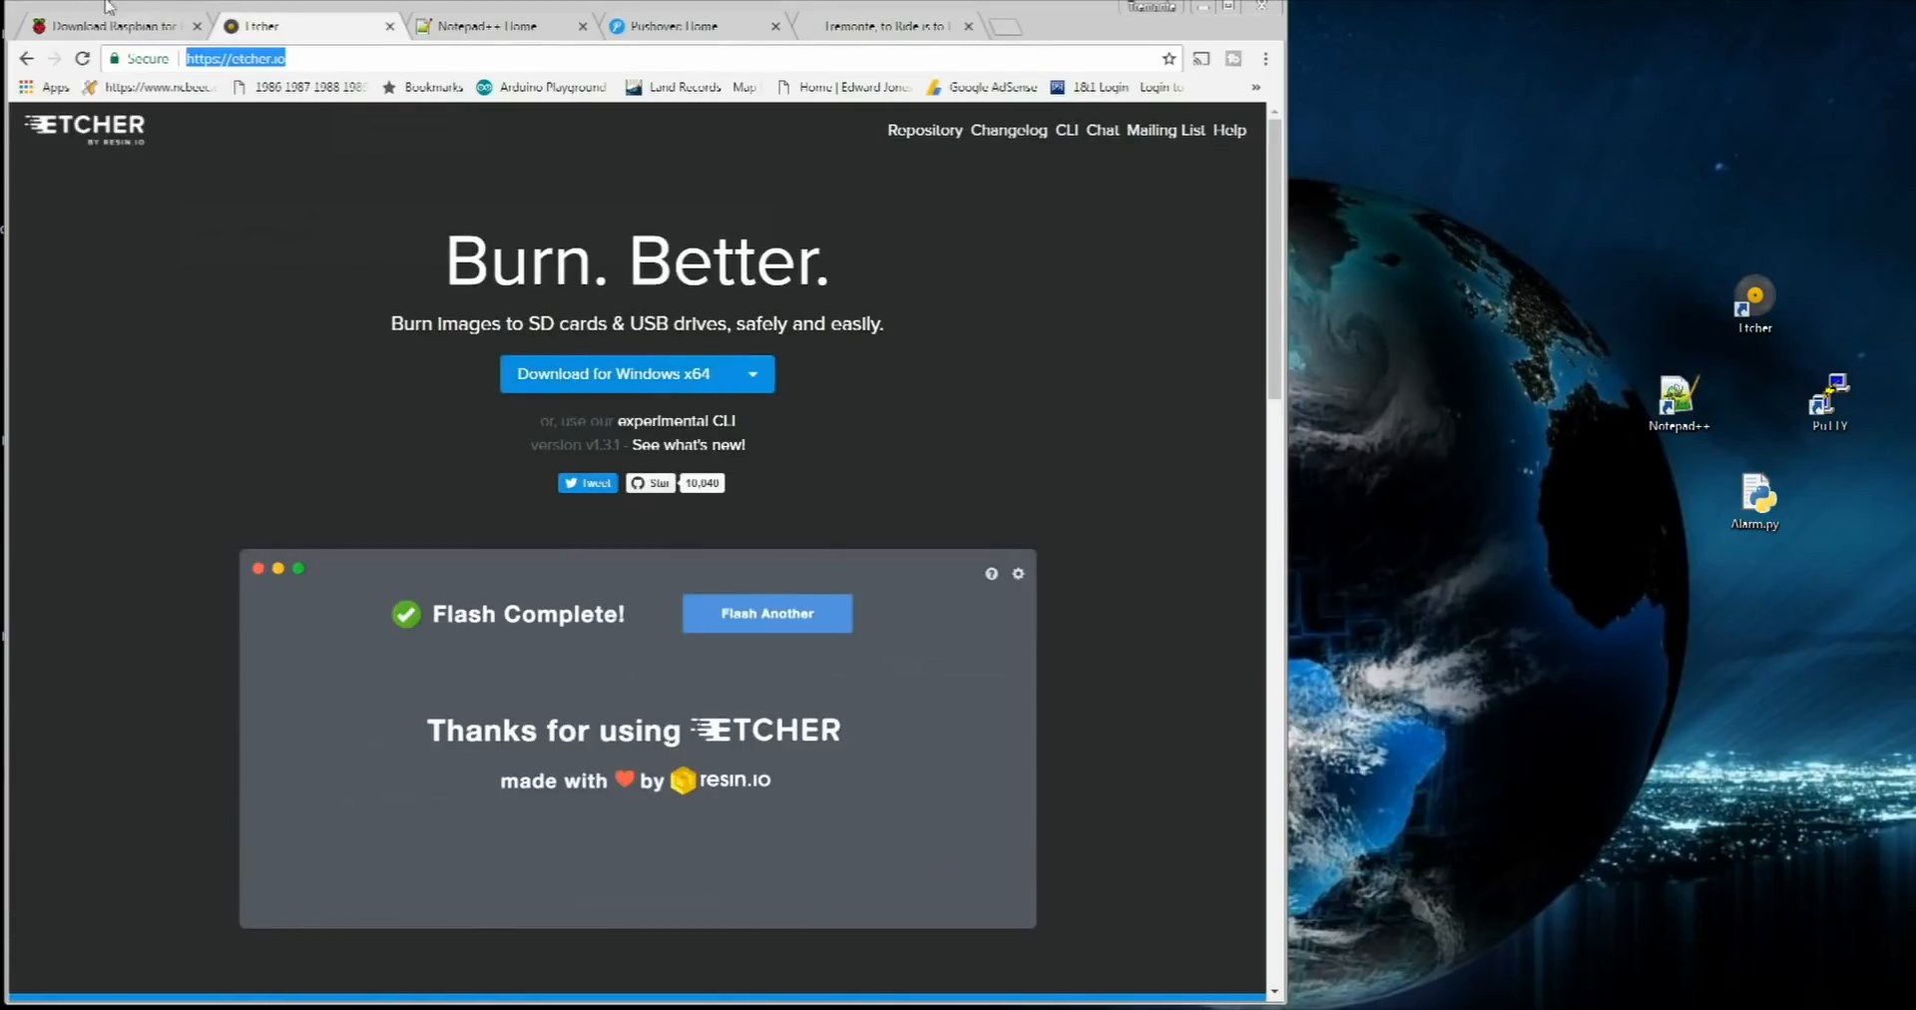
pyautogui.click(766, 613)
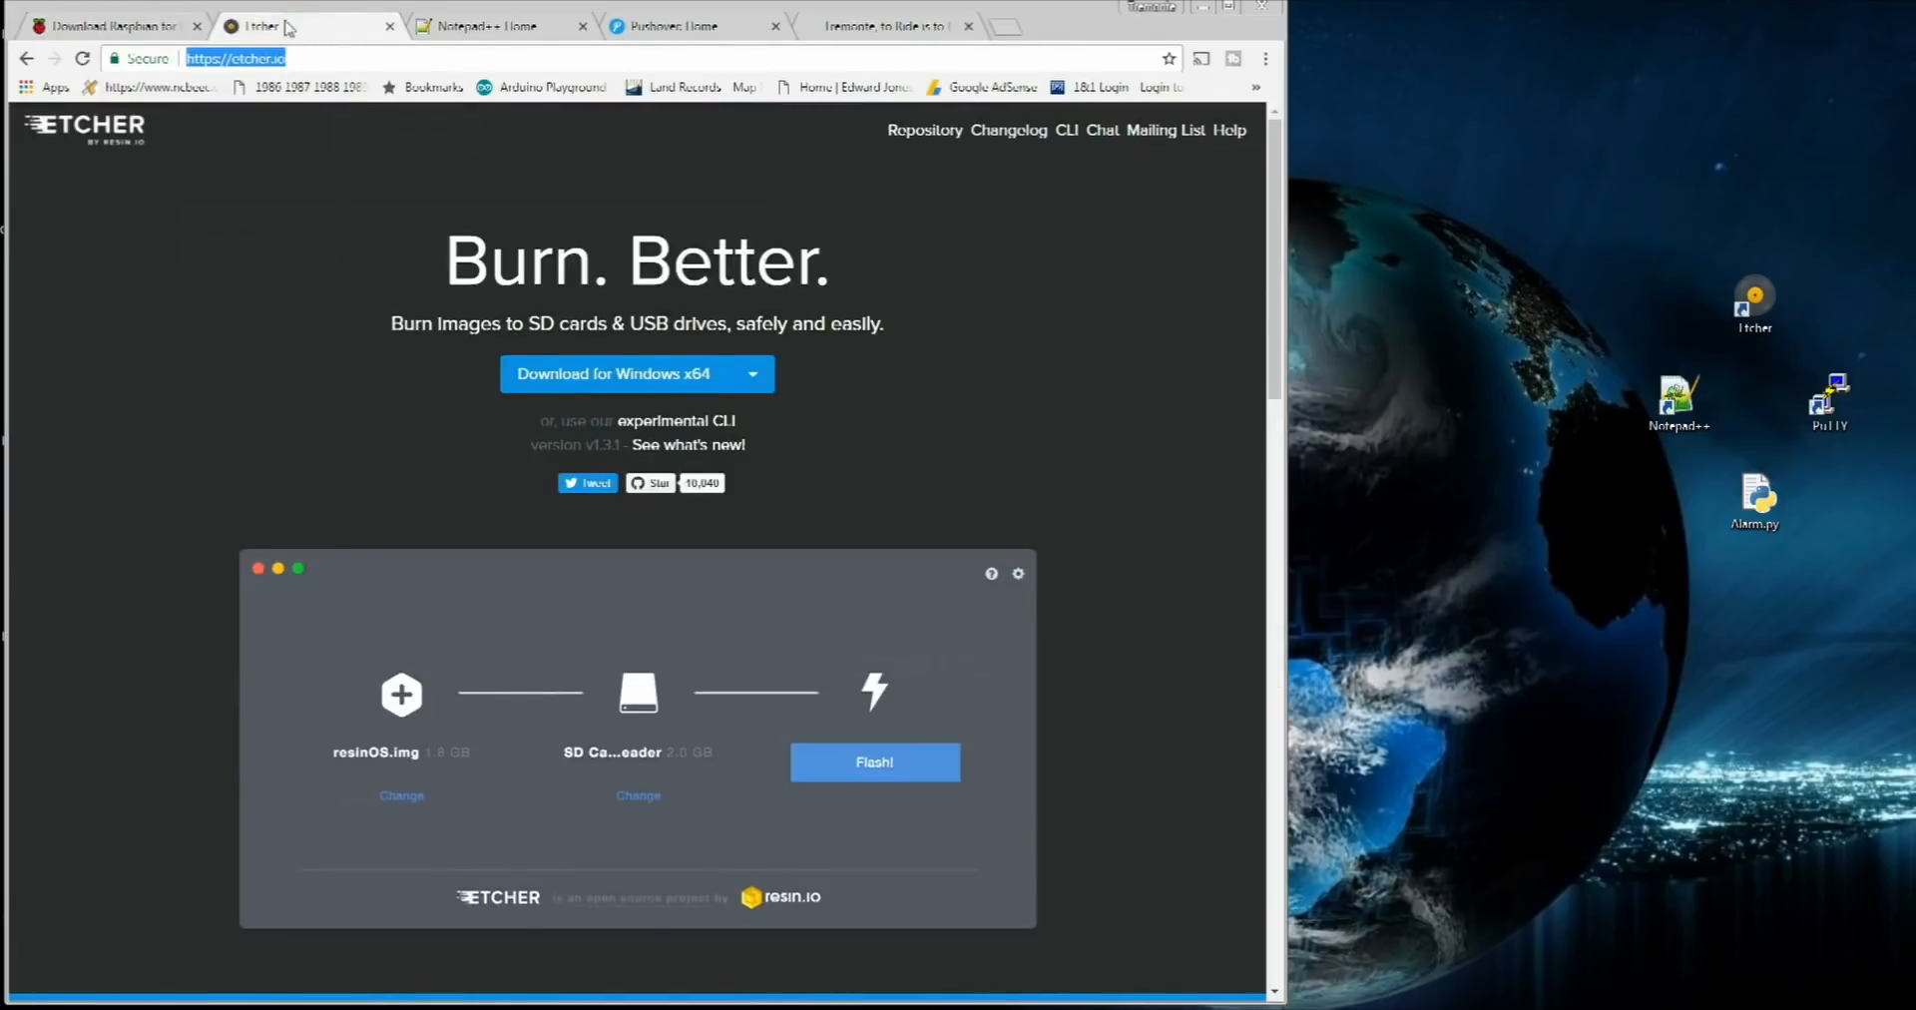
# Revisit the Raspbian download page and Etcher homepage, ending on the Notepad++ homepage.
pyautogui.click(110, 24)
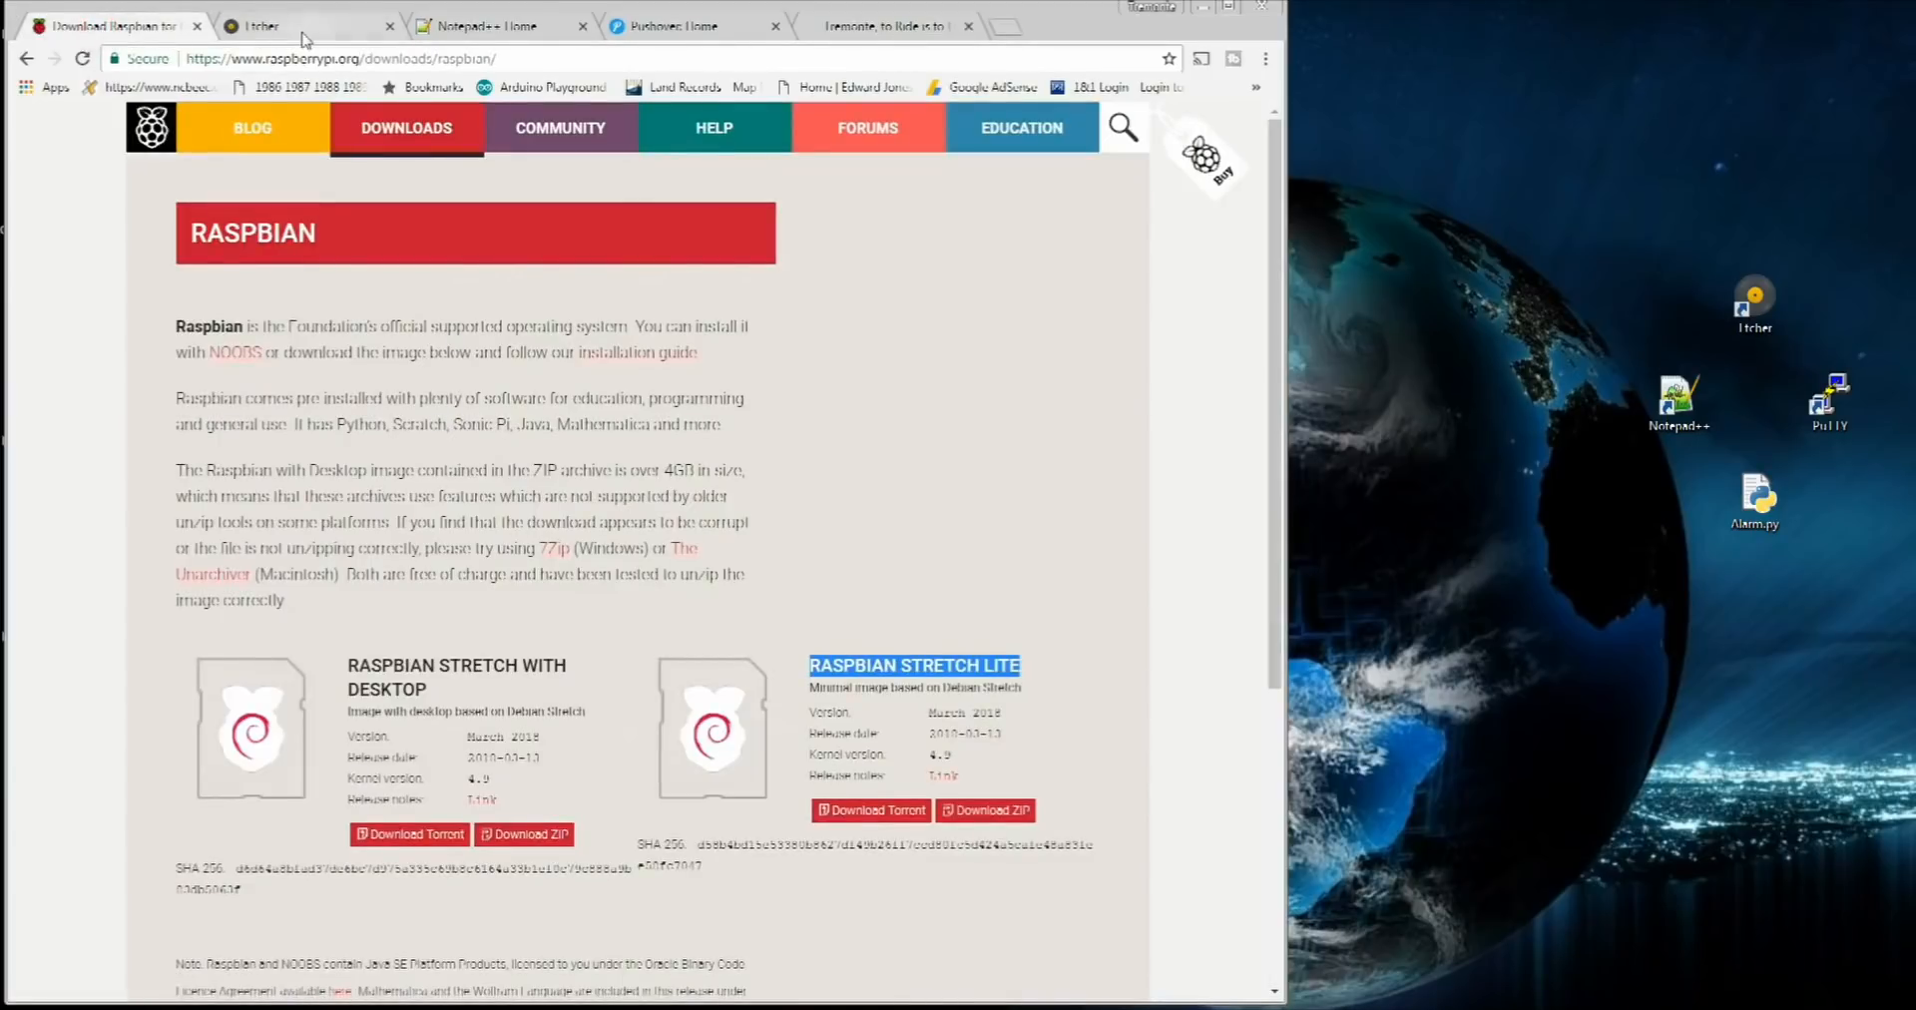
pyautogui.click(306, 26)
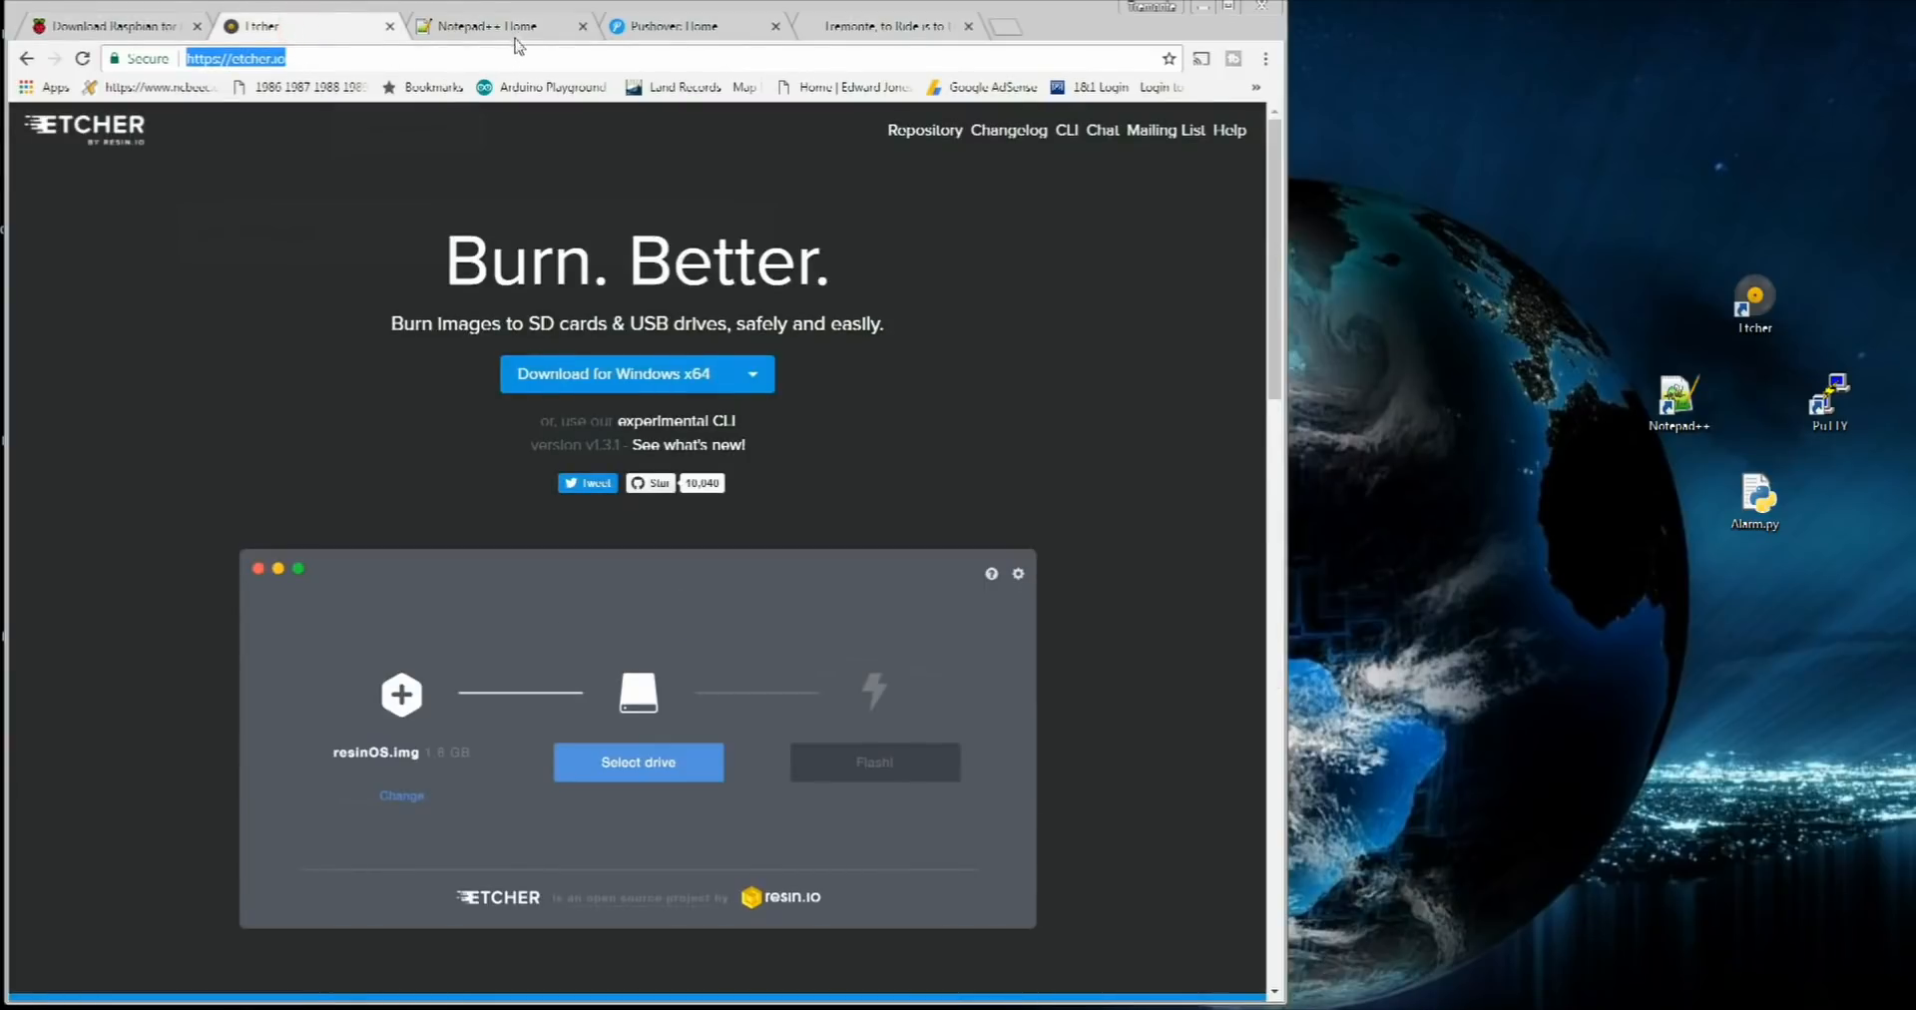
pyautogui.click(495, 24)
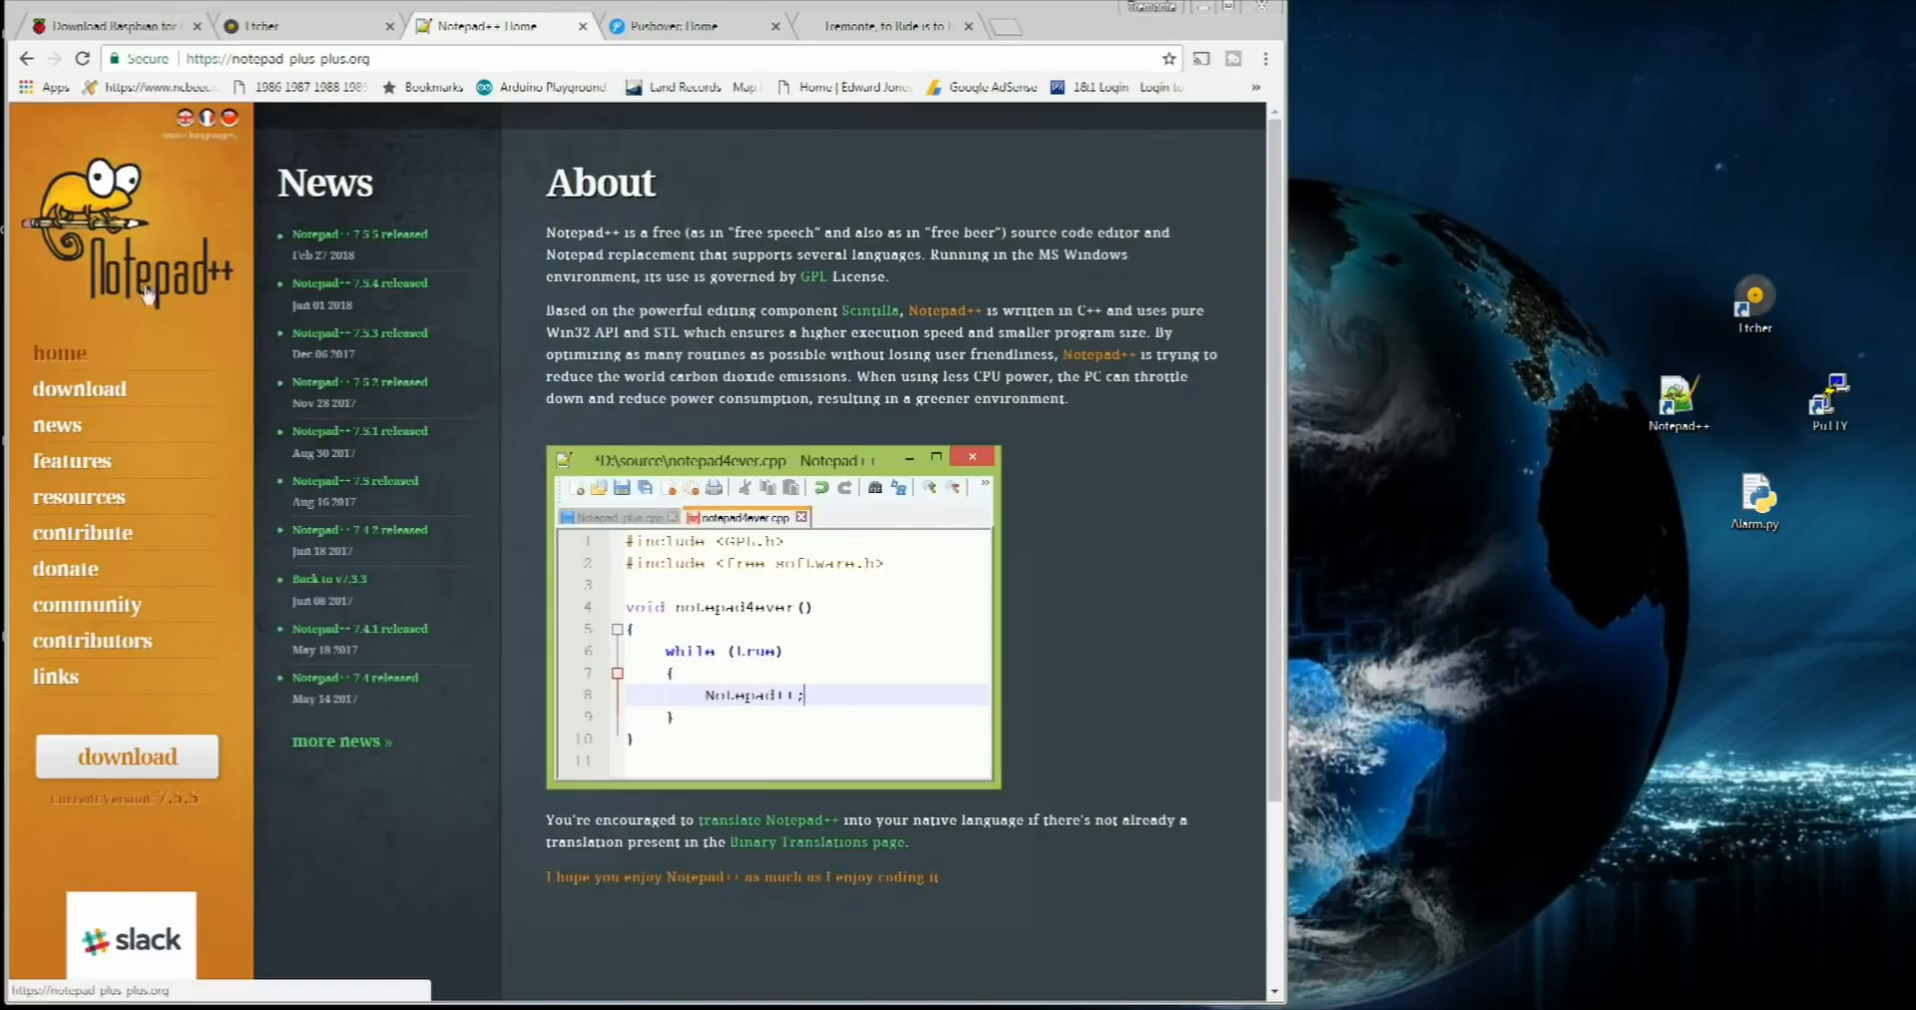
pyautogui.moveTo(208, 317)
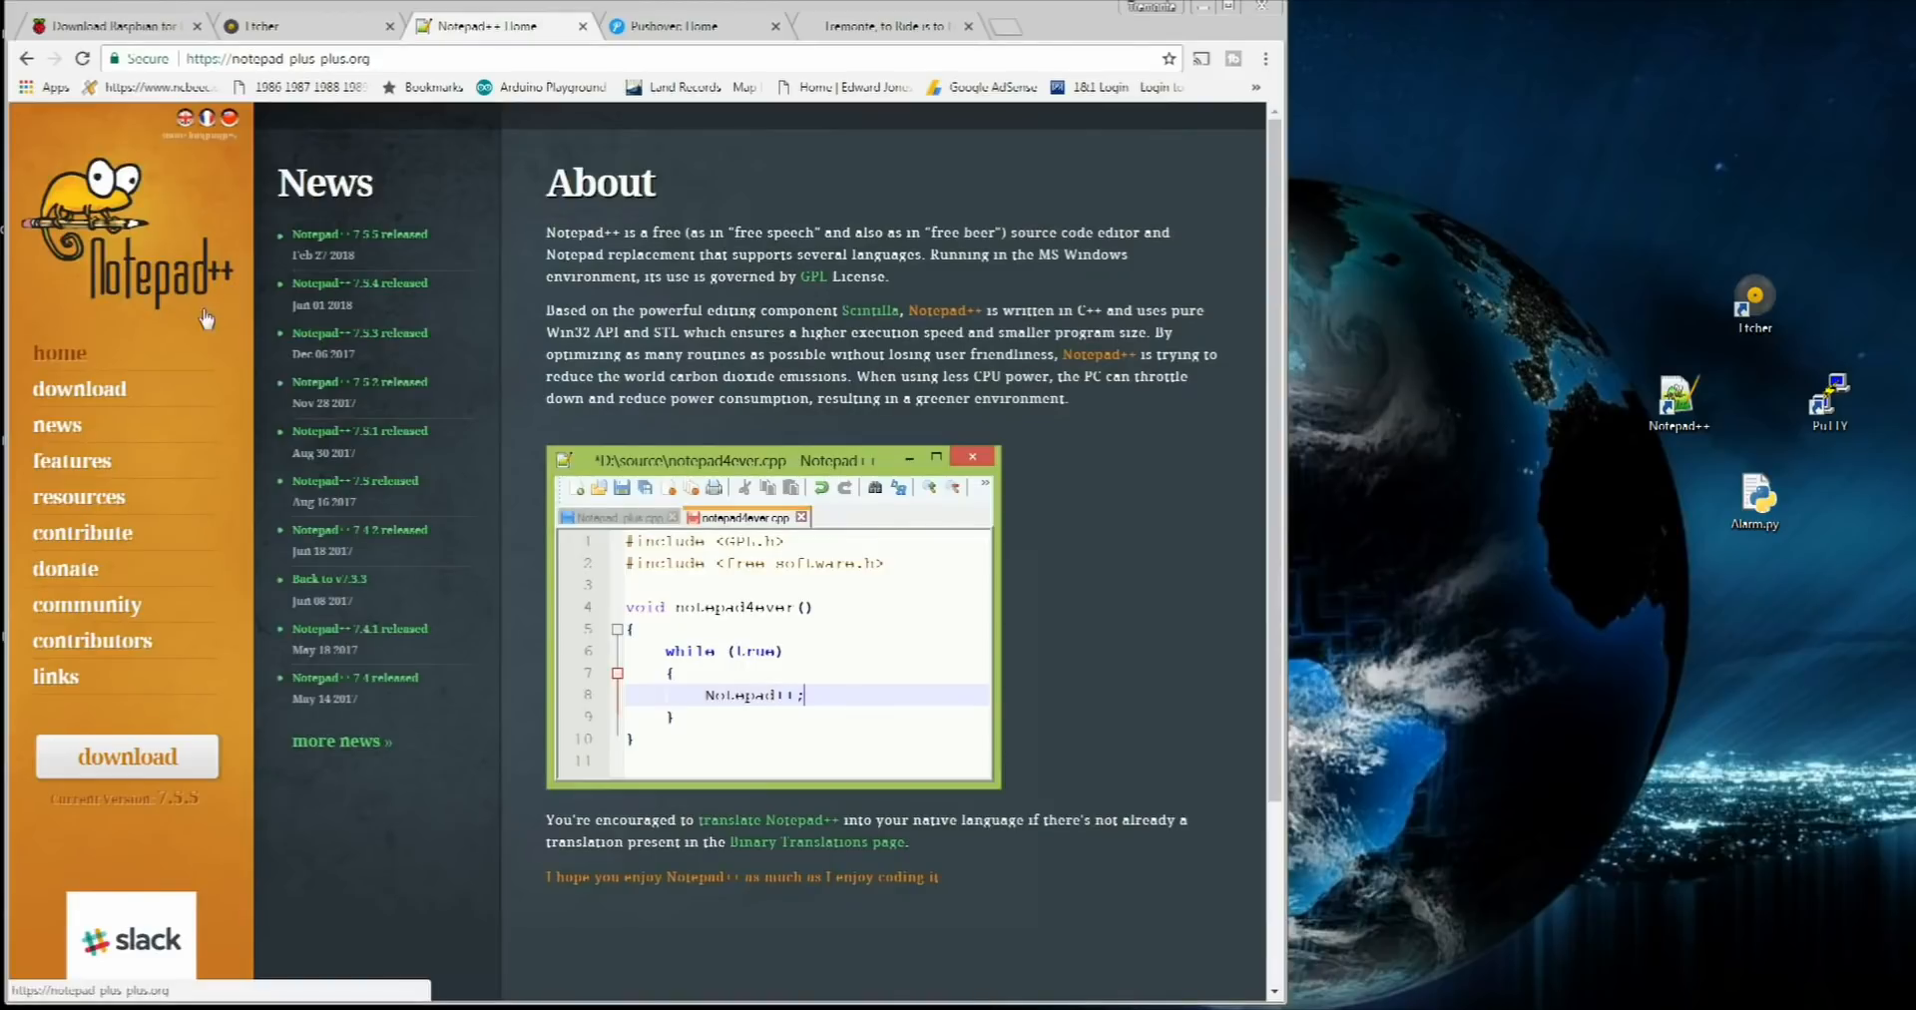
pyautogui.moveTo(116, 275)
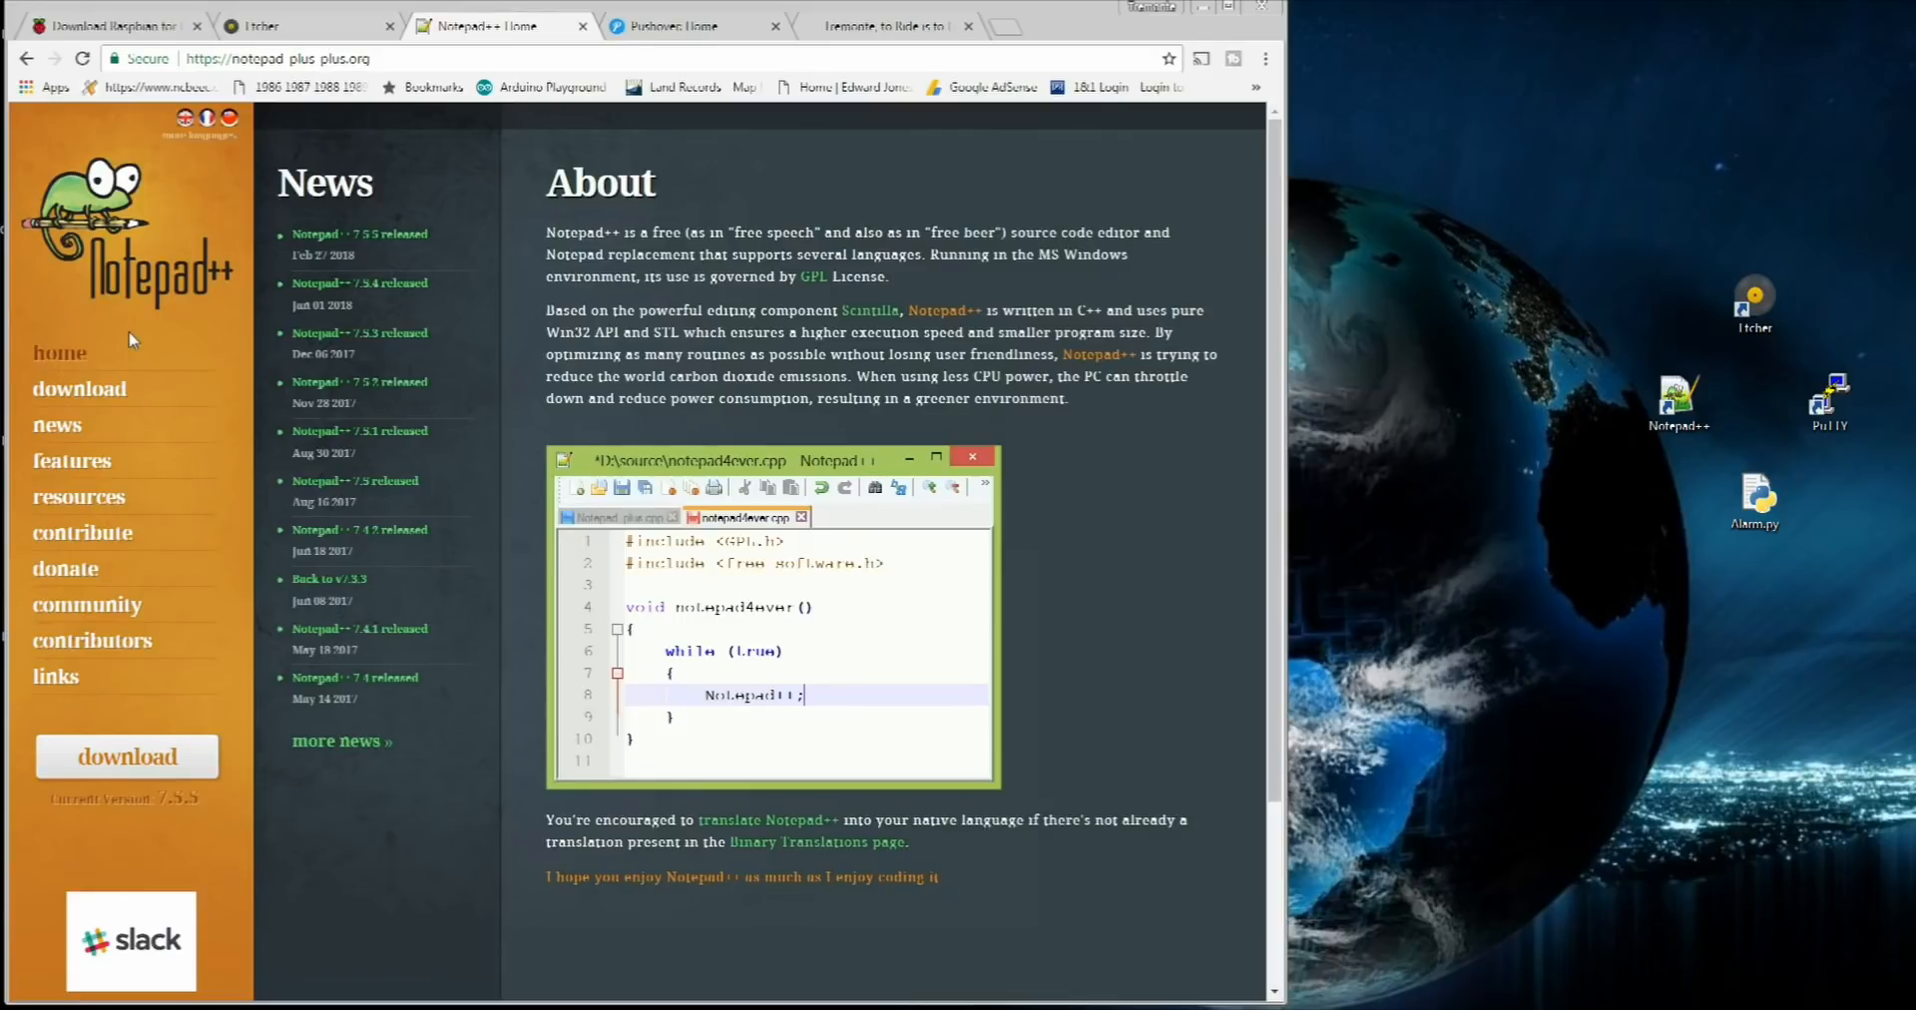
pyautogui.moveTo(754, 698)
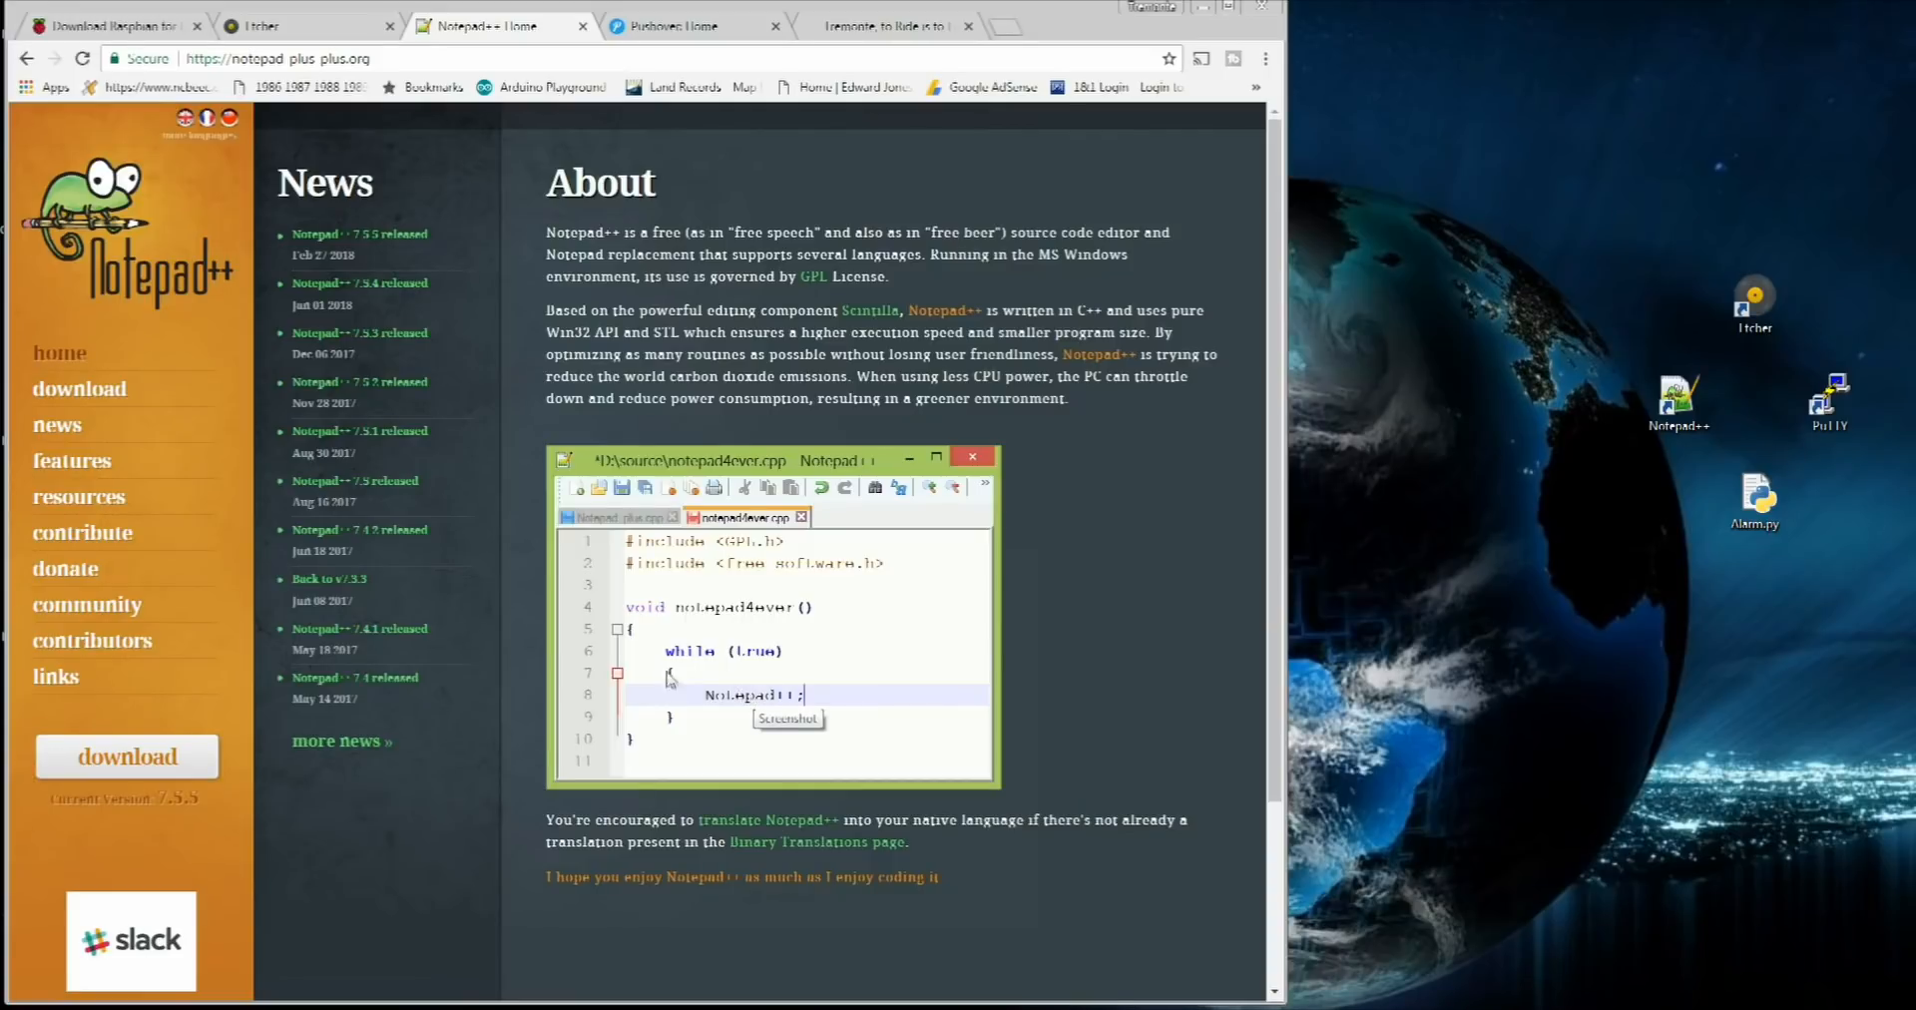
pyautogui.moveTo(689, 618)
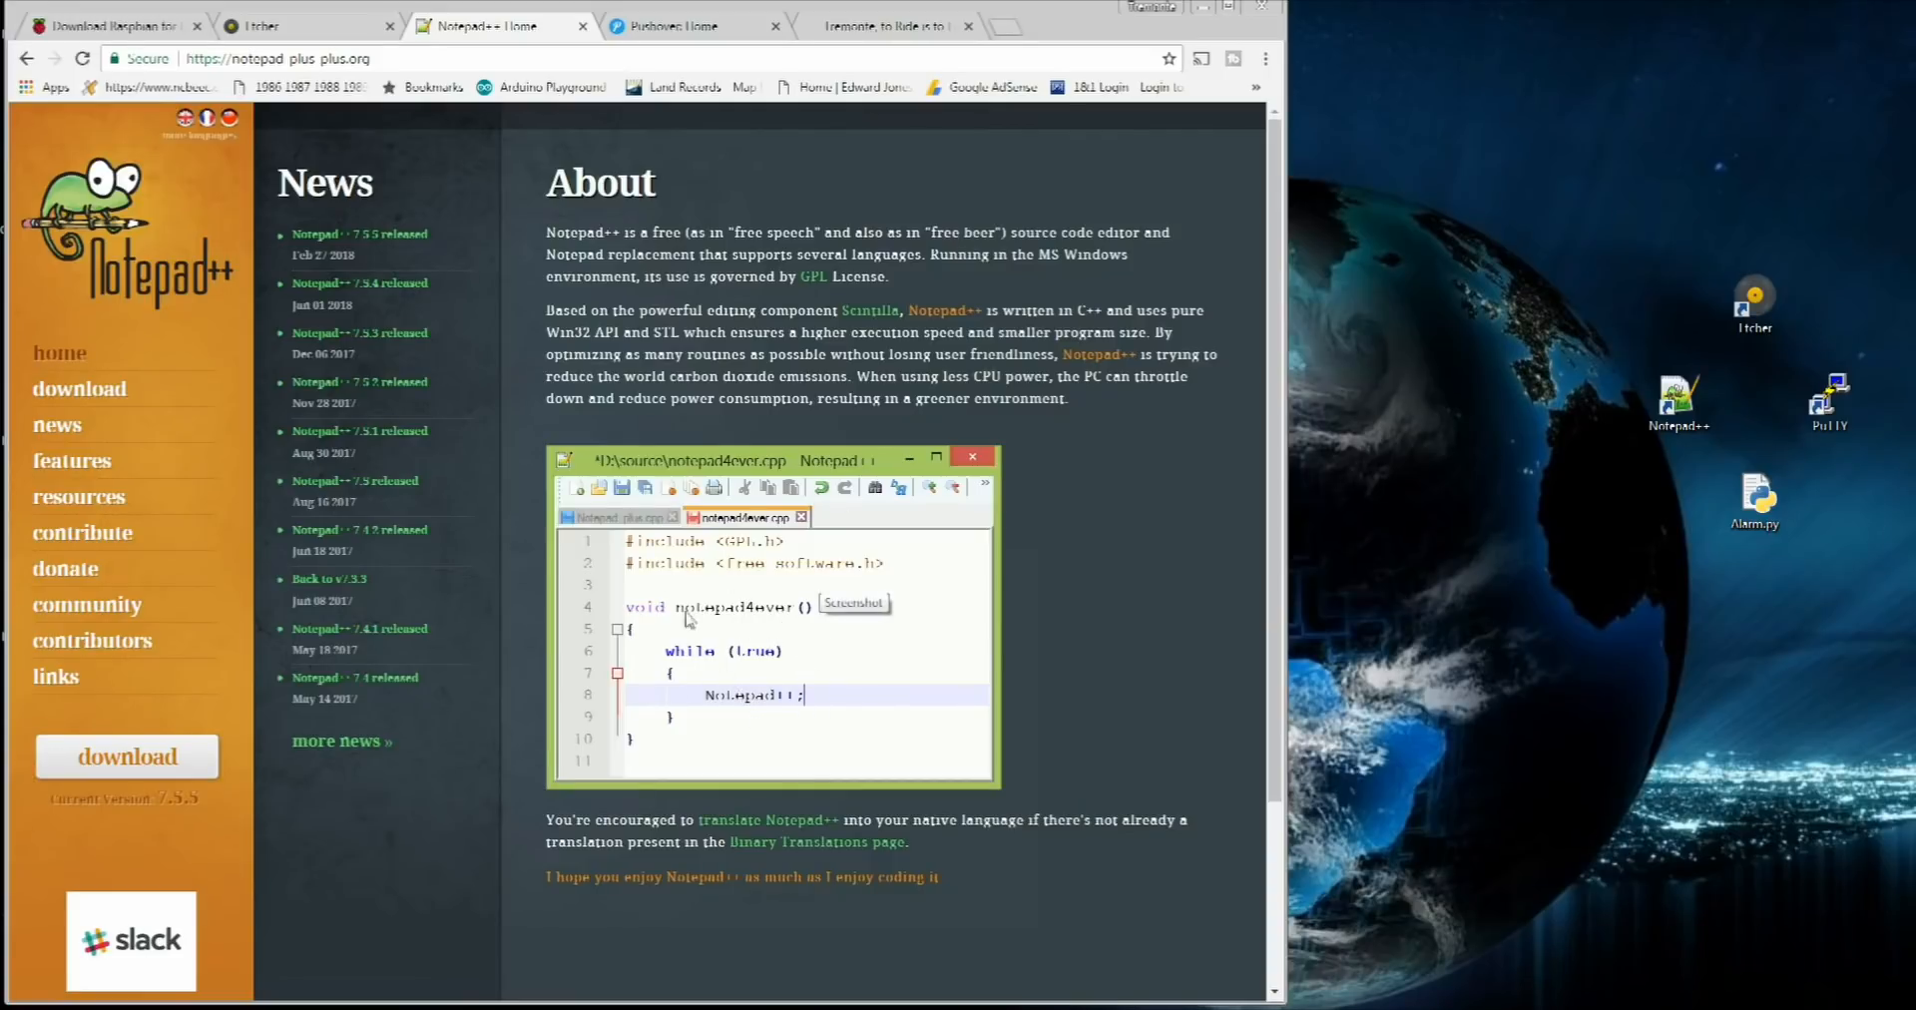
pyautogui.moveTo(647, 573)
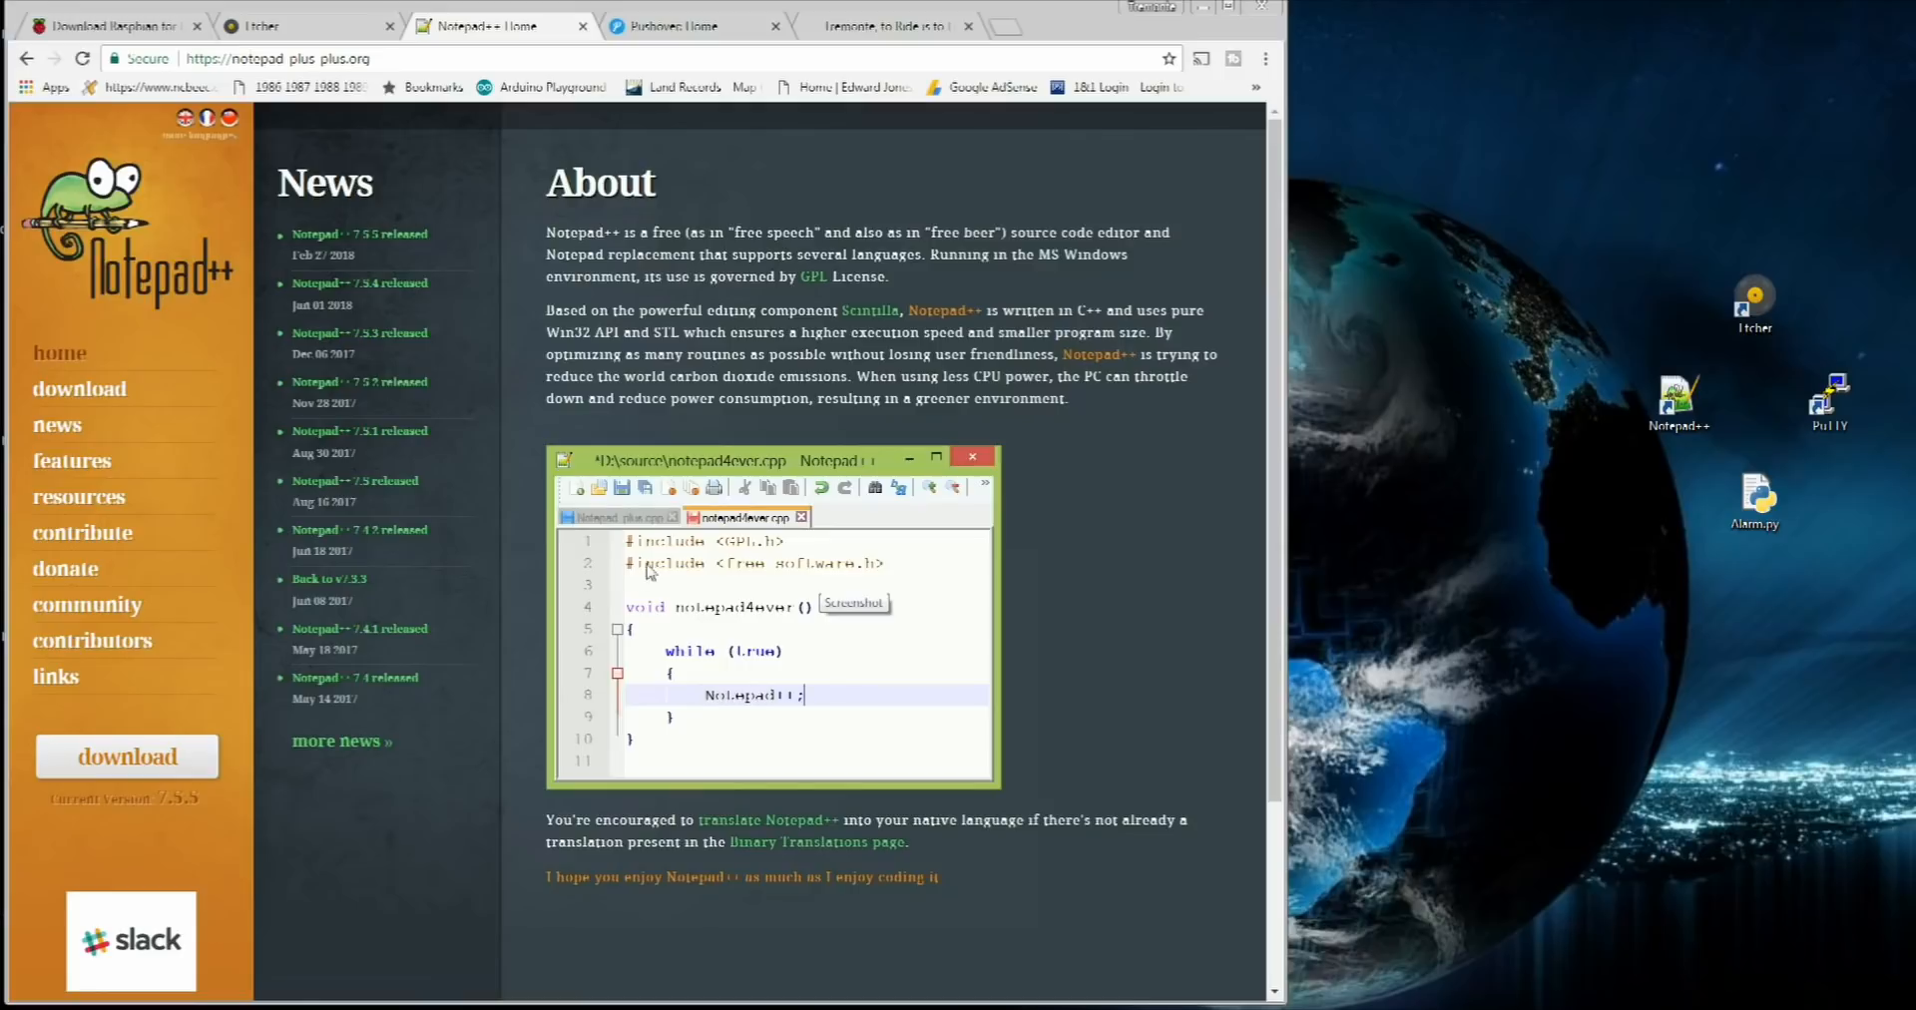
pyautogui.moveTo(1802, 523)
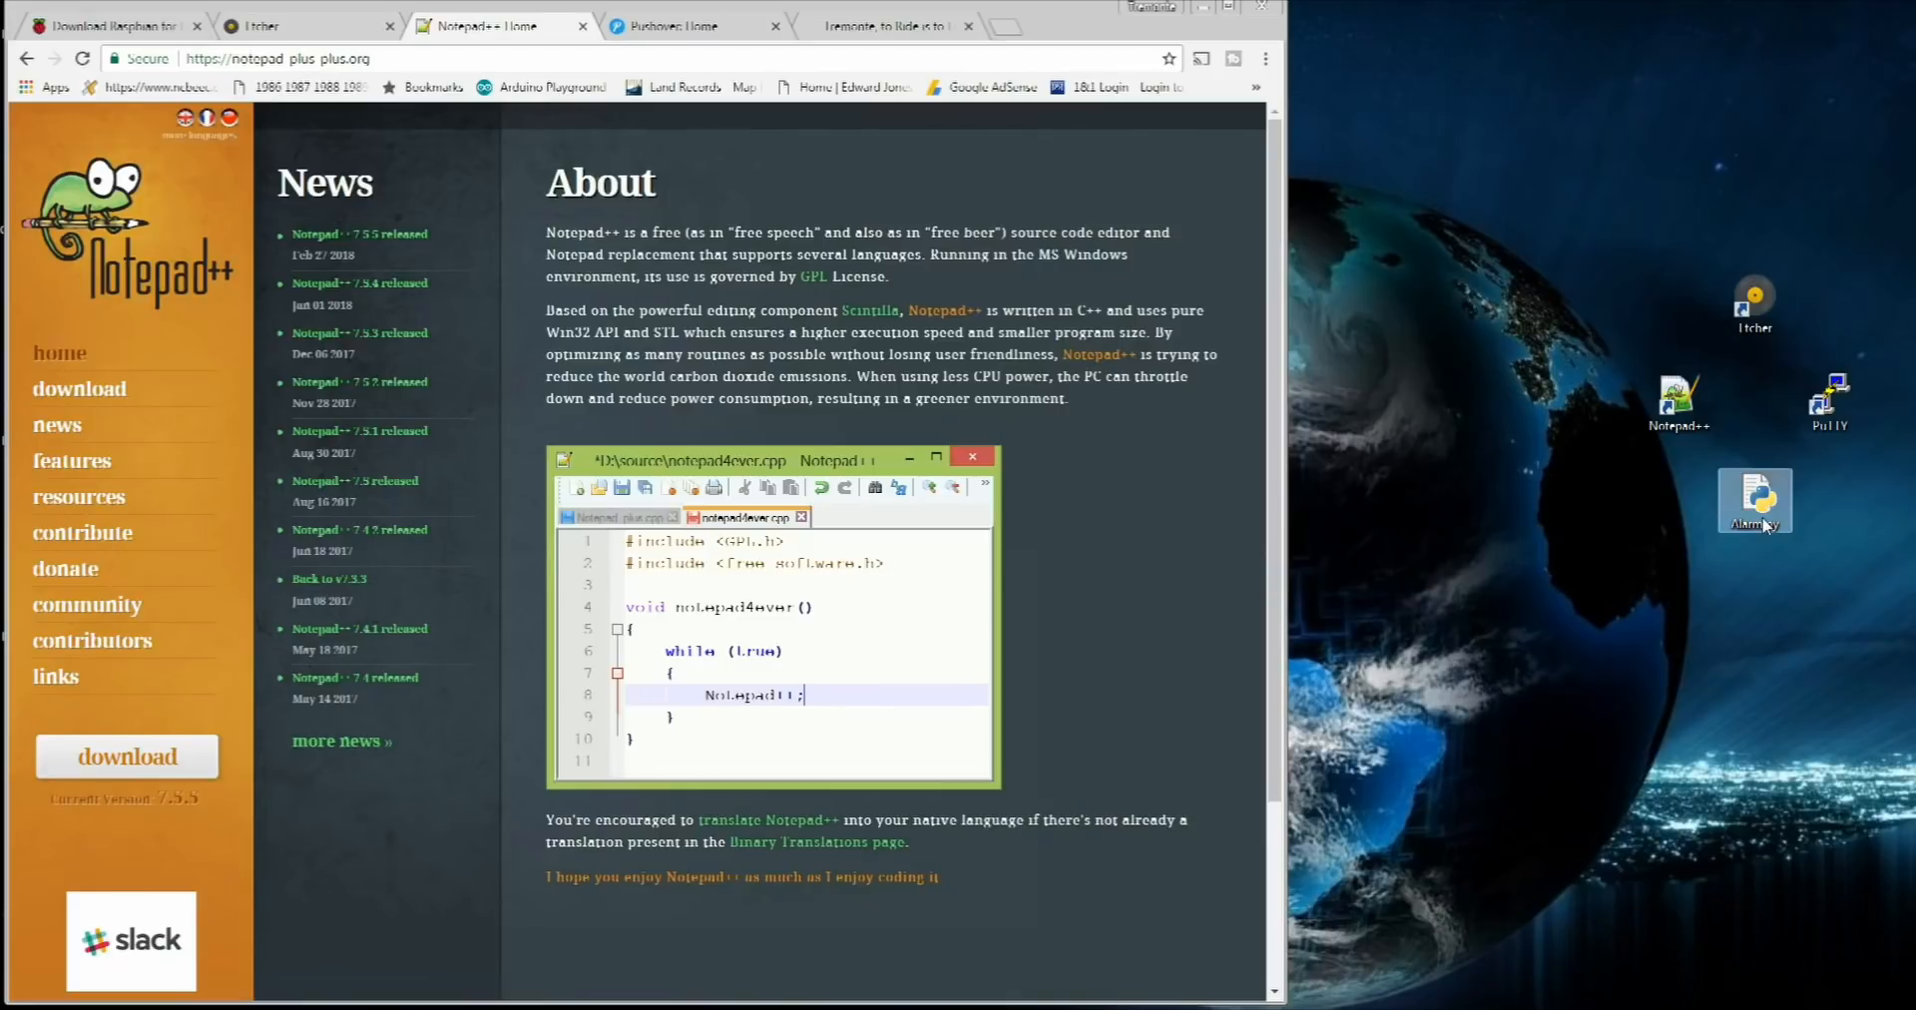
pyautogui.moveTo(1036, 634)
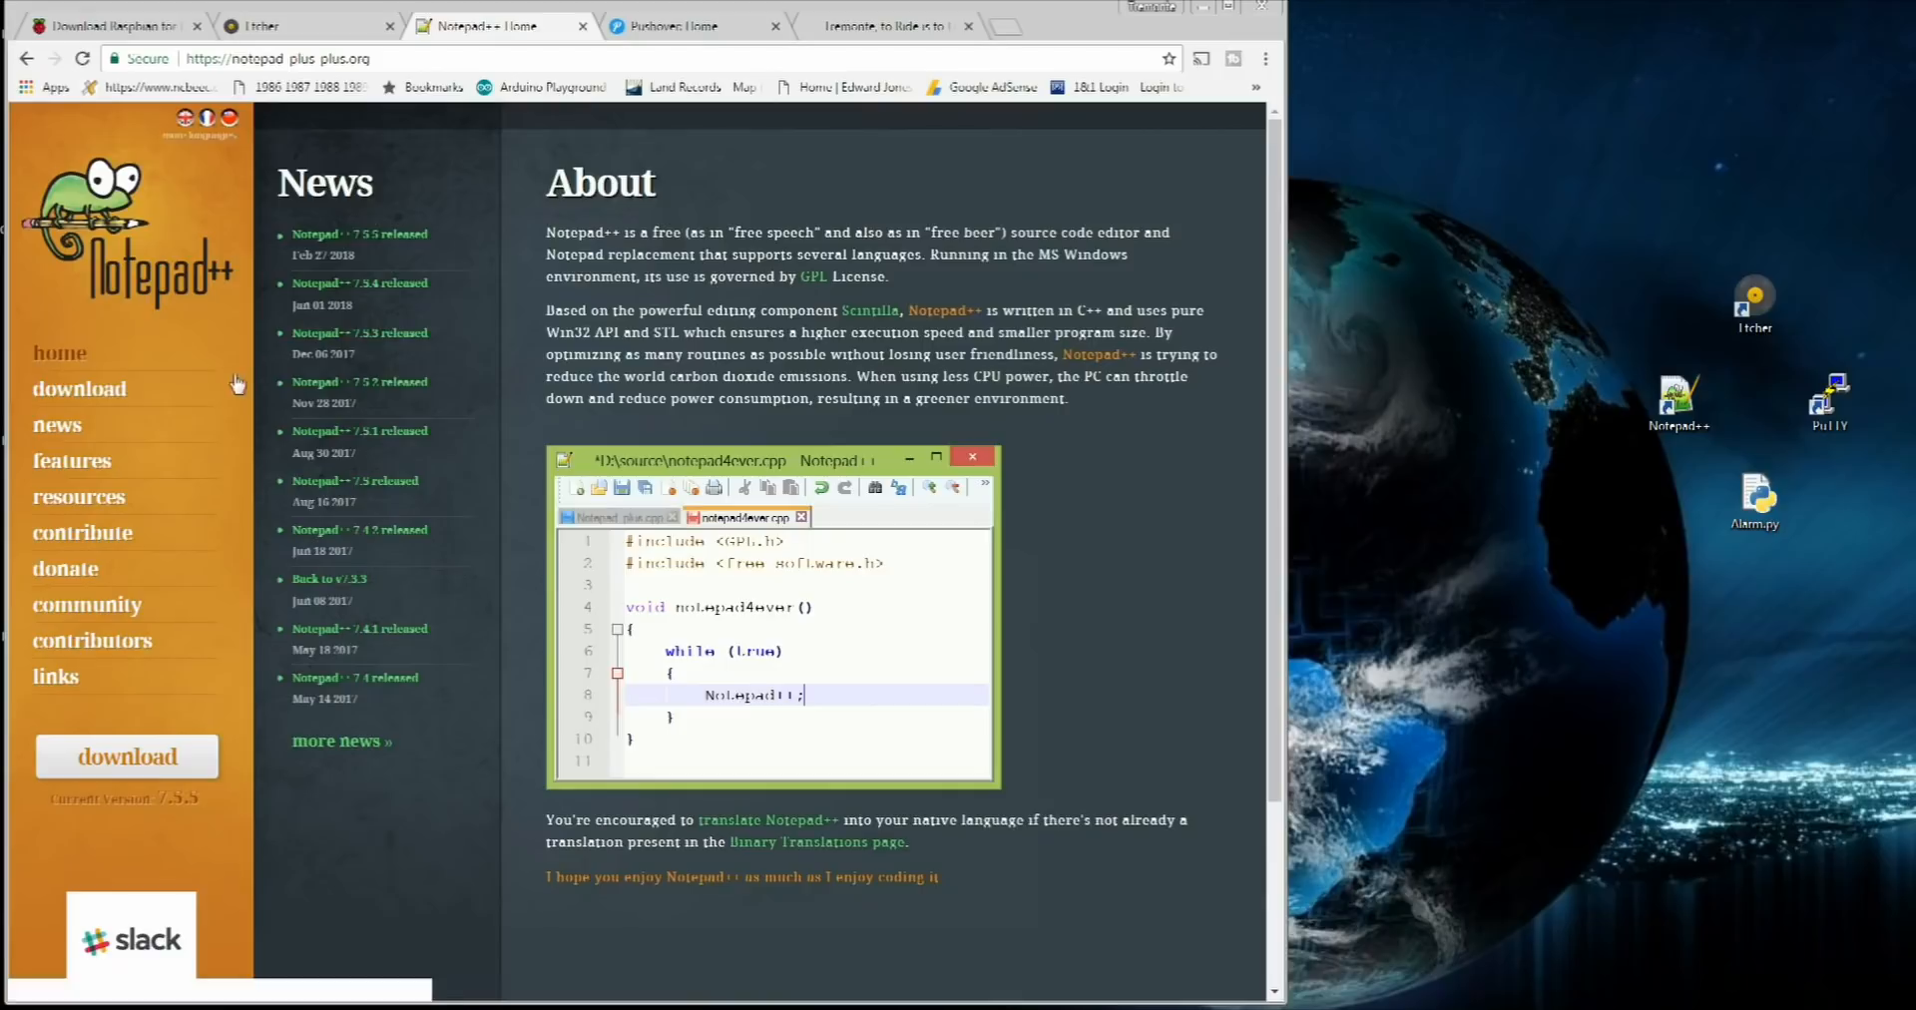
# View the Notepad++ 7.5.5 download page, then return to the Raspbian downloads page.
pyautogui.click(78, 389)
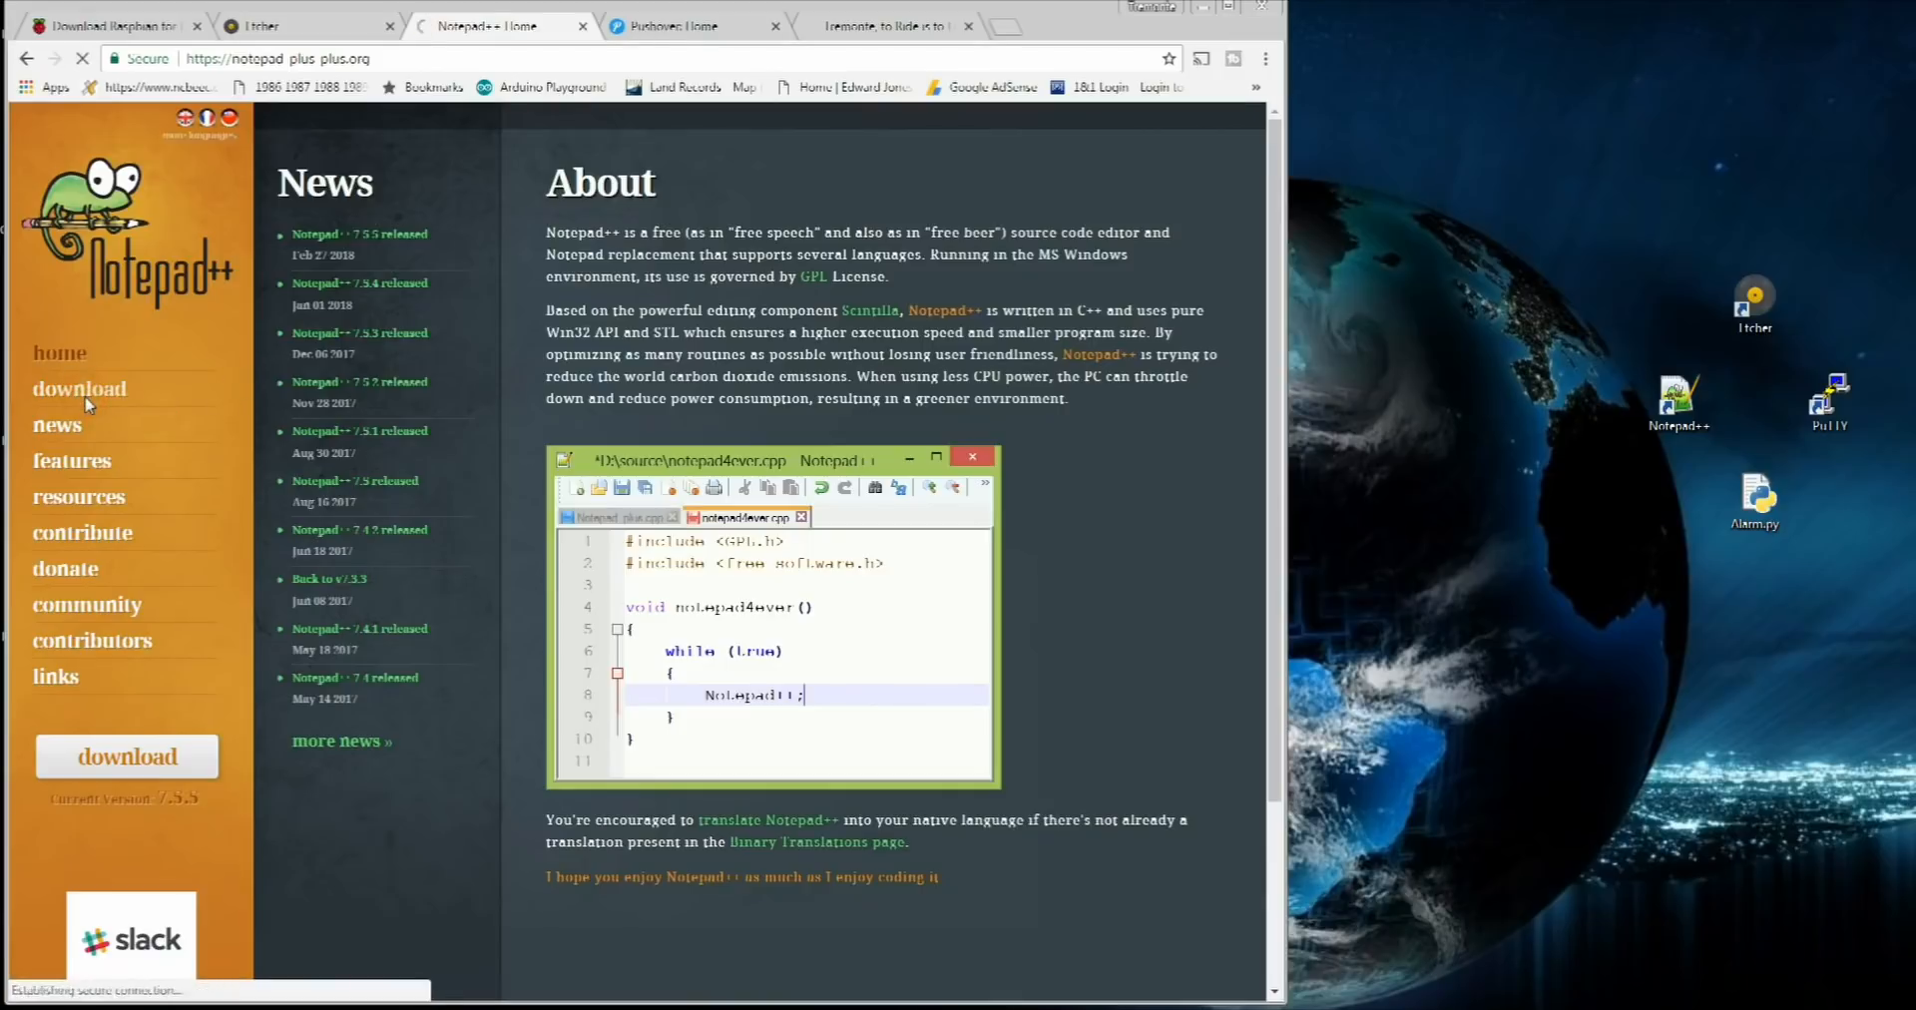
pyautogui.click(77, 389)
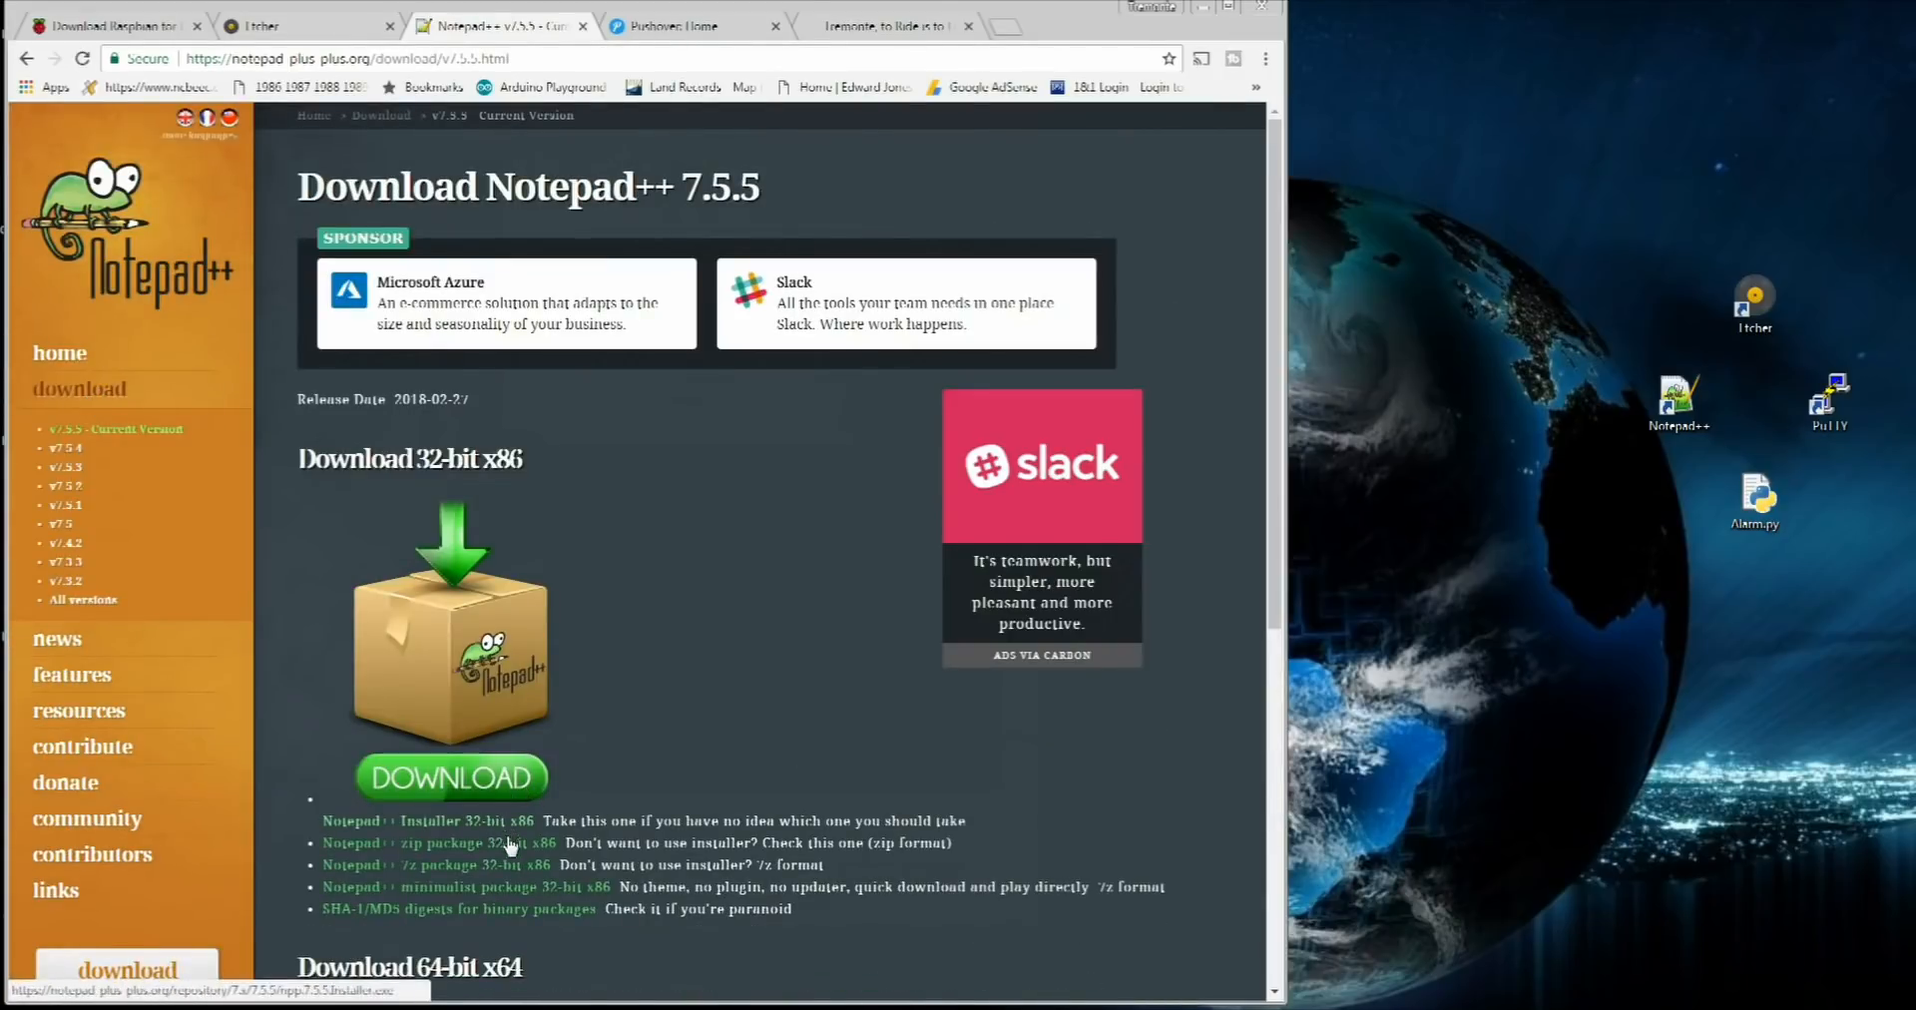
pyautogui.moveTo(633, 746)
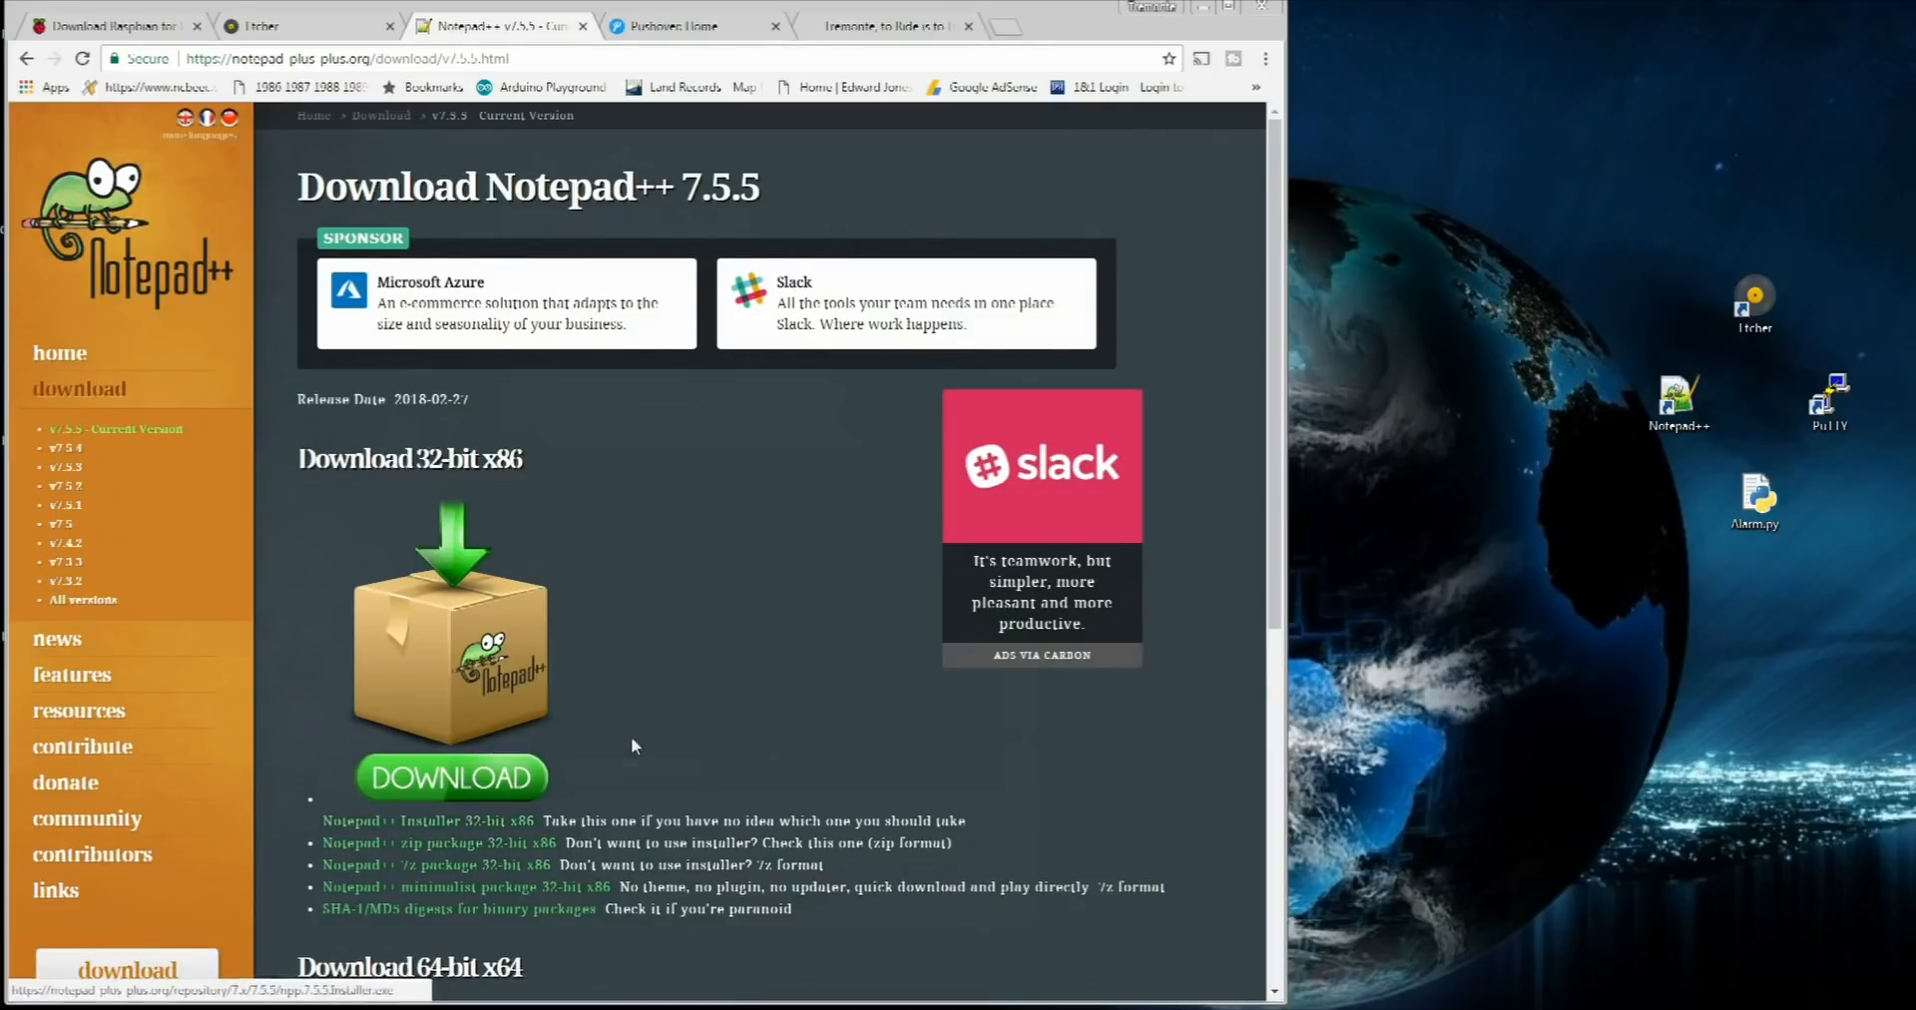
pyautogui.scroll(-3)
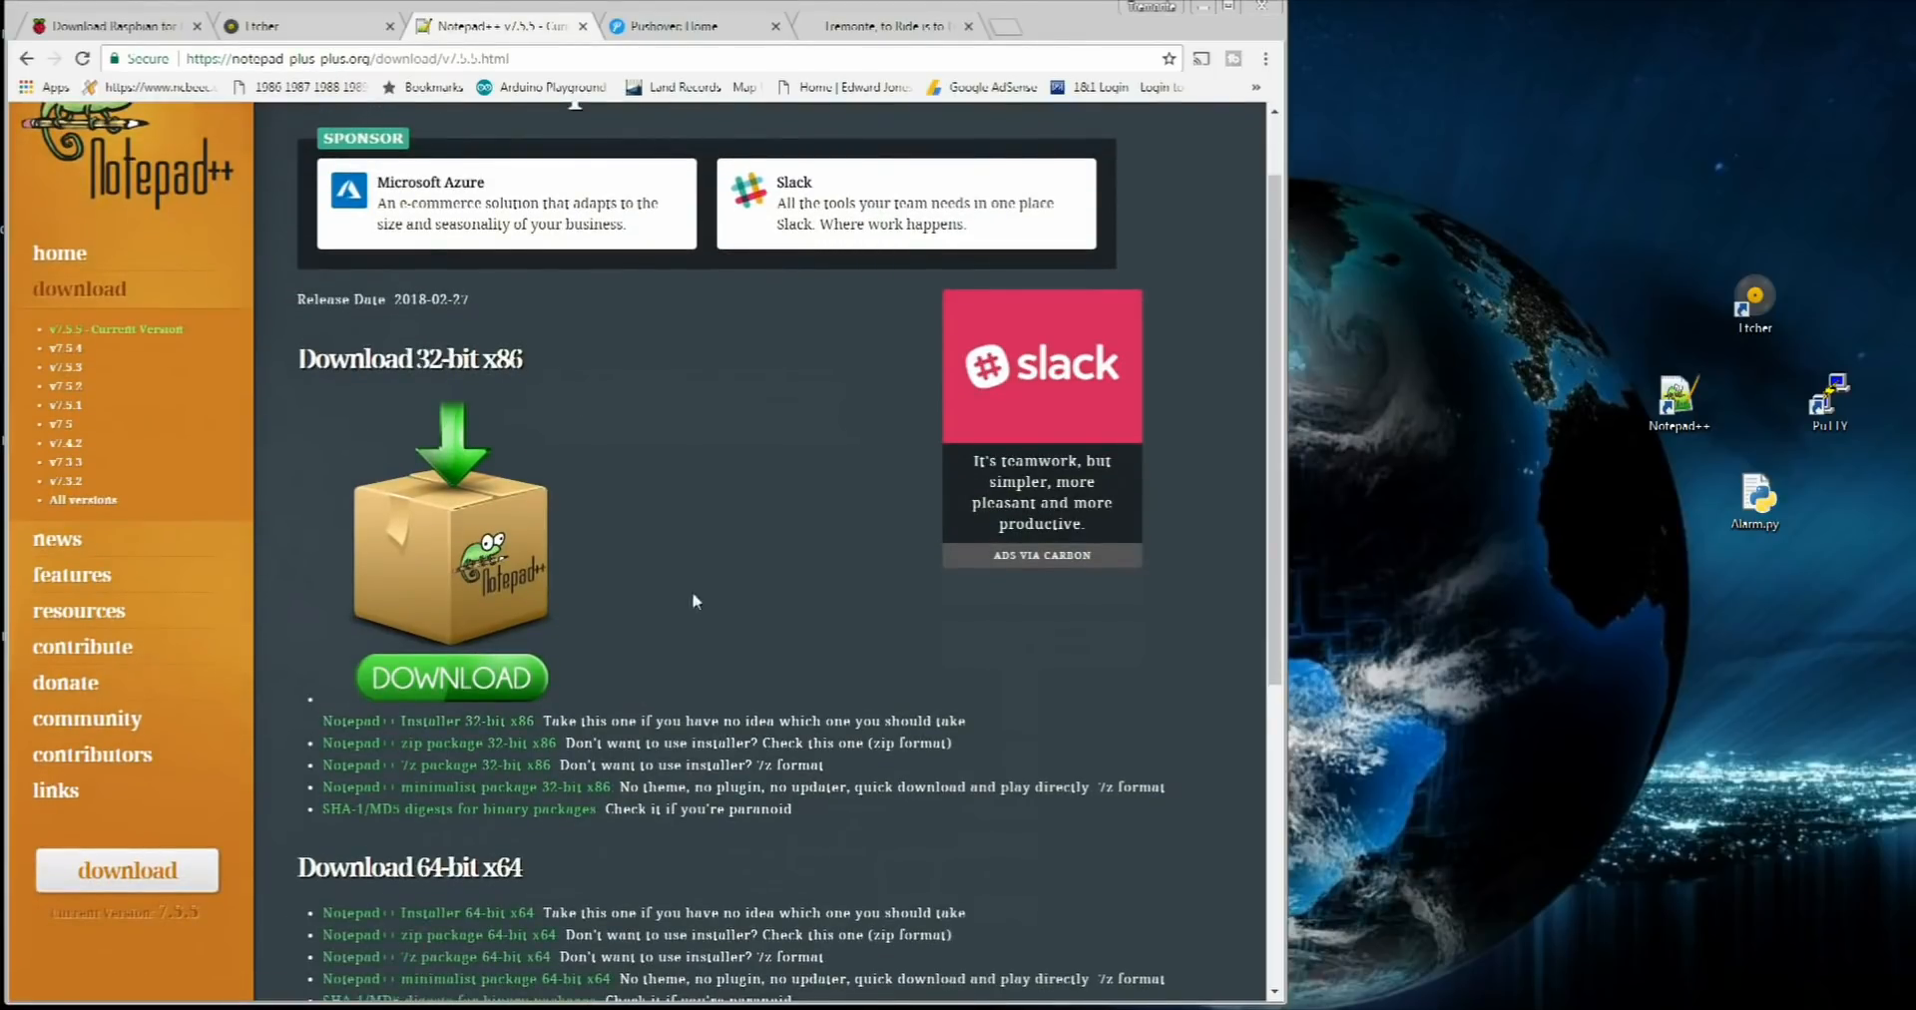
pyautogui.scroll(-3)
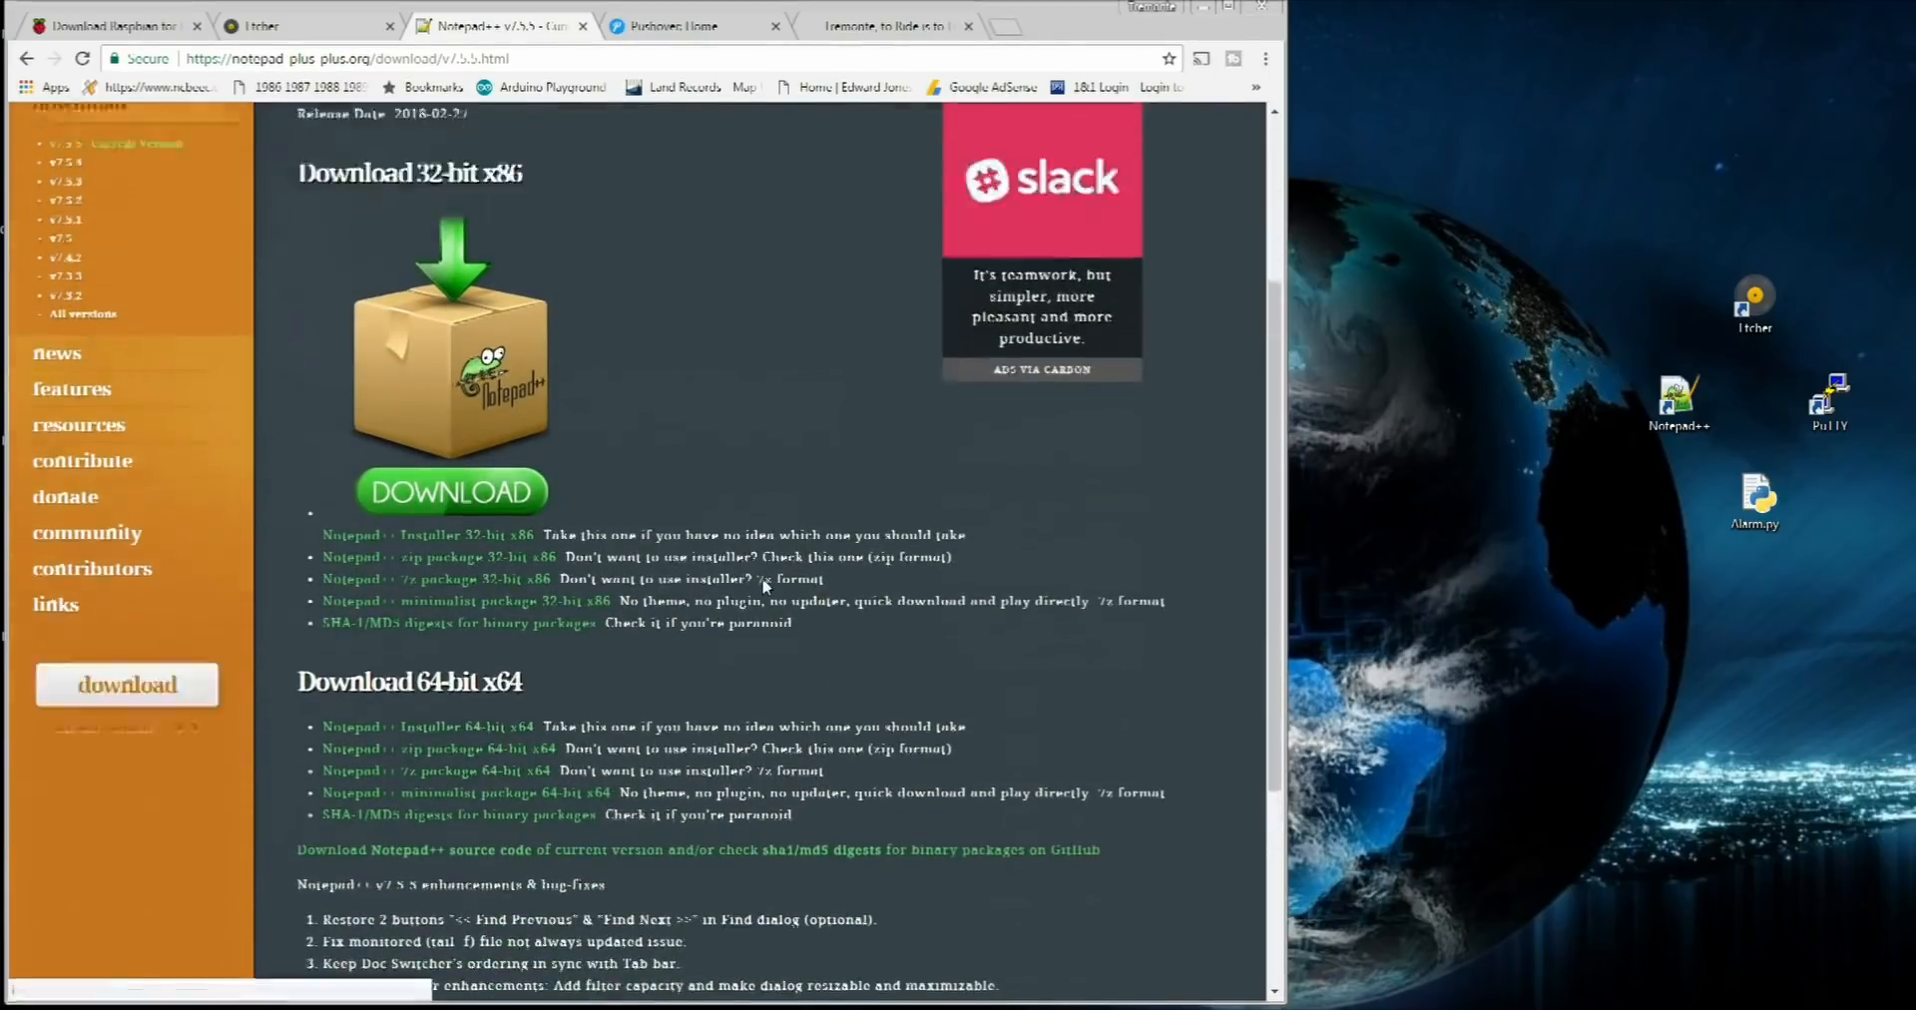
pyautogui.scroll(3)
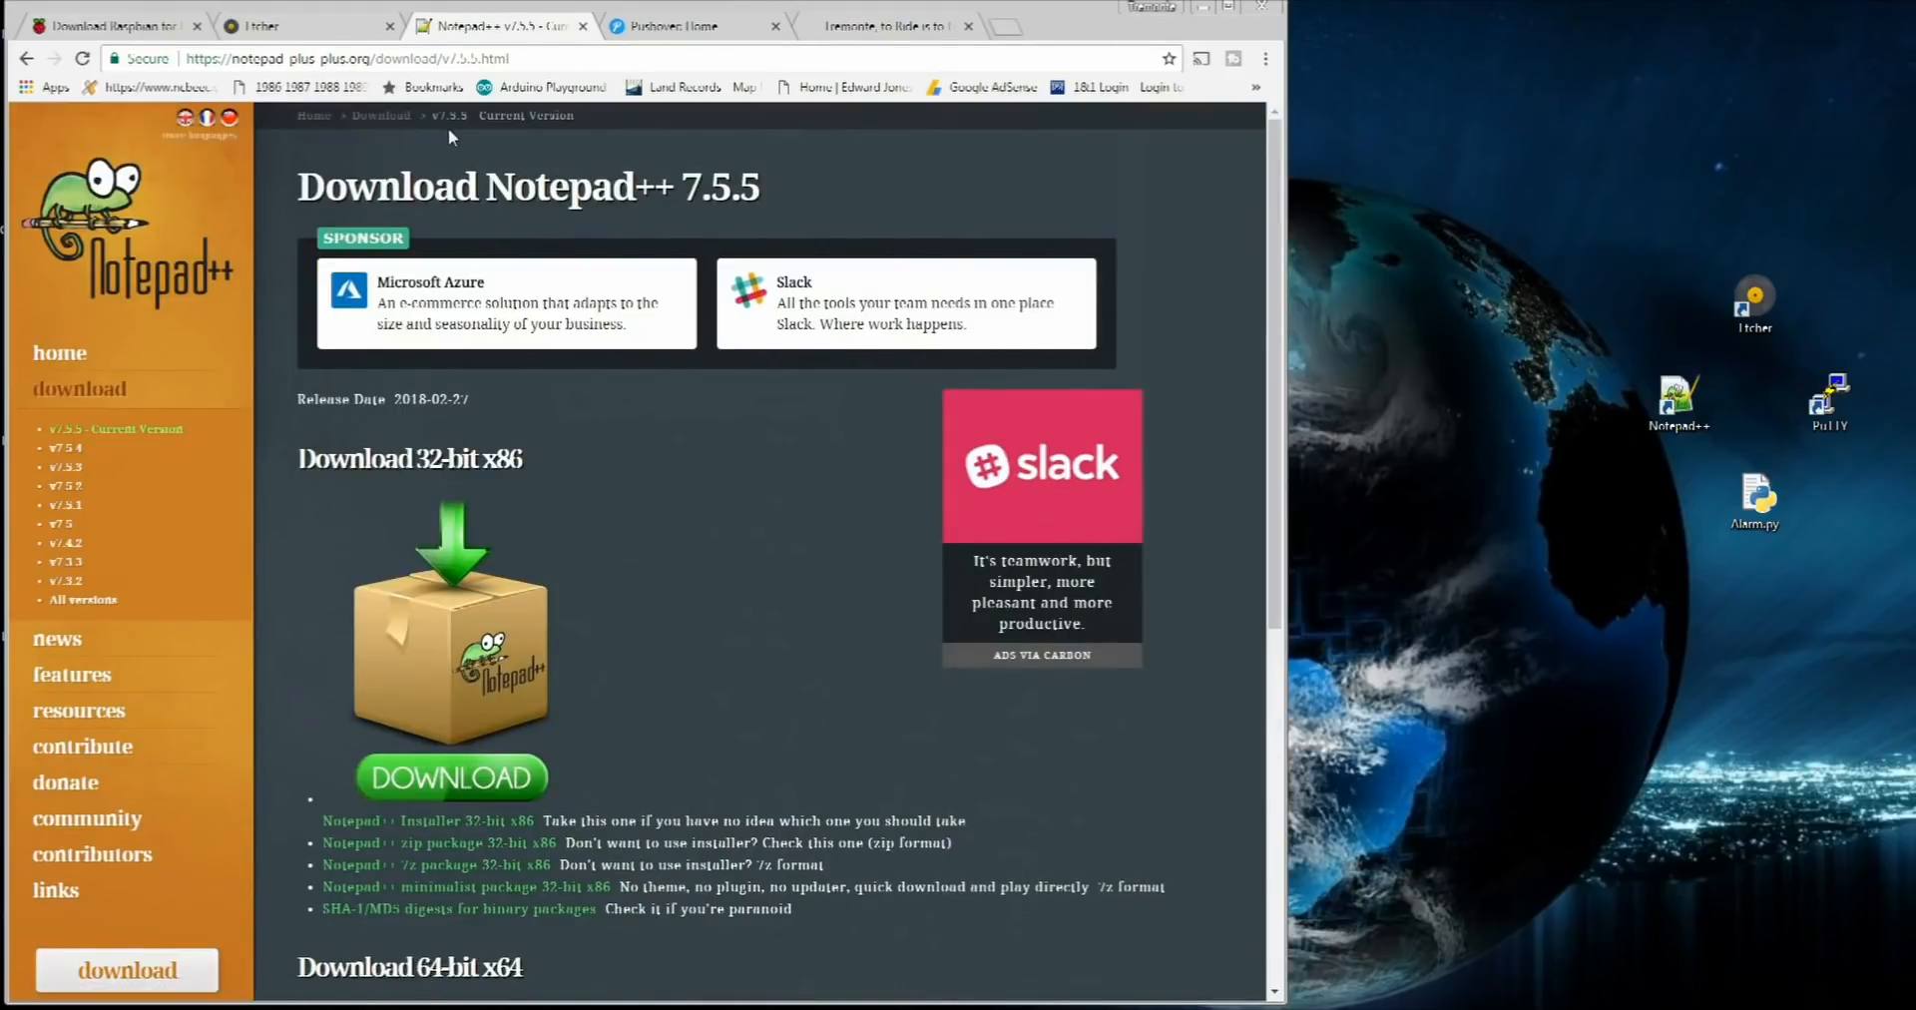
pyautogui.click(109, 24)
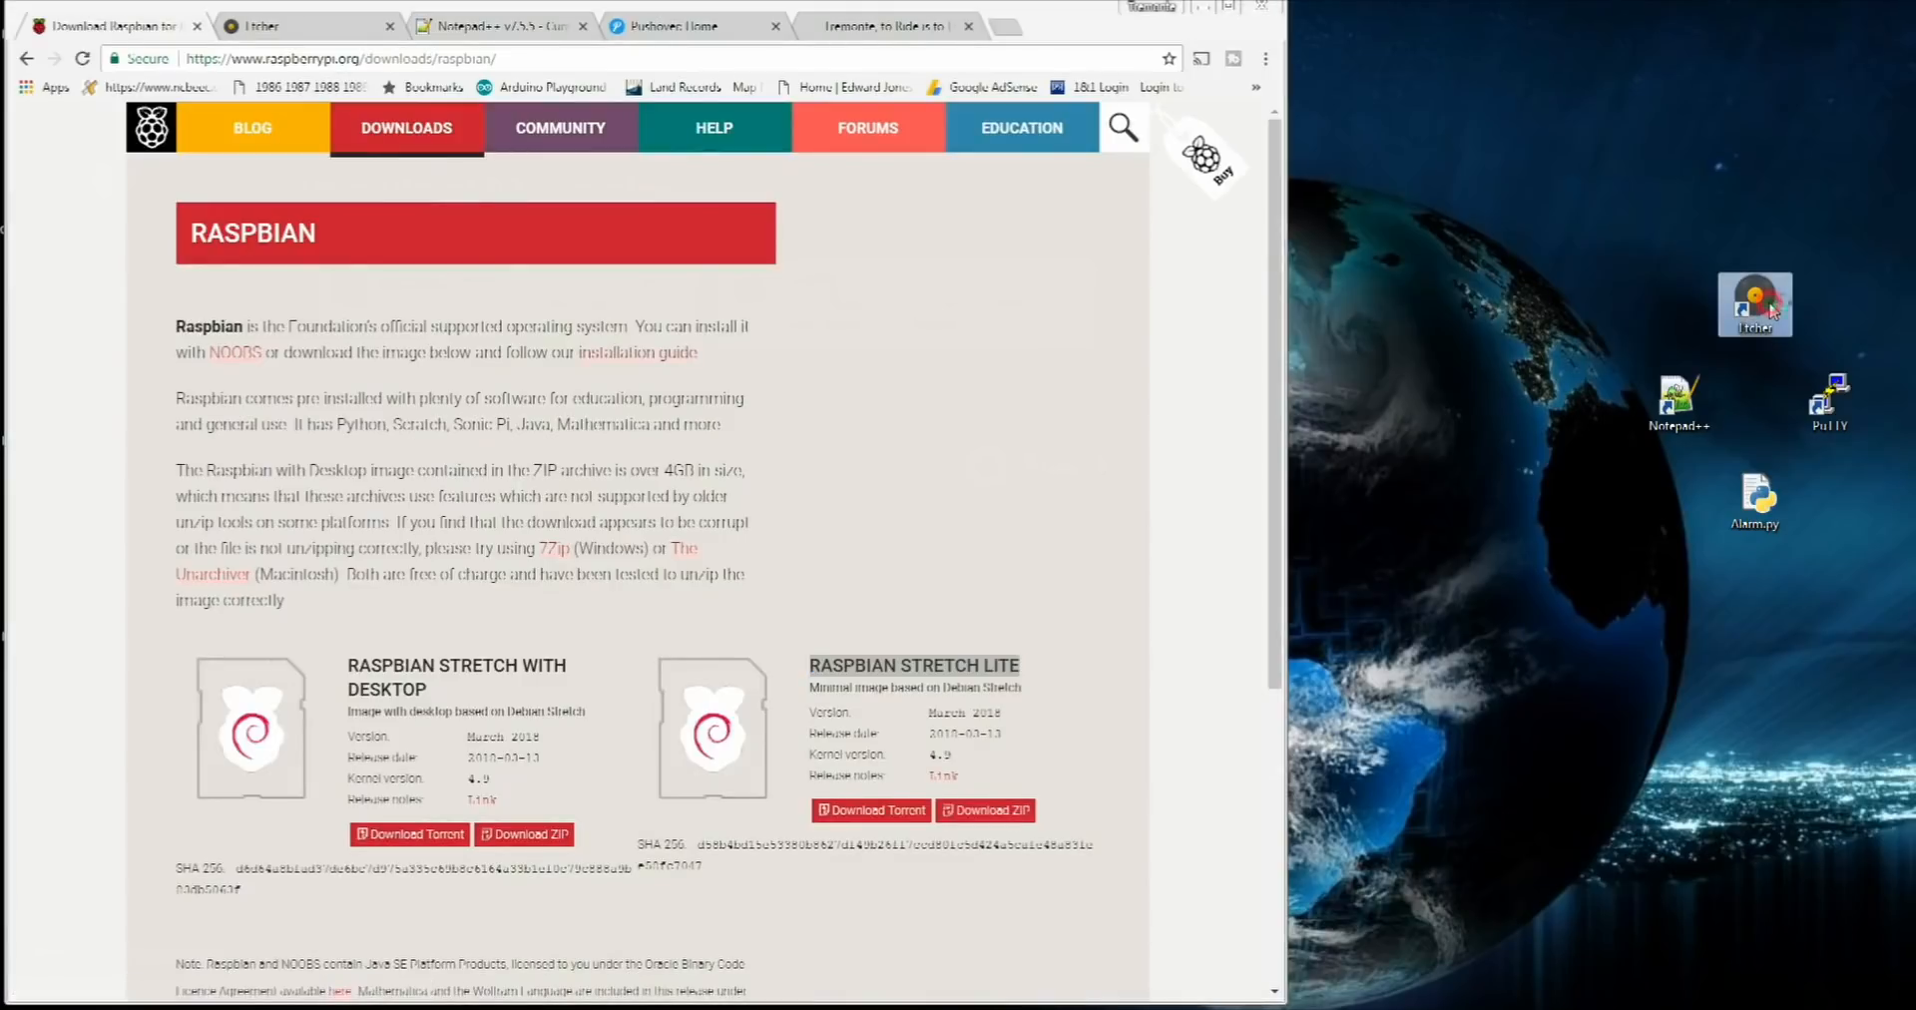
# Launch Etcher, choose 2017-11-29-raspbian-stretch-lite.zip as the image with the SD card as target, then close Etcher.
pyautogui.doubleClick(1755, 303)
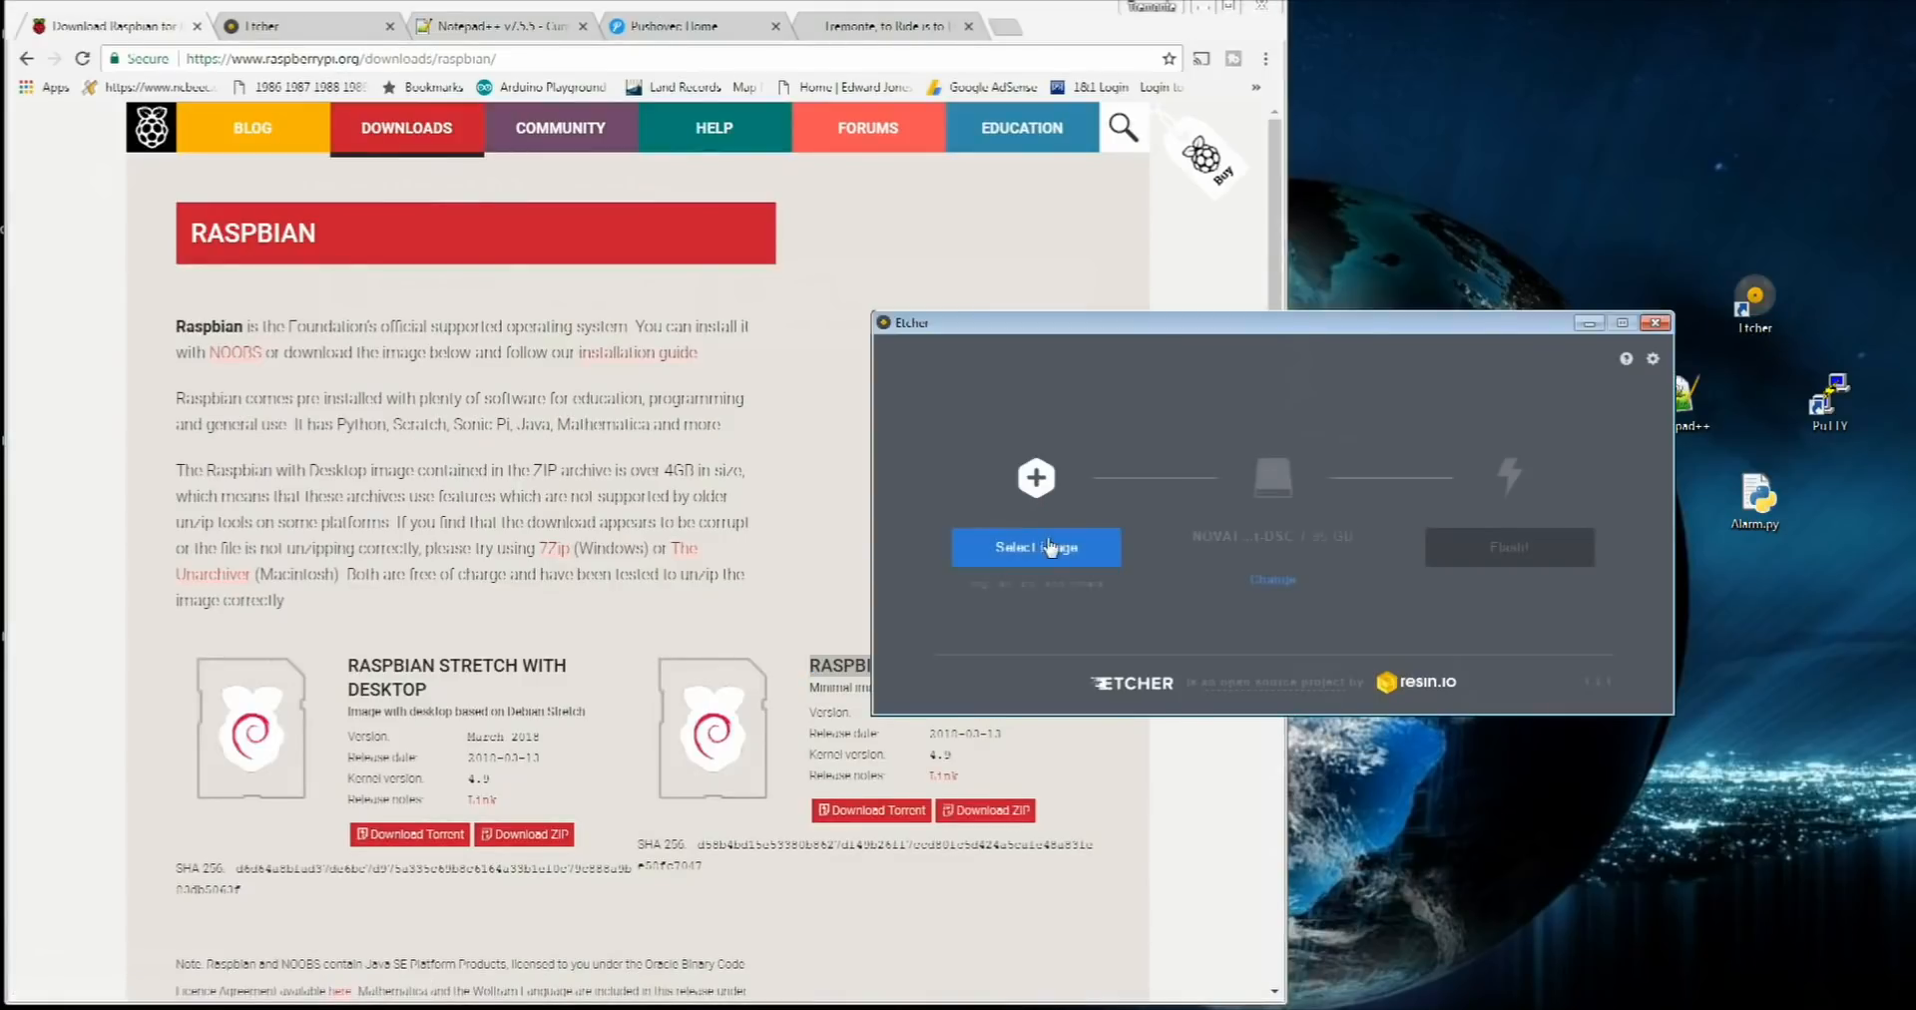
pyautogui.click(1036, 546)
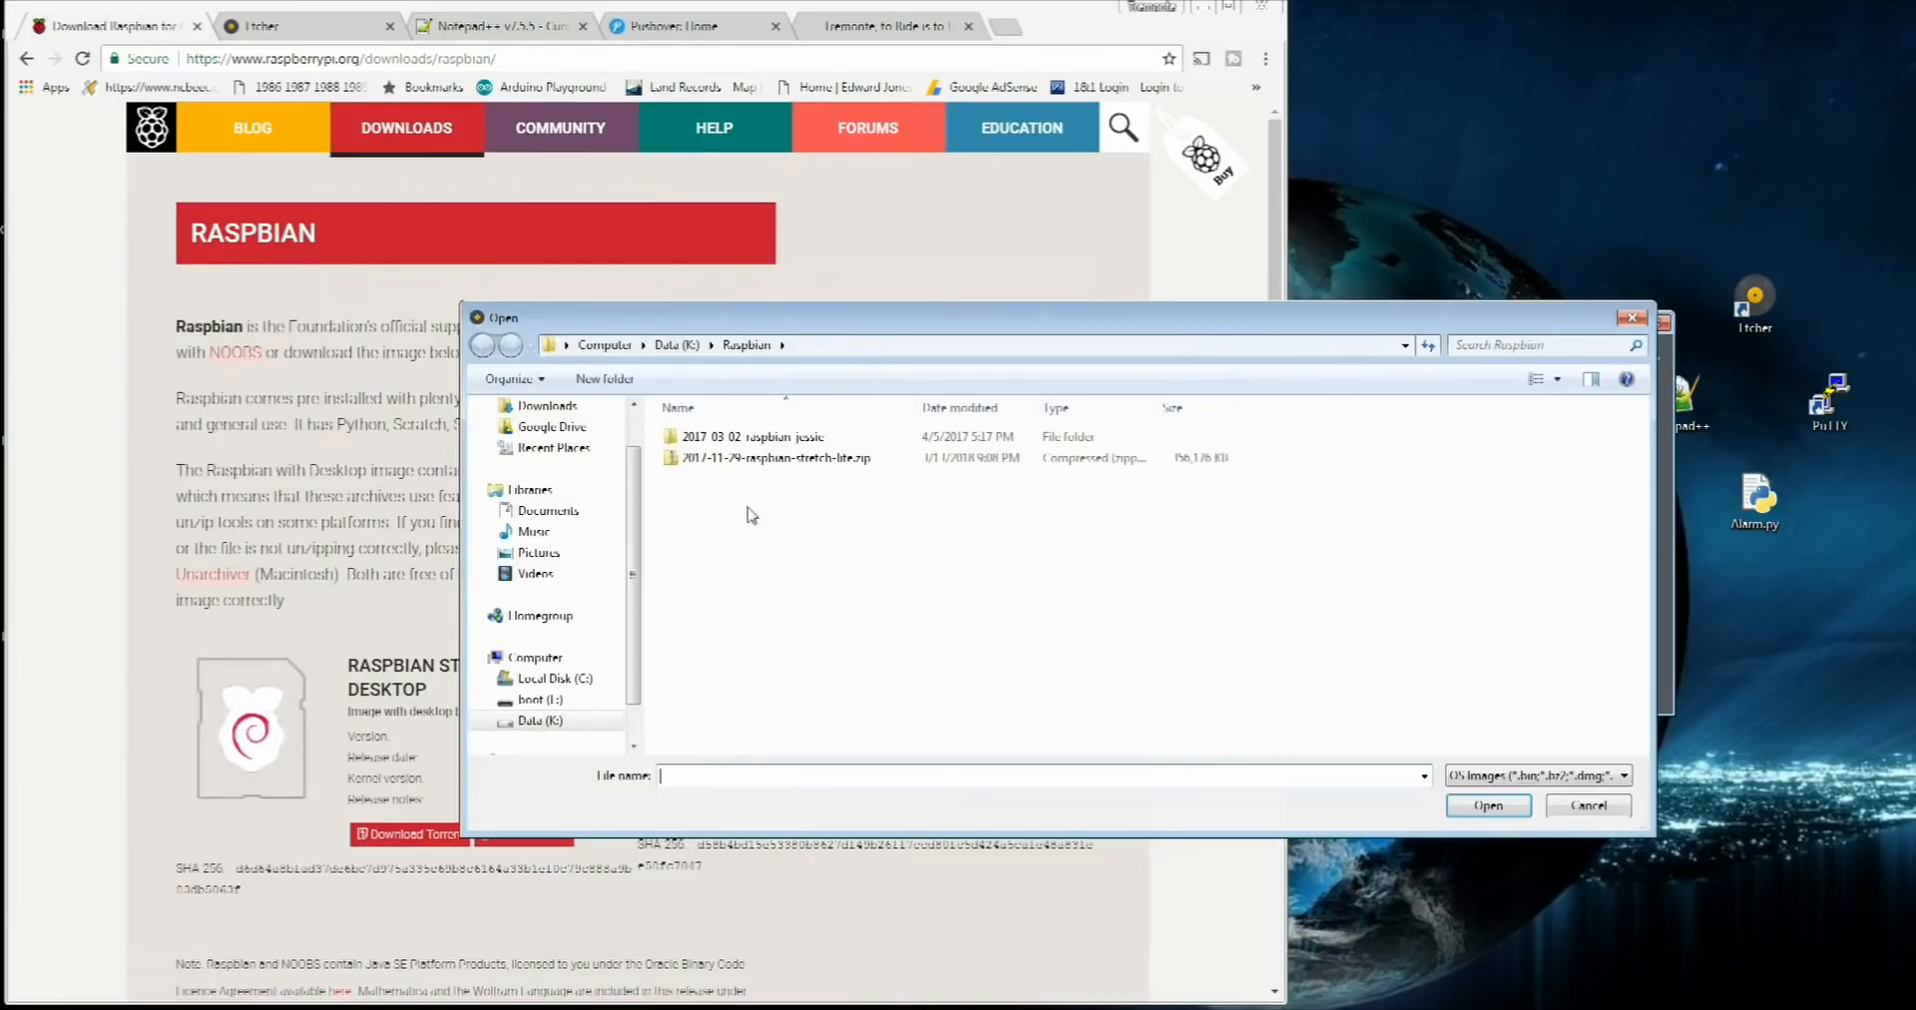
pyautogui.moveTo(776, 457)
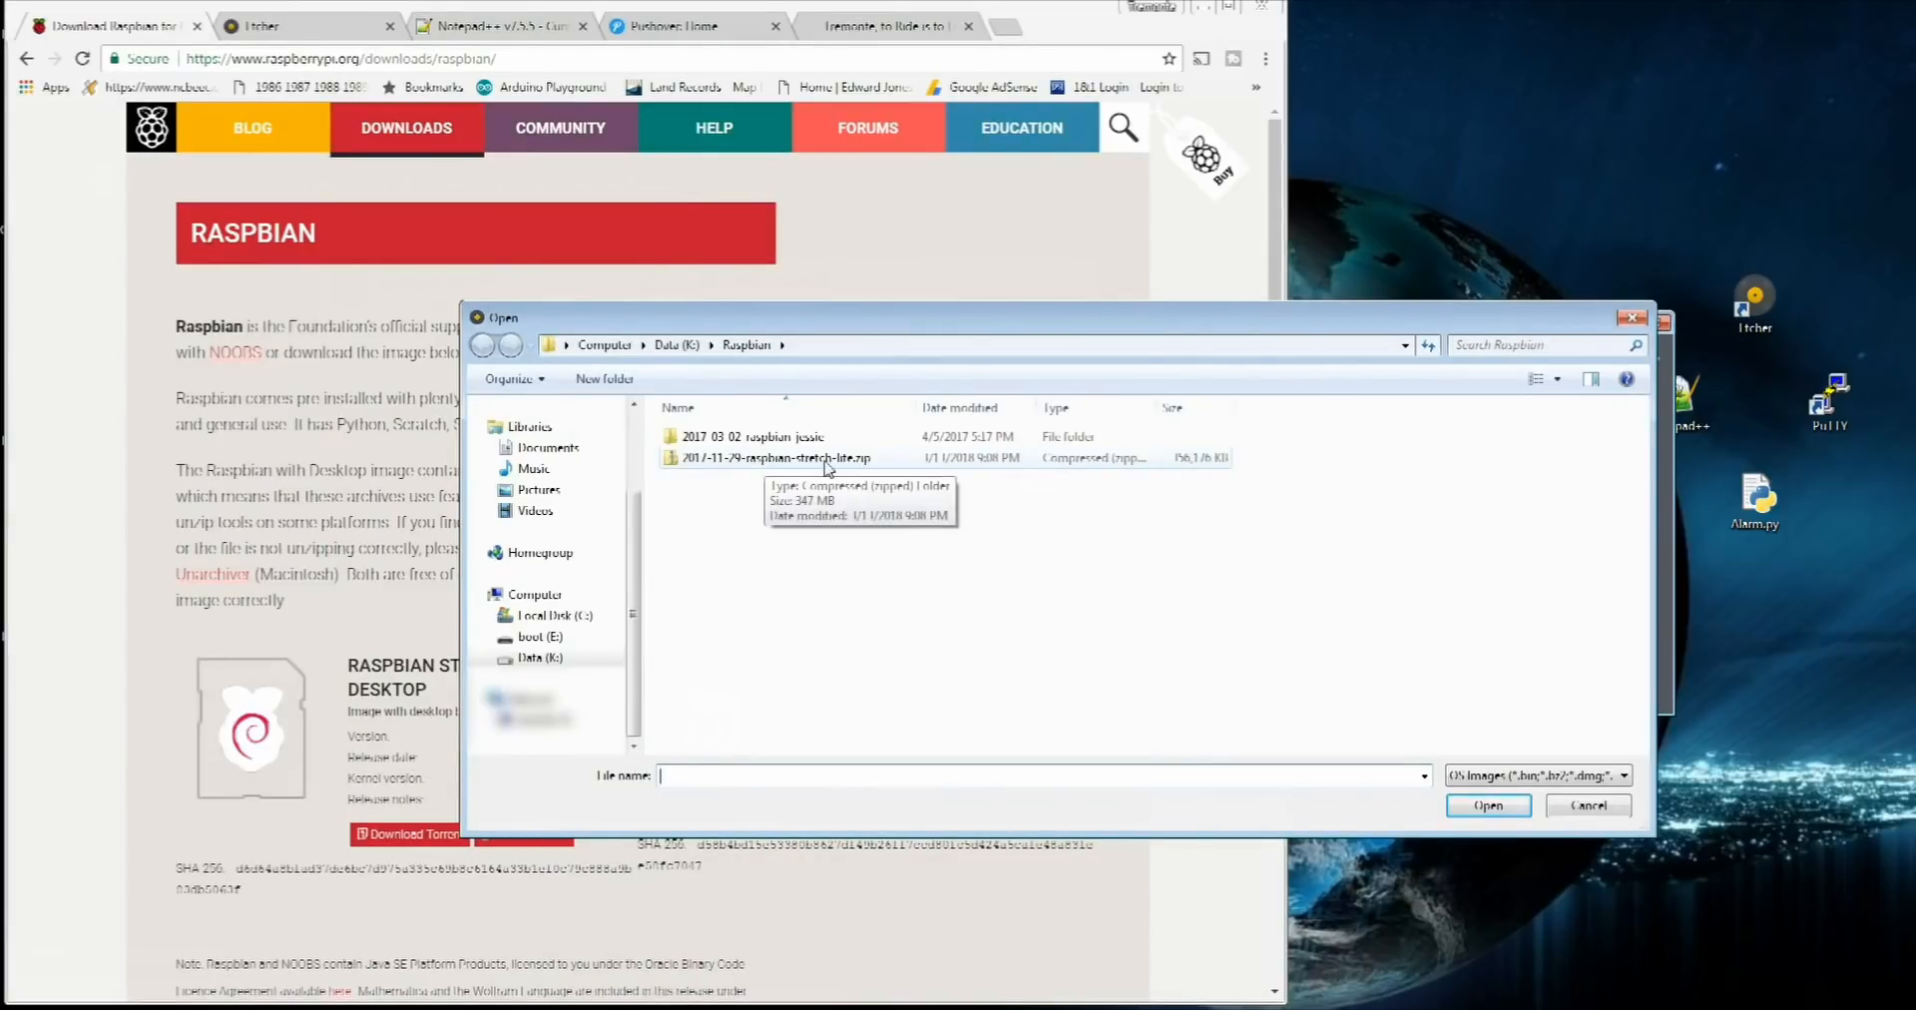
pyautogui.click(775, 457)
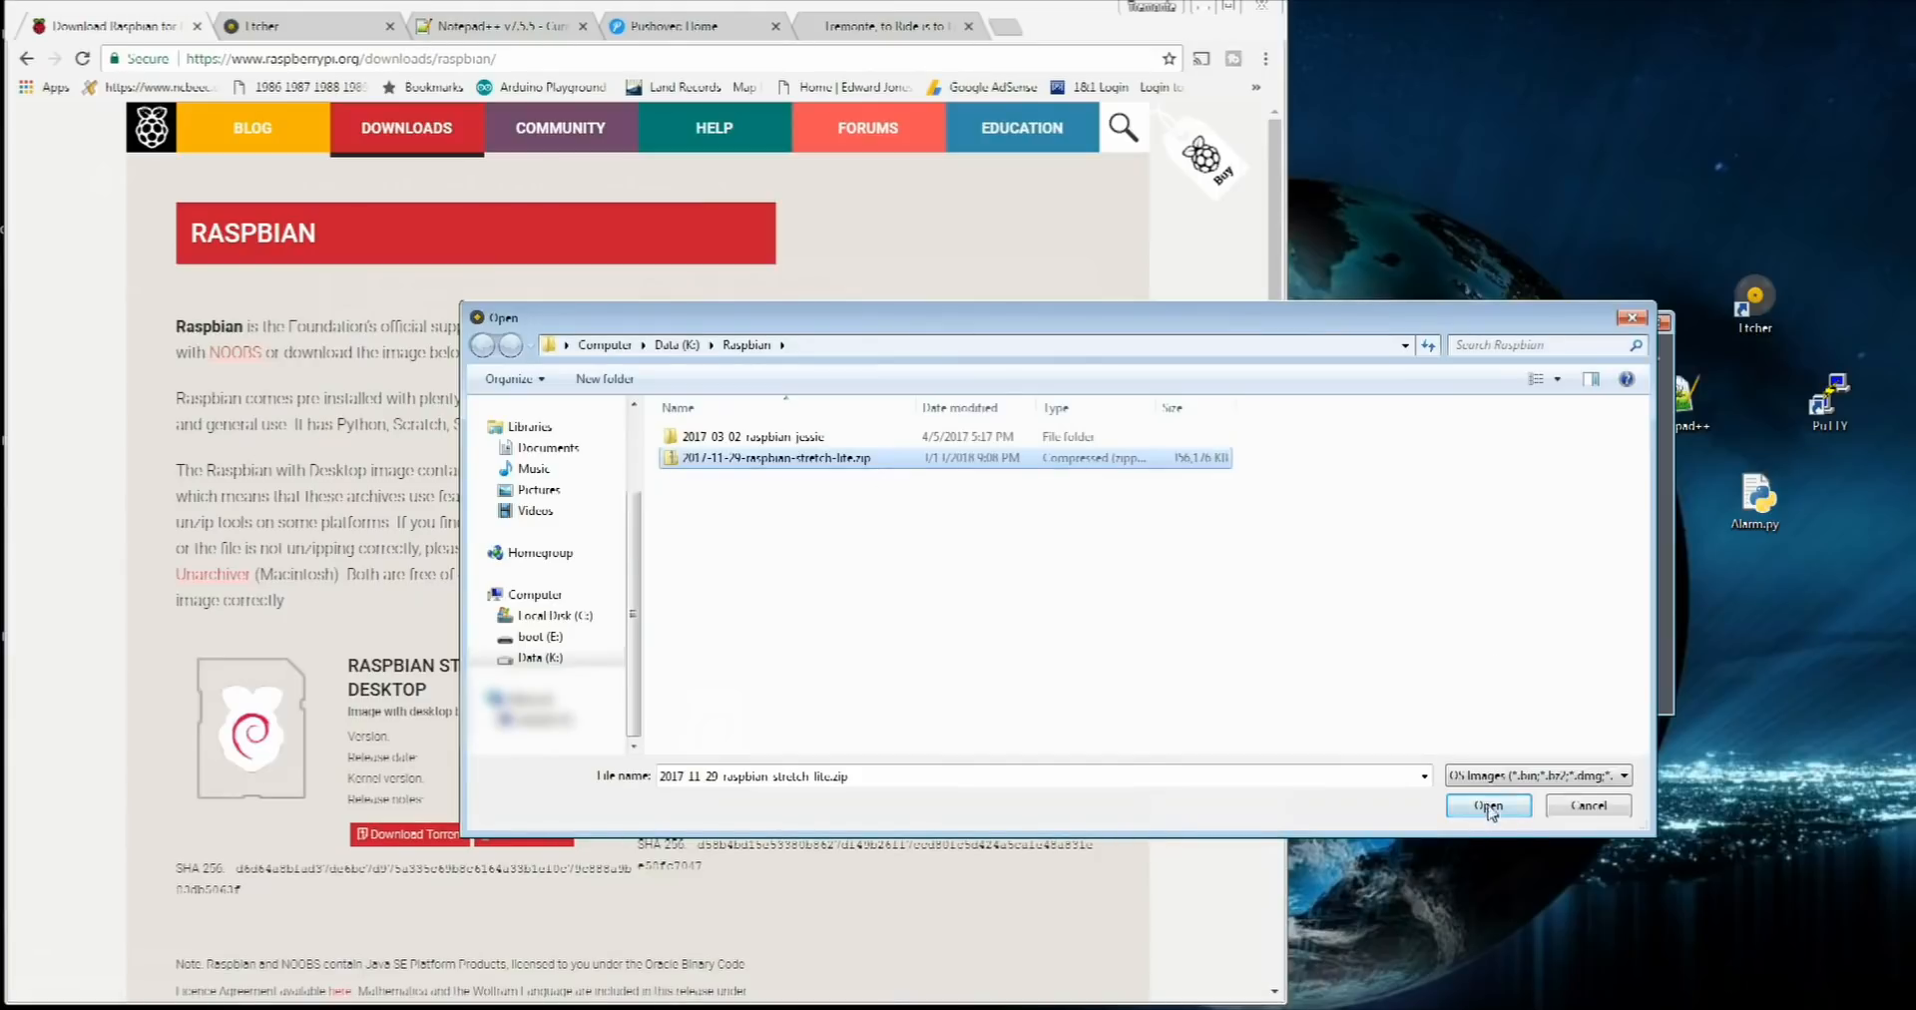
pyautogui.click(1487, 806)
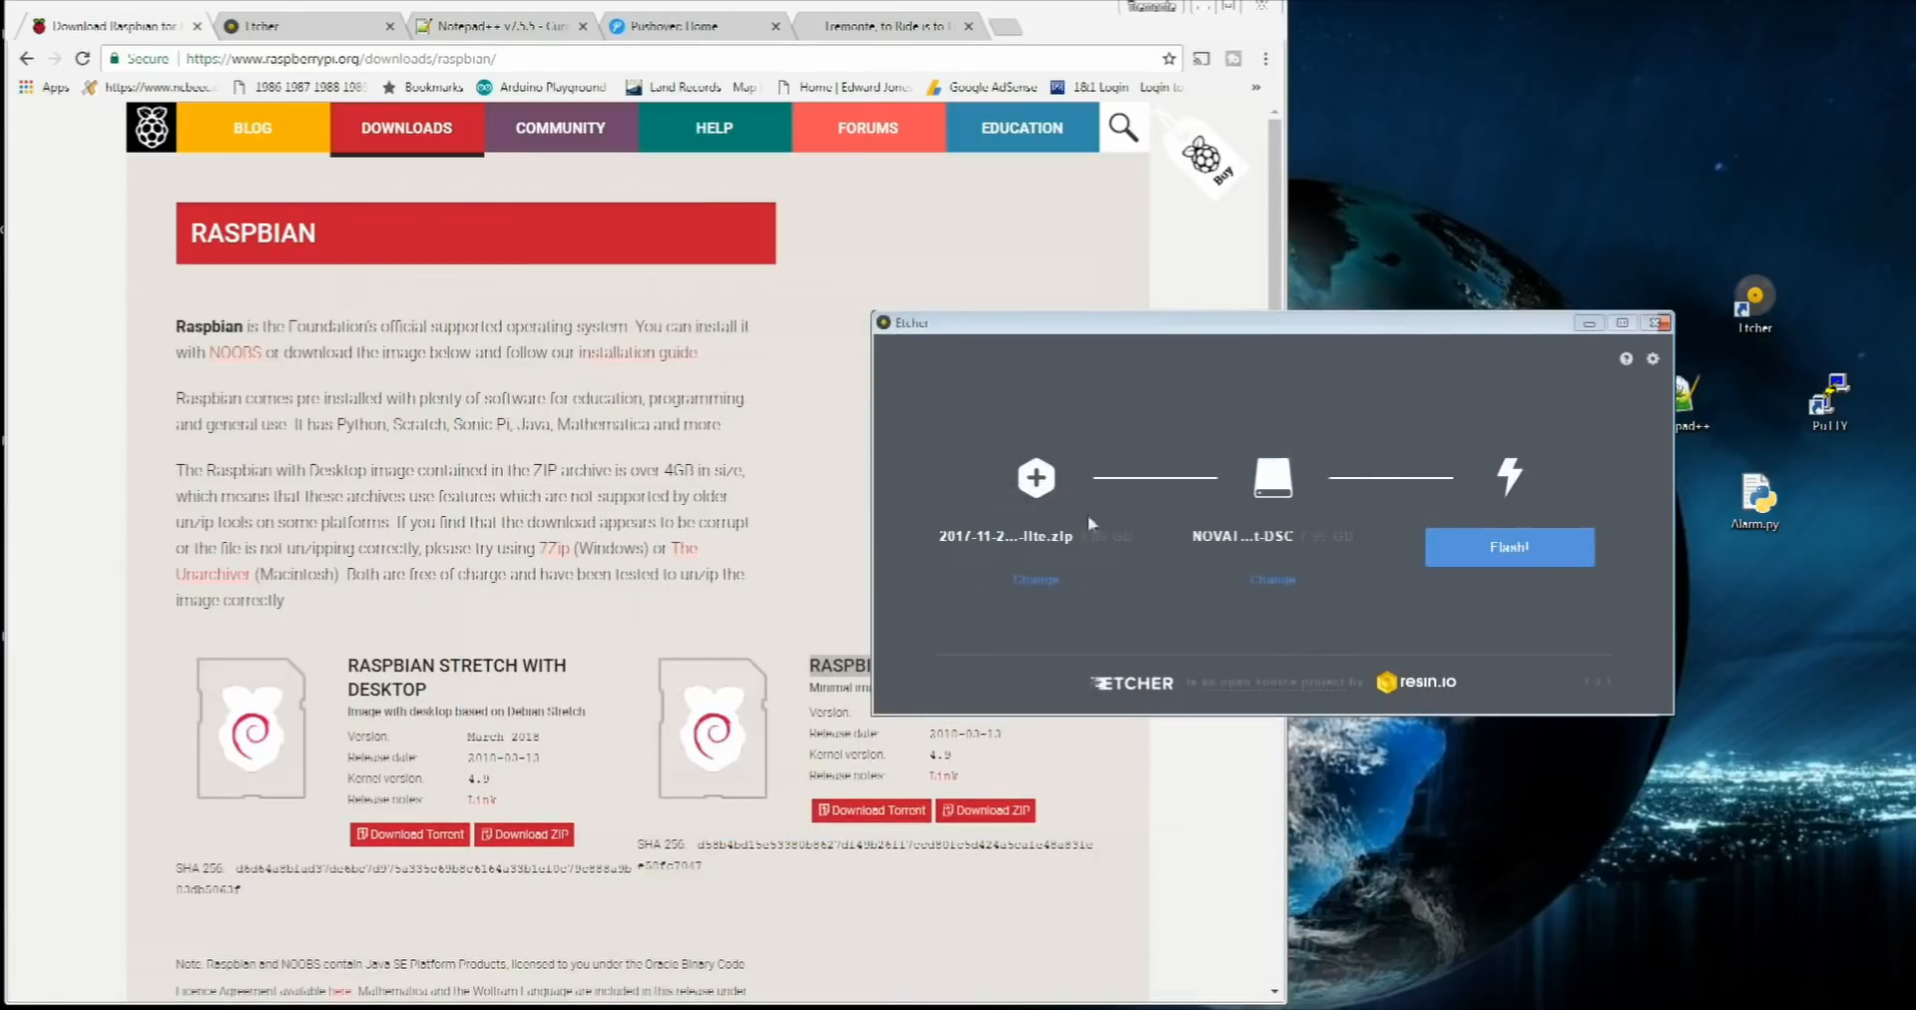
pyautogui.moveTo(1276, 557)
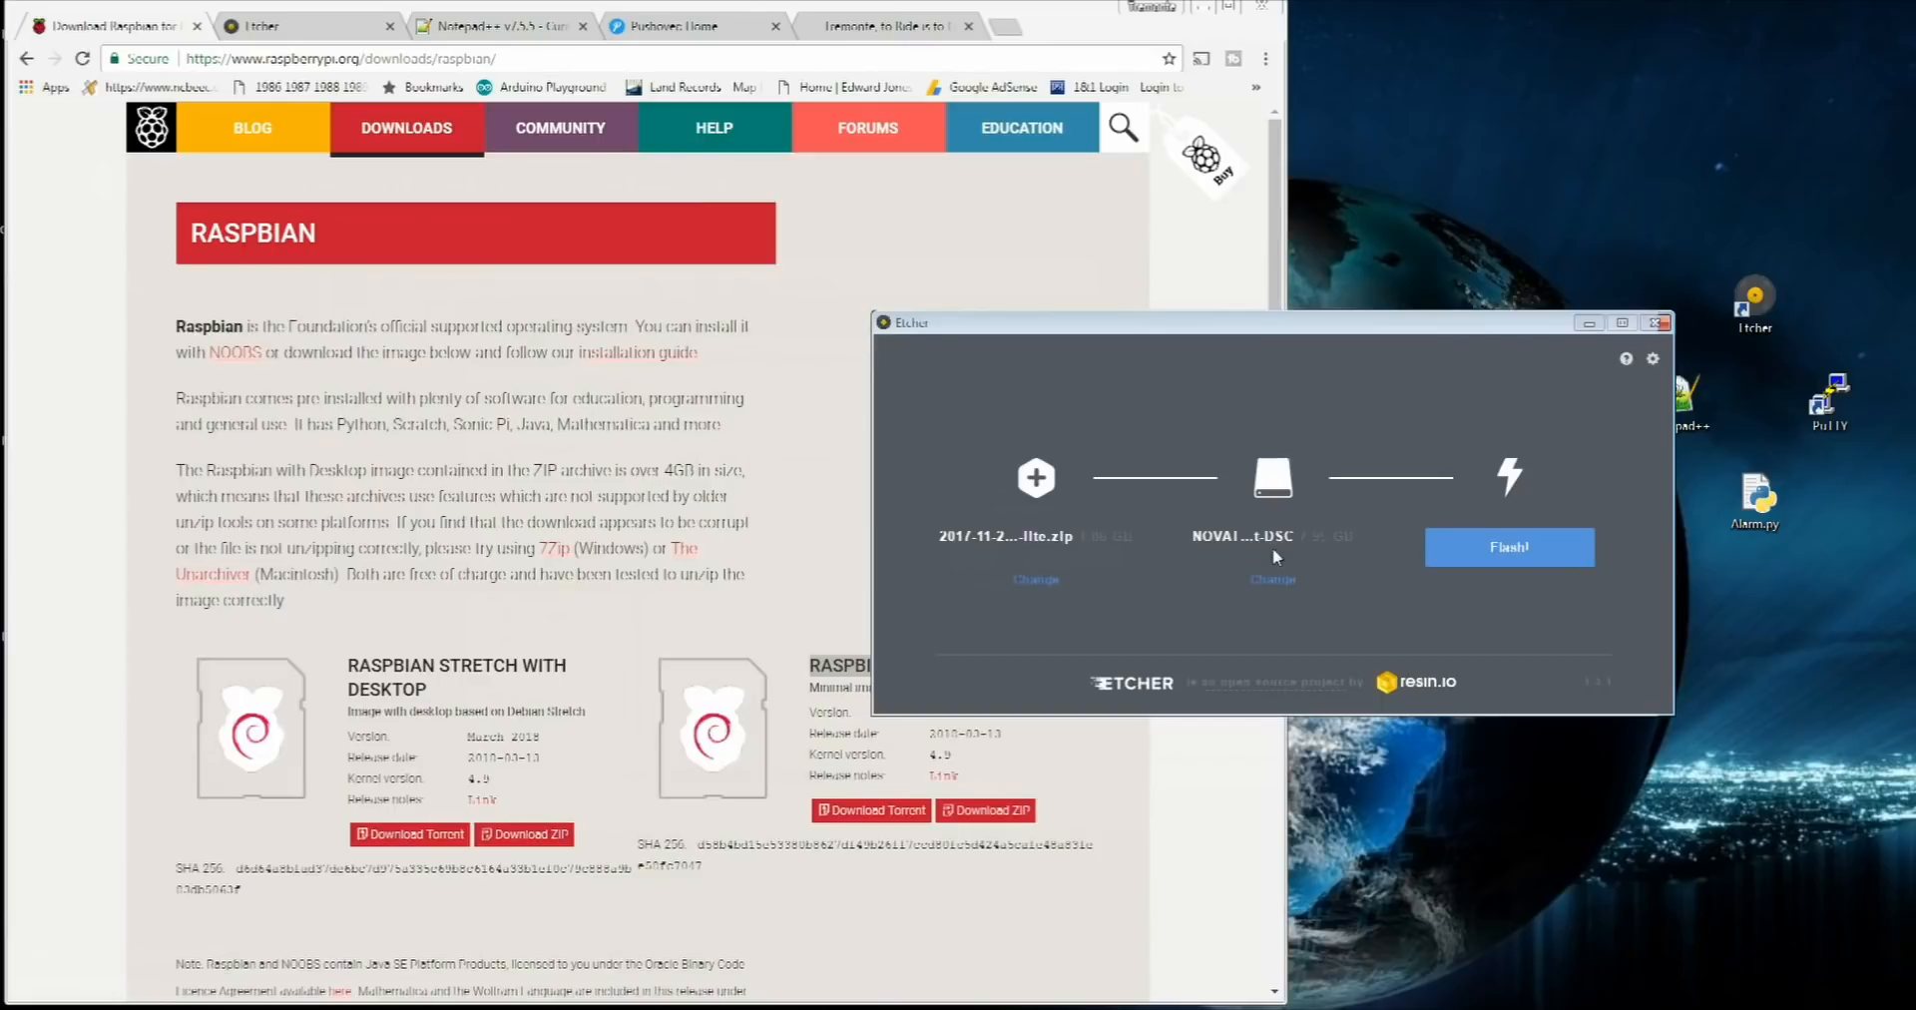
pyautogui.moveTo(1276, 487)
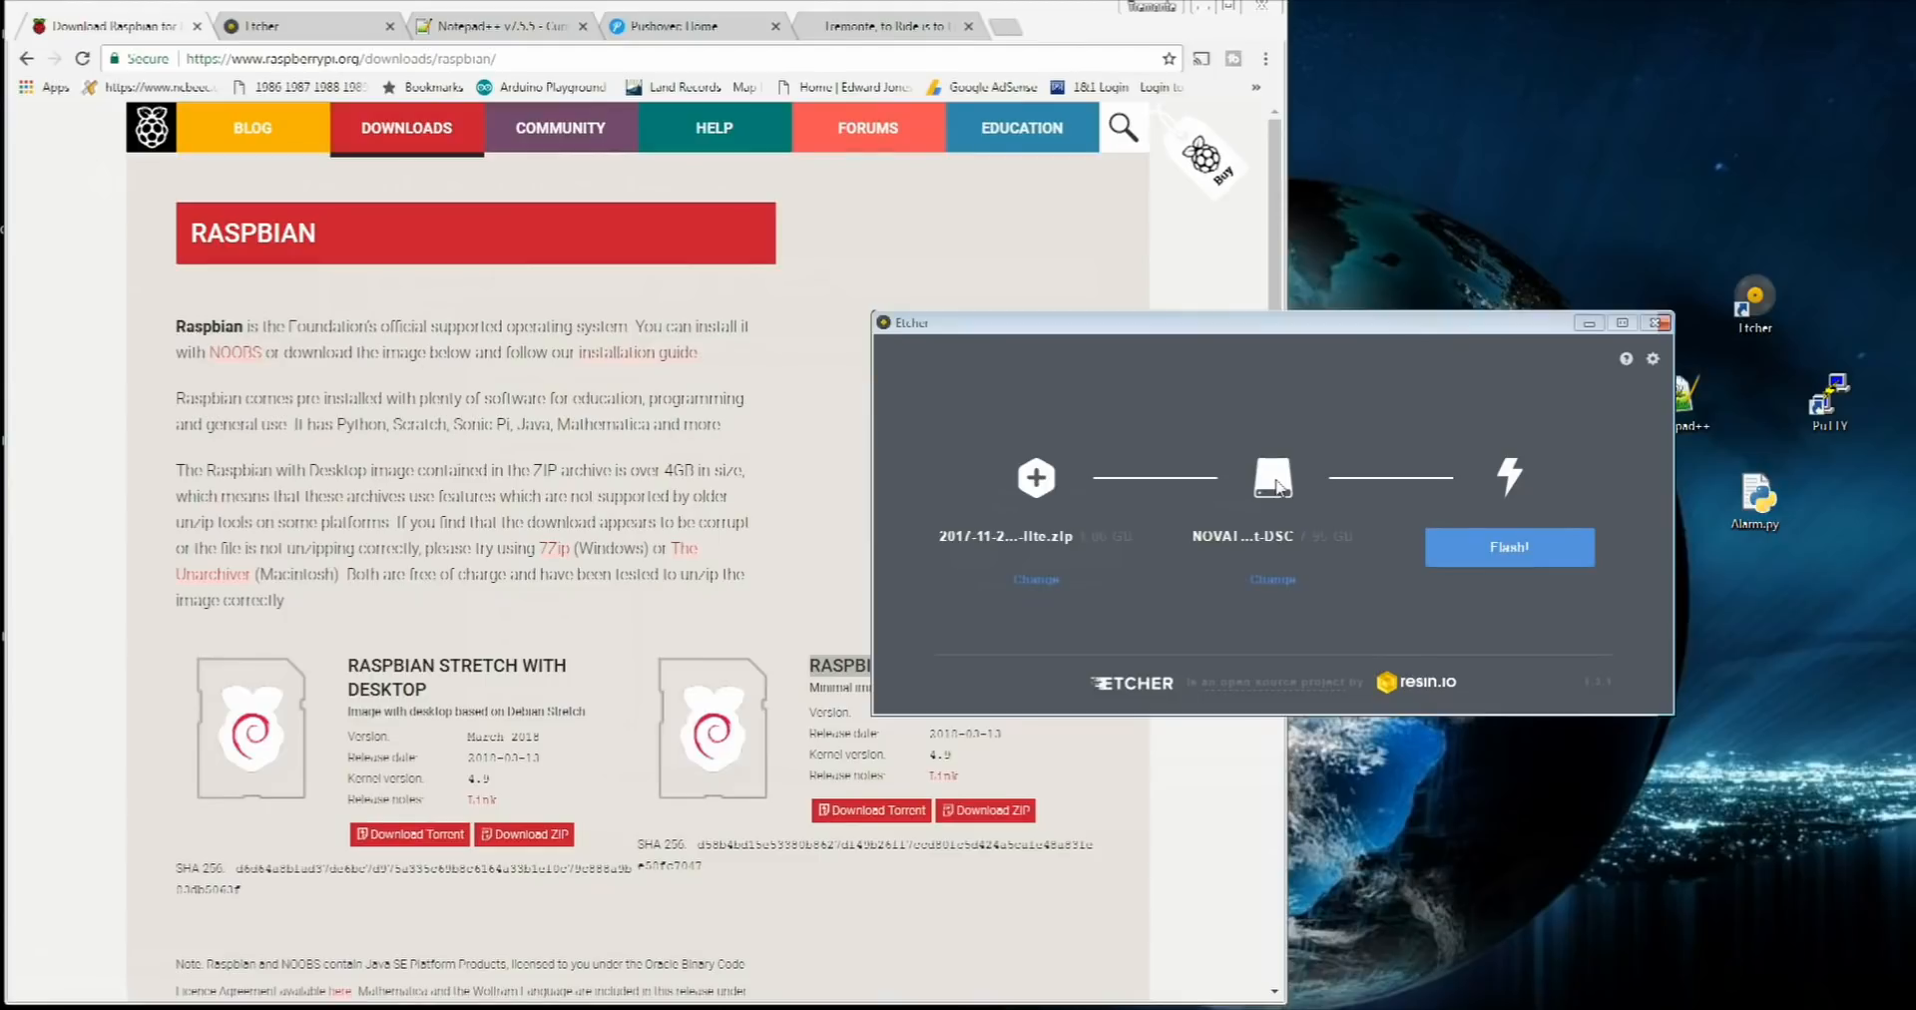
pyautogui.moveTo(1283, 525)
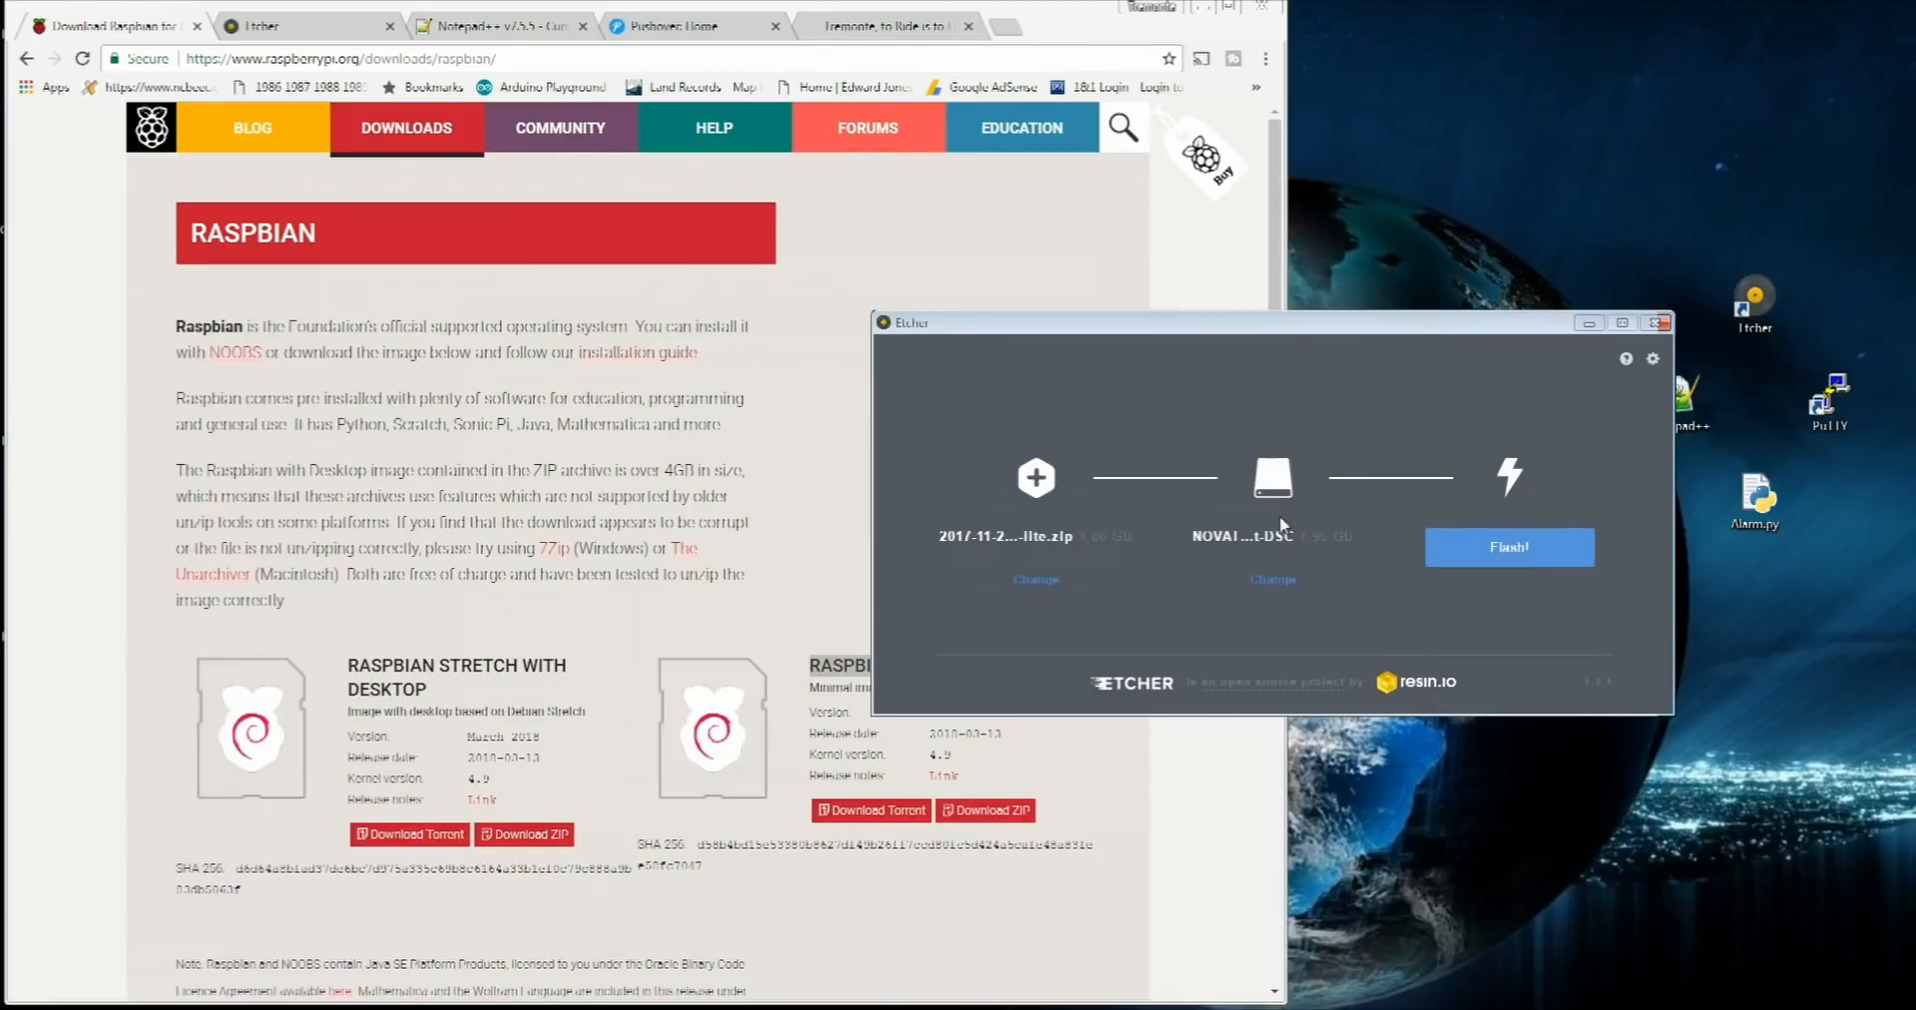
pyautogui.moveTo(1303, 434)
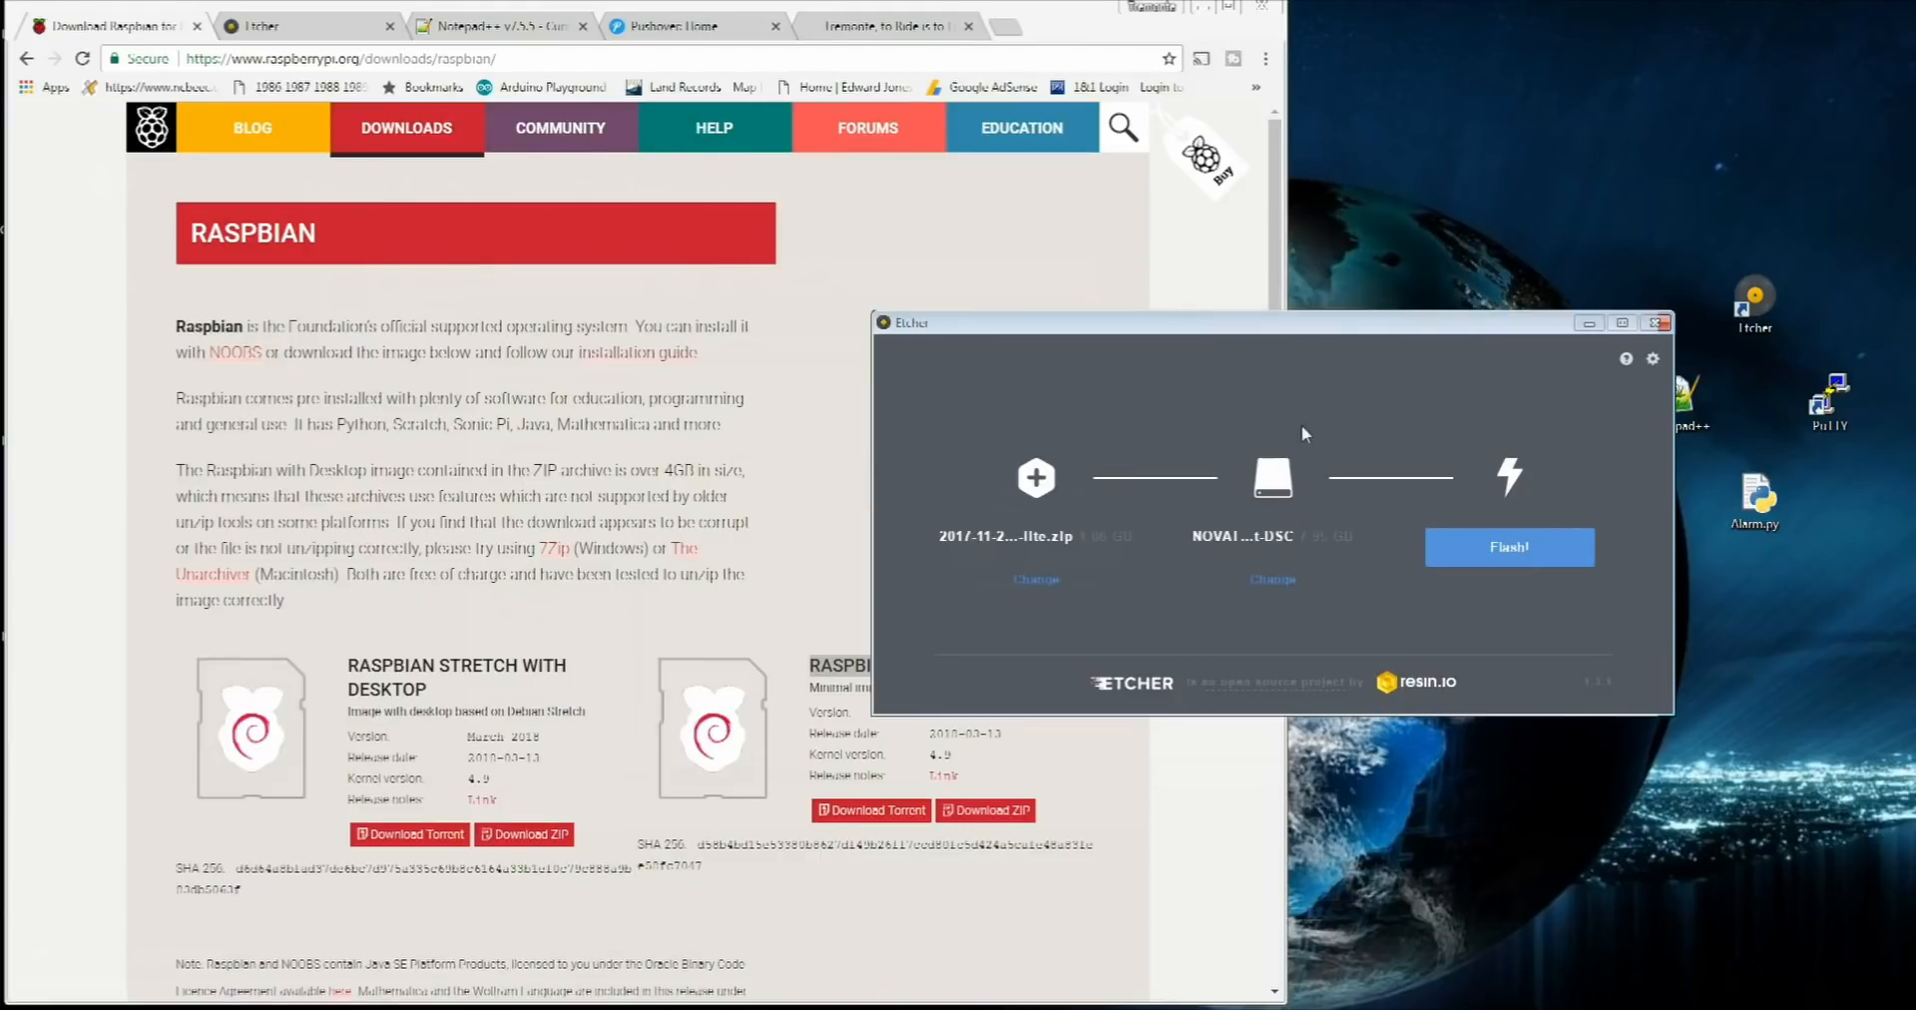
pyautogui.moveTo(1467, 575)
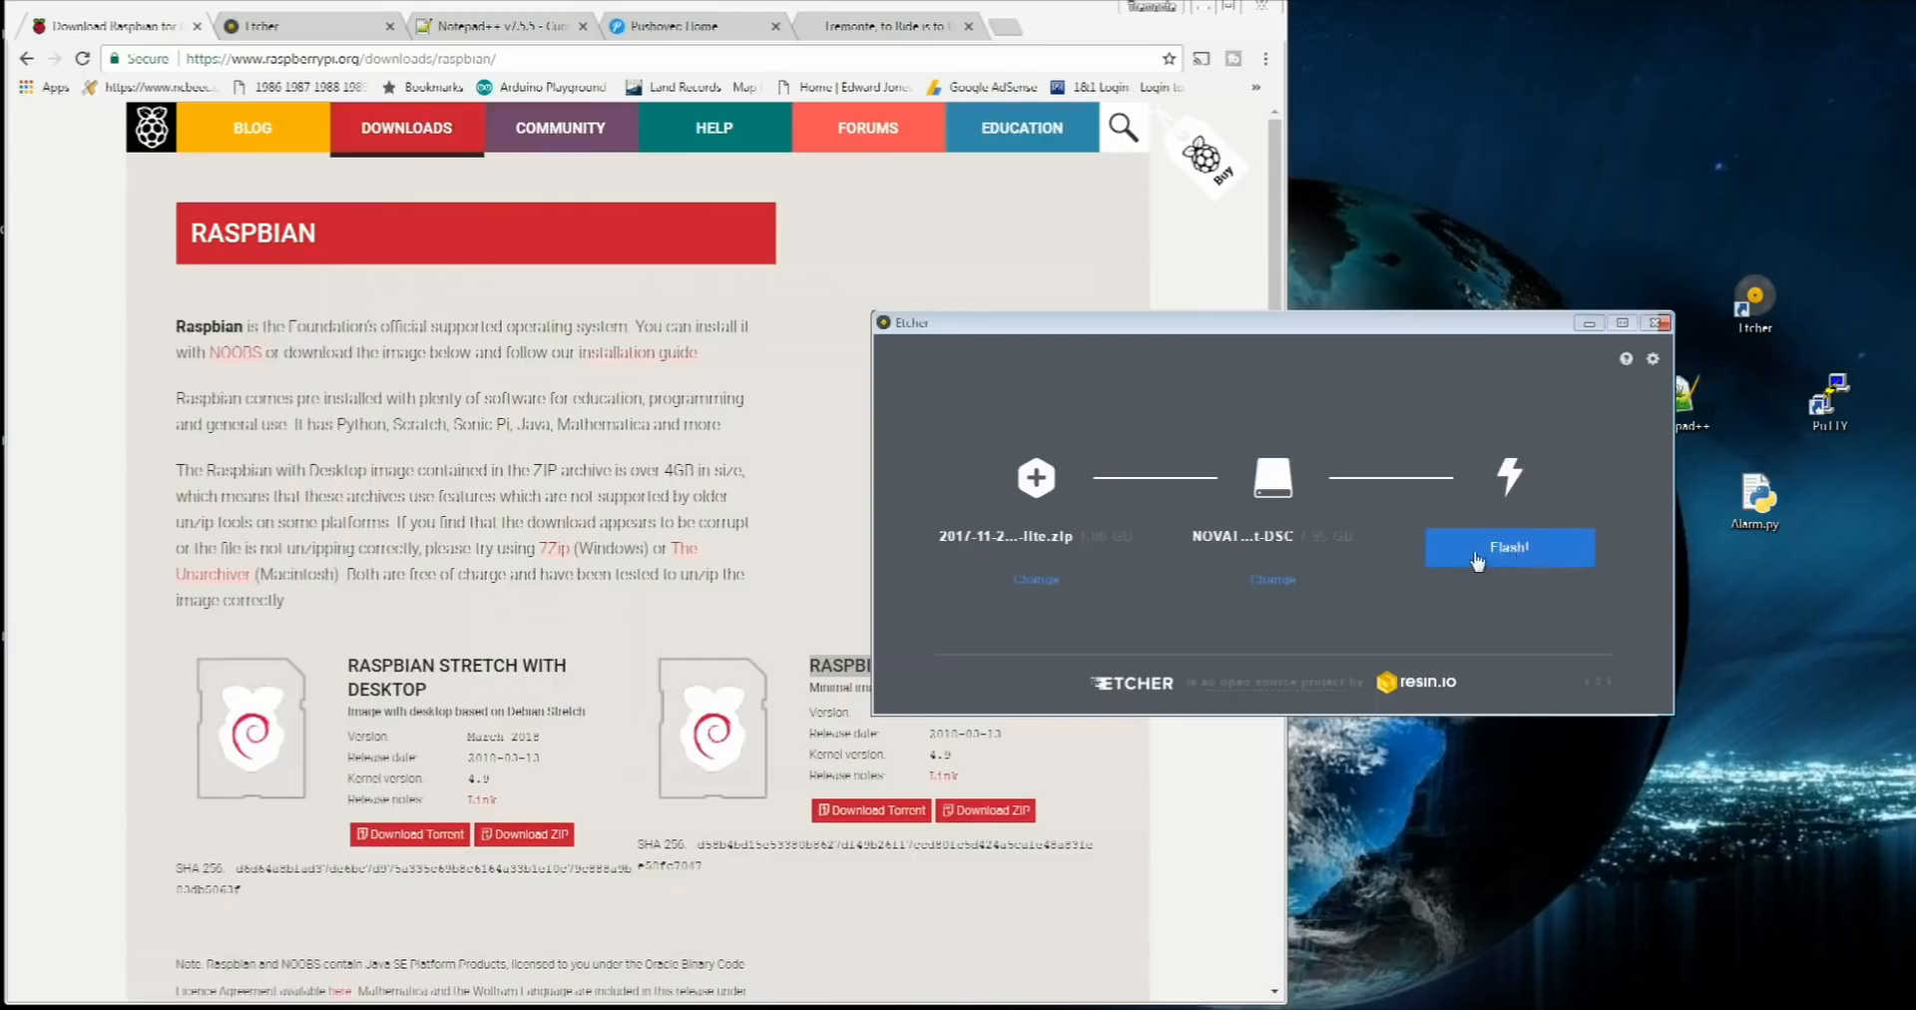
pyautogui.moveTo(1012, 413)
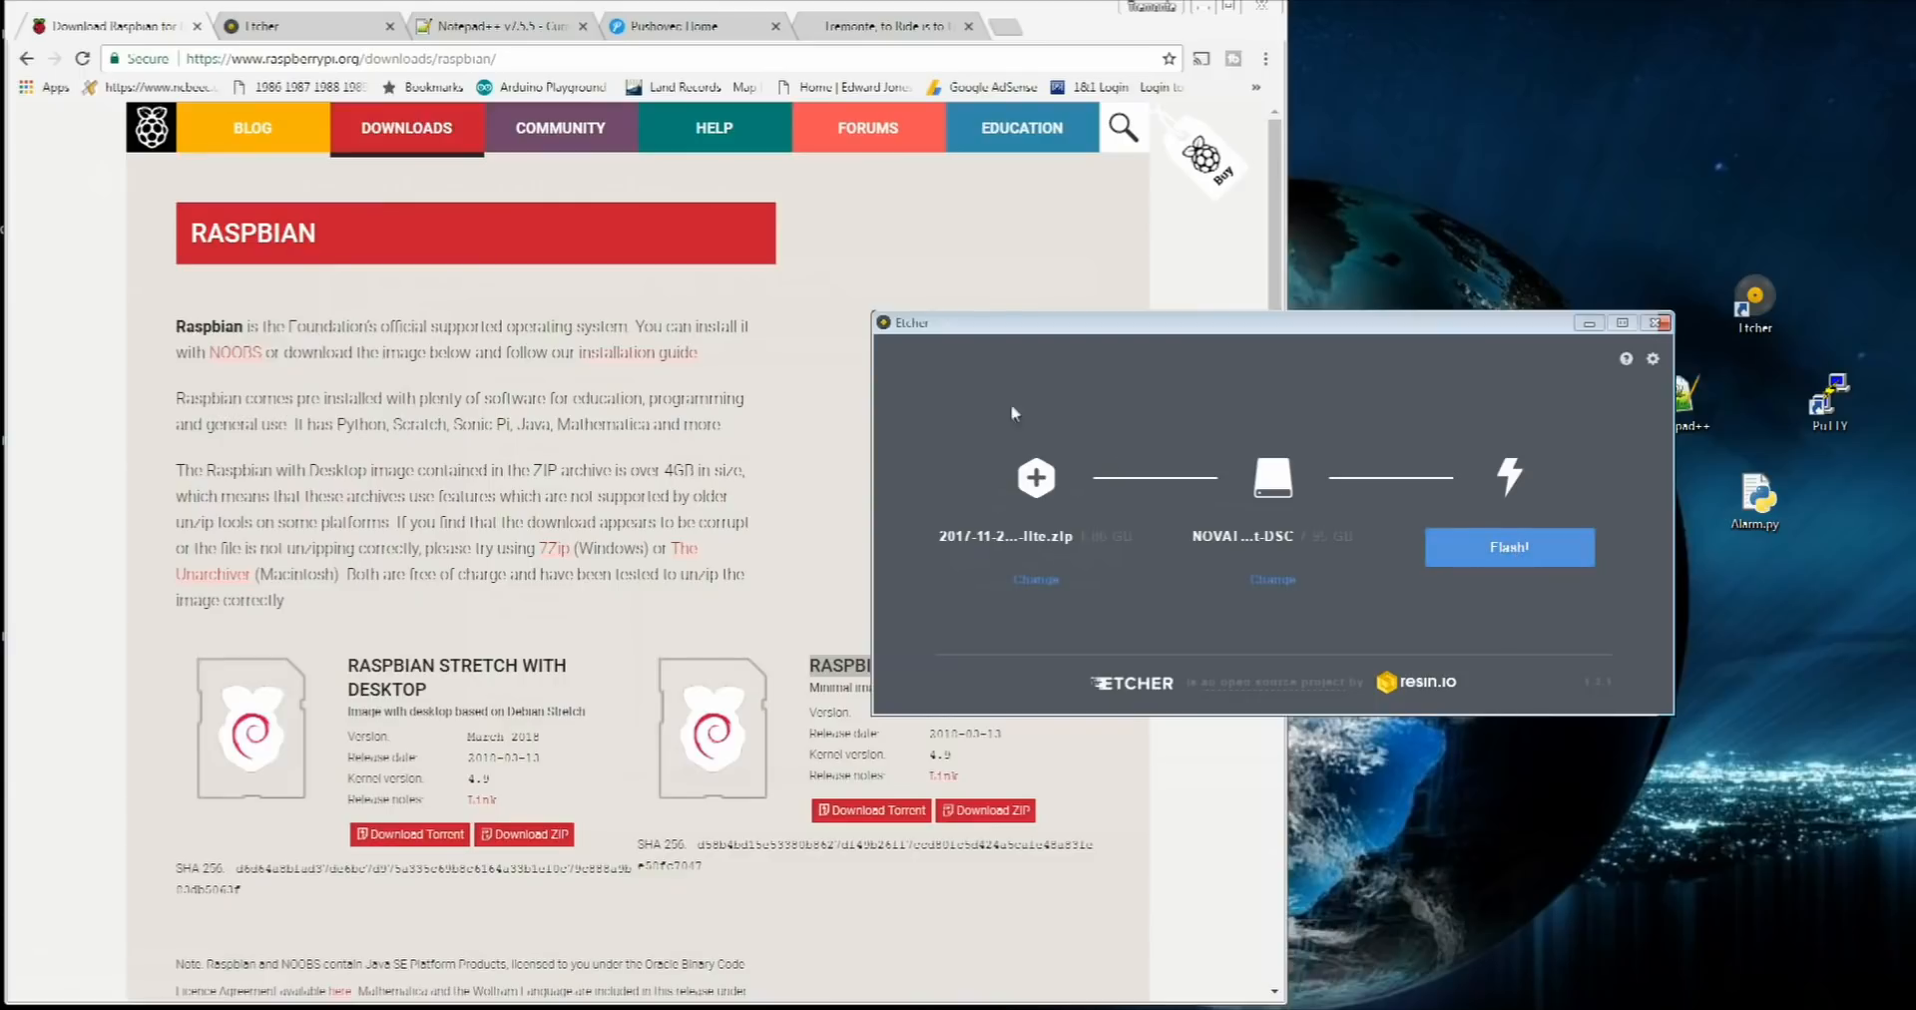
pyautogui.moveTo(1368, 517)
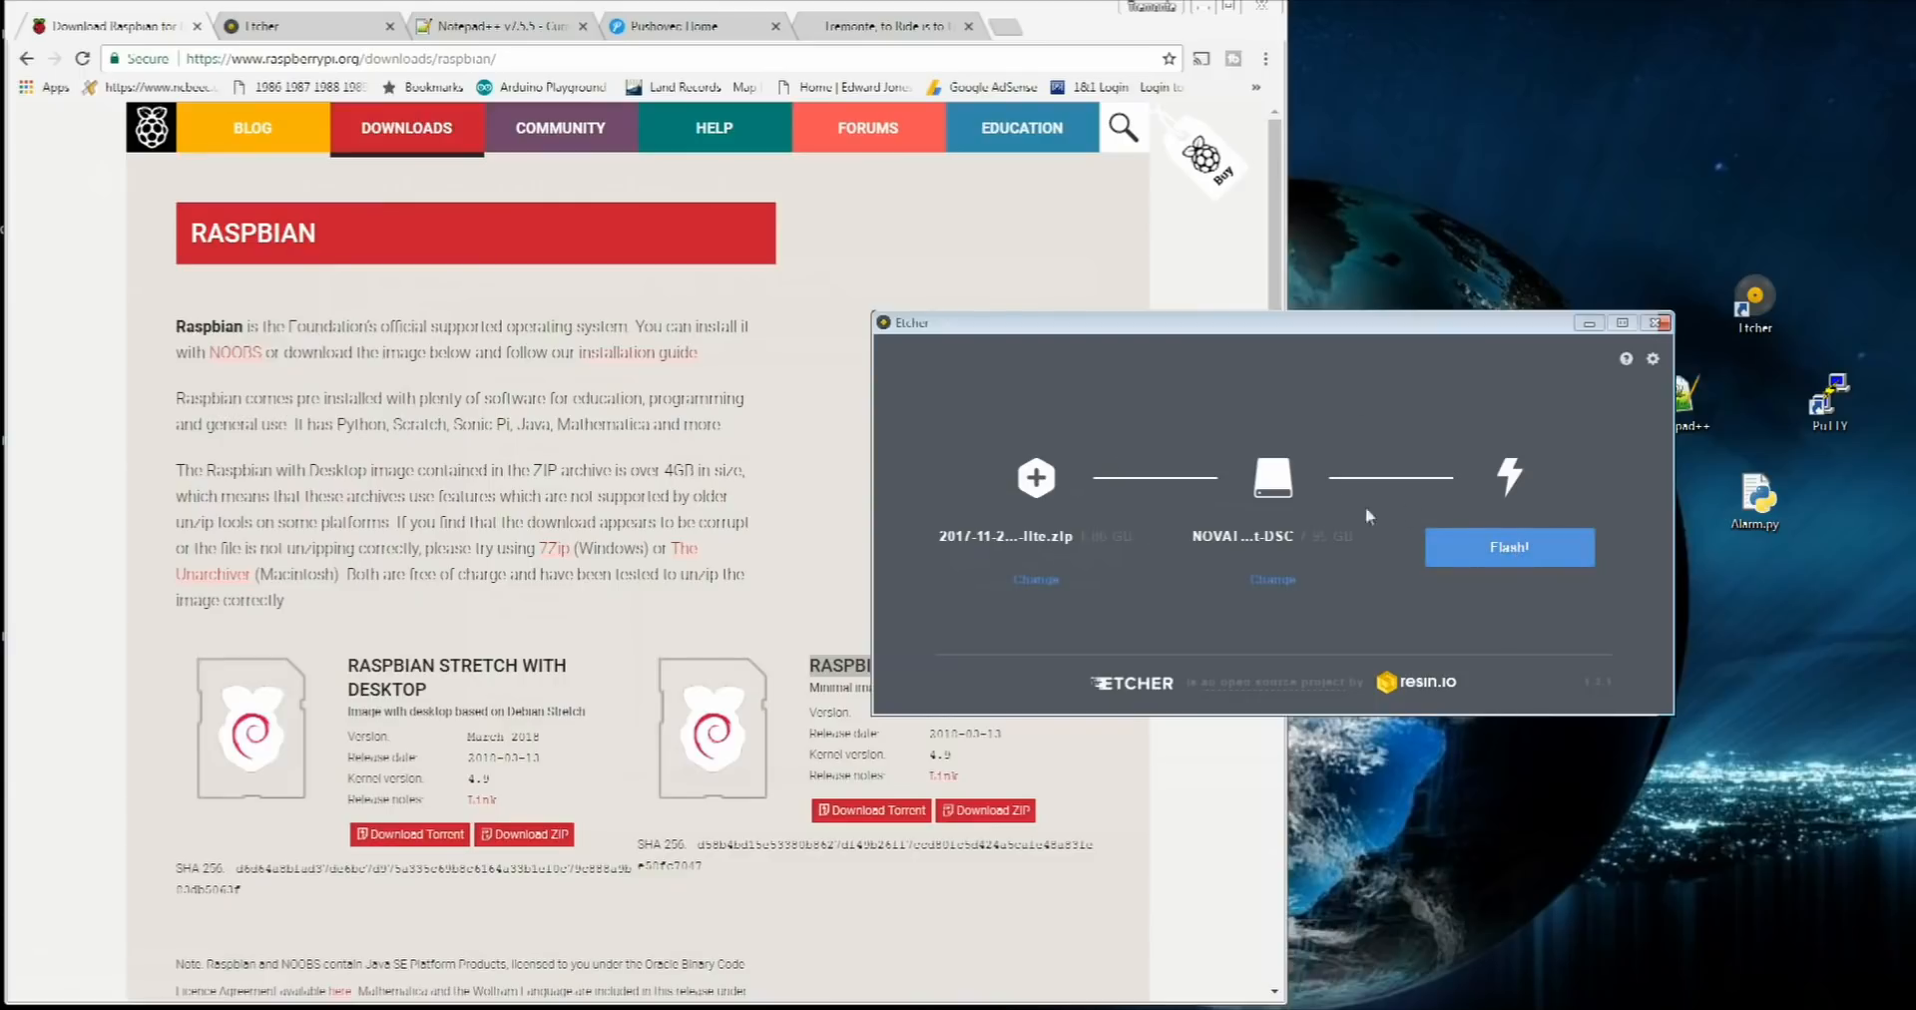
pyautogui.moveTo(1564, 499)
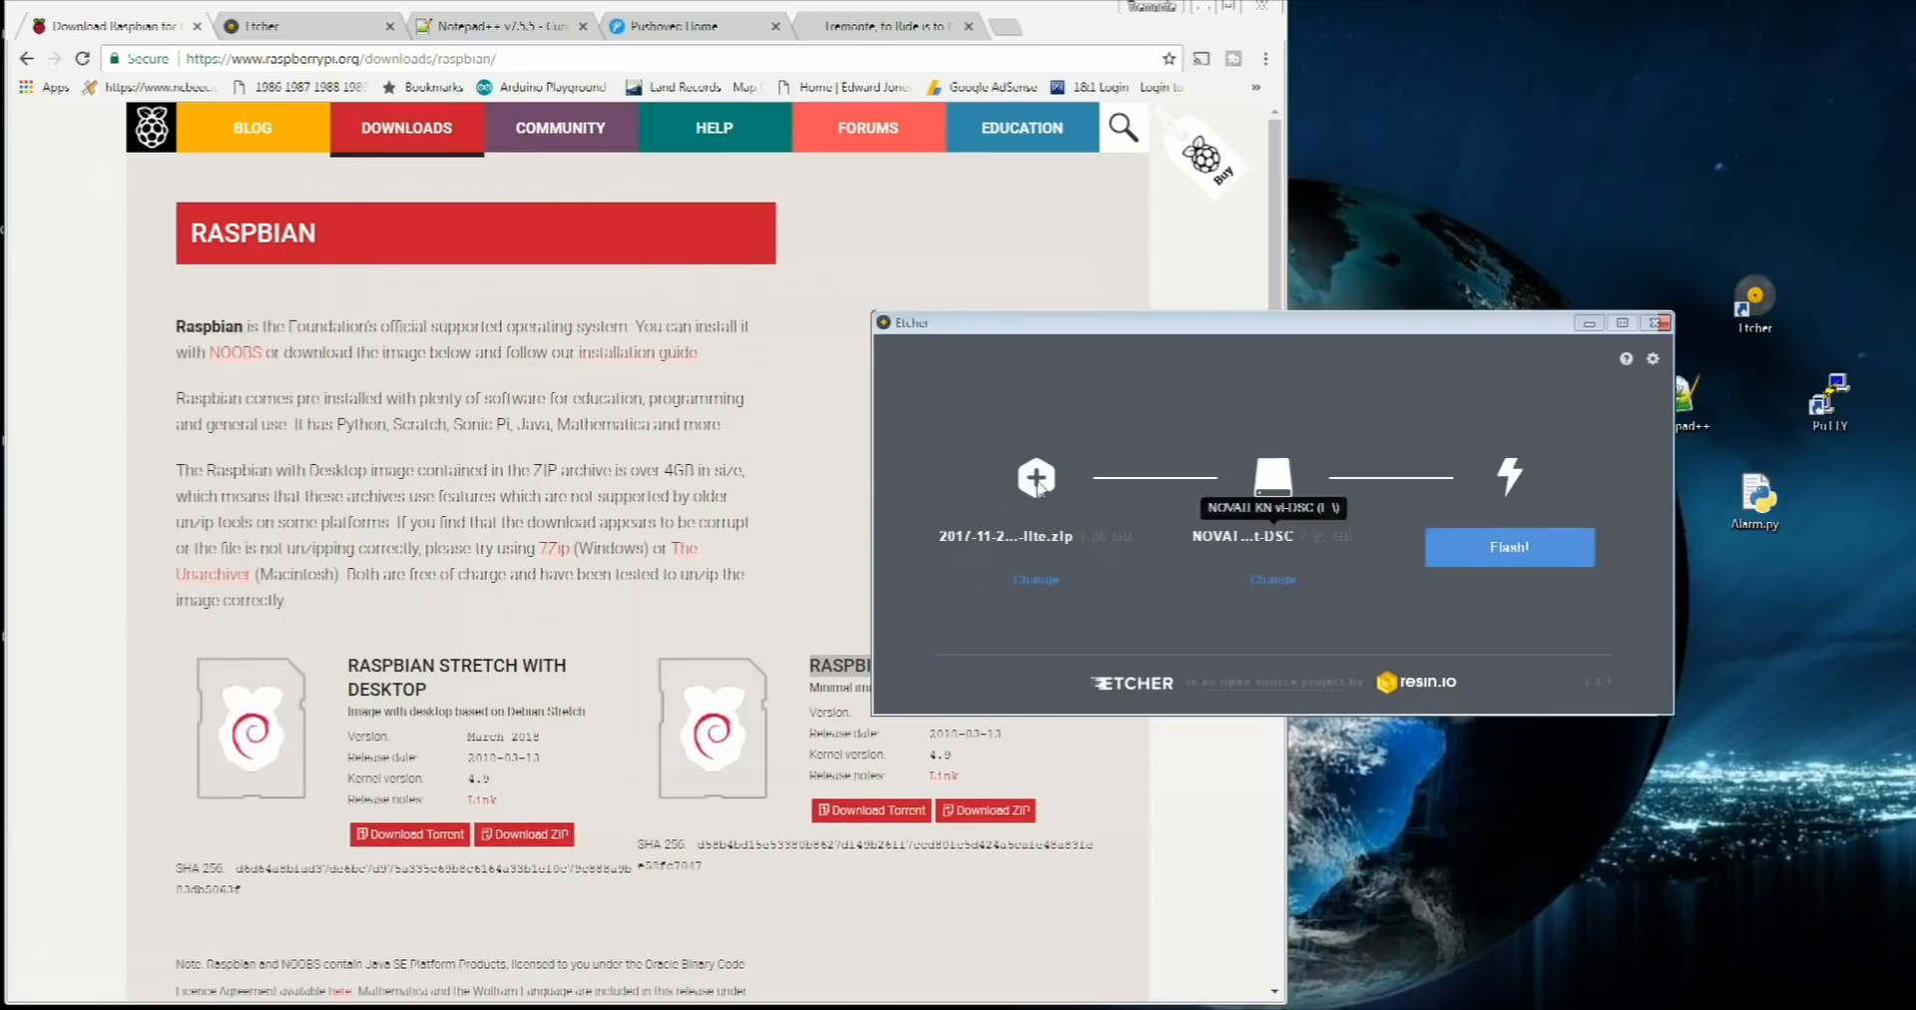
pyautogui.click(1658, 321)
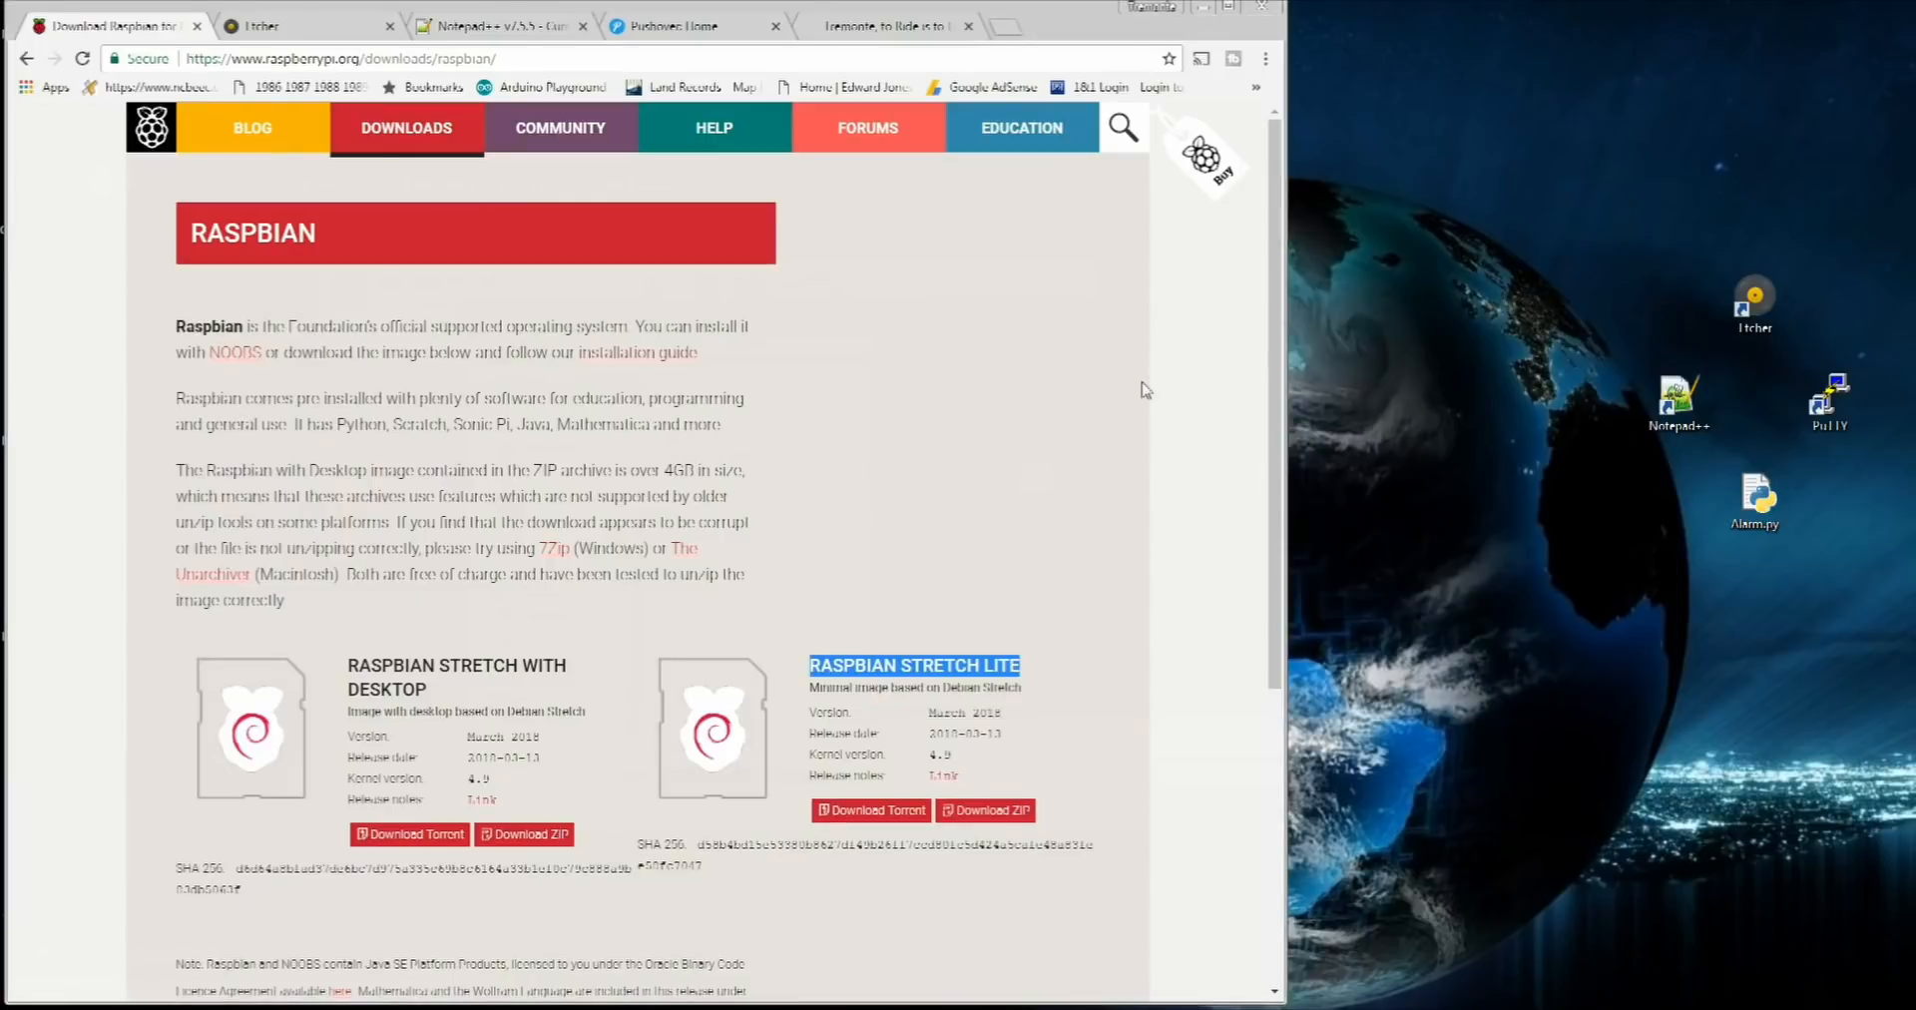
pyautogui.moveTo(1130, 399)
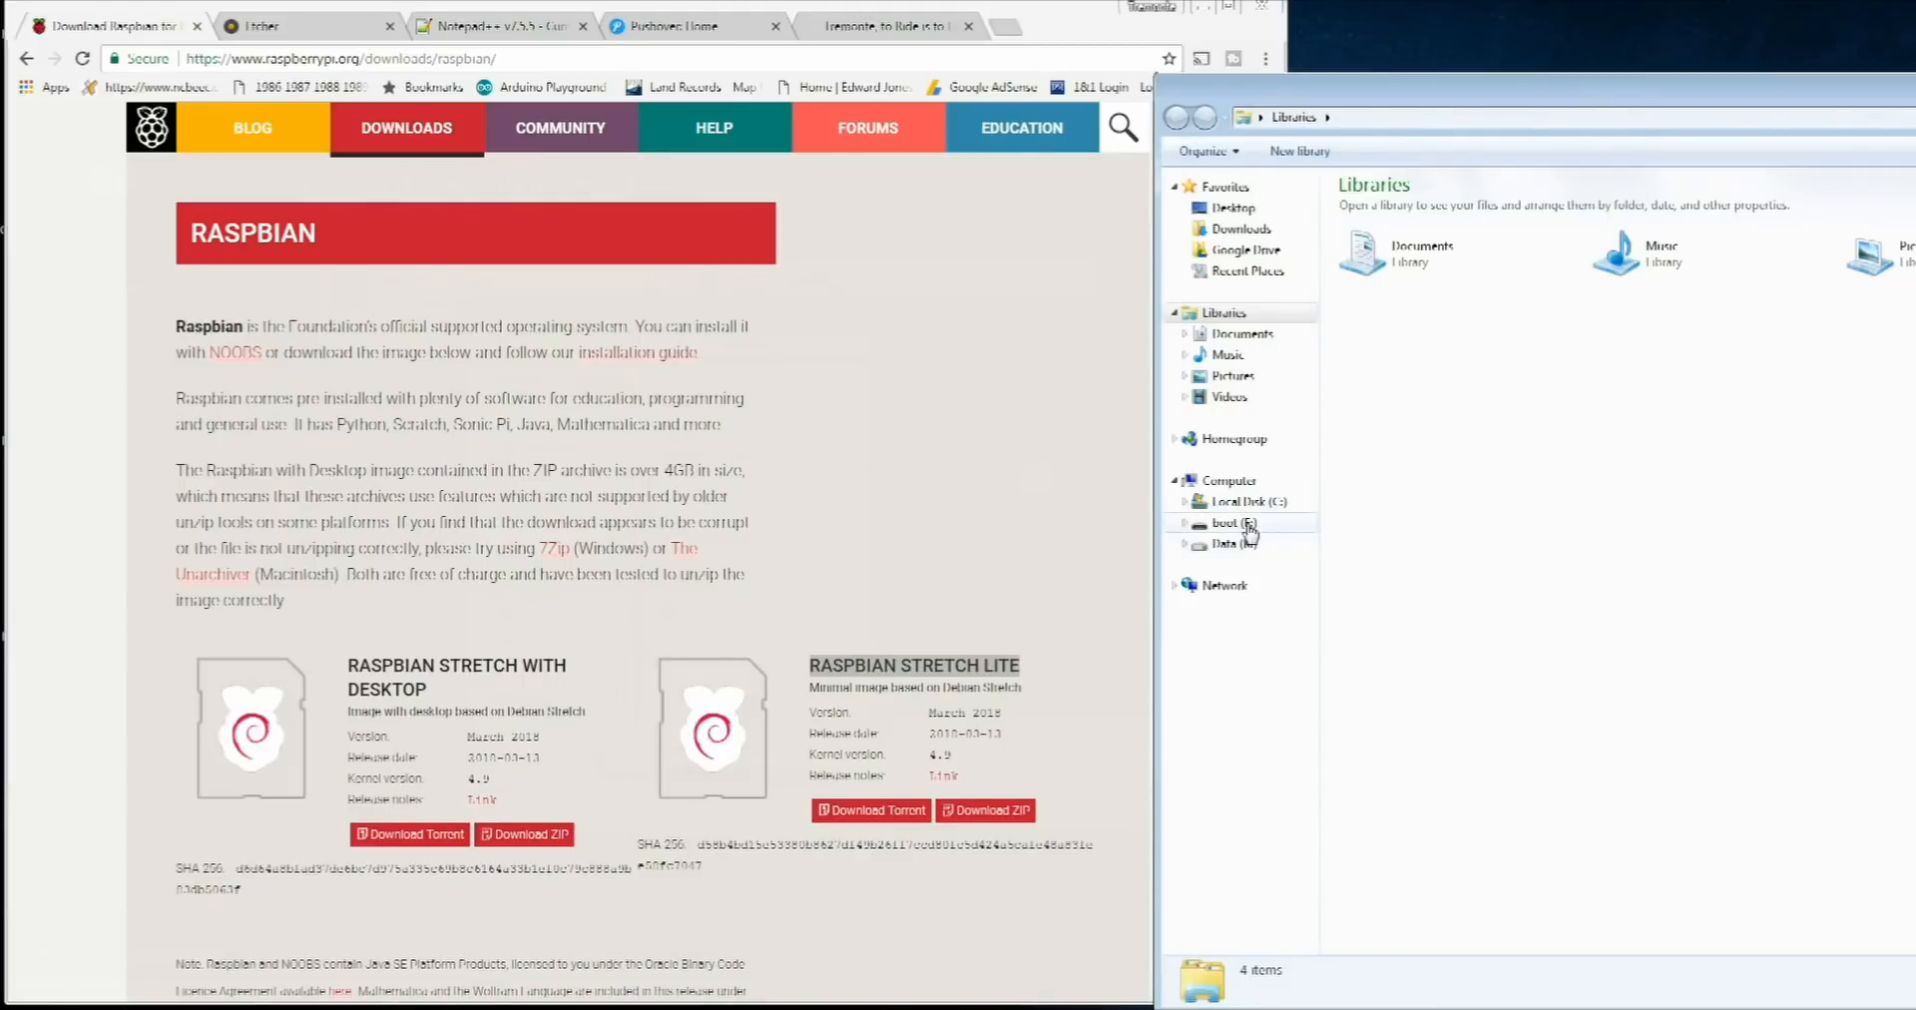
# Show the contents of the SD card's boot (E:) drive.
pyautogui.click(1232, 523)
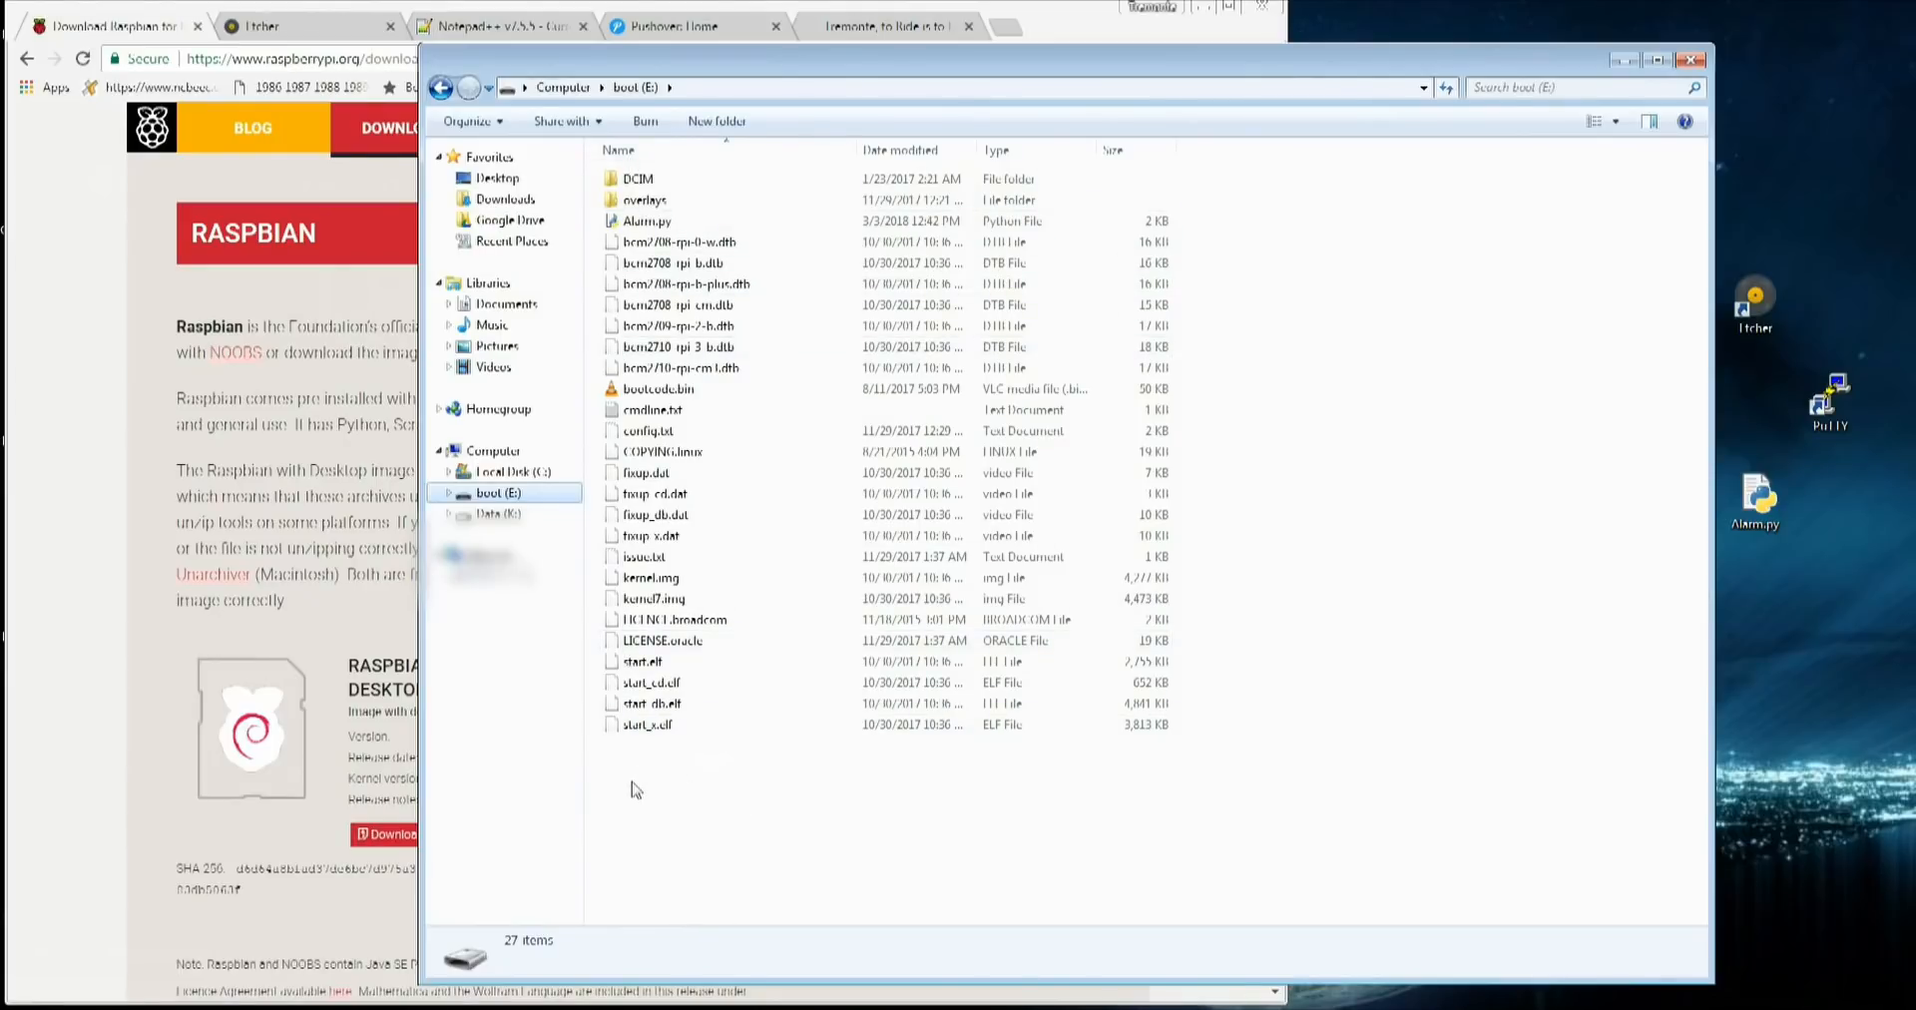
# Create a new empty text document named ssh.txt on the boot drive.
pyautogui.rightClick(635, 788)
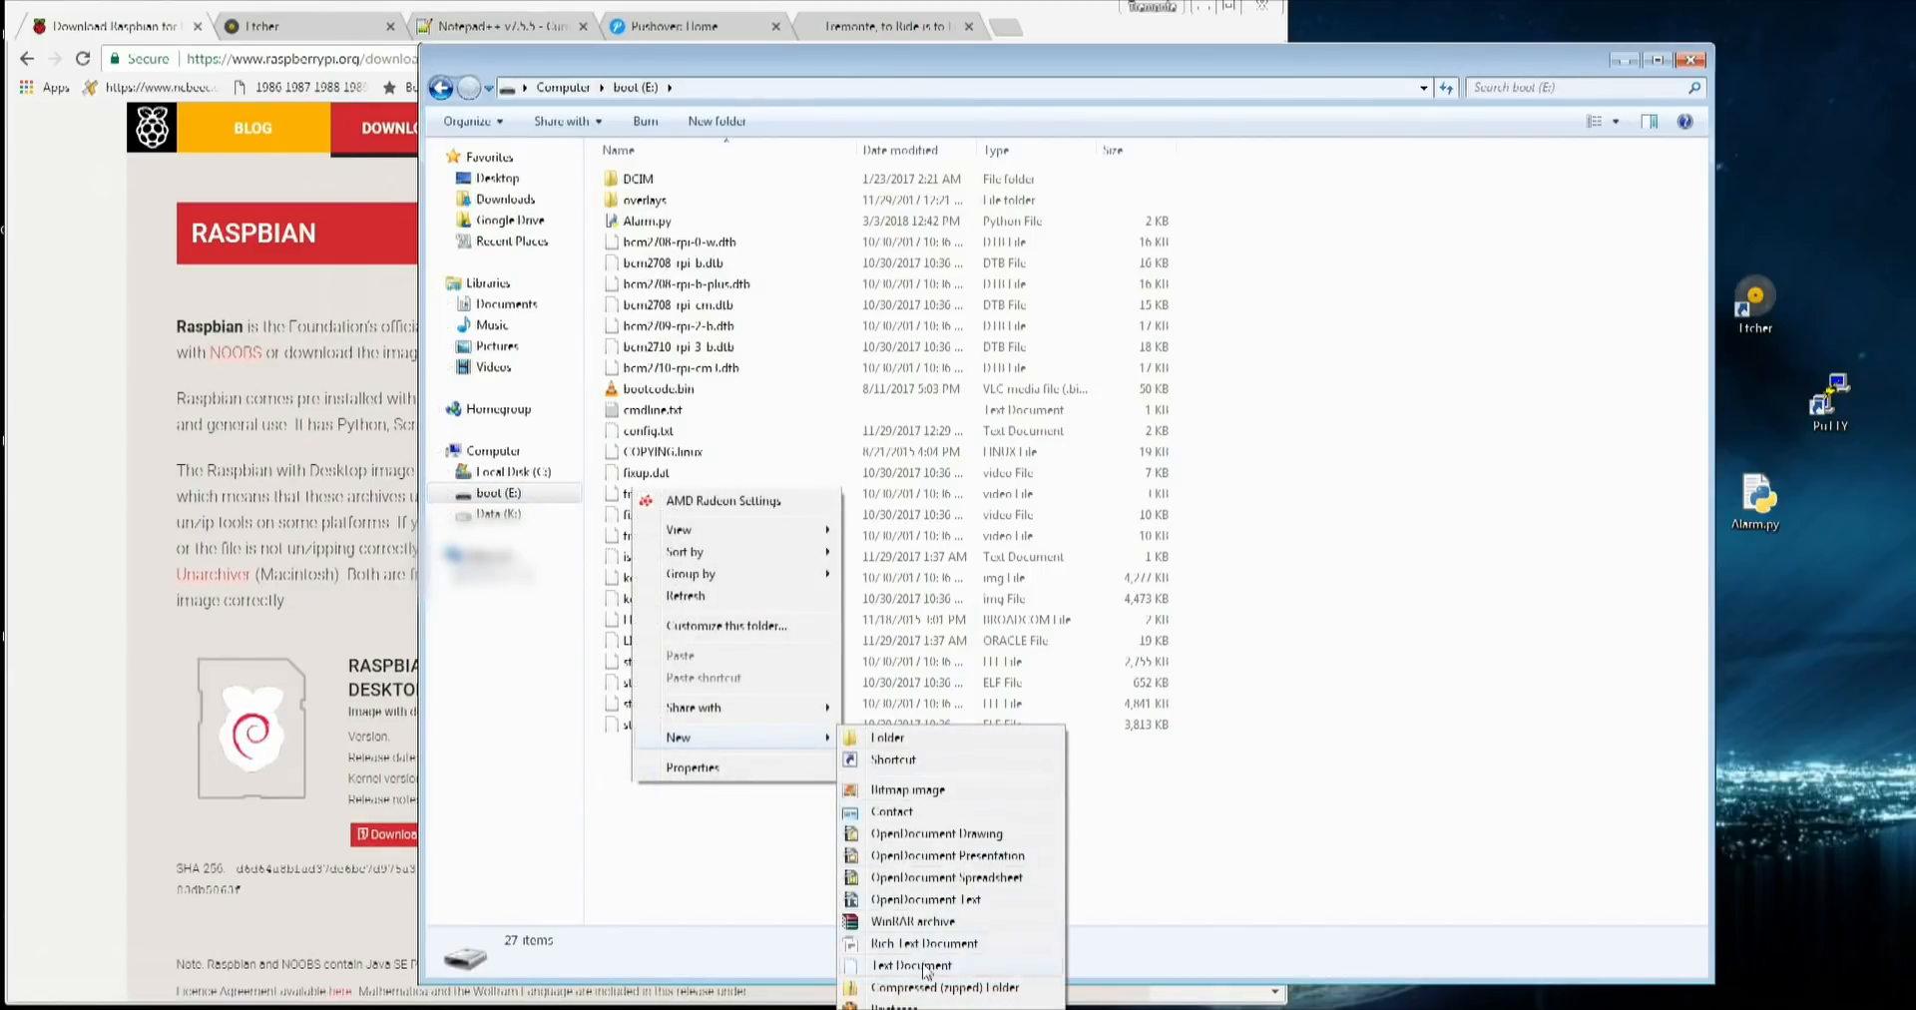
pyautogui.click(910, 964)
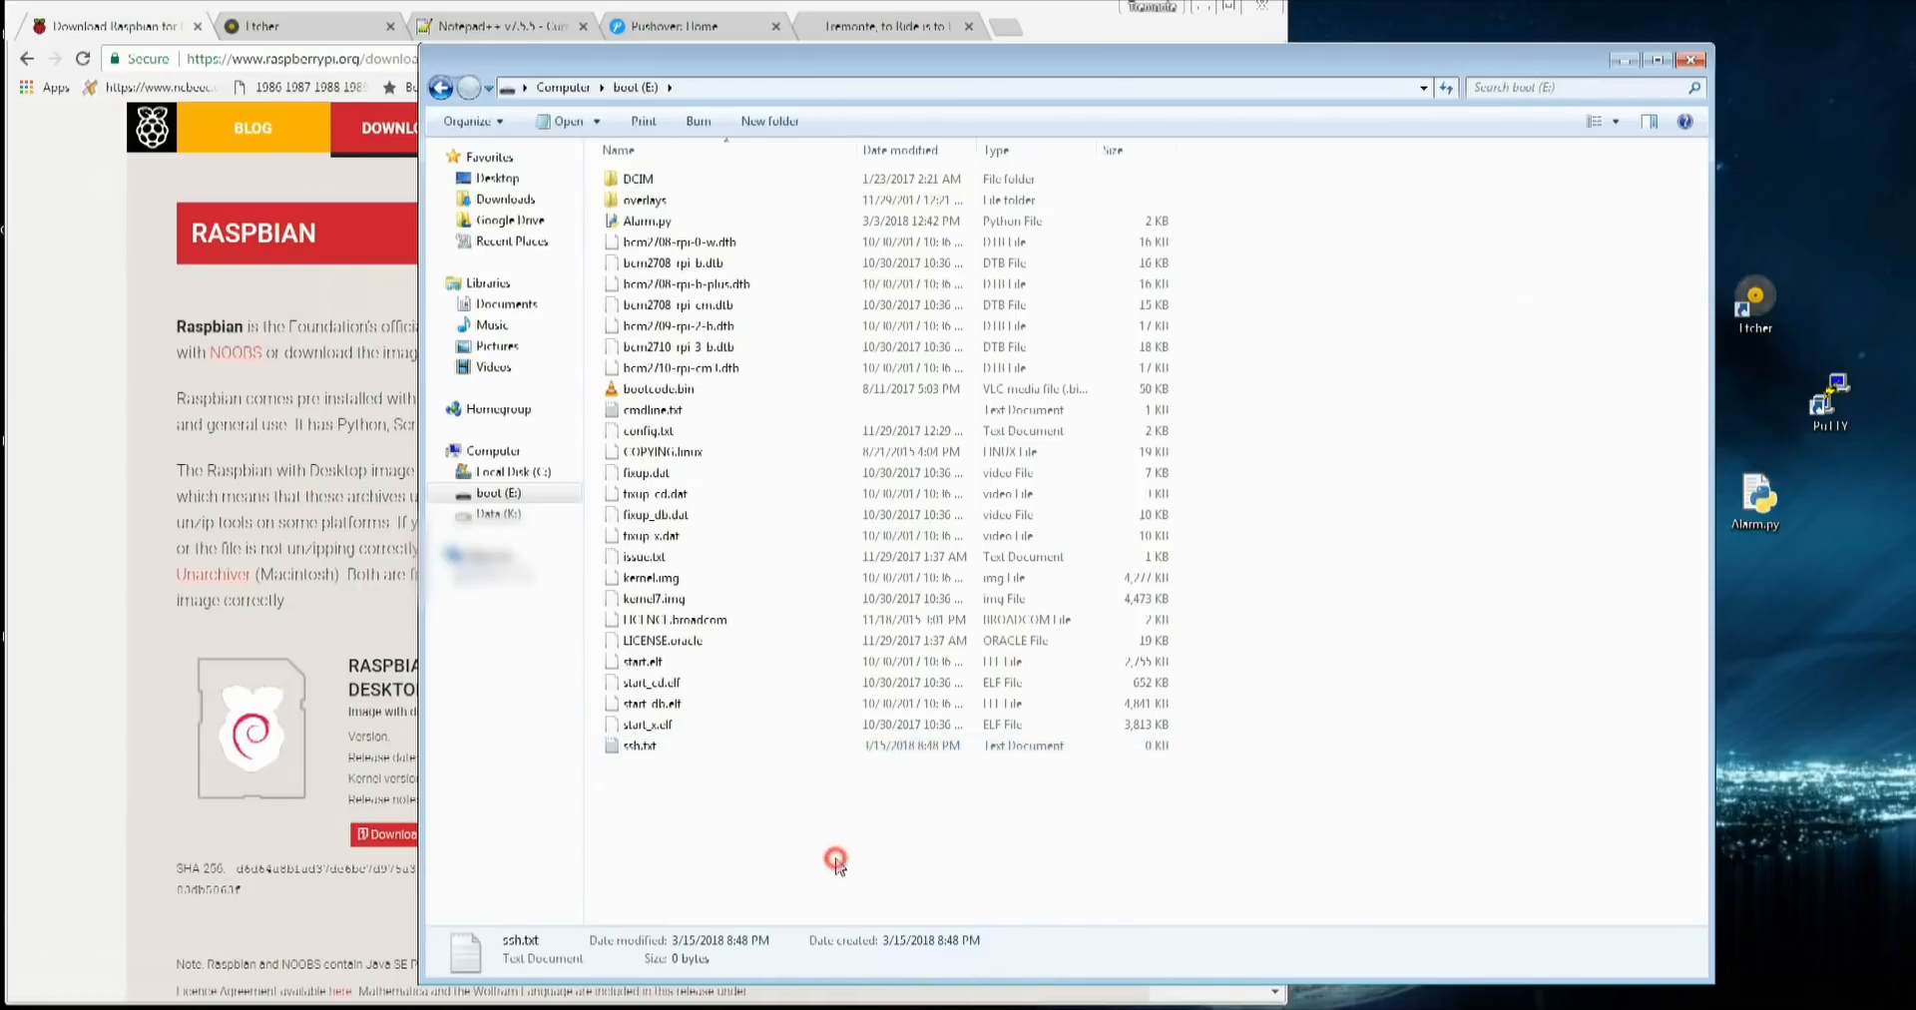
pyautogui.moveTo(645, 748)
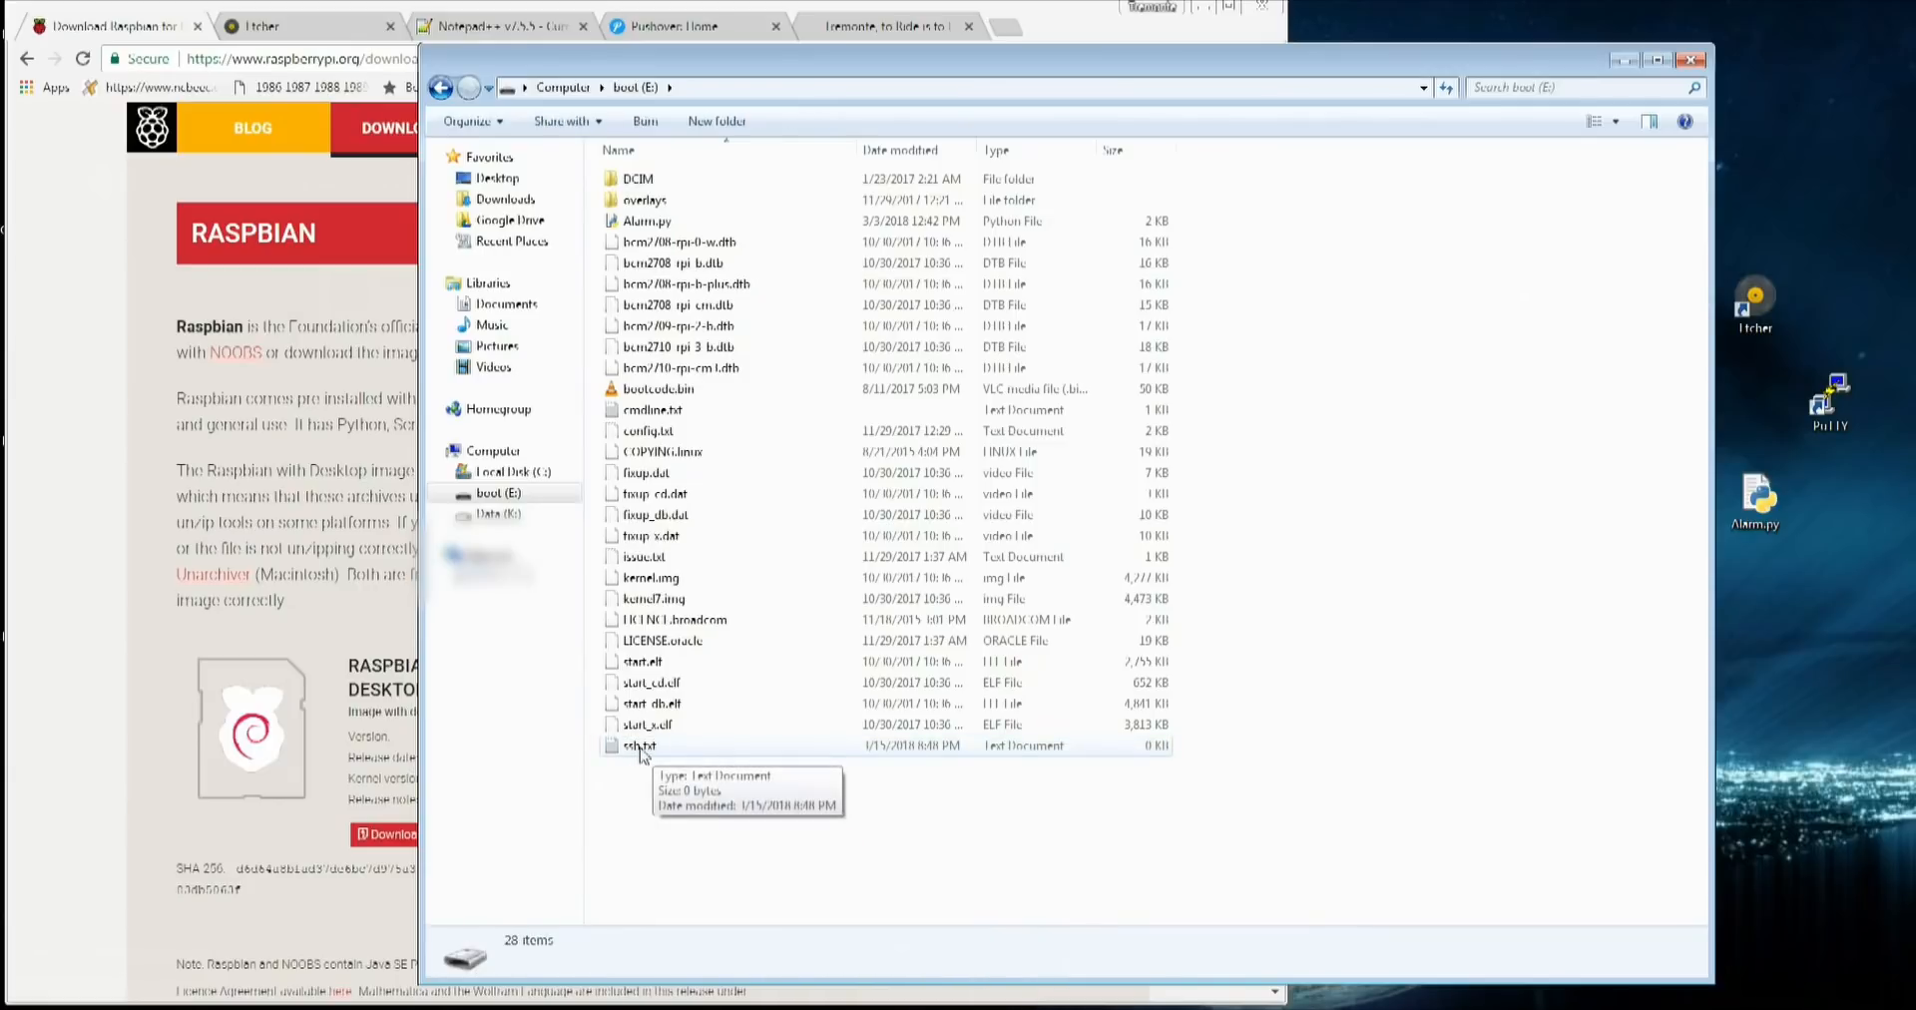
pyautogui.moveTo(623, 794)
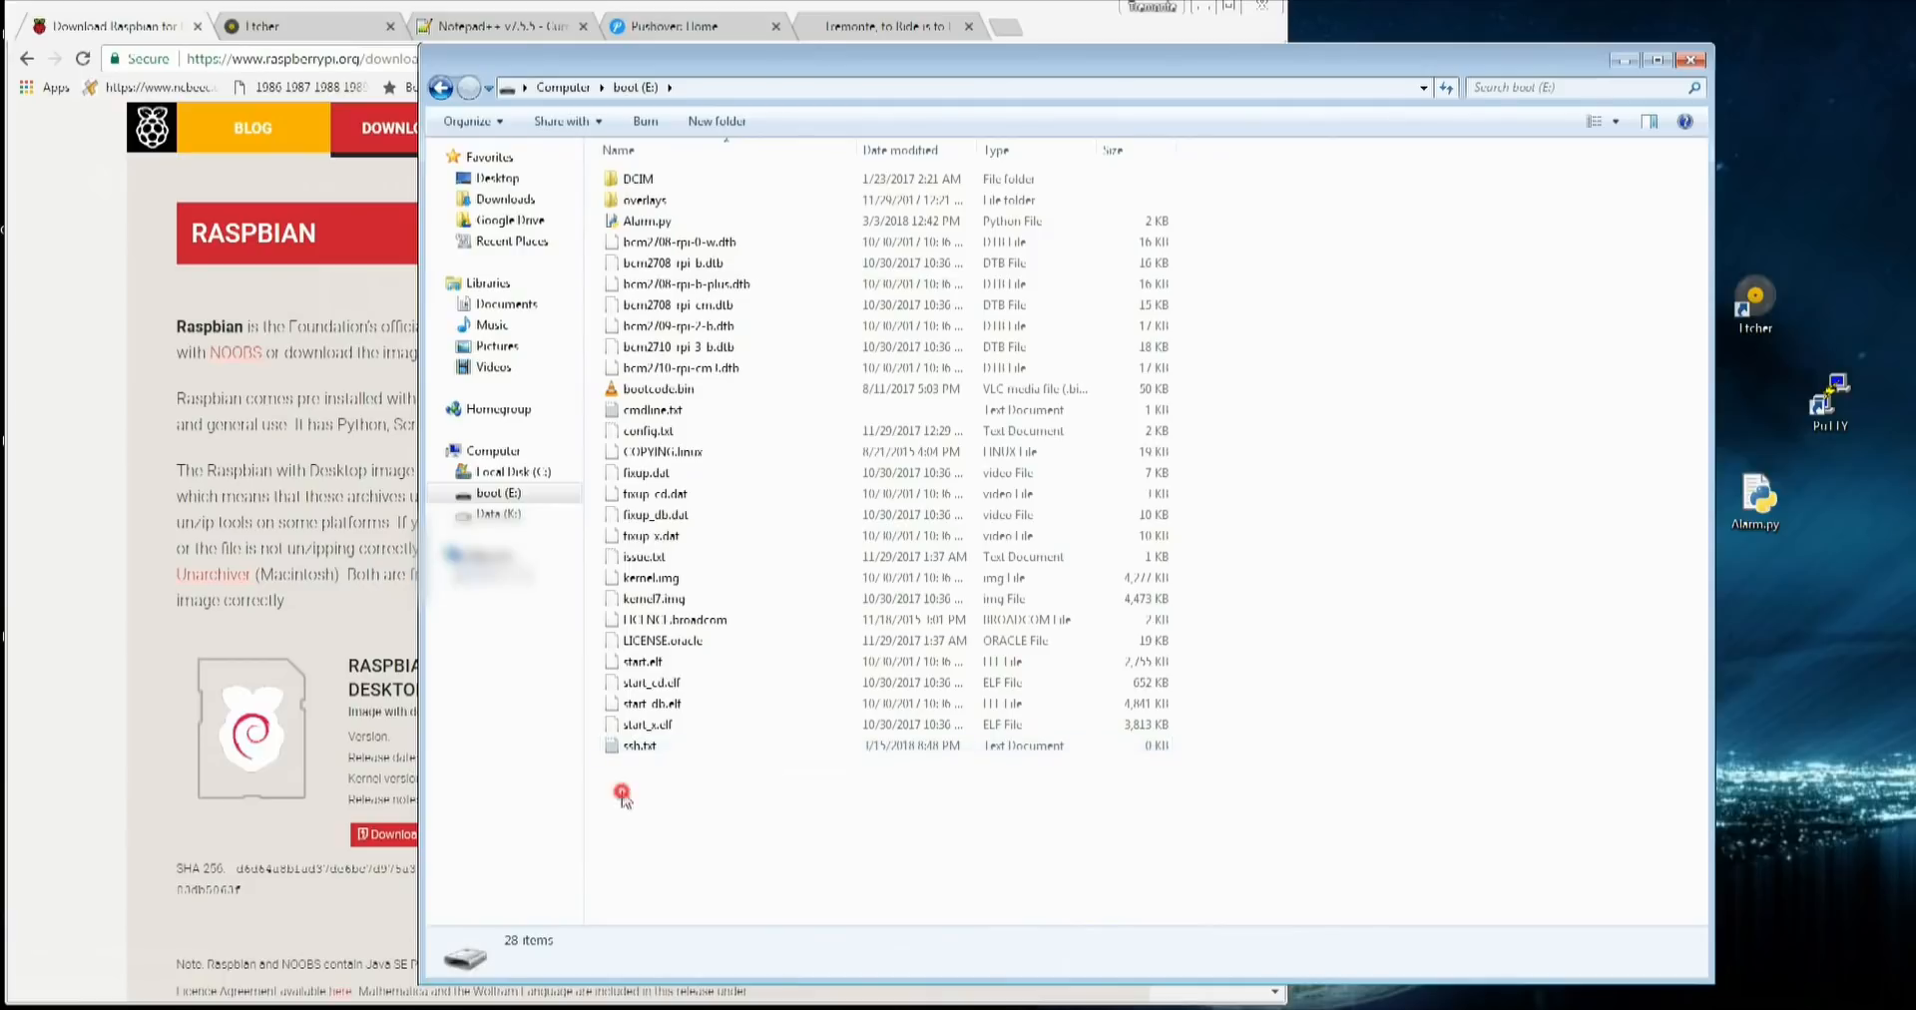
# Create a new text document renamed wpa_supplicant.conf, accepting the extension change warning.
pyautogui.rightClick(623, 795)
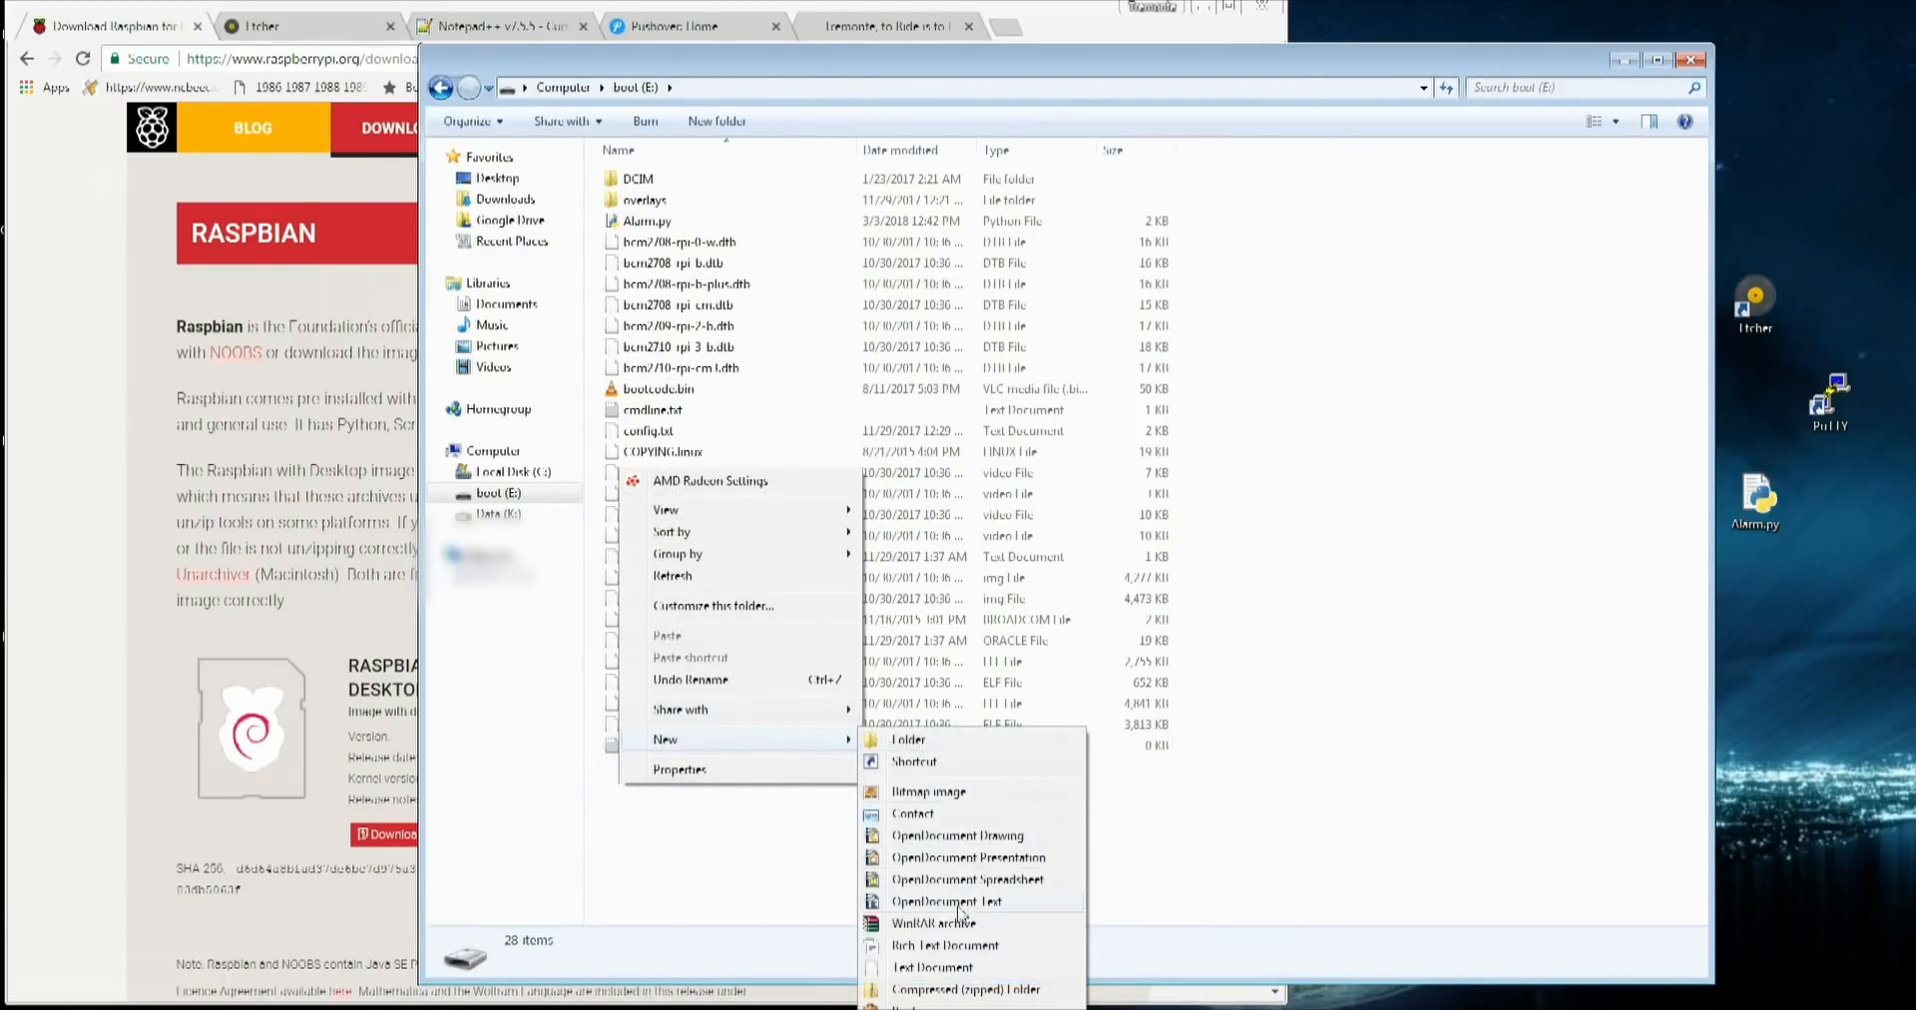
pyautogui.click(932, 968)
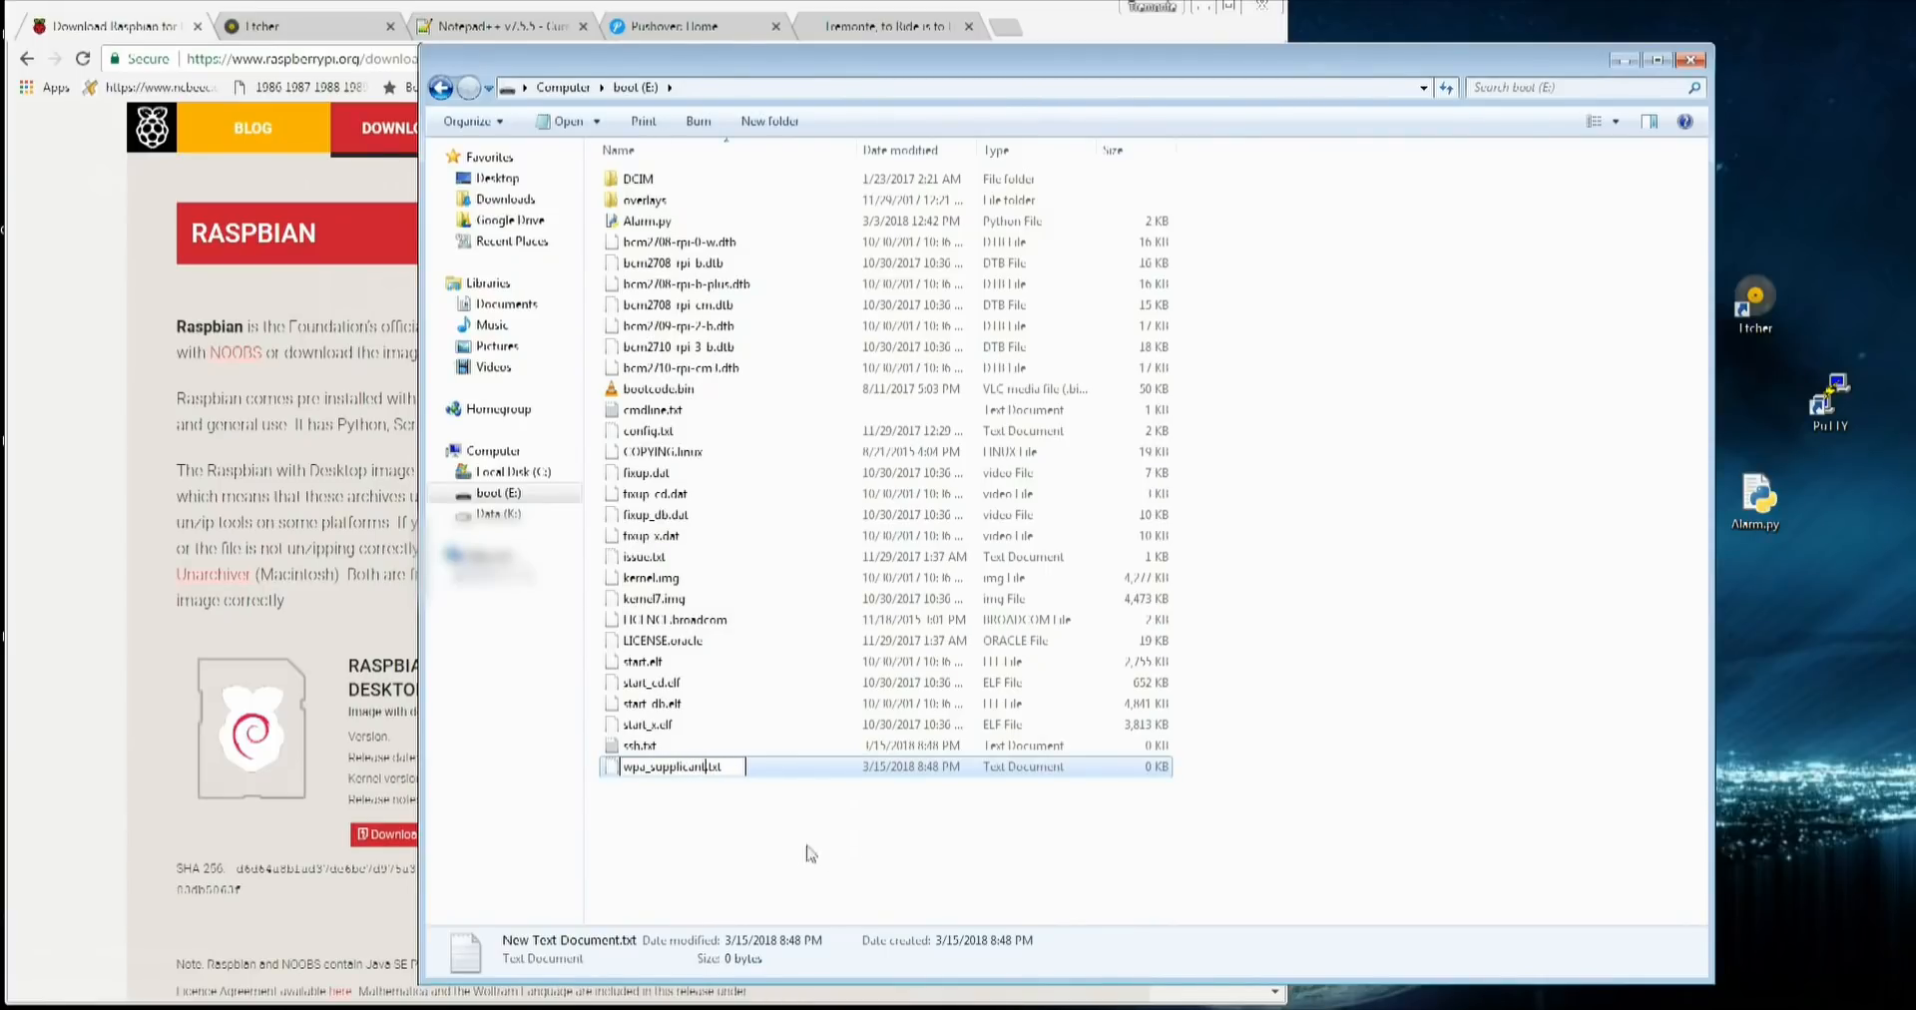
pyautogui.moveTo(760, 812)
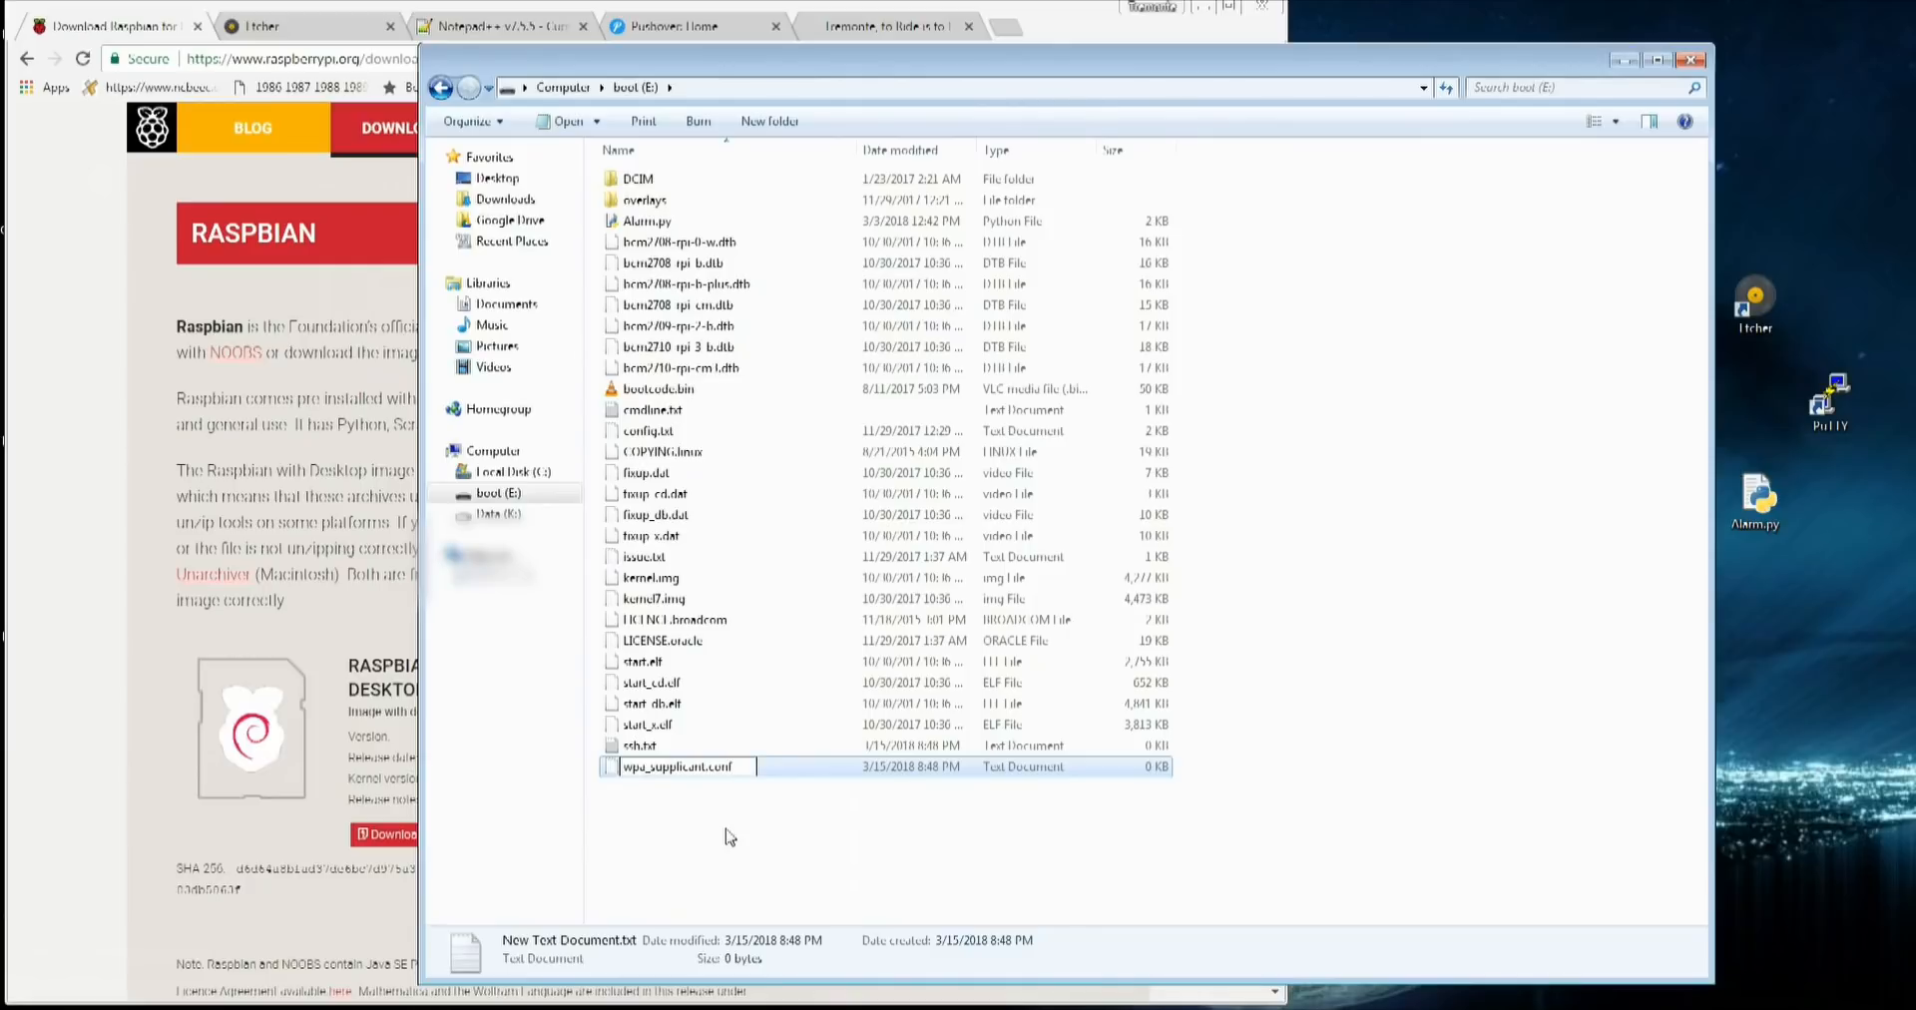
pyautogui.press('Return')
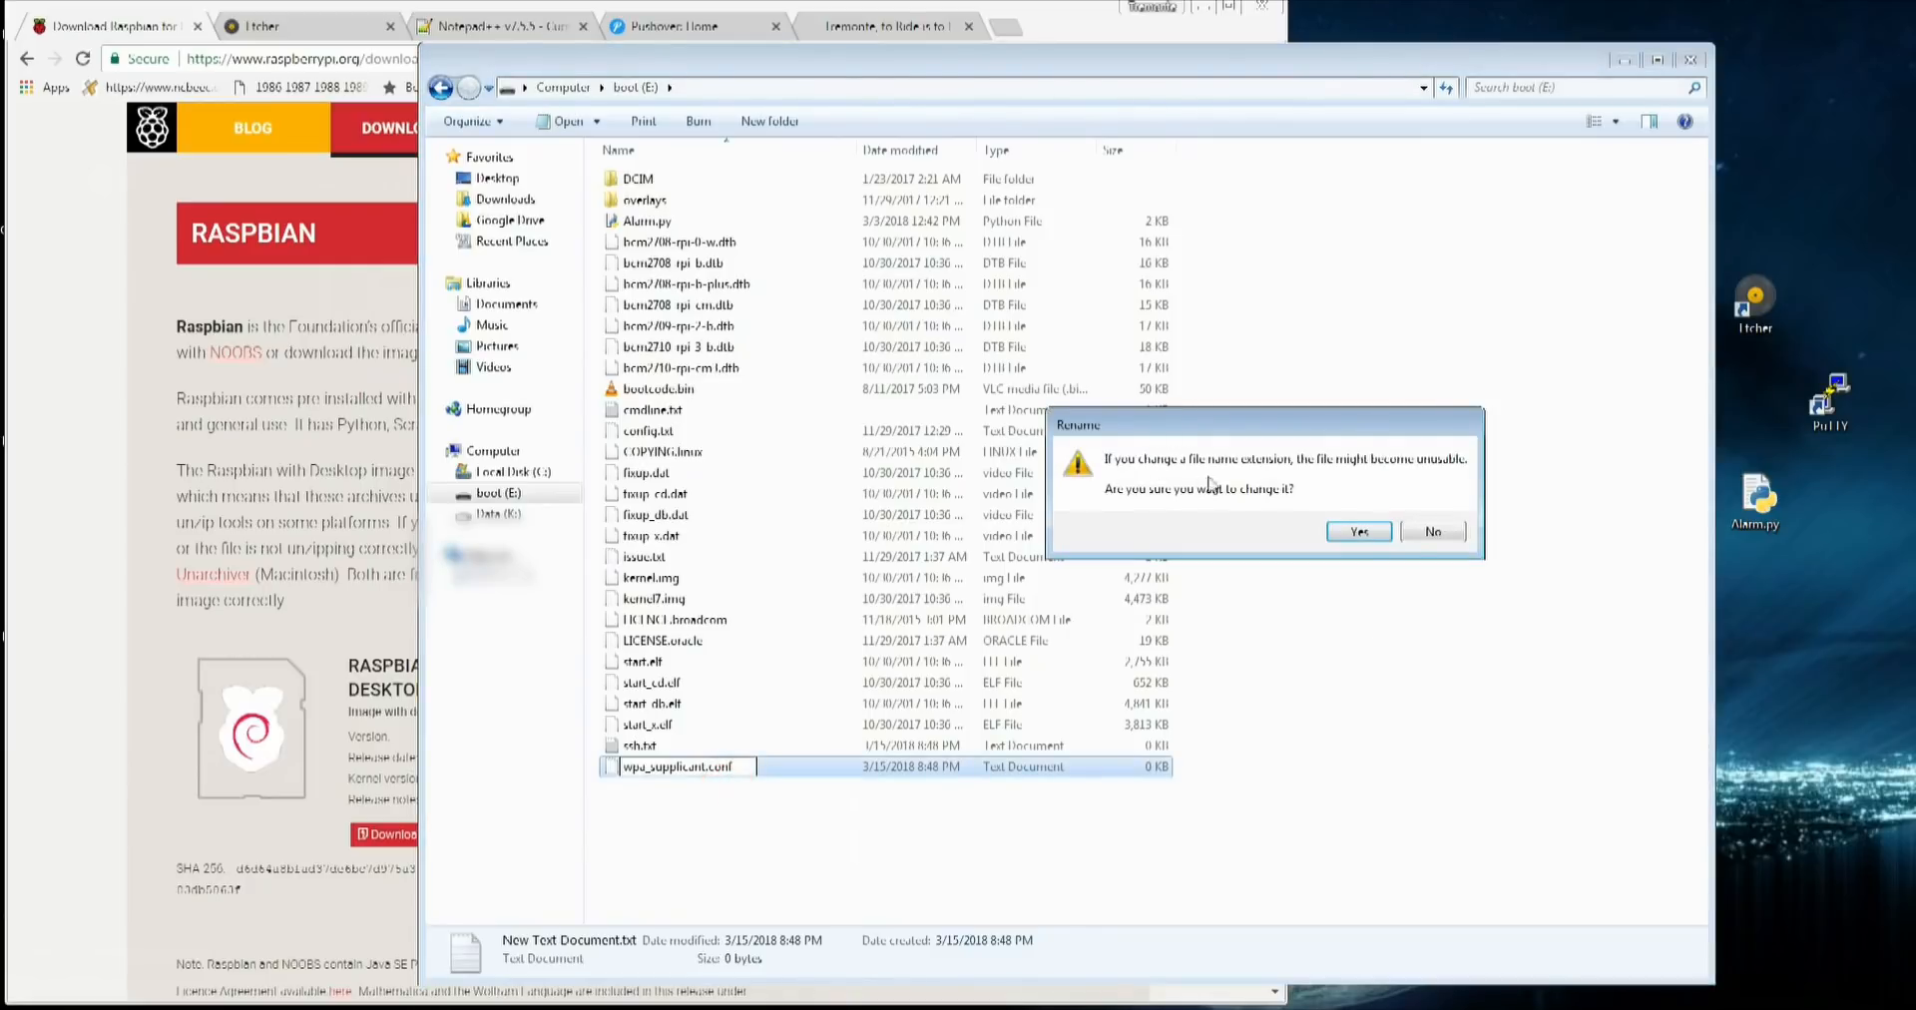
pyautogui.moveTo(1477, 479)
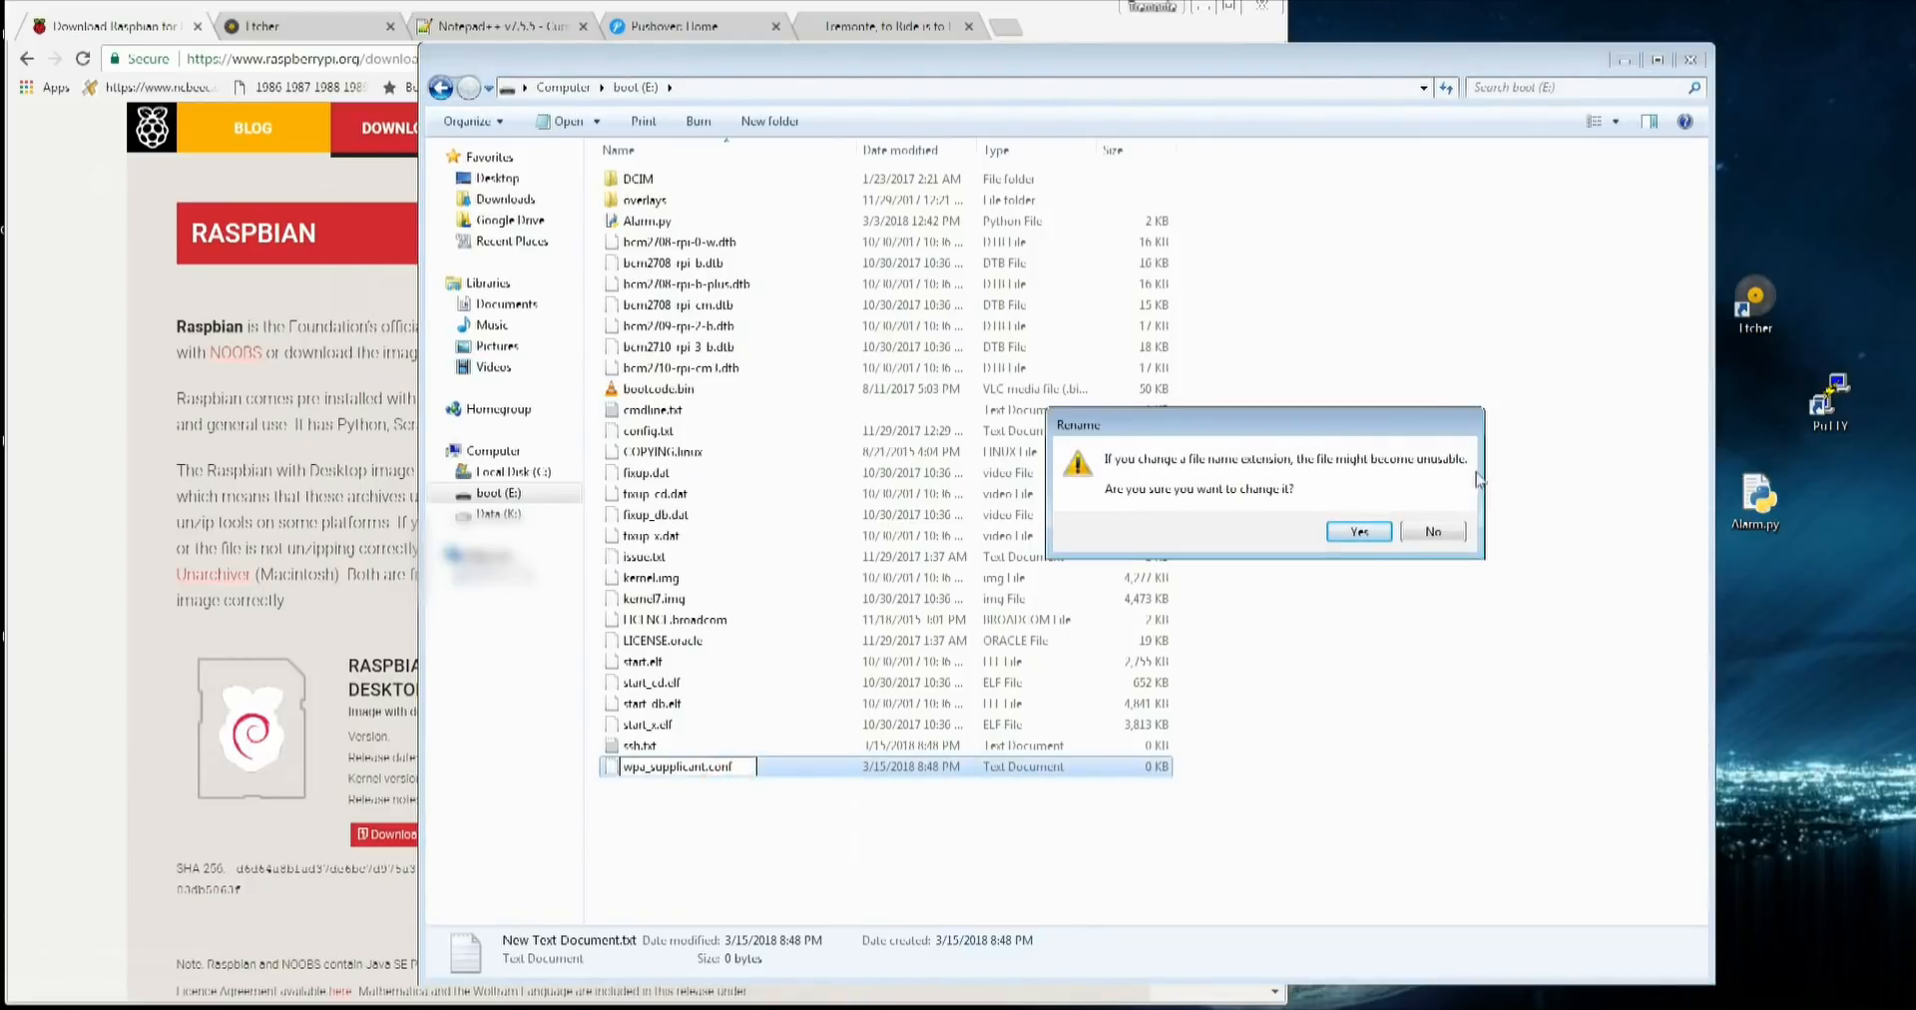
pyautogui.click(1357, 531)
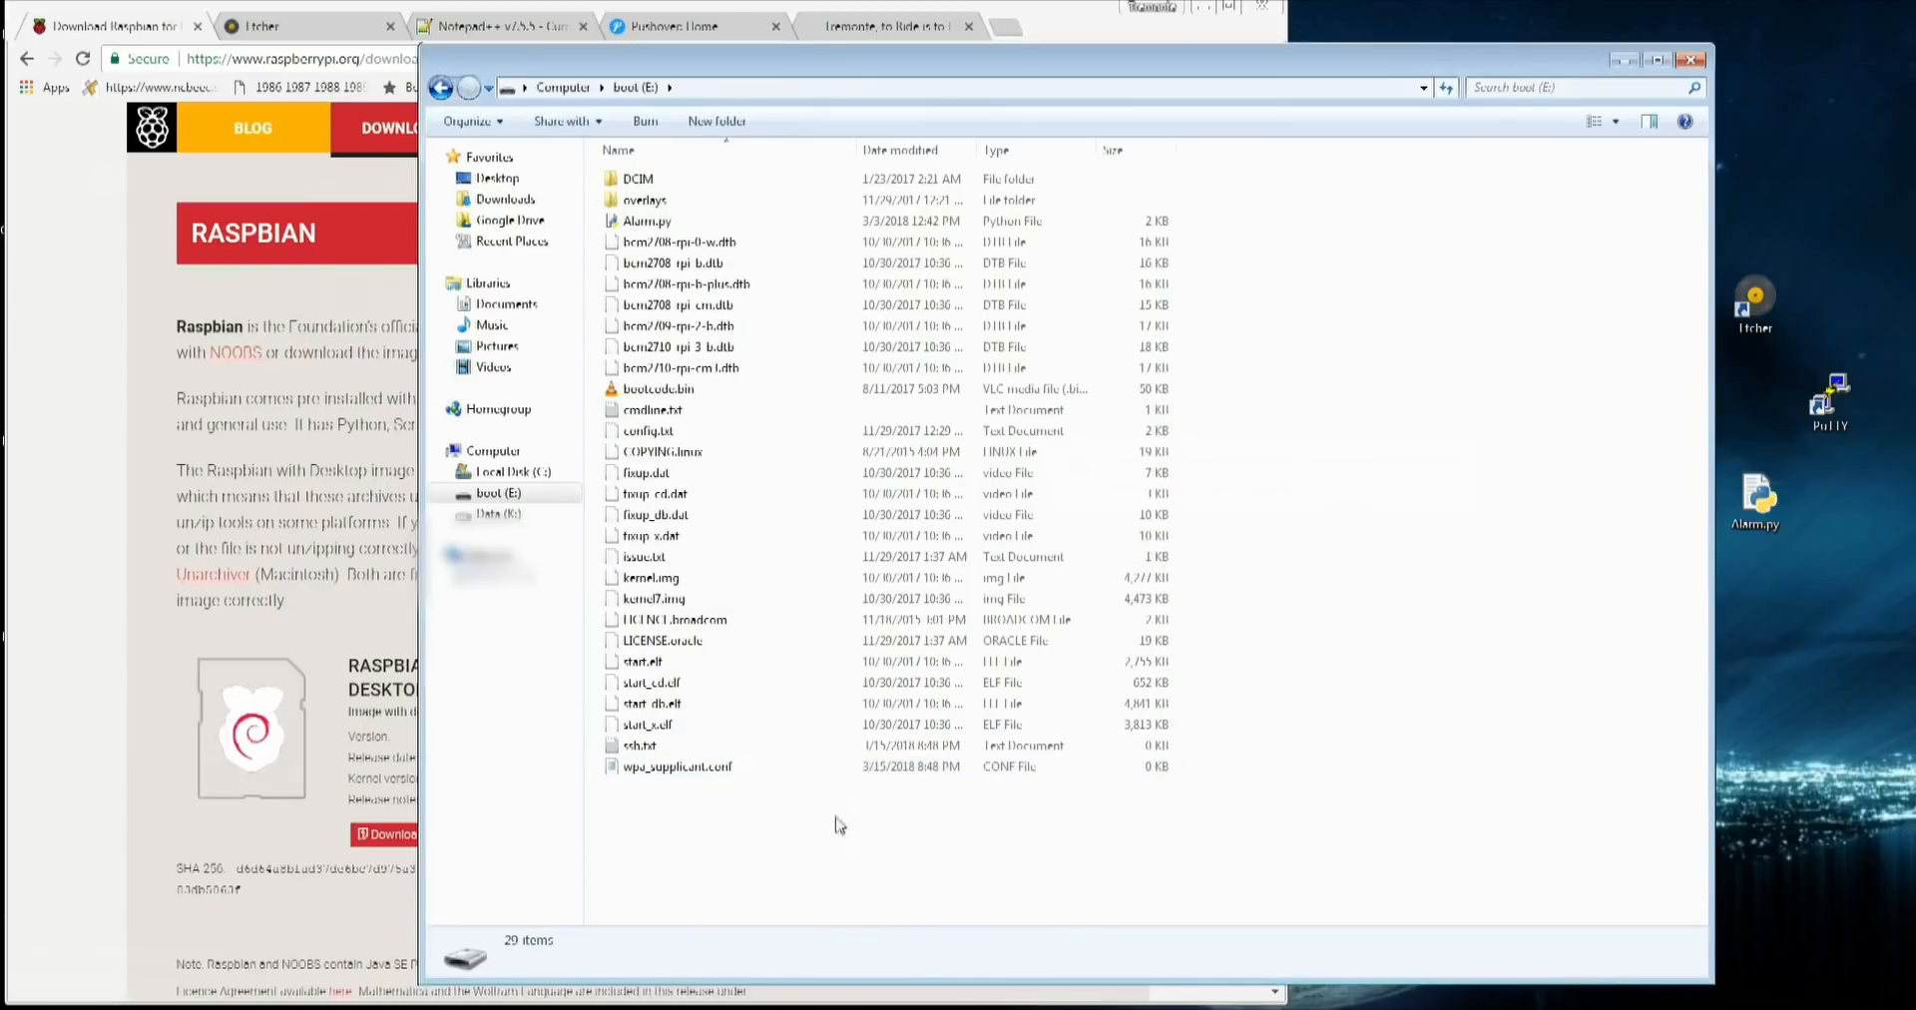
pyautogui.moveTo(1483, 735)
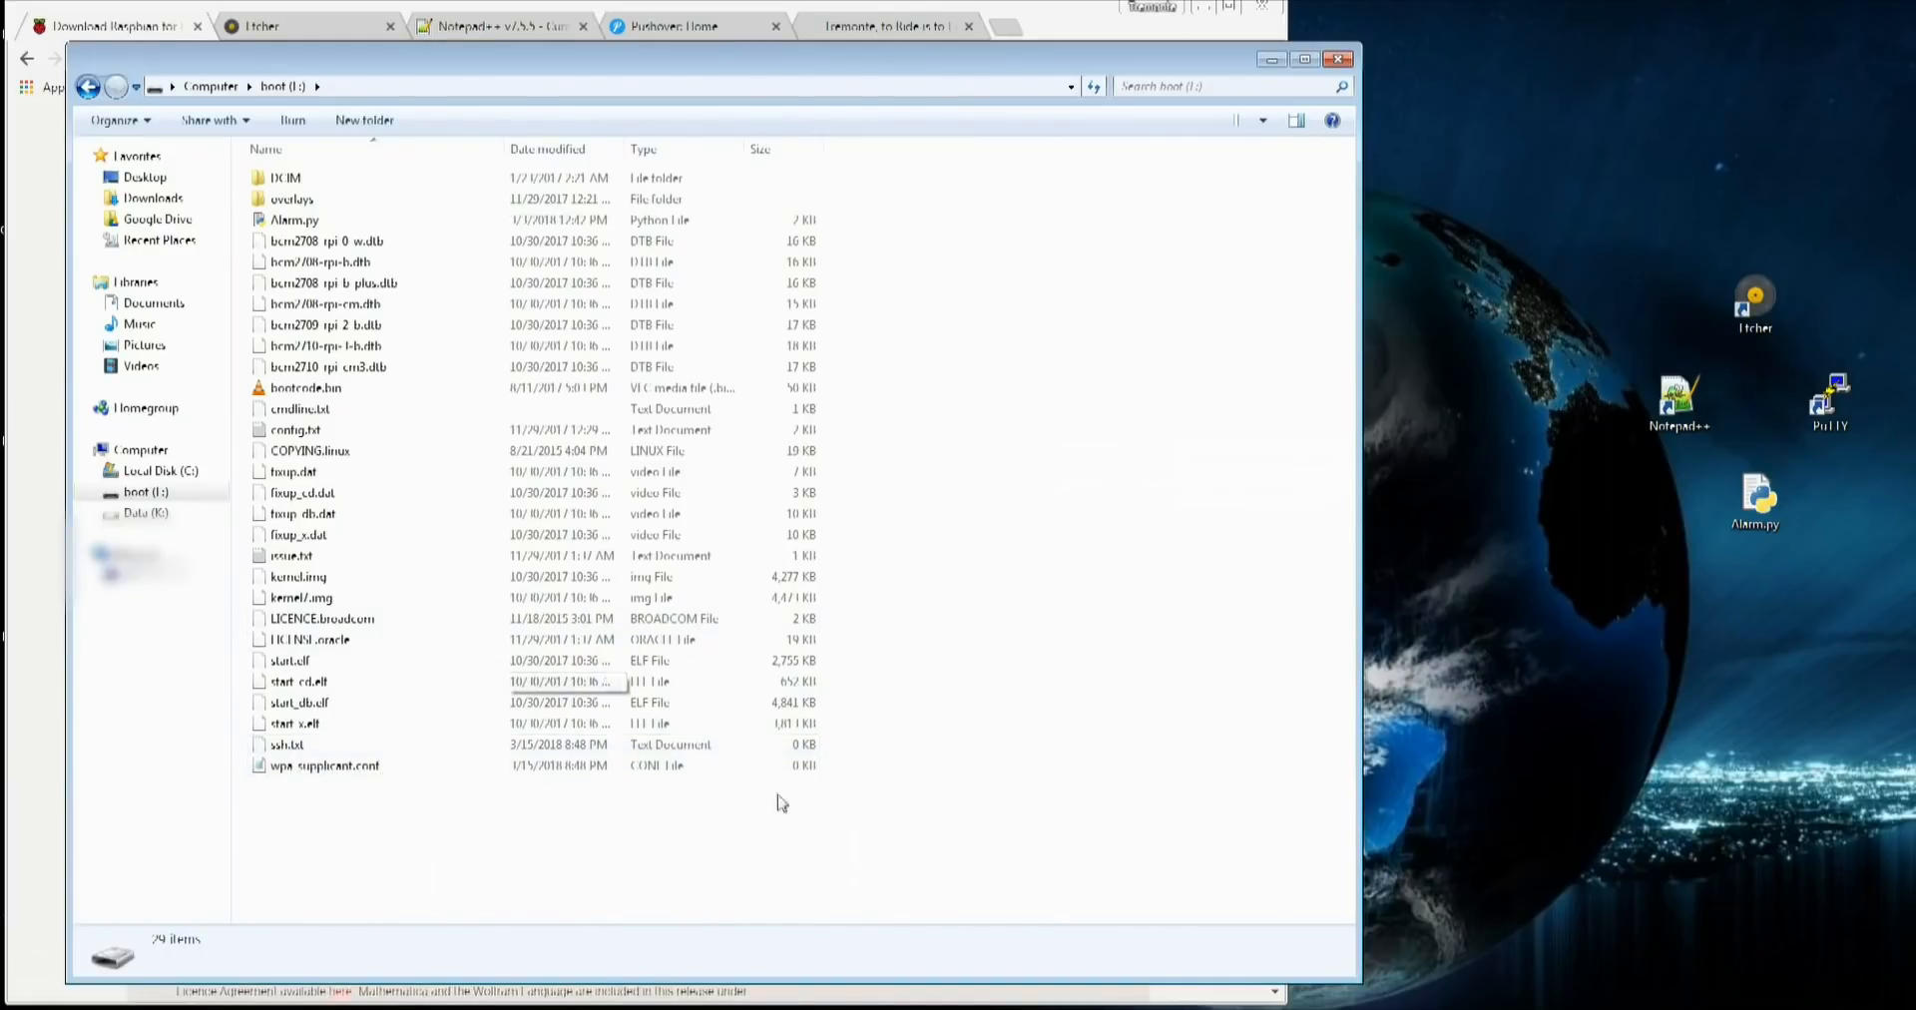
pyautogui.moveTo(325, 764)
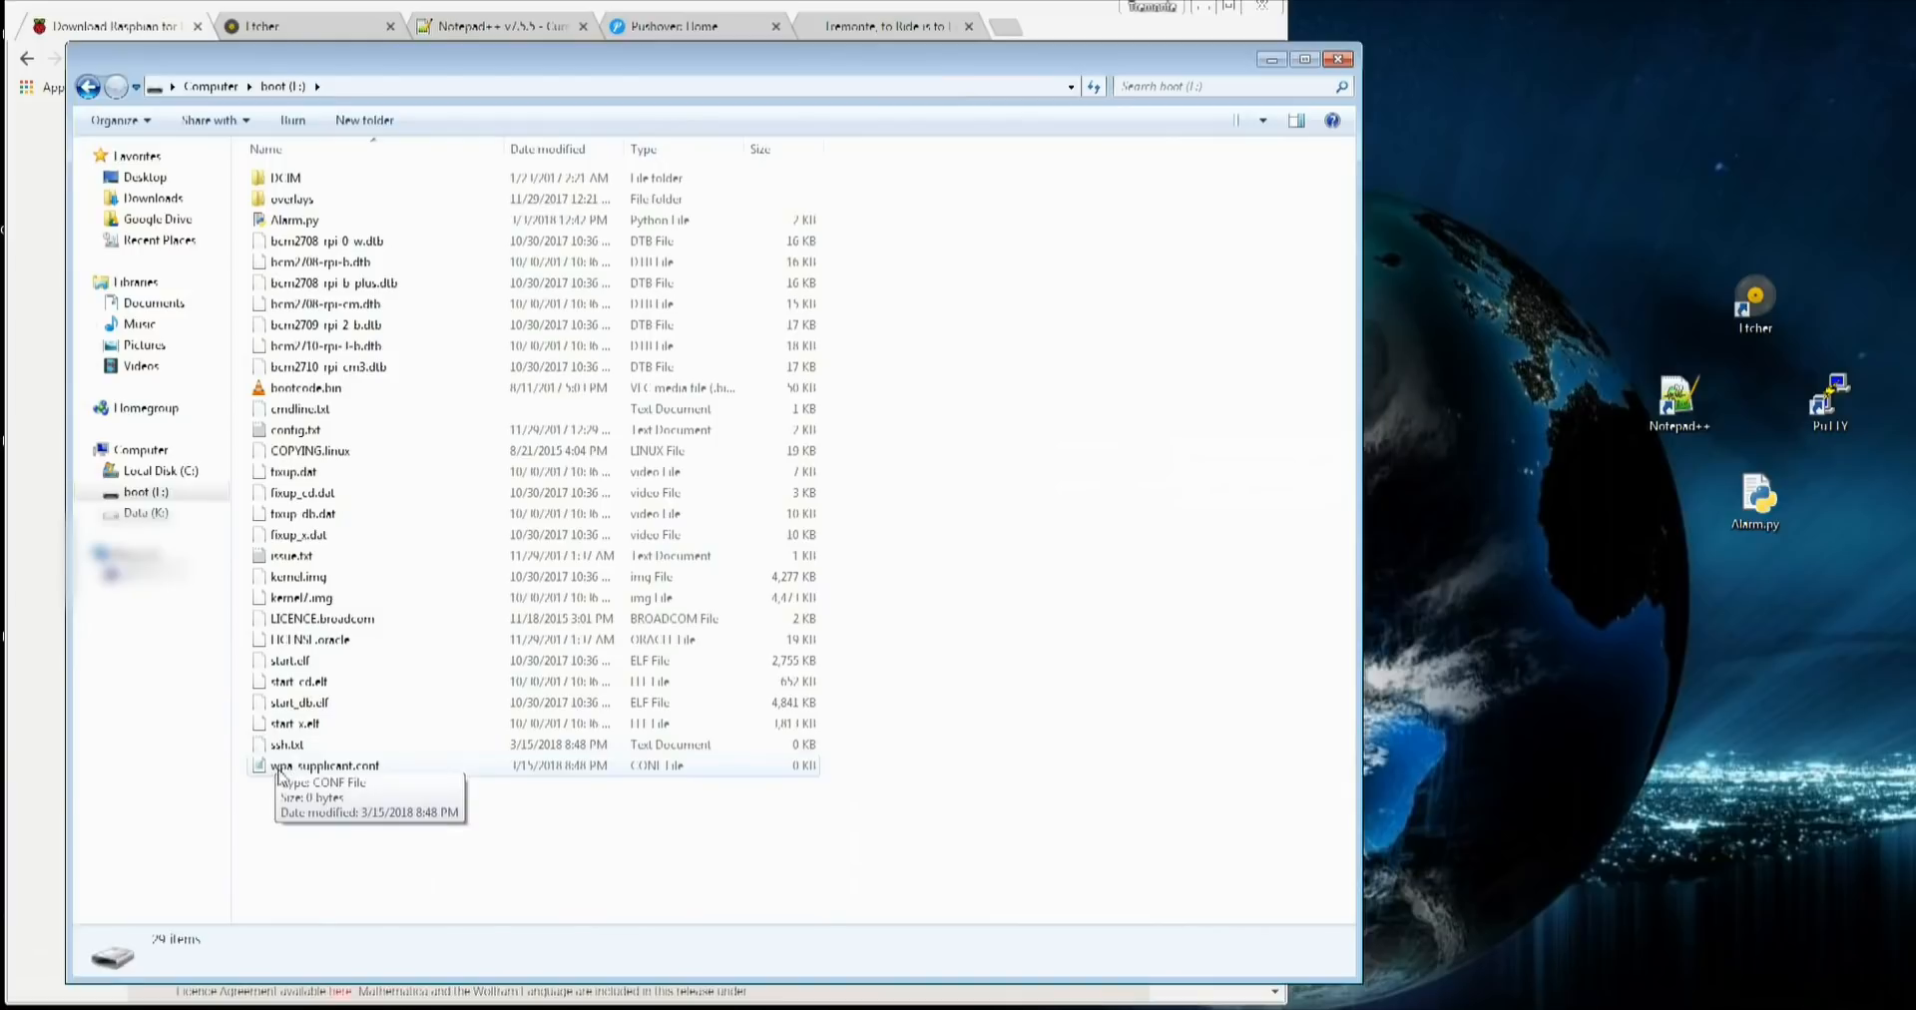
pyautogui.moveTo(367, 781)
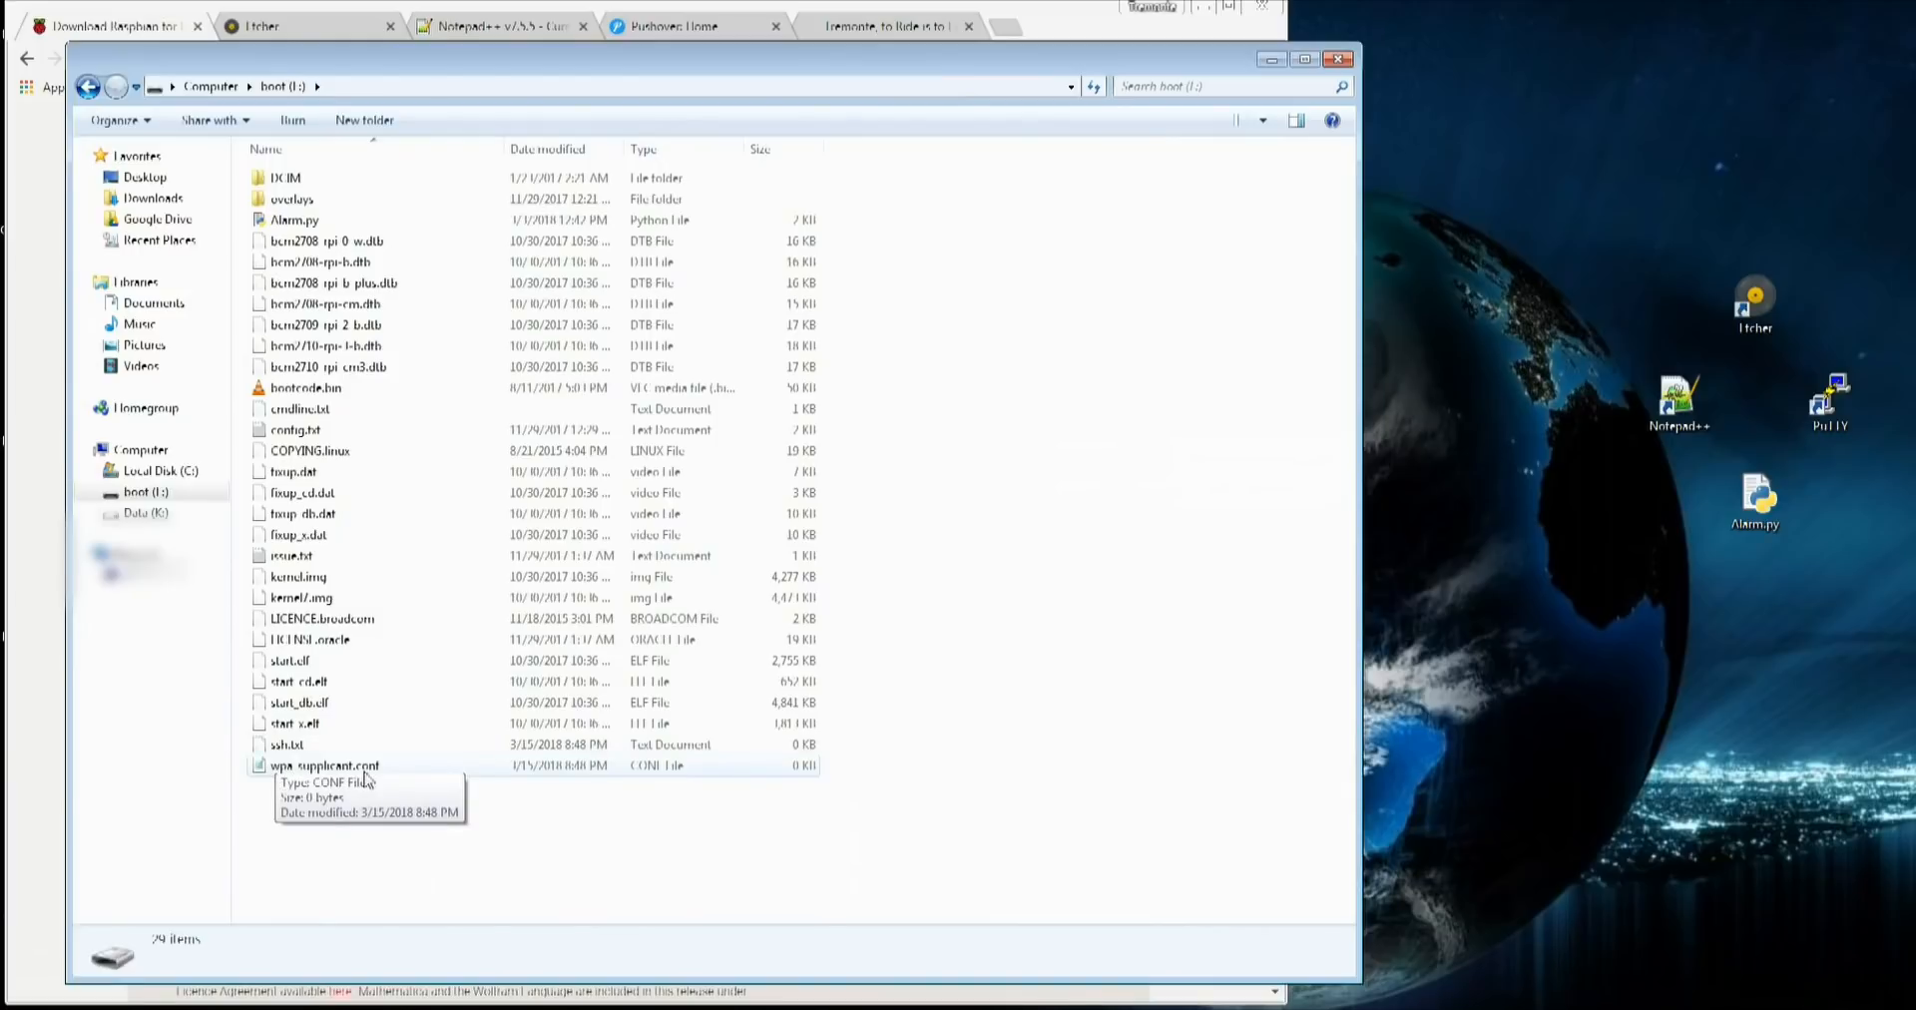
pyautogui.moveTo(313, 812)
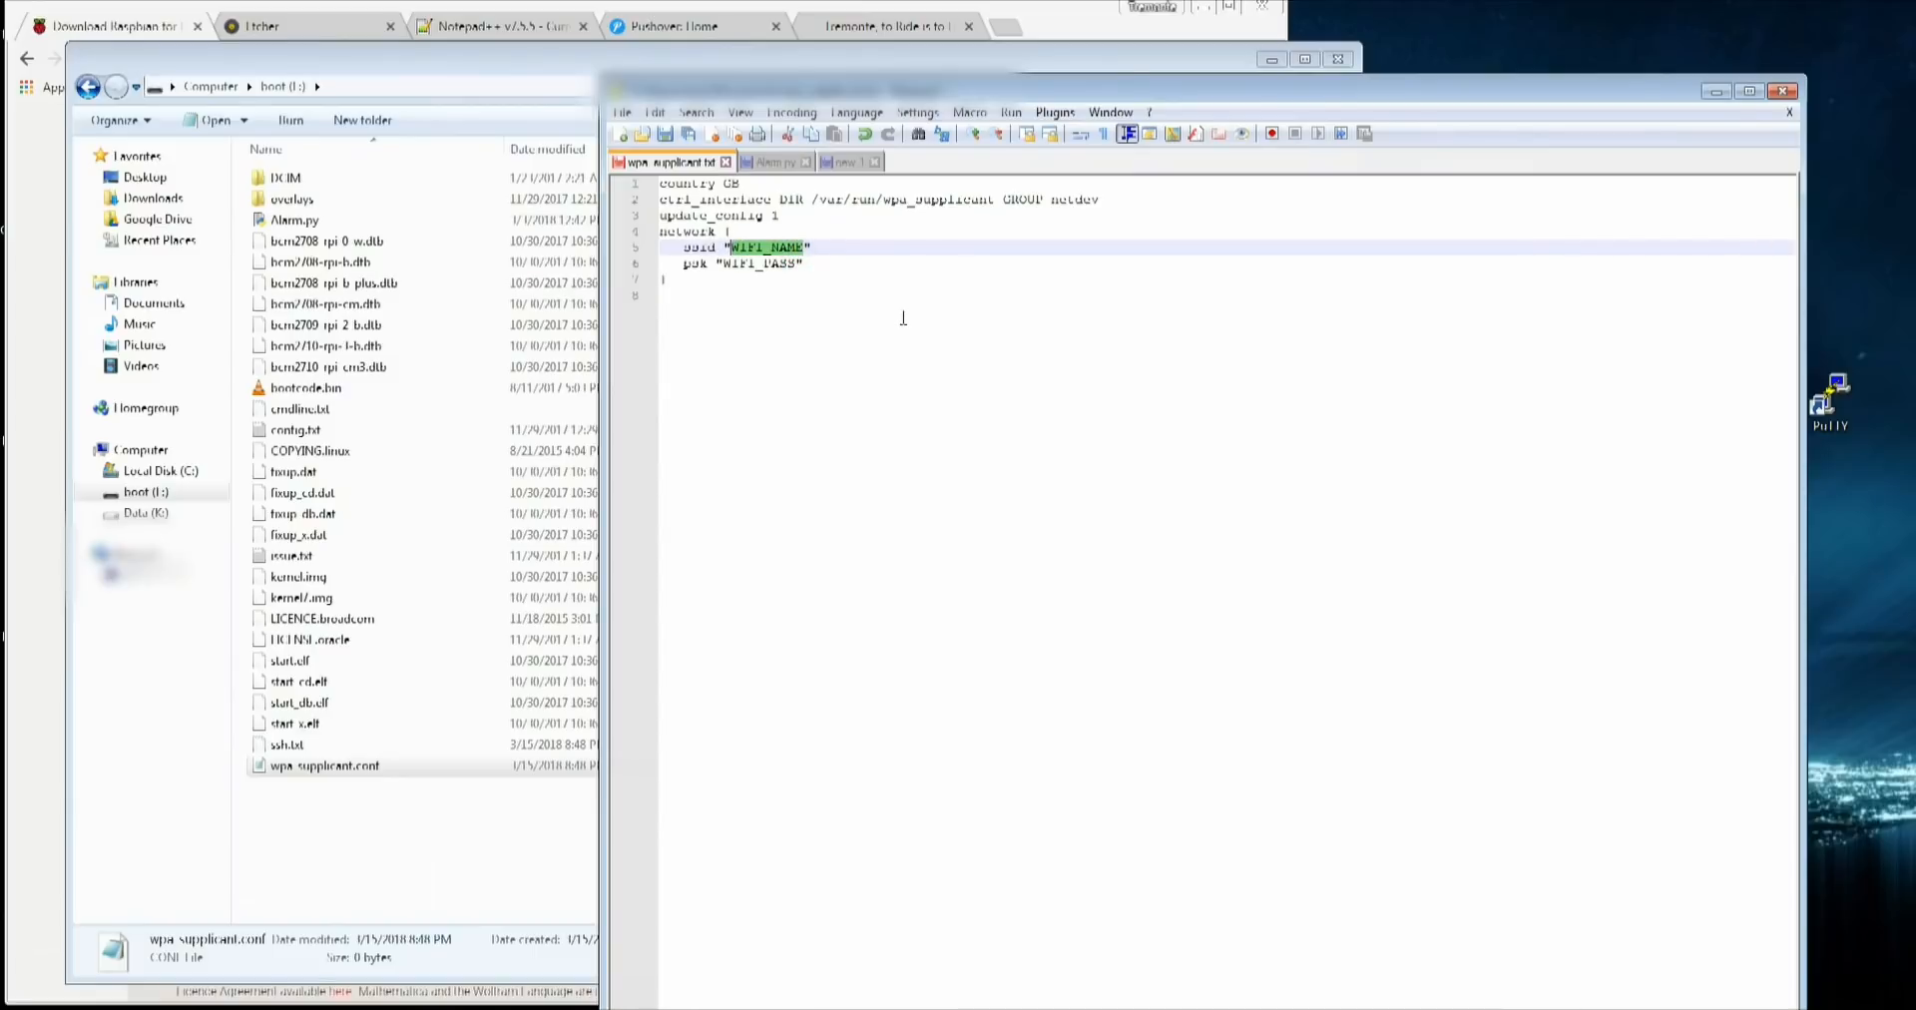
# Visit the WIFI_PASS placeholder, duplicate the network block, then undo so one block remains.
pyautogui.click(695, 282)
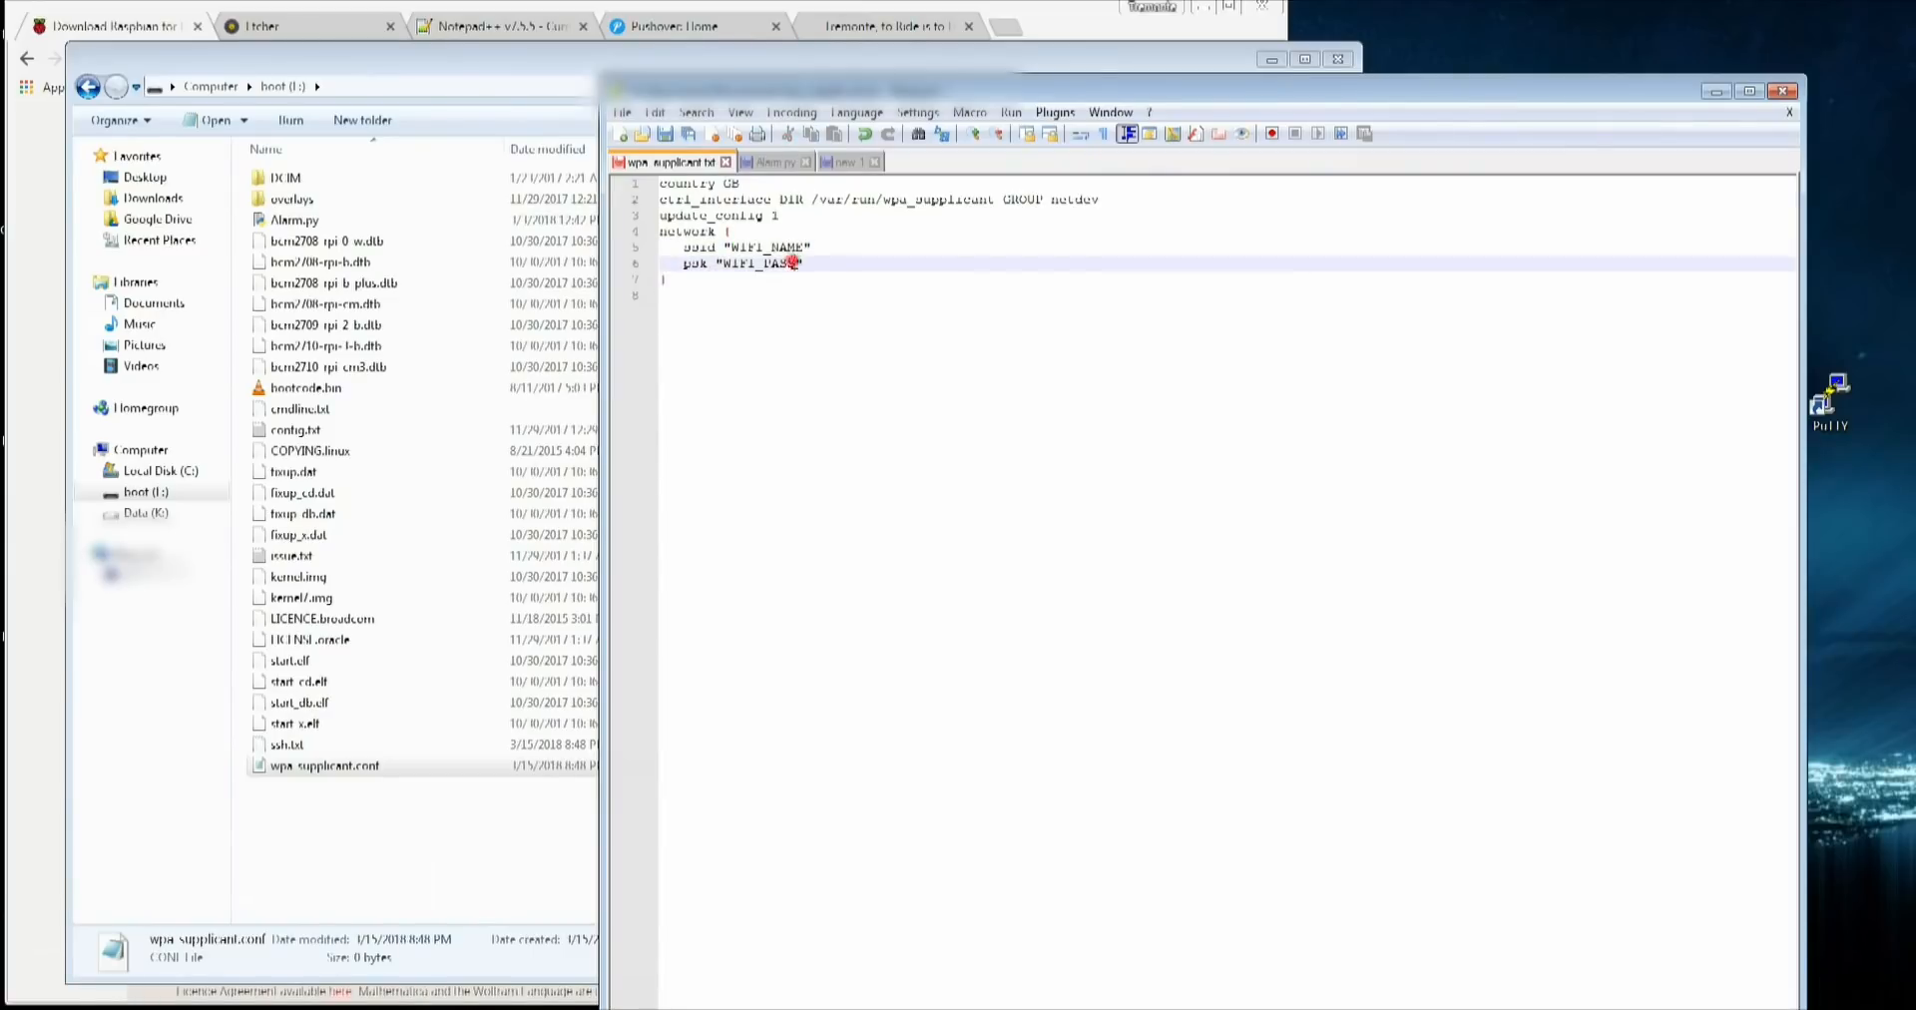
pyautogui.doubleClick(758, 263)
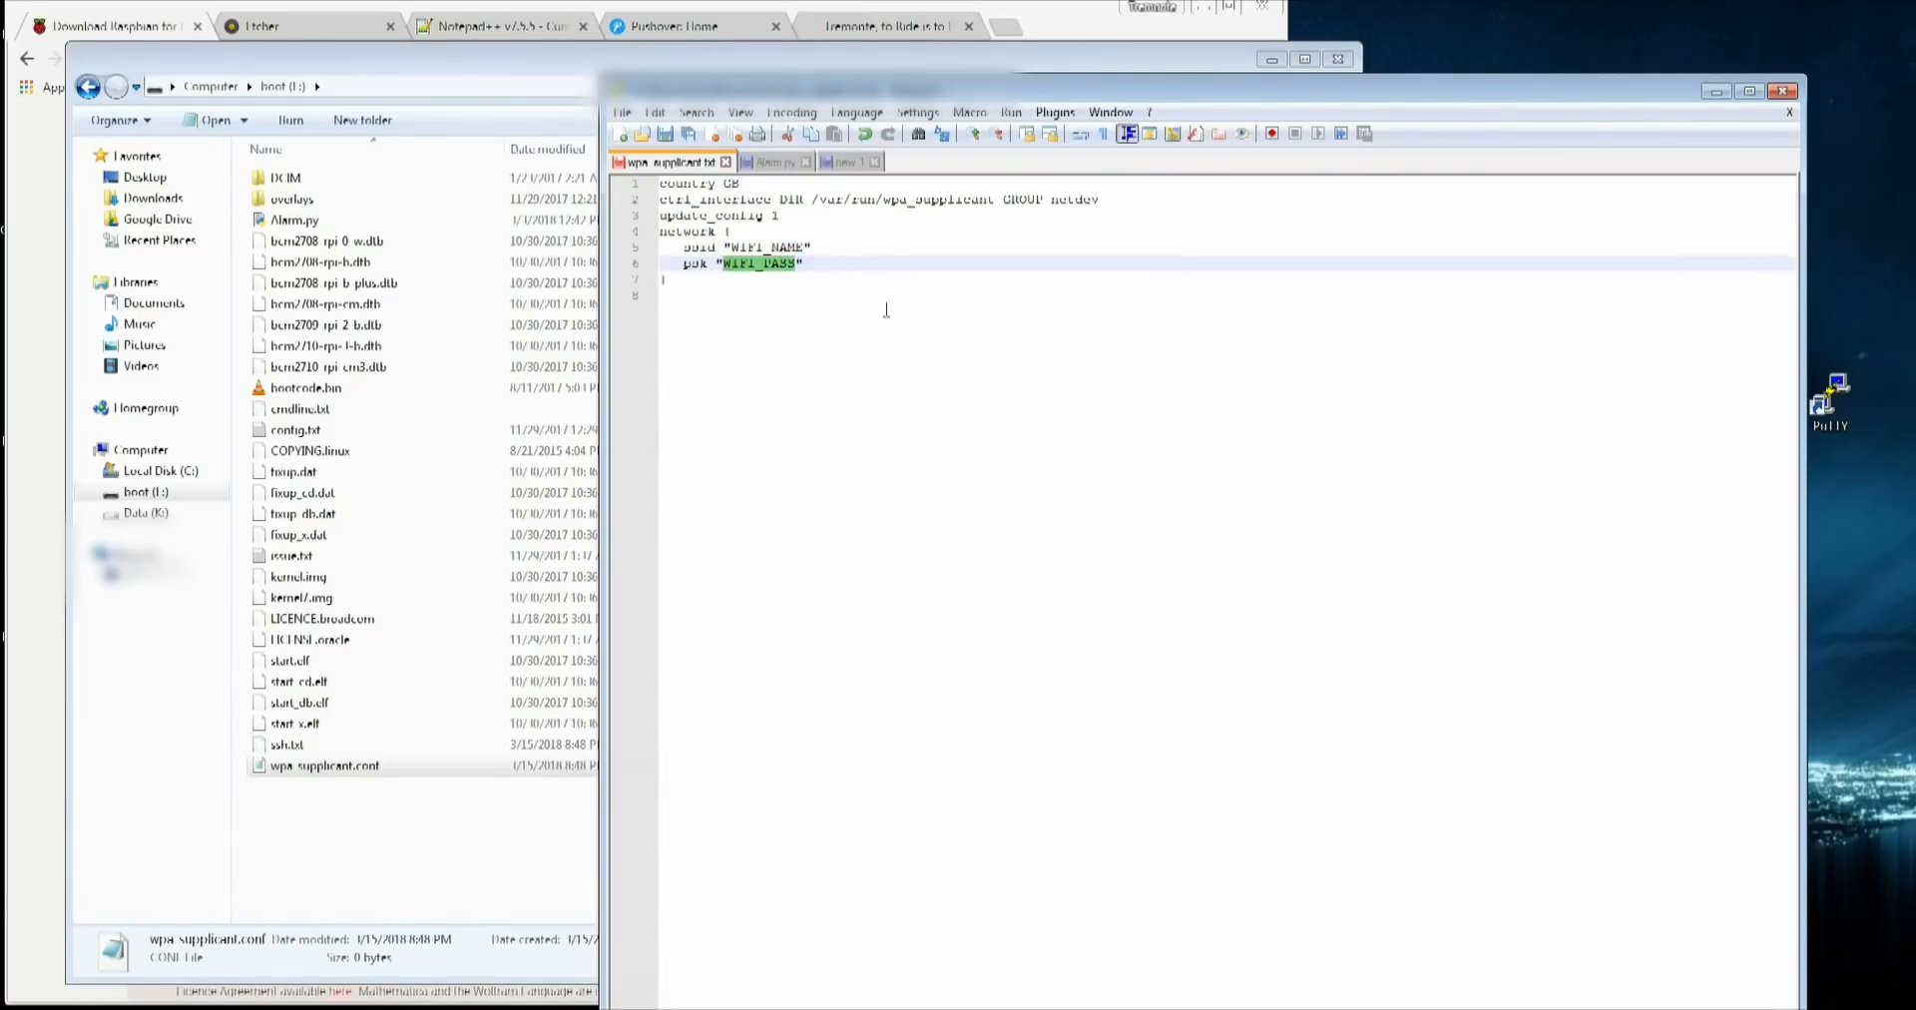
pyautogui.click(668, 280)
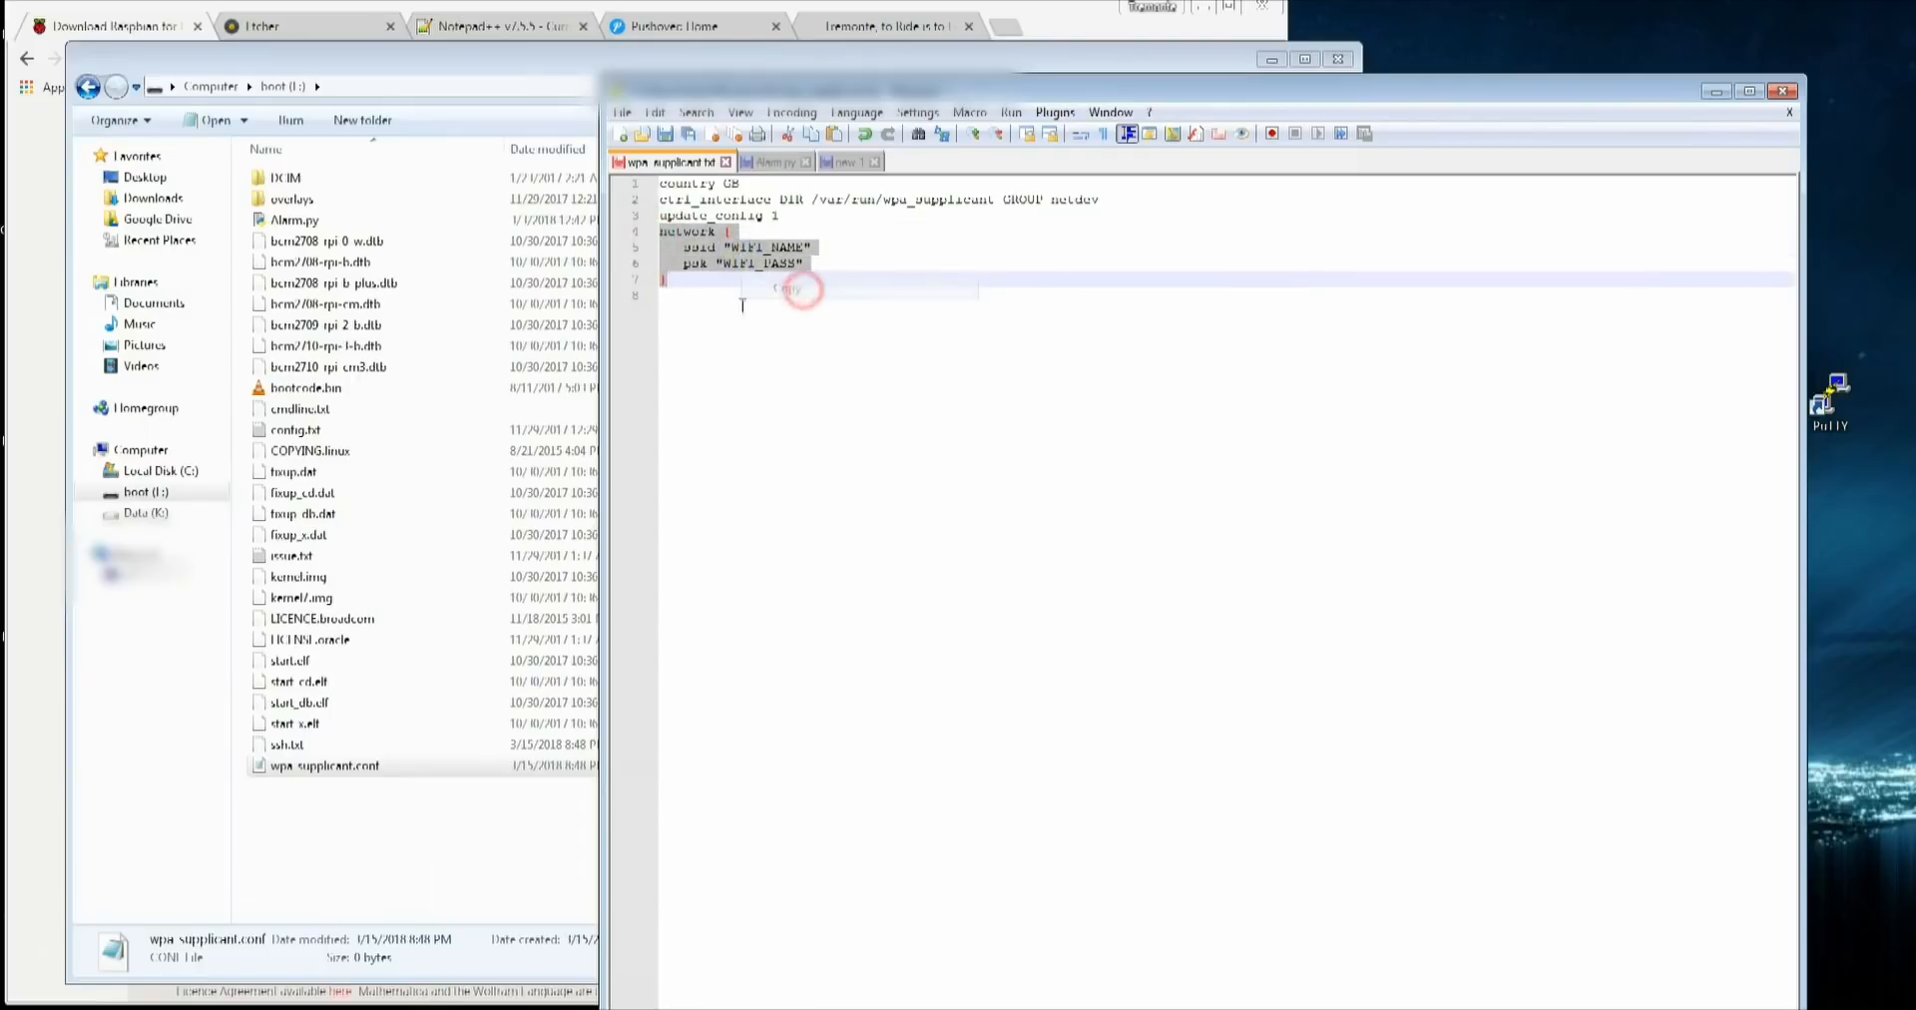
pyautogui.click(685, 295)
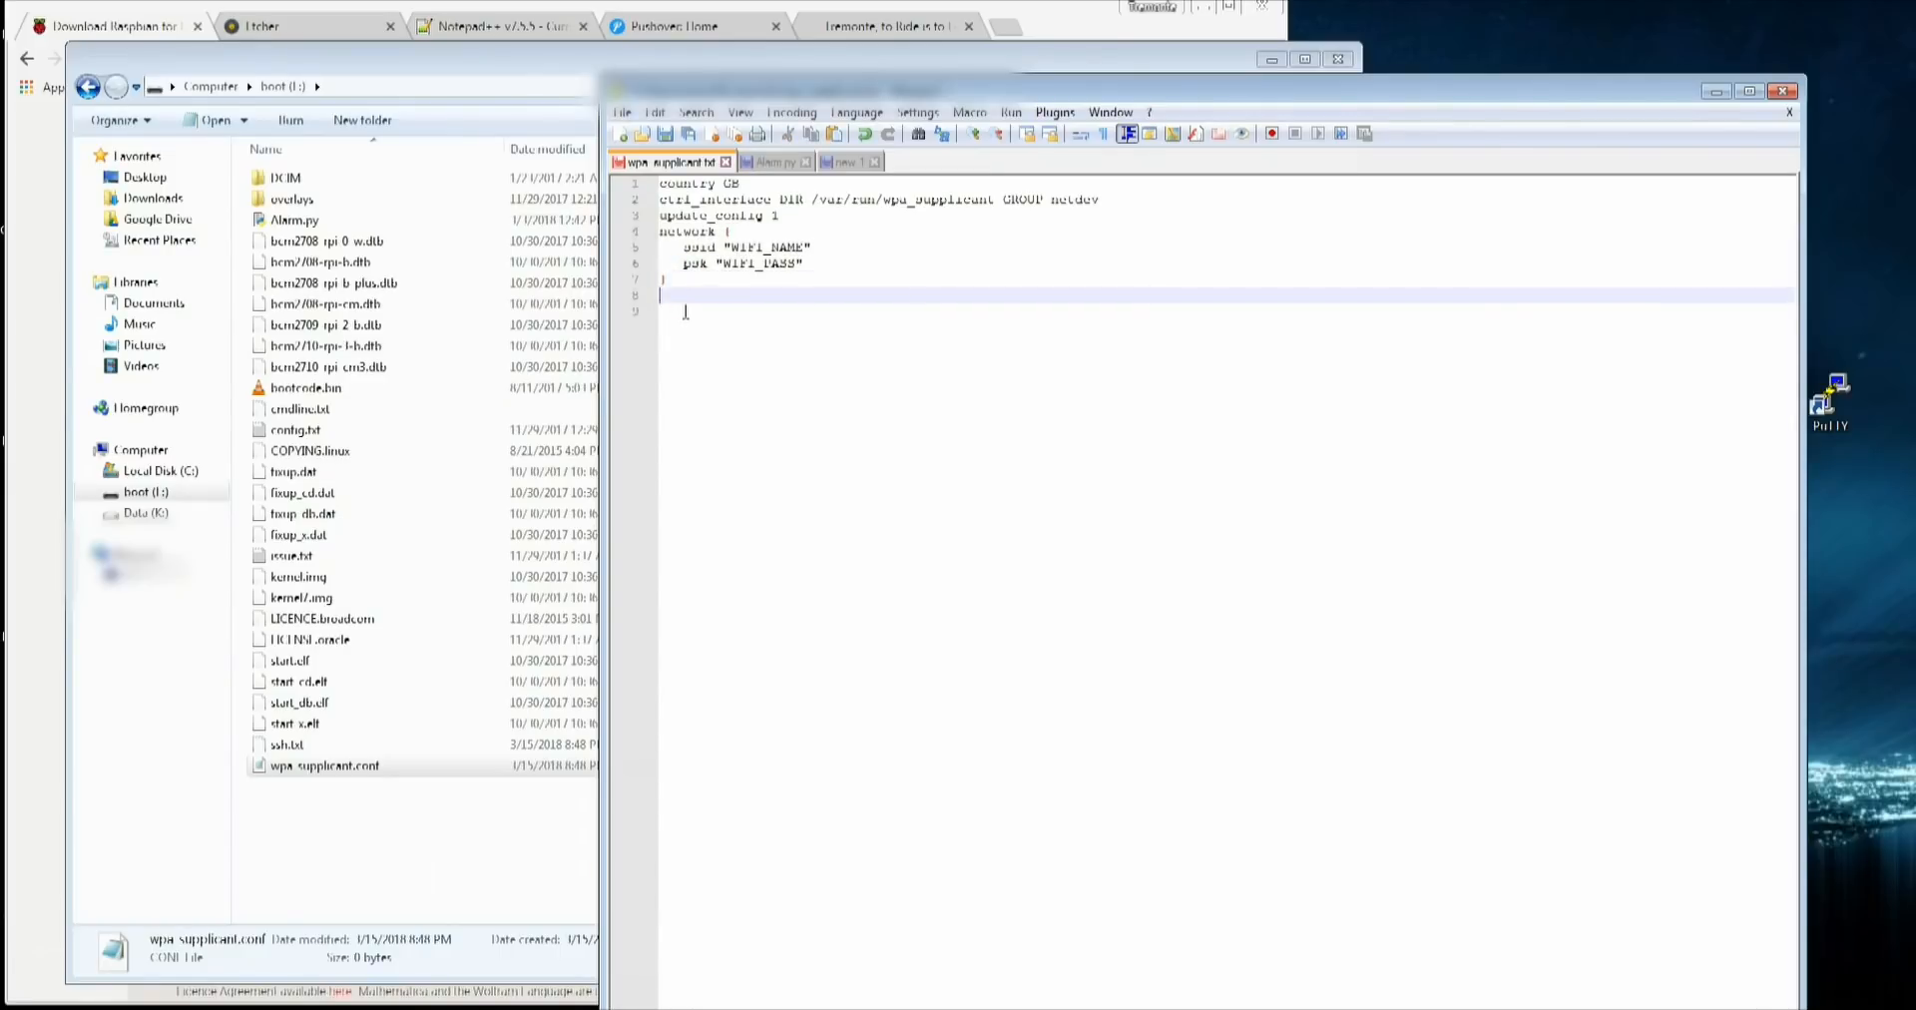
pyautogui.write('network {')
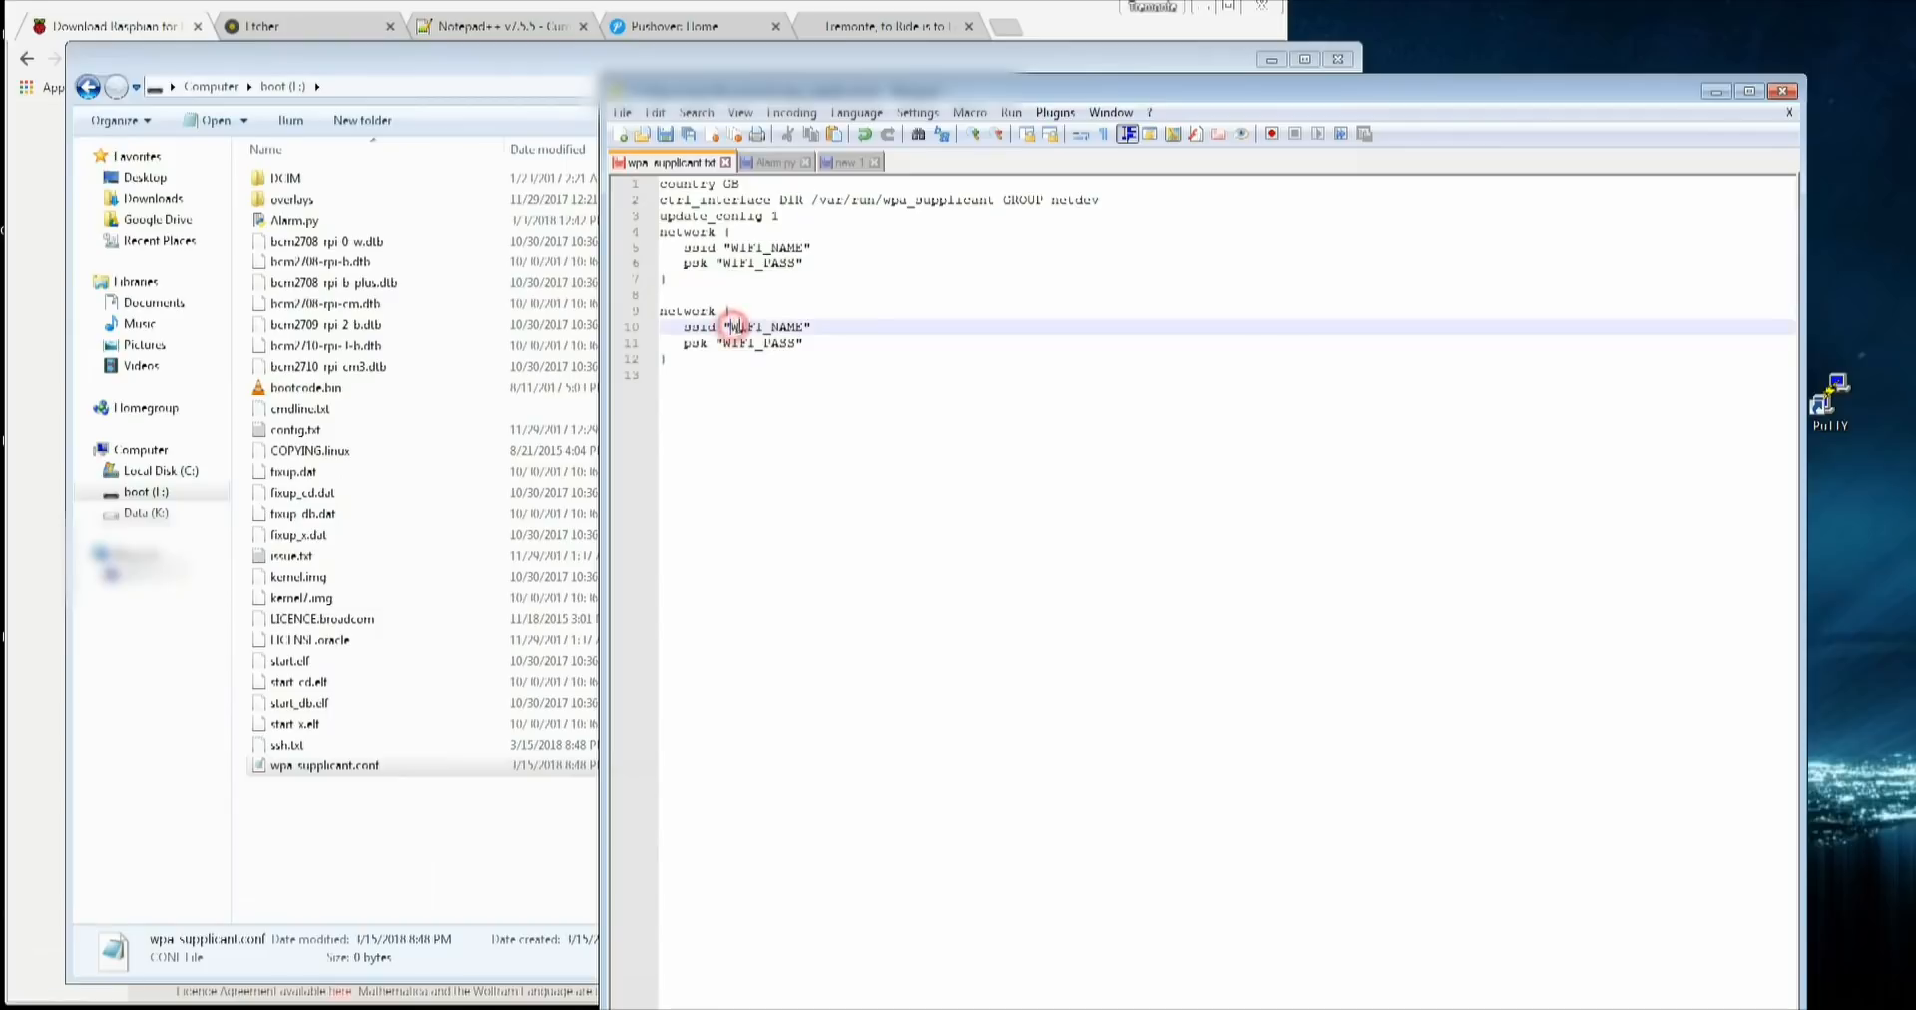
pyautogui.doubleClick(766, 327)
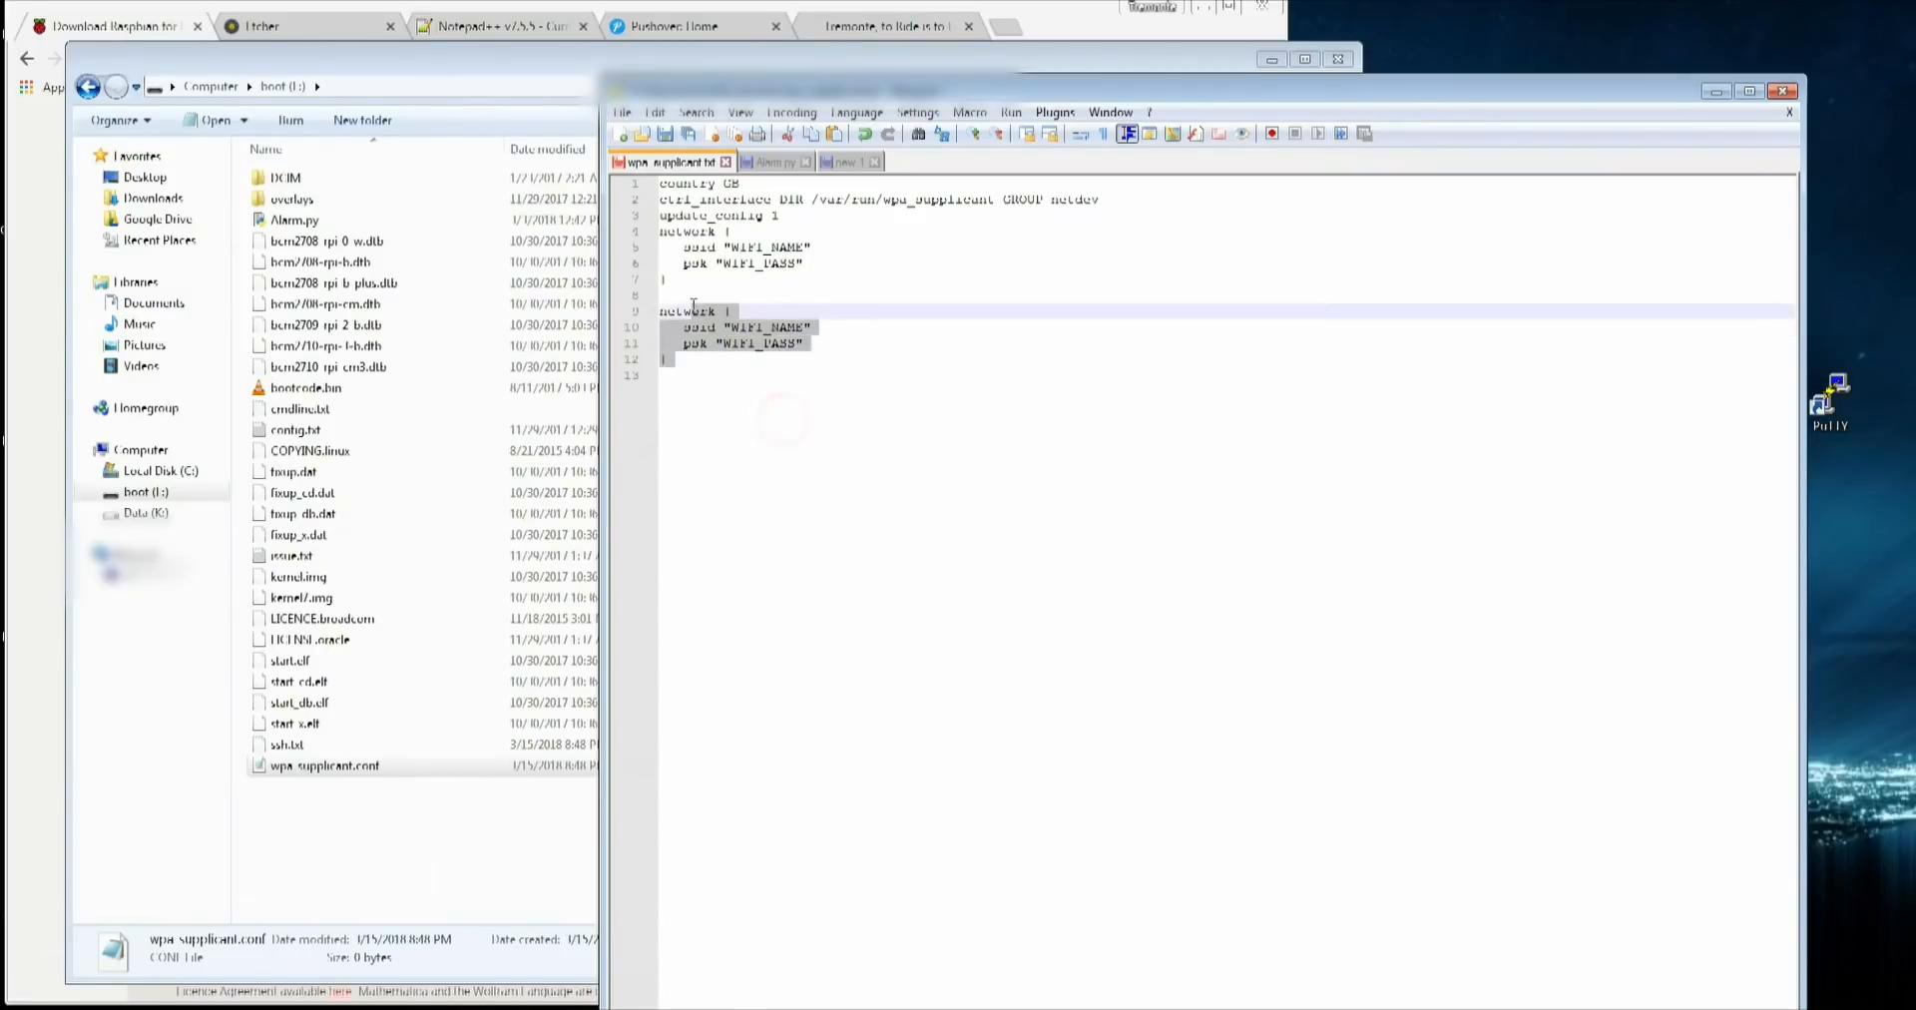
pyautogui.press('ctrl+z')
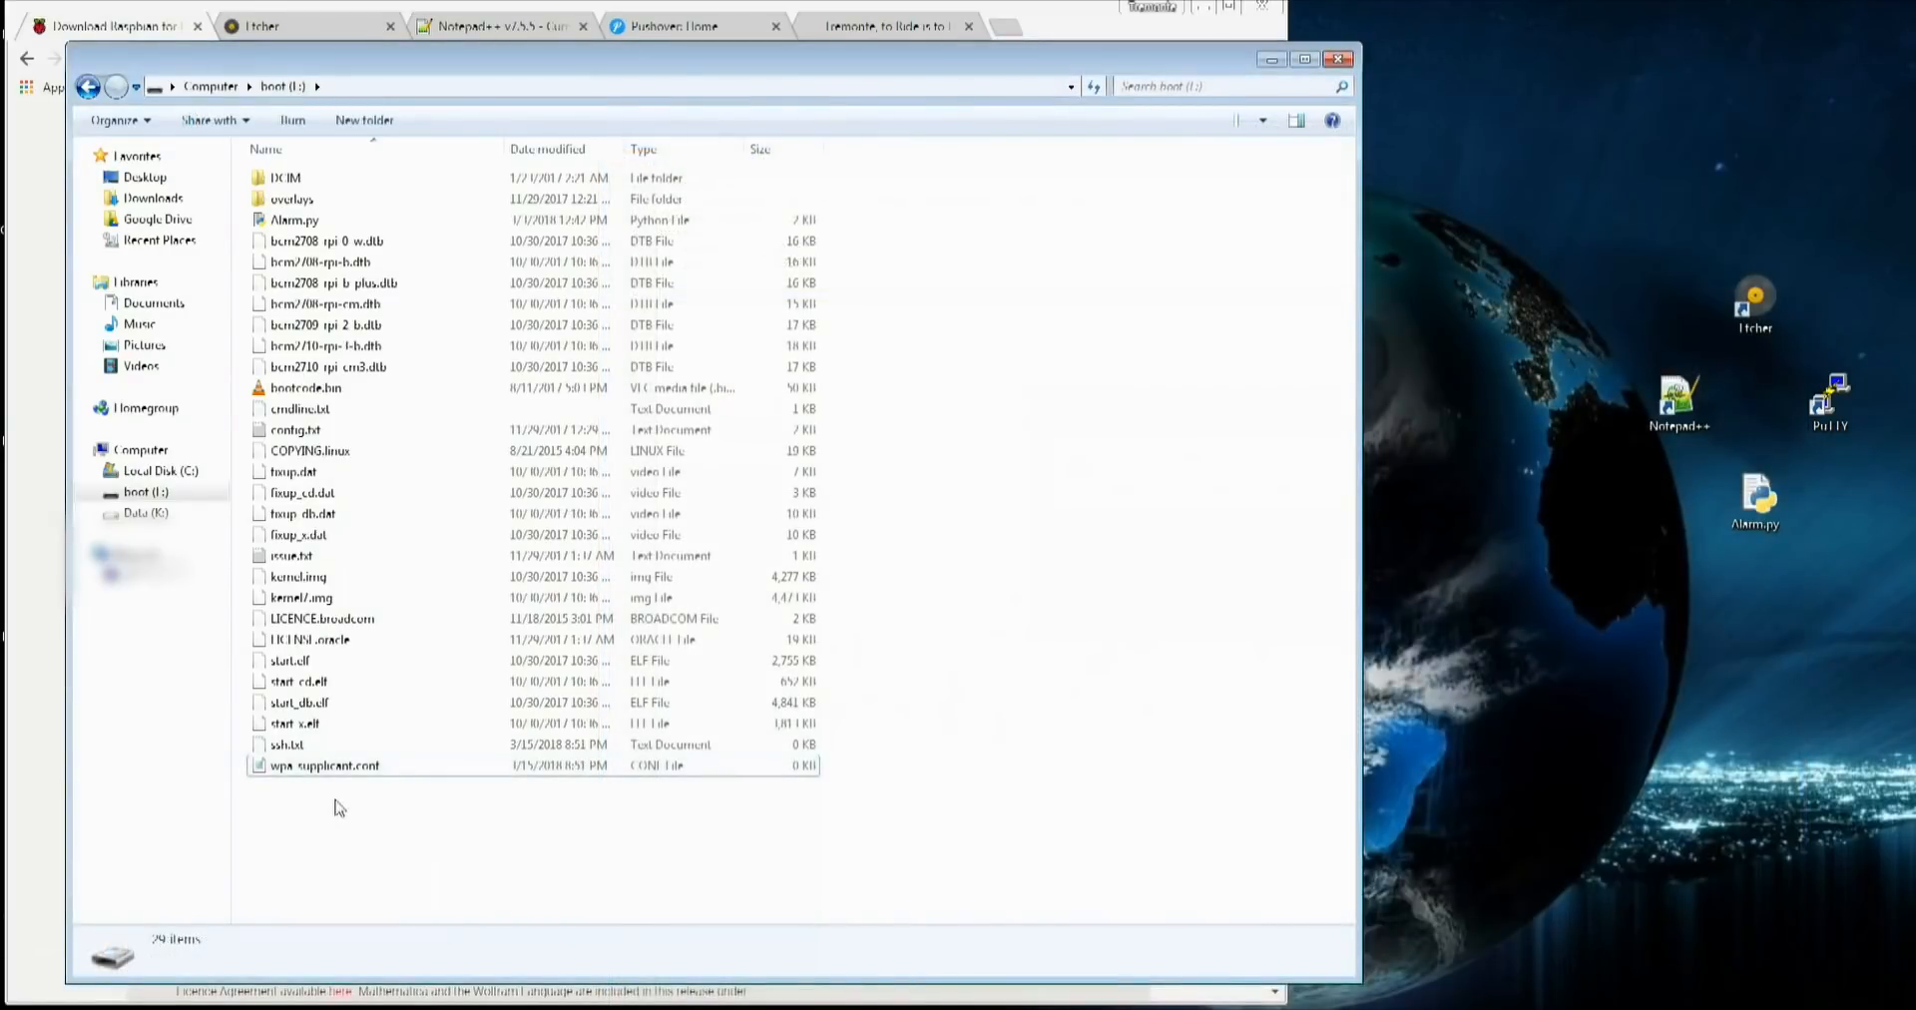
pyautogui.moveTo(1070, 755)
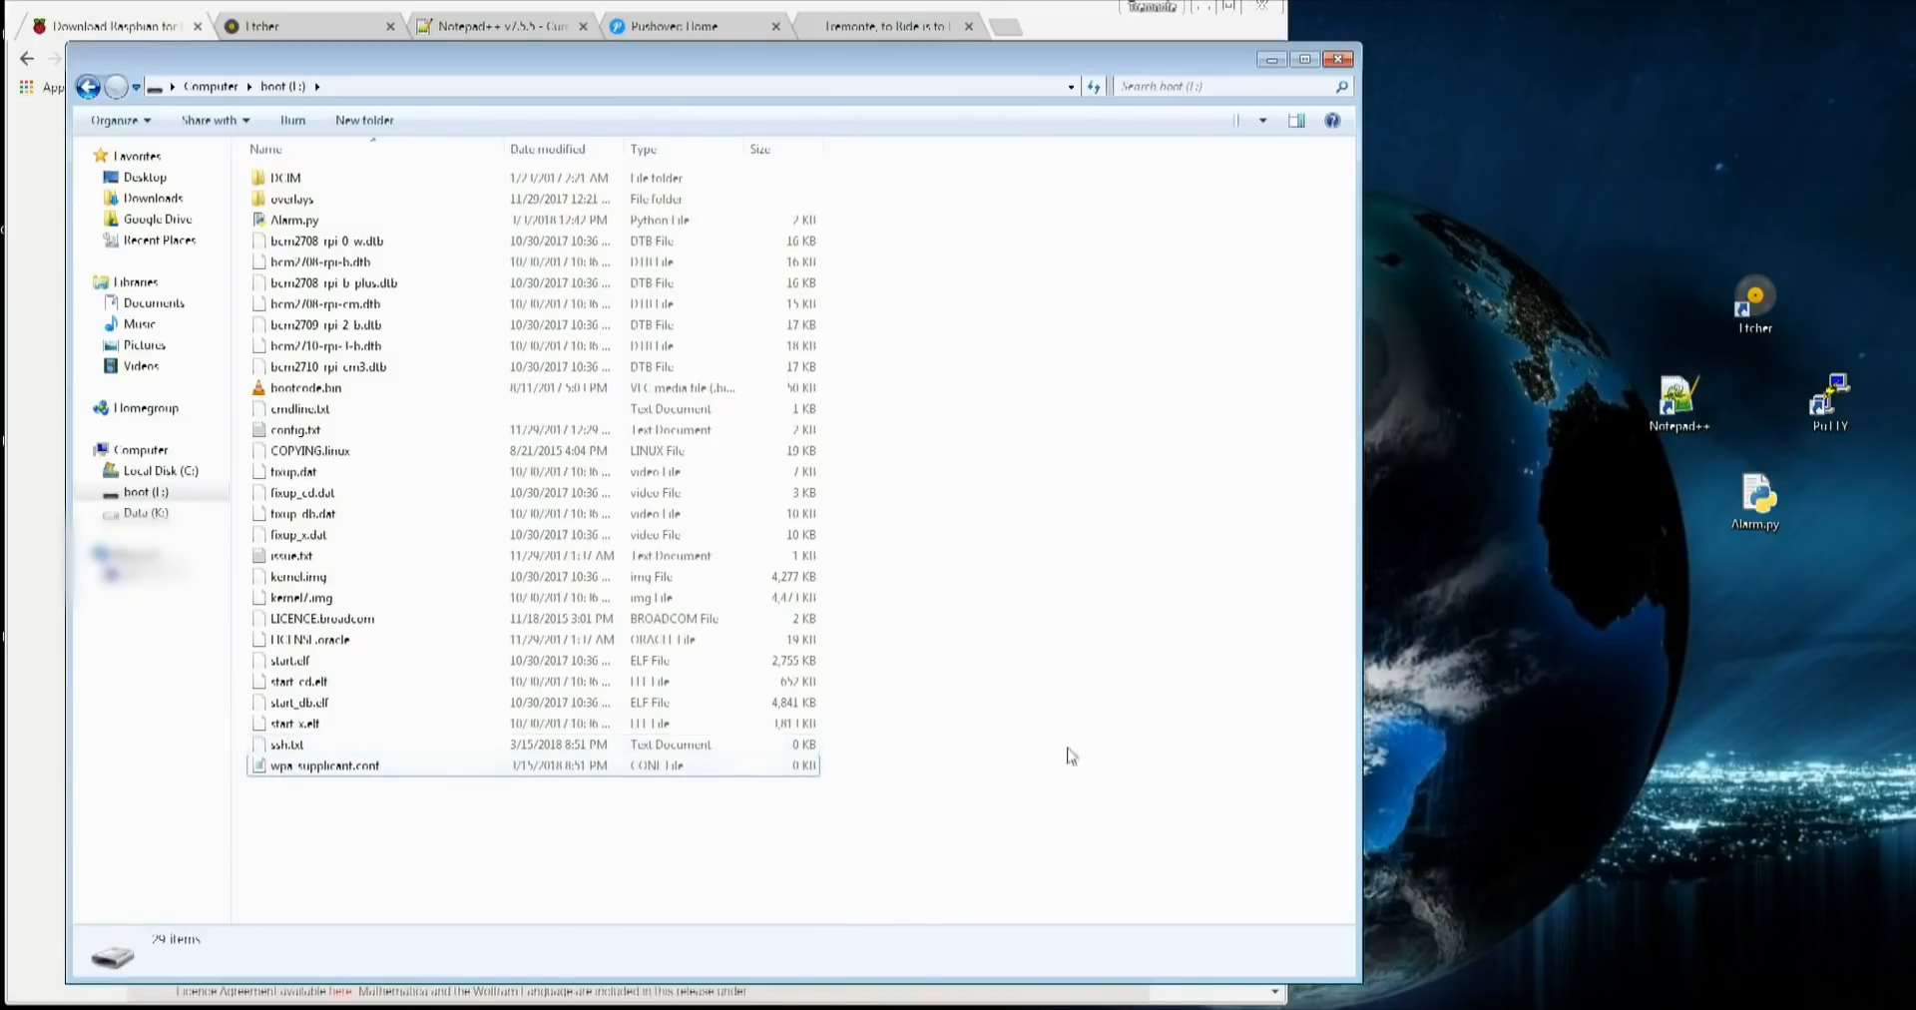
# Restore Notepad++ and view the Alarm.py Pushover motion-alarm script.
pyautogui.click(1757, 501)
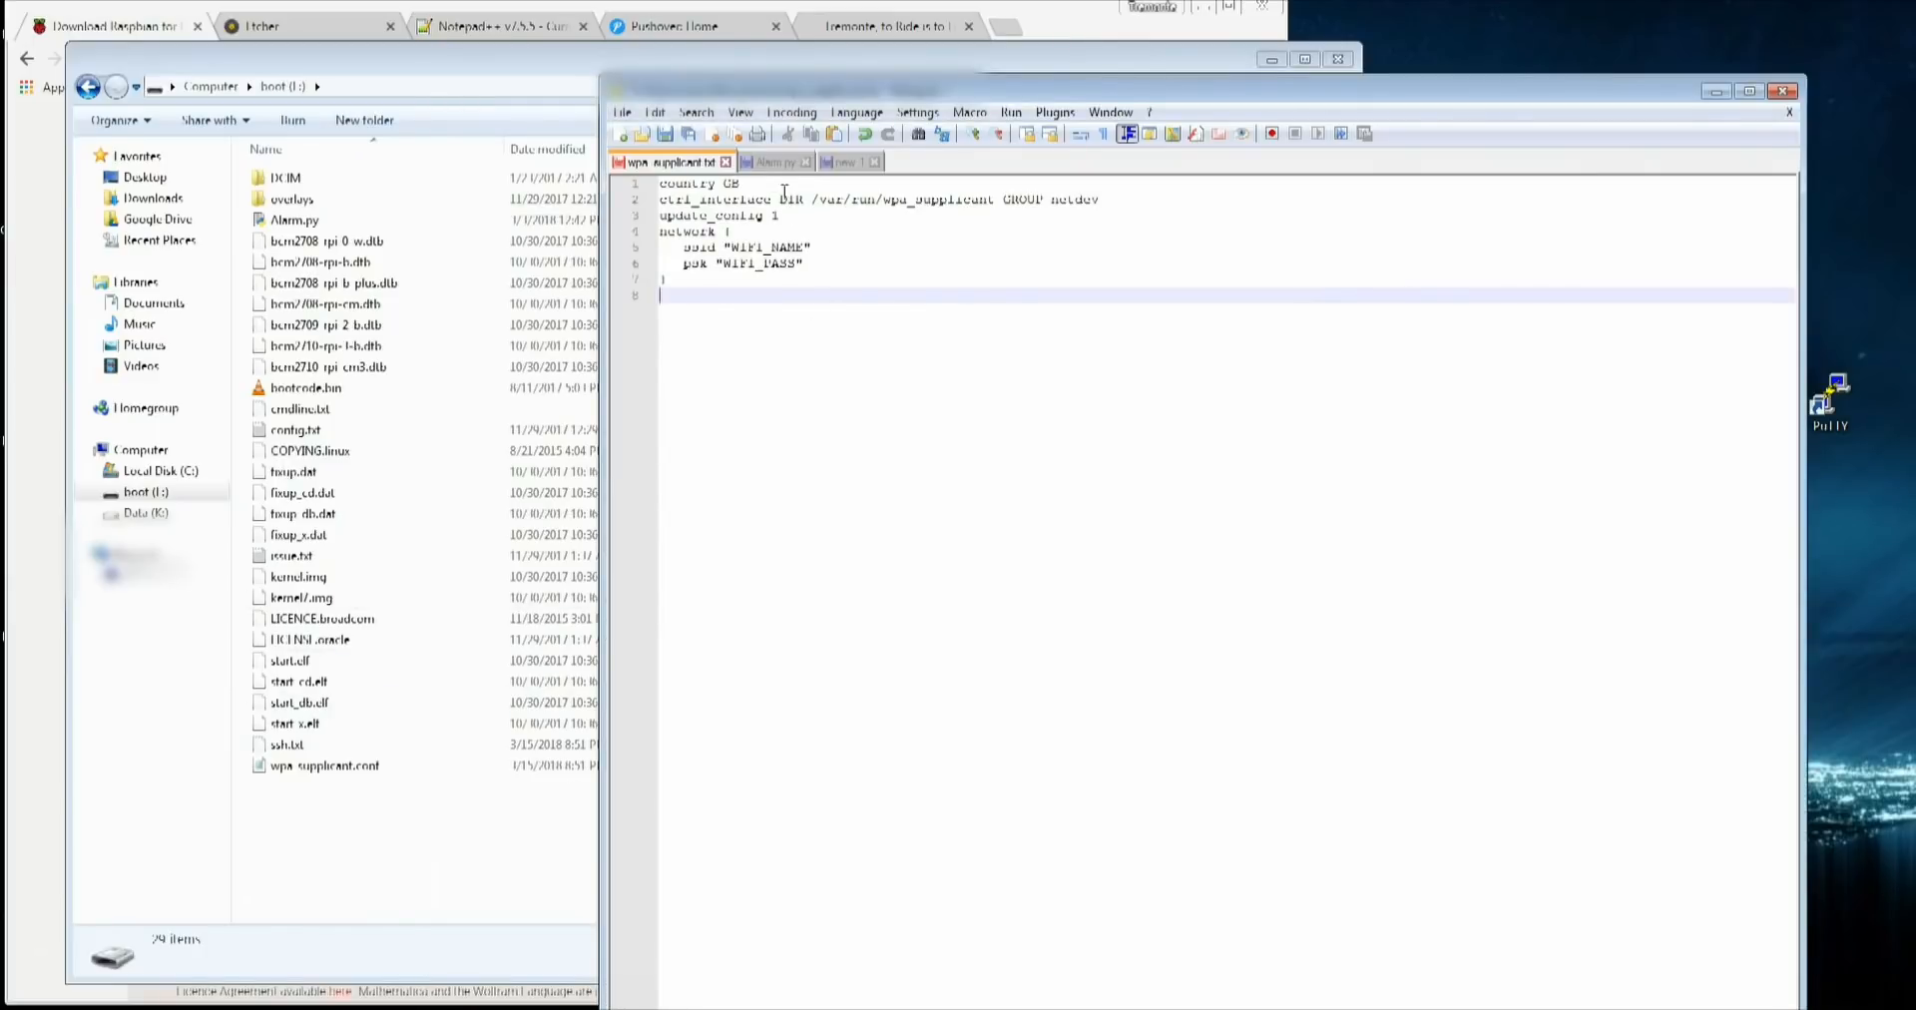
pyautogui.click(774, 162)
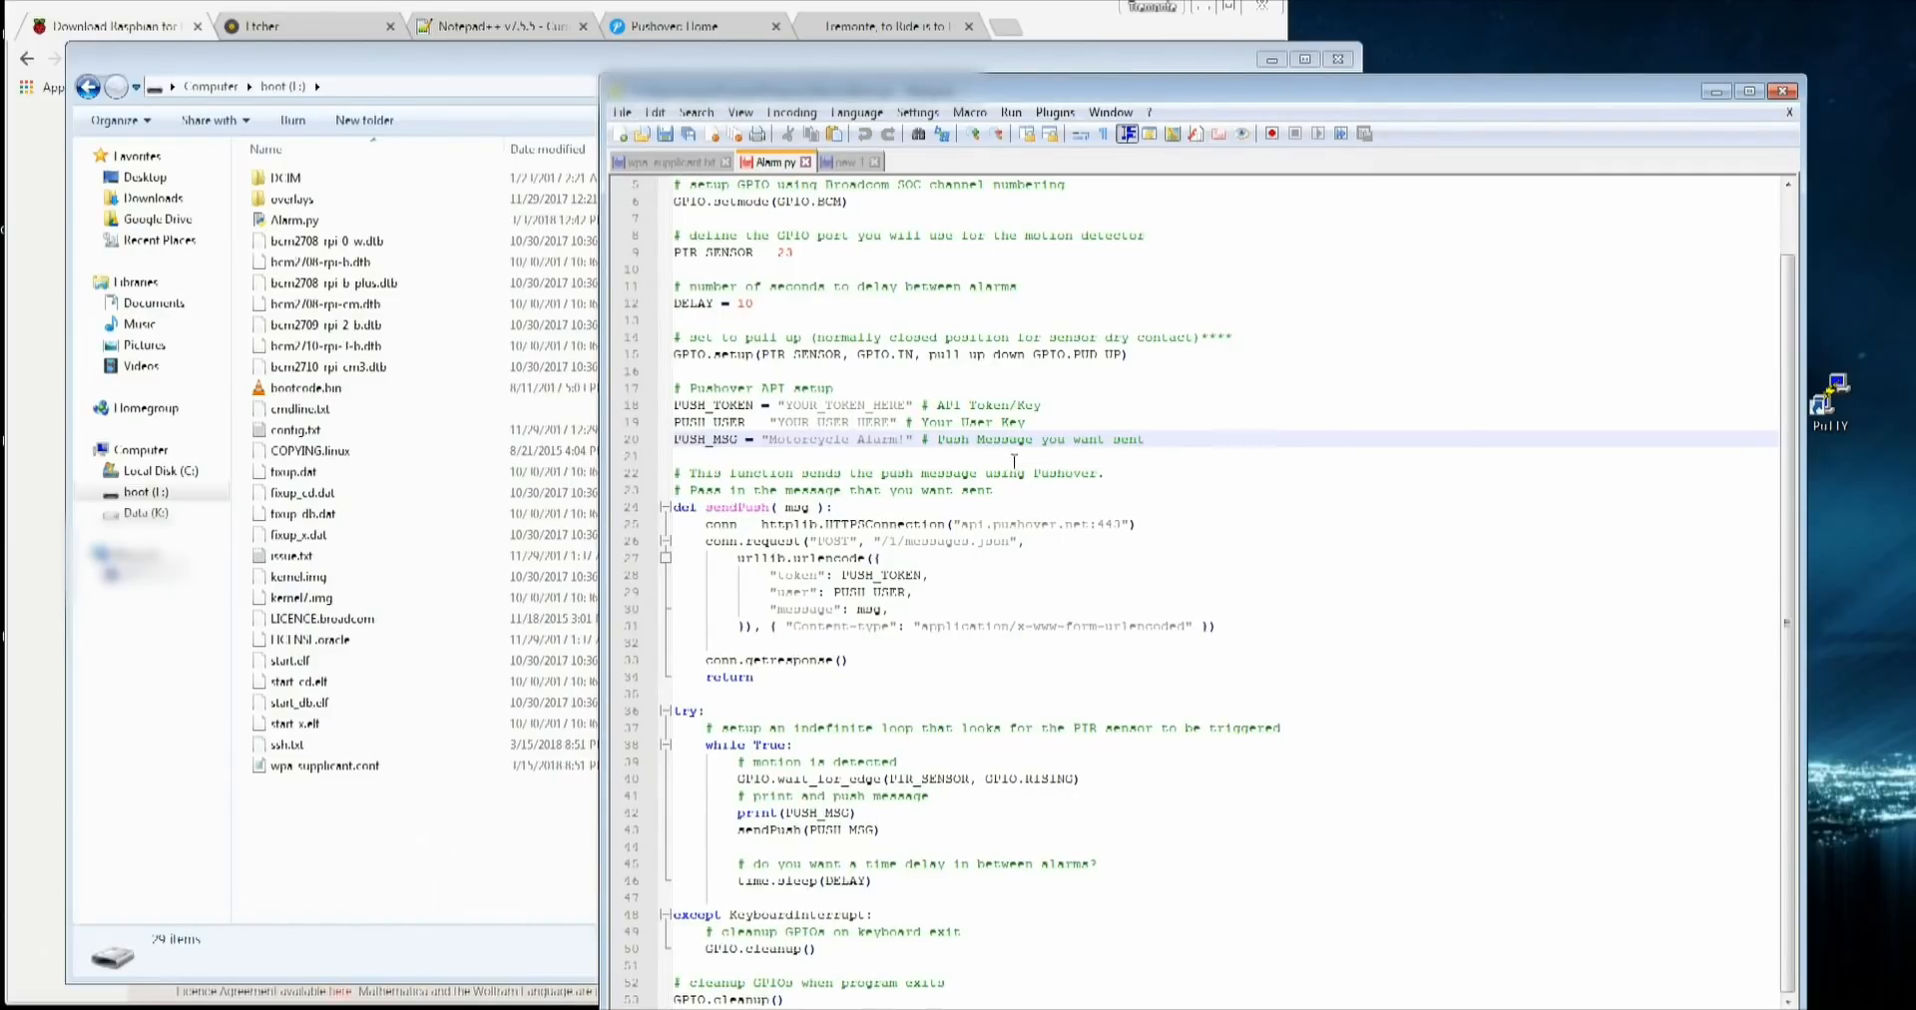
pyautogui.click(624, 112)
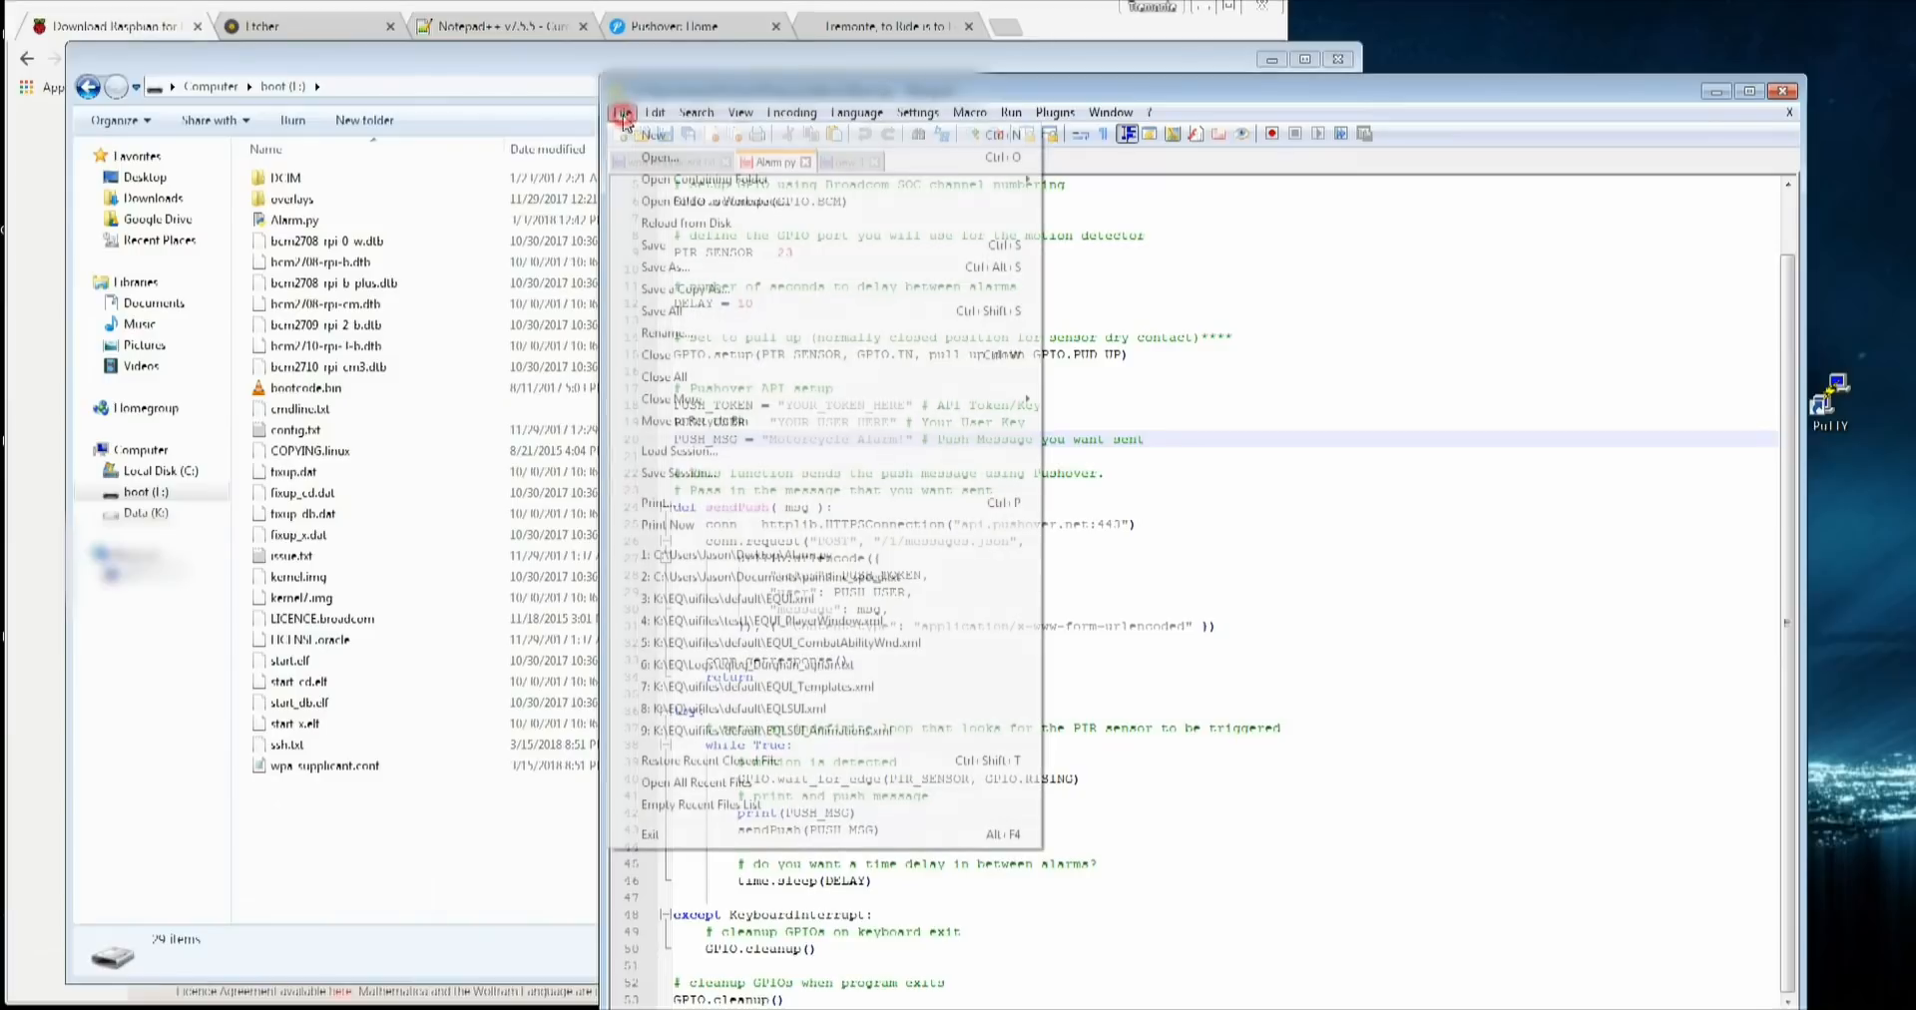
pyautogui.click(671, 268)
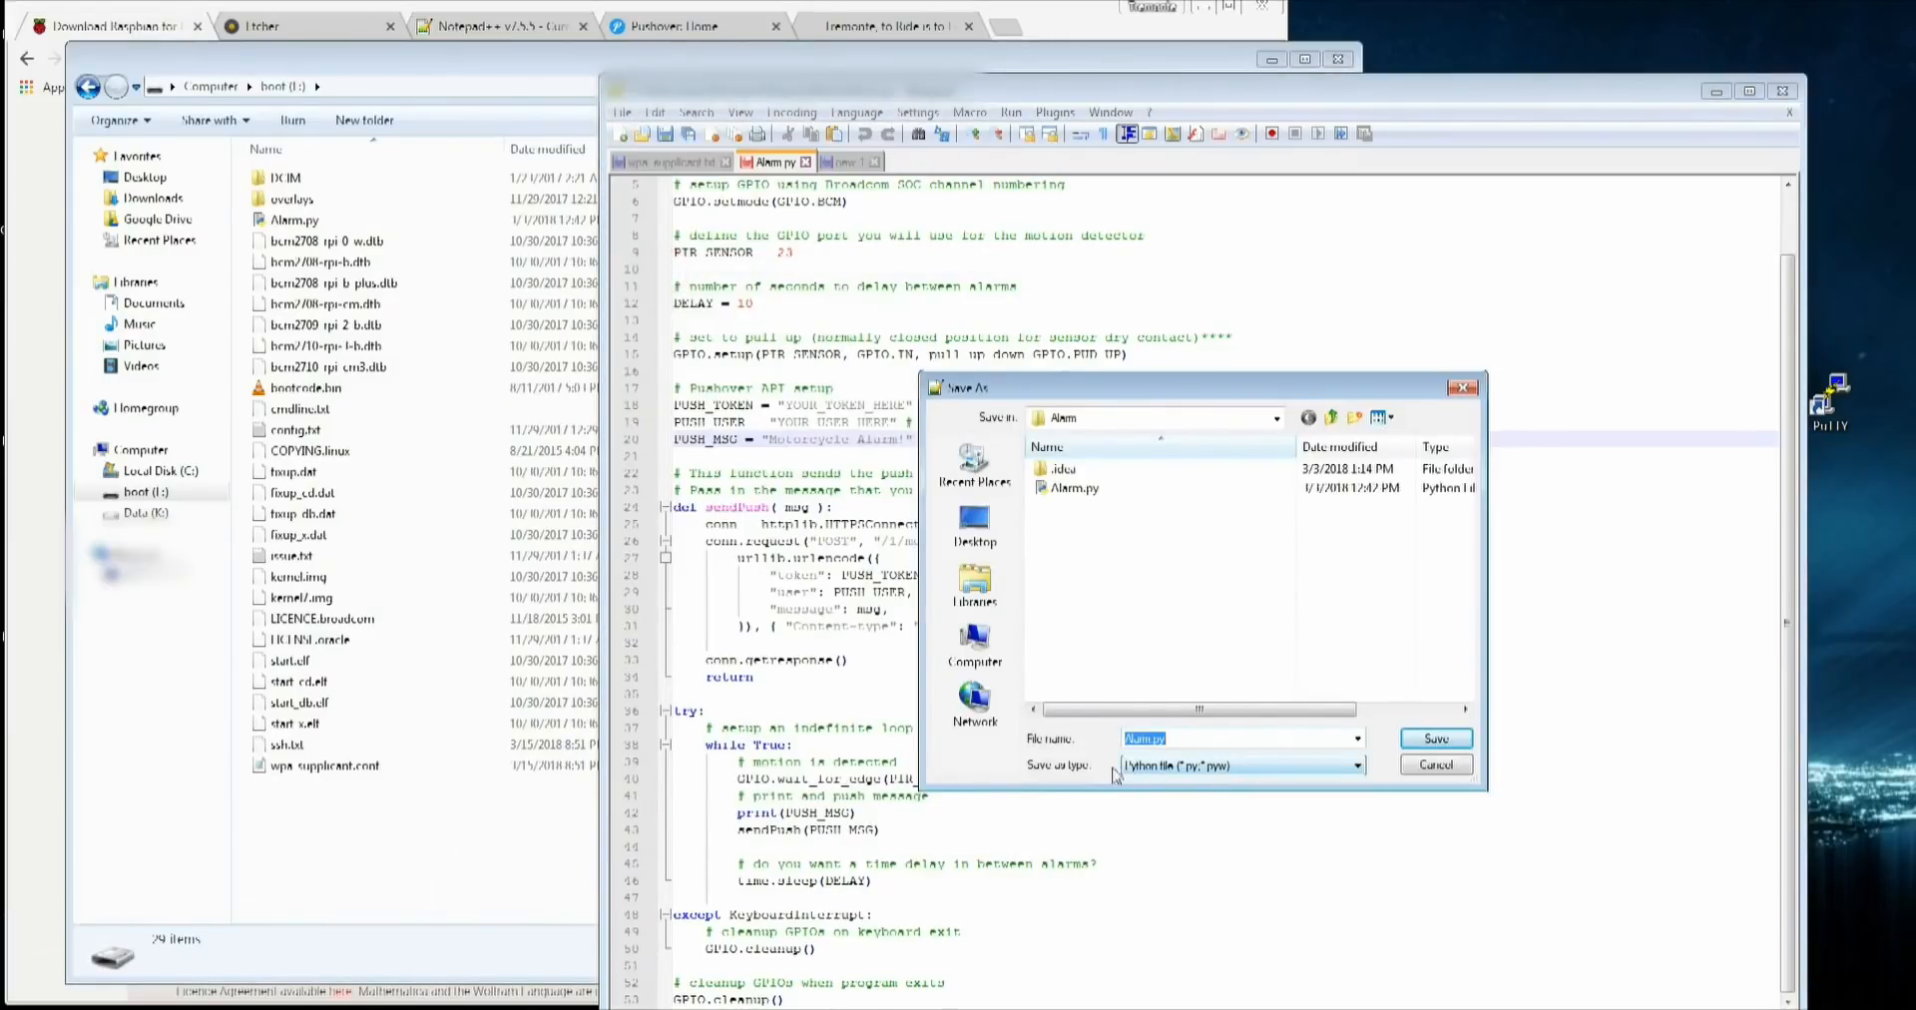
pyautogui.click(1357, 764)
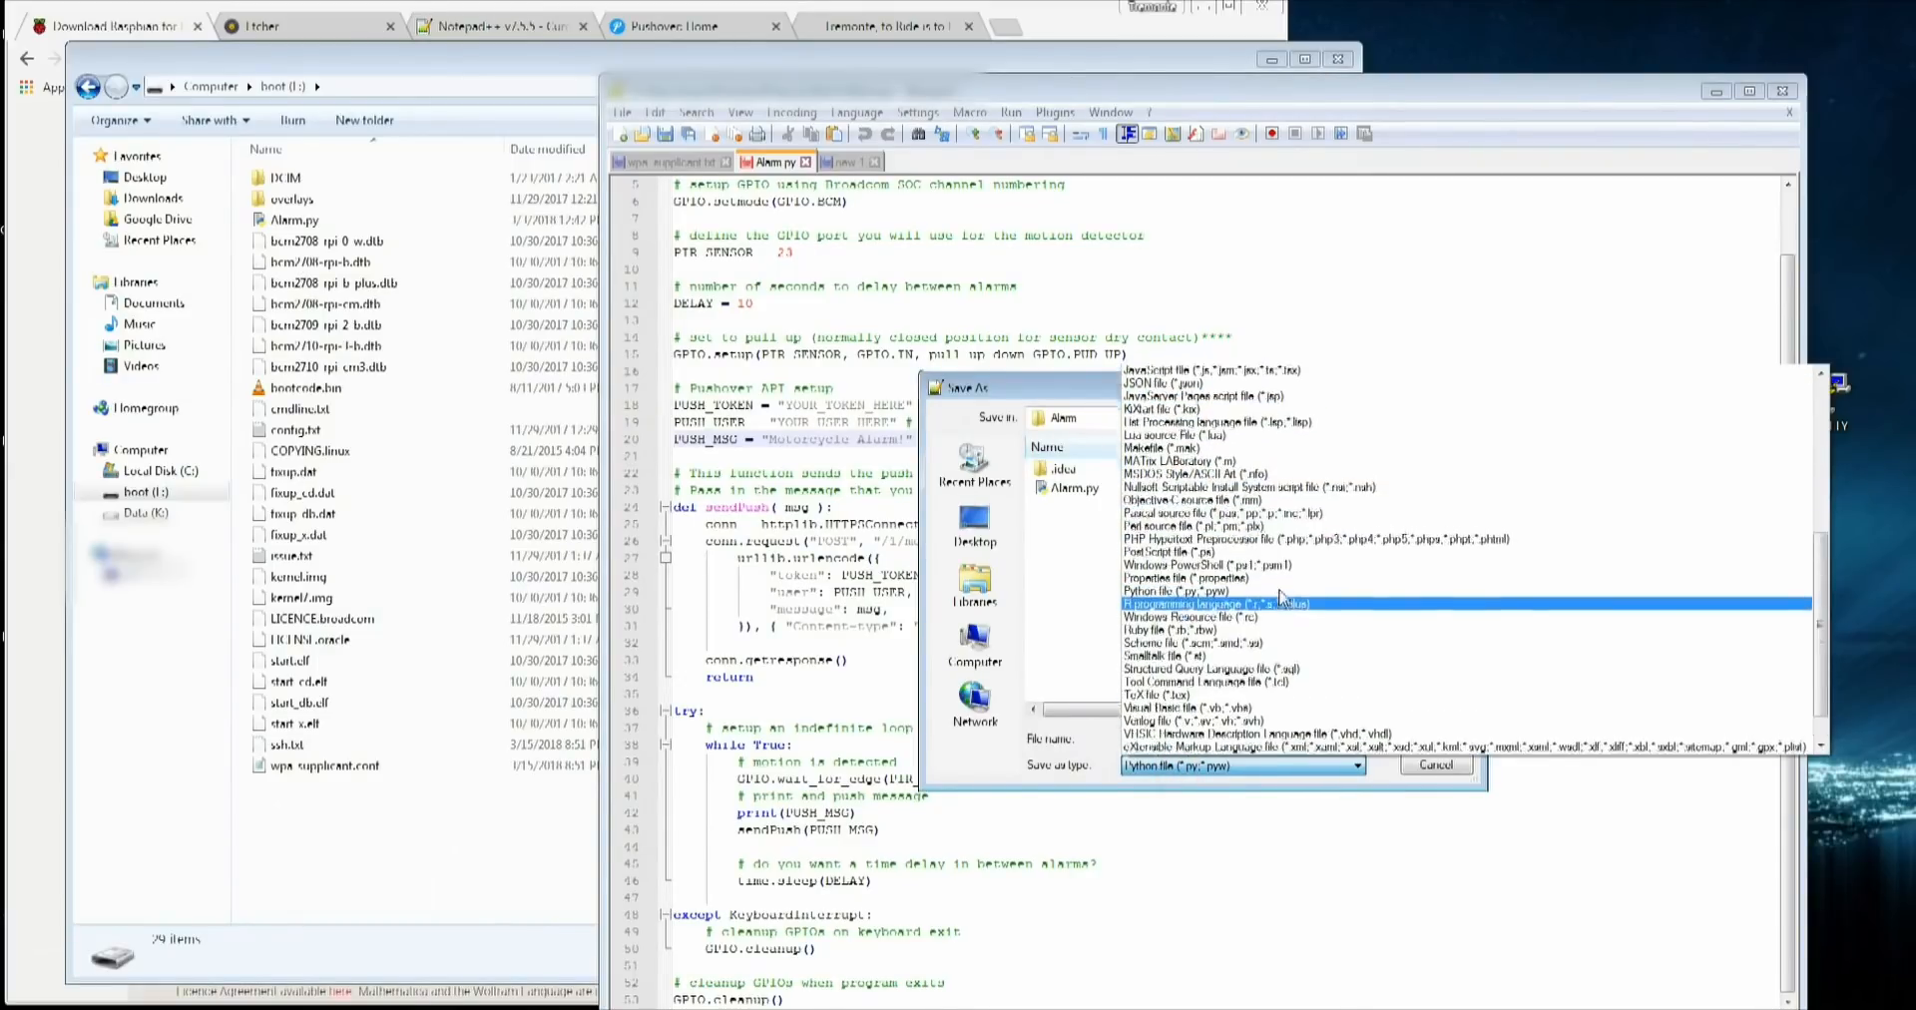
pyautogui.scroll(3)
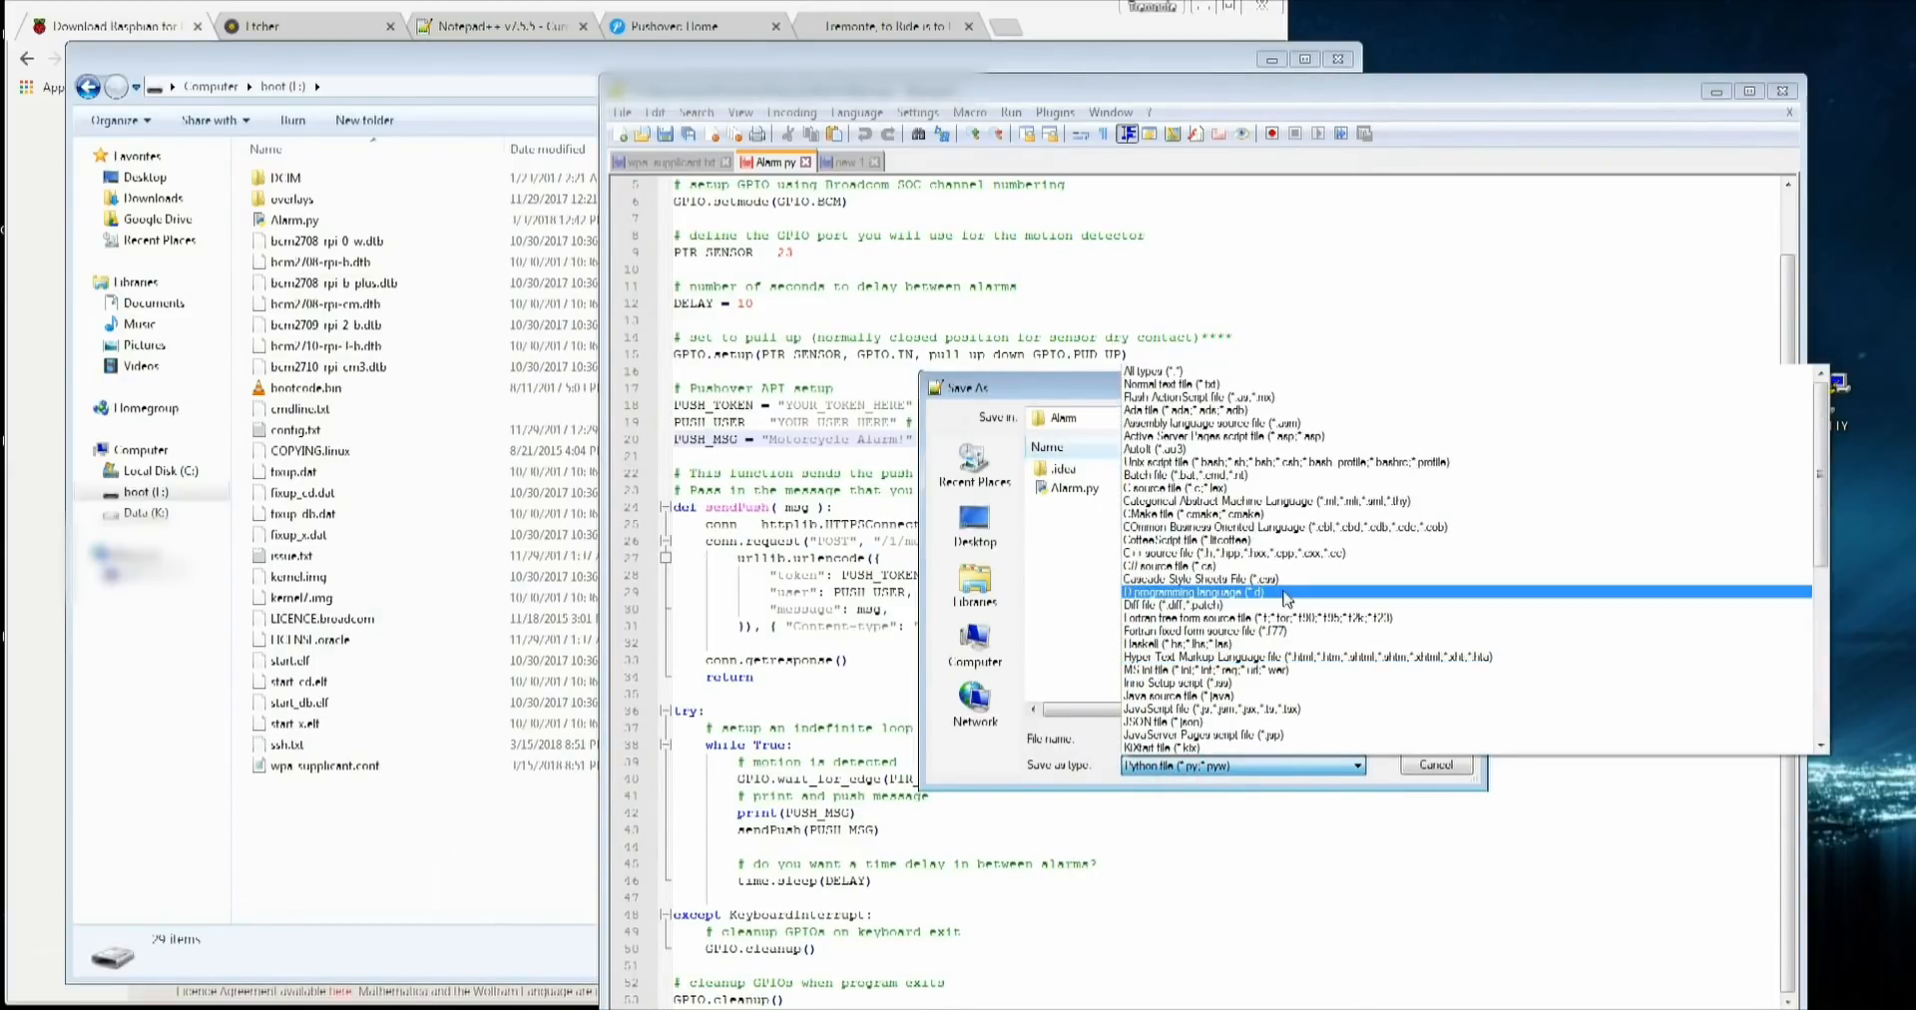
pyautogui.scroll(-3)
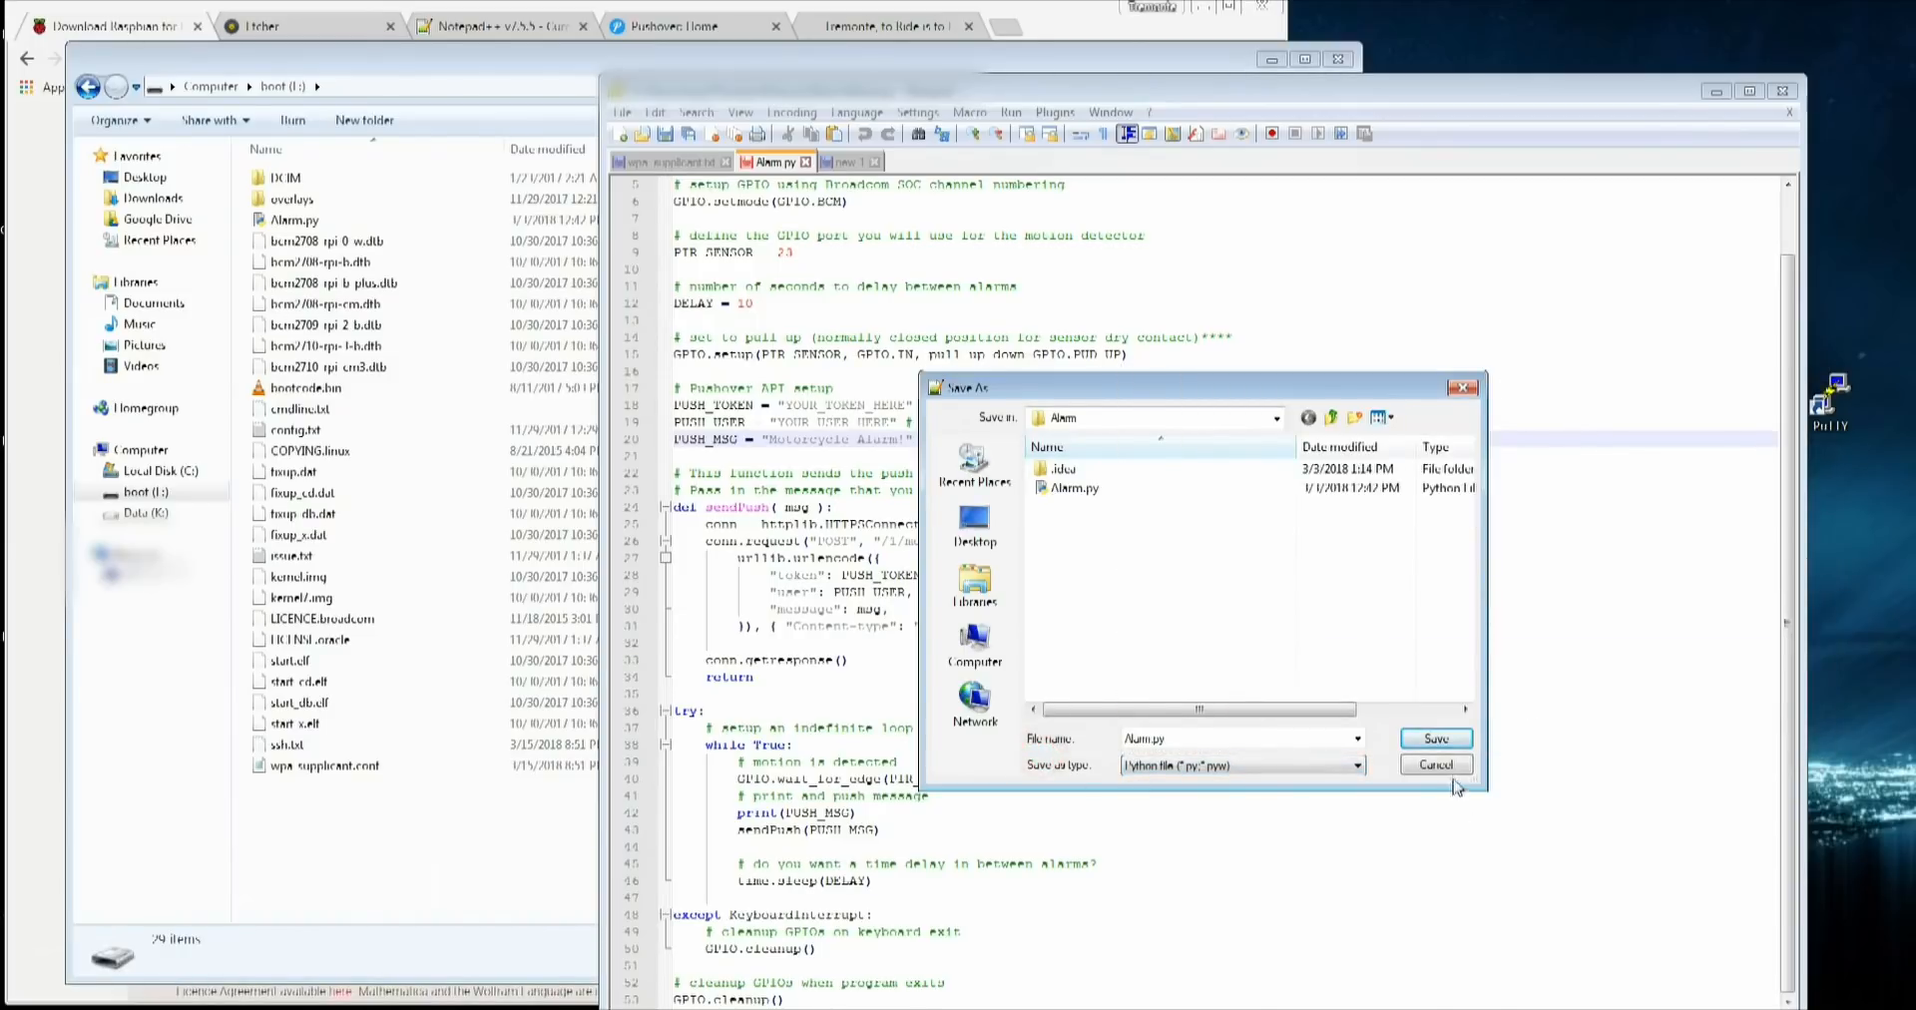
pyautogui.click(1435, 737)
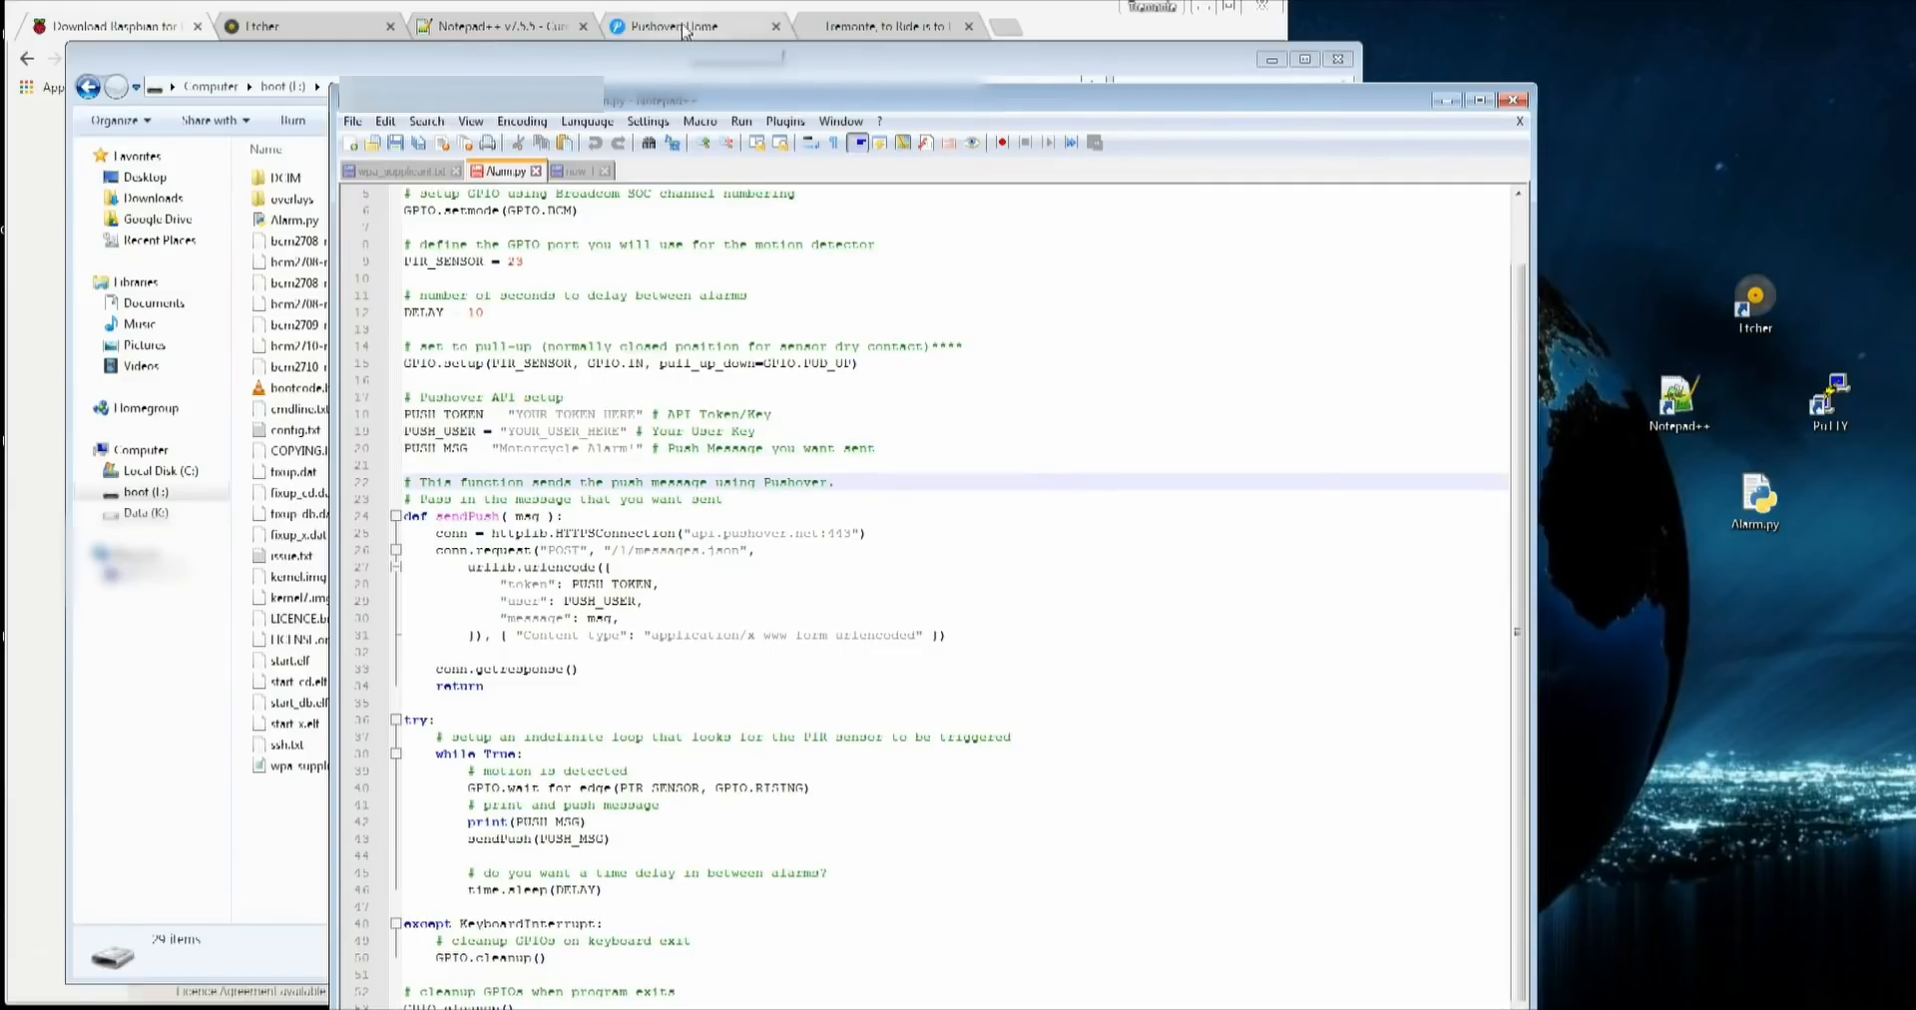
# Review the Pushover dashboard and its web address, then return to the Notepad++ download page.
pyautogui.click(685, 25)
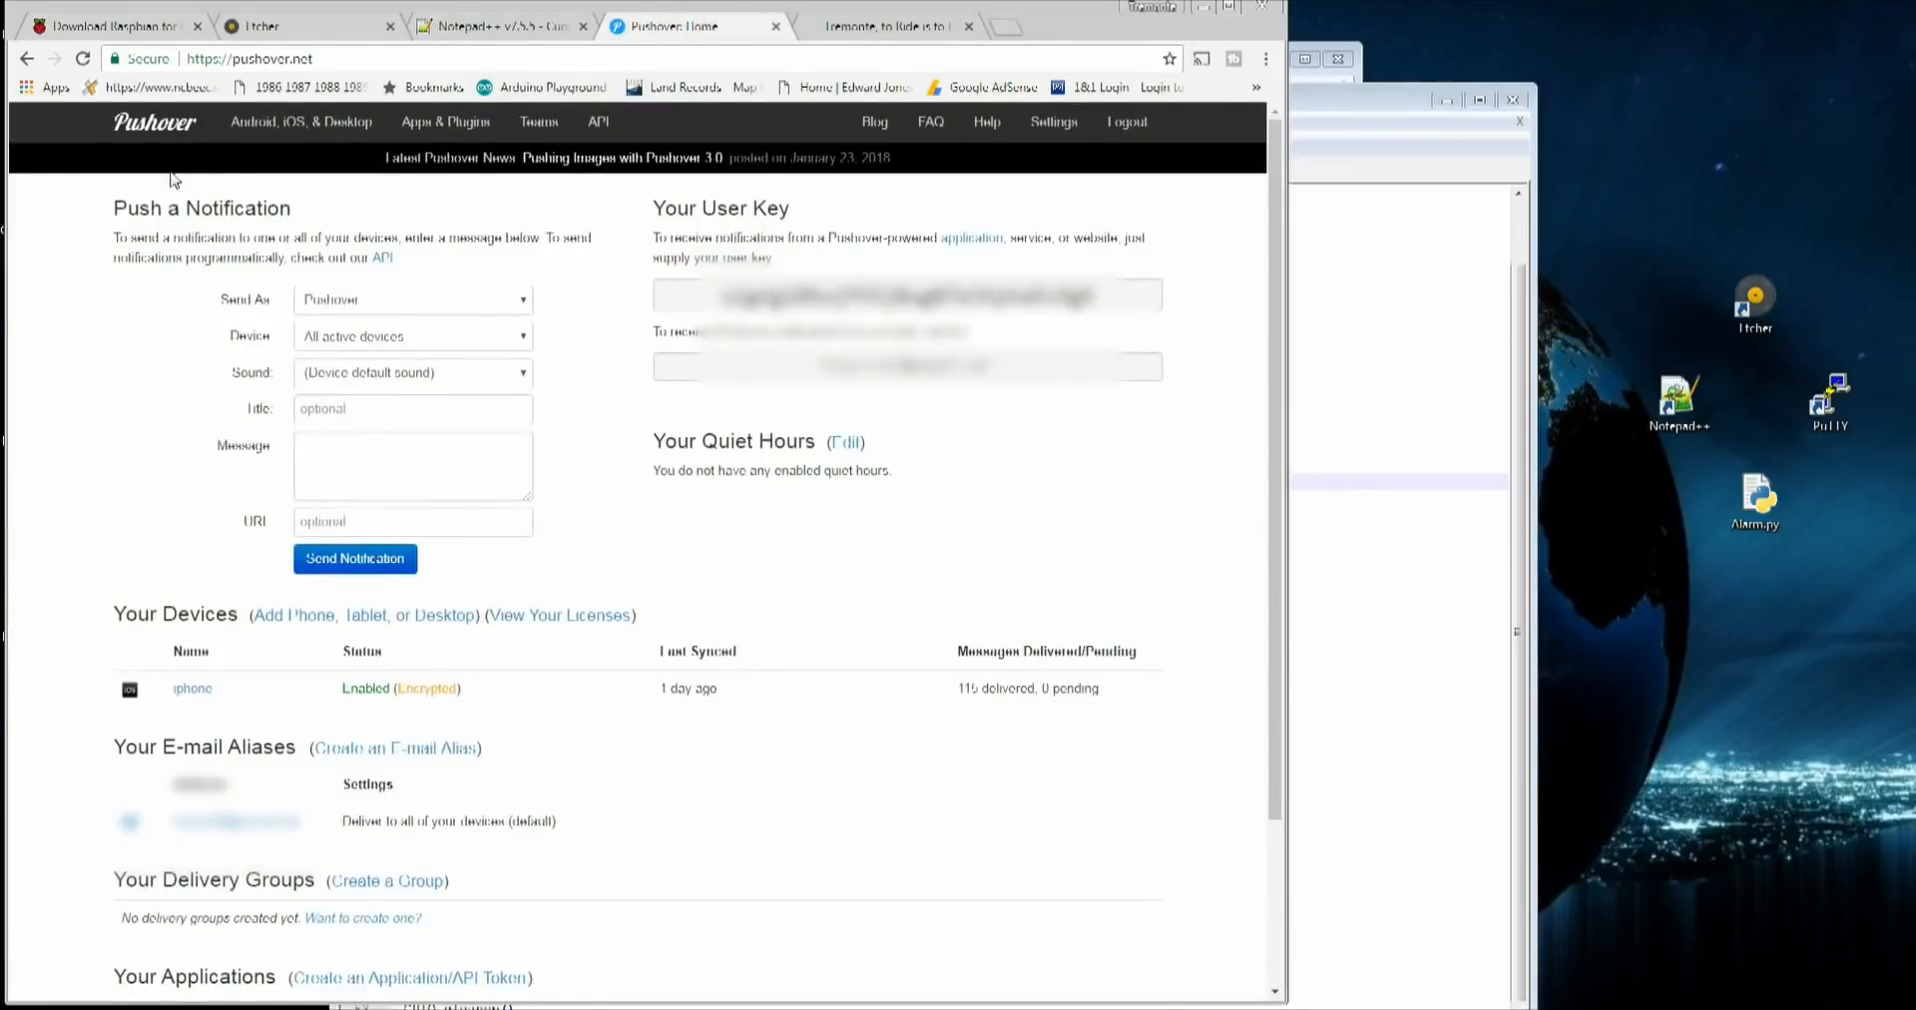
pyautogui.click(251, 58)
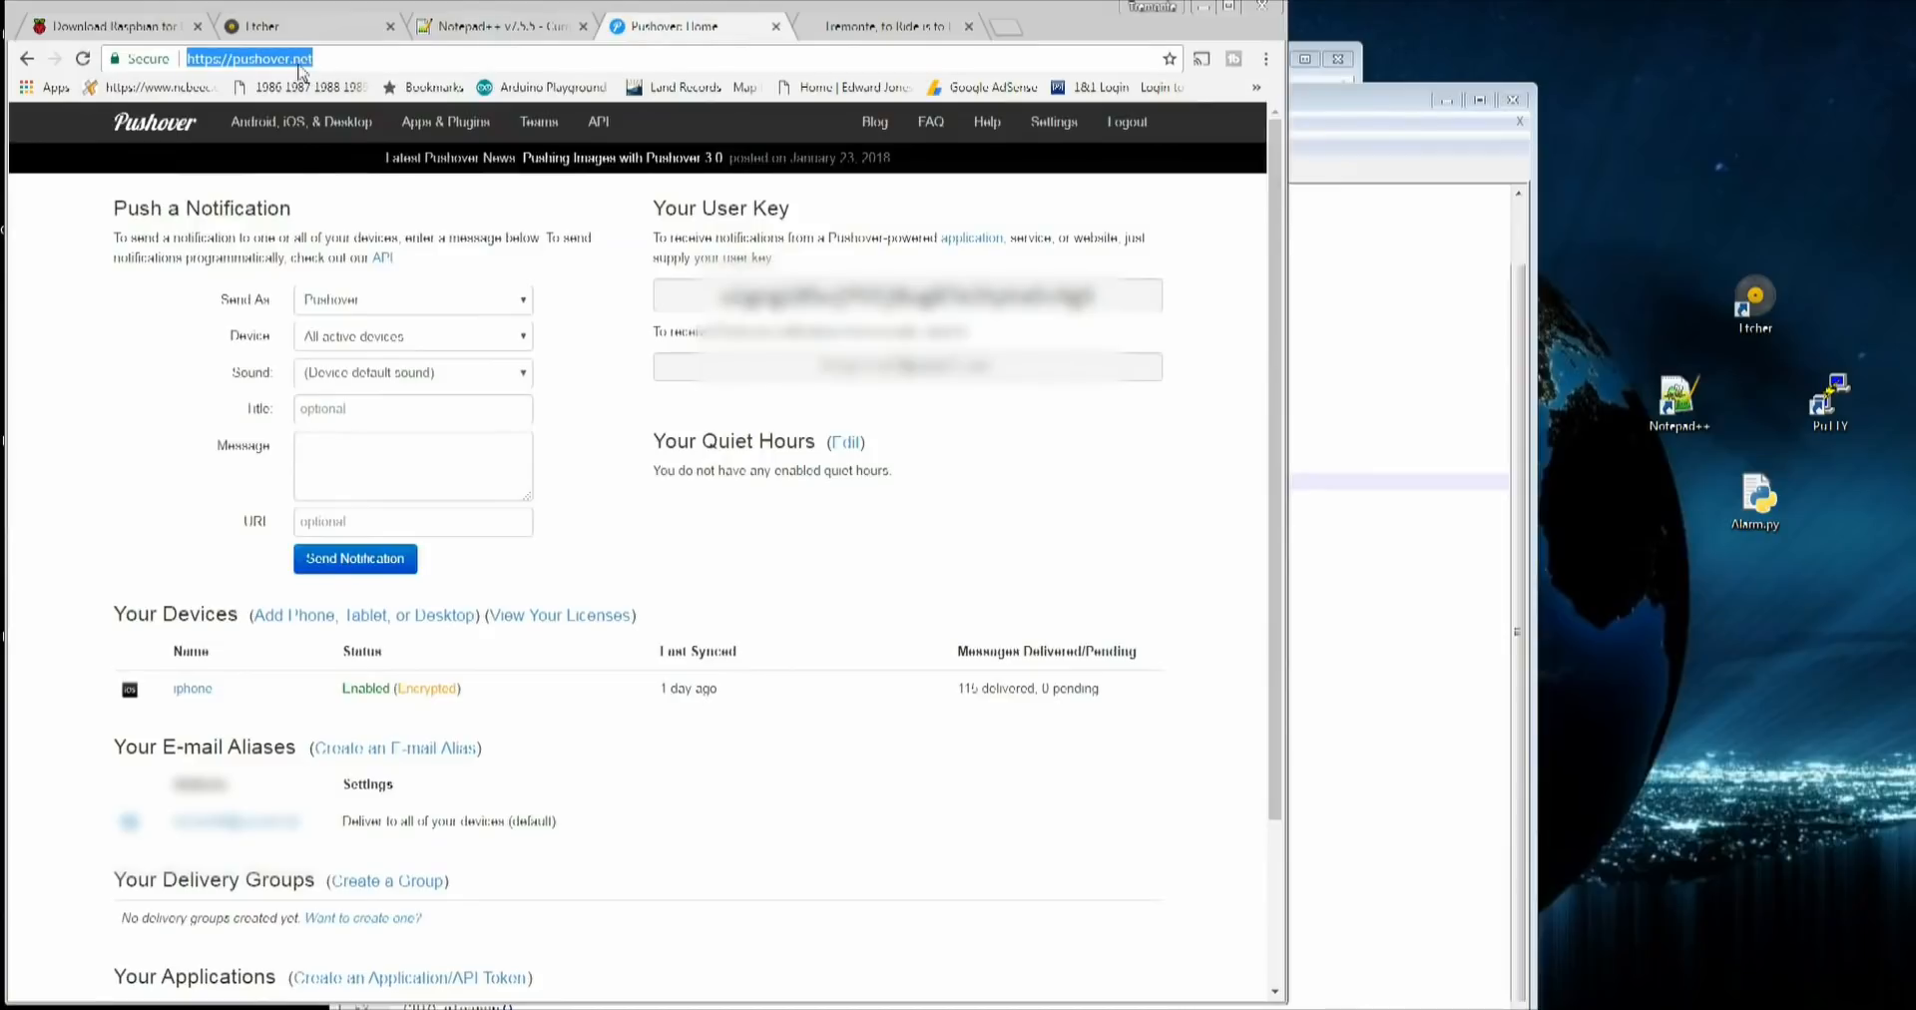
pyautogui.moveTo(1124, 122)
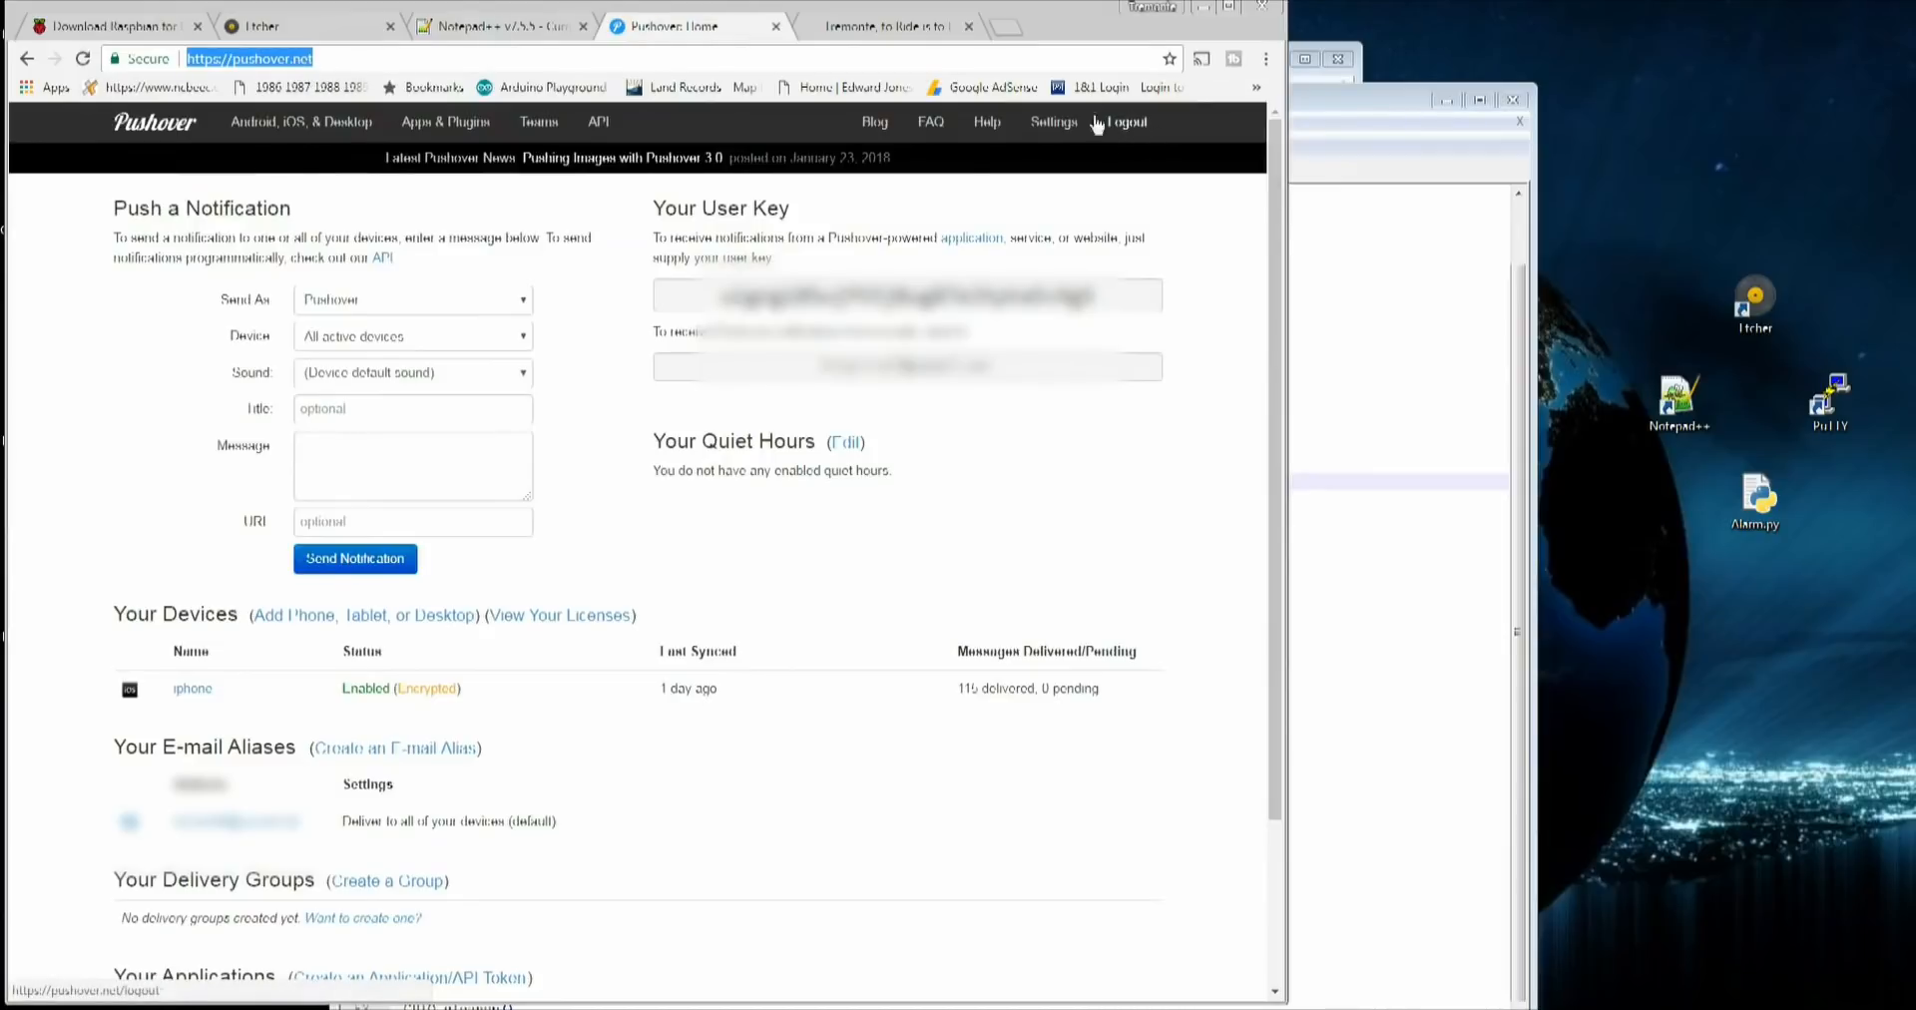
pyautogui.moveTo(1178, 144)
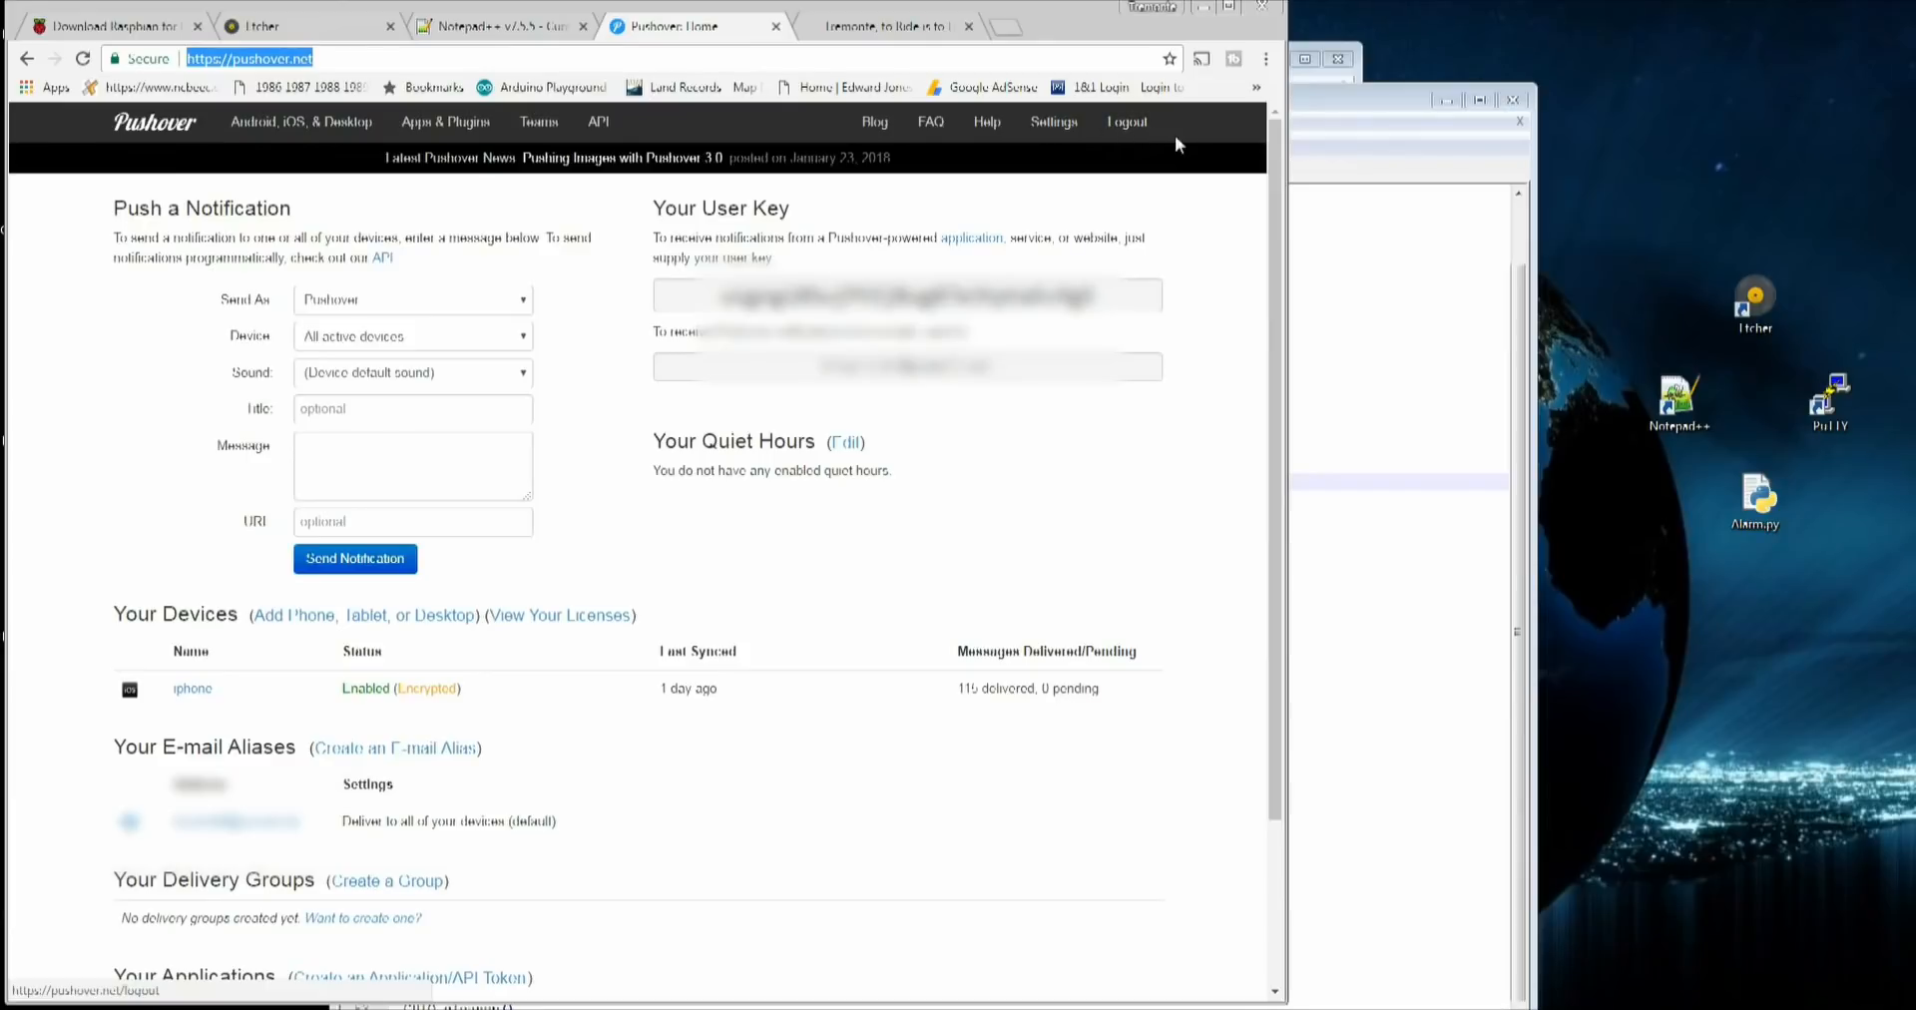
pyautogui.moveTo(640, 196)
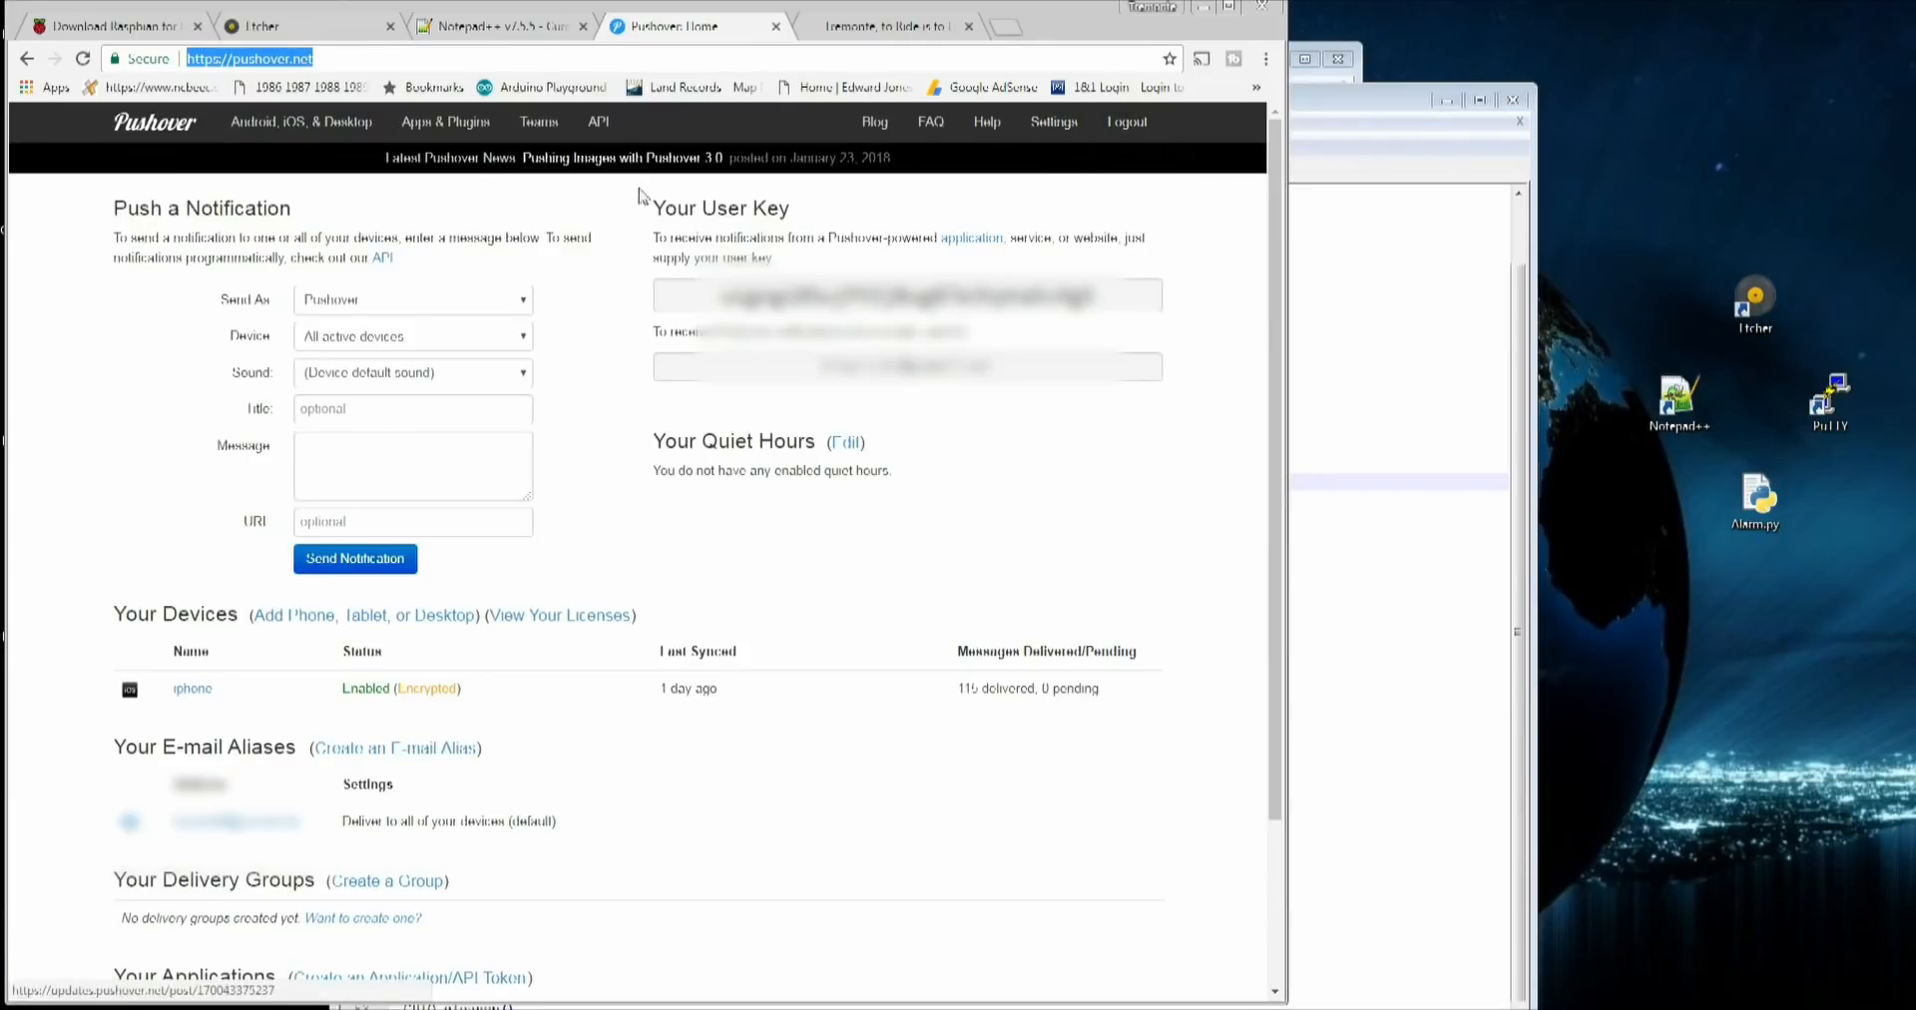
pyautogui.moveTo(551, 219)
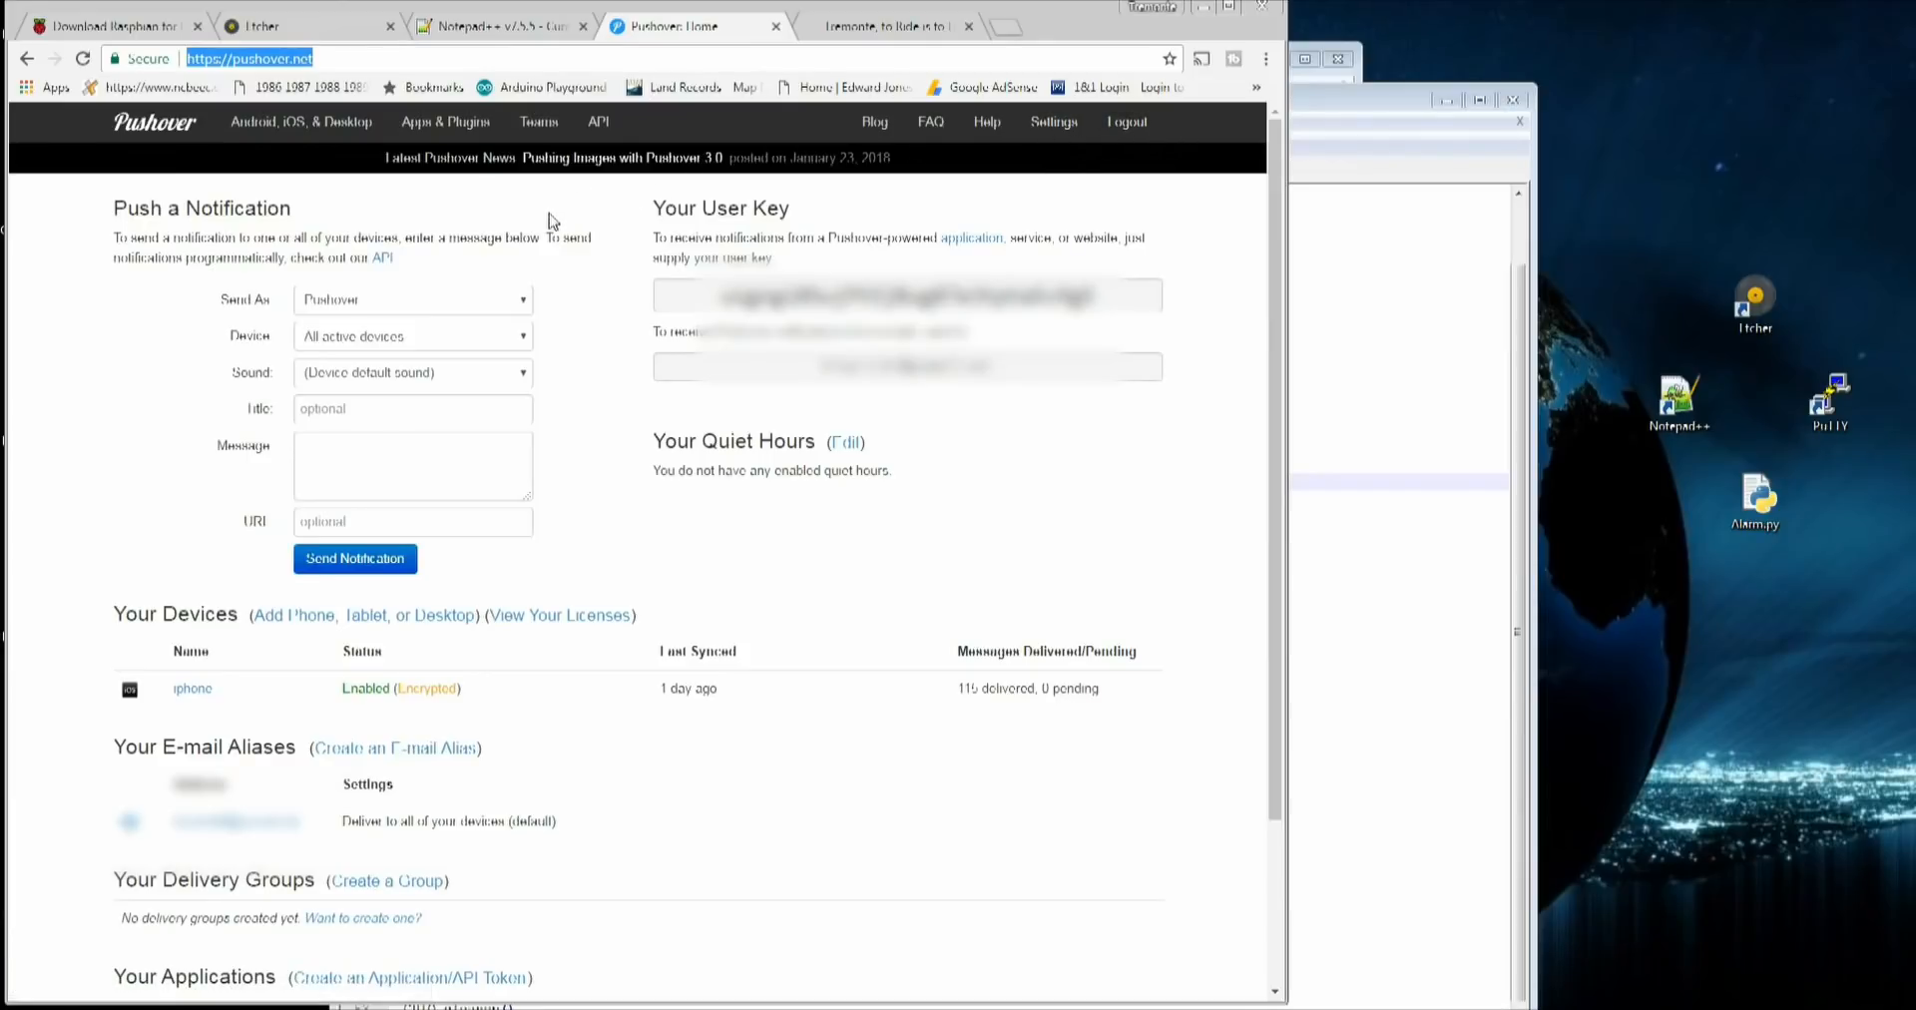
pyautogui.moveTo(143, 296)
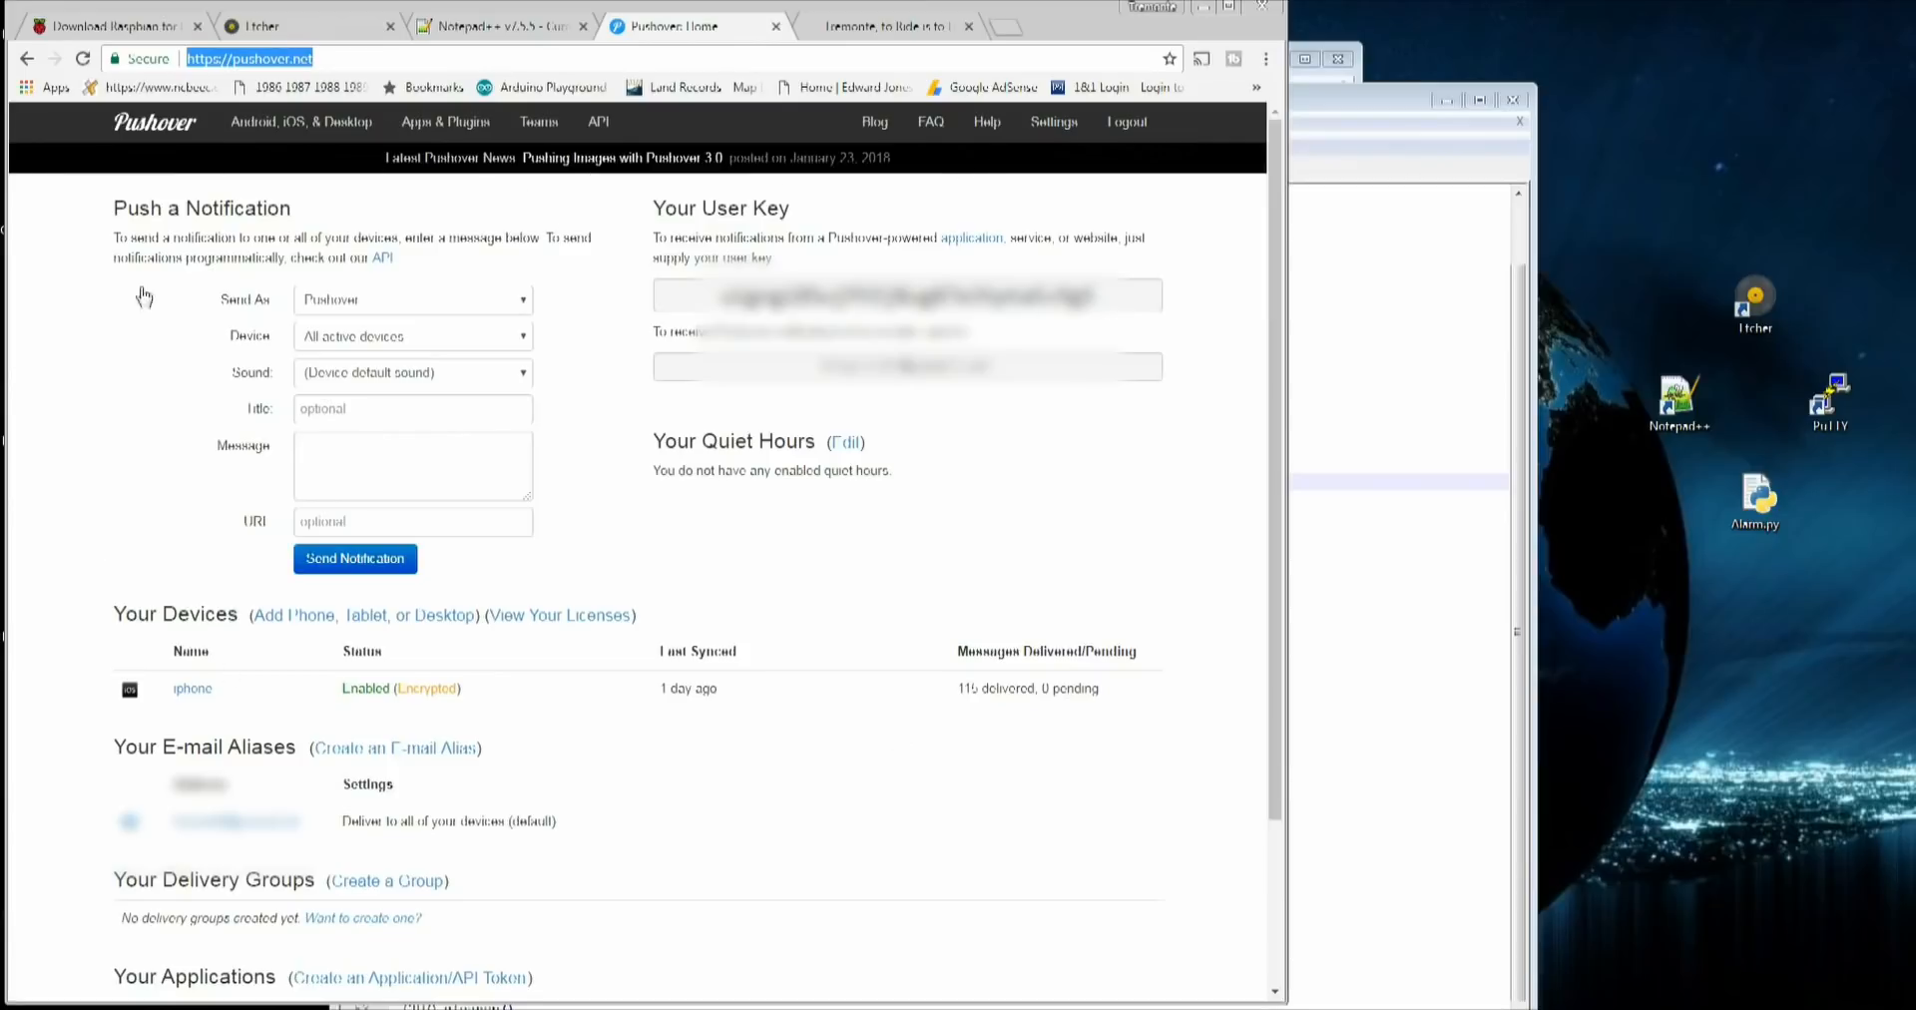
pyautogui.moveTo(433, 235)
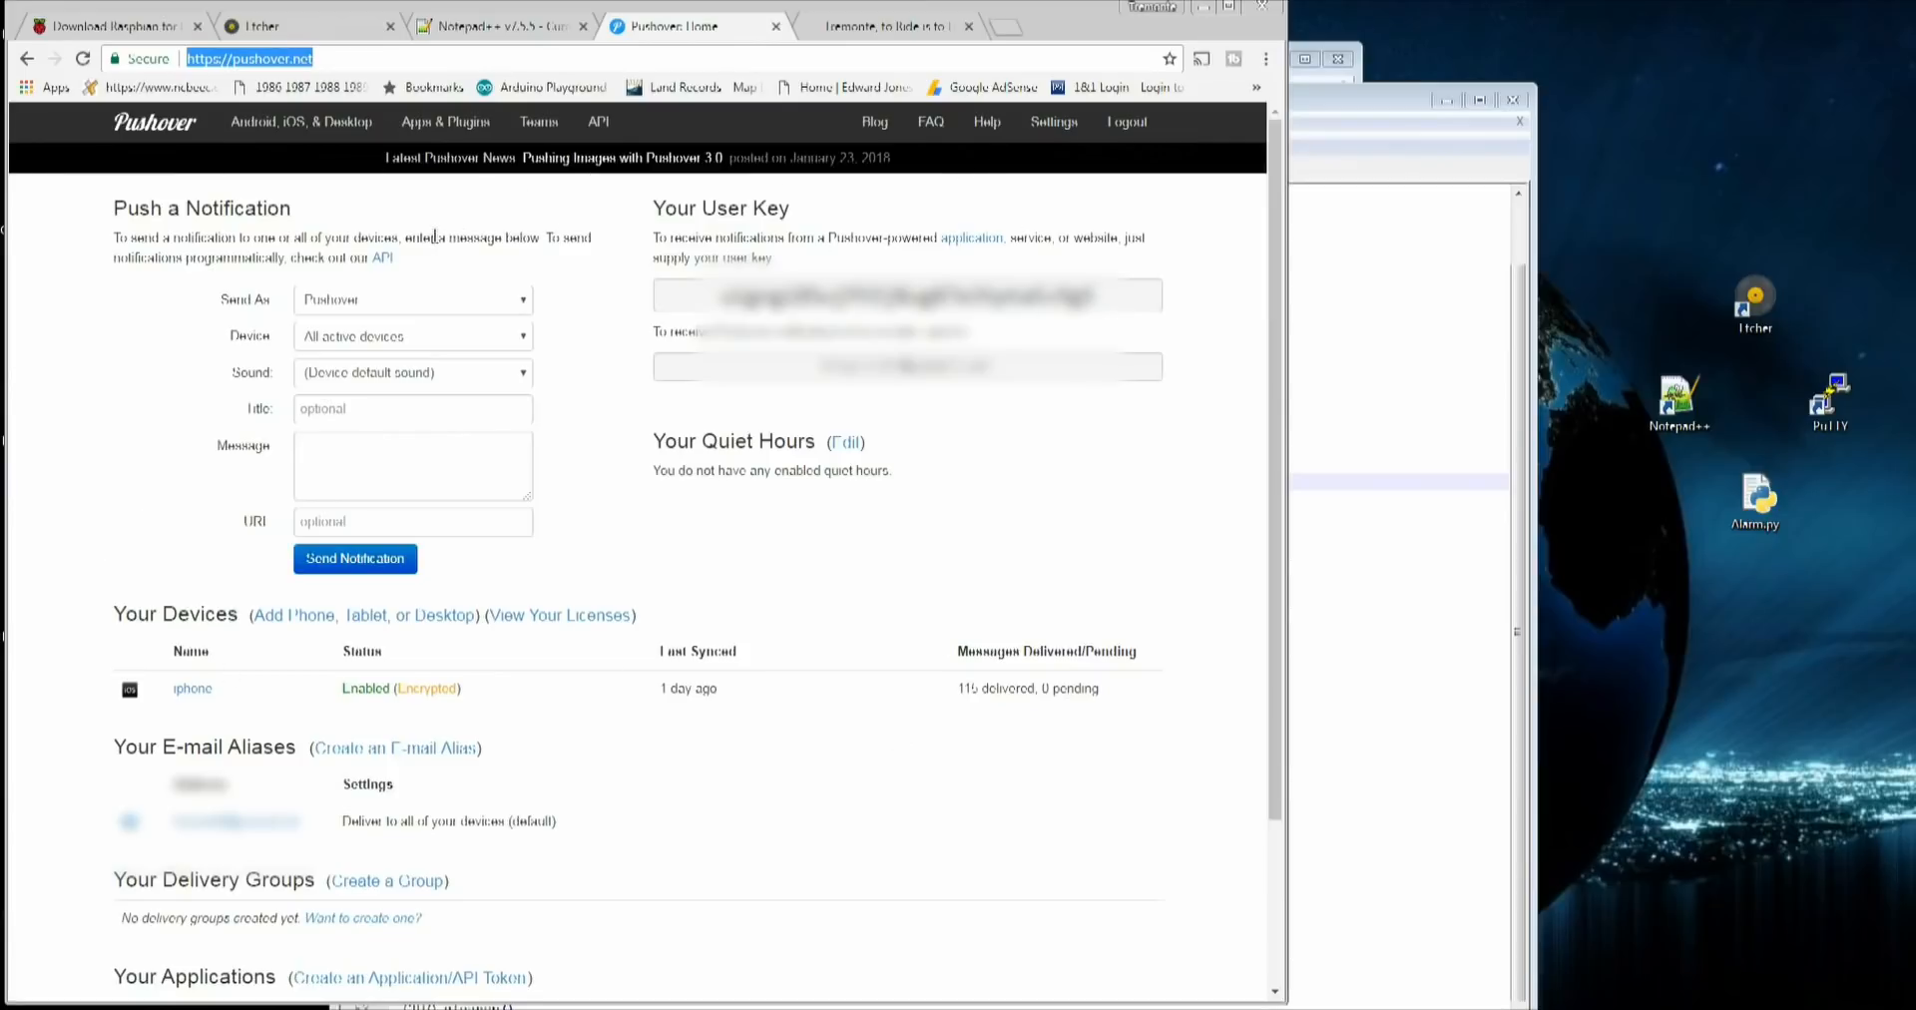
pyautogui.moveTo(116, 134)
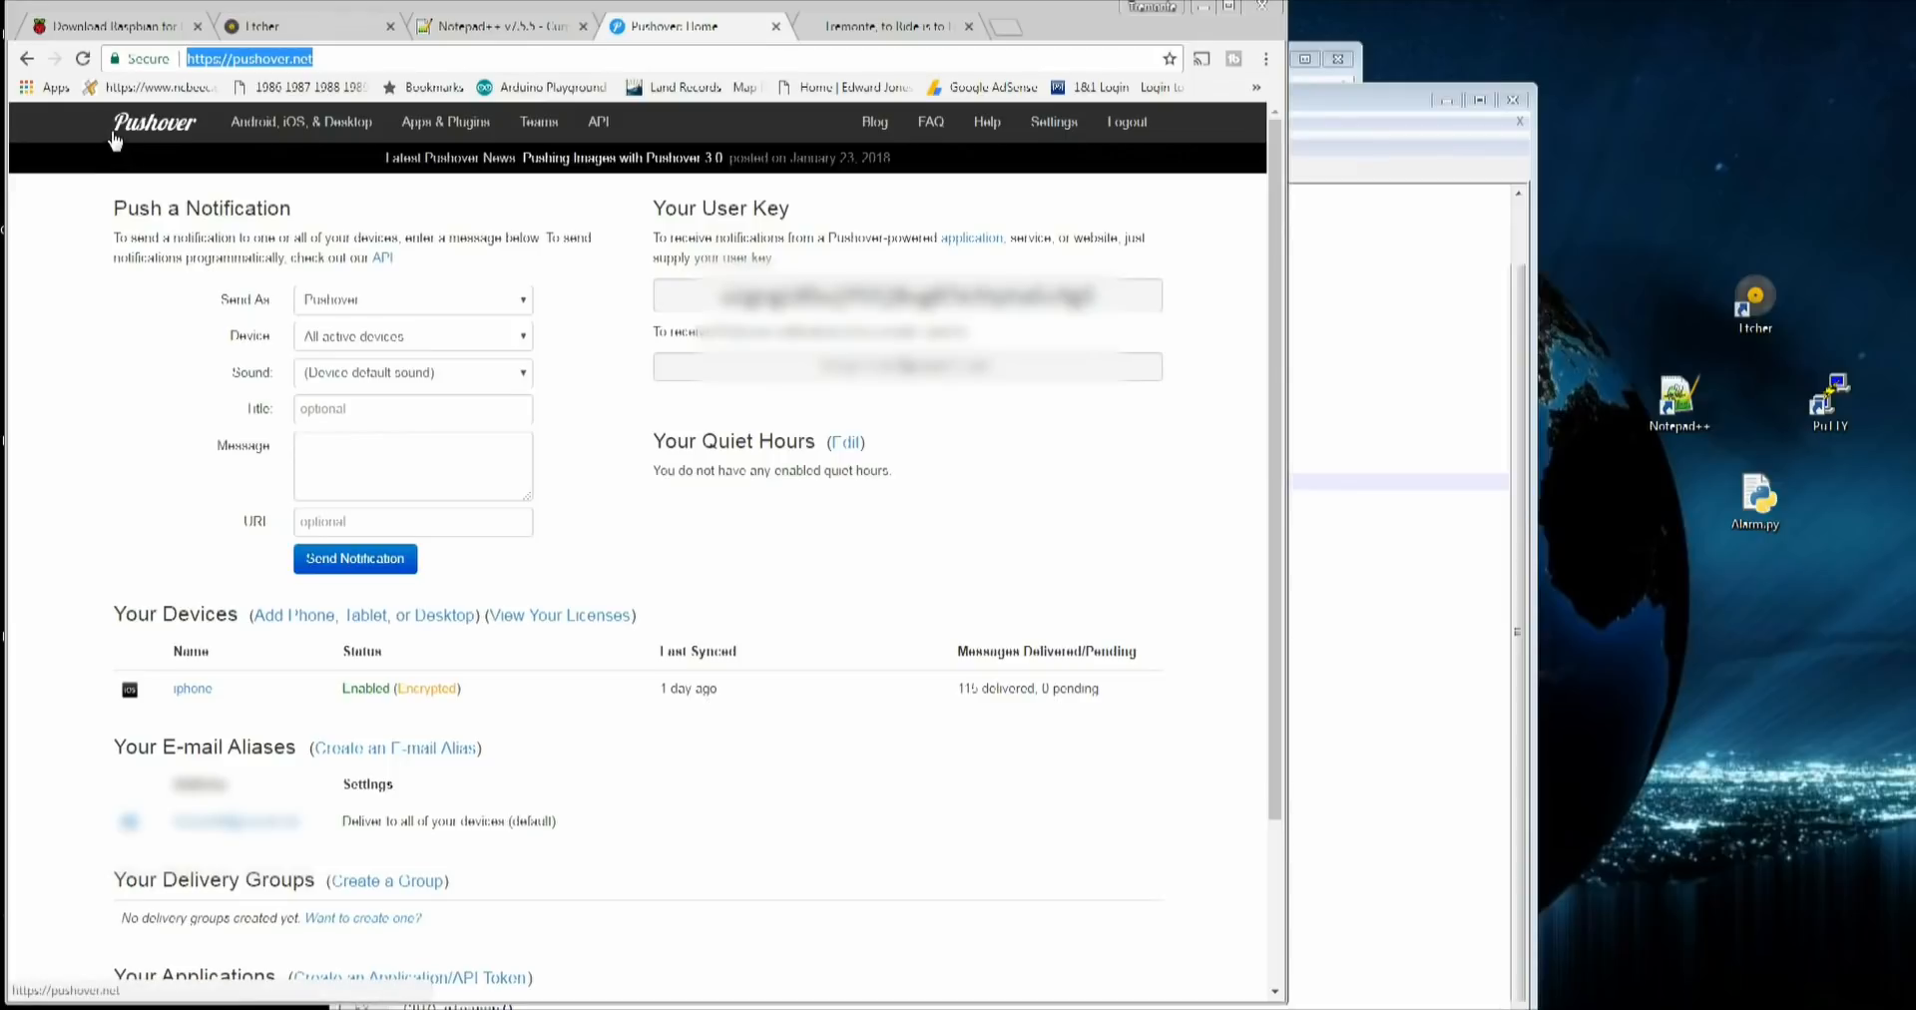
pyautogui.moveTo(149, 300)
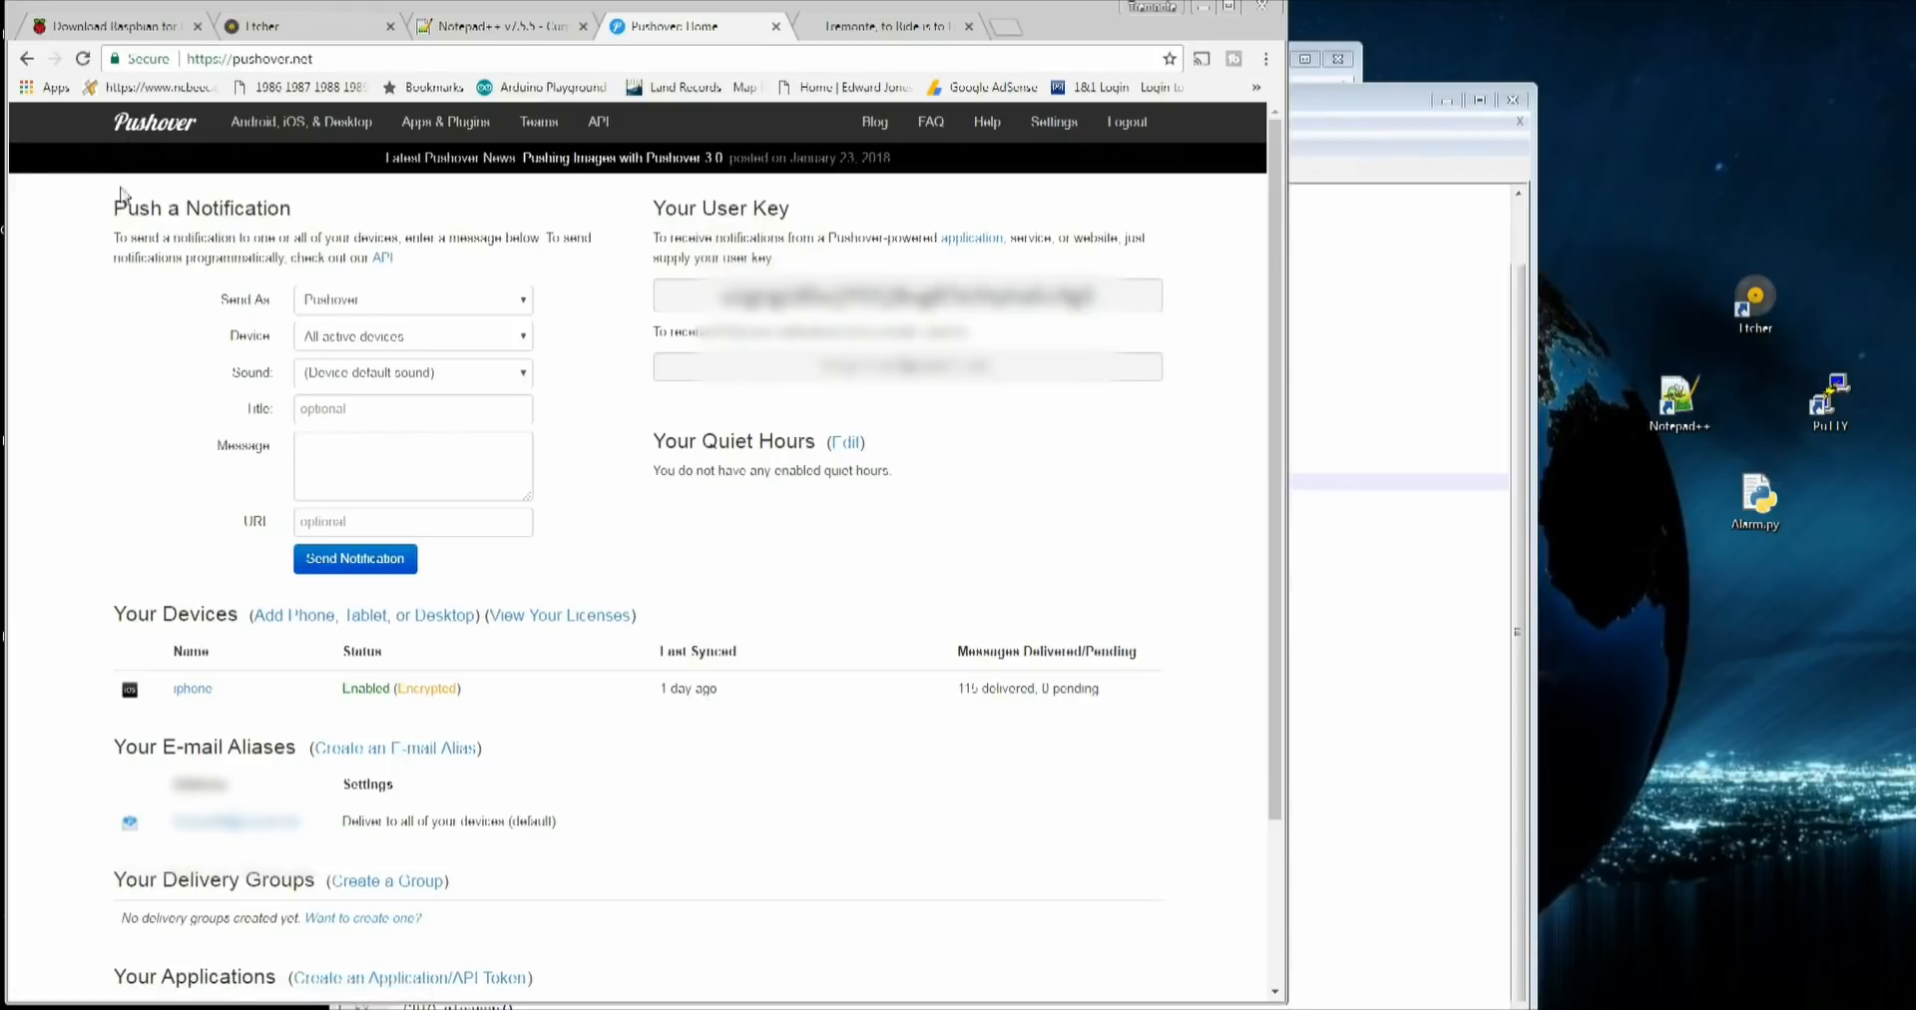
pyautogui.moveTo(1168, 122)
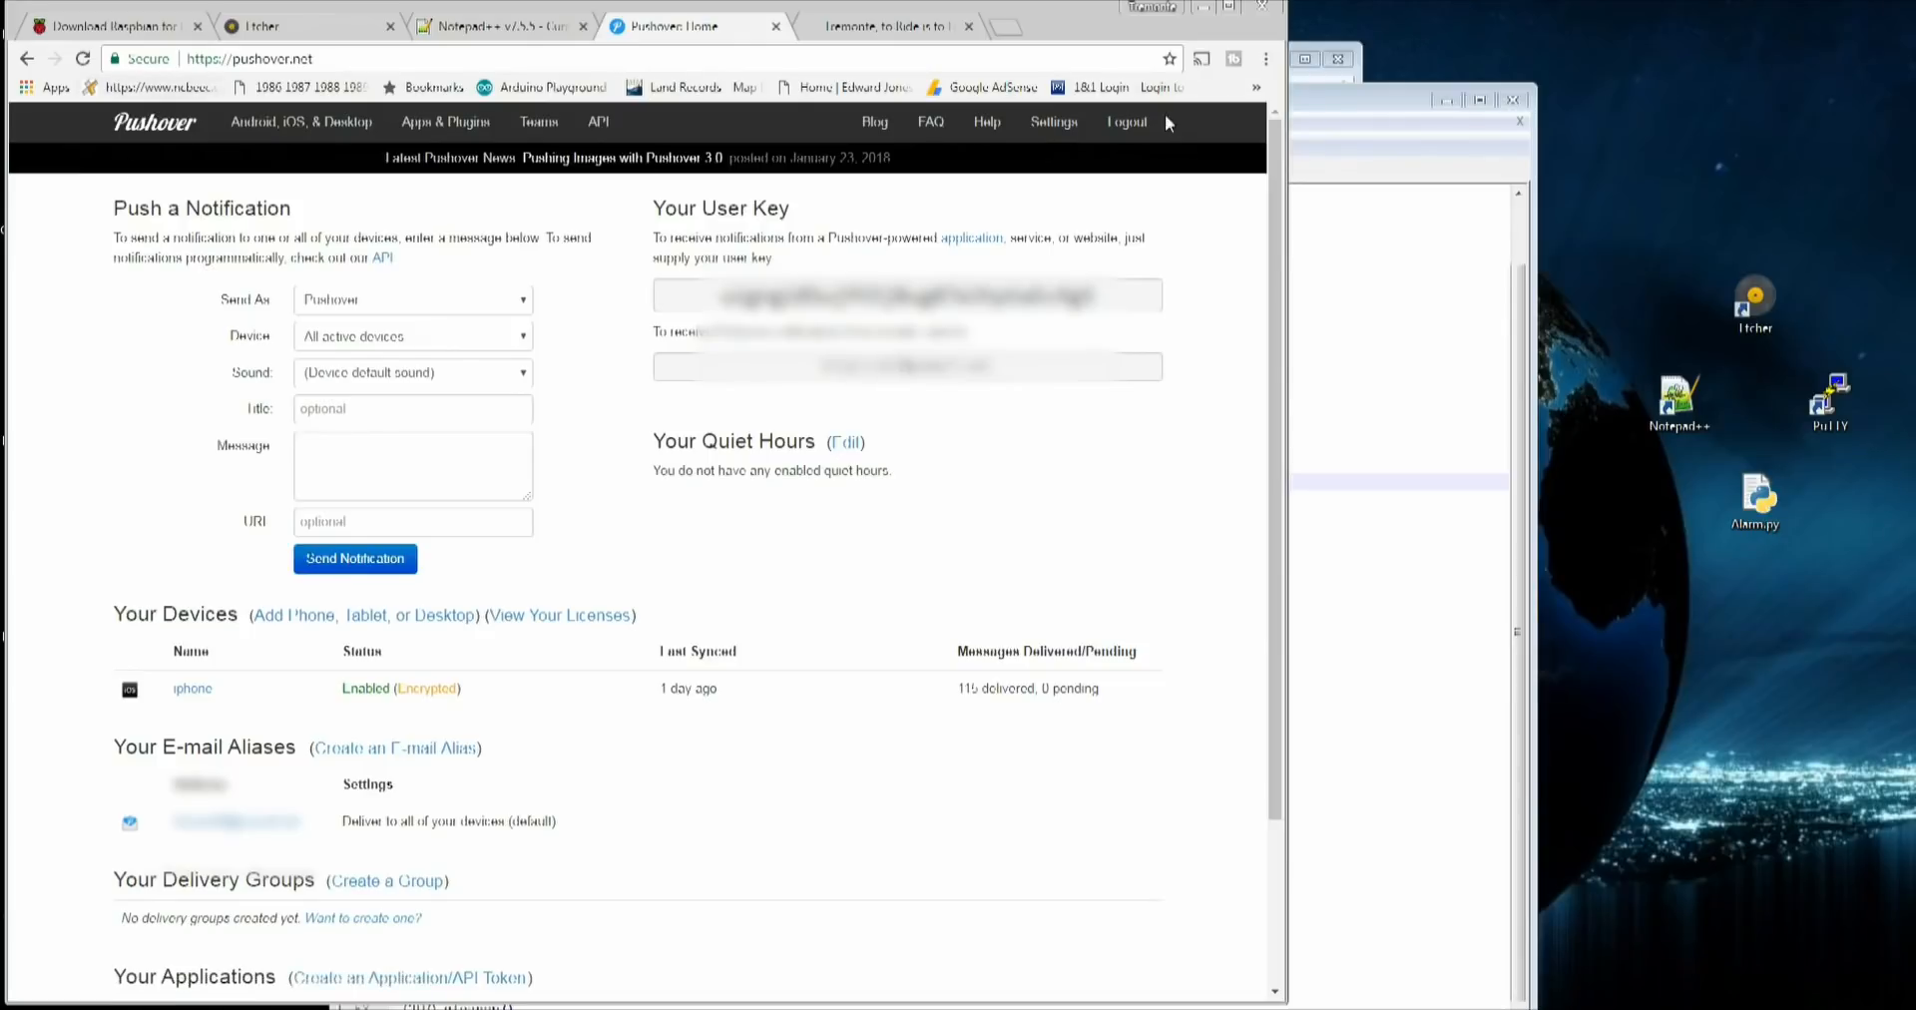
pyautogui.moveTo(68, 198)
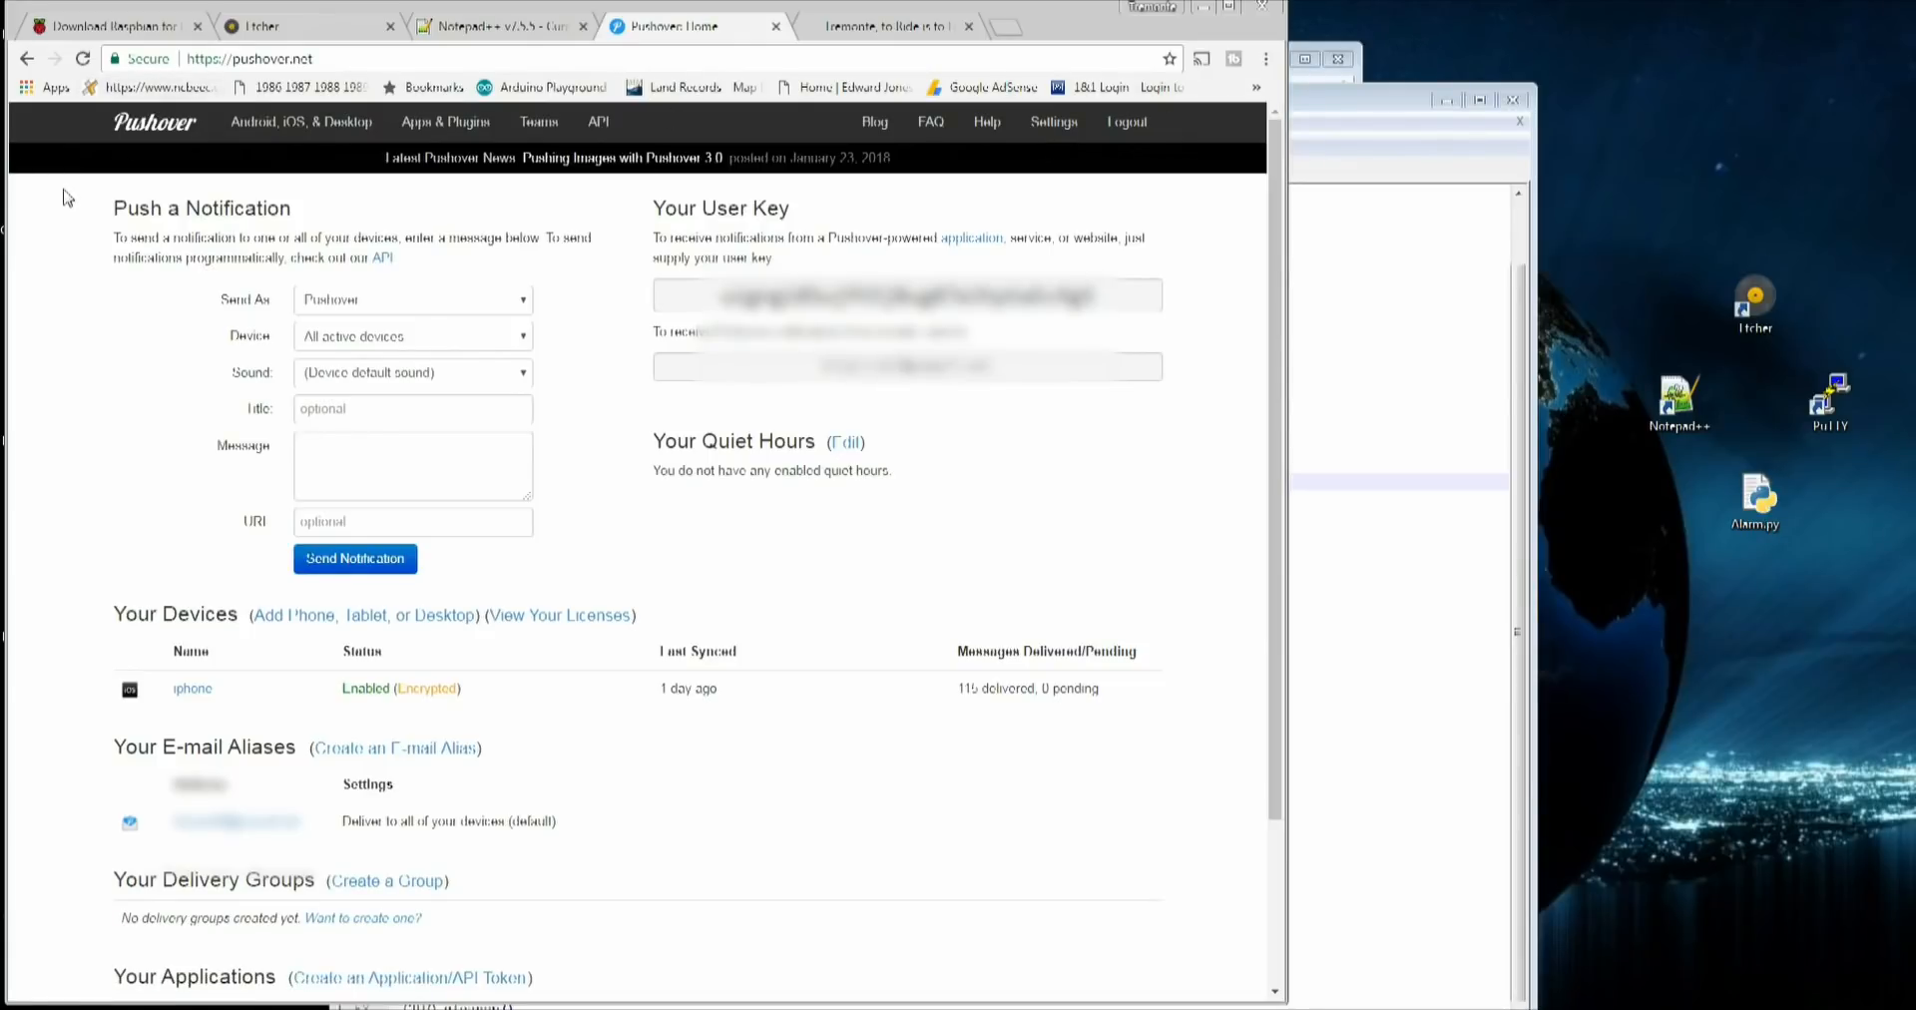
pyautogui.moveTo(535, 237)
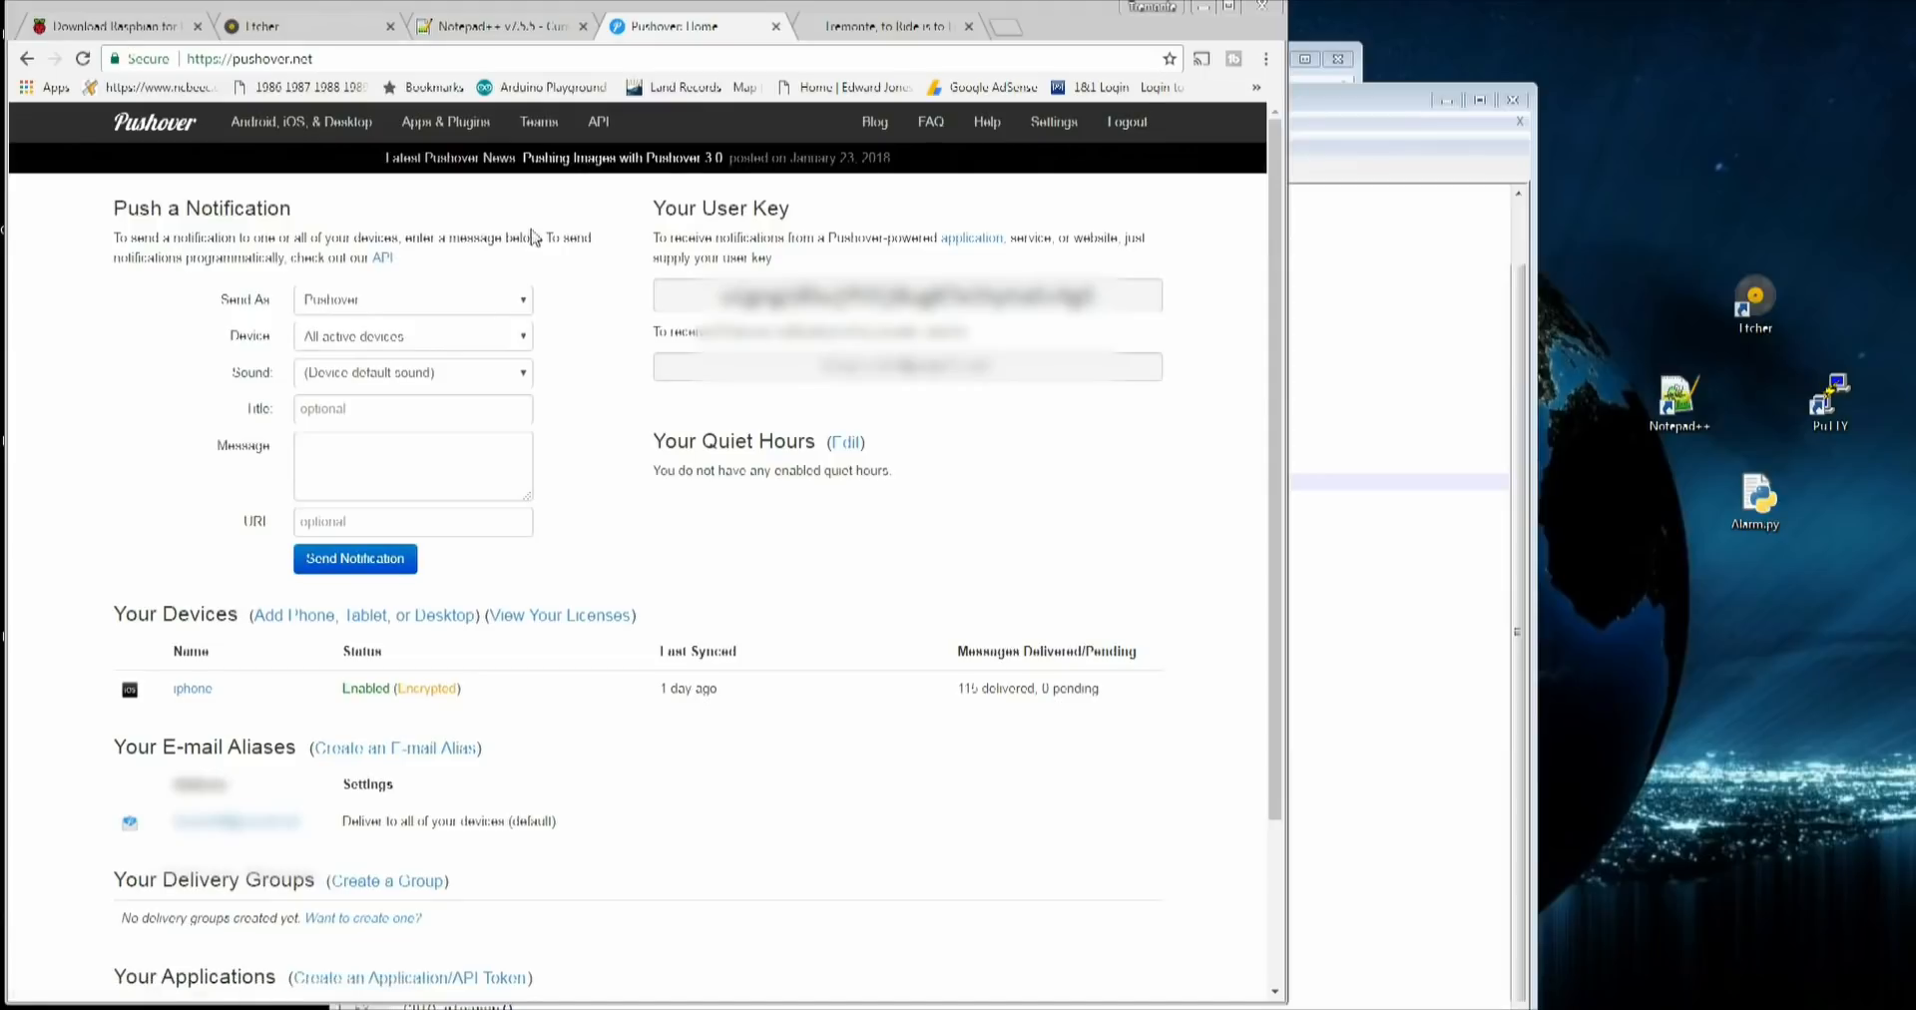
pyautogui.click(501, 23)
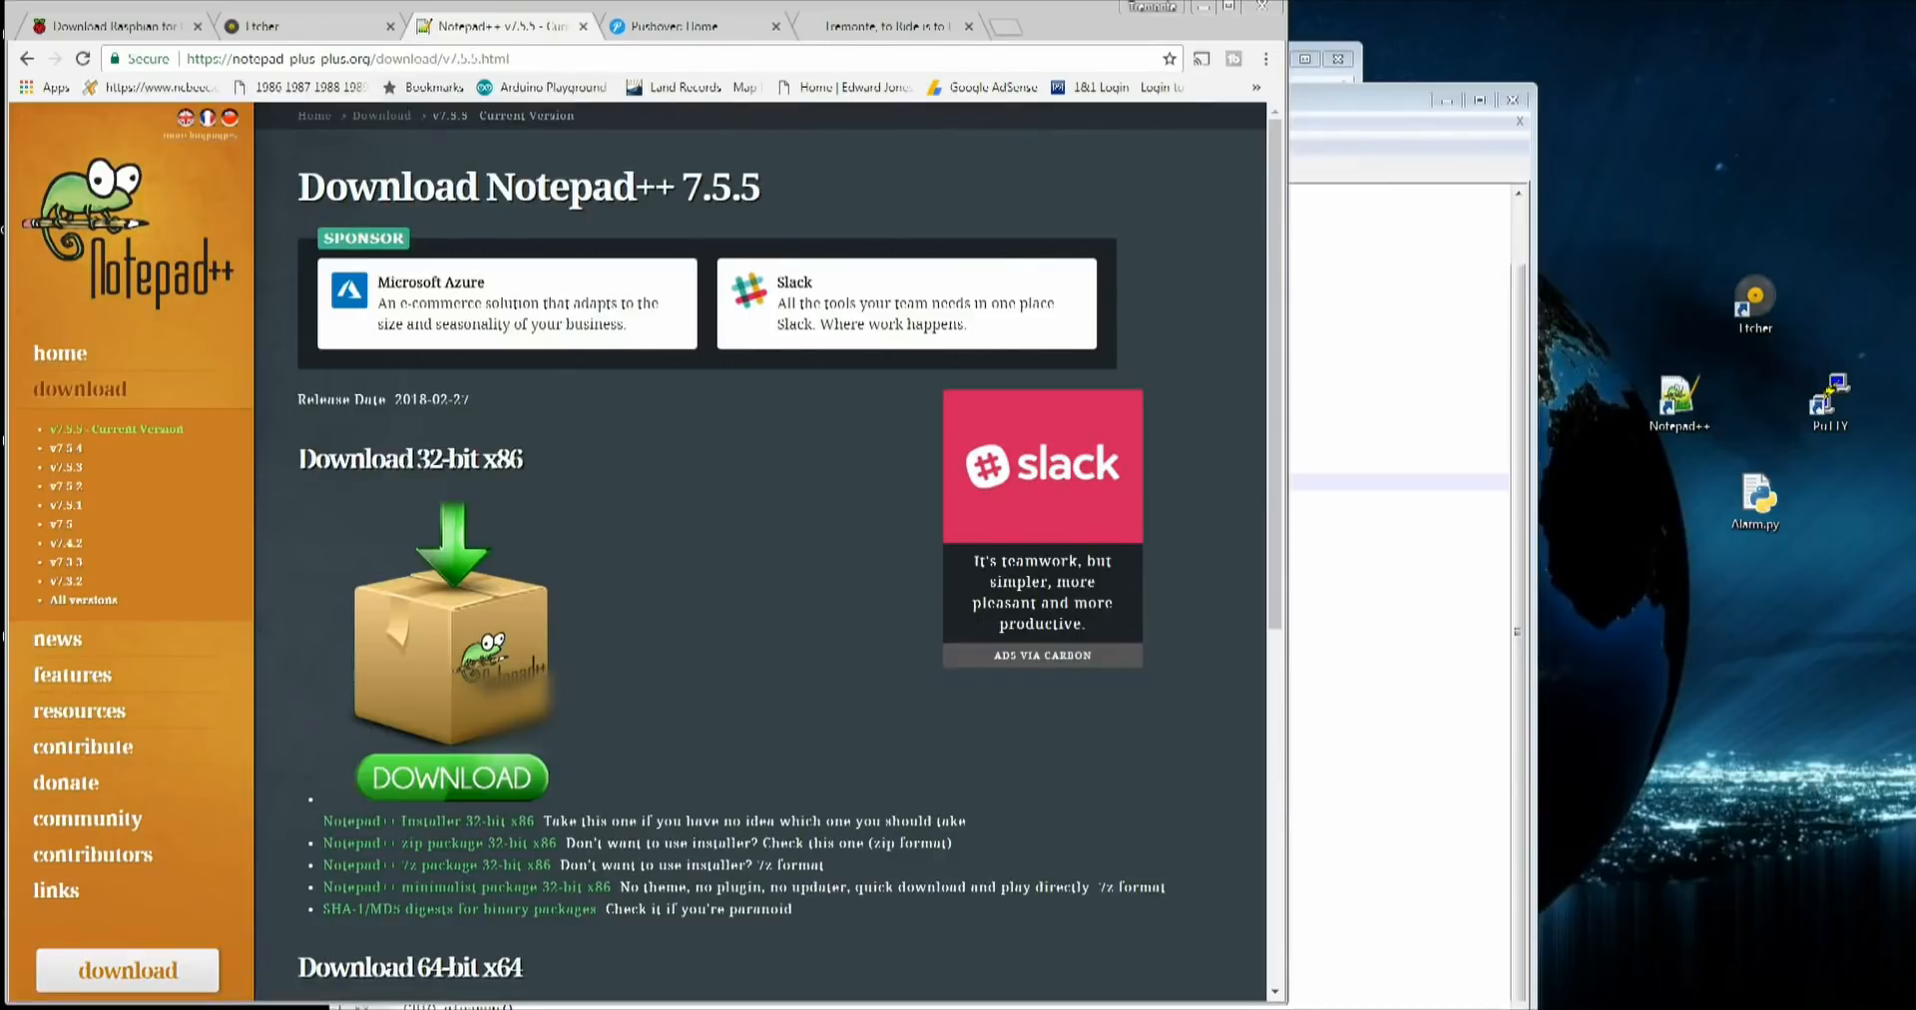
# Select the YOUR_USER_HERE placeholder on Alarm.py's PUSH_USER line.
pyautogui.click(886, 26)
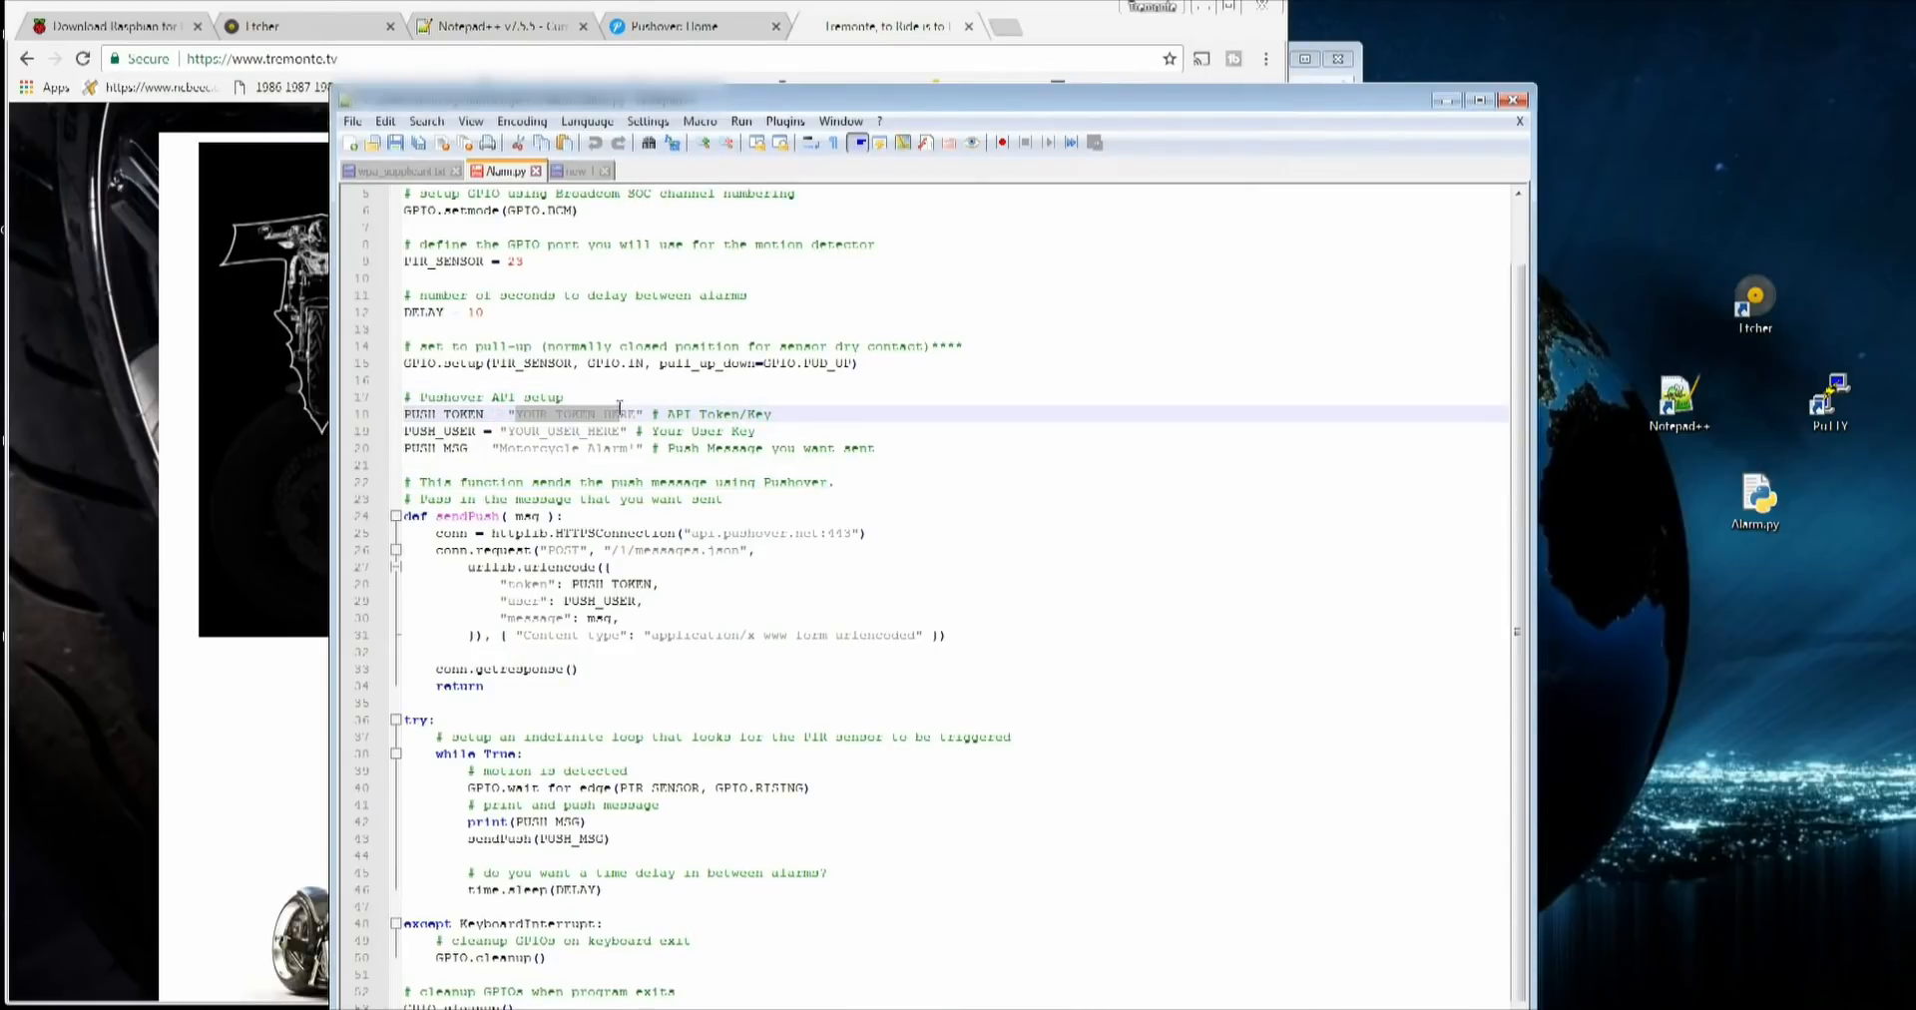
pyautogui.click(501, 431)
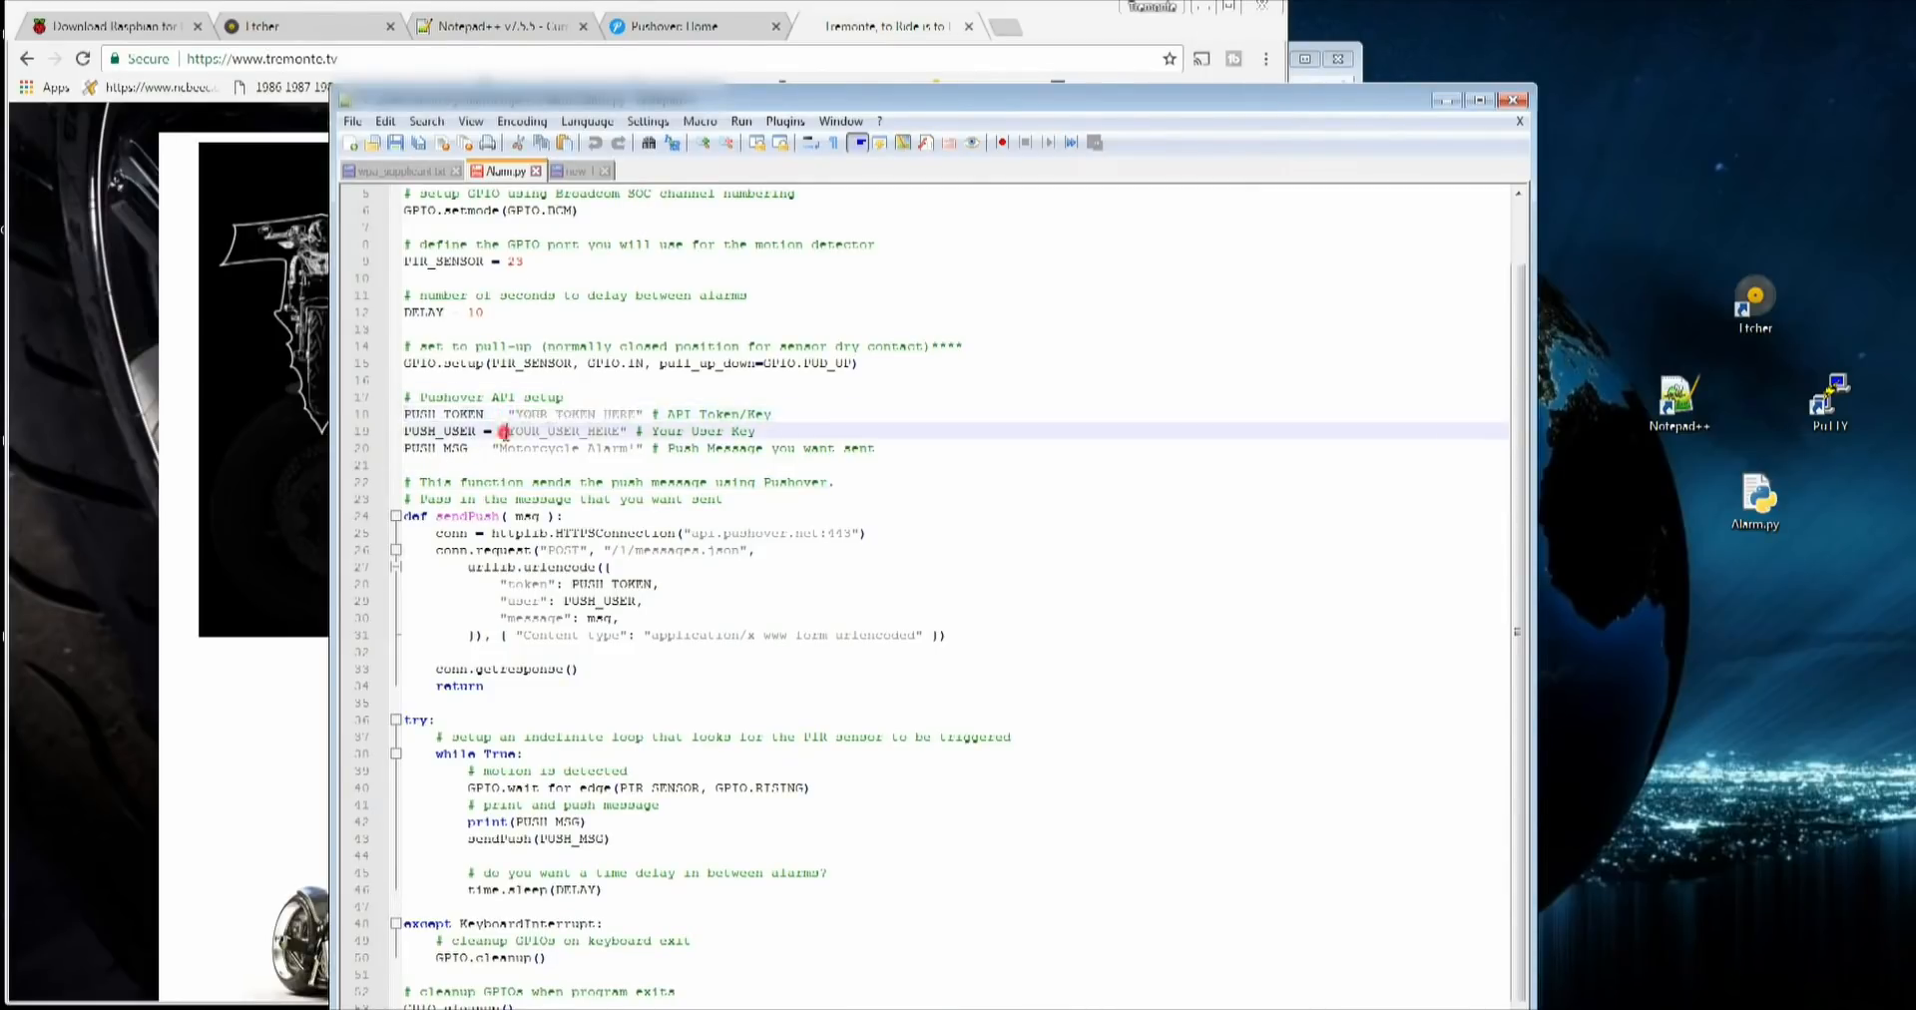
pyautogui.doubleClick(563, 431)
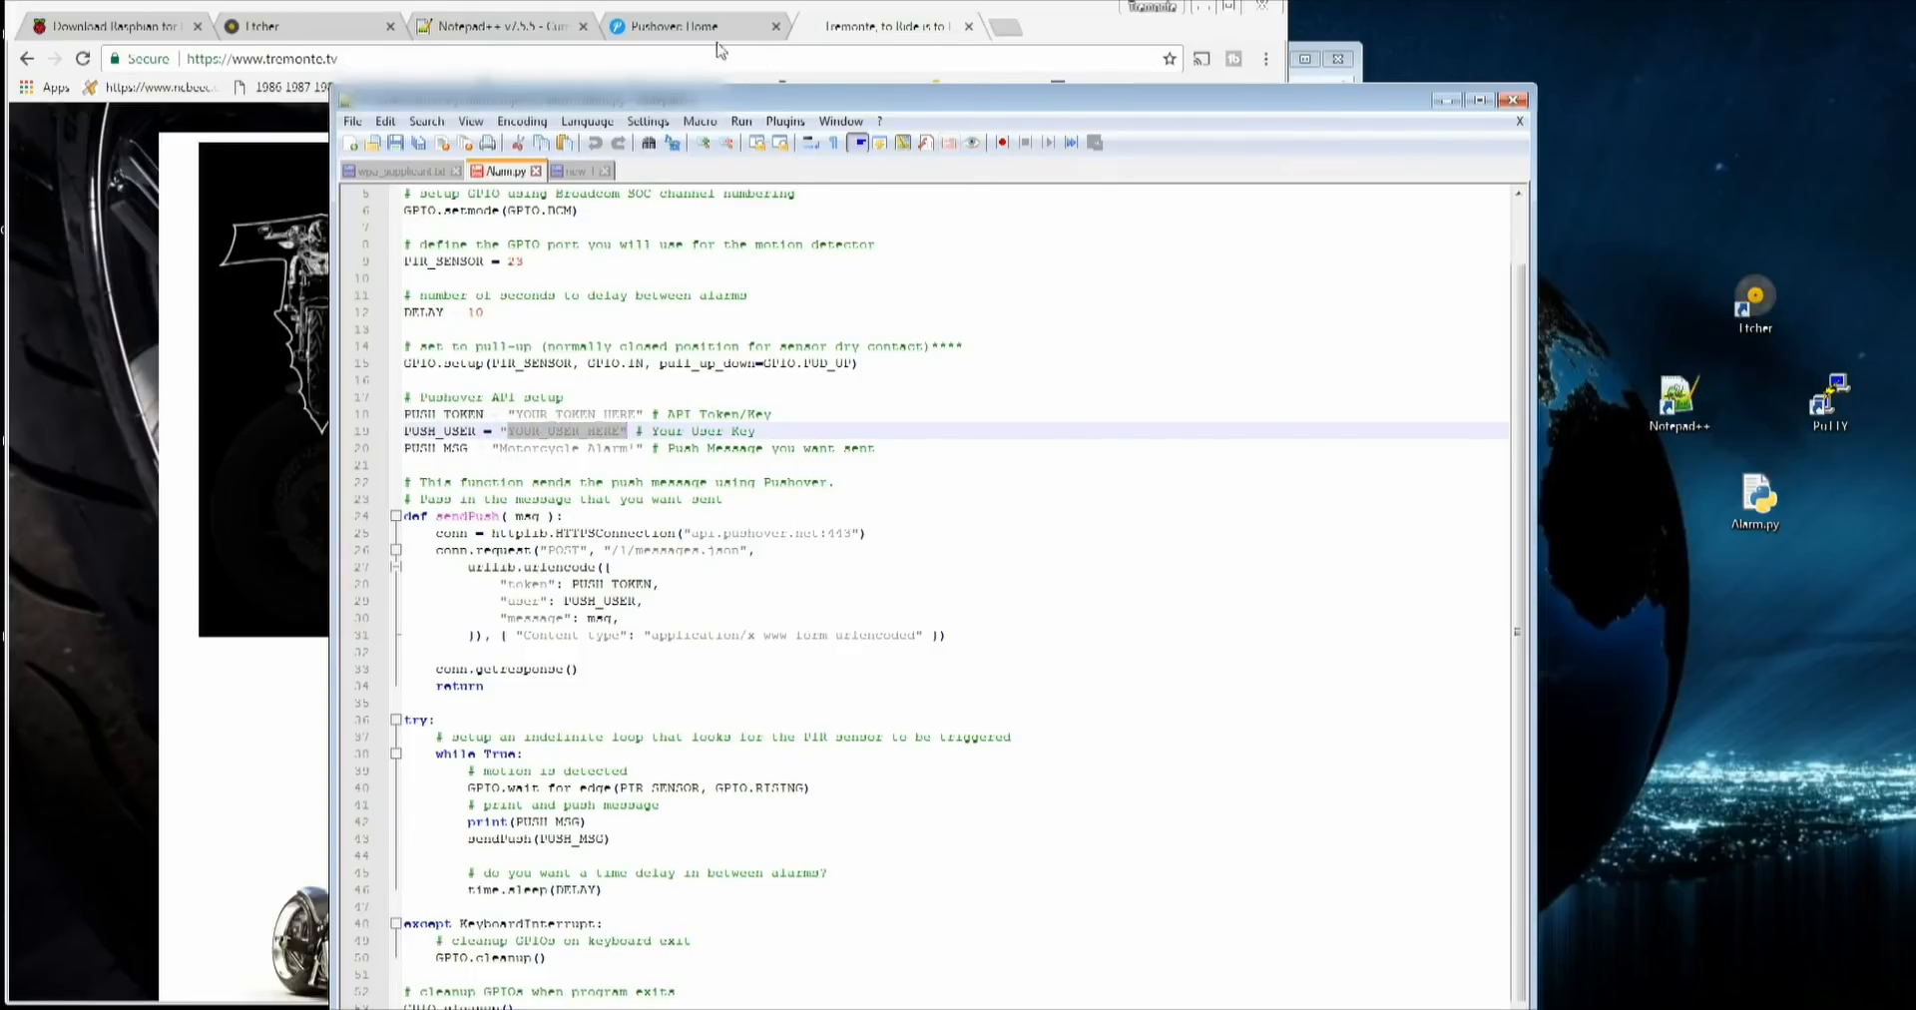
# Select the account's User Key on the Pushover page for comparison.
pyautogui.click(695, 25)
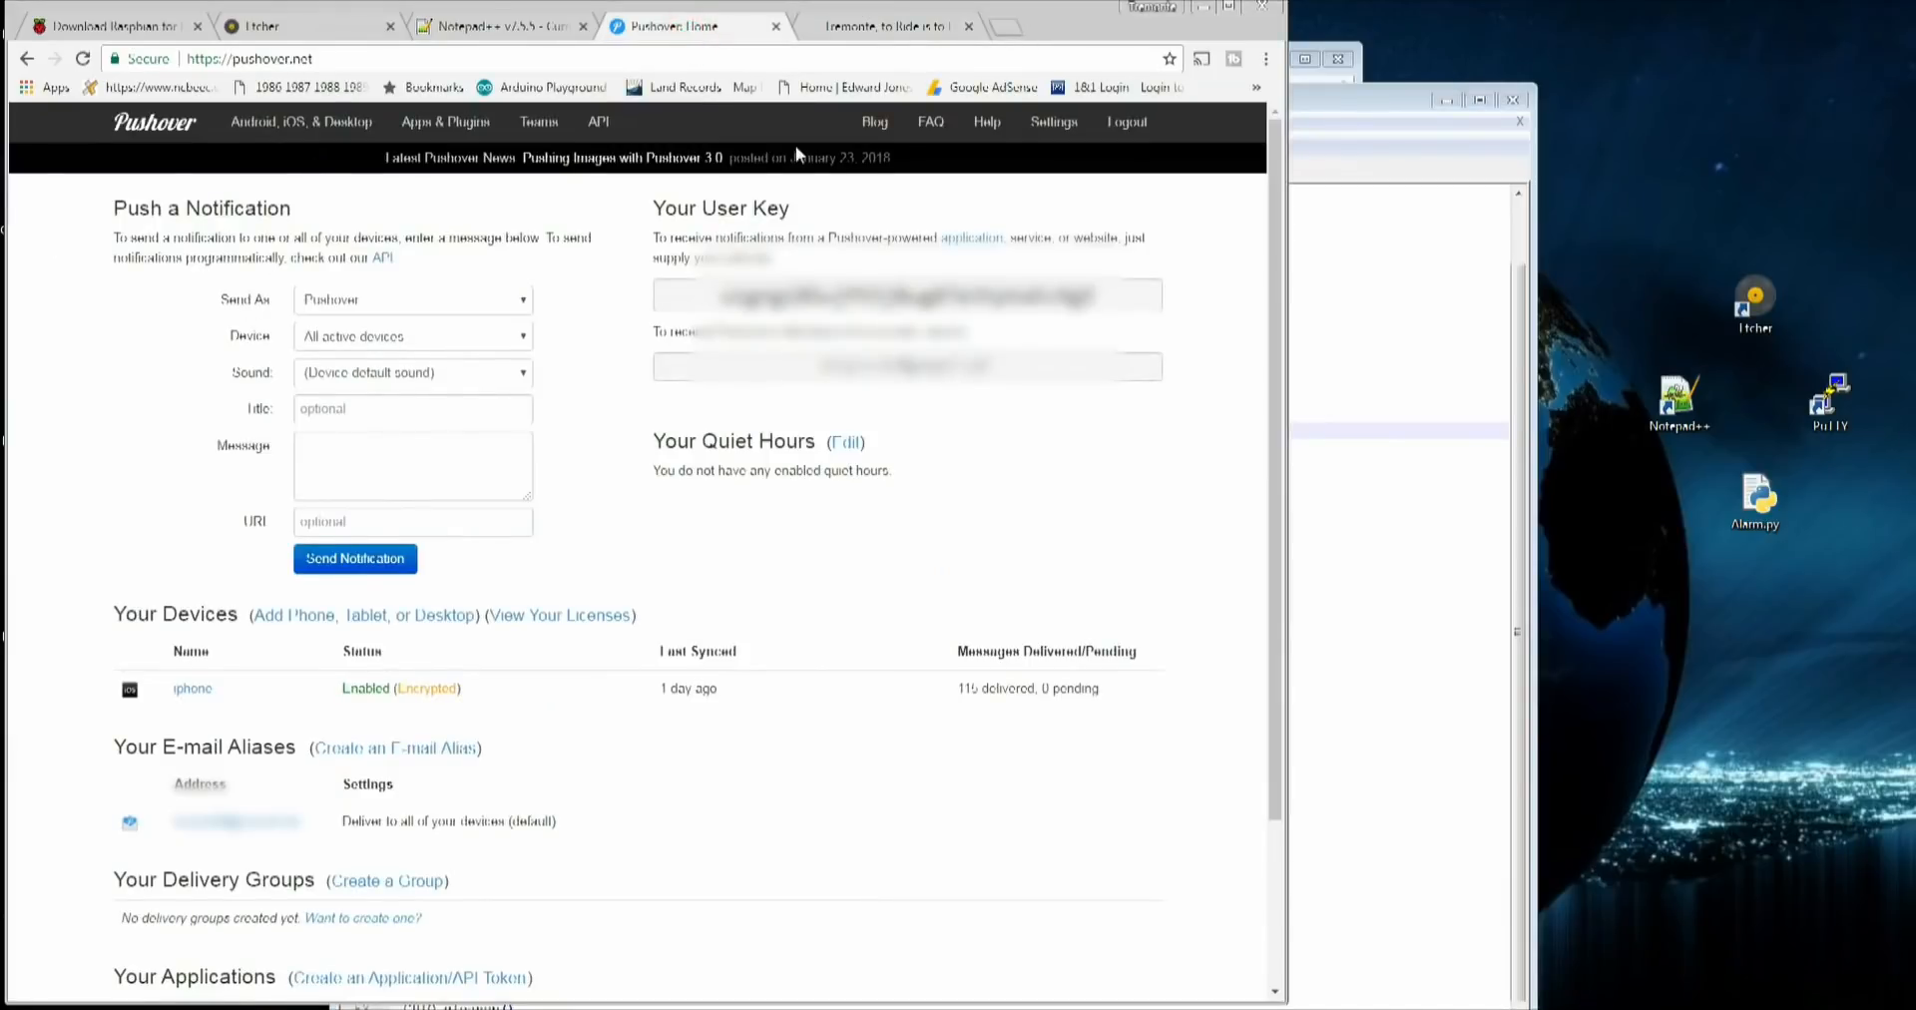
pyautogui.doubleClick(721, 207)
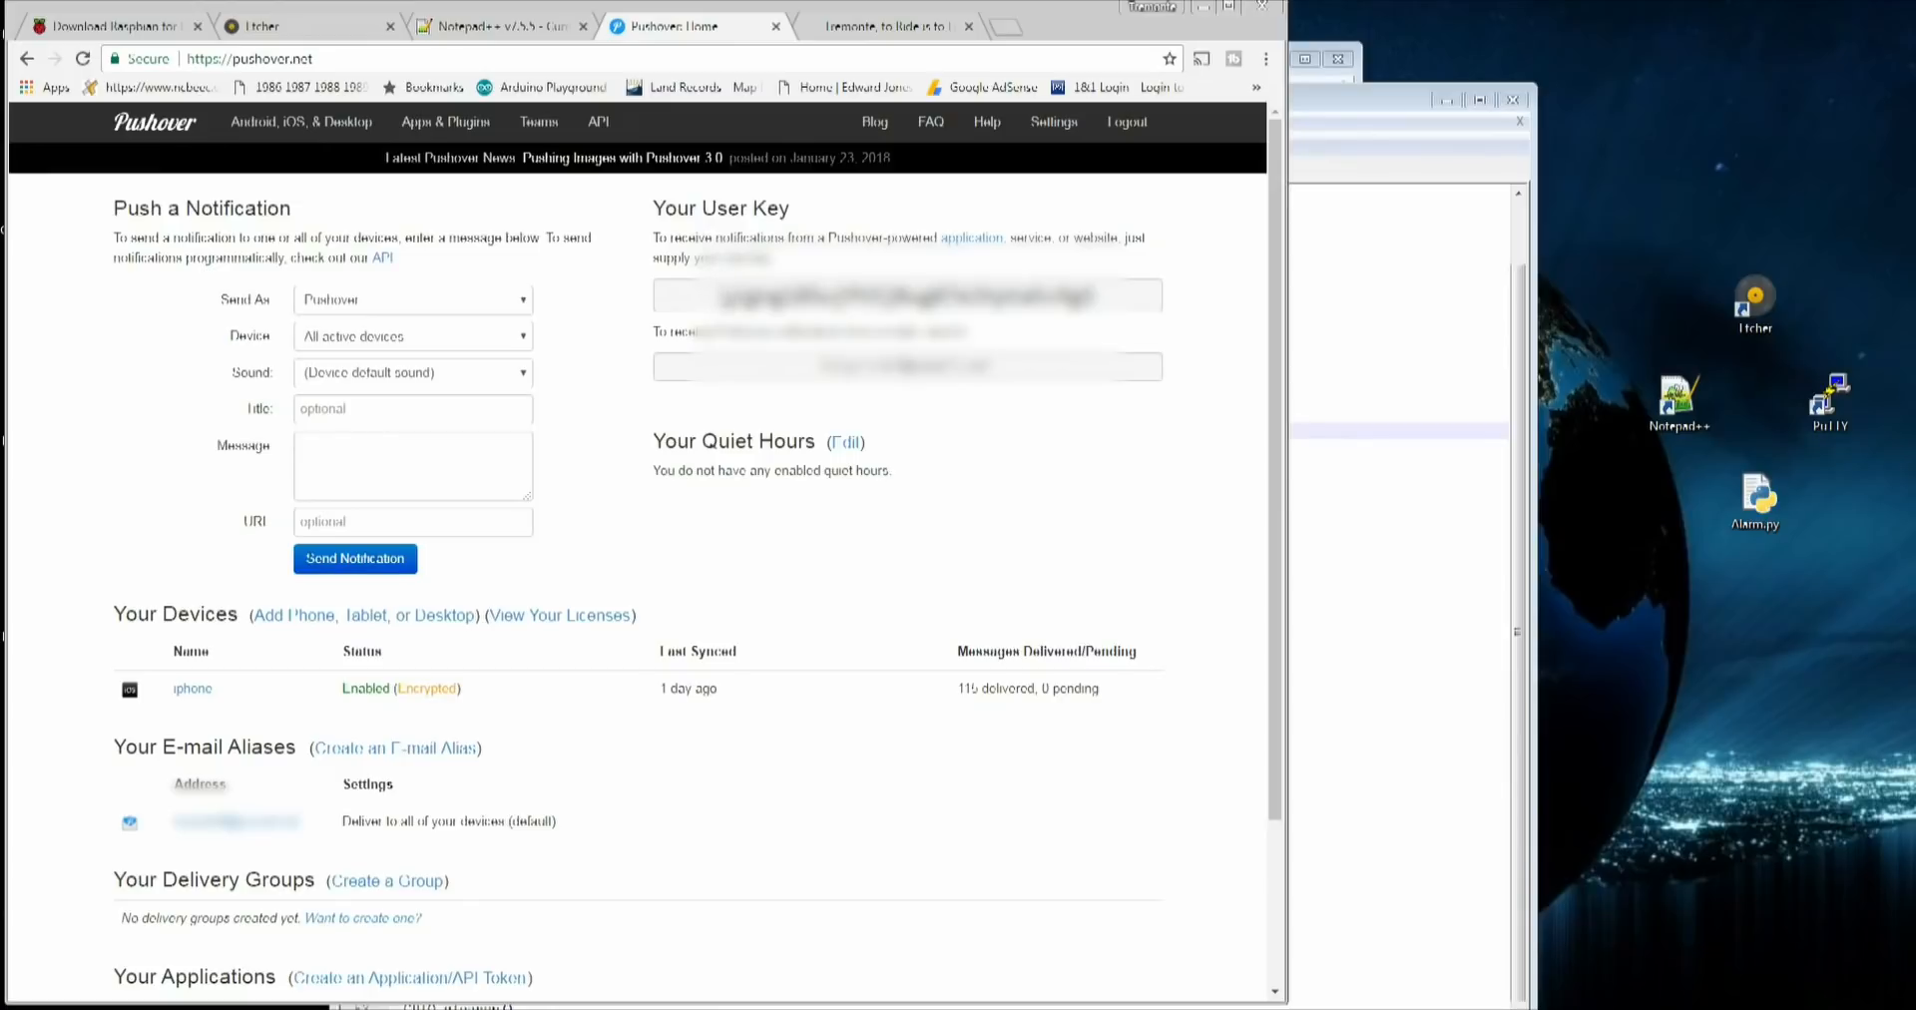
pyautogui.tripleClick(907, 295)
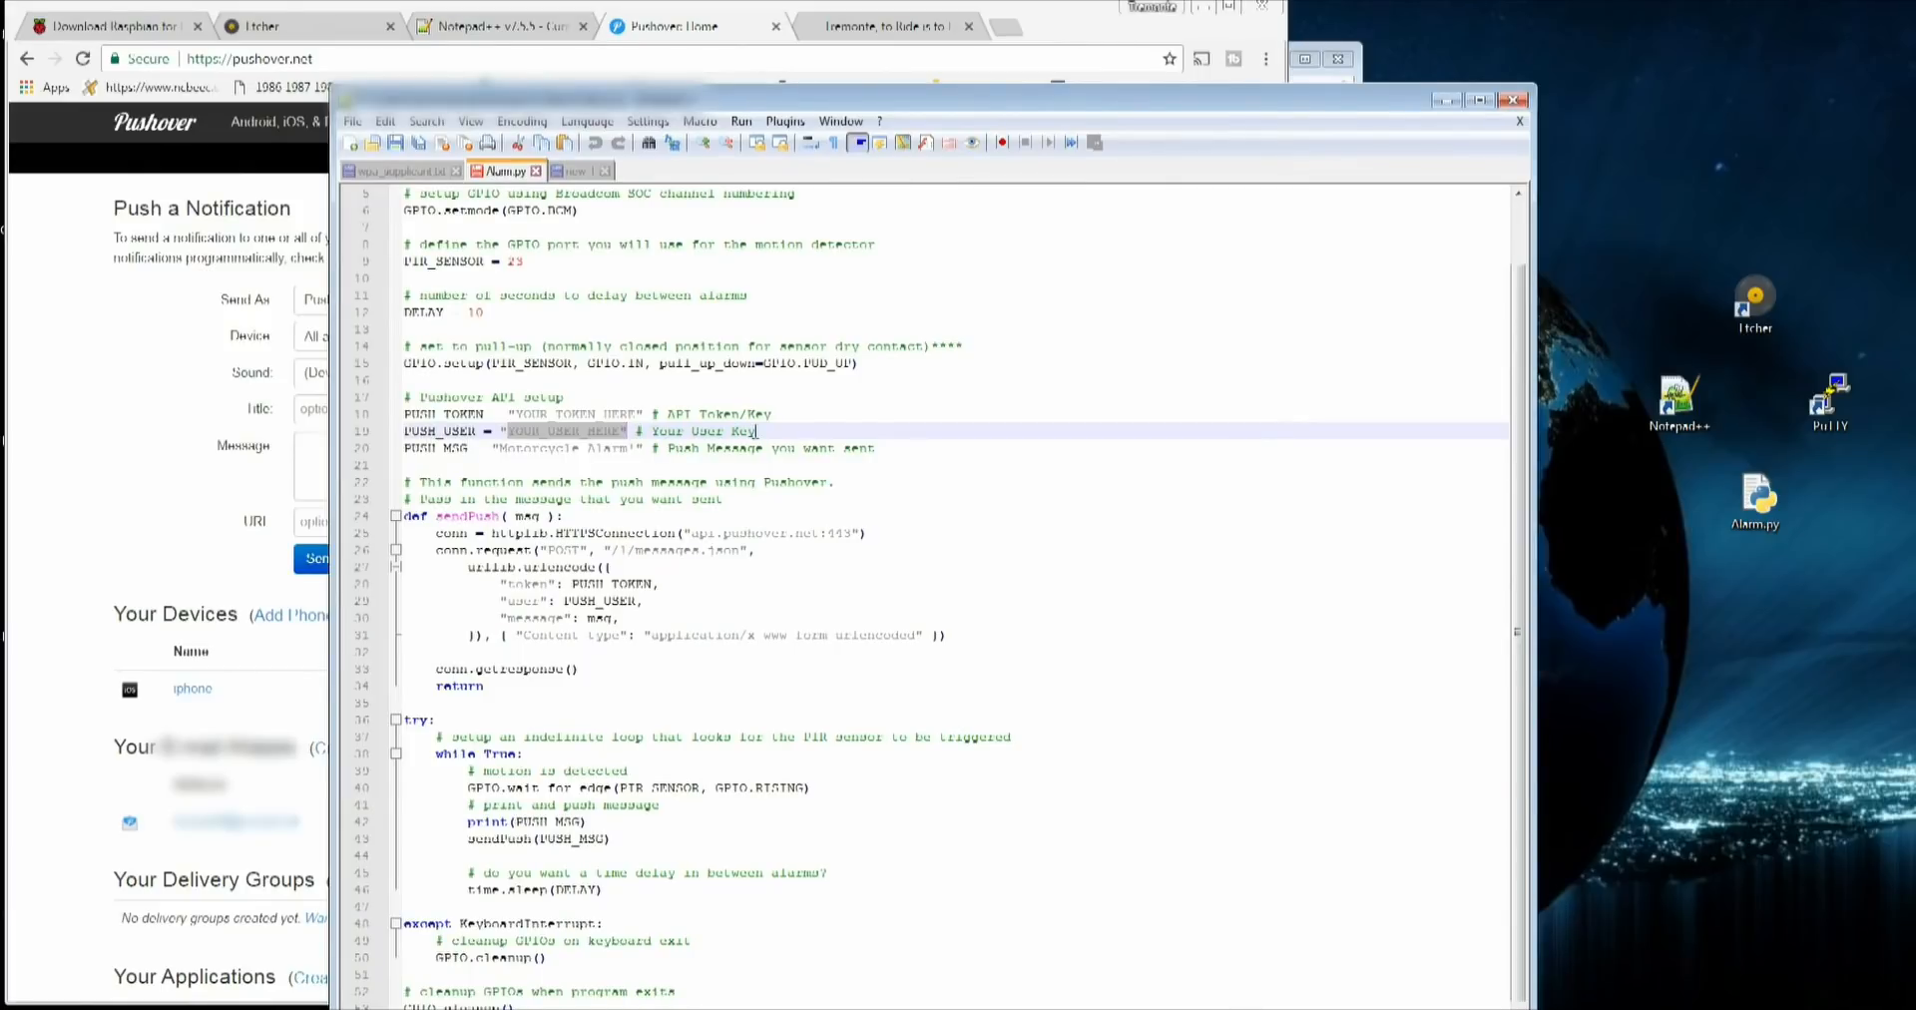
pyautogui.moveTo(519, 447)
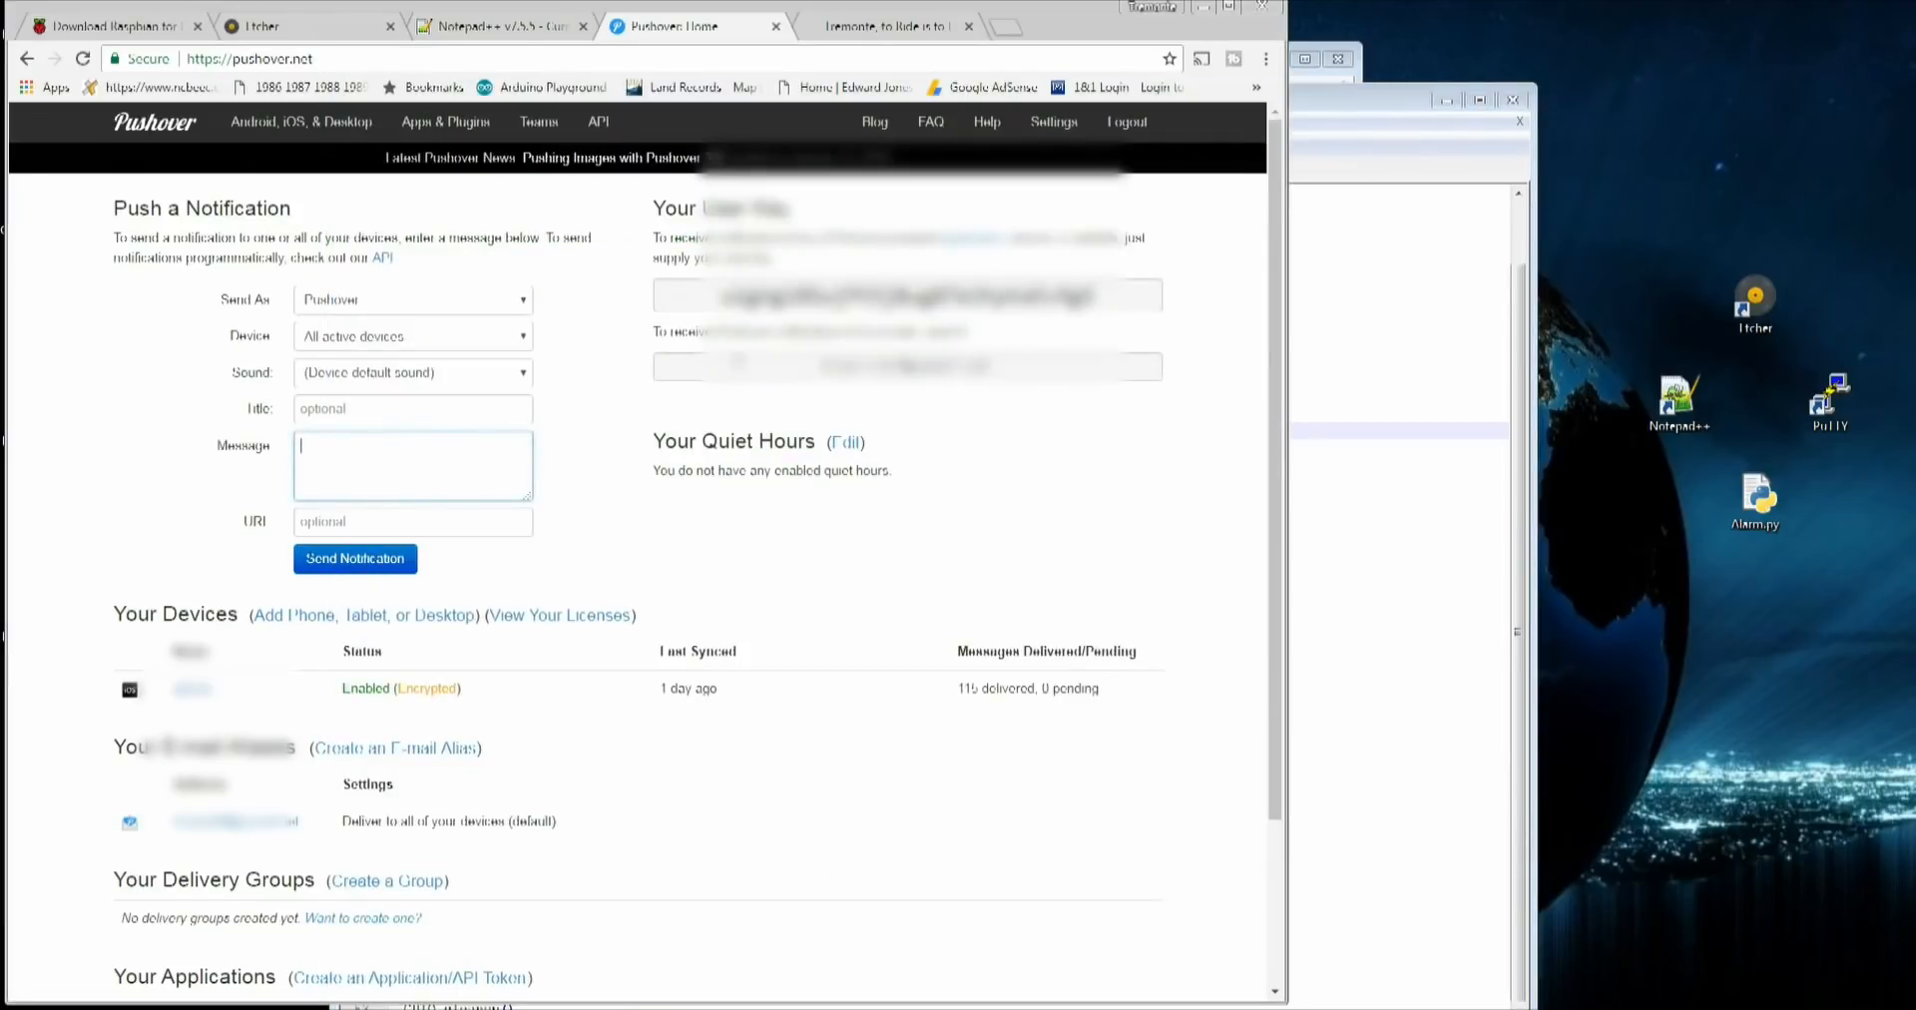
# Start creating a new application from the Your Applications section.
pyautogui.scroll(-3)
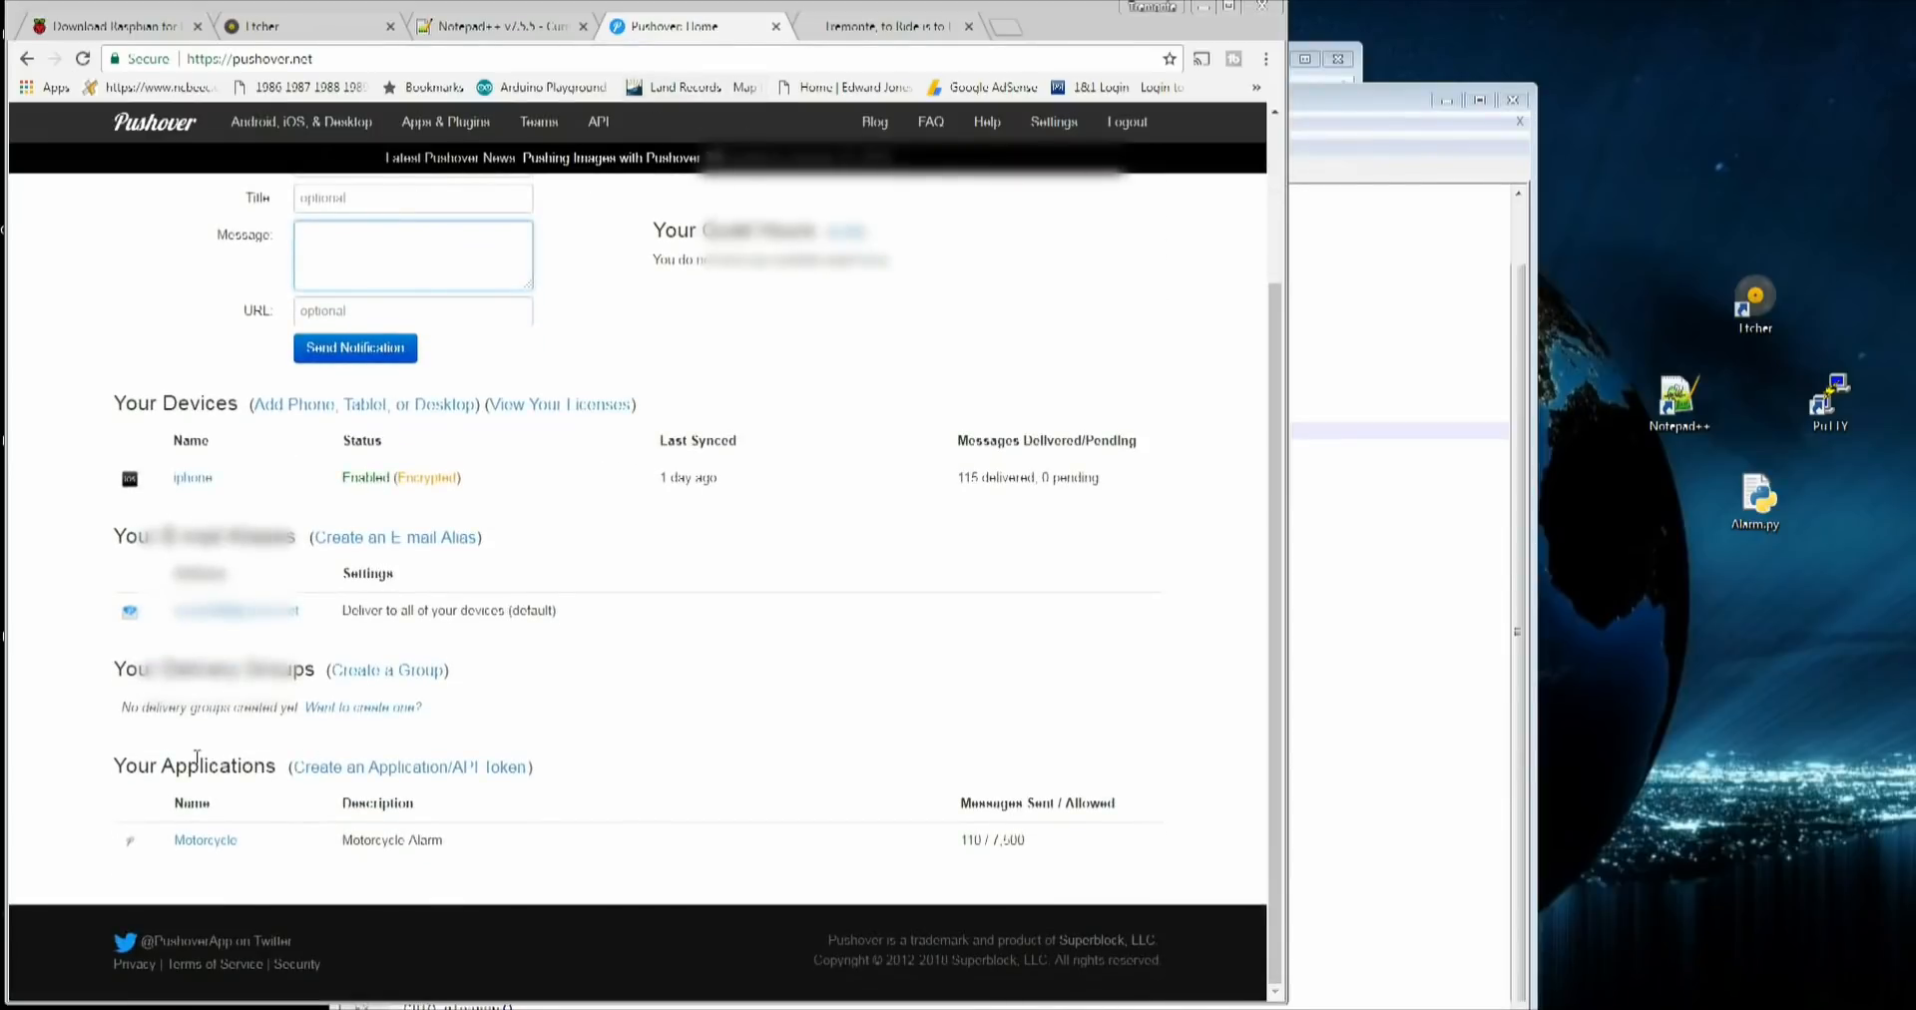
pyautogui.doubleClick(194, 765)
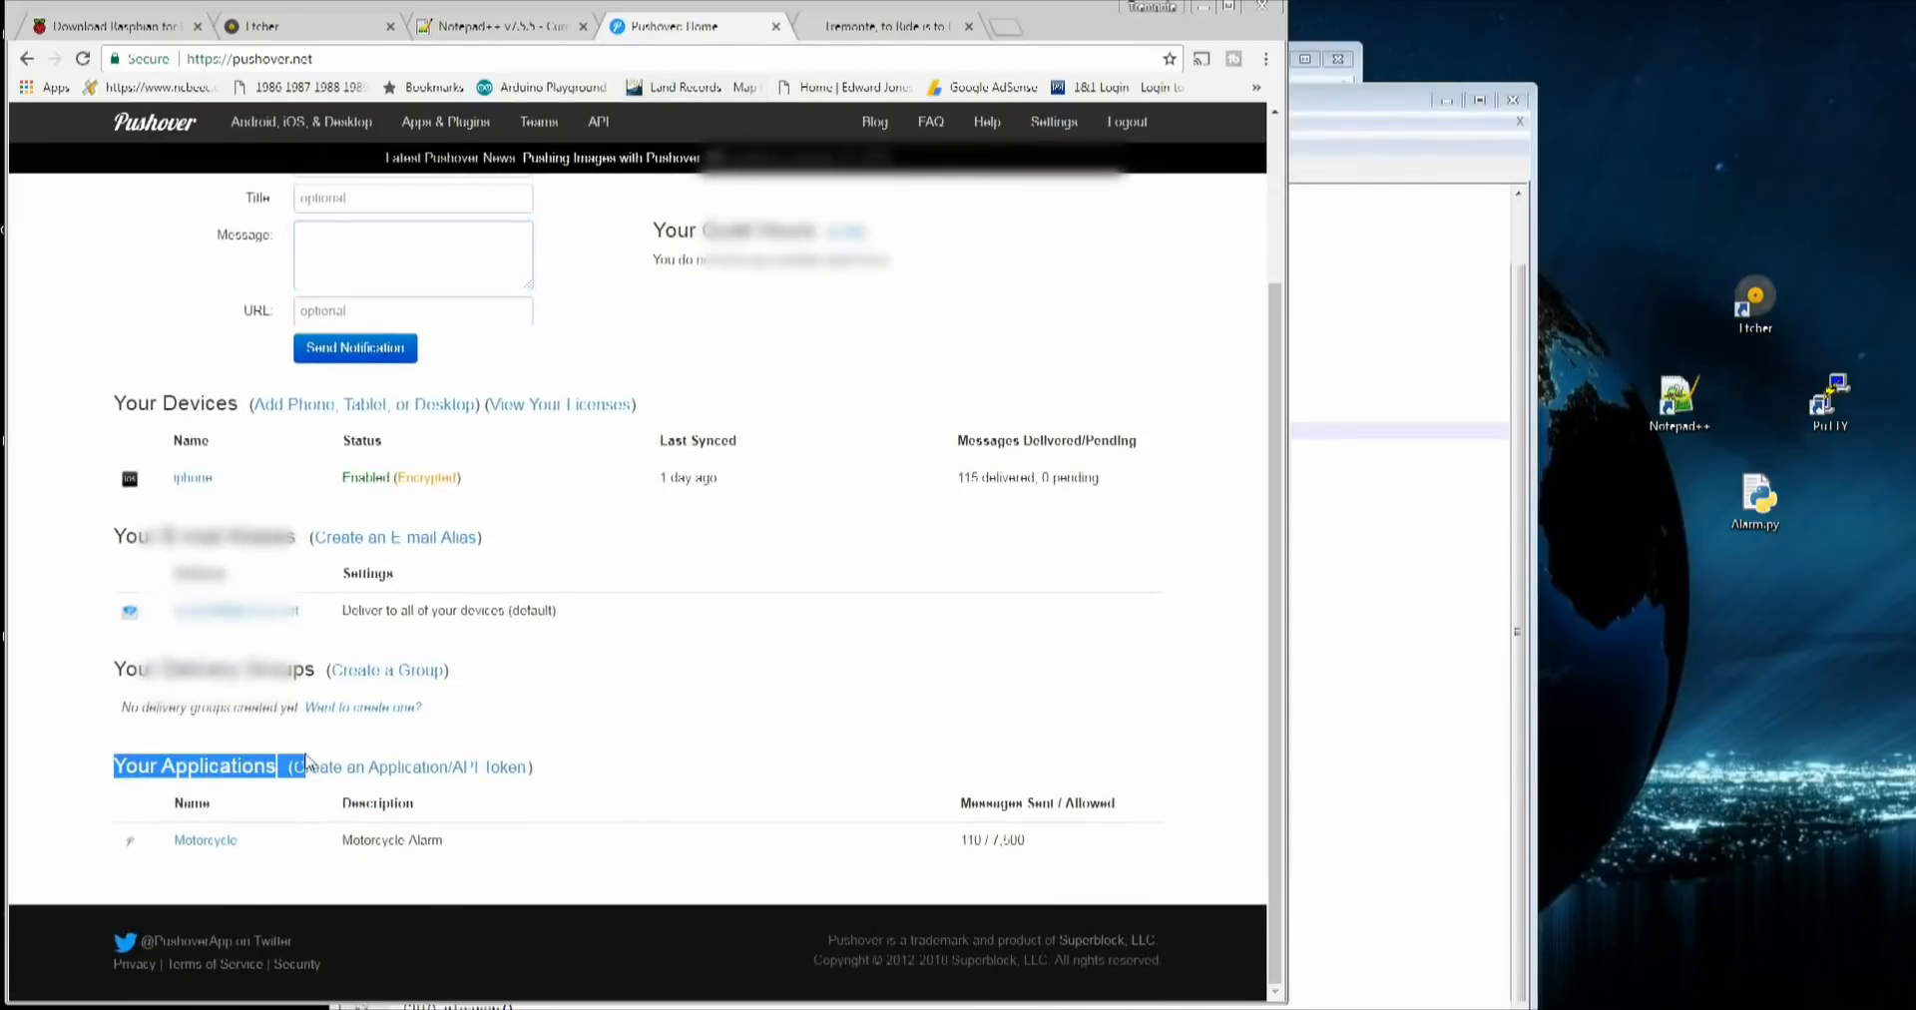
pyautogui.moveTo(477, 766)
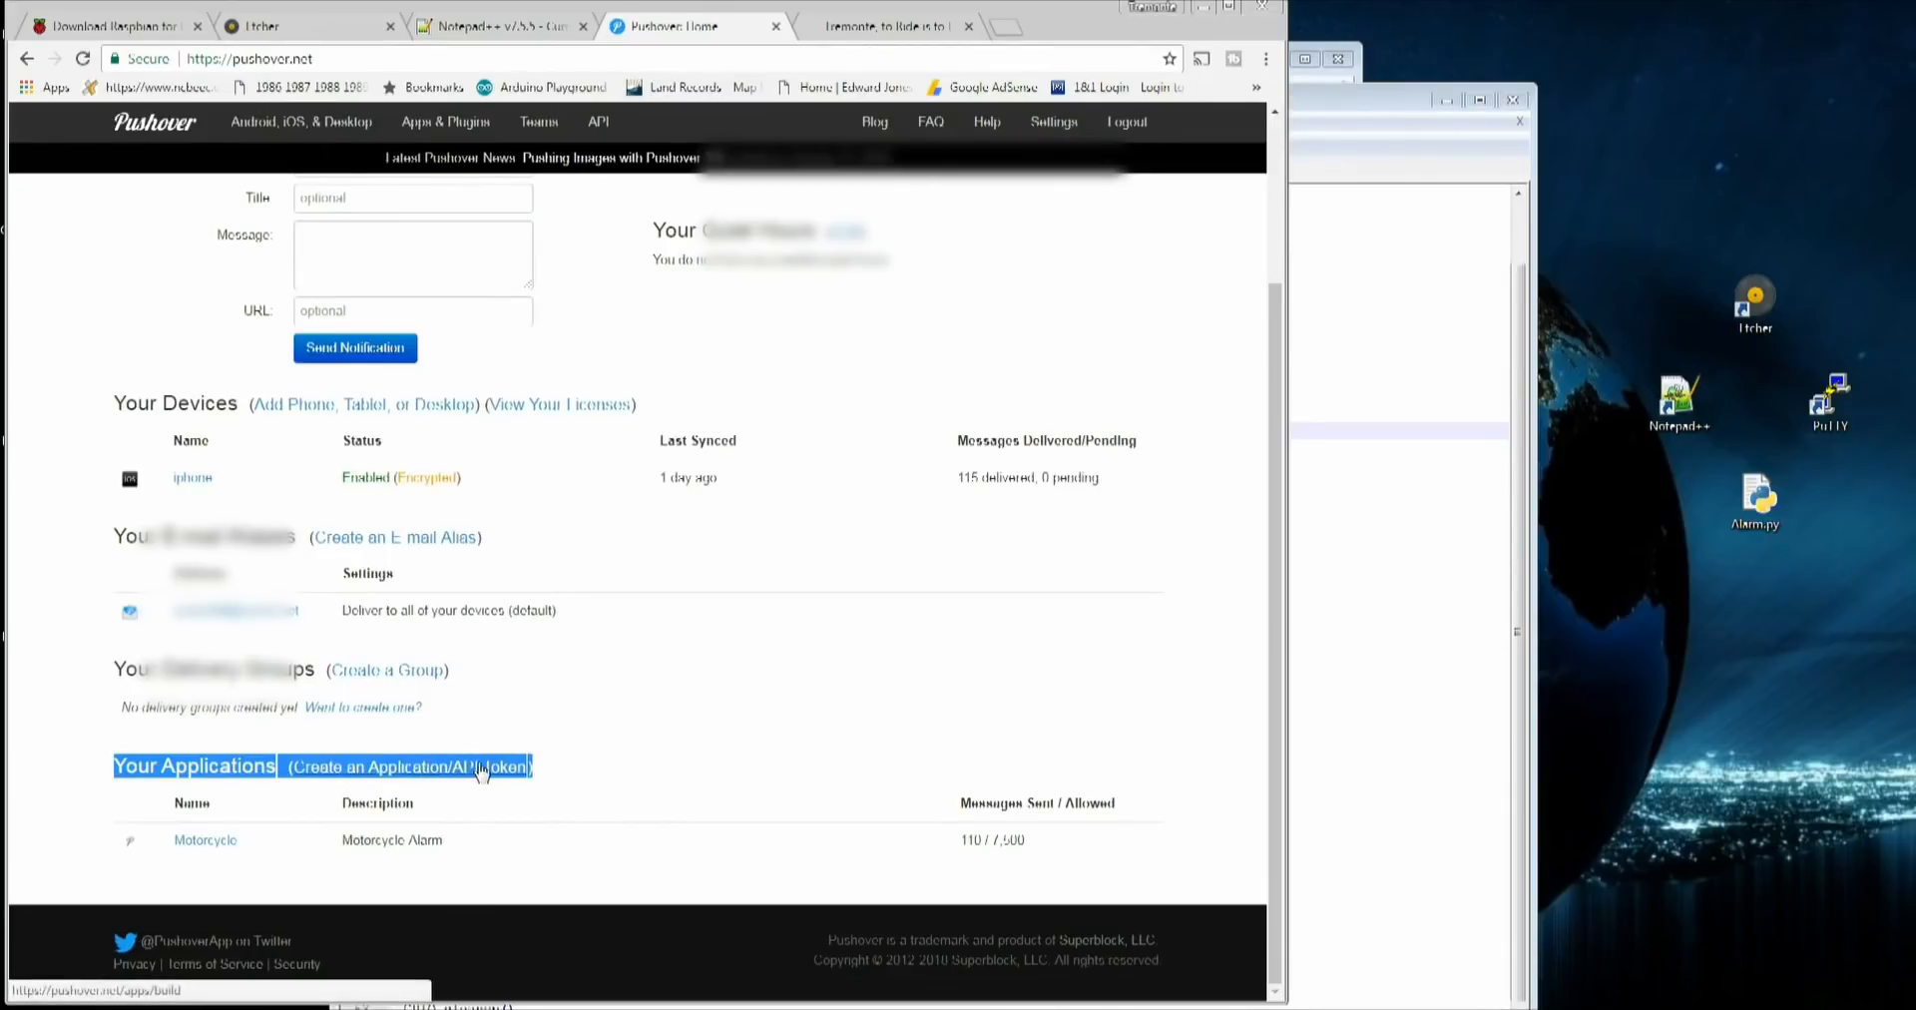
pyautogui.click(404, 766)
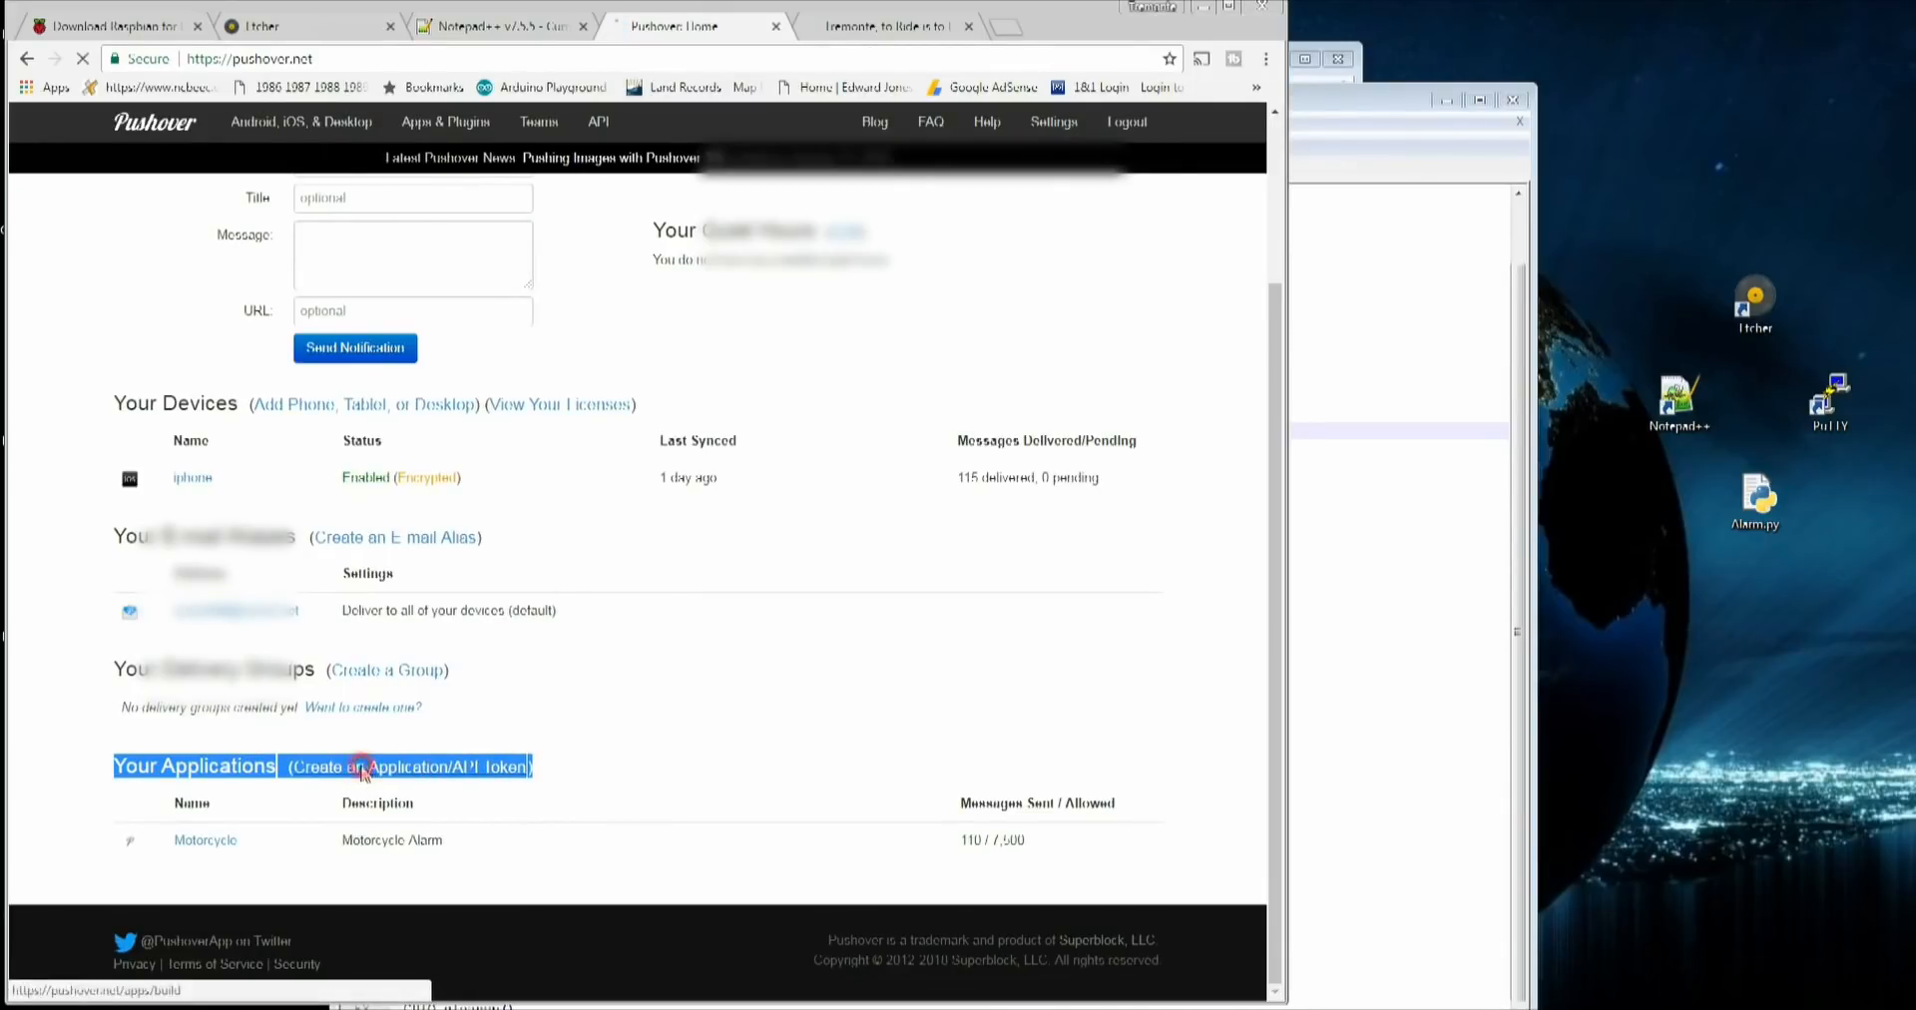
pyautogui.click(403, 767)
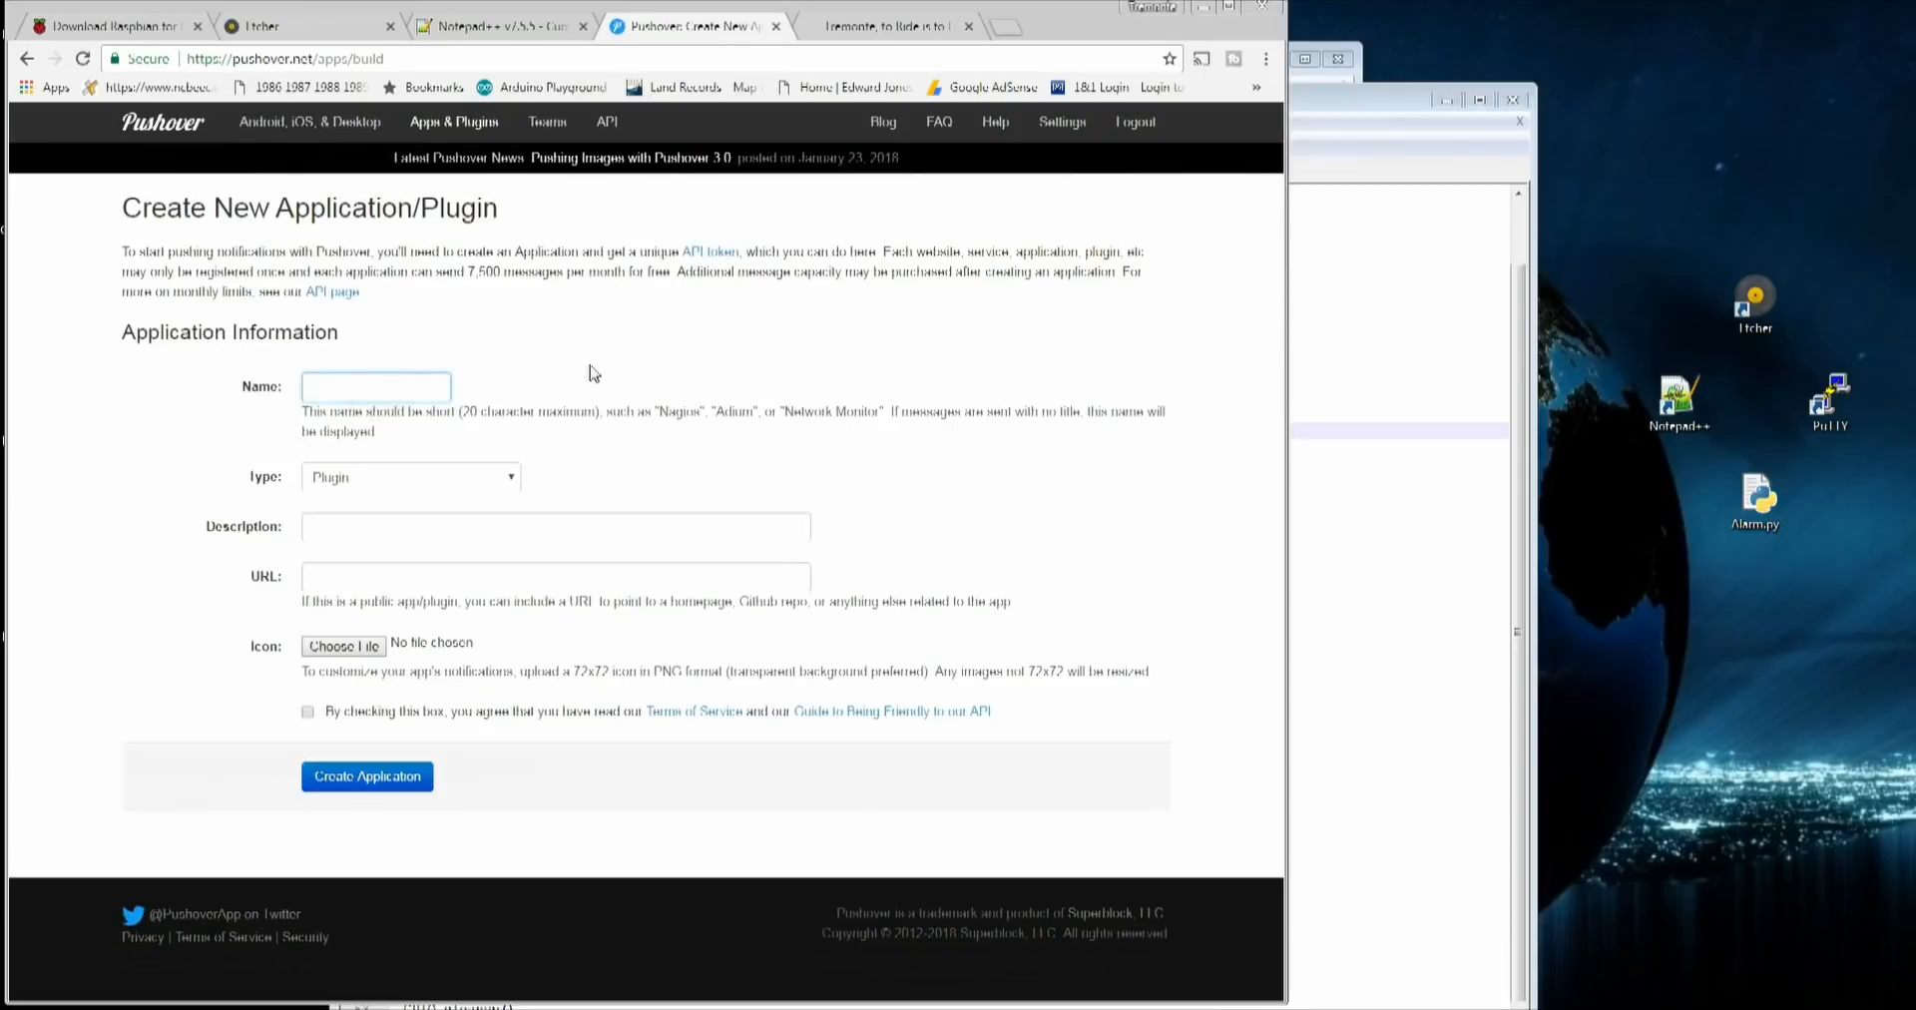
# Name the application motorcycle, set type Application, accept the terms, and return to the home page.
pyautogui.write('moto')
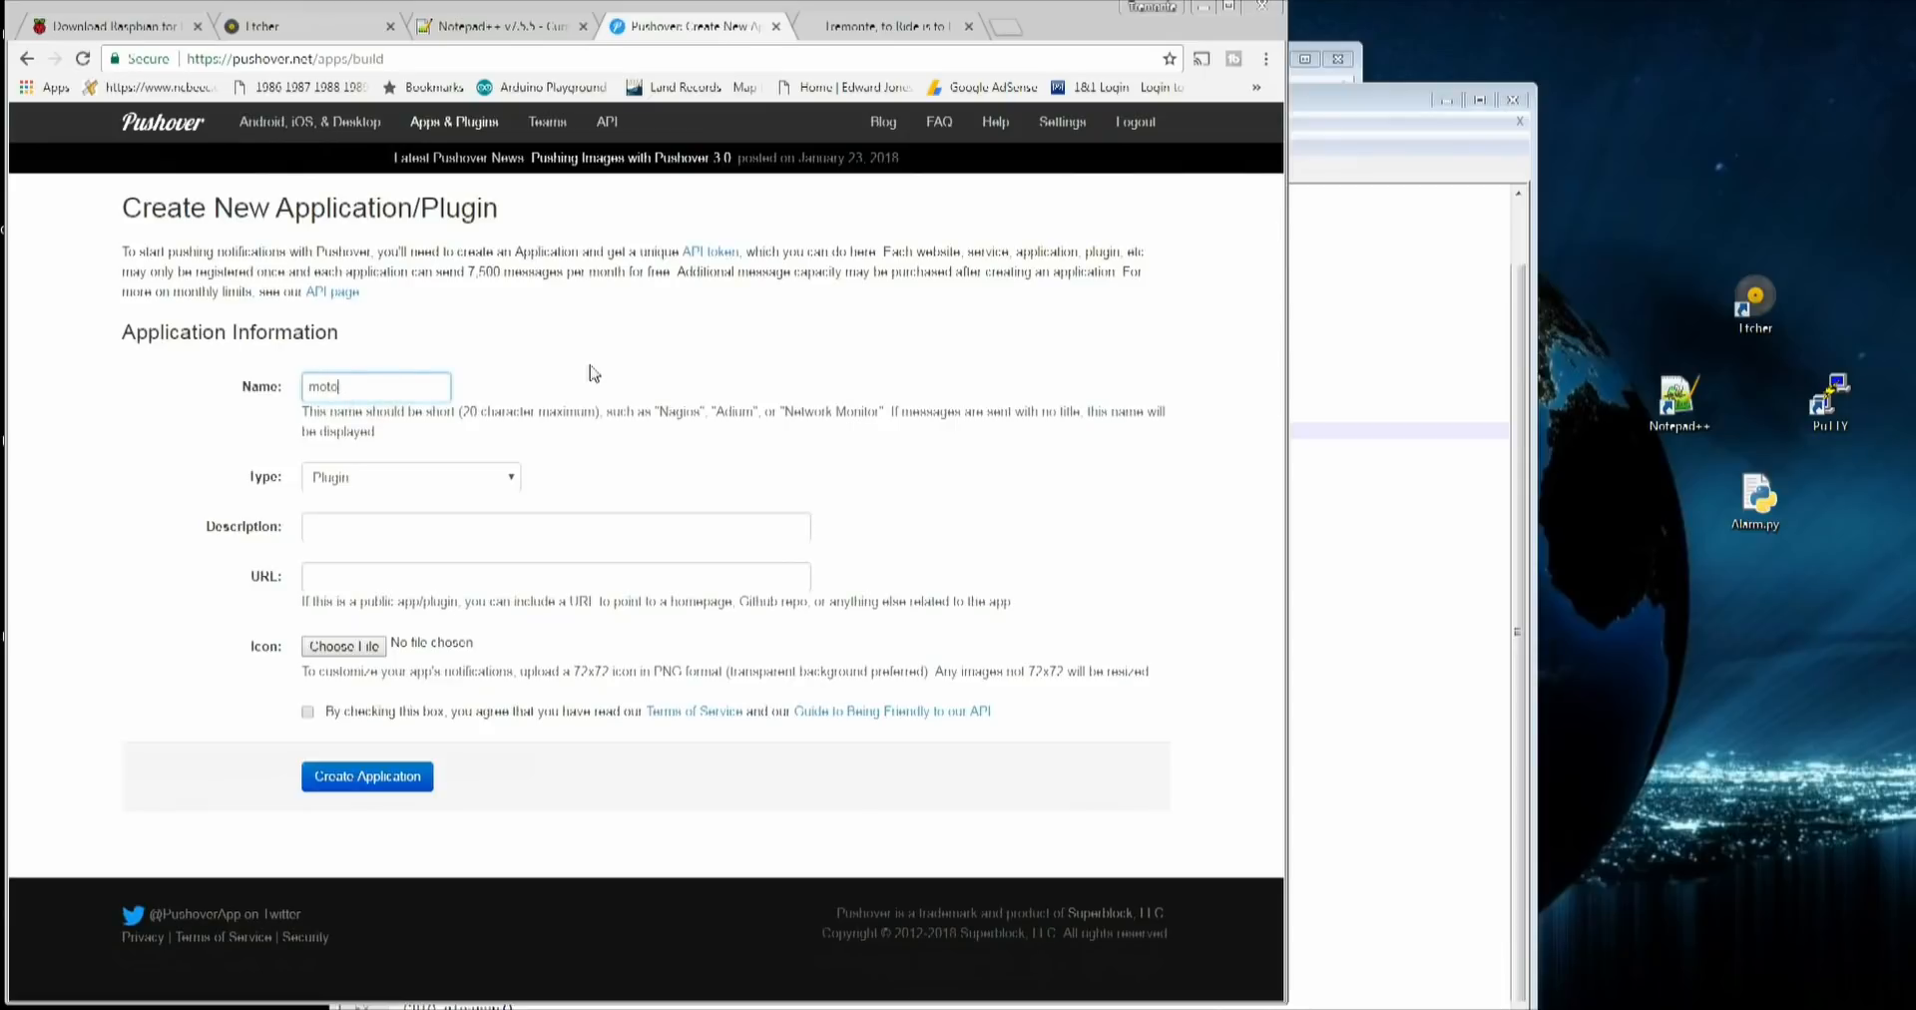
pyautogui.write('rcycle')
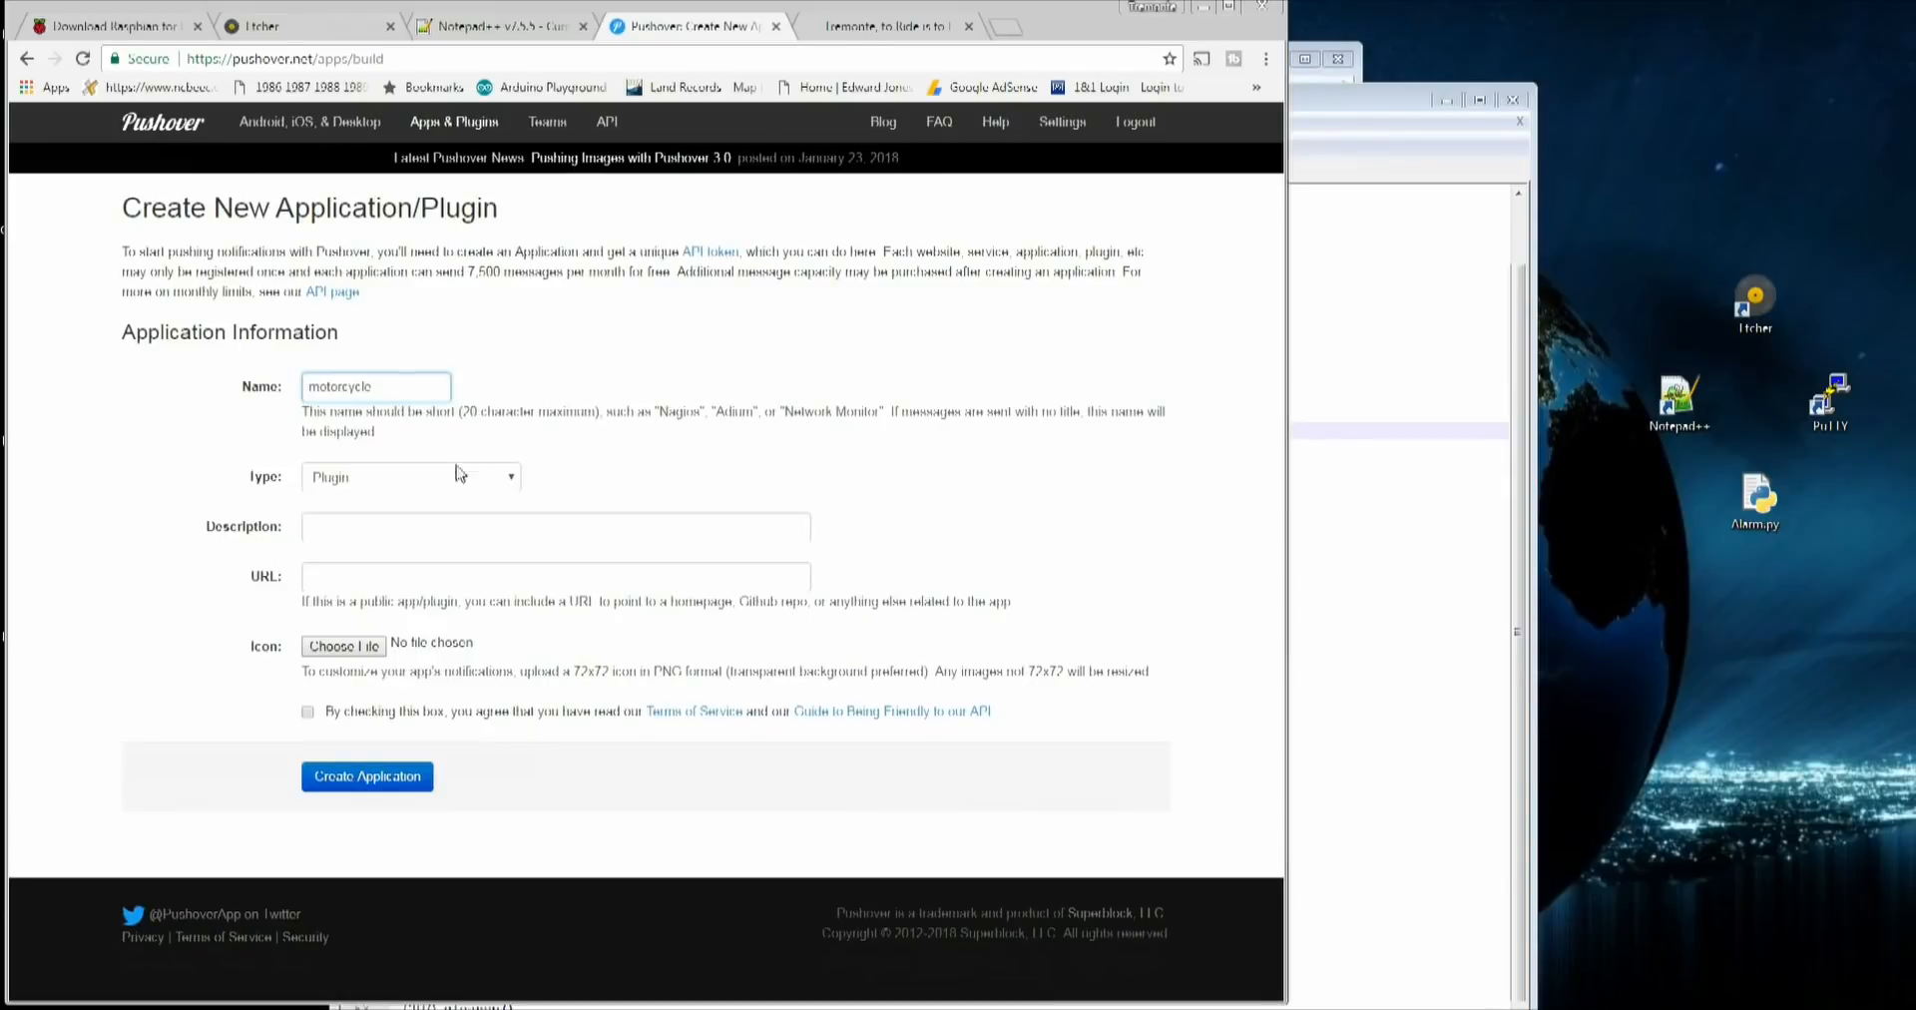
pyautogui.click(409, 475)
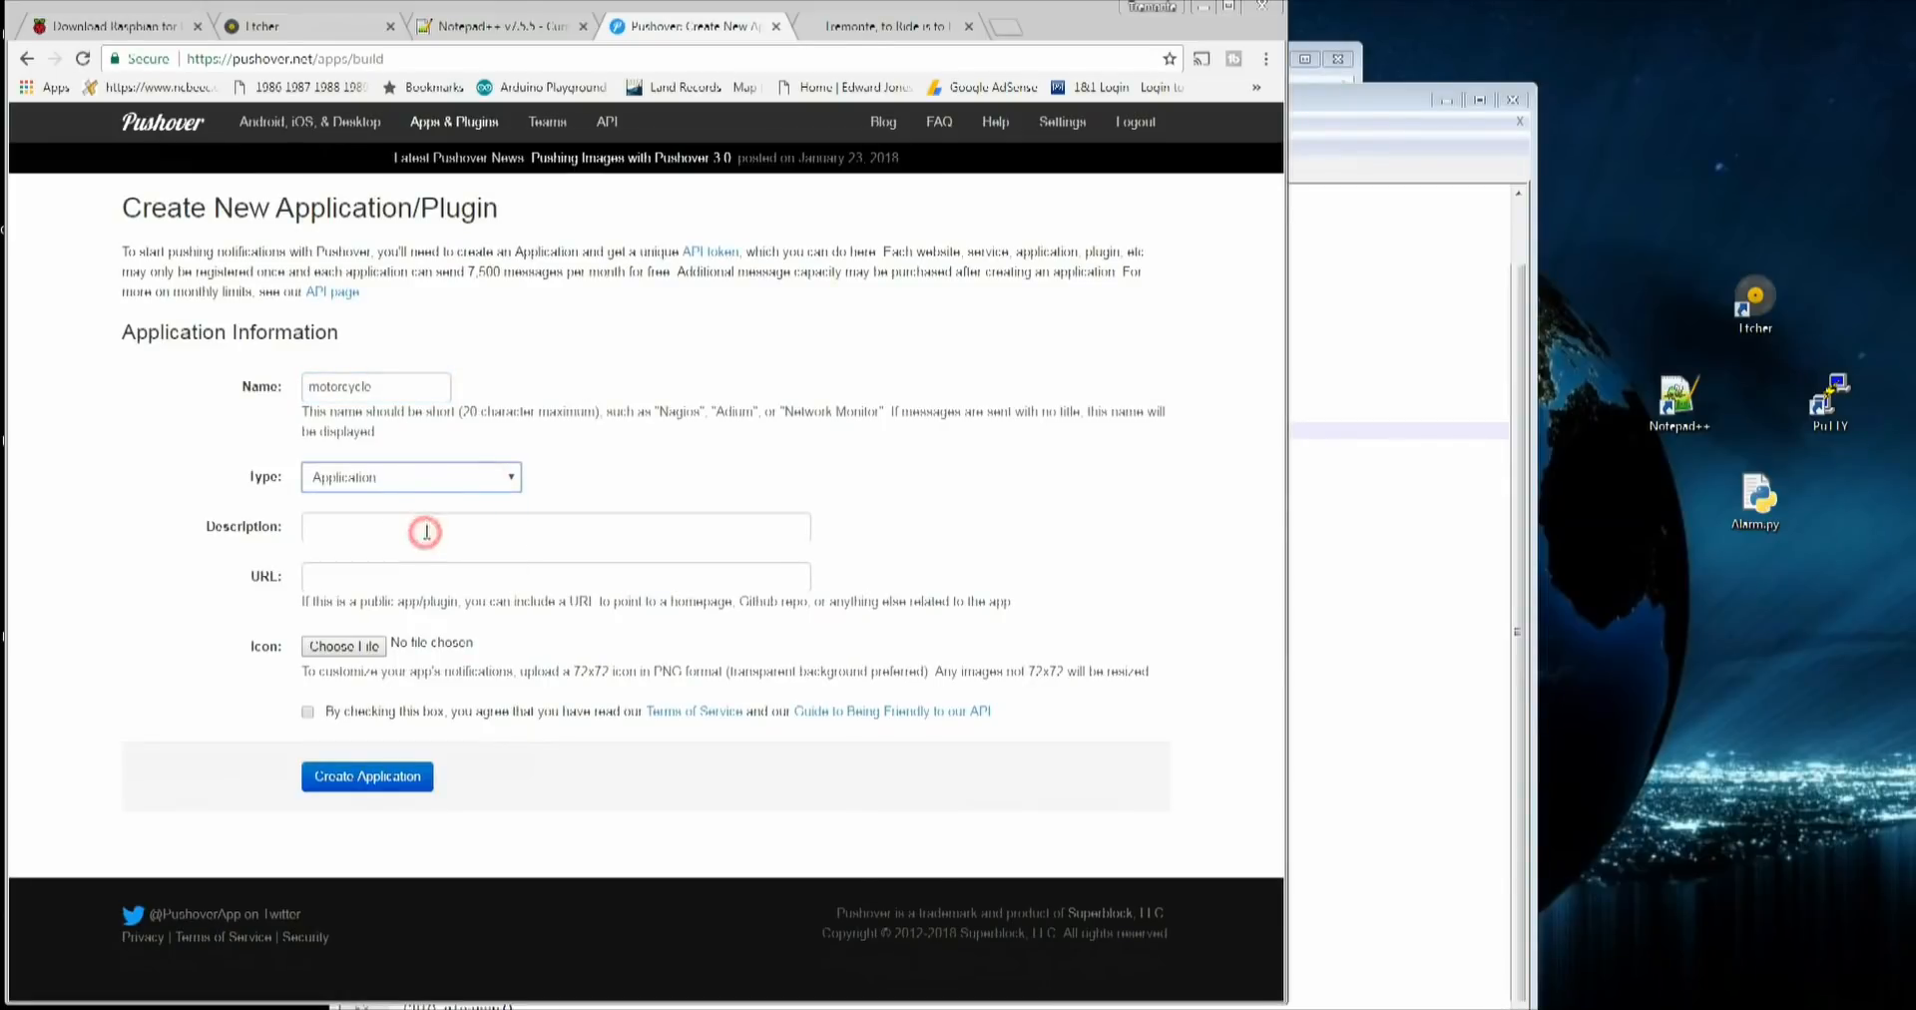
pyautogui.click(553, 577)
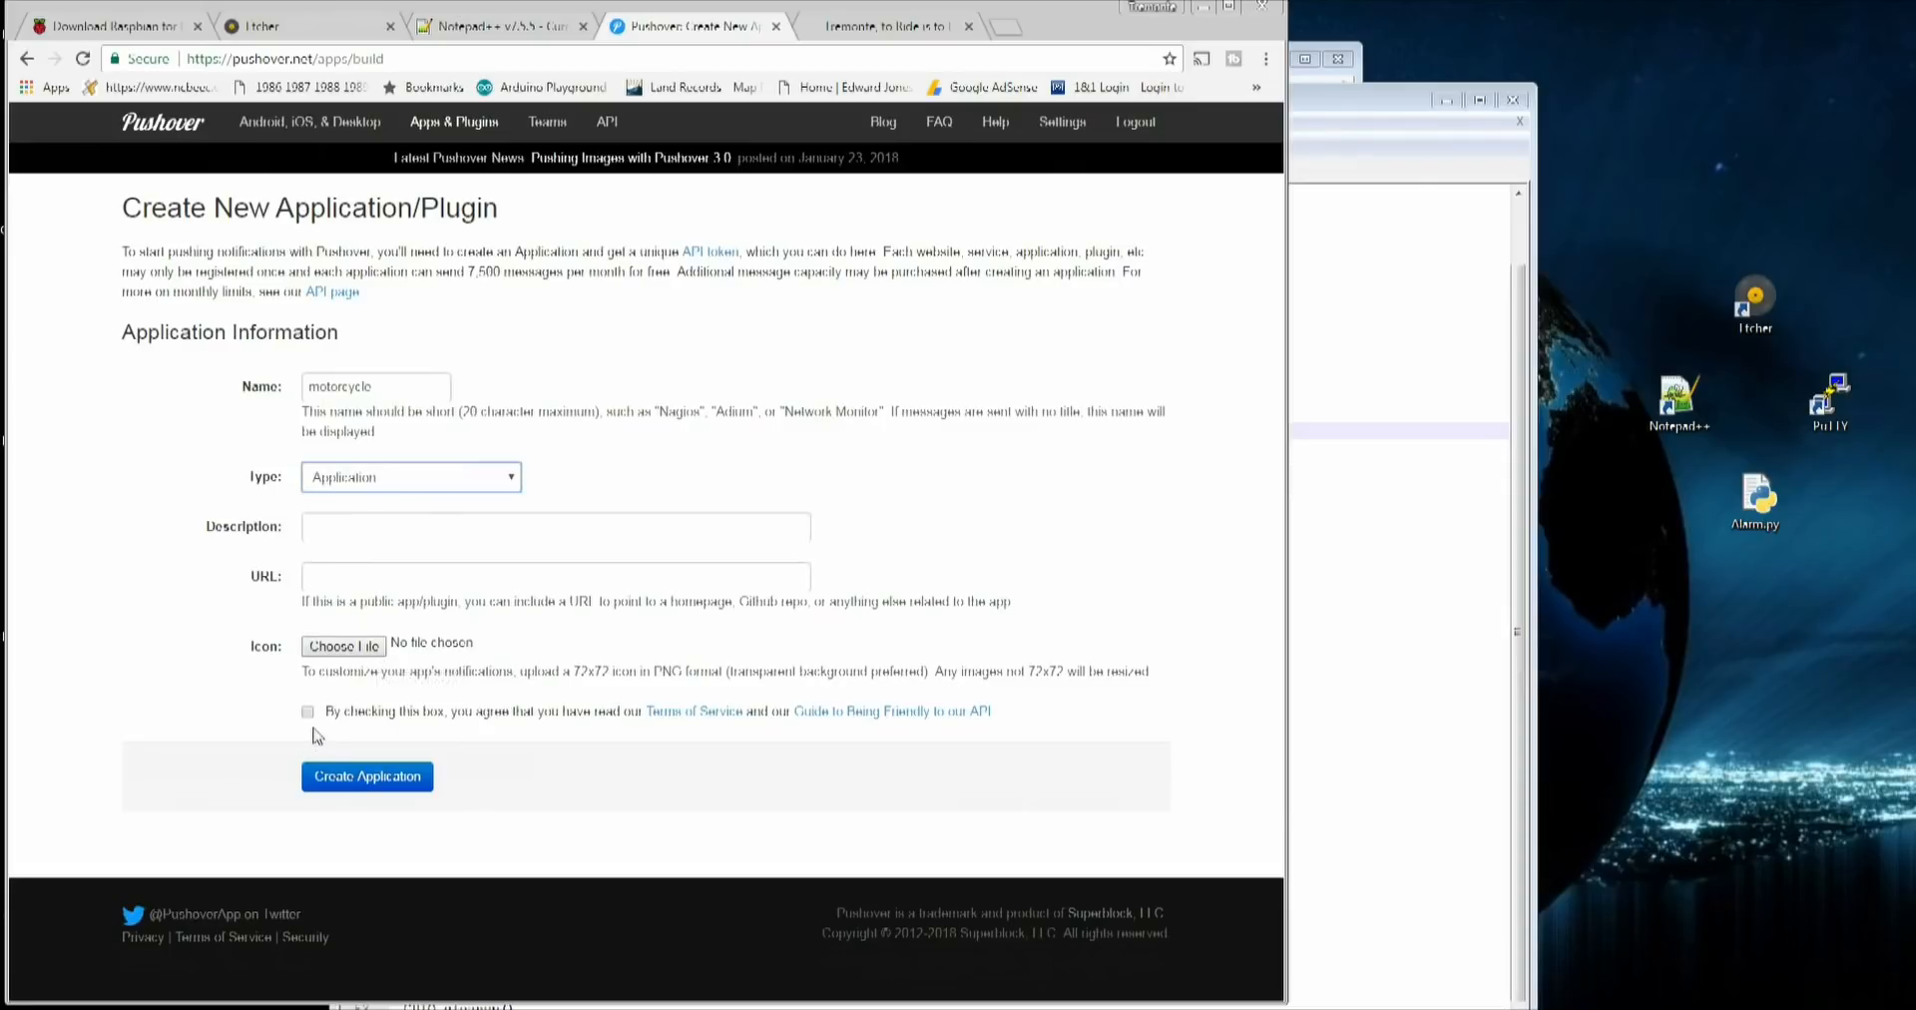
pyautogui.click(307, 710)
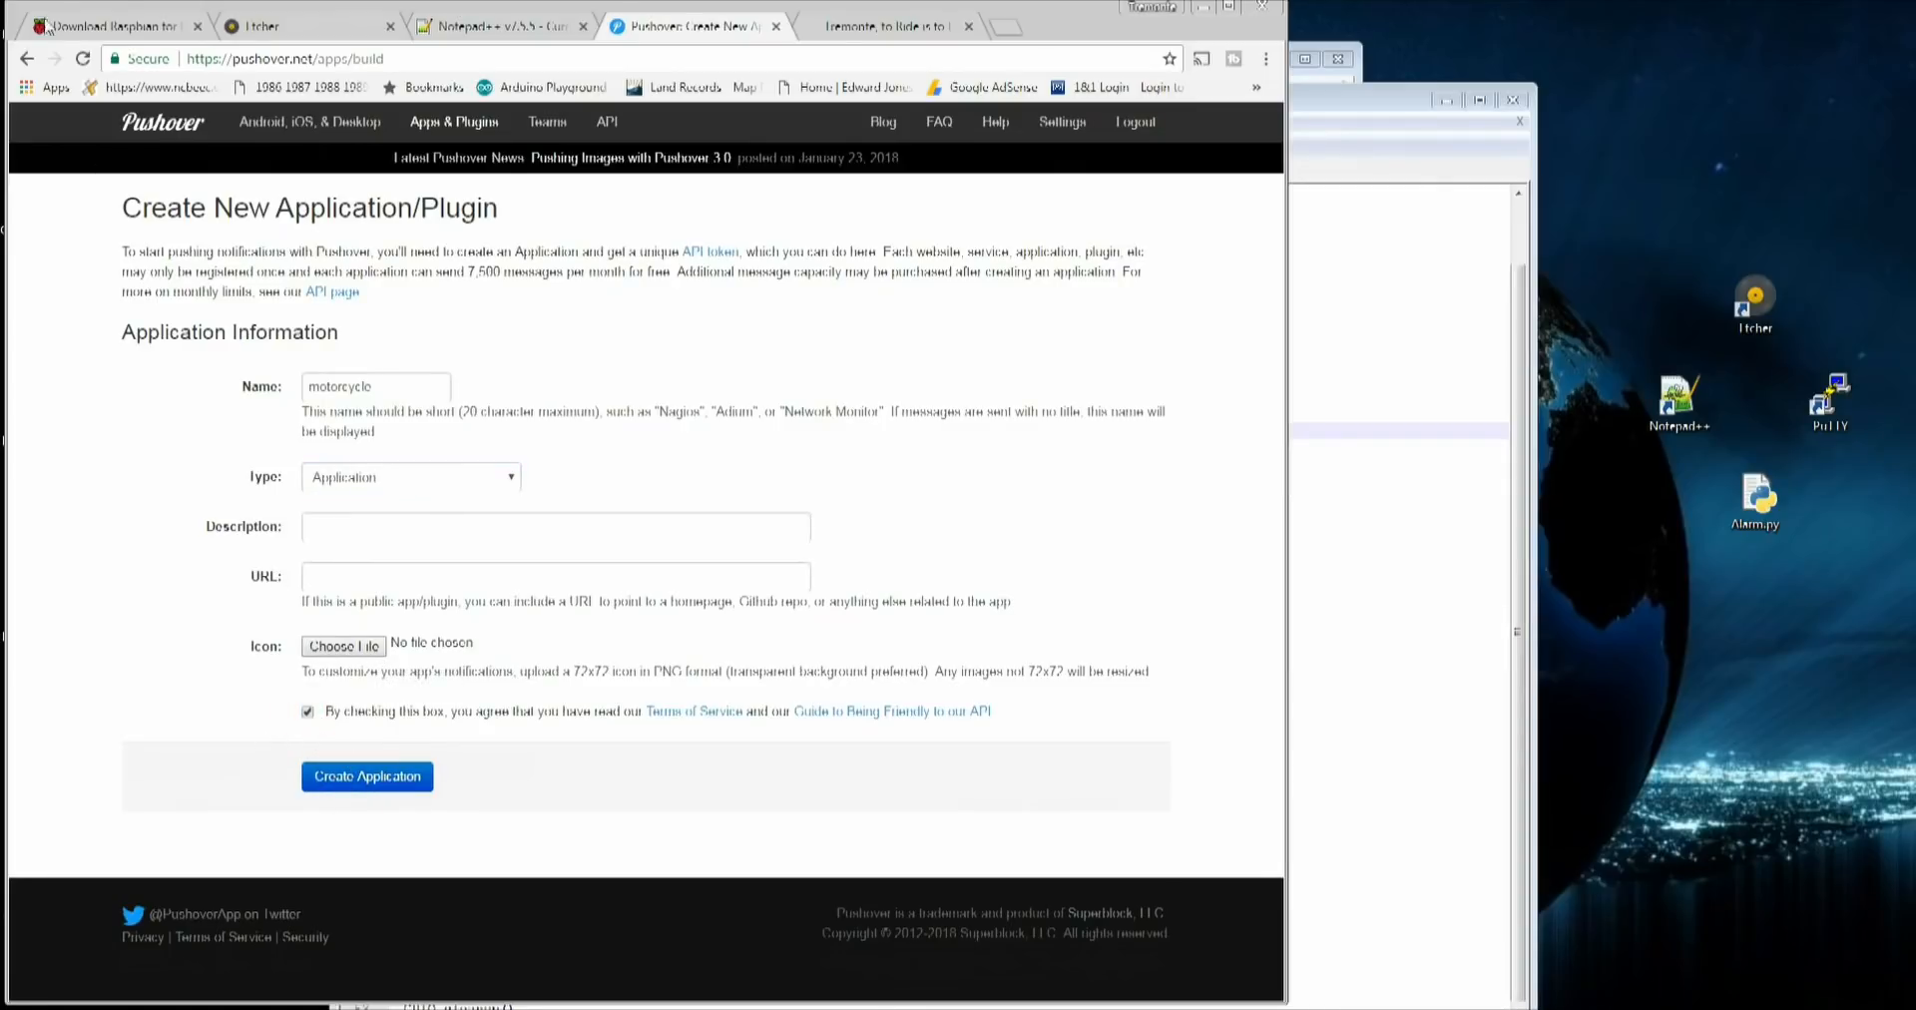
pyautogui.click(367, 777)
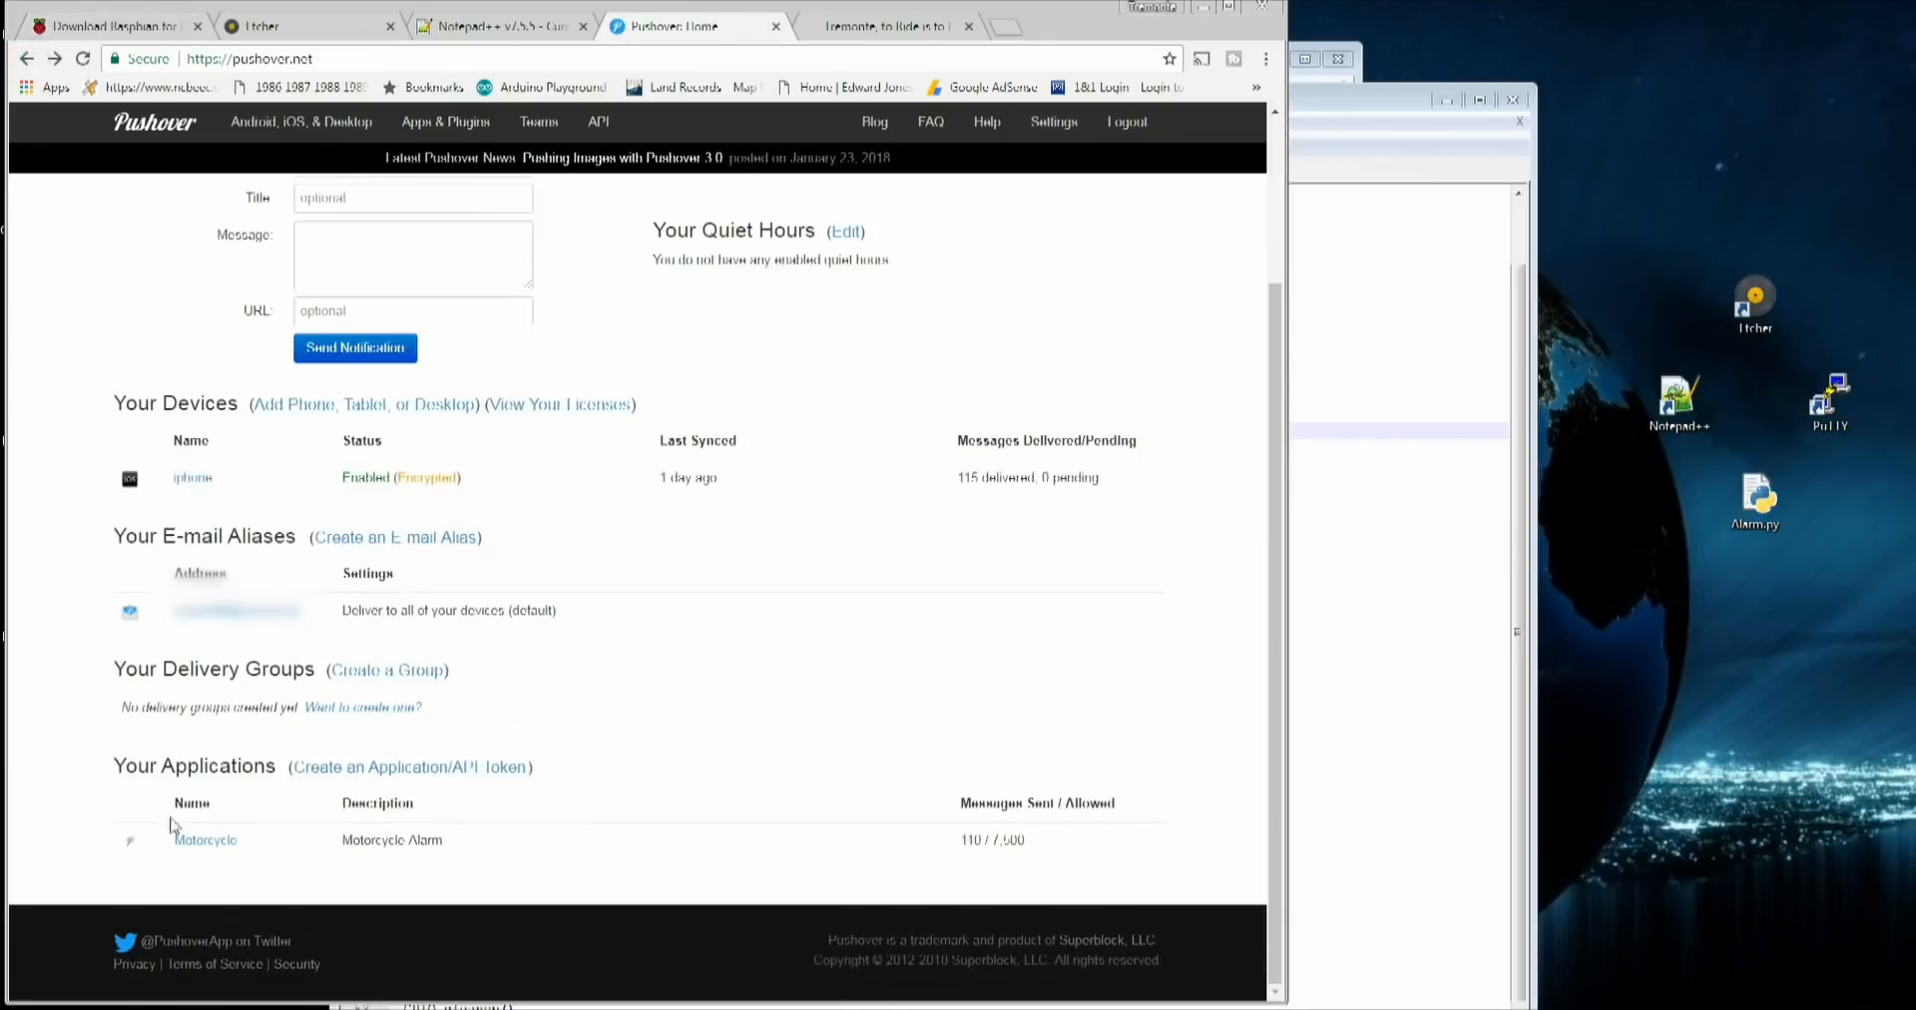
pyautogui.moveTo(203, 840)
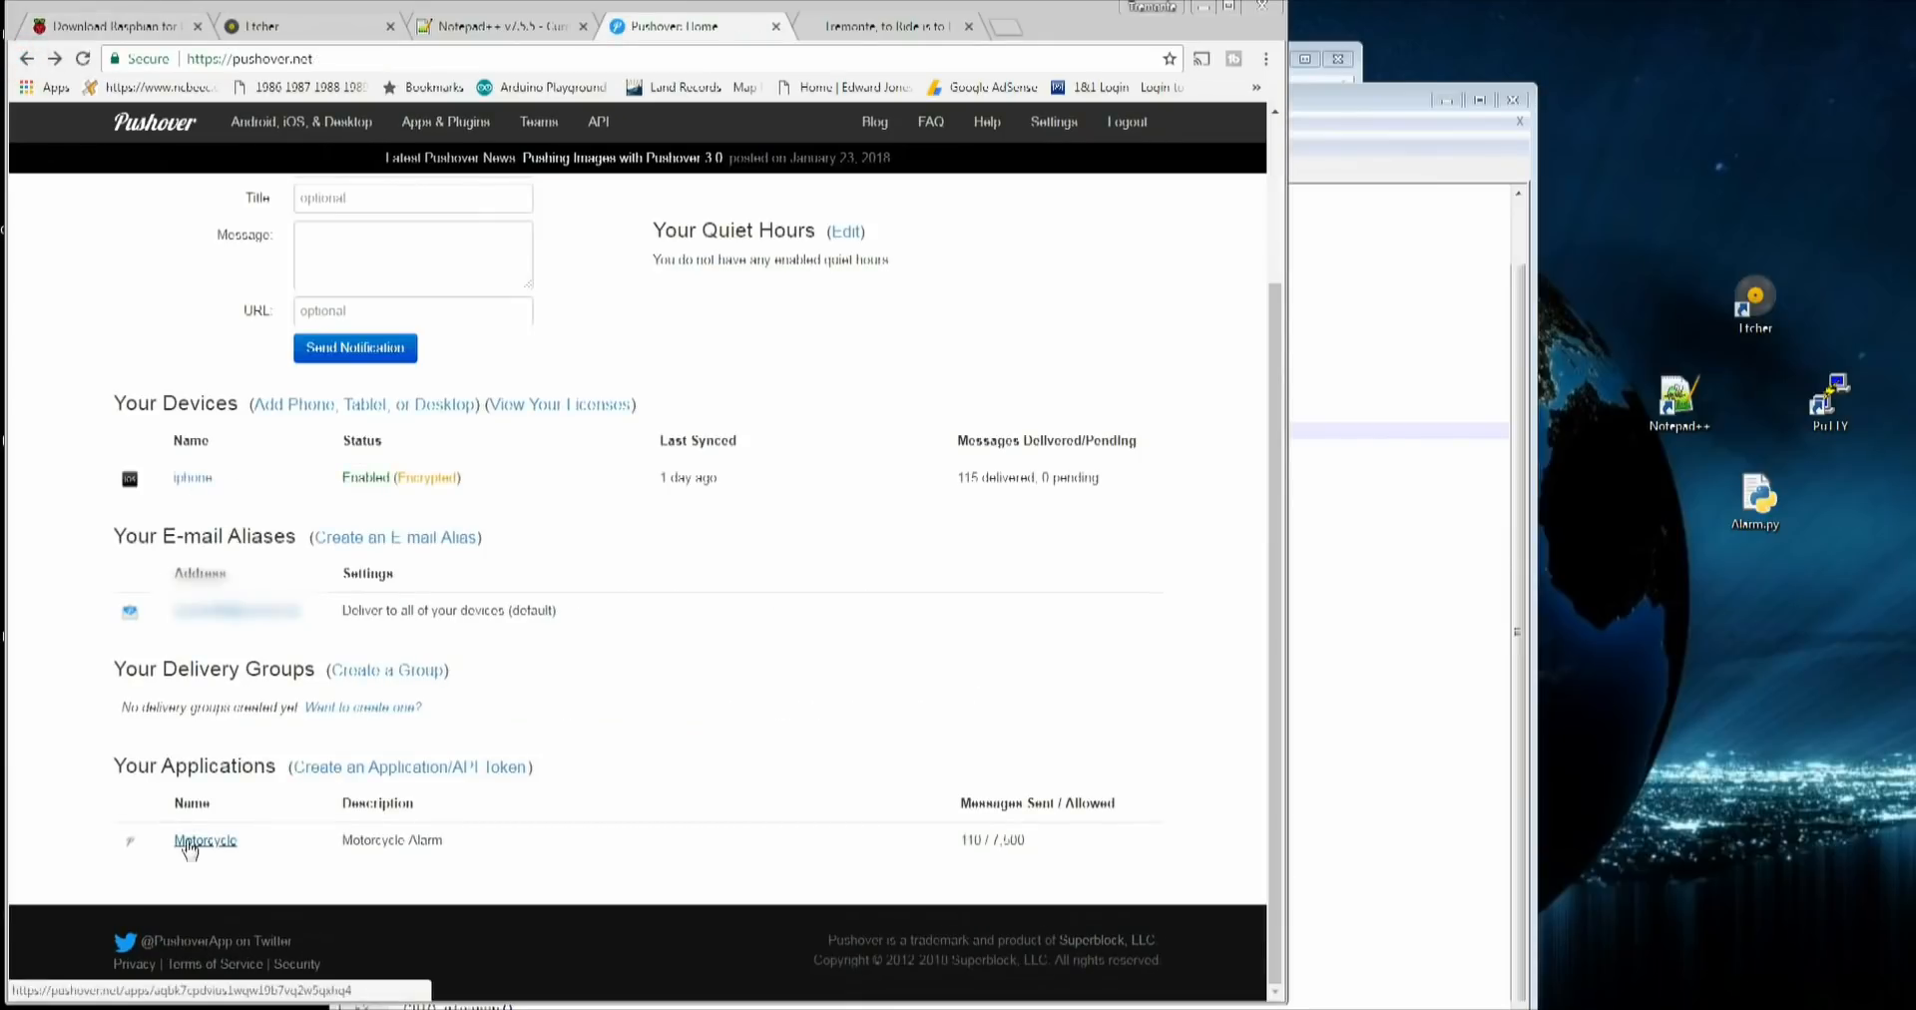
pyautogui.moveTo(759, 822)
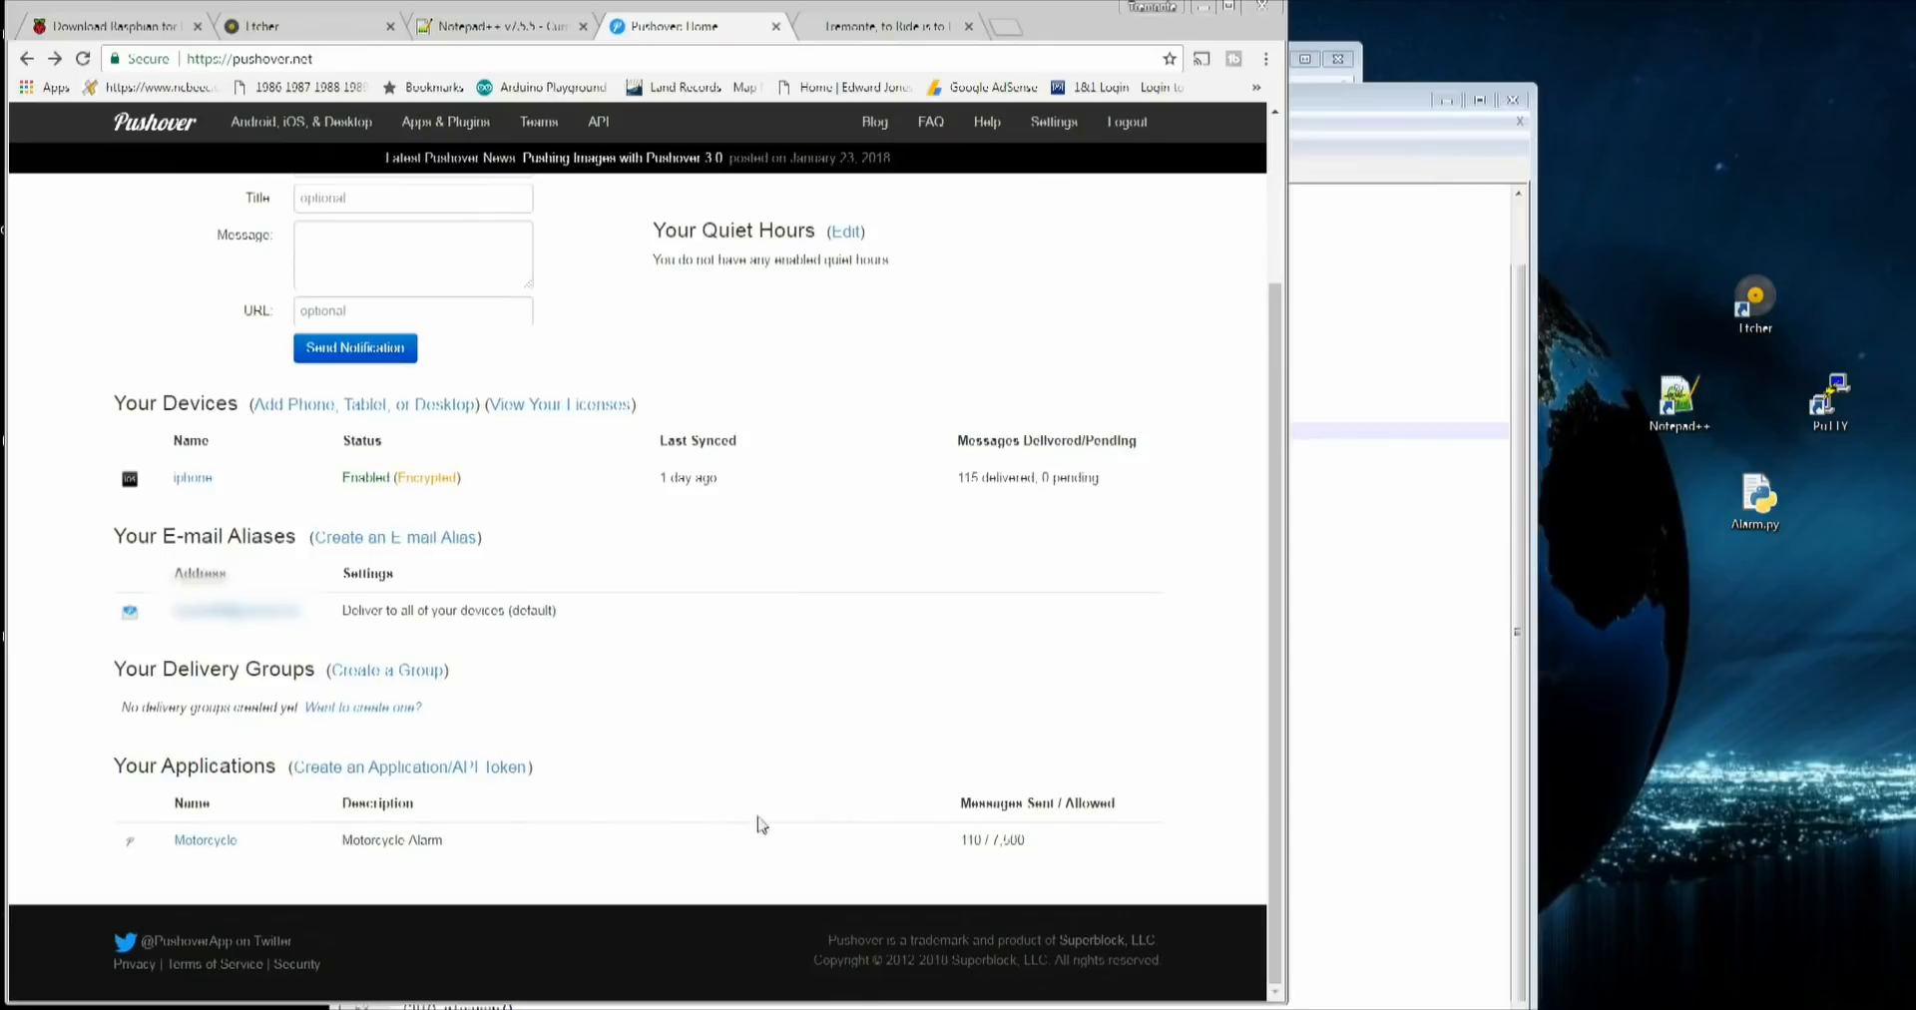
# View the Motorcycle application's details and API token.
pyautogui.click(206, 838)
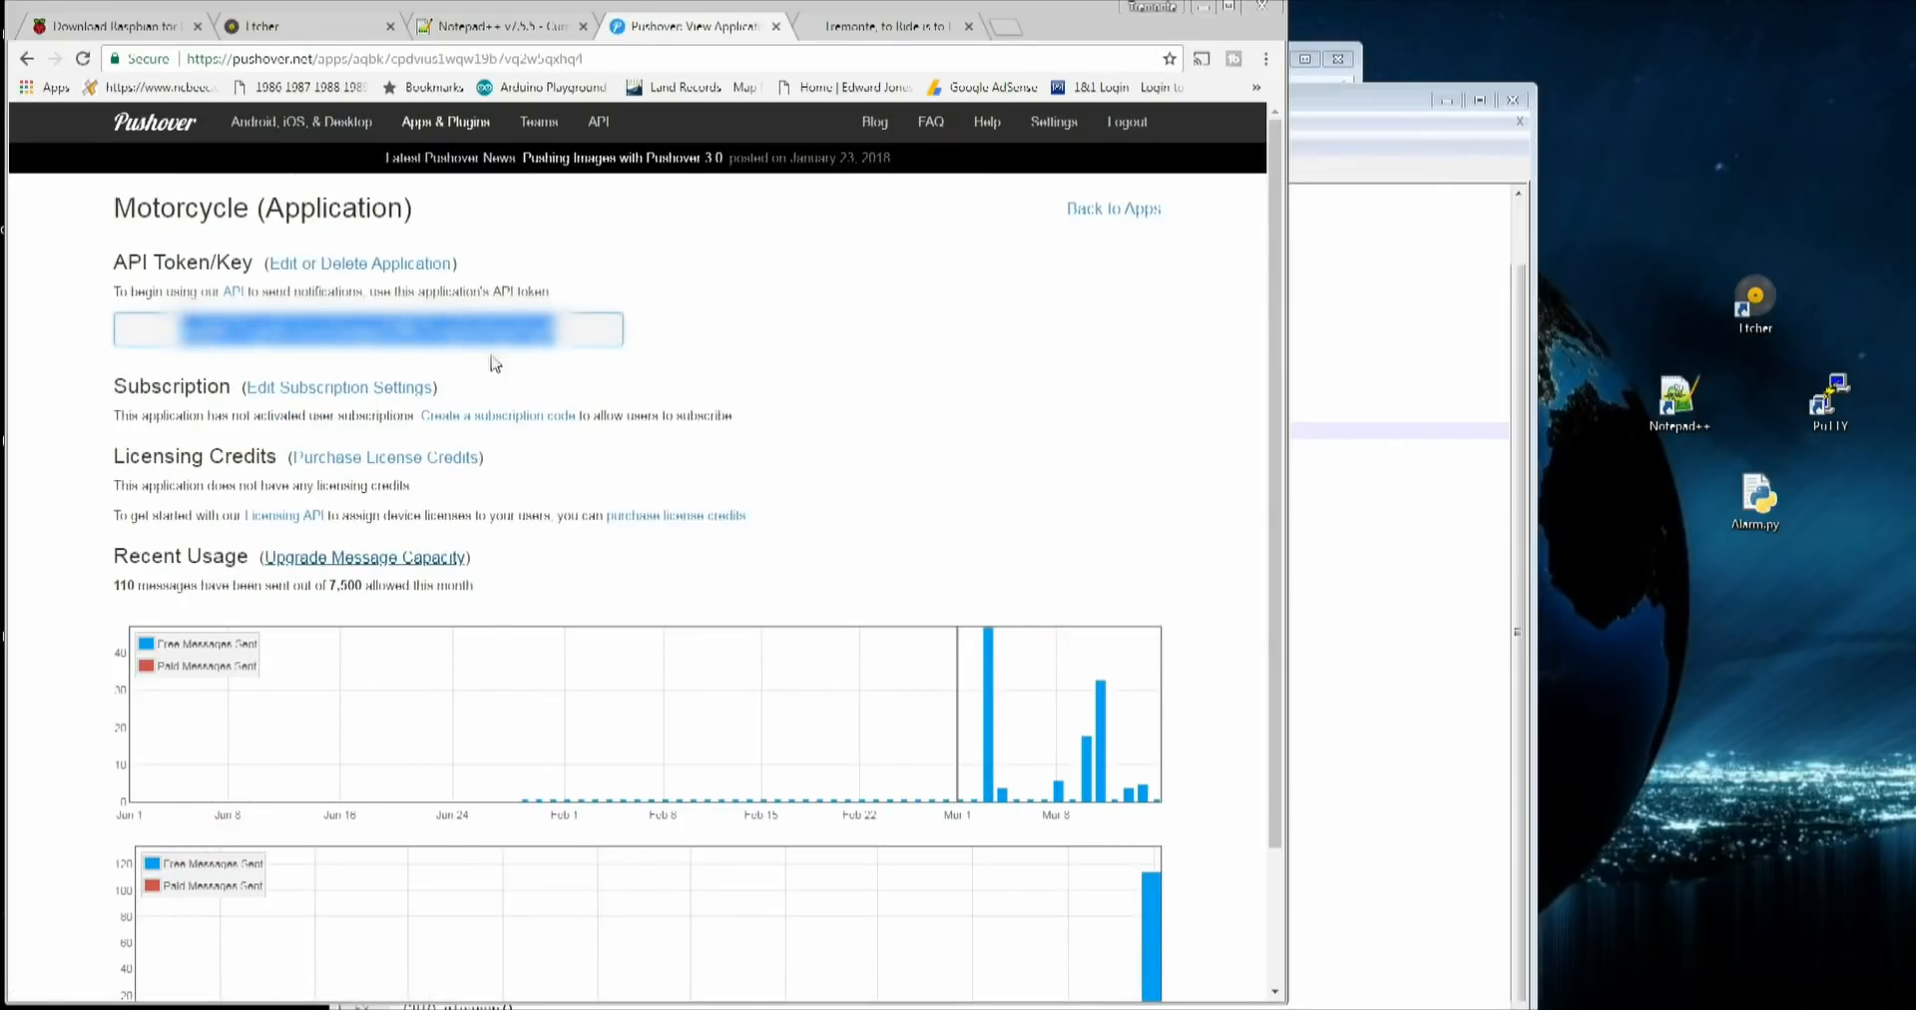
pyautogui.moveTo(427, 455)
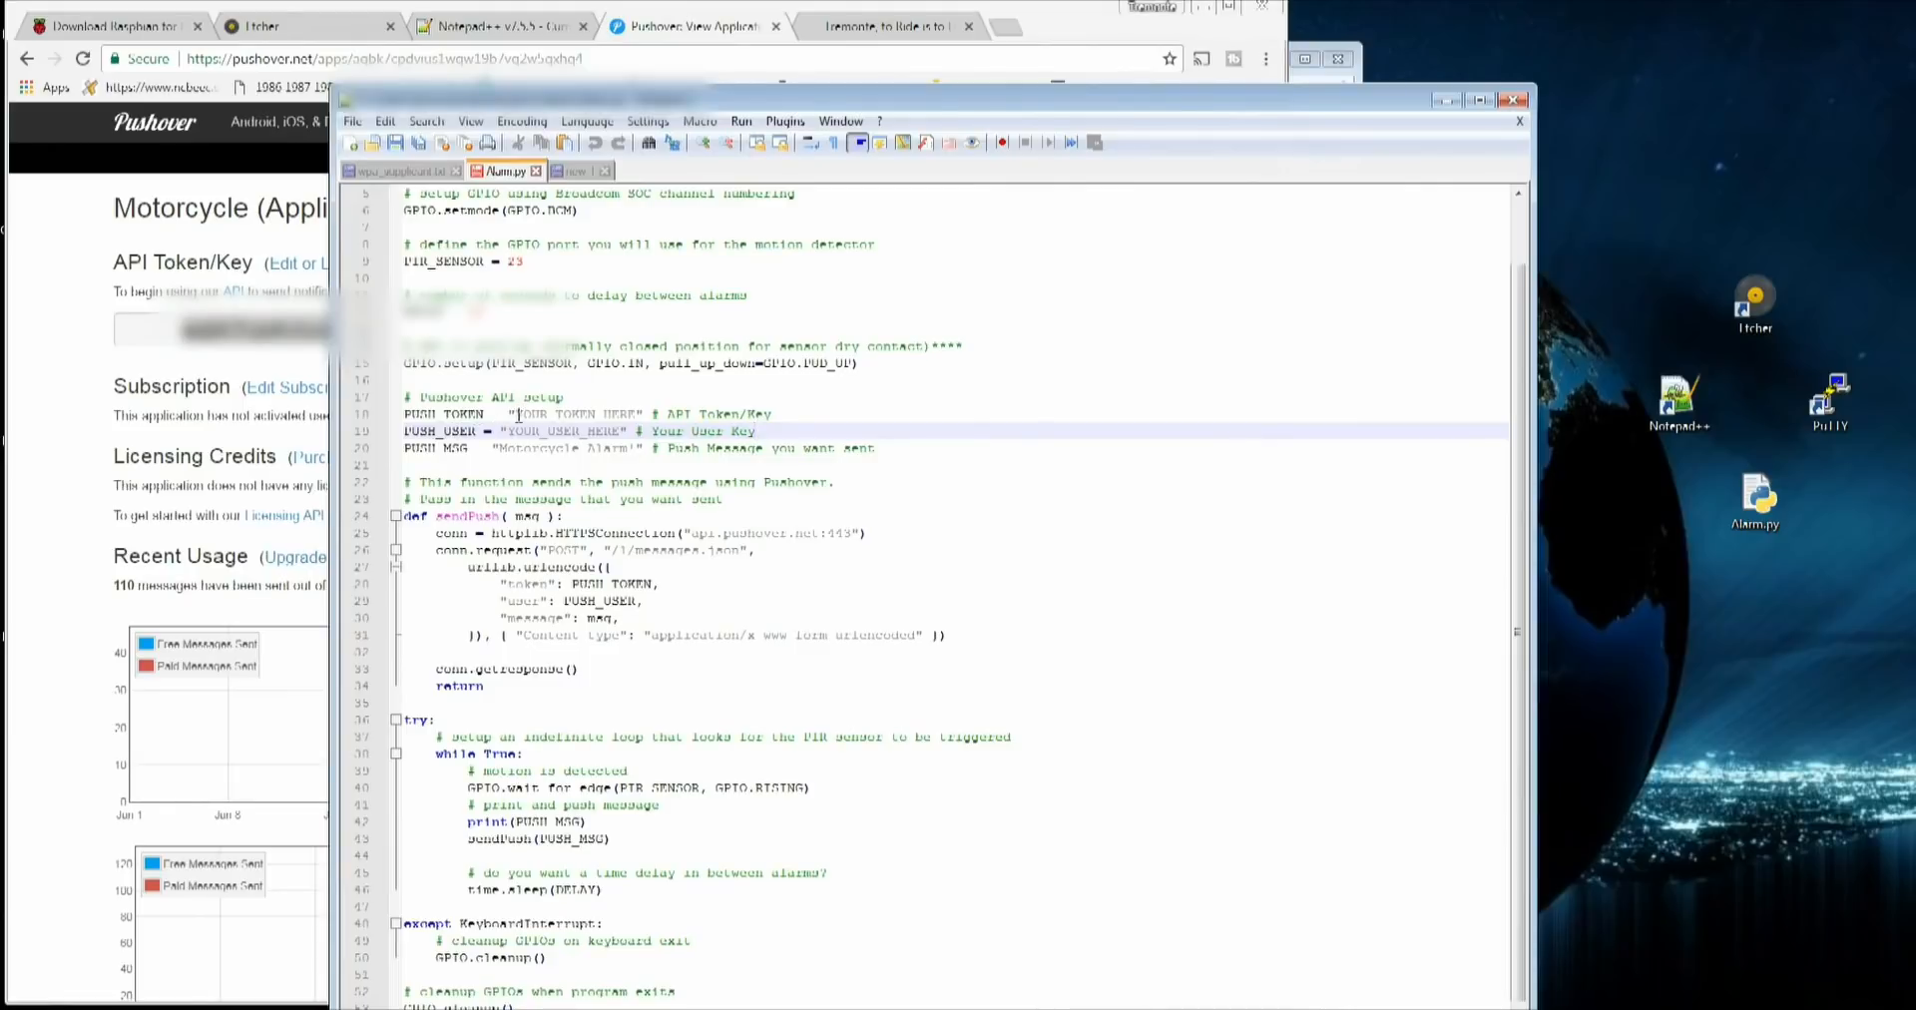
pyautogui.doubleClick(576, 413)
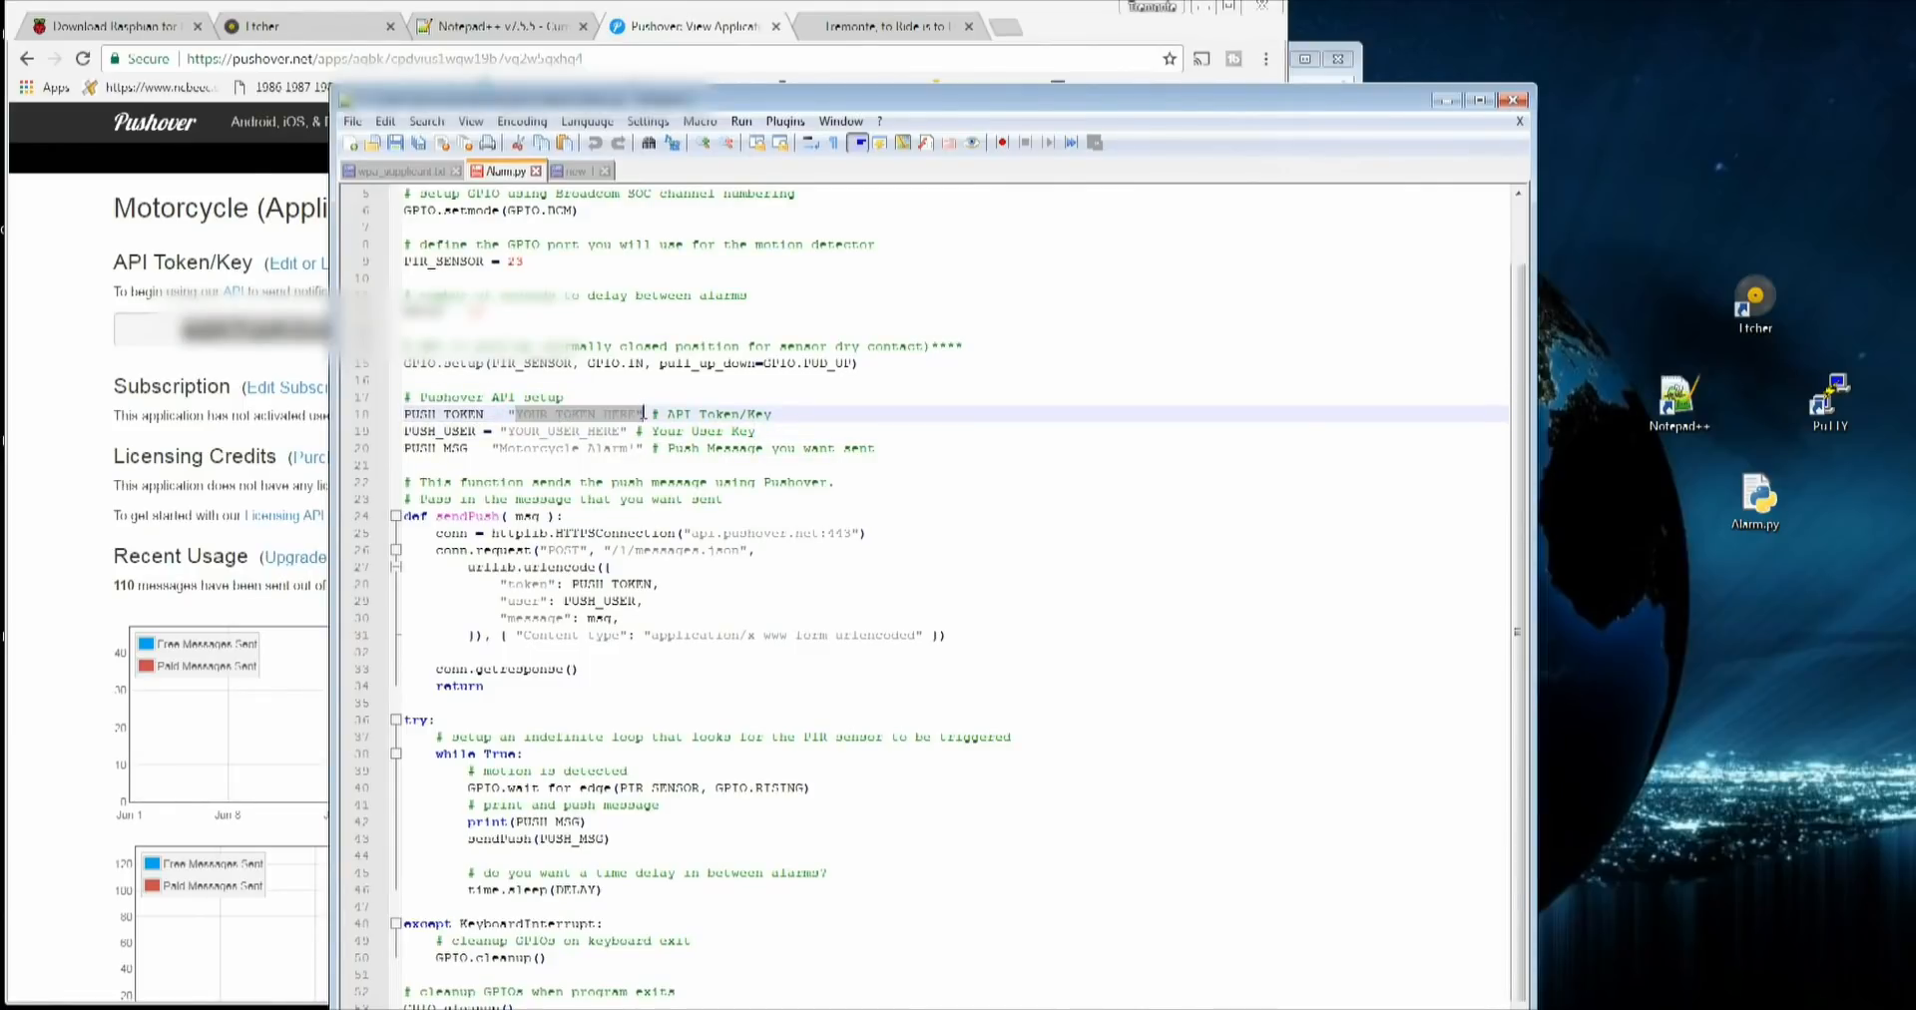
pyautogui.doubleClick(574, 413)
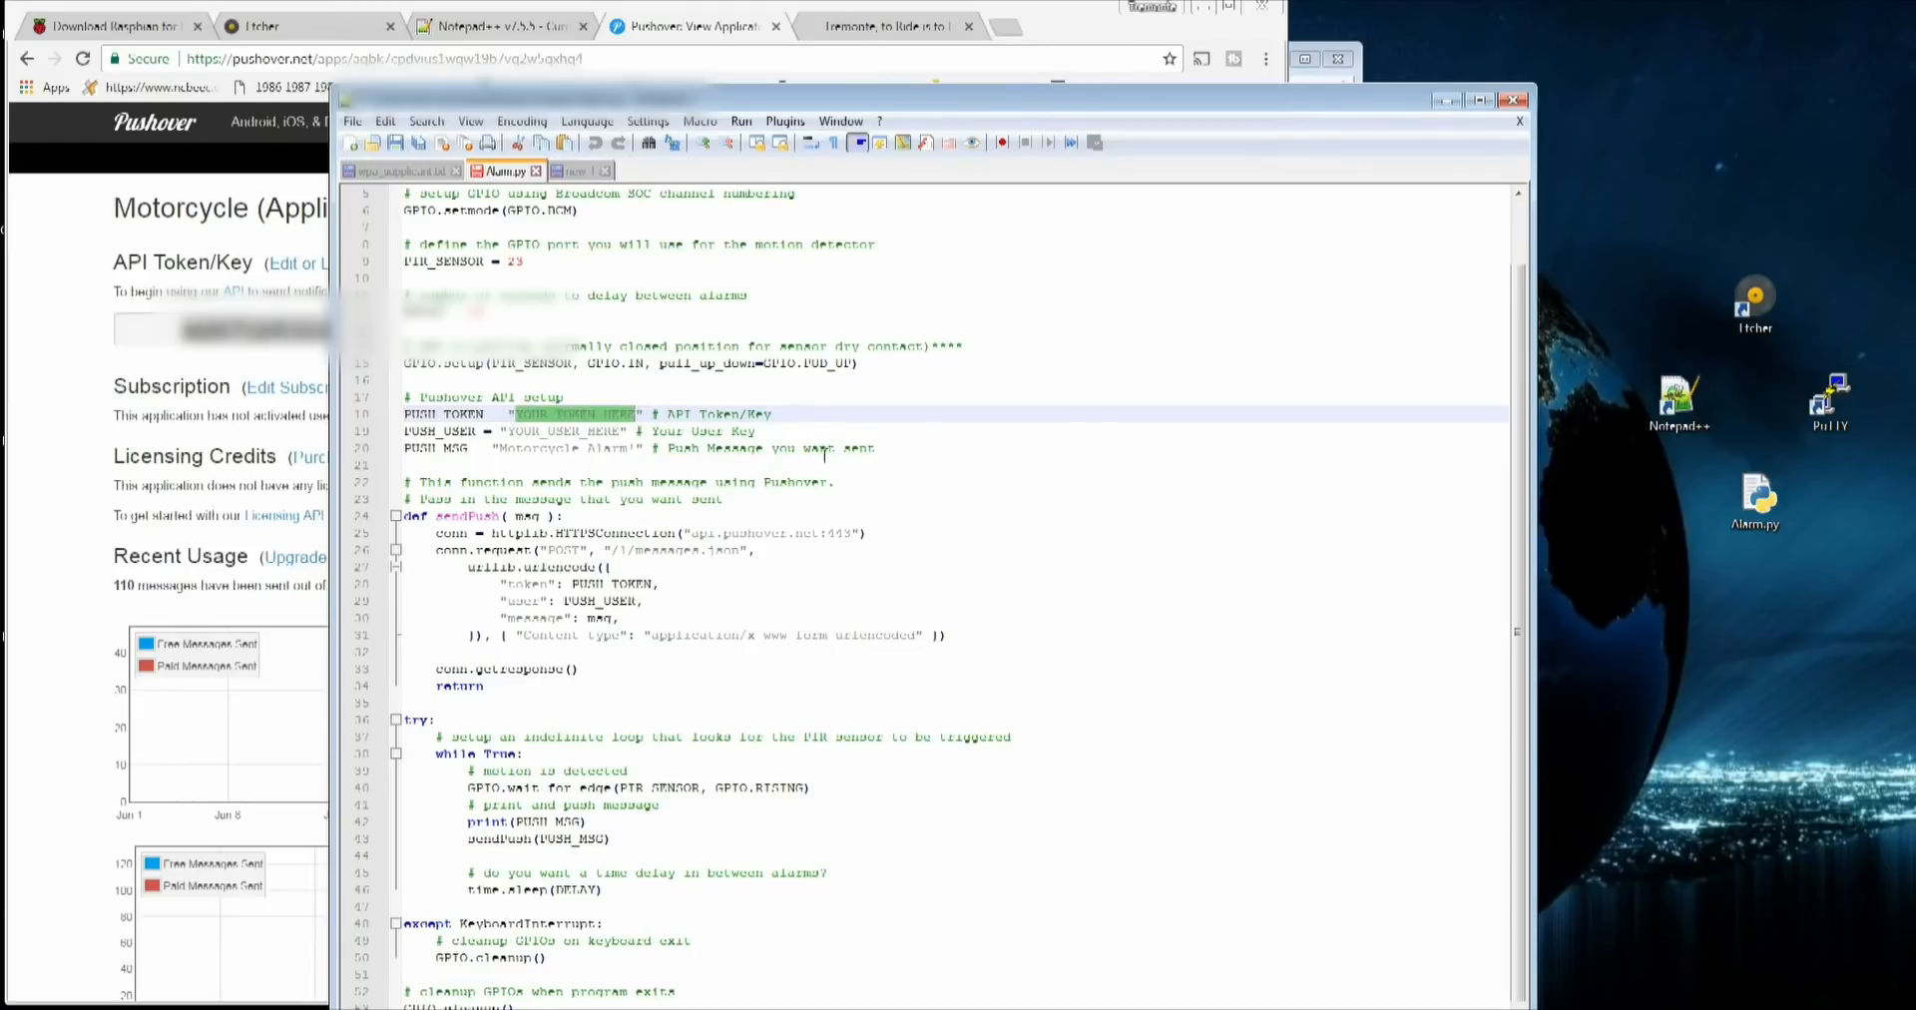
pyautogui.click(755, 431)
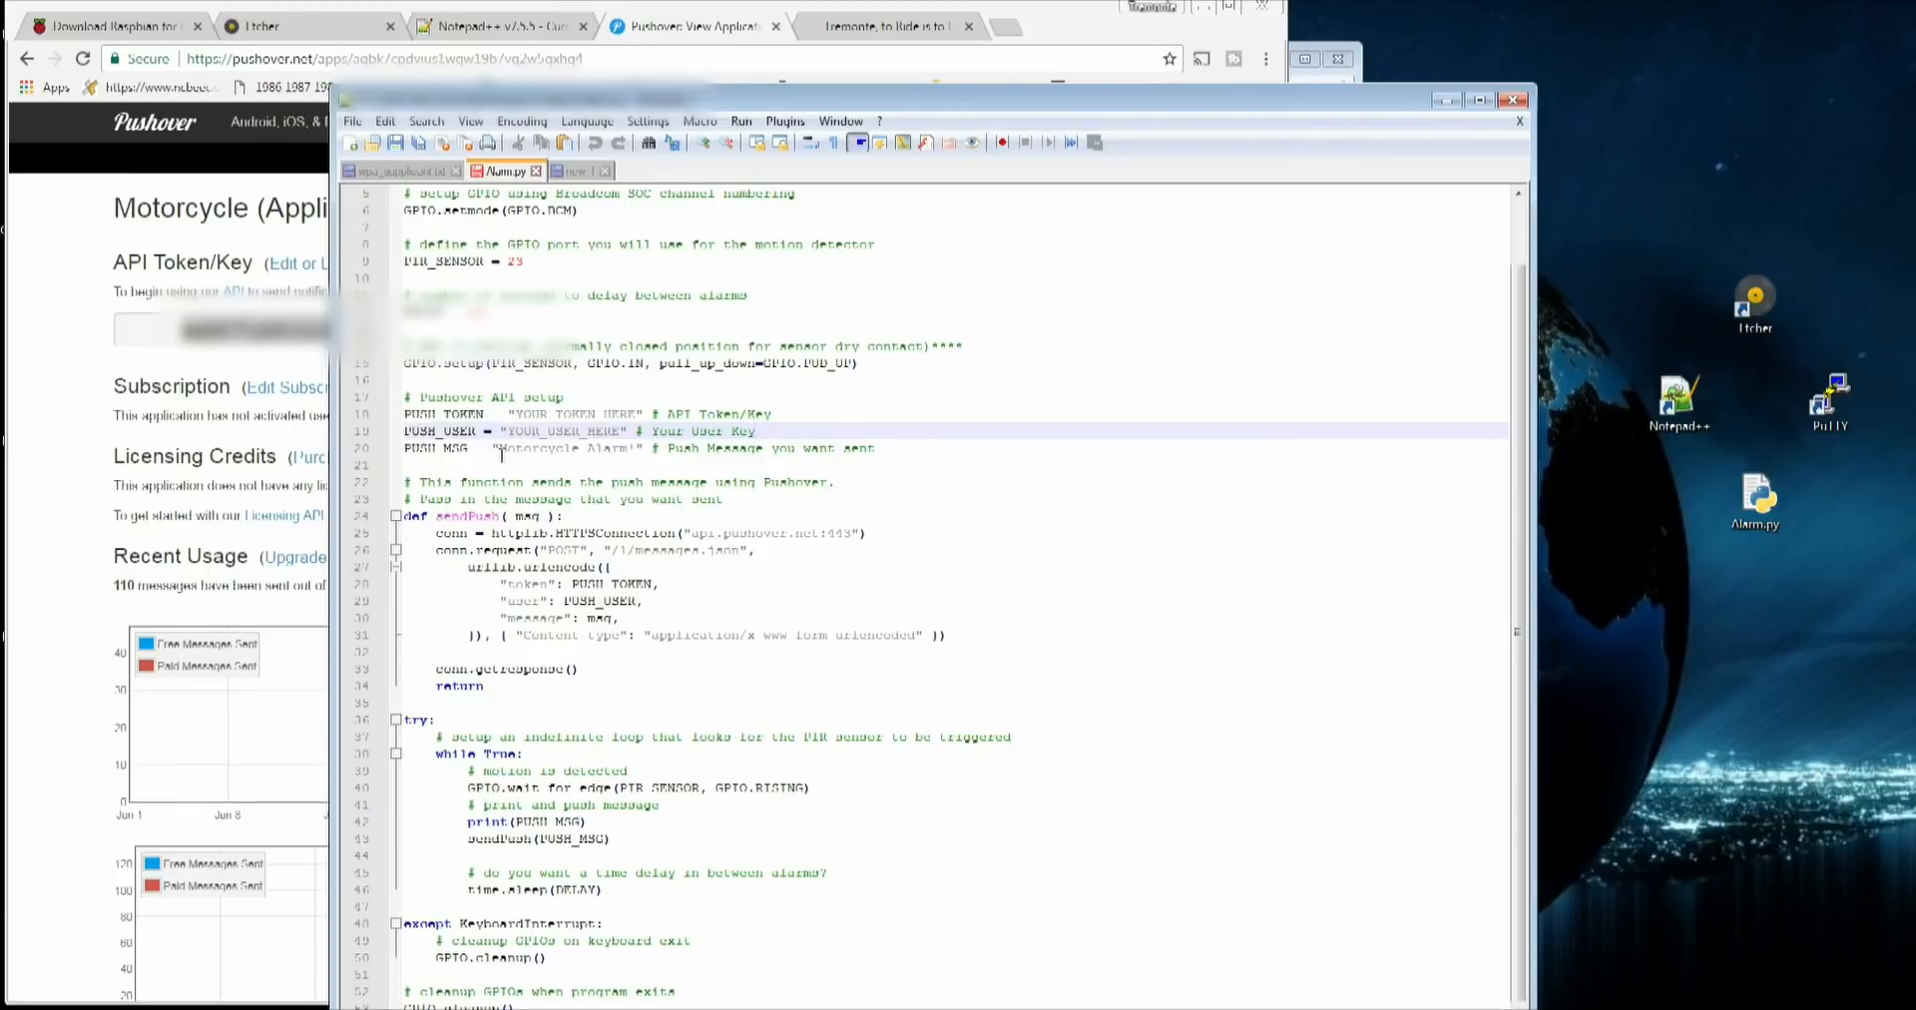
pyautogui.click(591, 447)
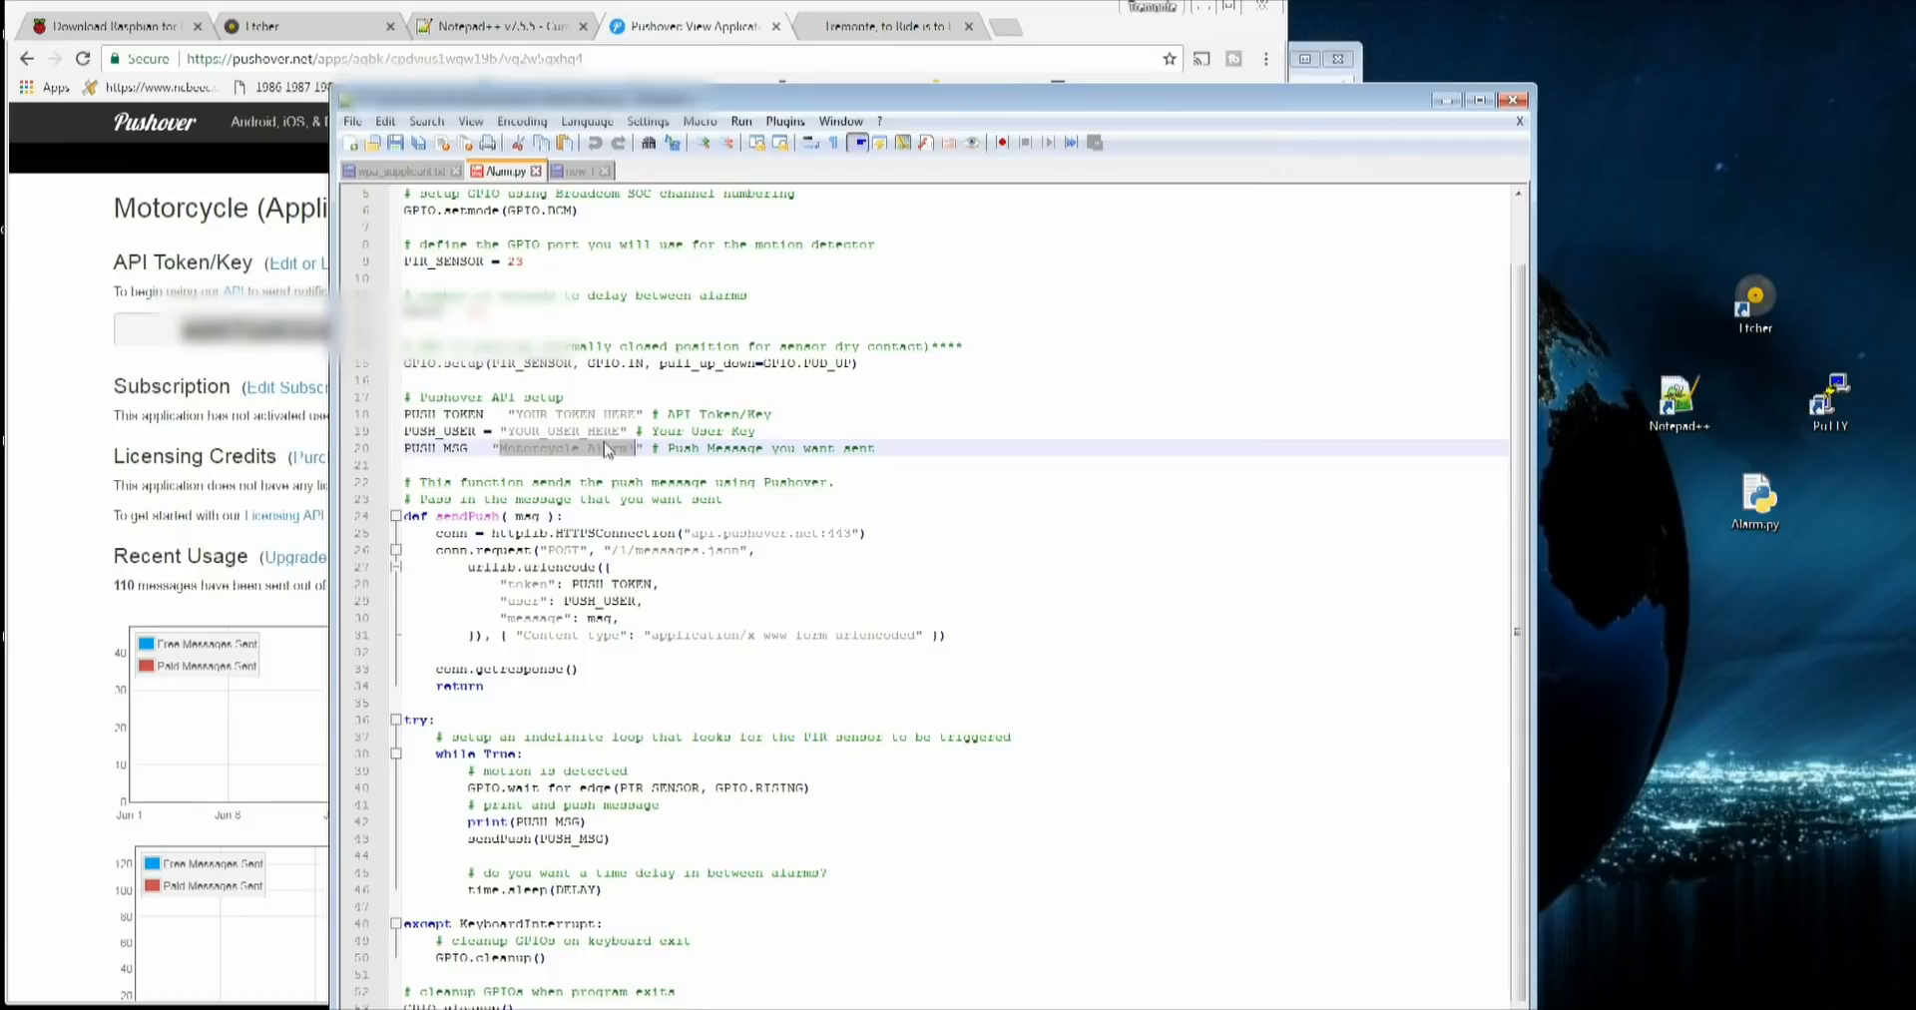
pyautogui.moveTo(623, 471)
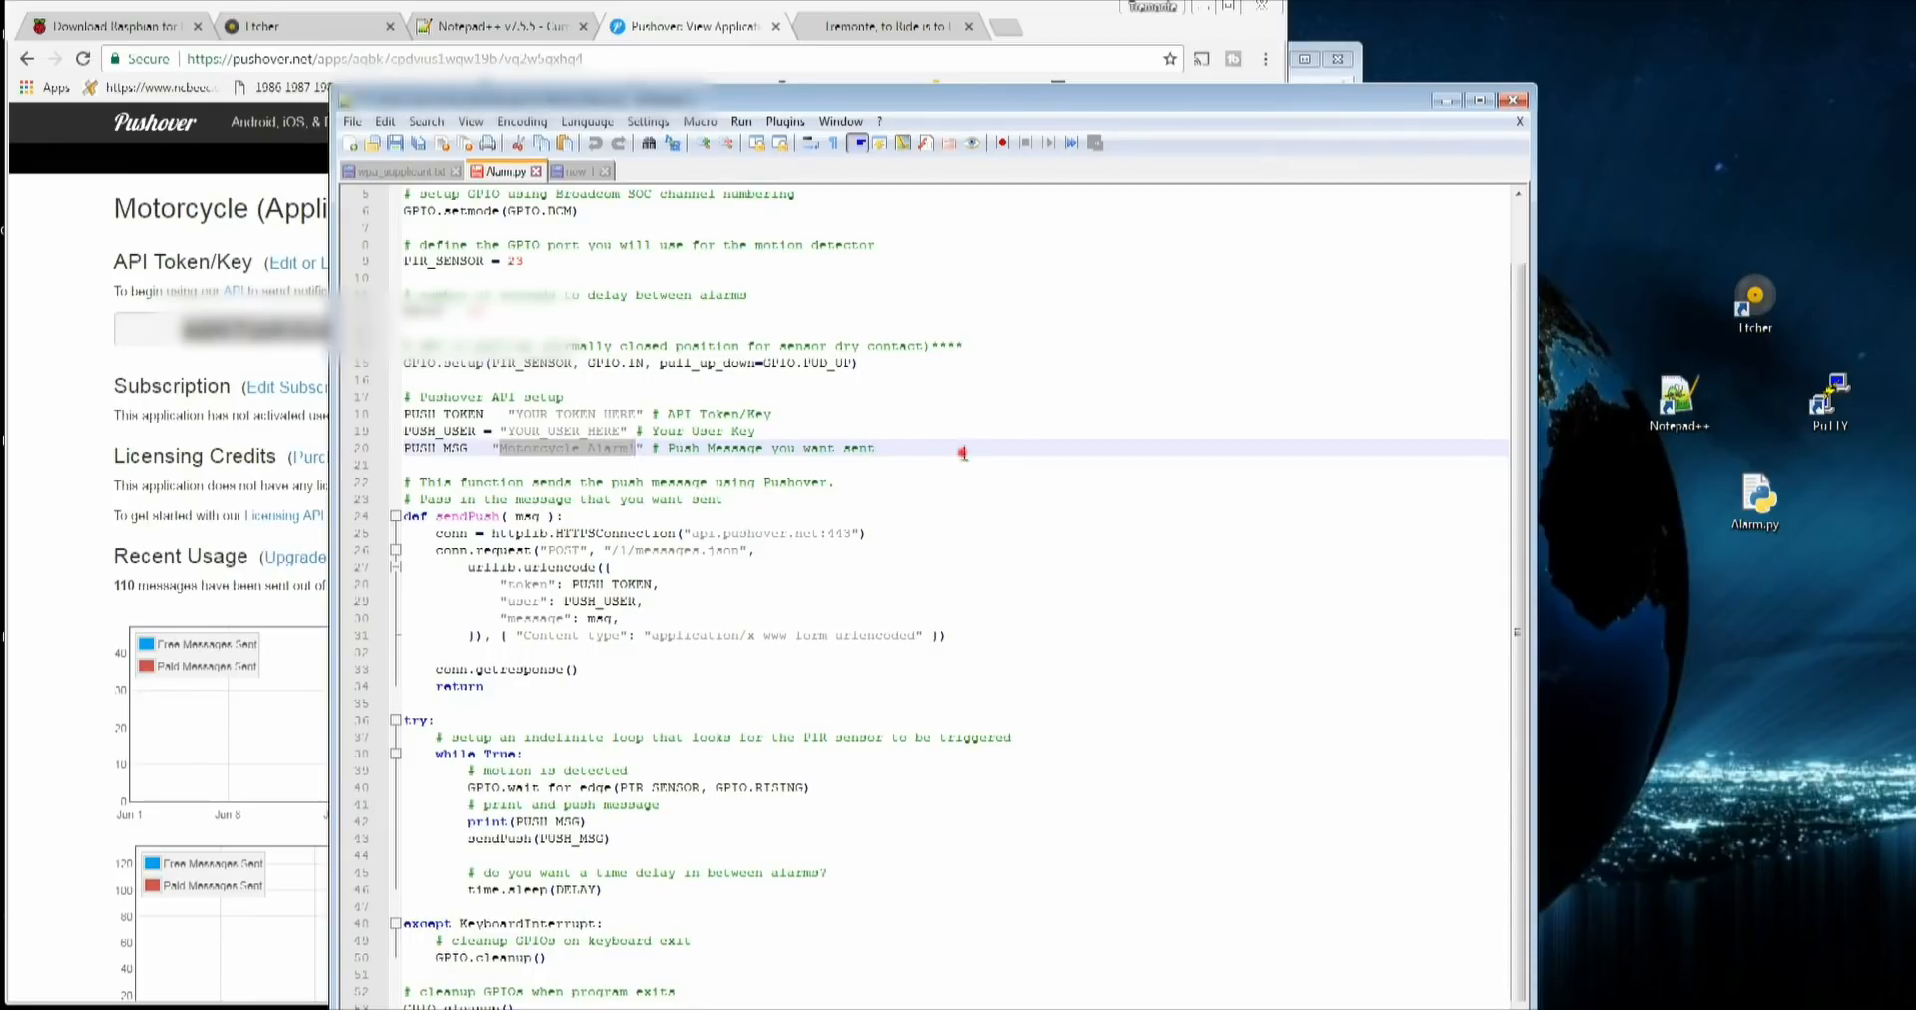
pyautogui.click(351, 121)
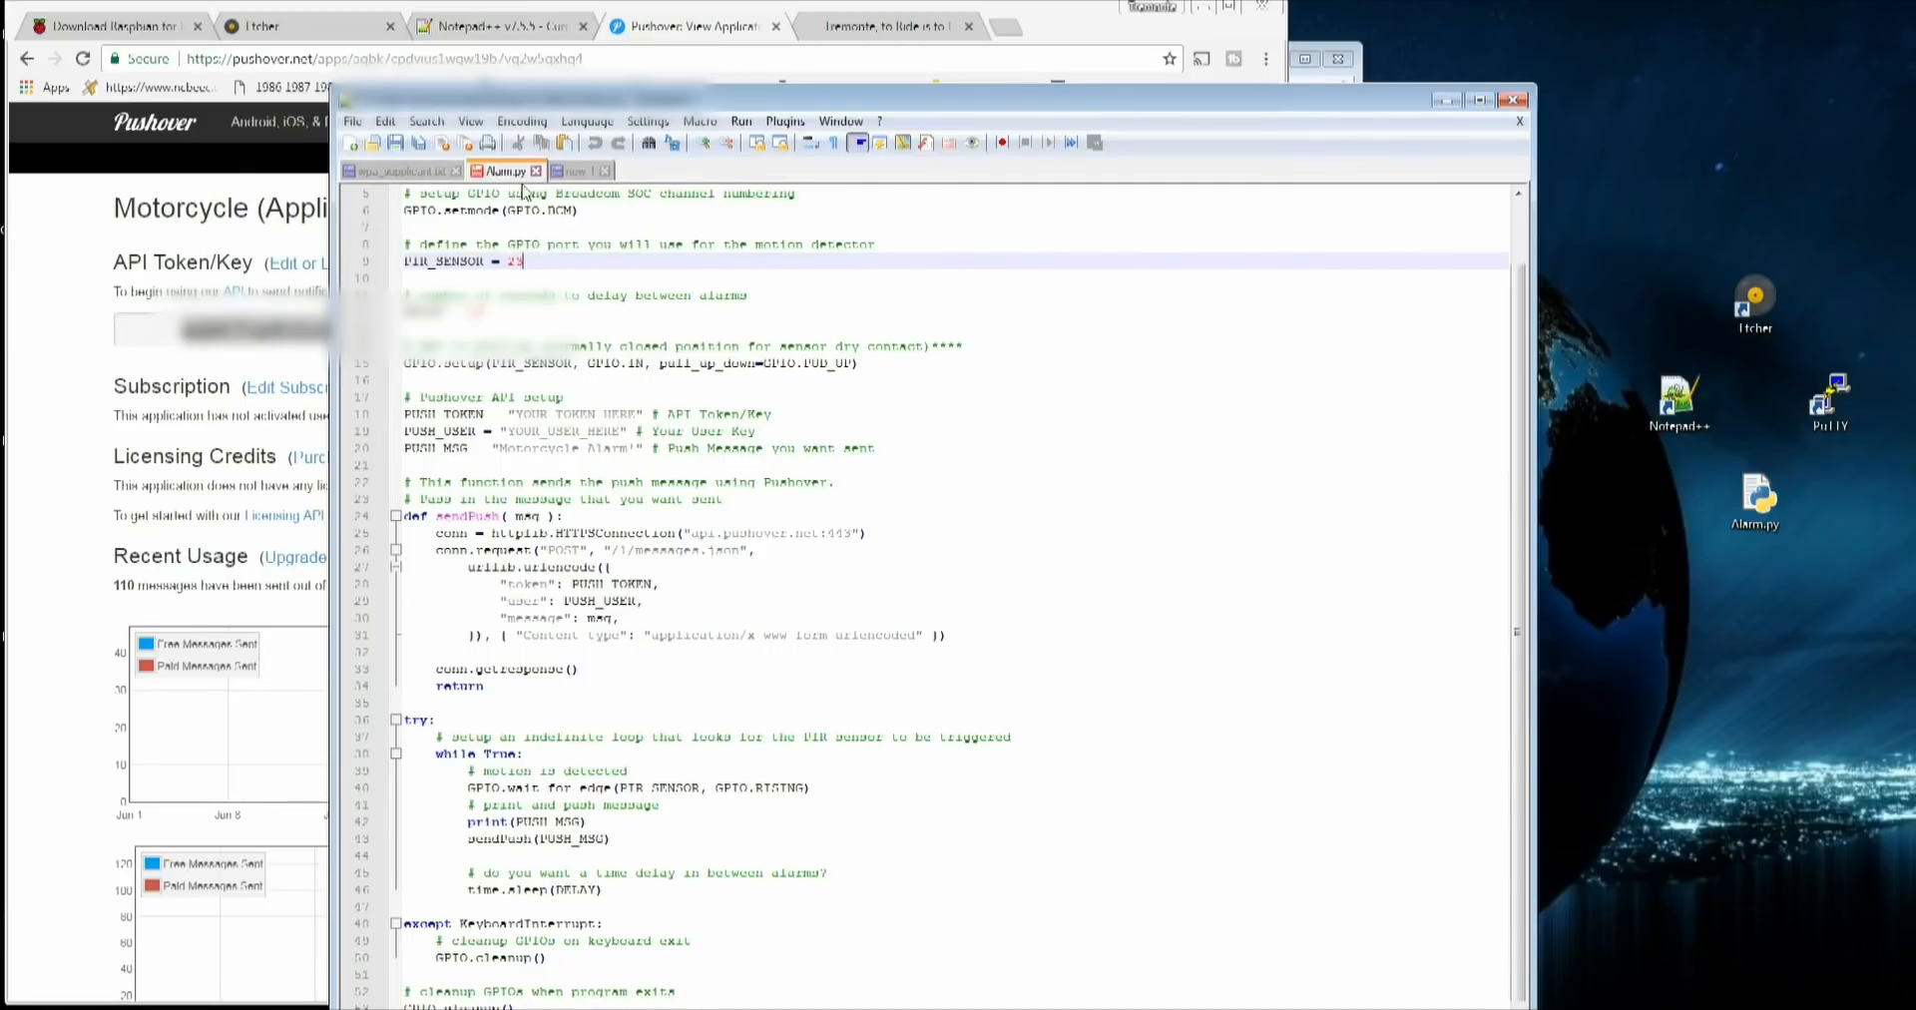
# Save the script via Save As as the Python file Alarm.py.
pyautogui.click(353, 120)
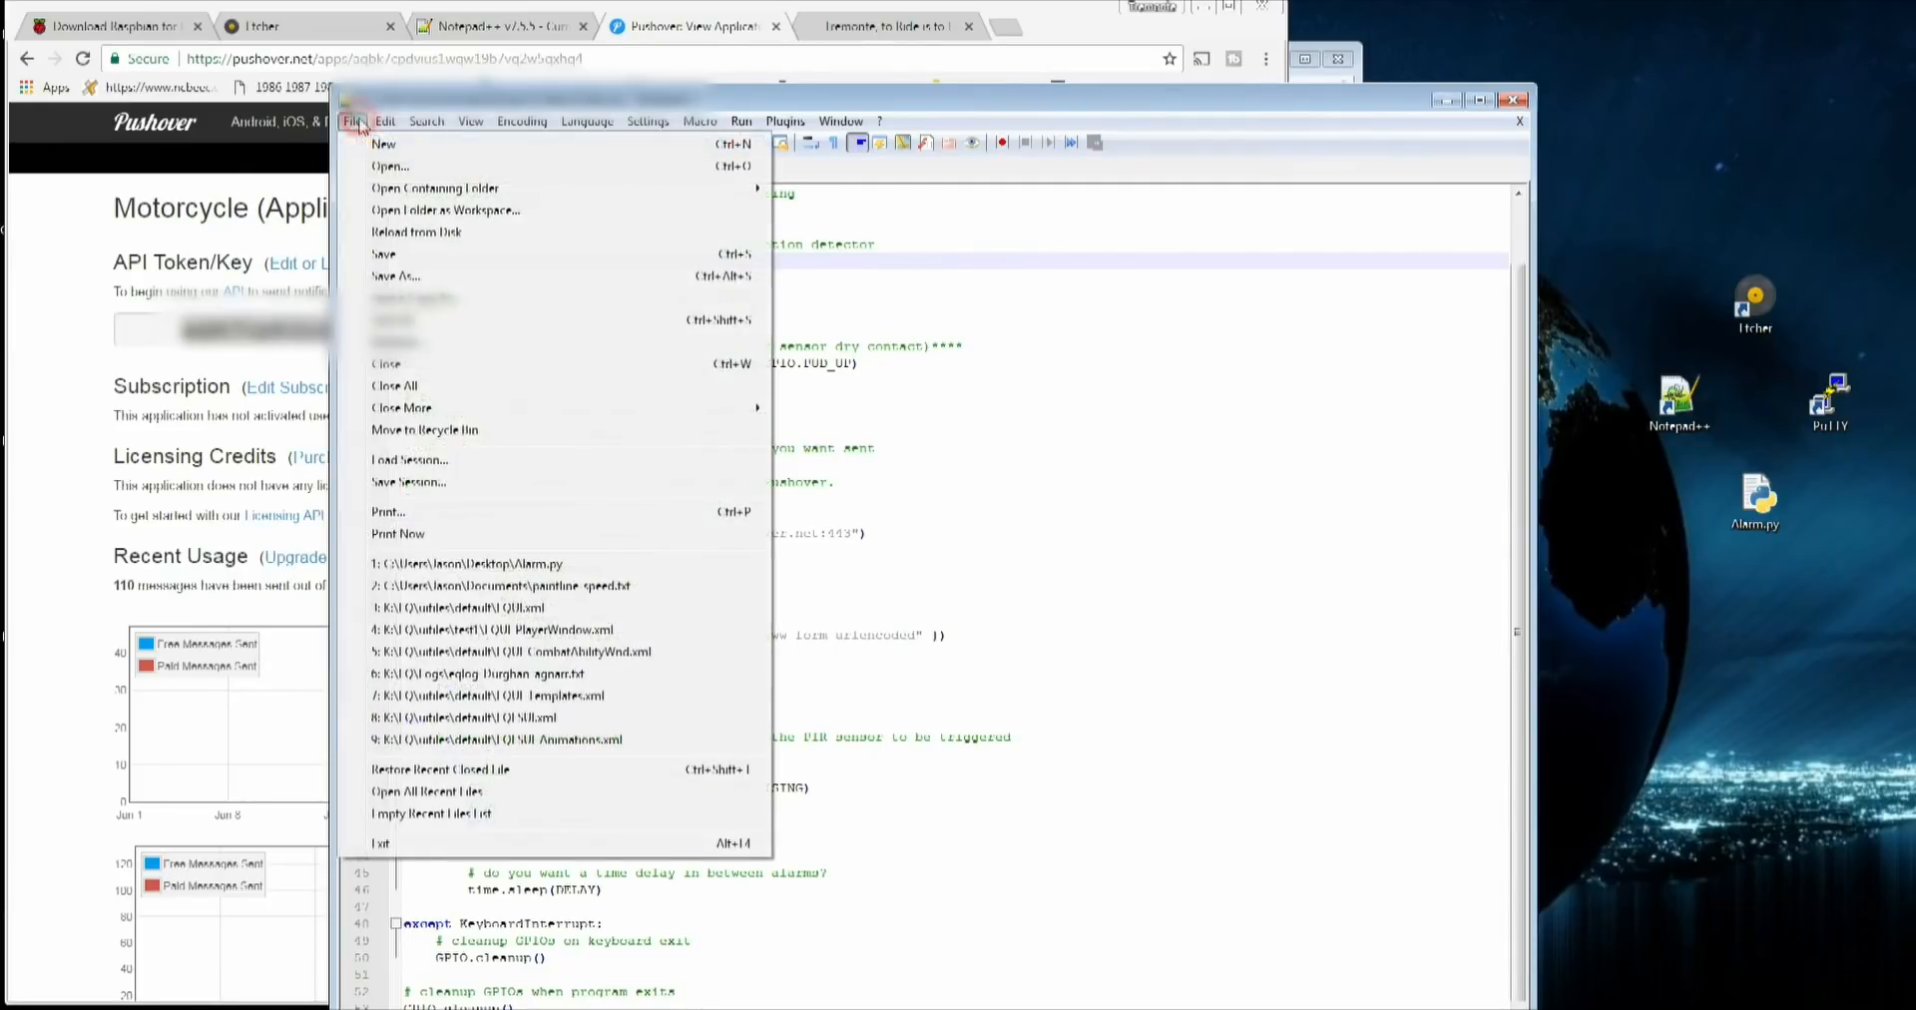
pyautogui.click(395, 275)
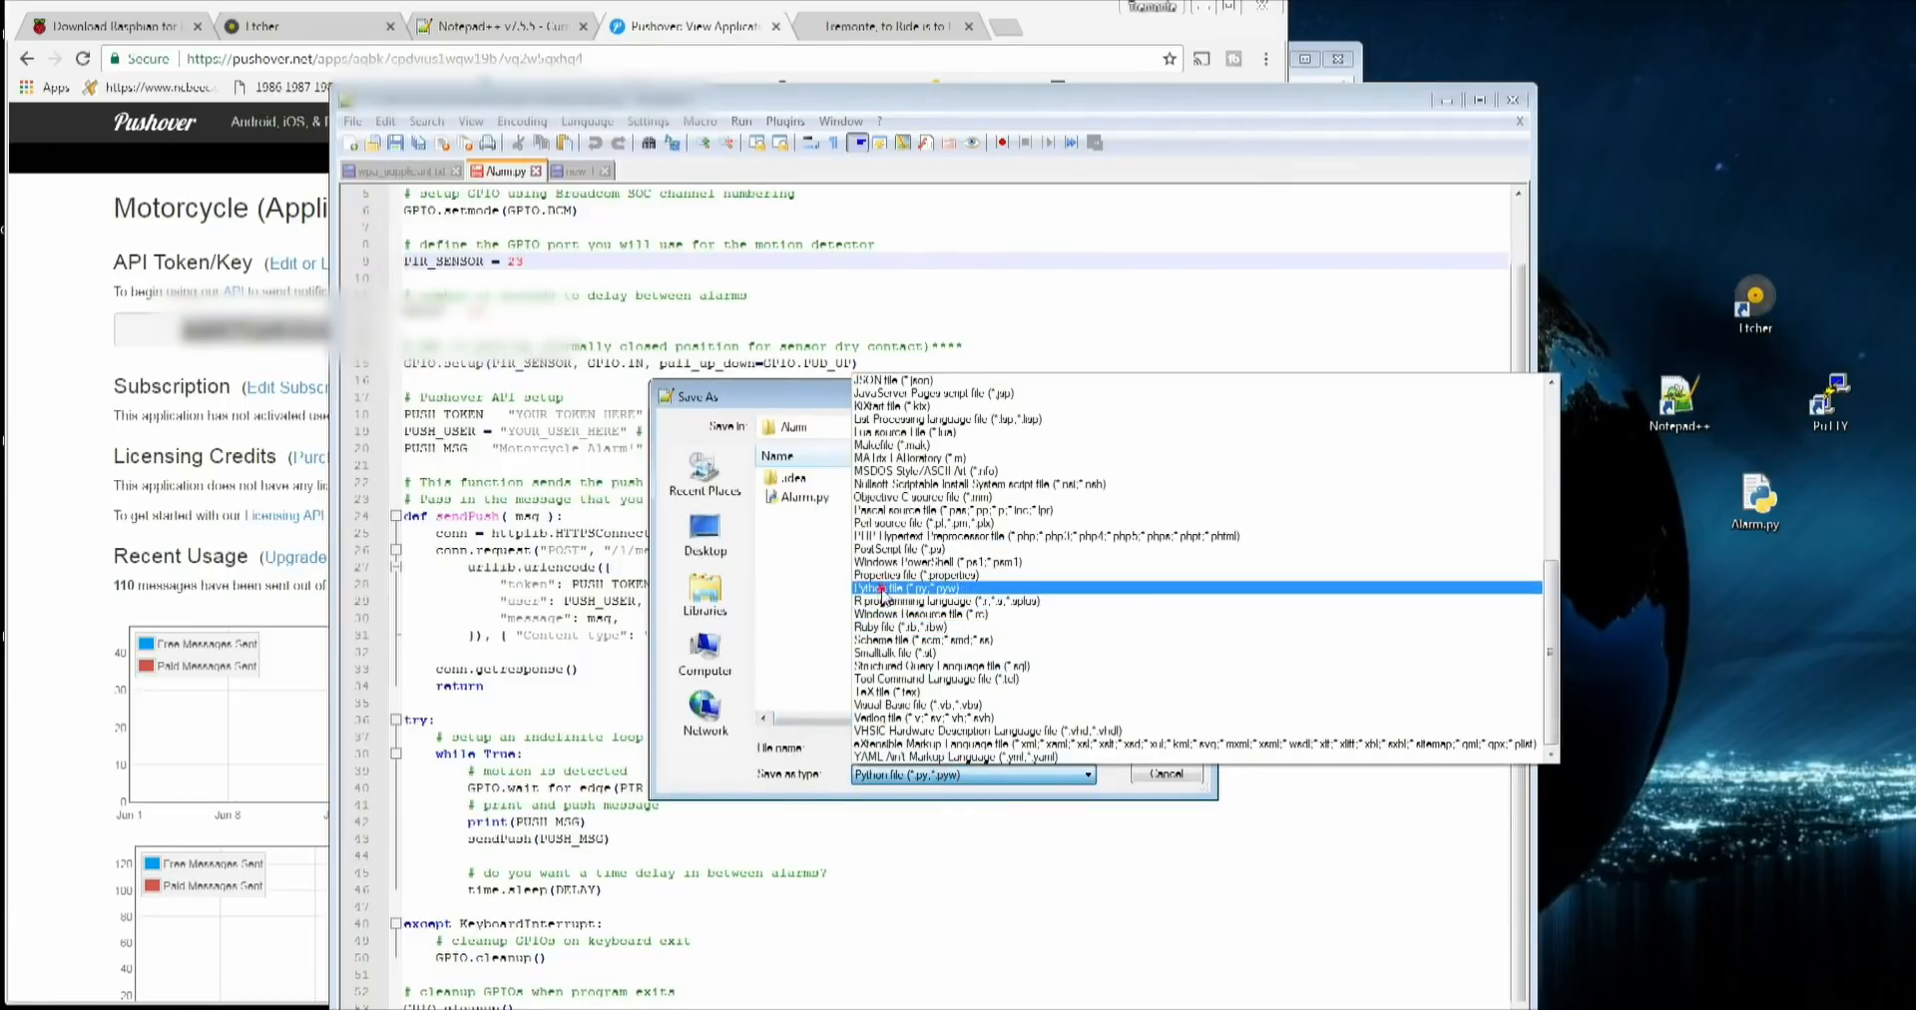
pyautogui.click(1165, 772)
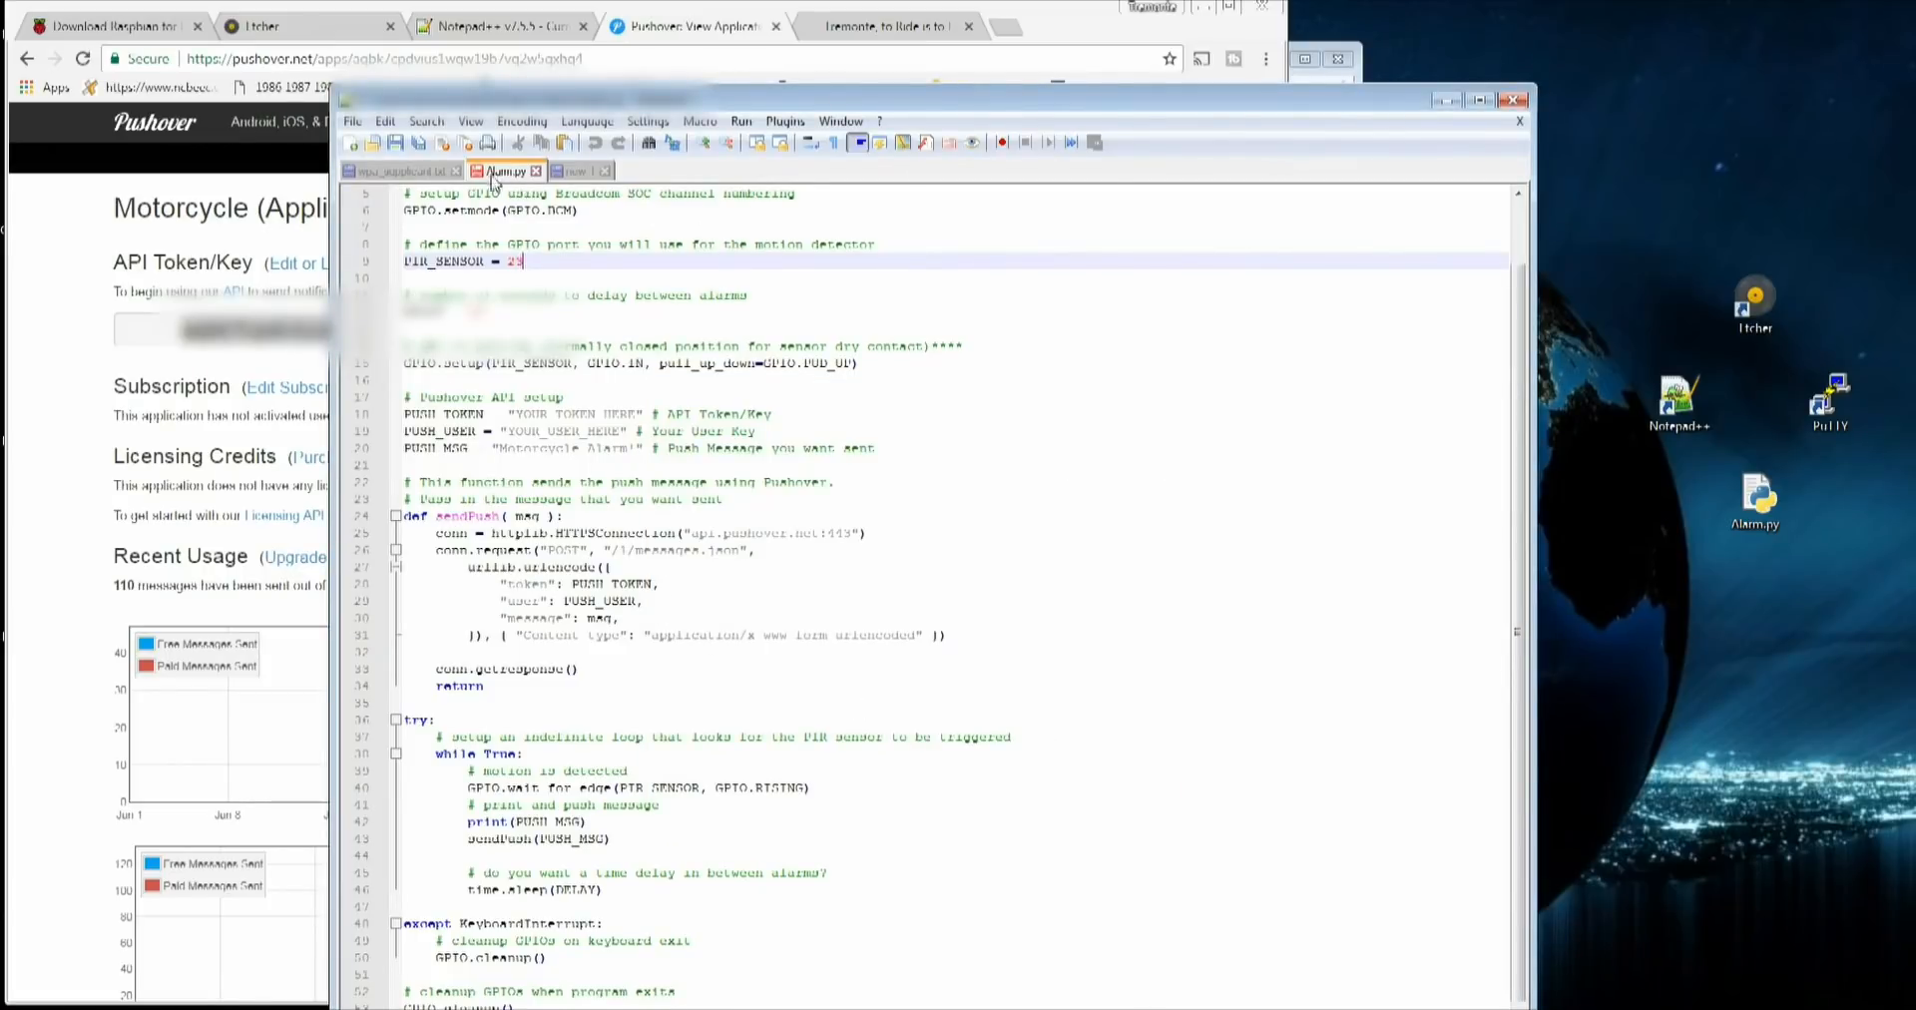
pyautogui.moveTo(505, 170)
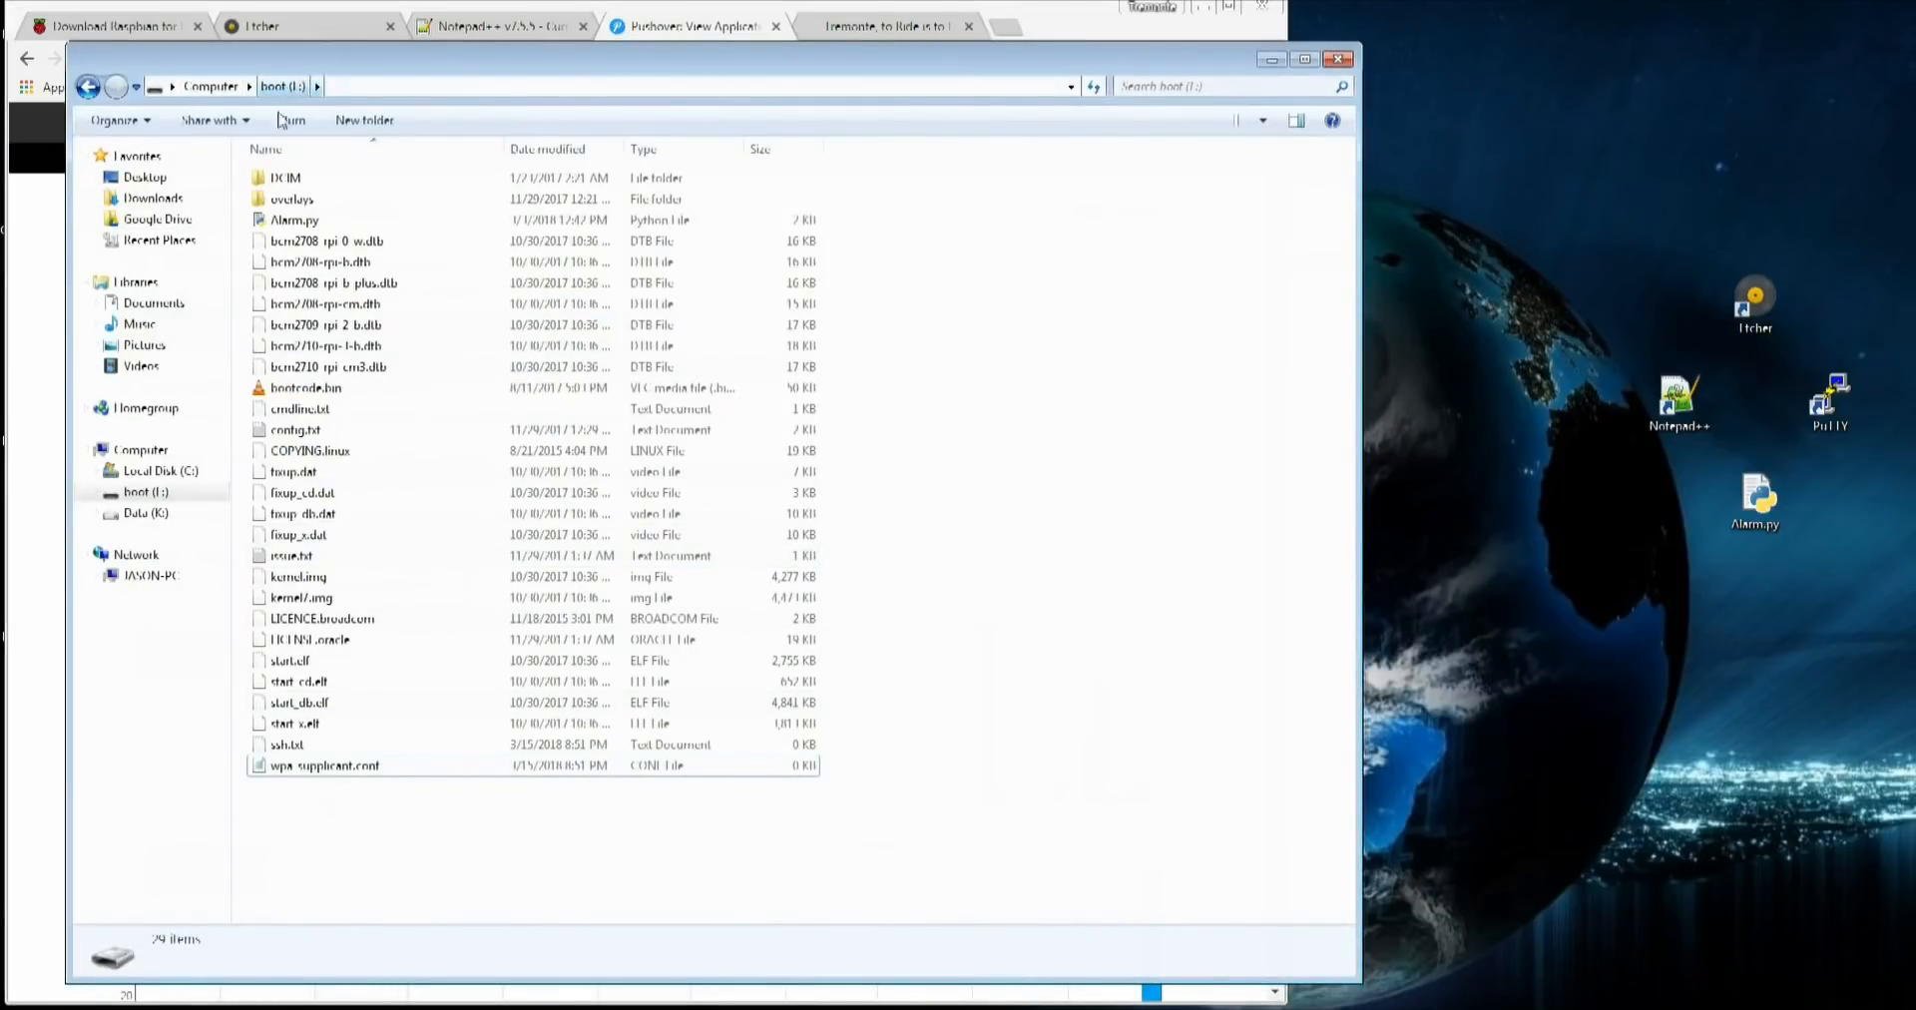
# Confirm Alarm.py and ssh.txt are on the boot (I:) drive, then switch to the PuTTY homepage.
pyautogui.click(296, 220)
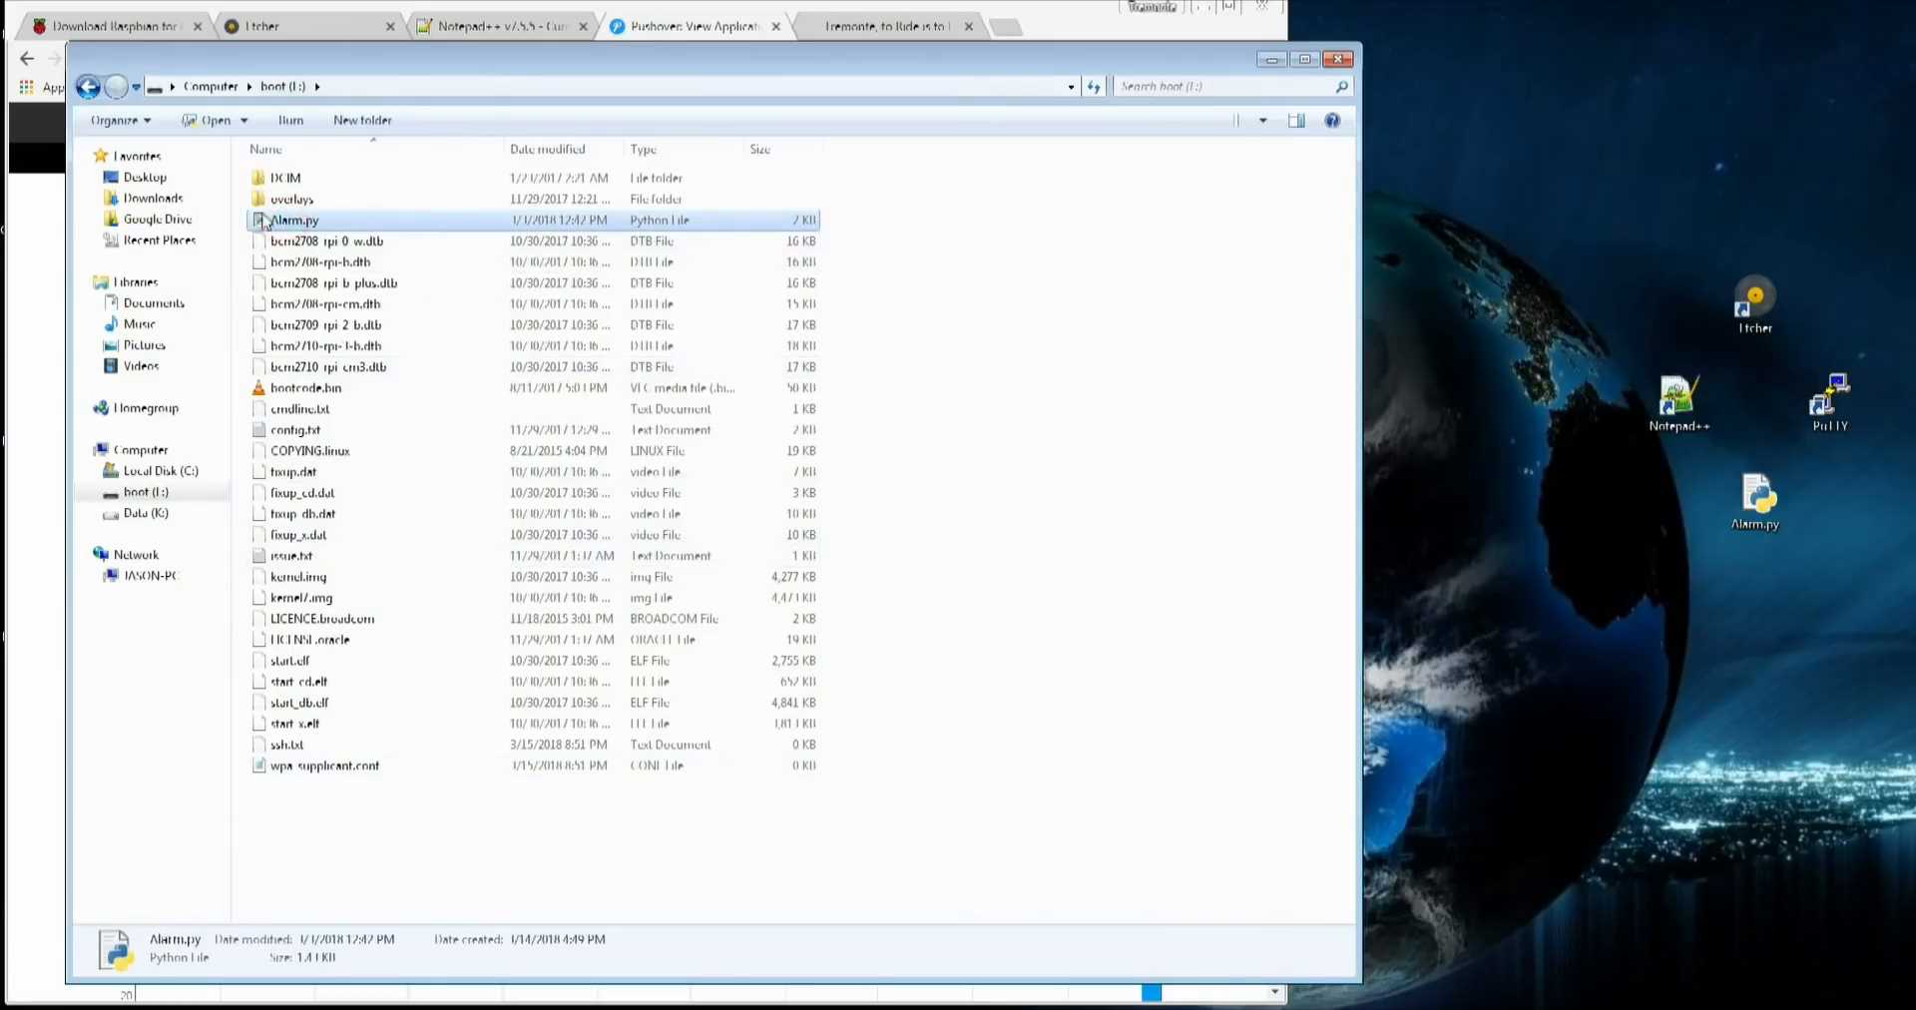
pyautogui.moveTo(708, 523)
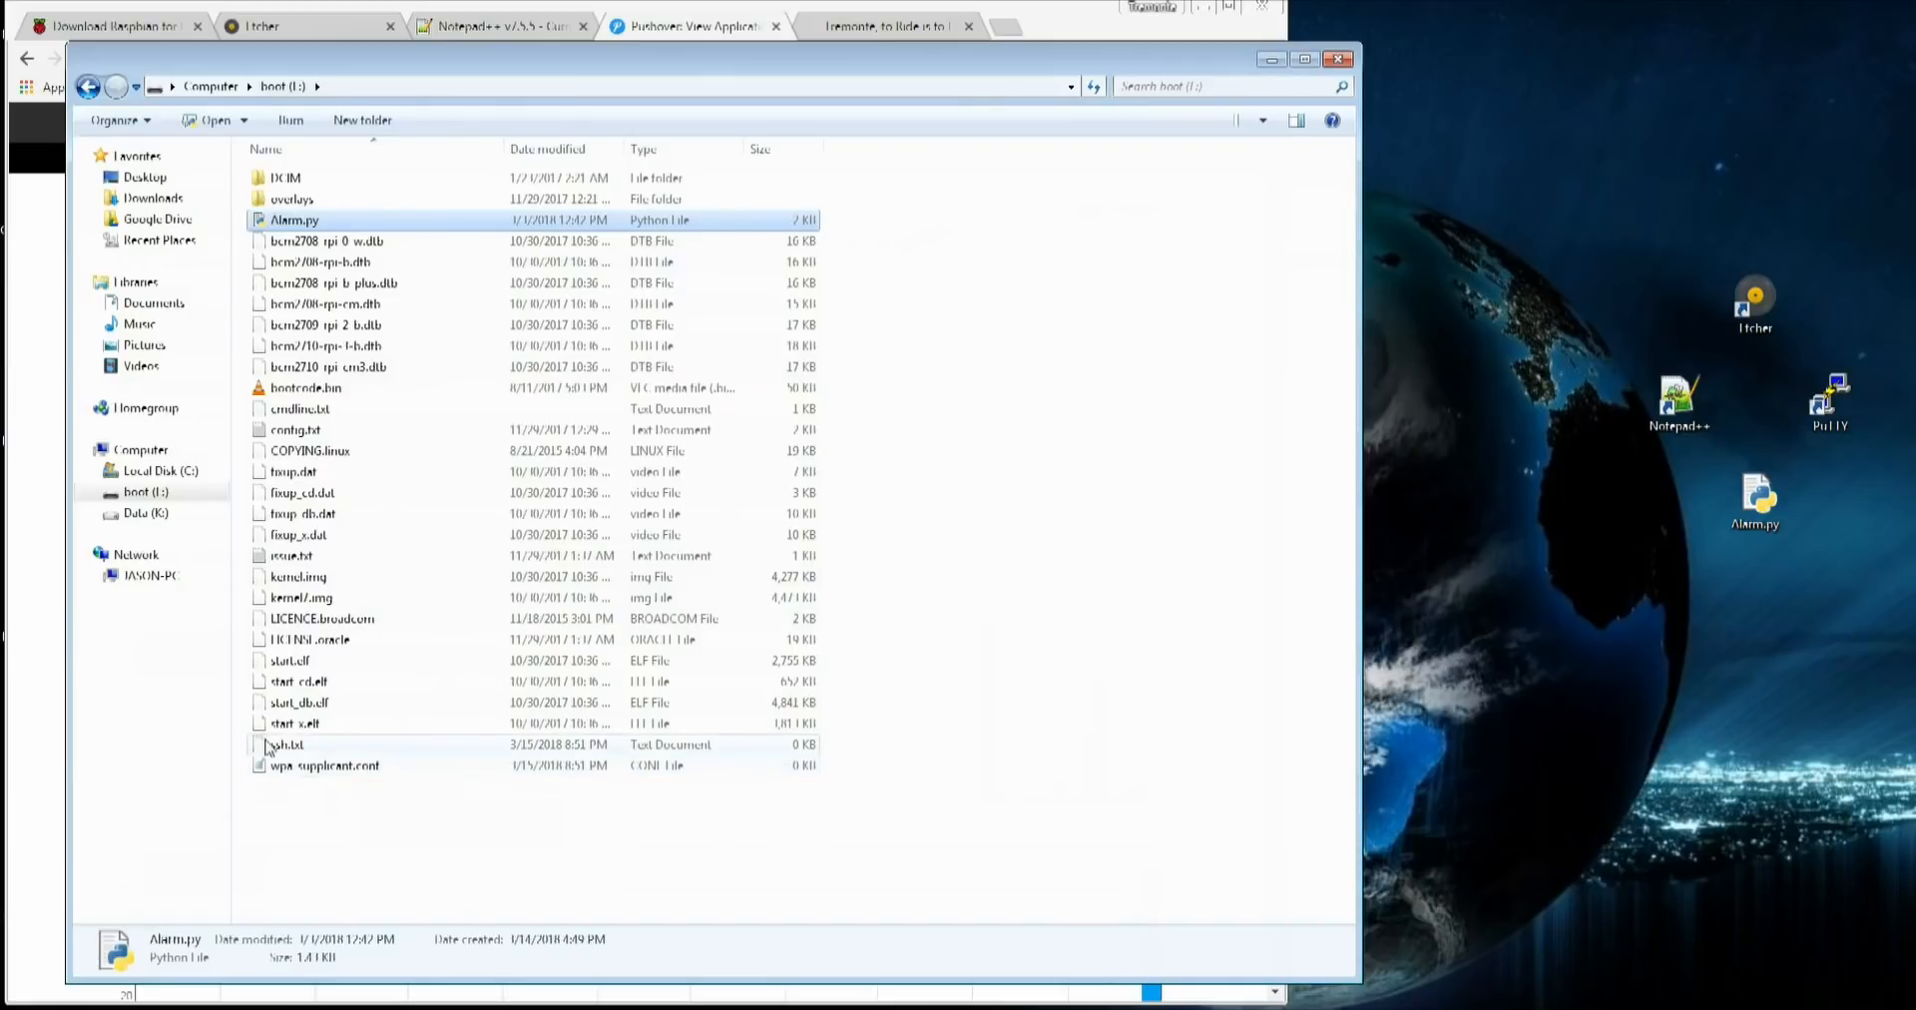
pyautogui.moveTo(305, 749)
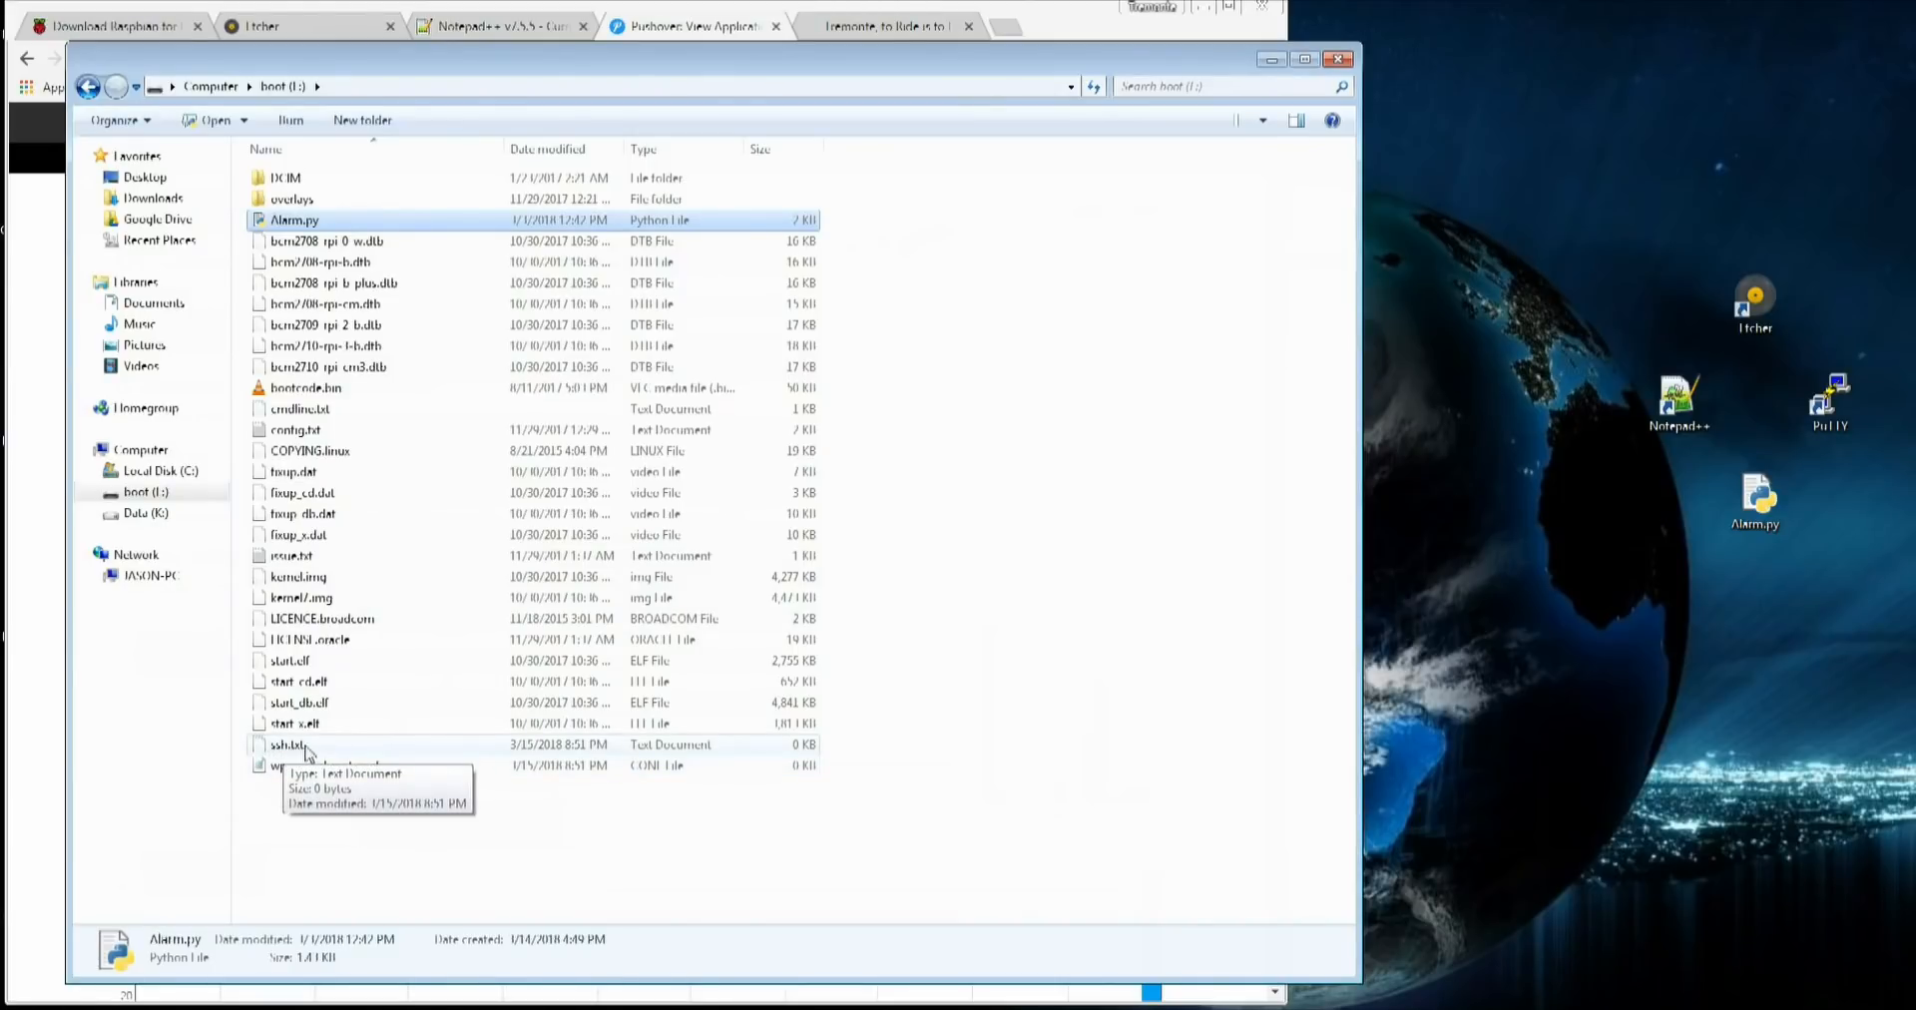
pyautogui.click(287, 745)
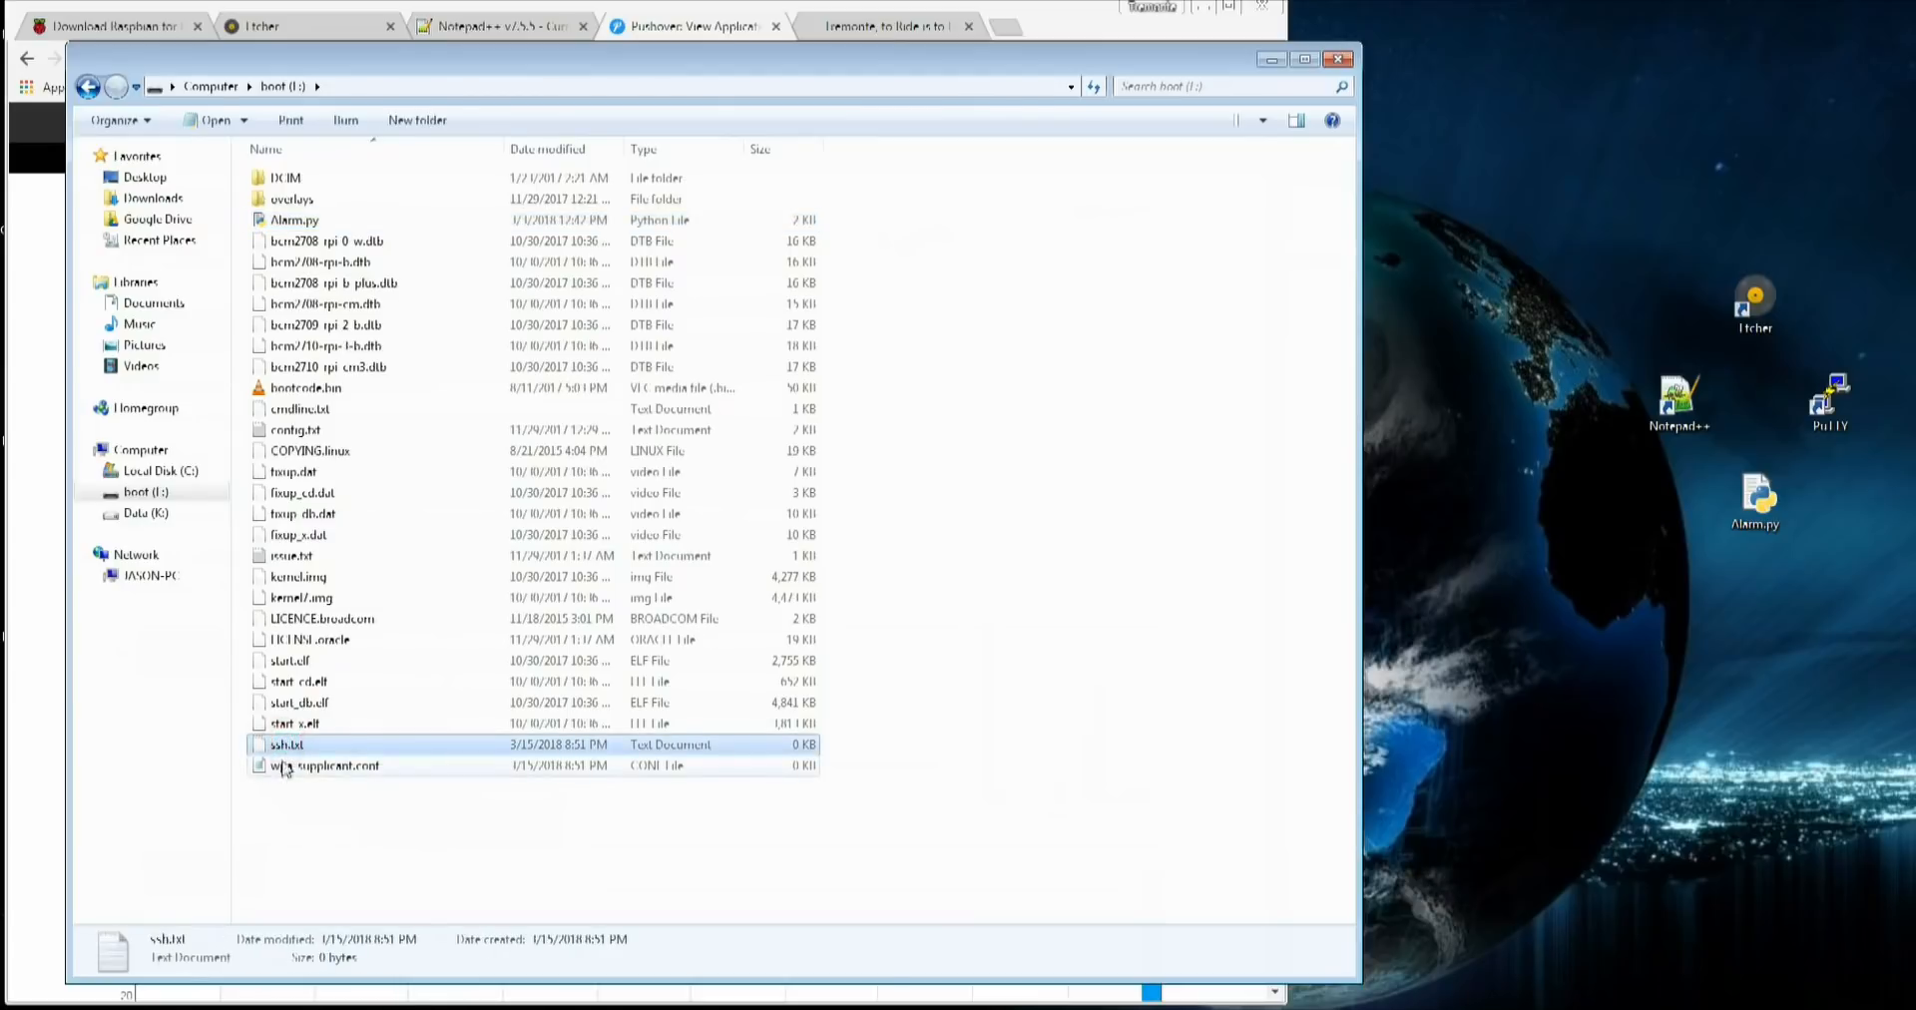
pyautogui.moveTo(287, 745)
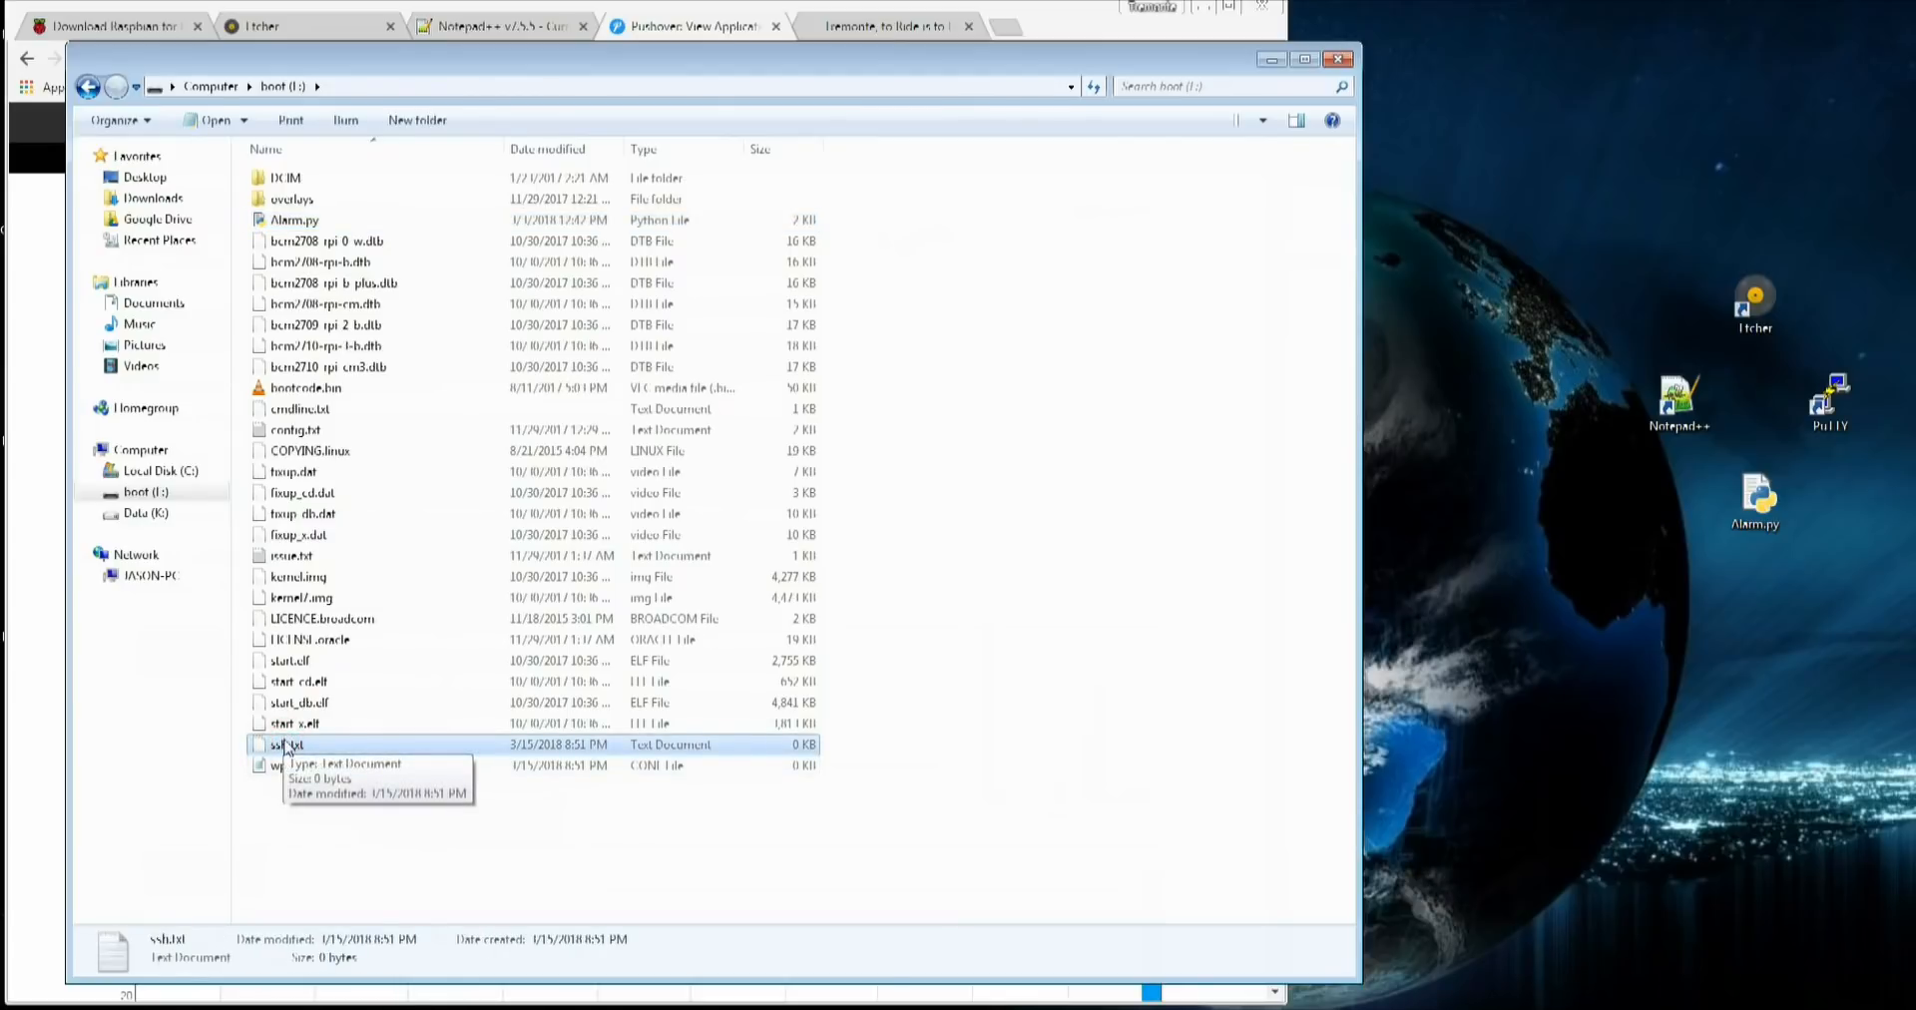
pyautogui.click(1020, 24)
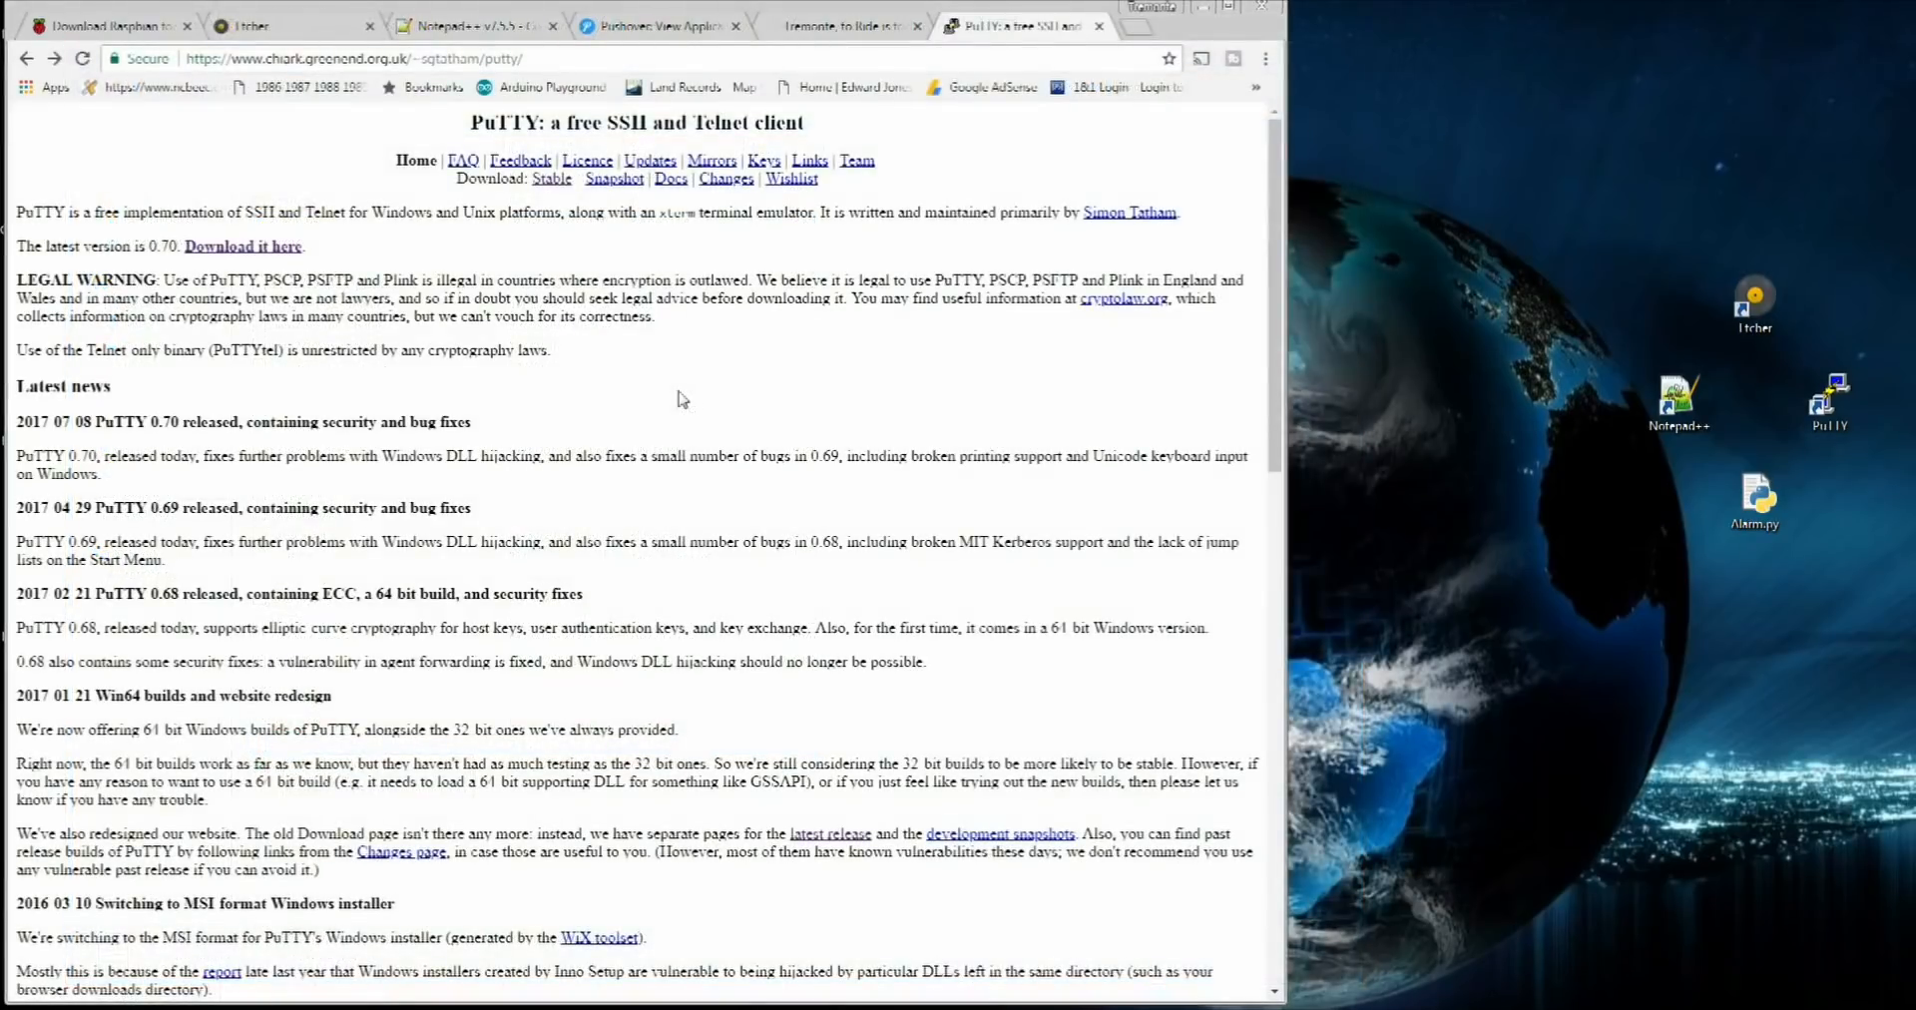
pyautogui.moveTo(668, 395)
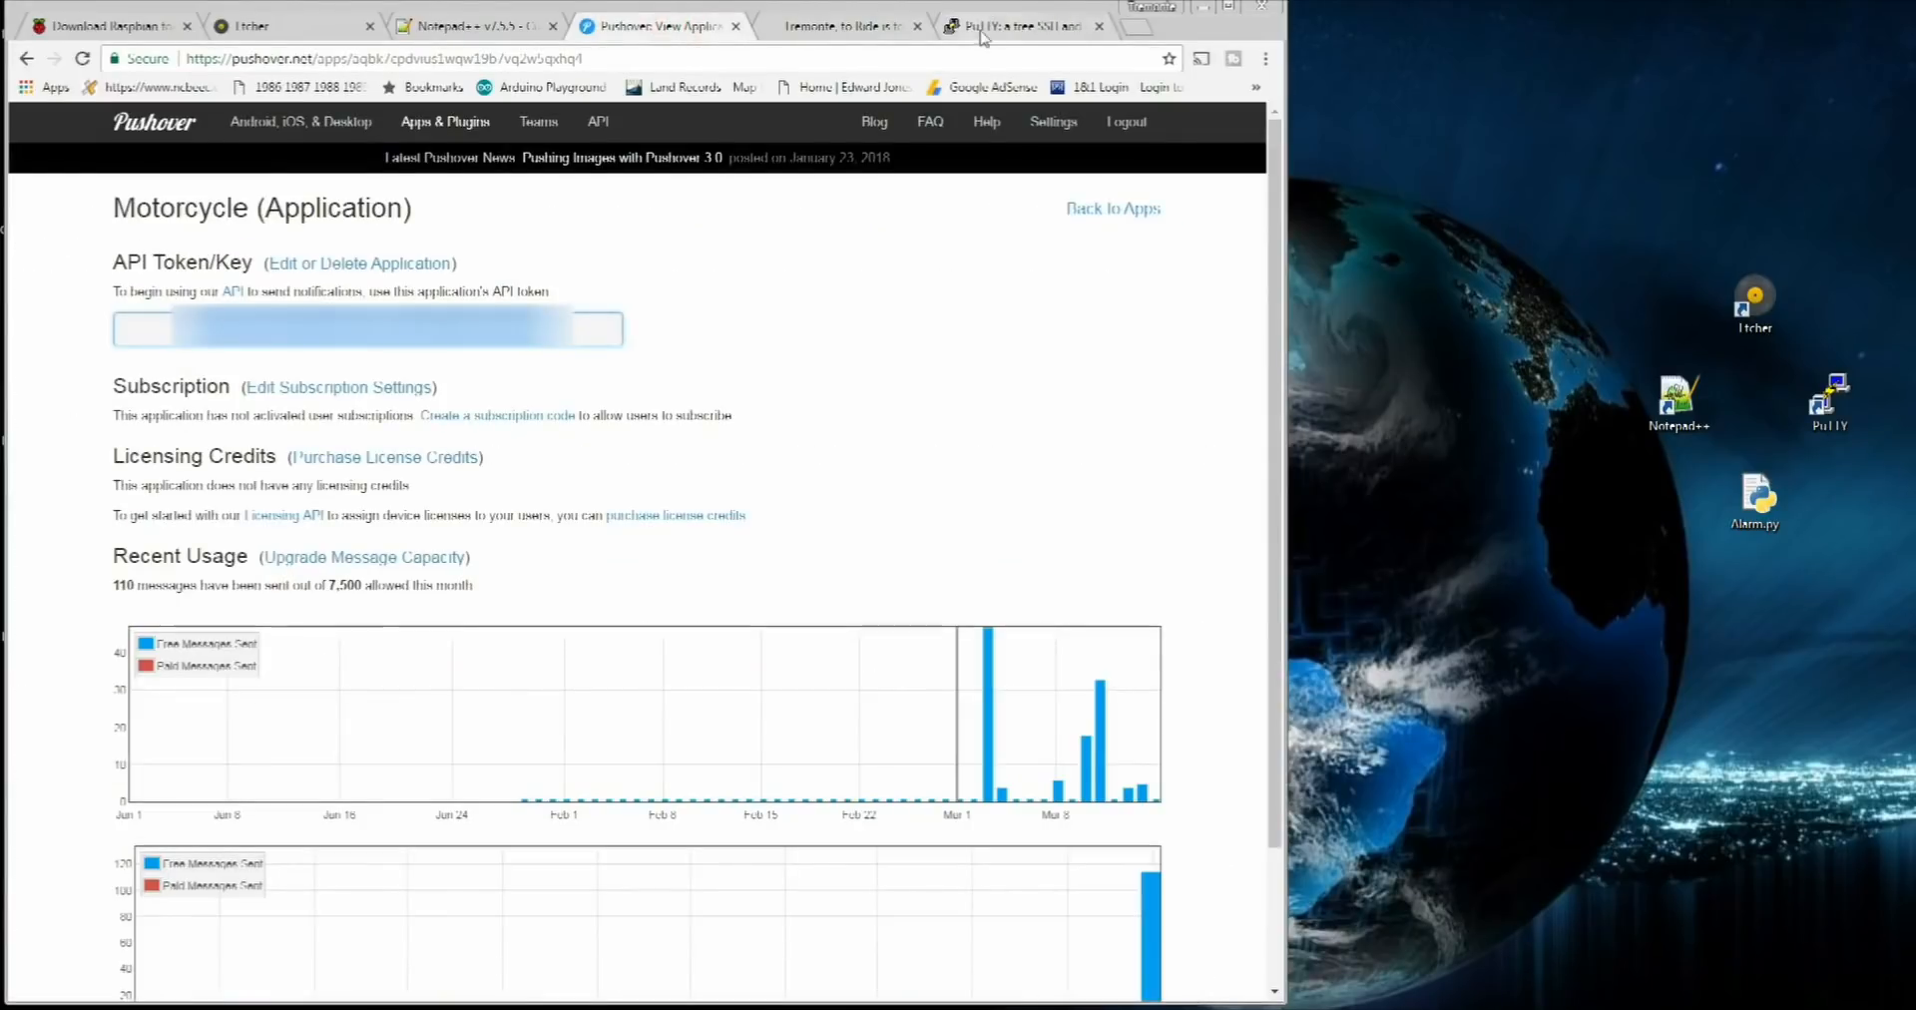
pyautogui.click(1020, 24)
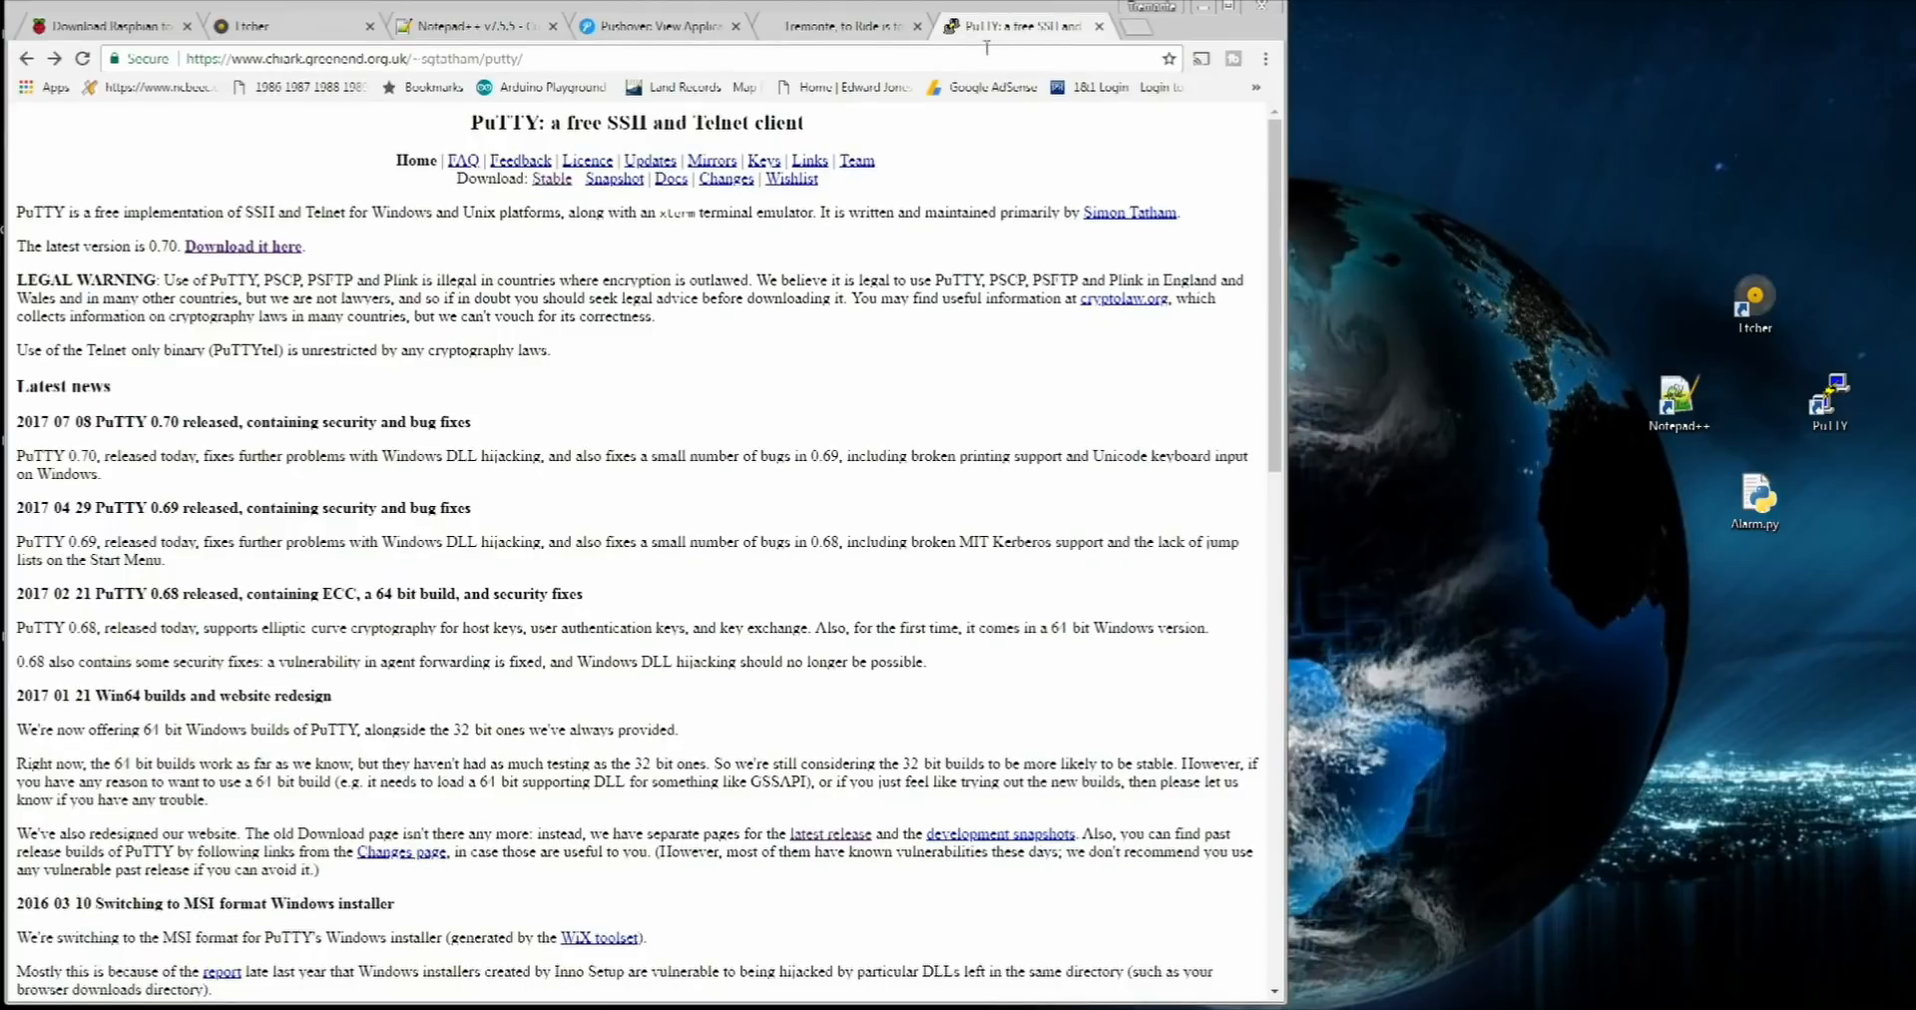
# Go to the download page for the latest PuTTY release 0.70.
pyautogui.click(342, 58)
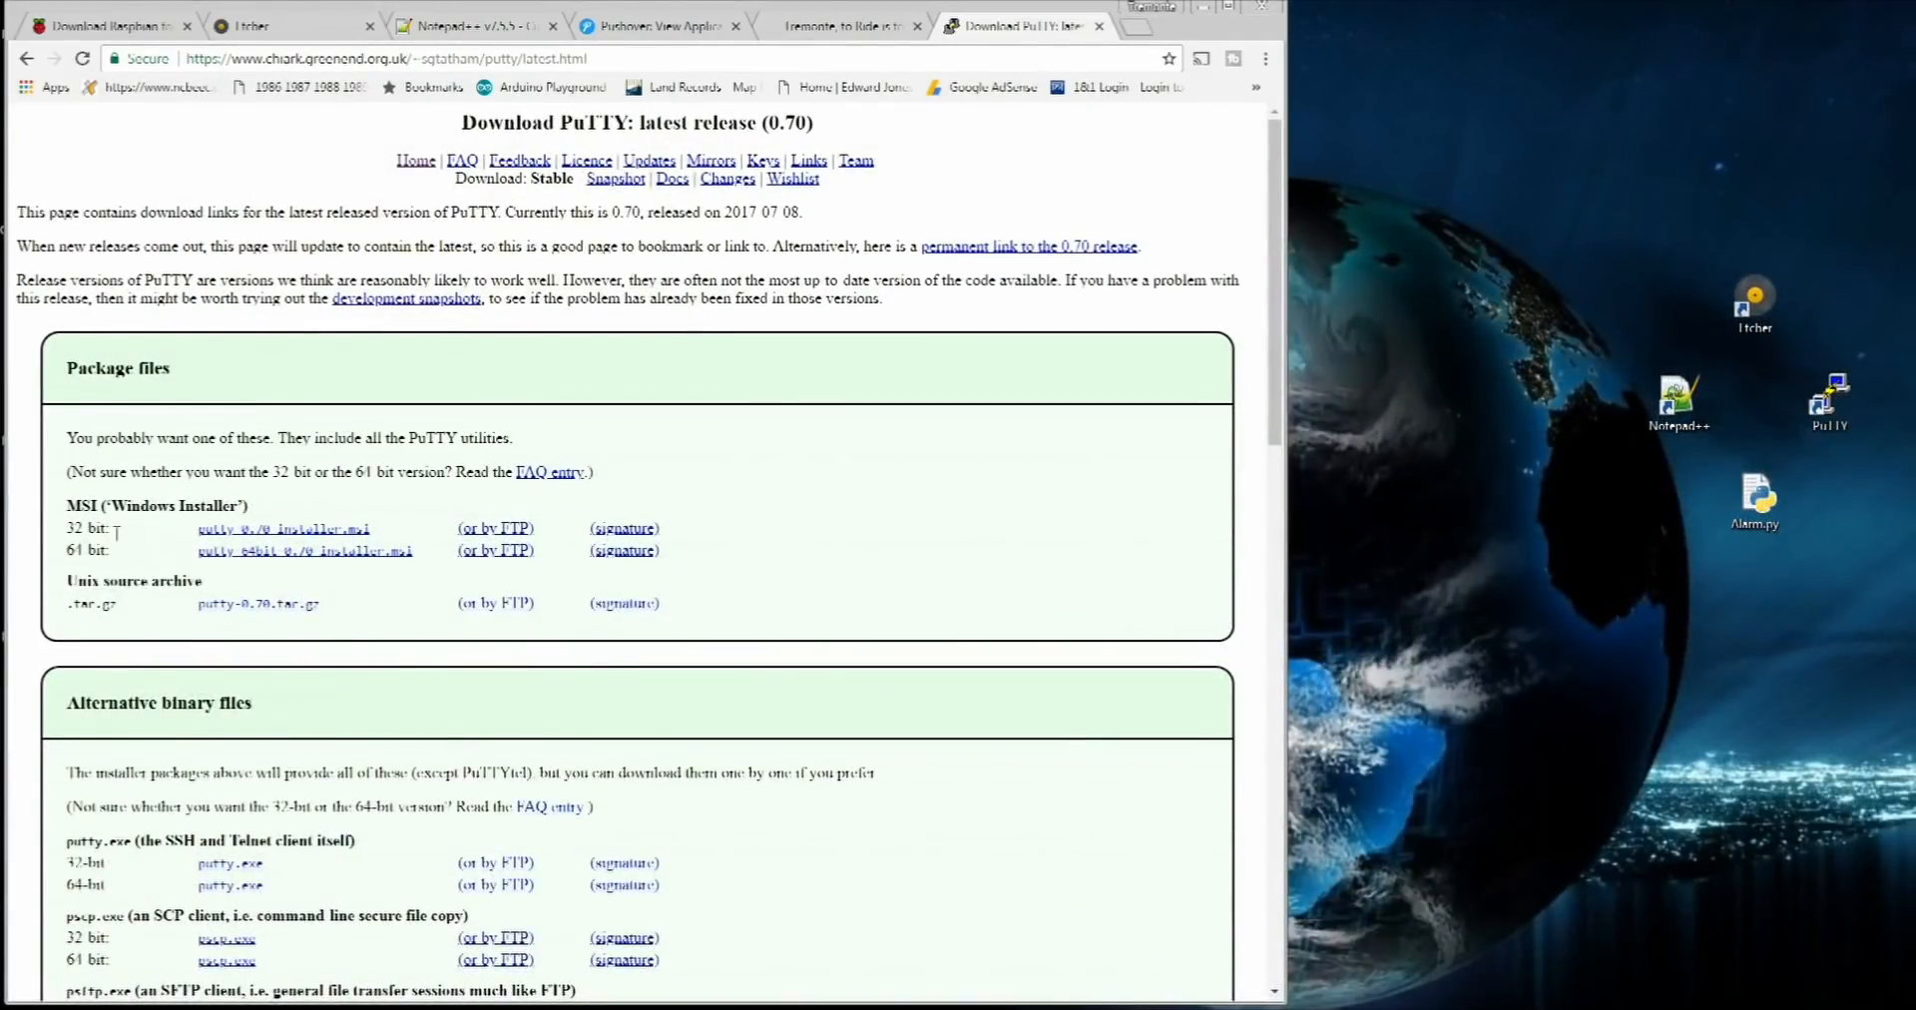
pyautogui.moveTo(303, 549)
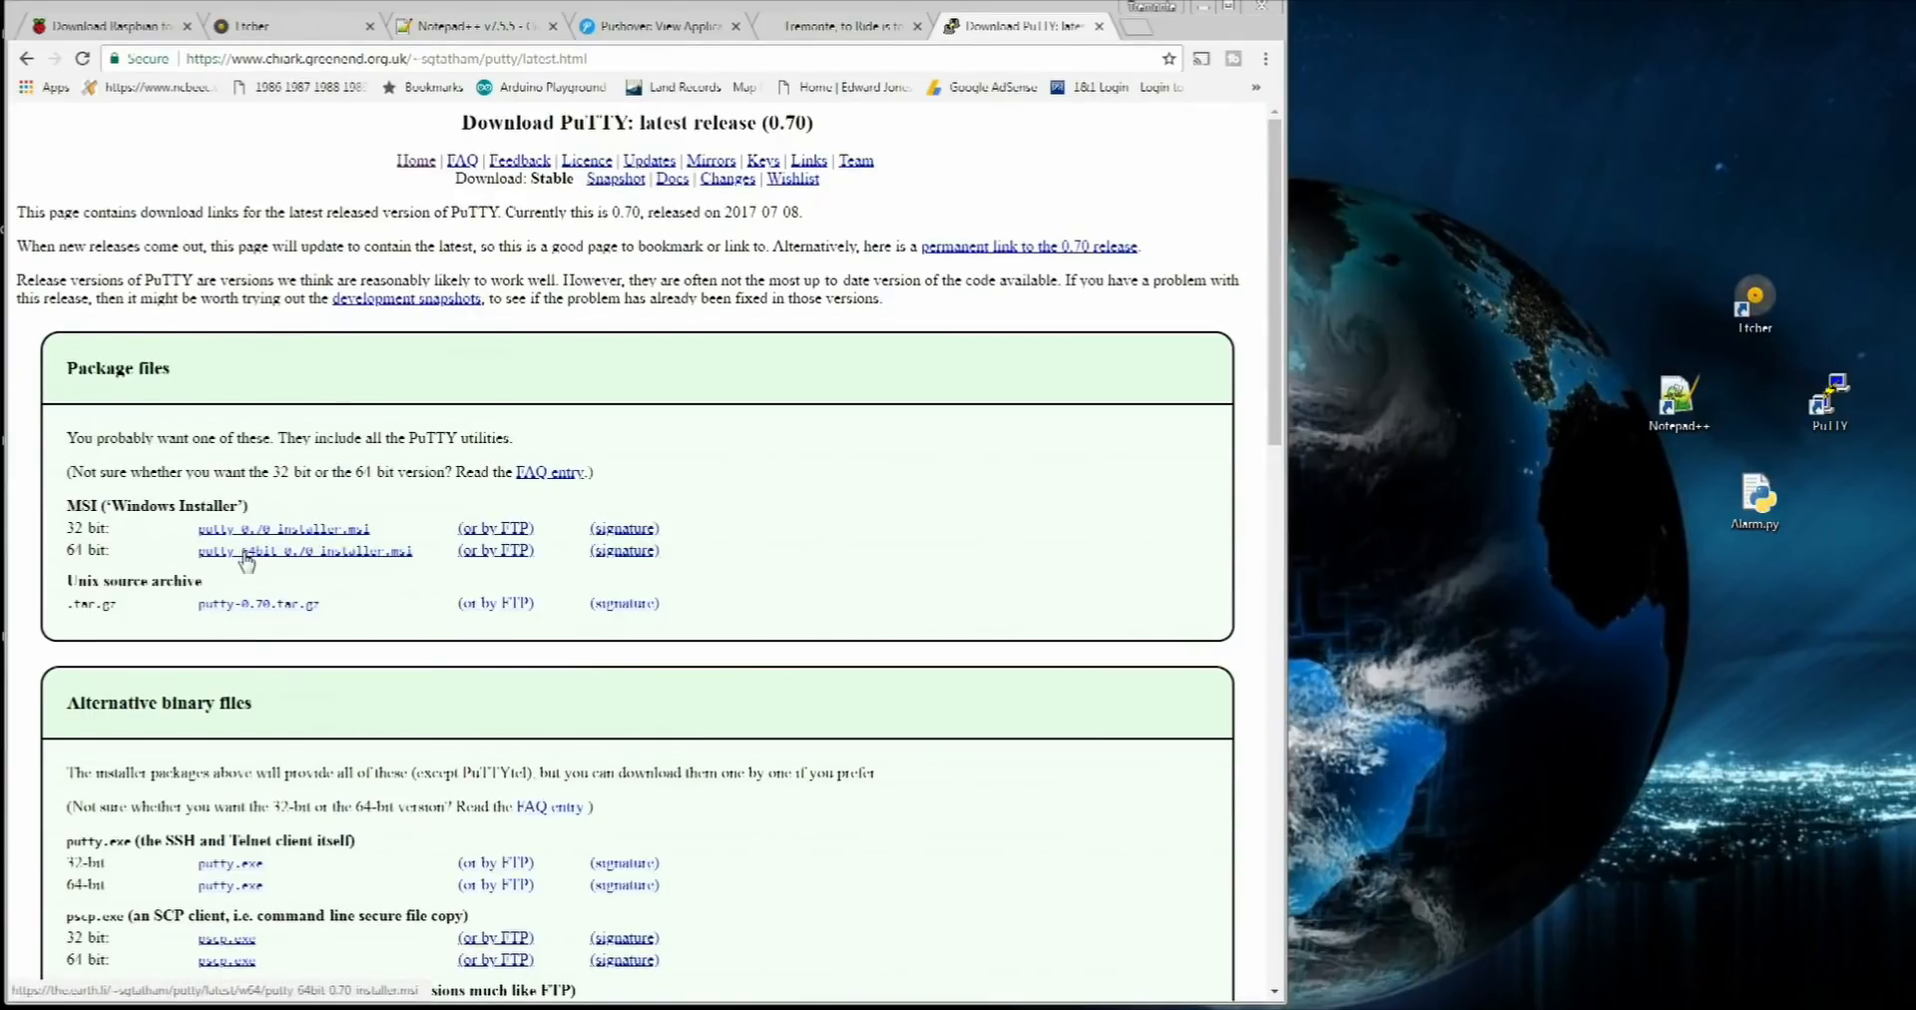
pyautogui.moveTo(738, 551)
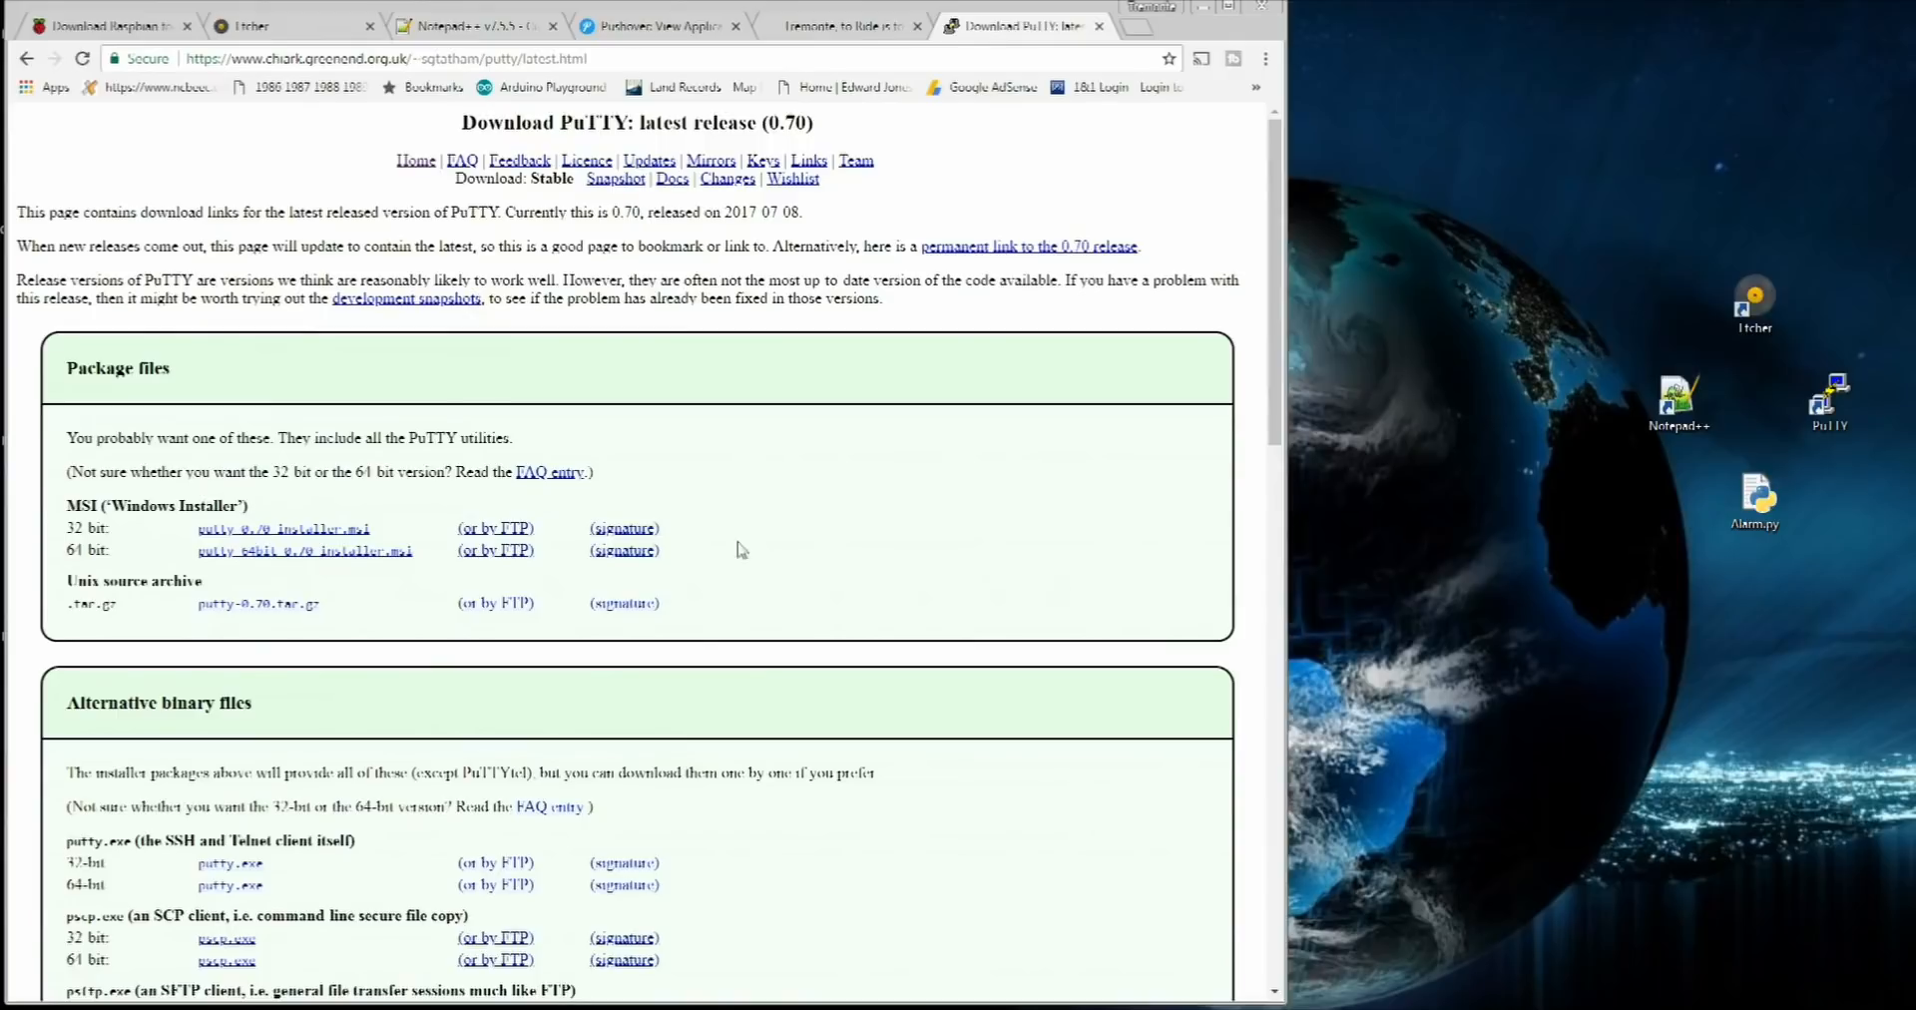
pyautogui.moveTo(1022, 371)
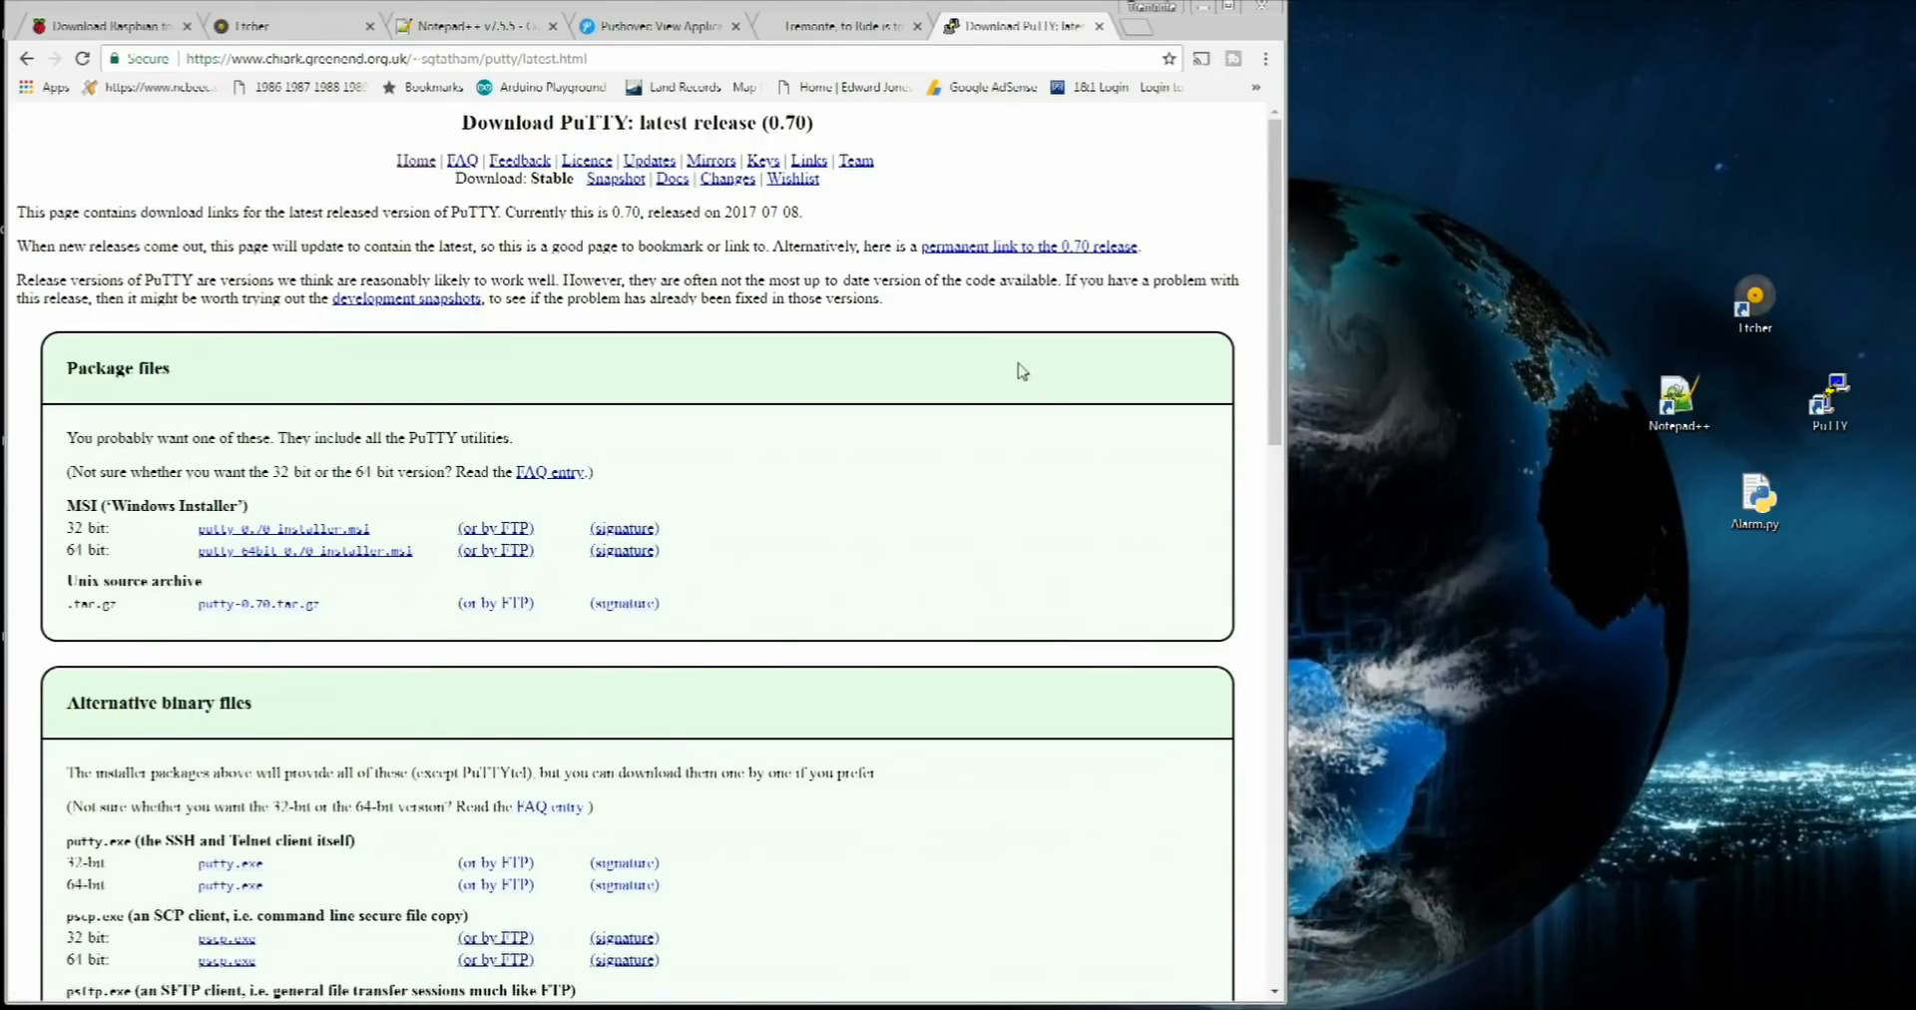
pyautogui.moveTo(787, 356)
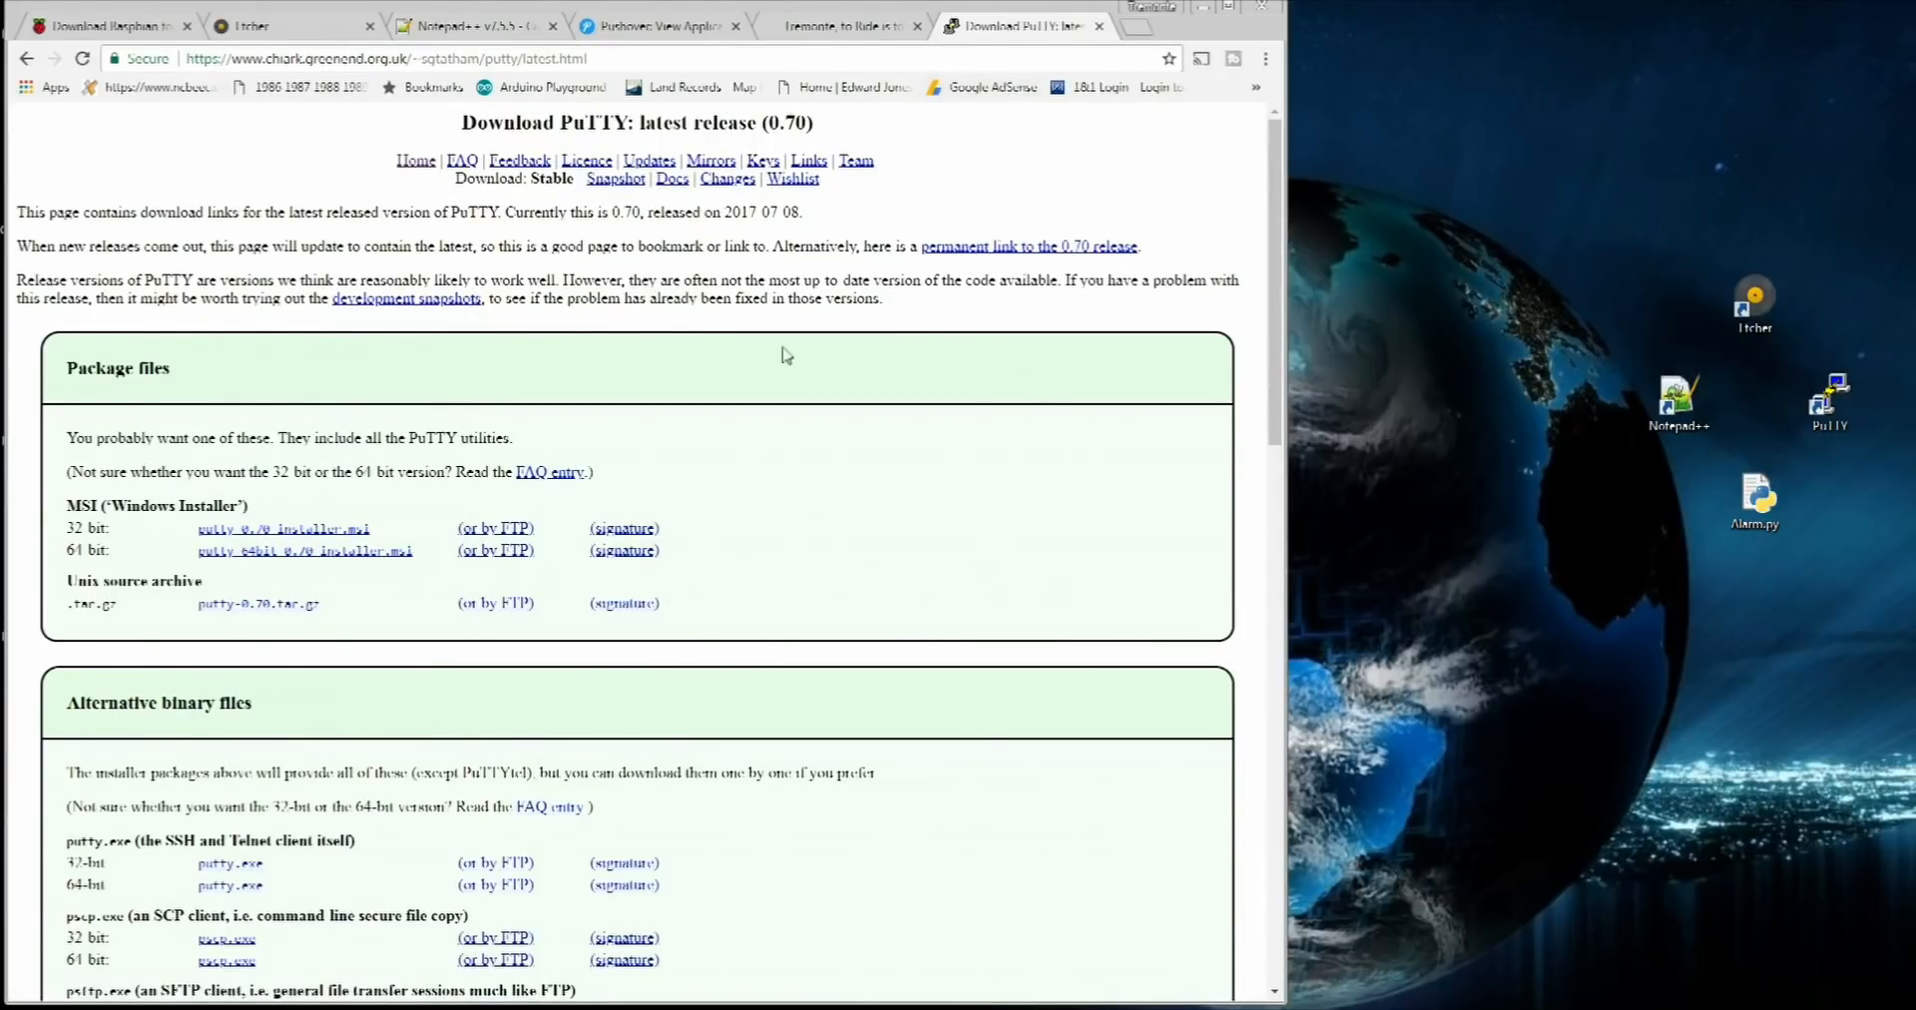
pyautogui.moveTo(772, 489)
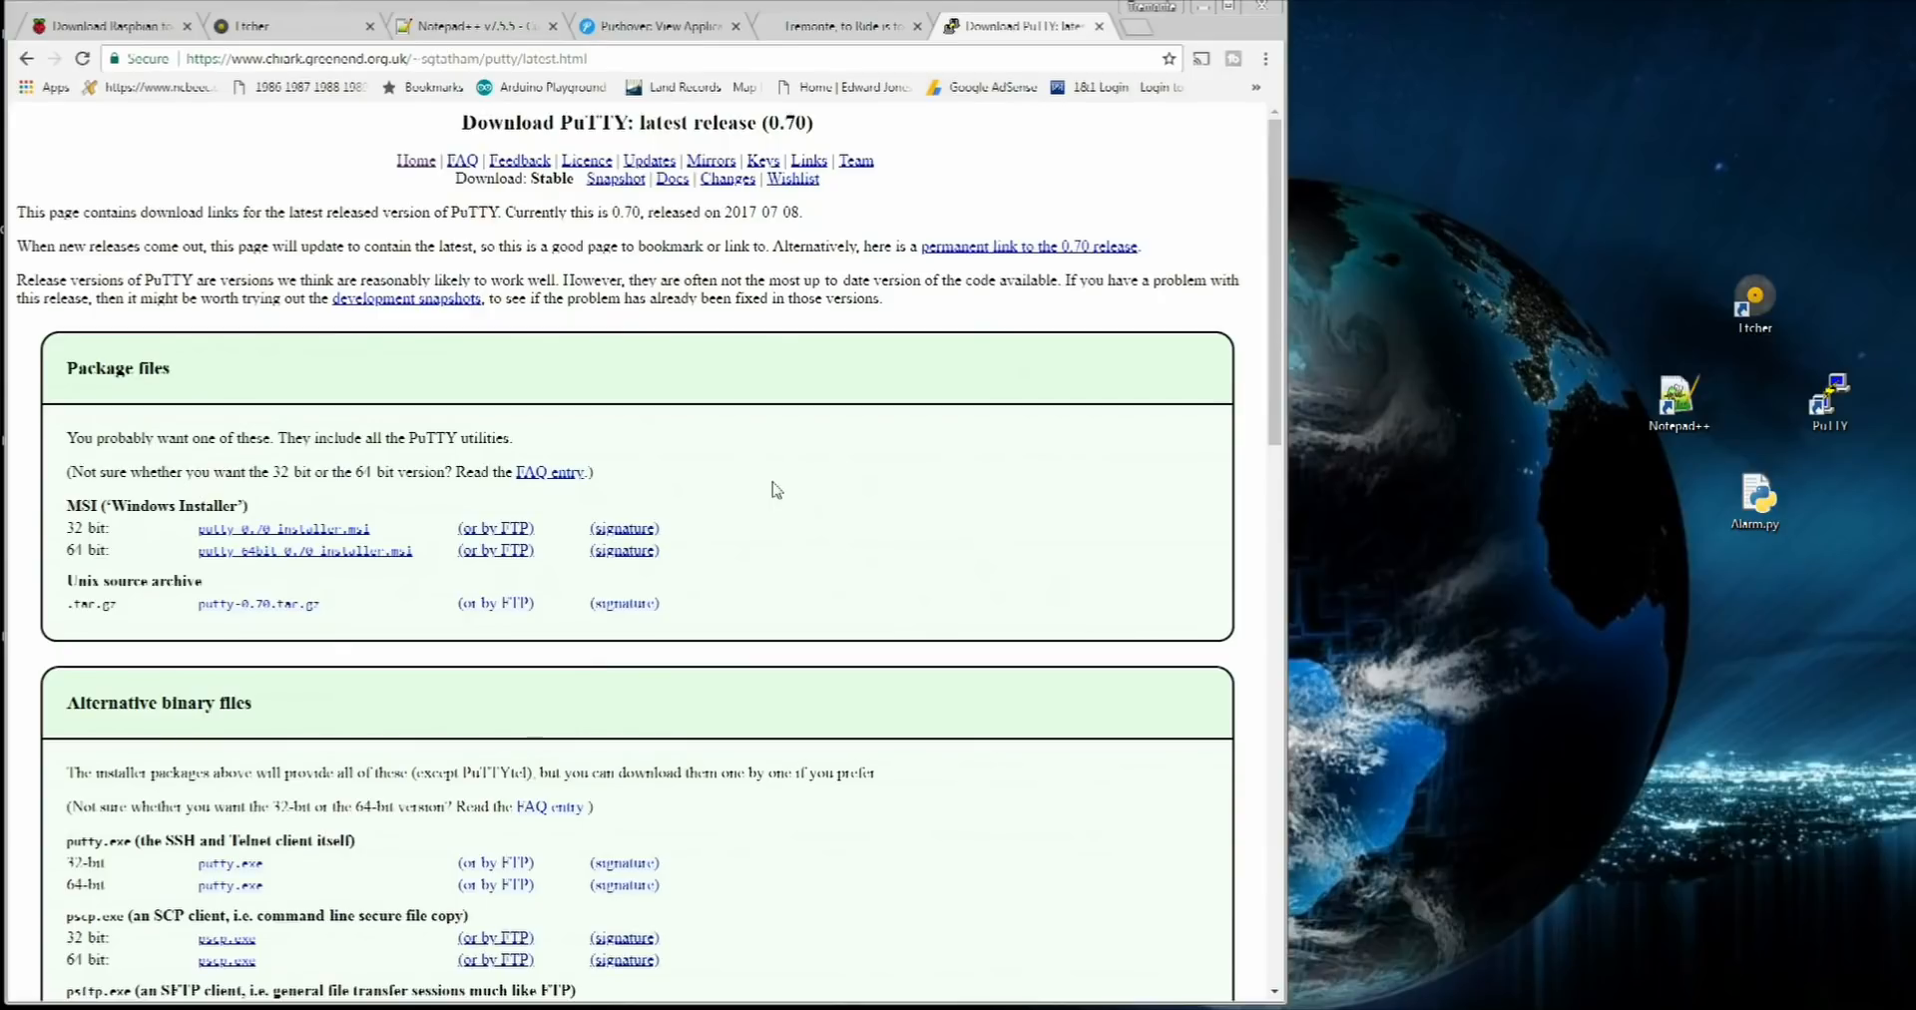
pyautogui.moveTo(507, 383)
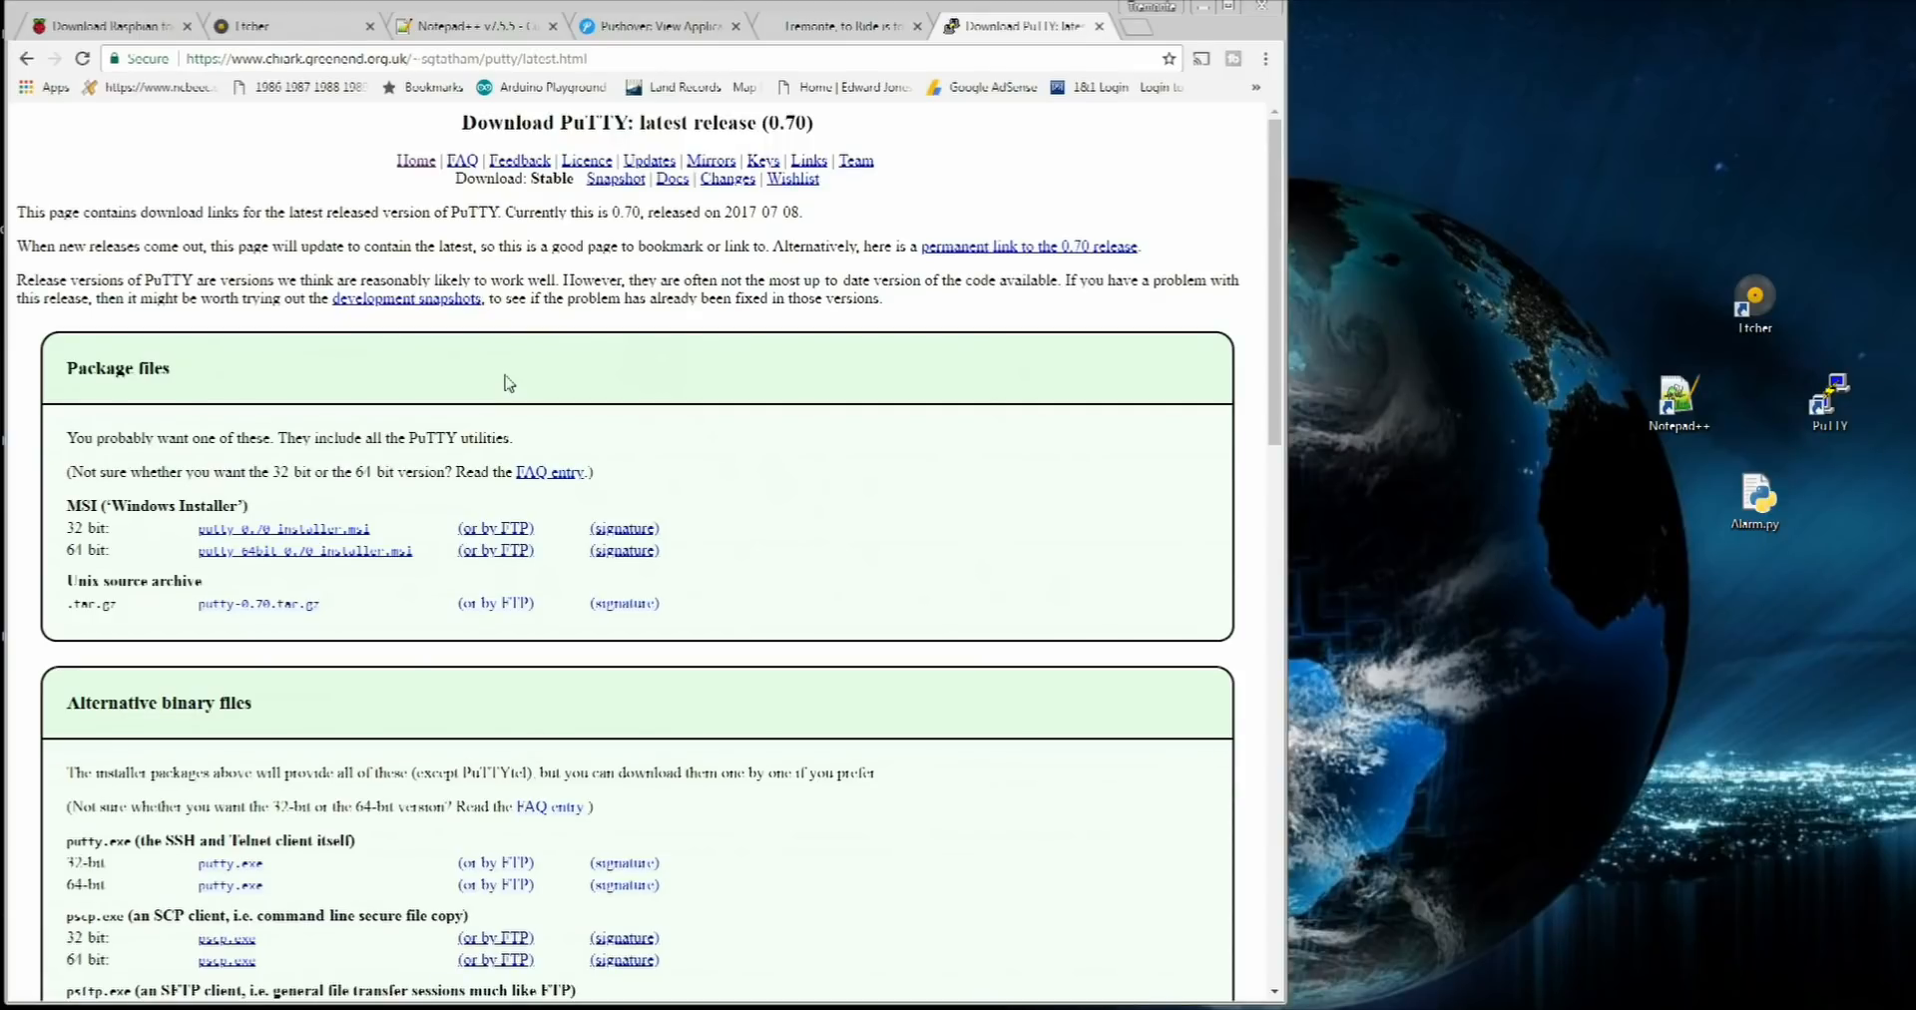
pyautogui.moveTo(635, 385)
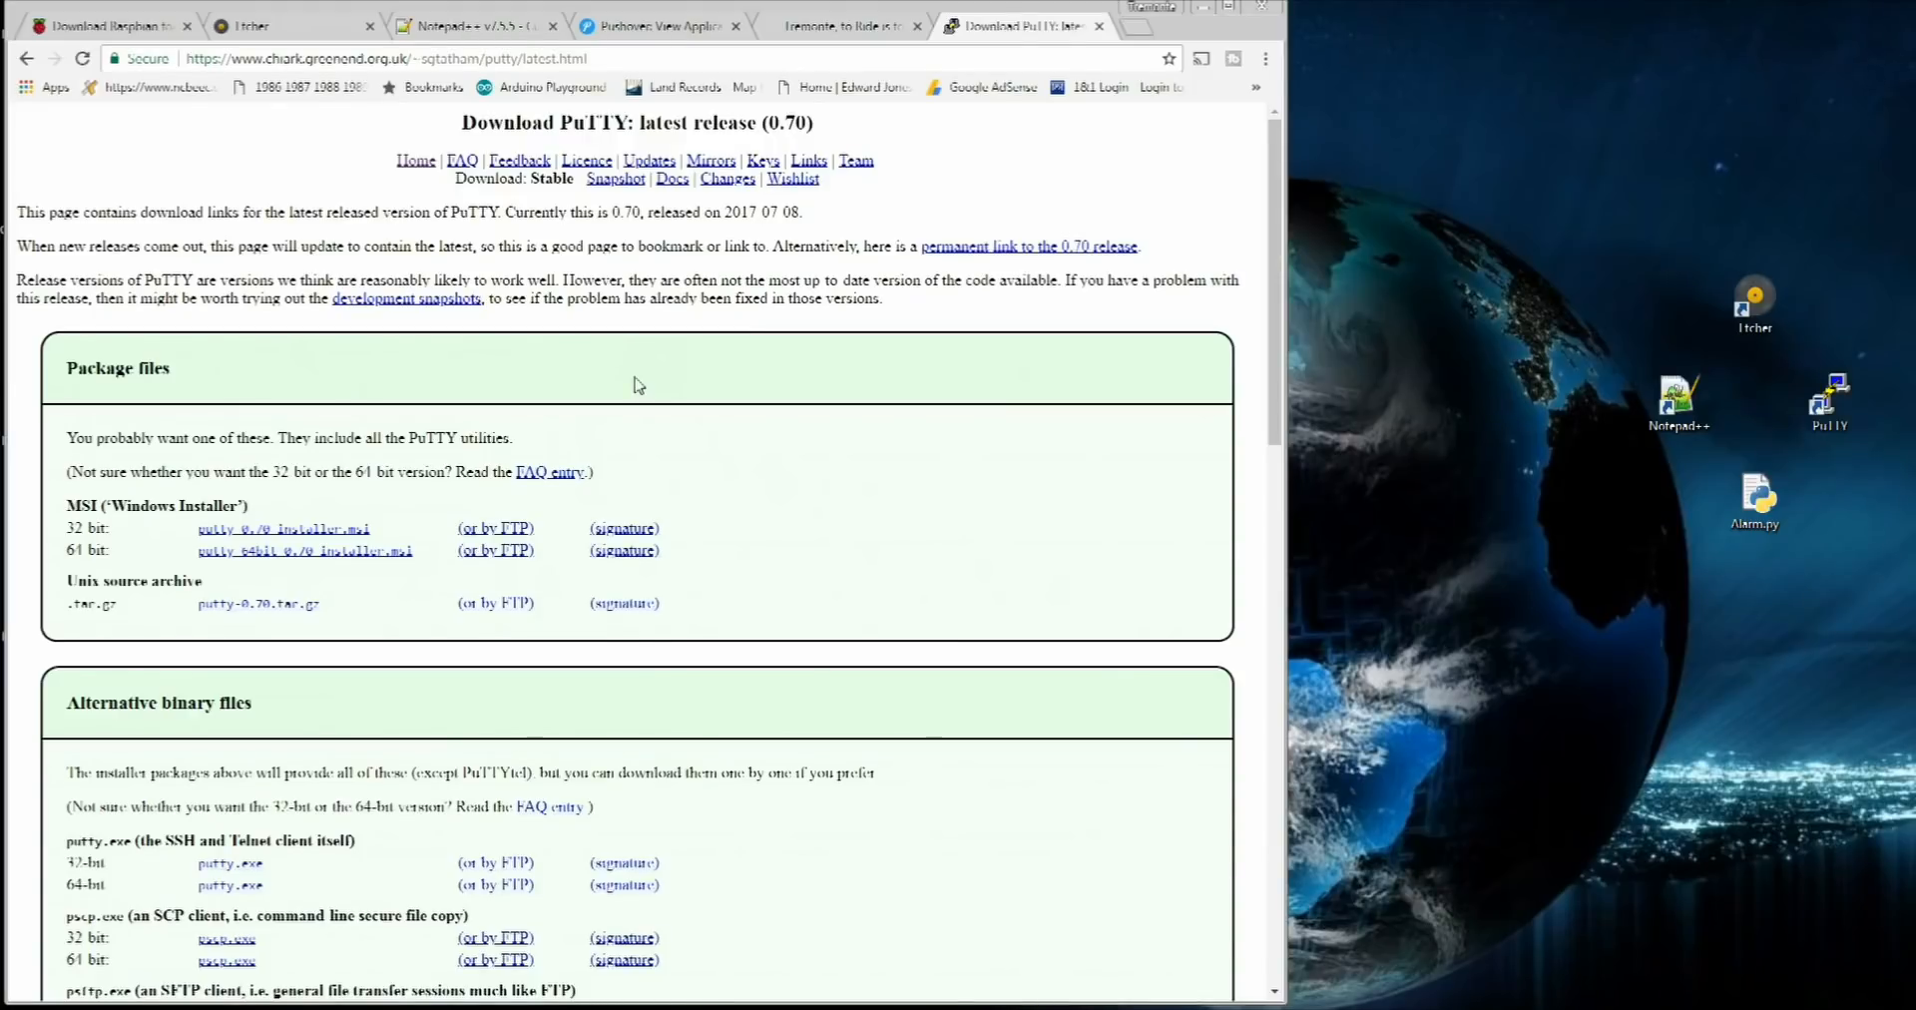
pyautogui.moveTo(1608, 455)
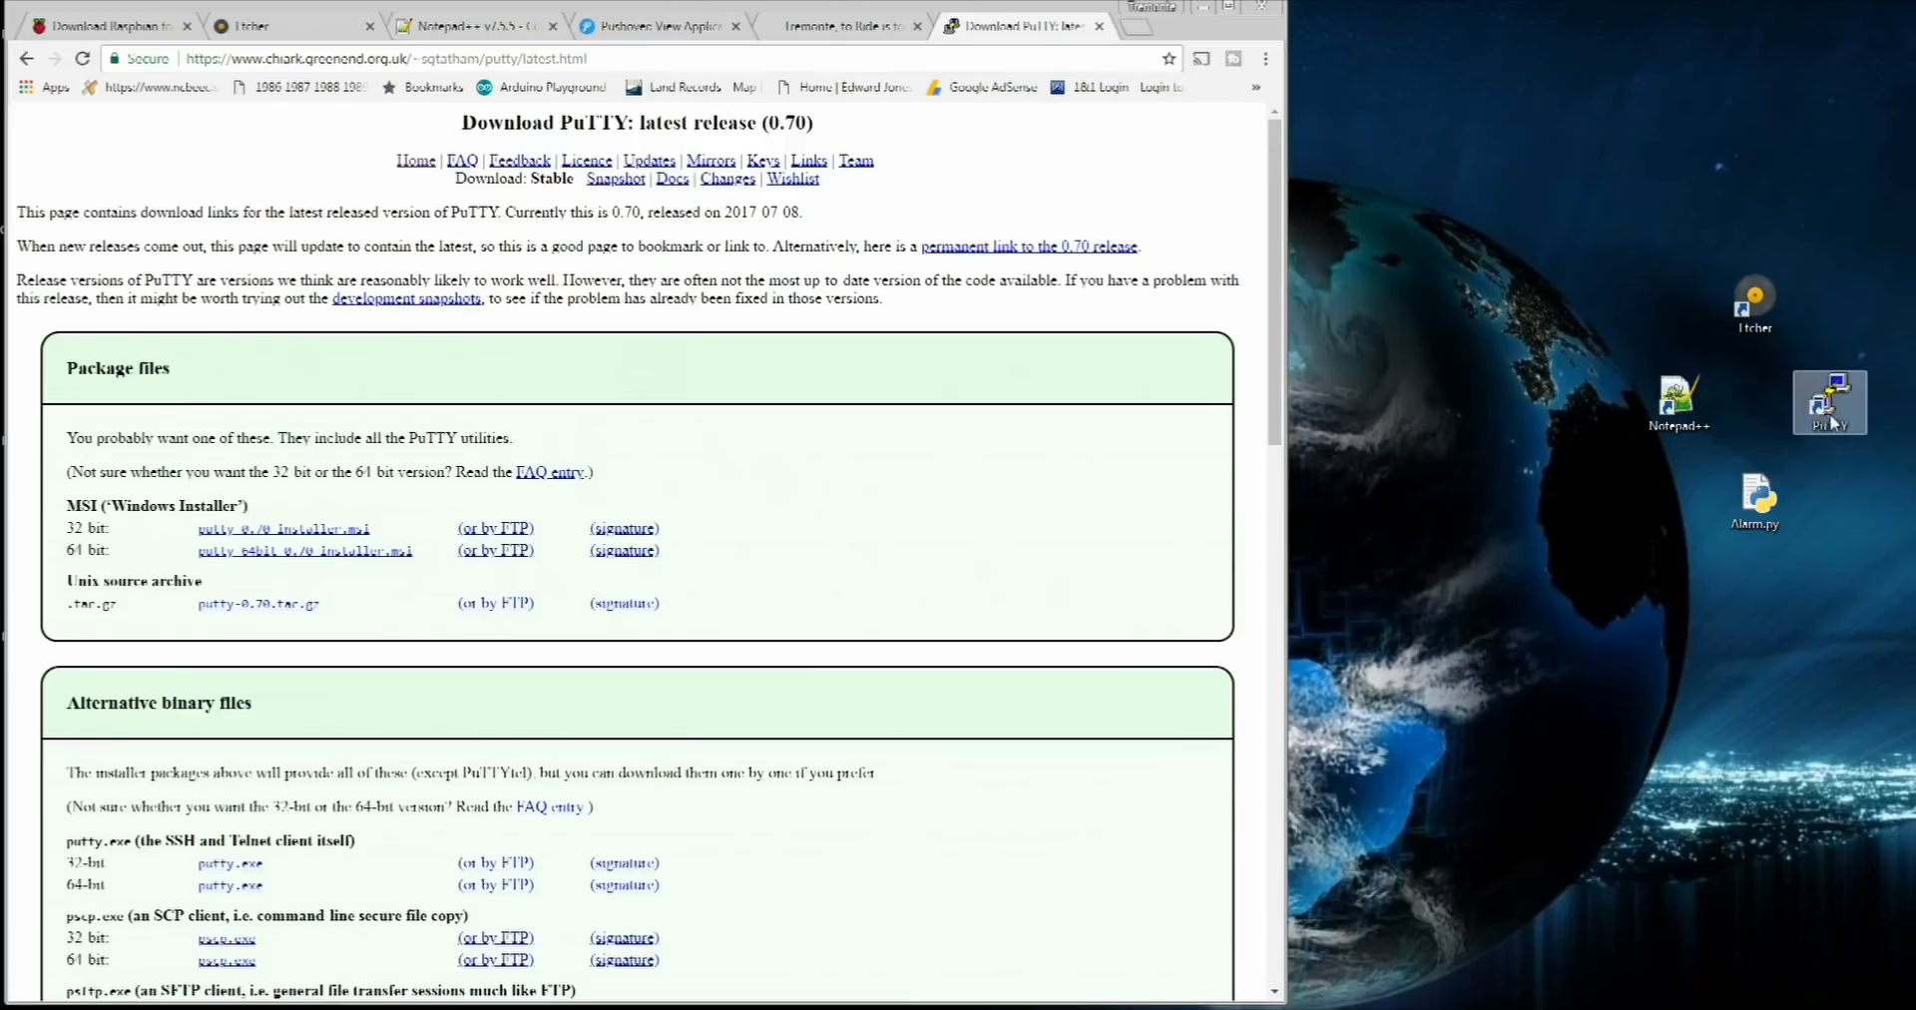
# Launch PuTTY and connect over SSH to the Pi at 192.168.1.17 on port 22.
pyautogui.doubleClick(1830, 401)
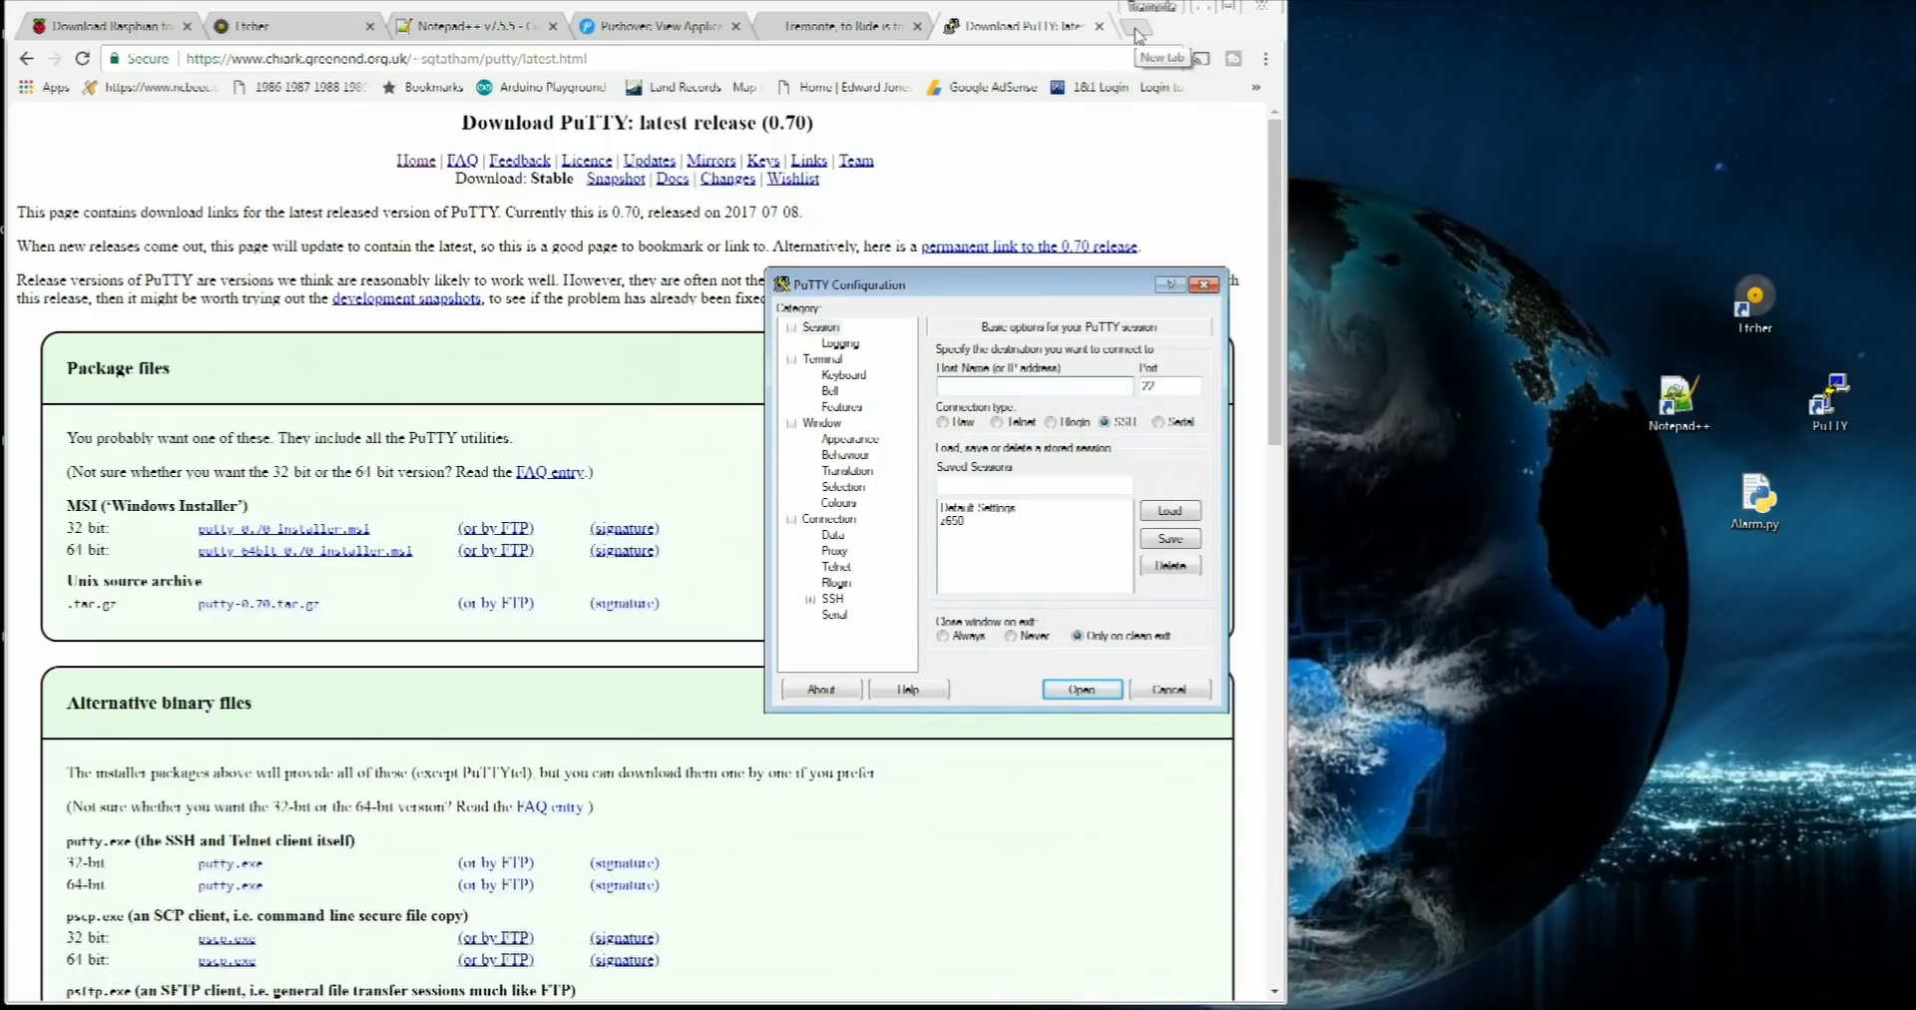
pyautogui.click(1031, 386)
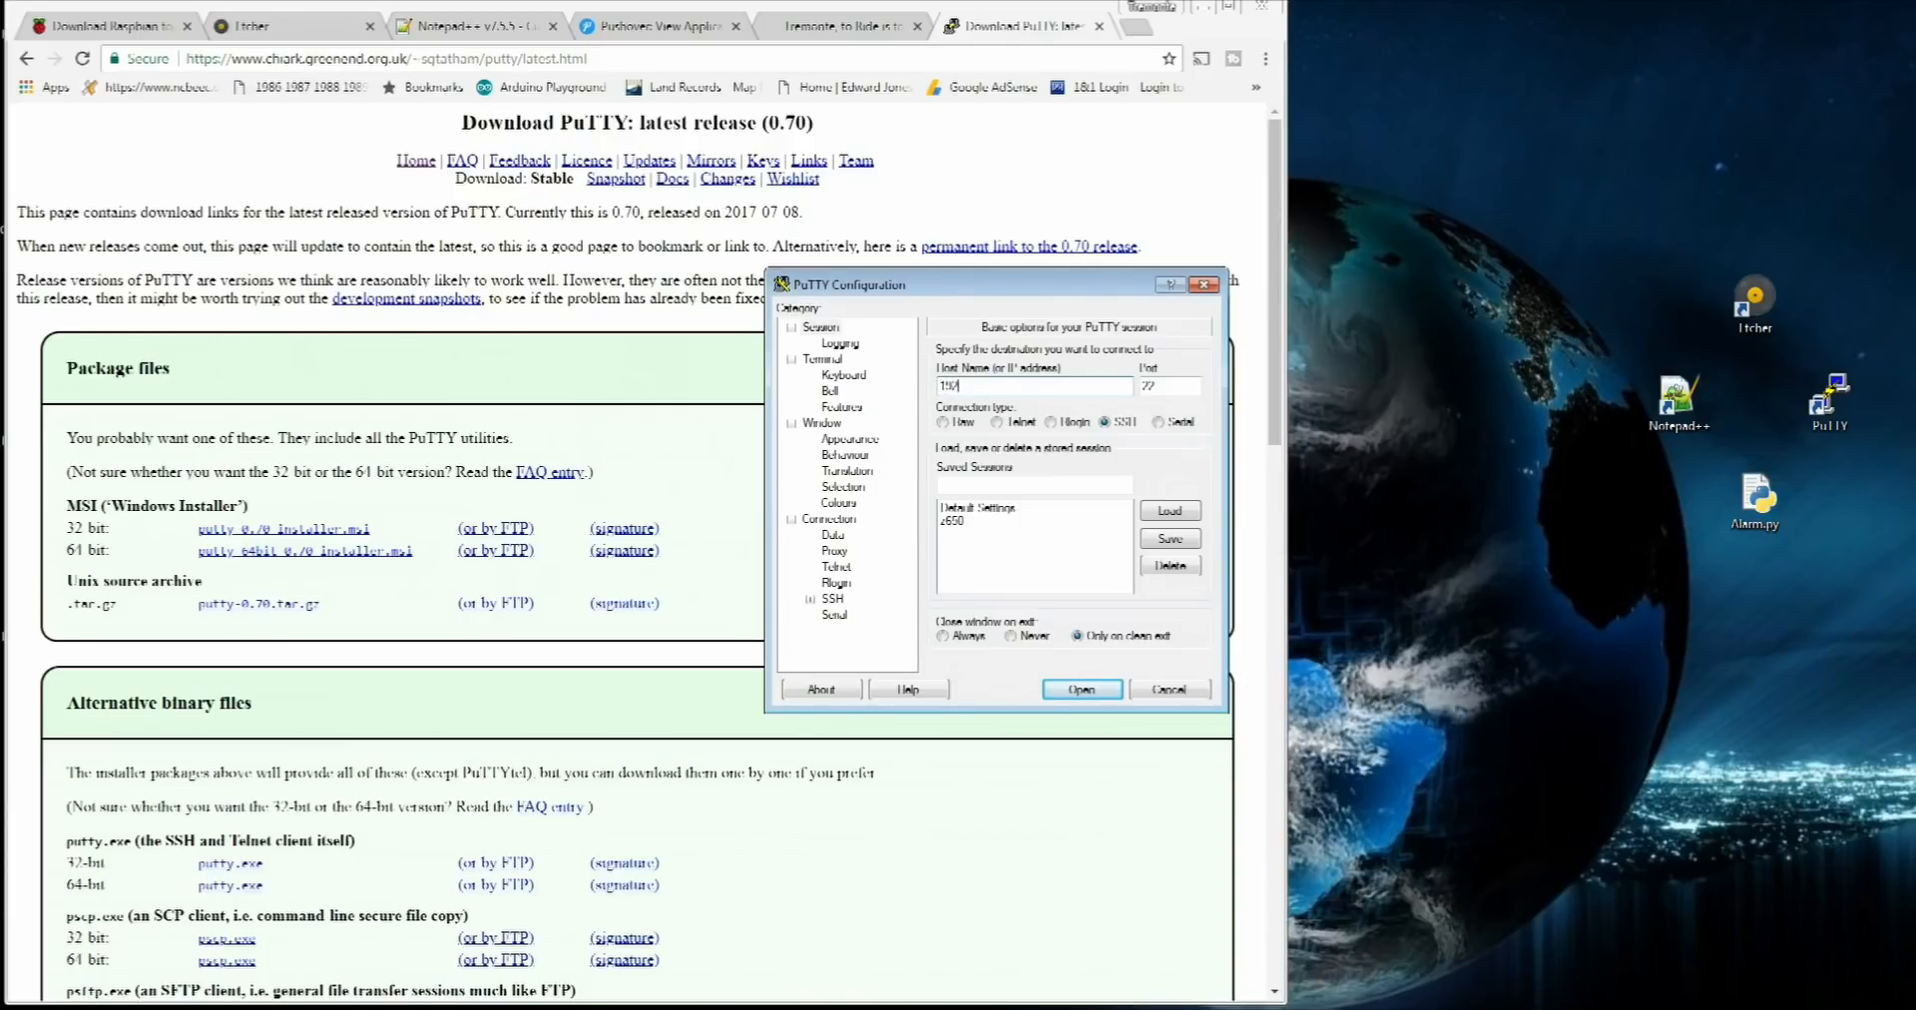
pyautogui.write('192.168.1.1')
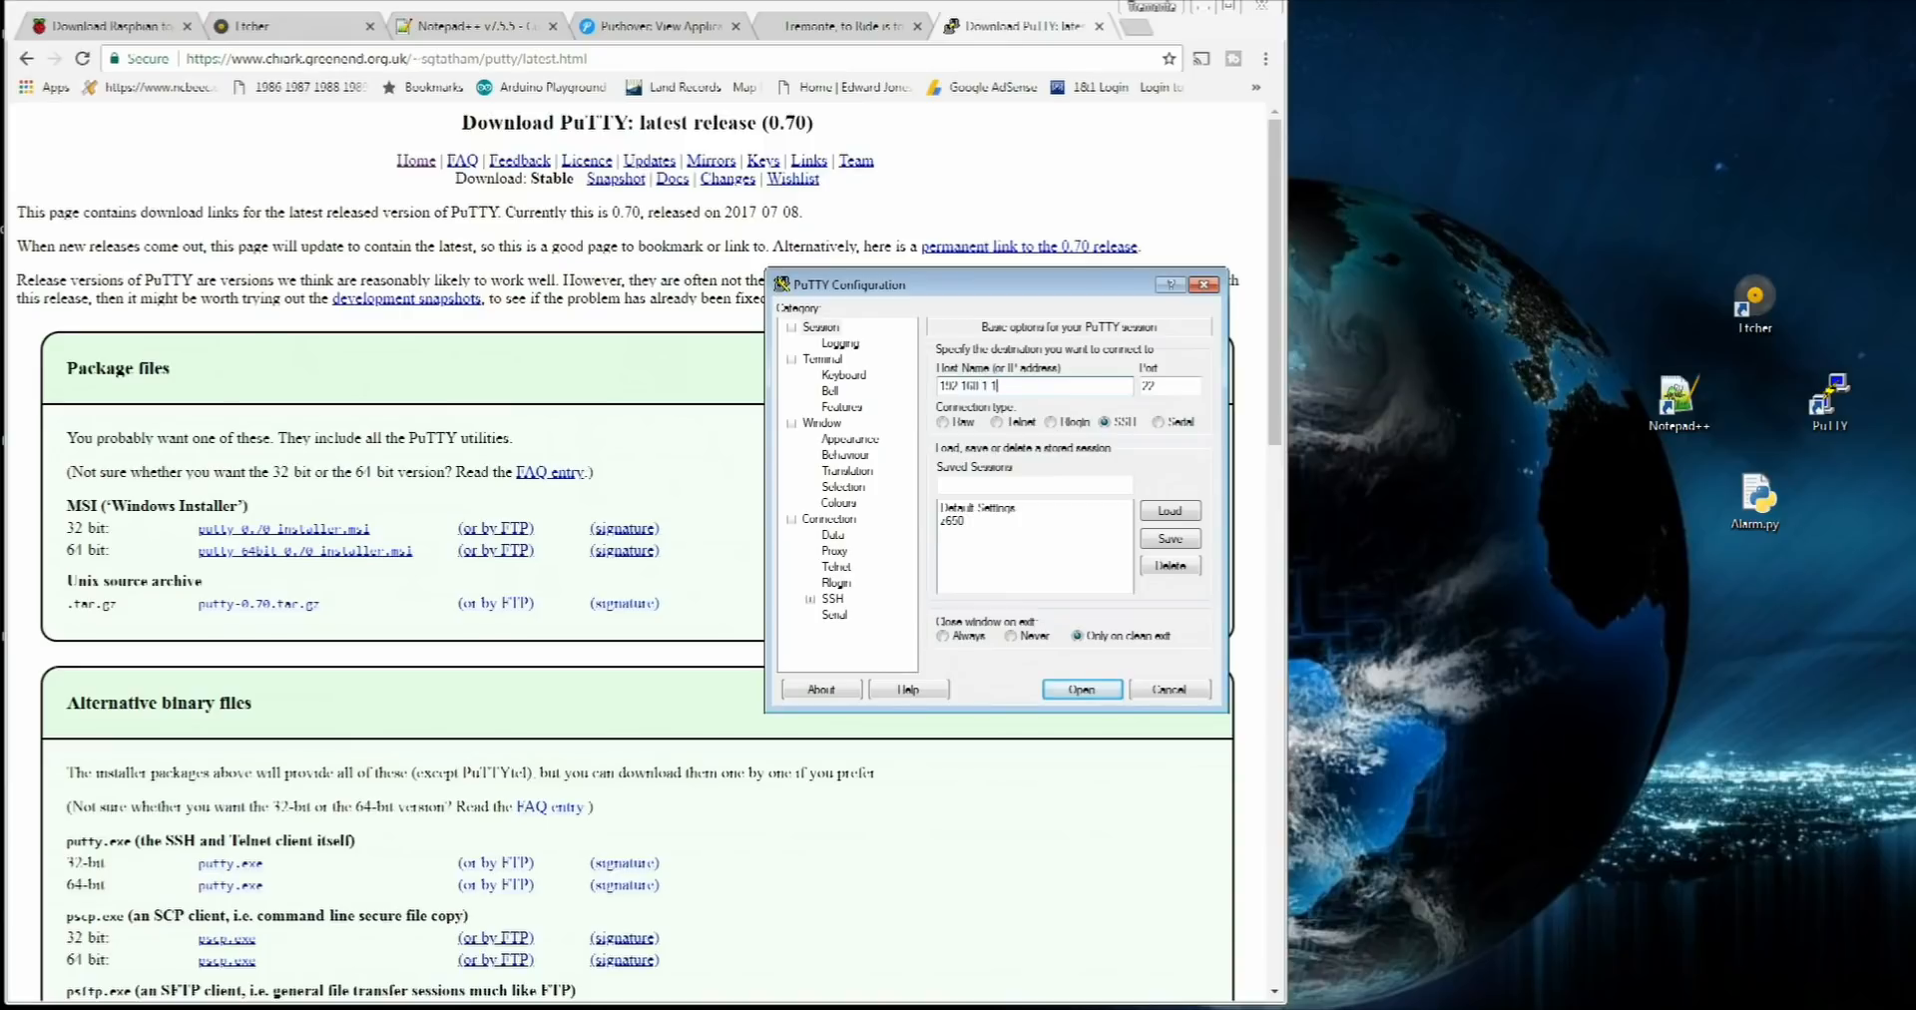
pyautogui.write('/')
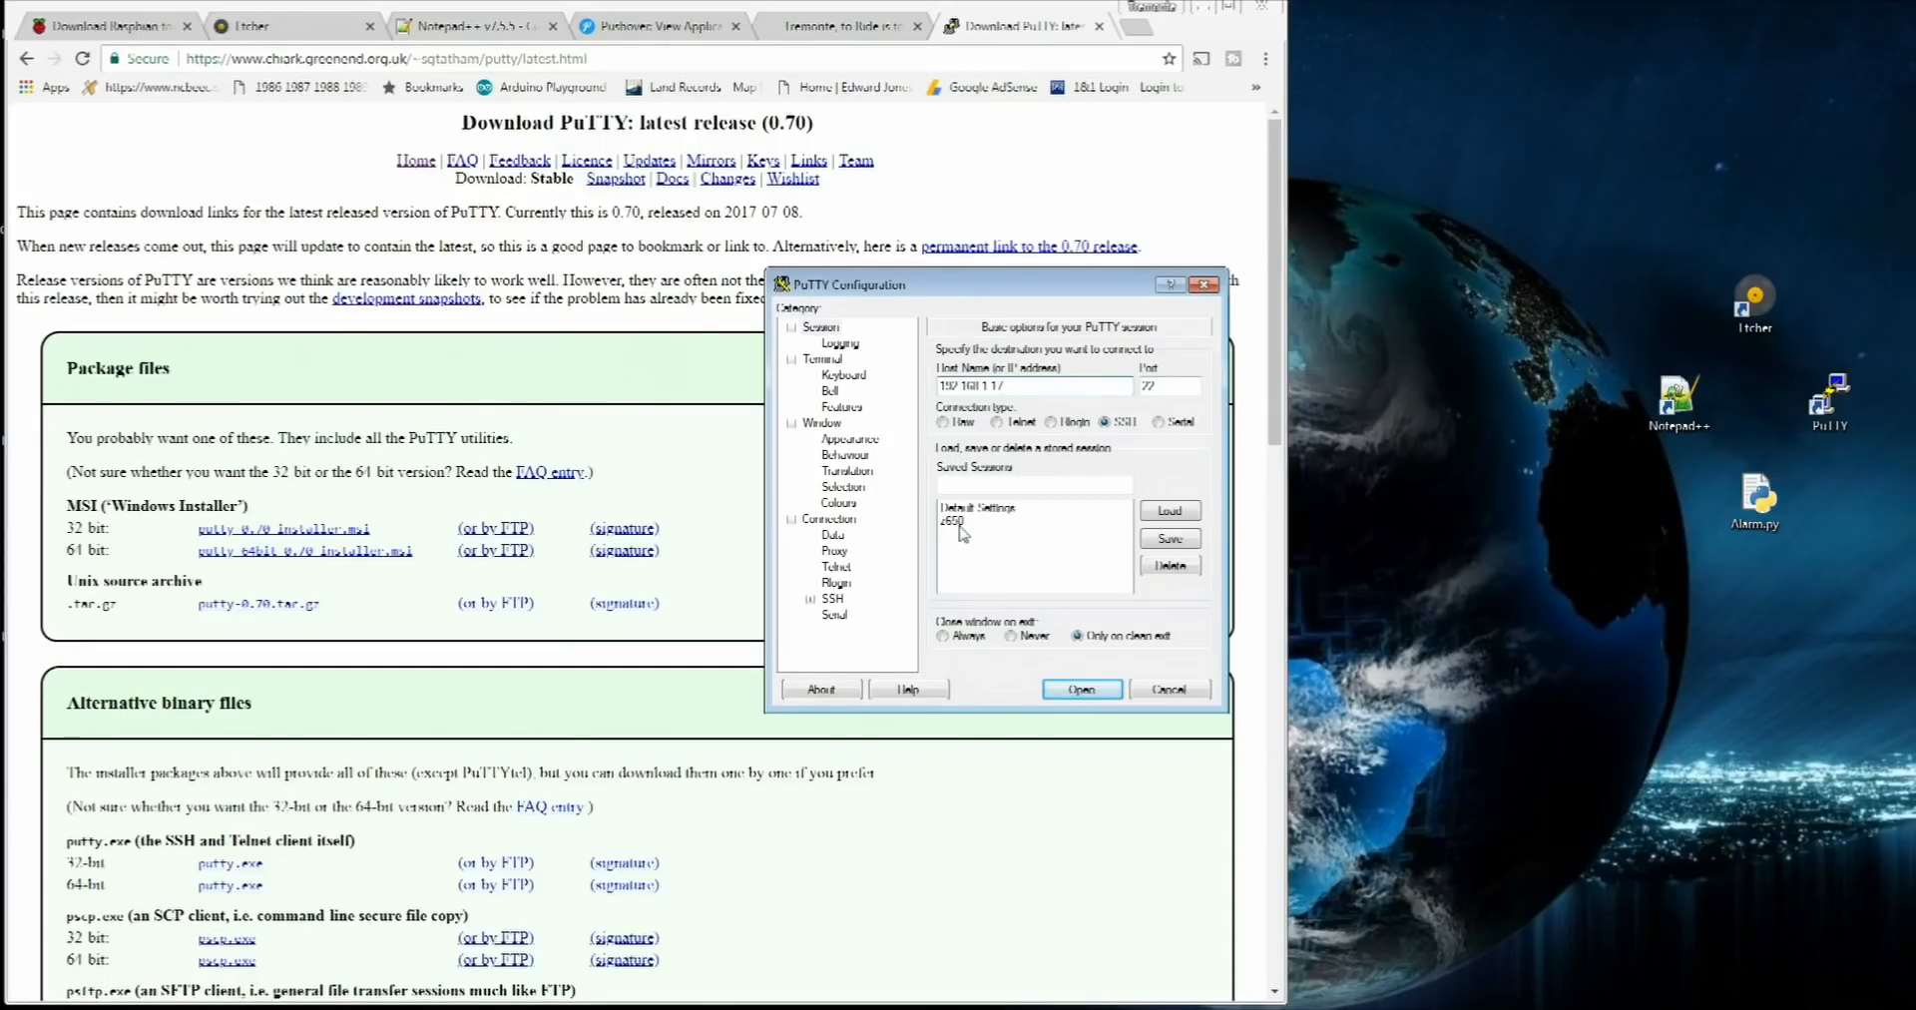
pyautogui.click(1032, 385)
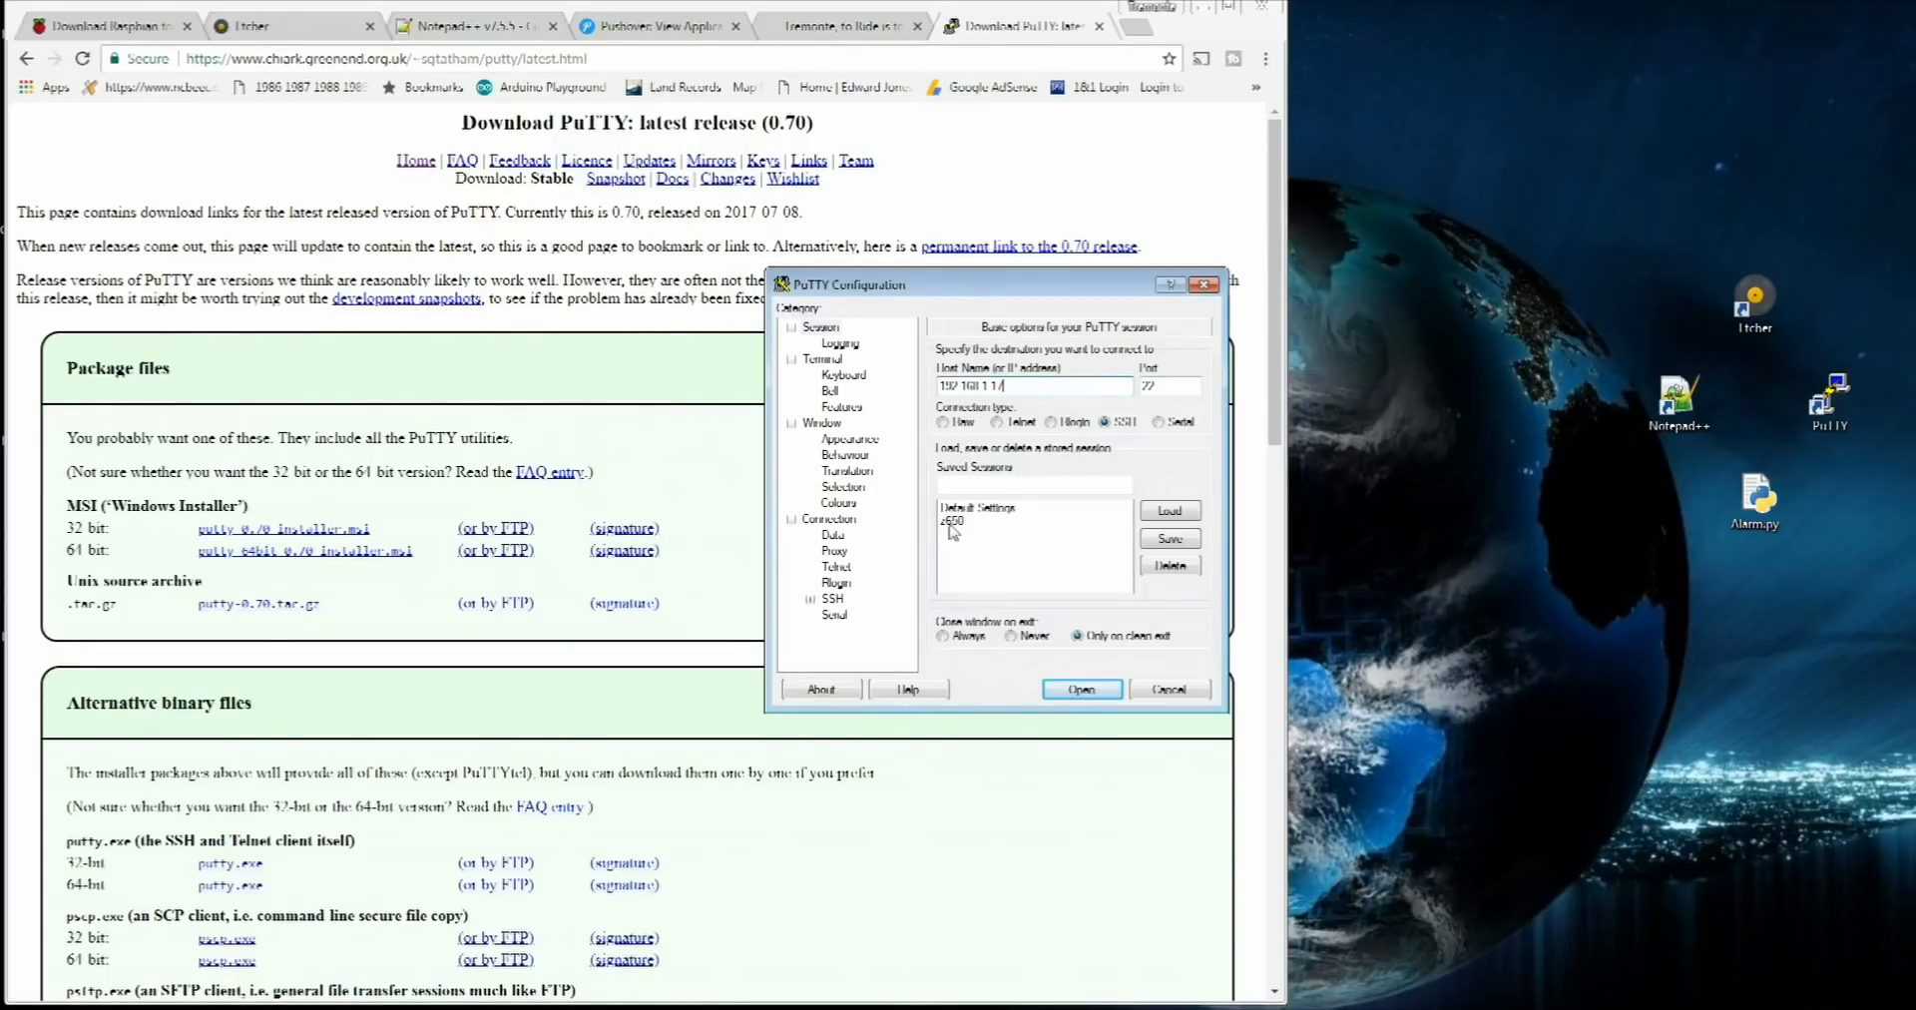
pyautogui.moveTo(1054, 408)
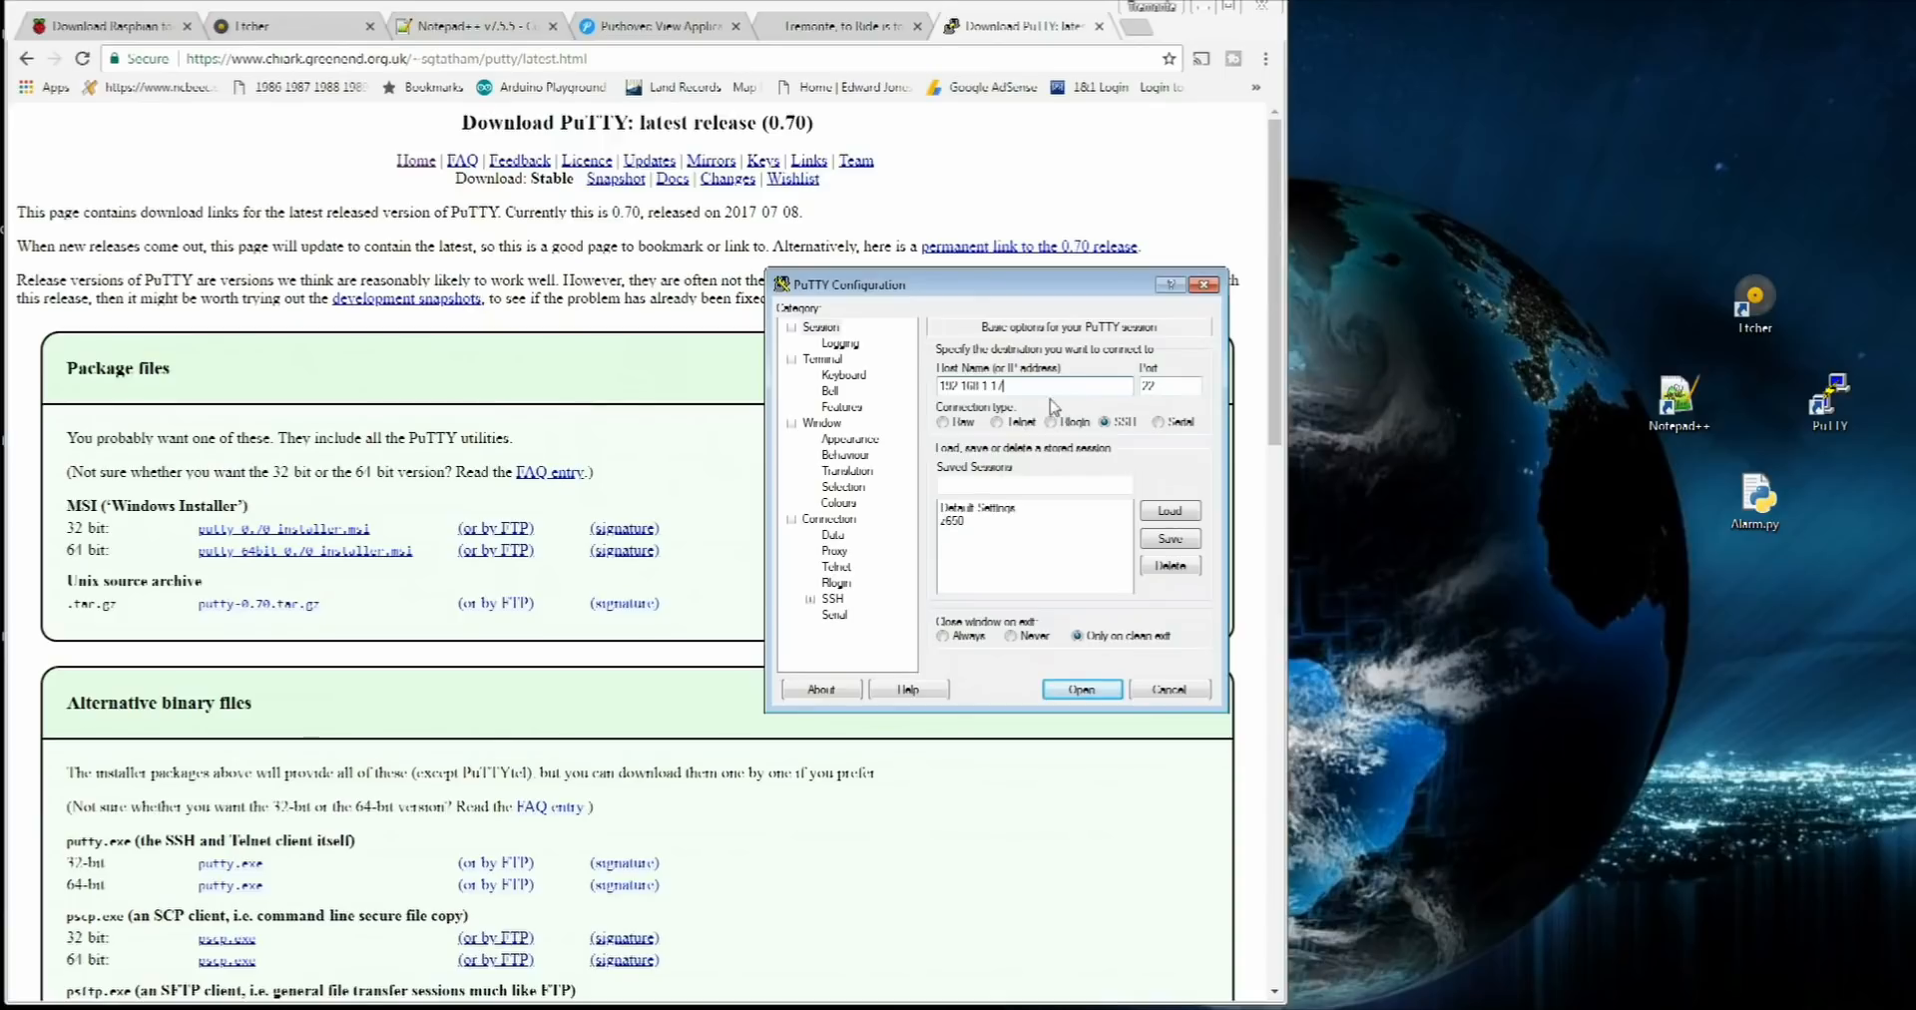
pyautogui.moveTo(1039, 437)
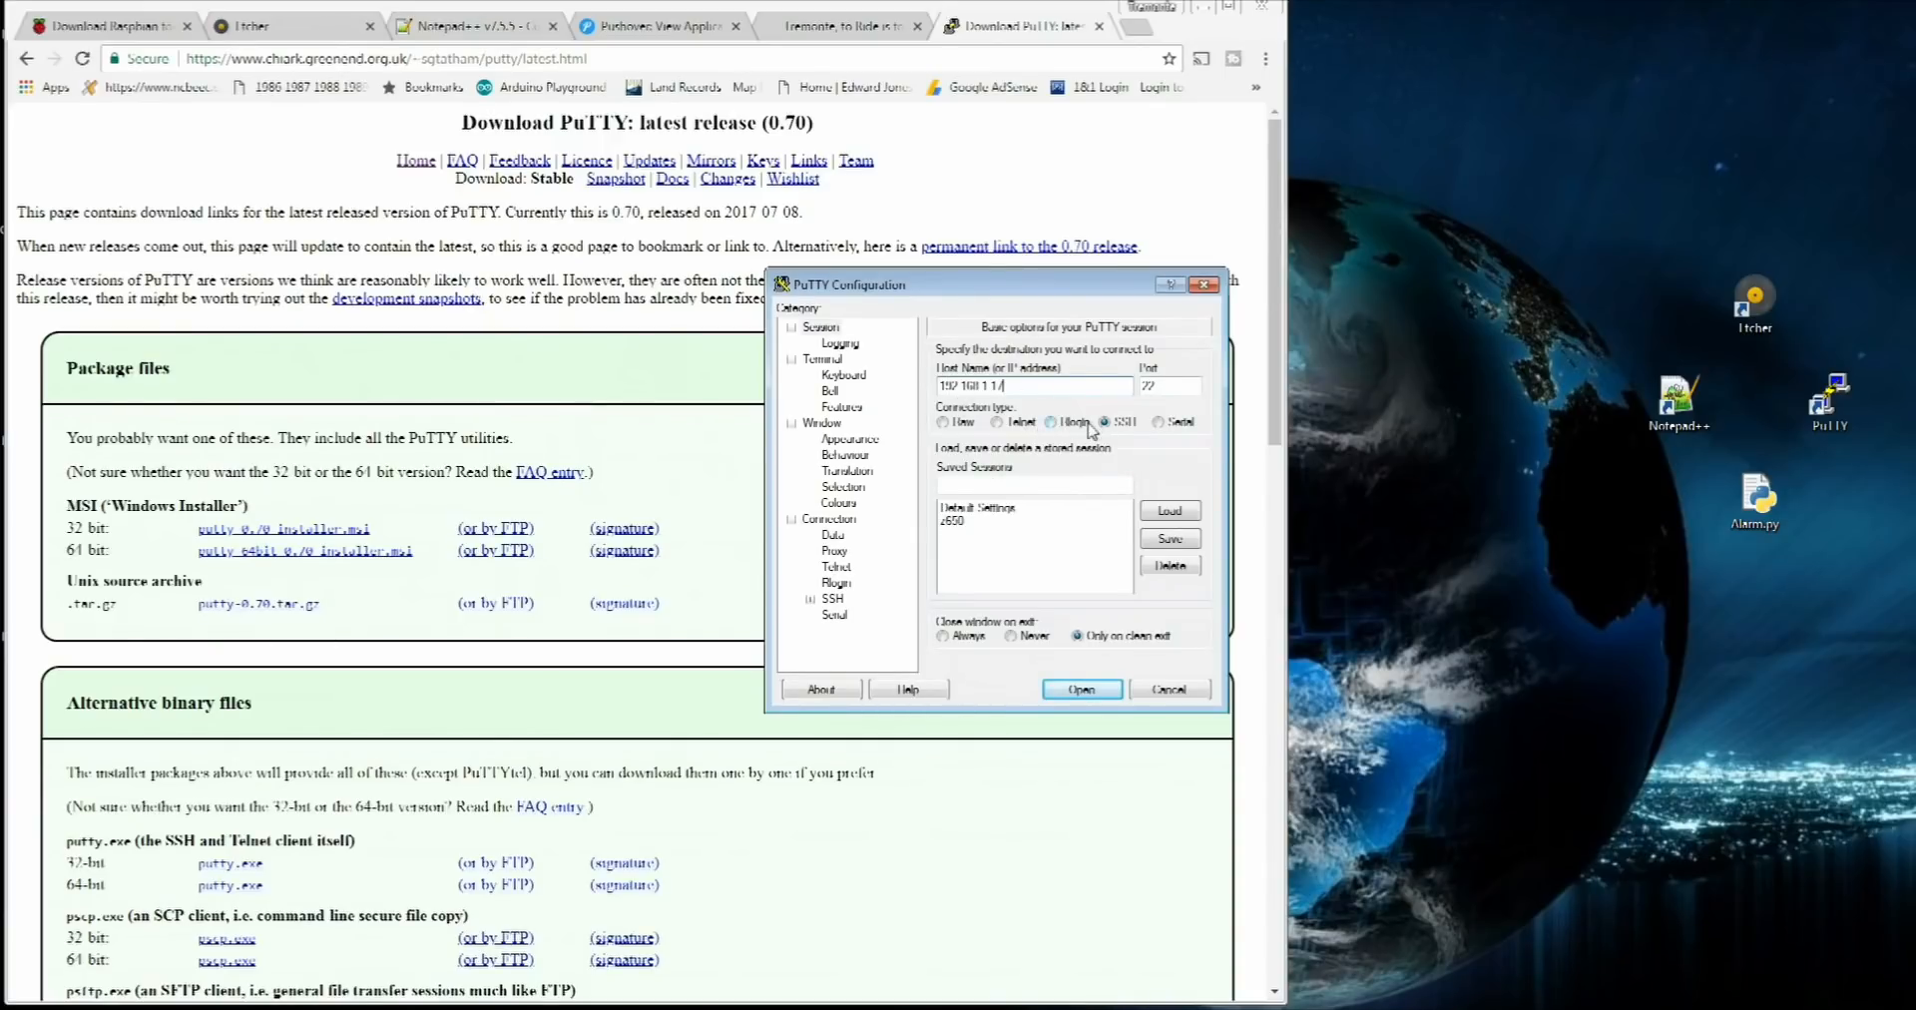
pyautogui.click(1079, 689)
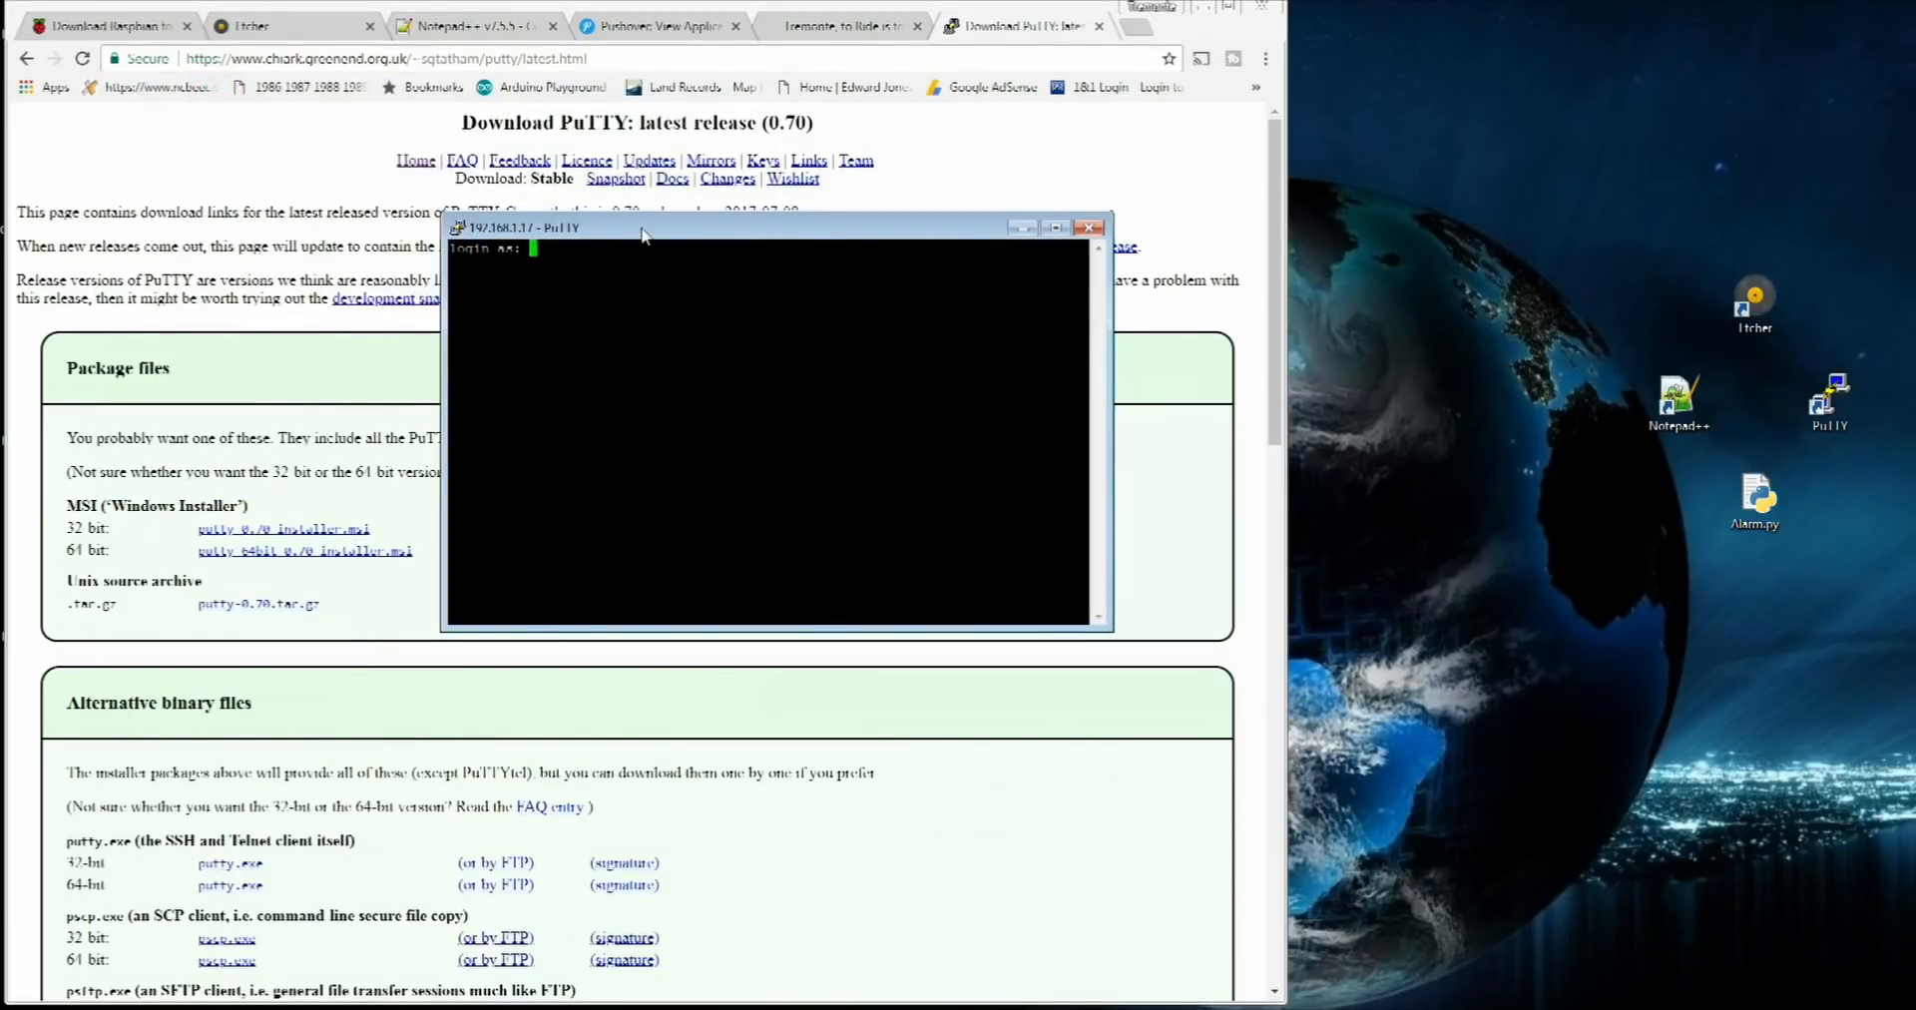
# Log in as user pi with its password to reach the shell prompt.
pyautogui.write('pi')
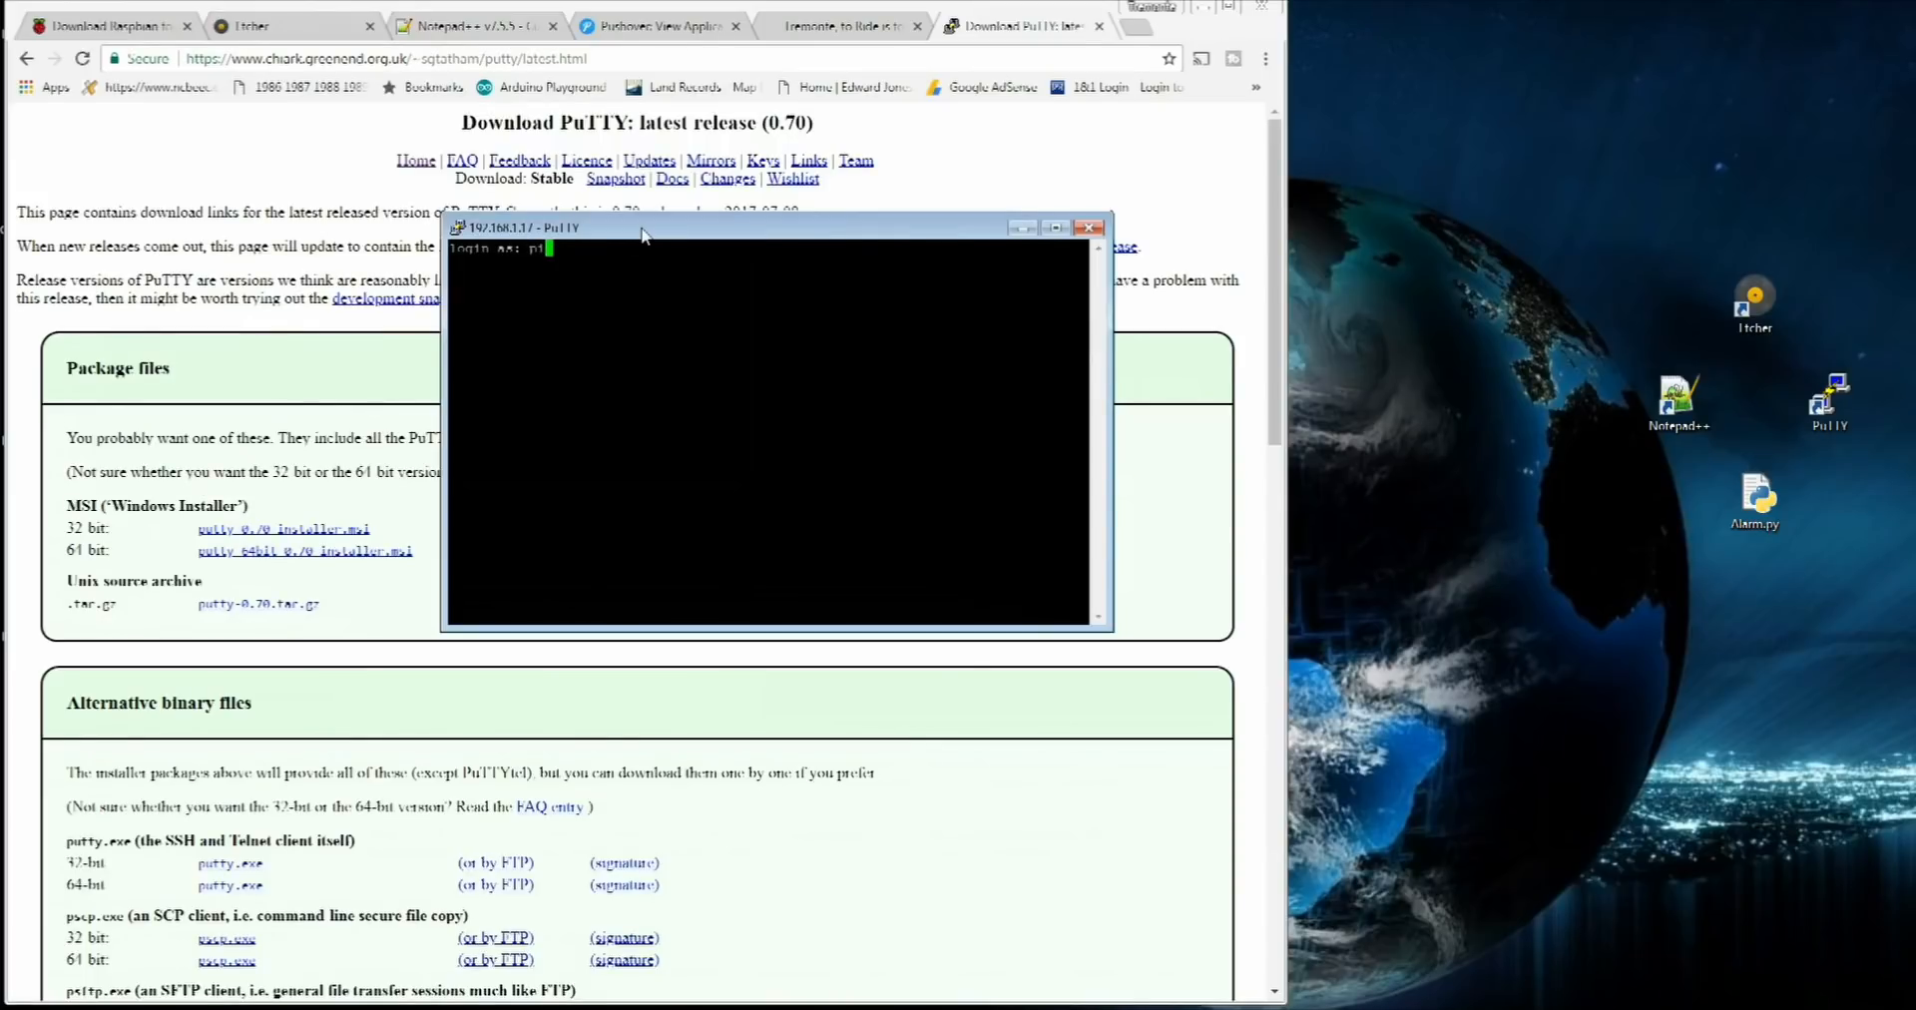
pyautogui.press('Return')
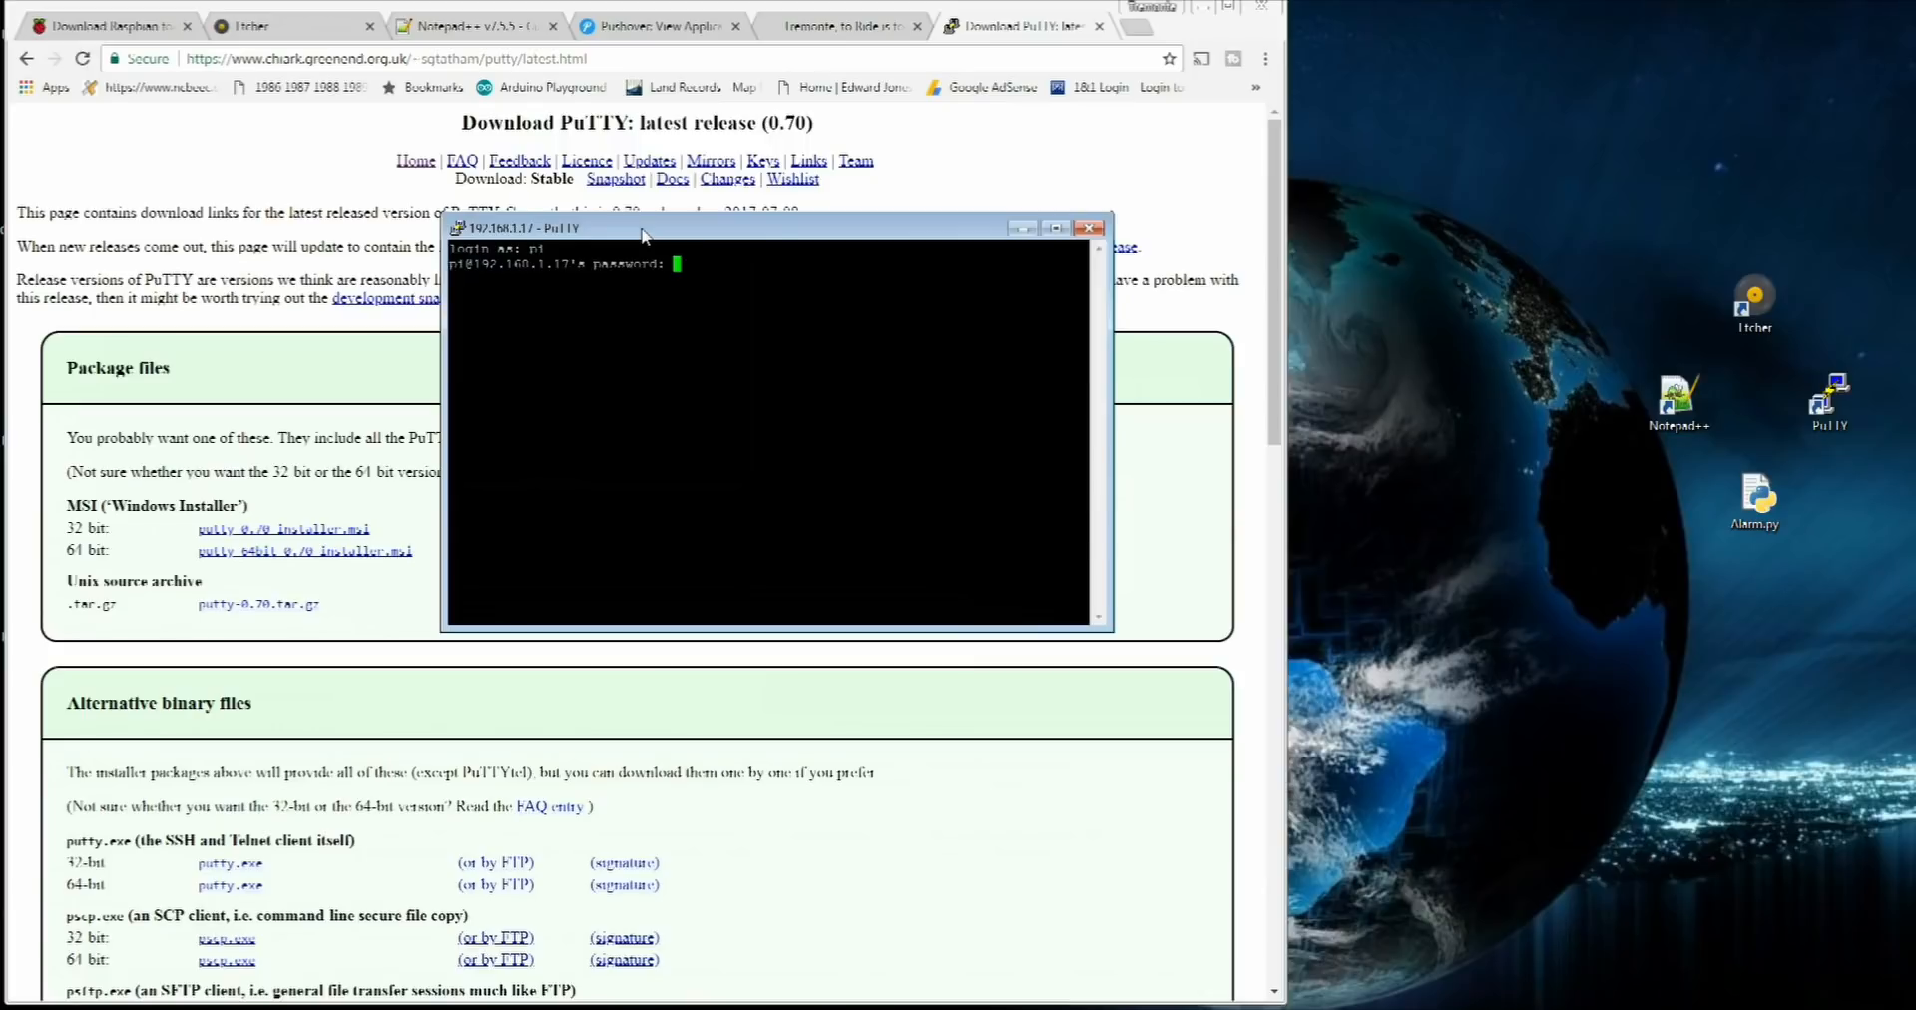
pyautogui.press('Return')
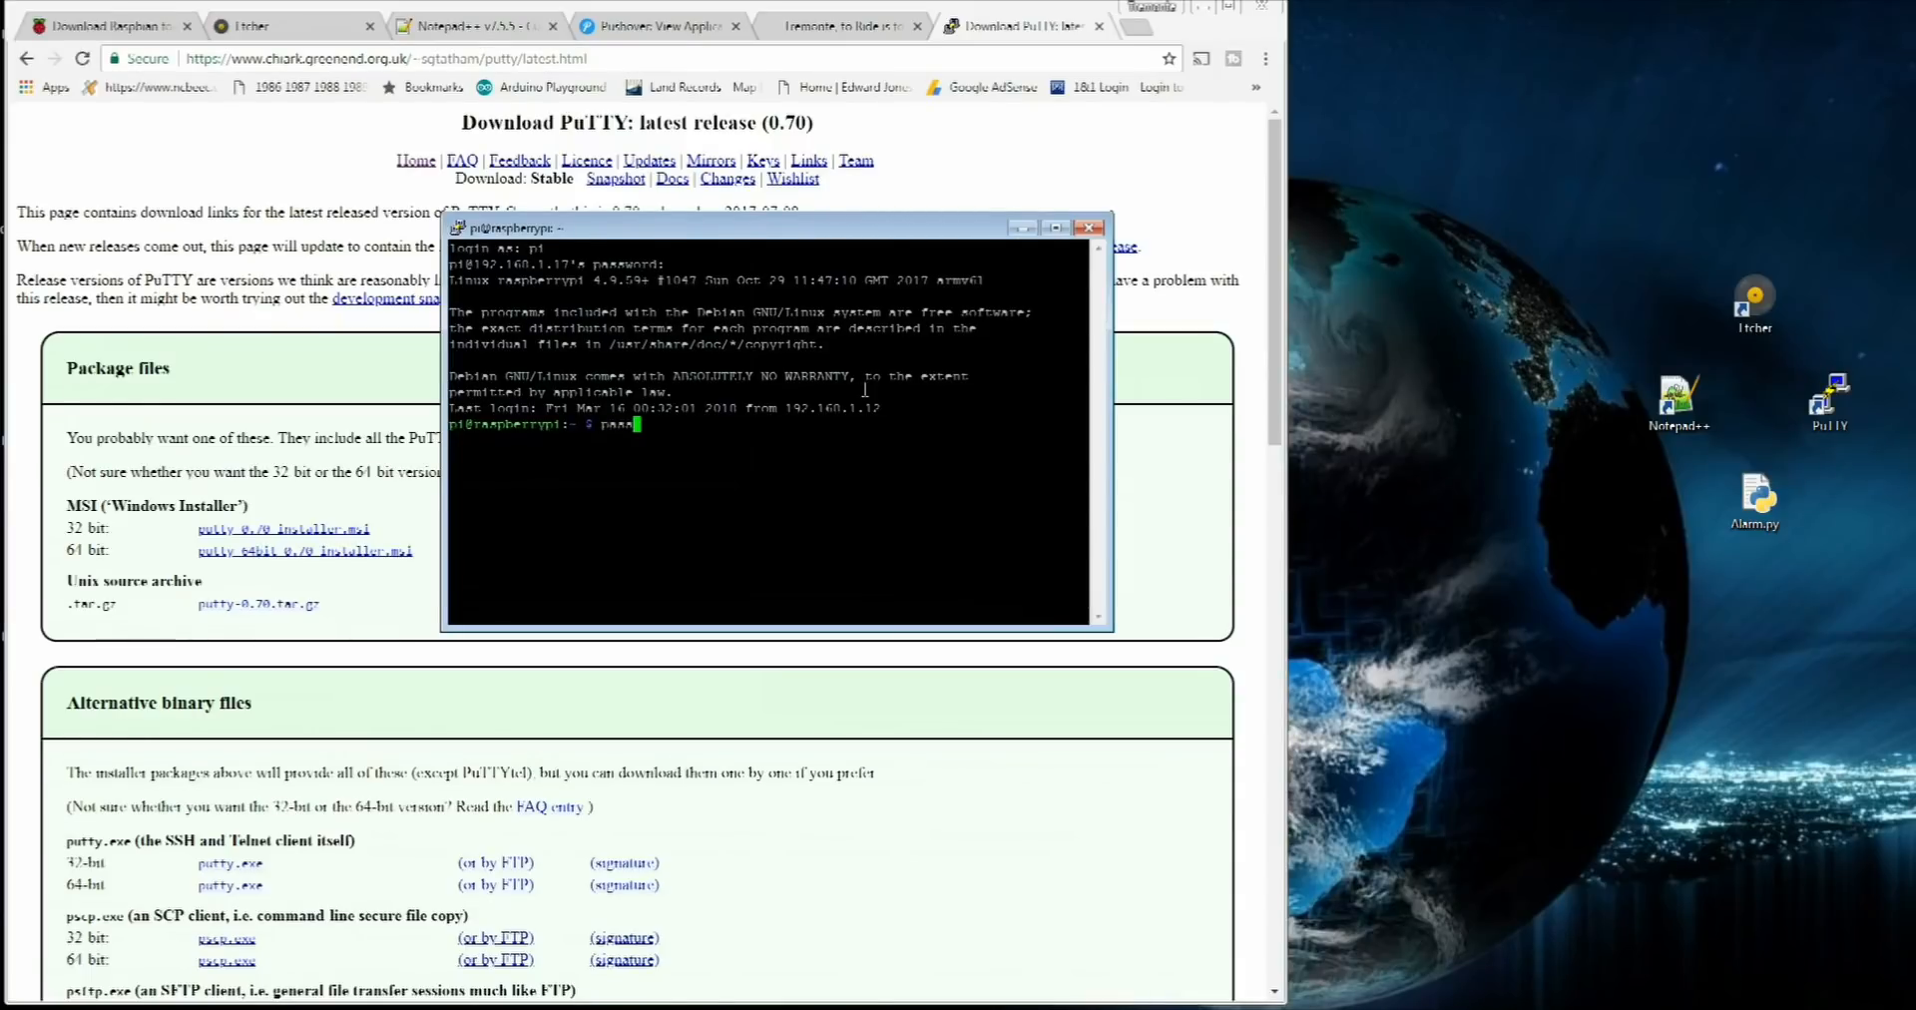
pyautogui.press('Return')
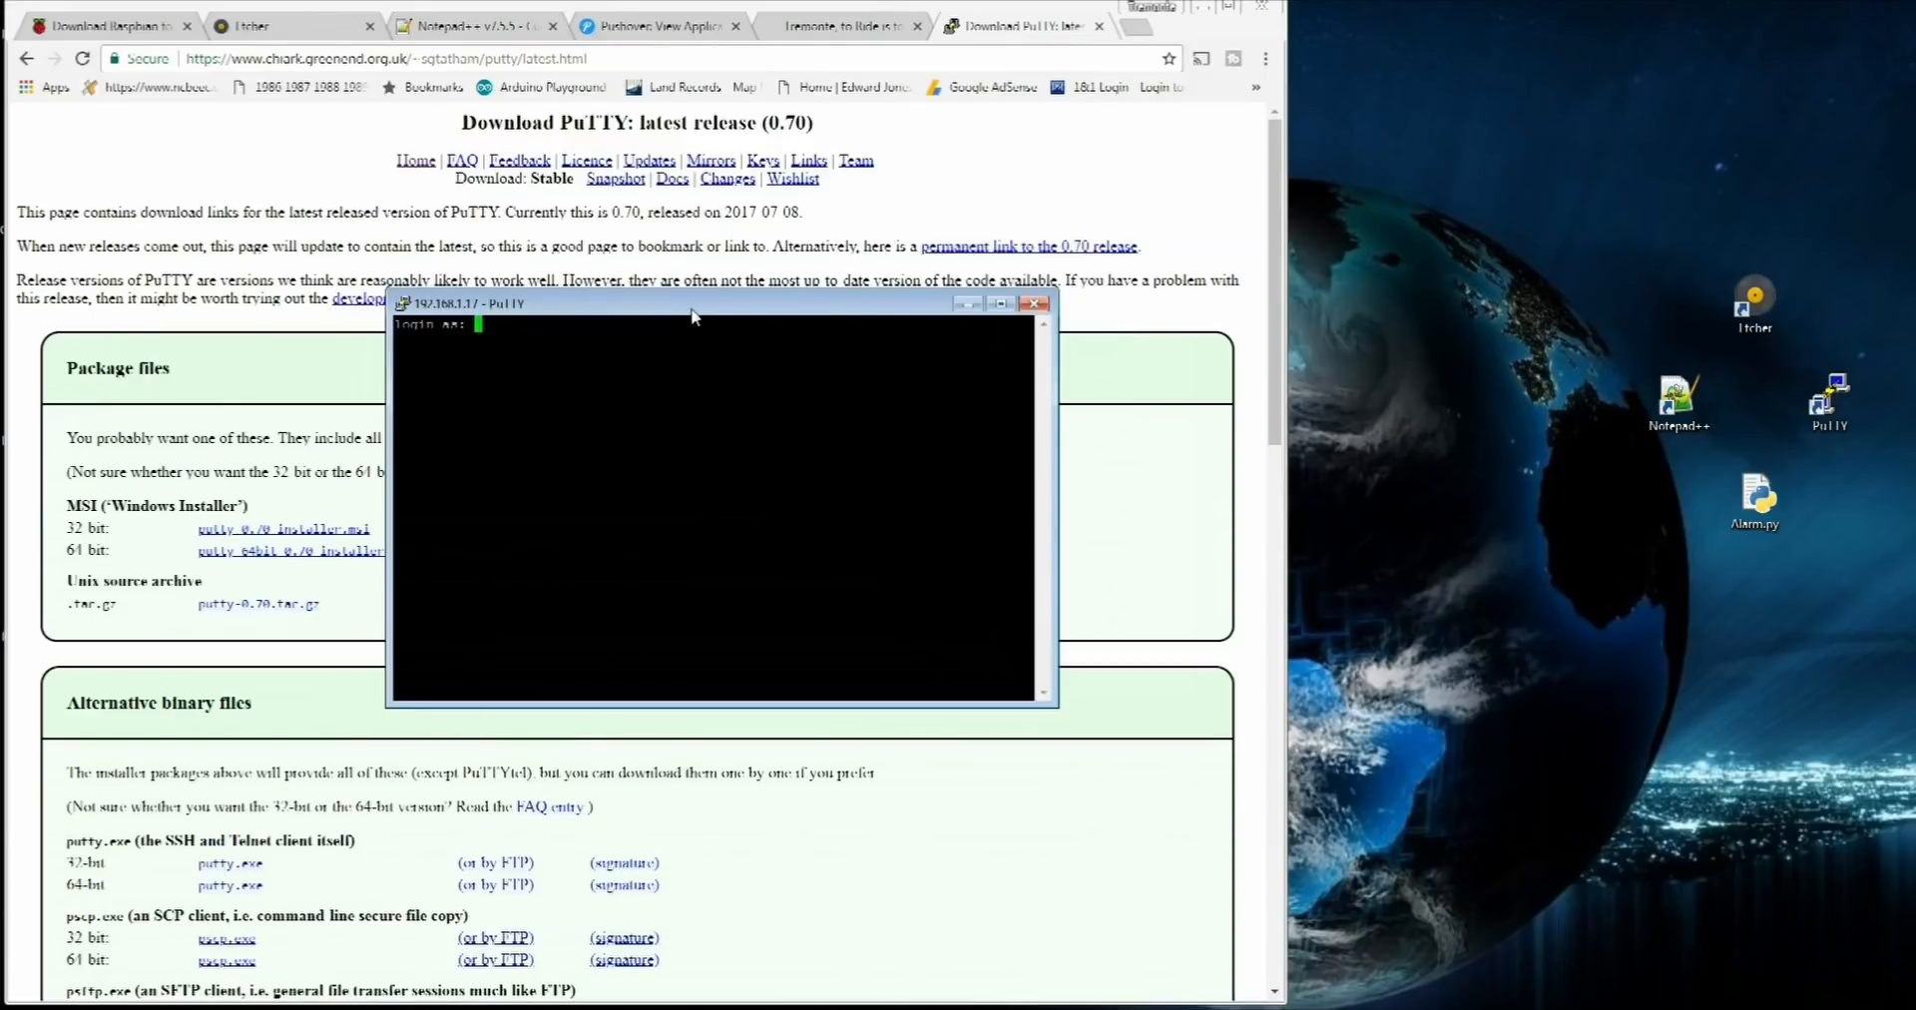
pyautogui.write('pi')
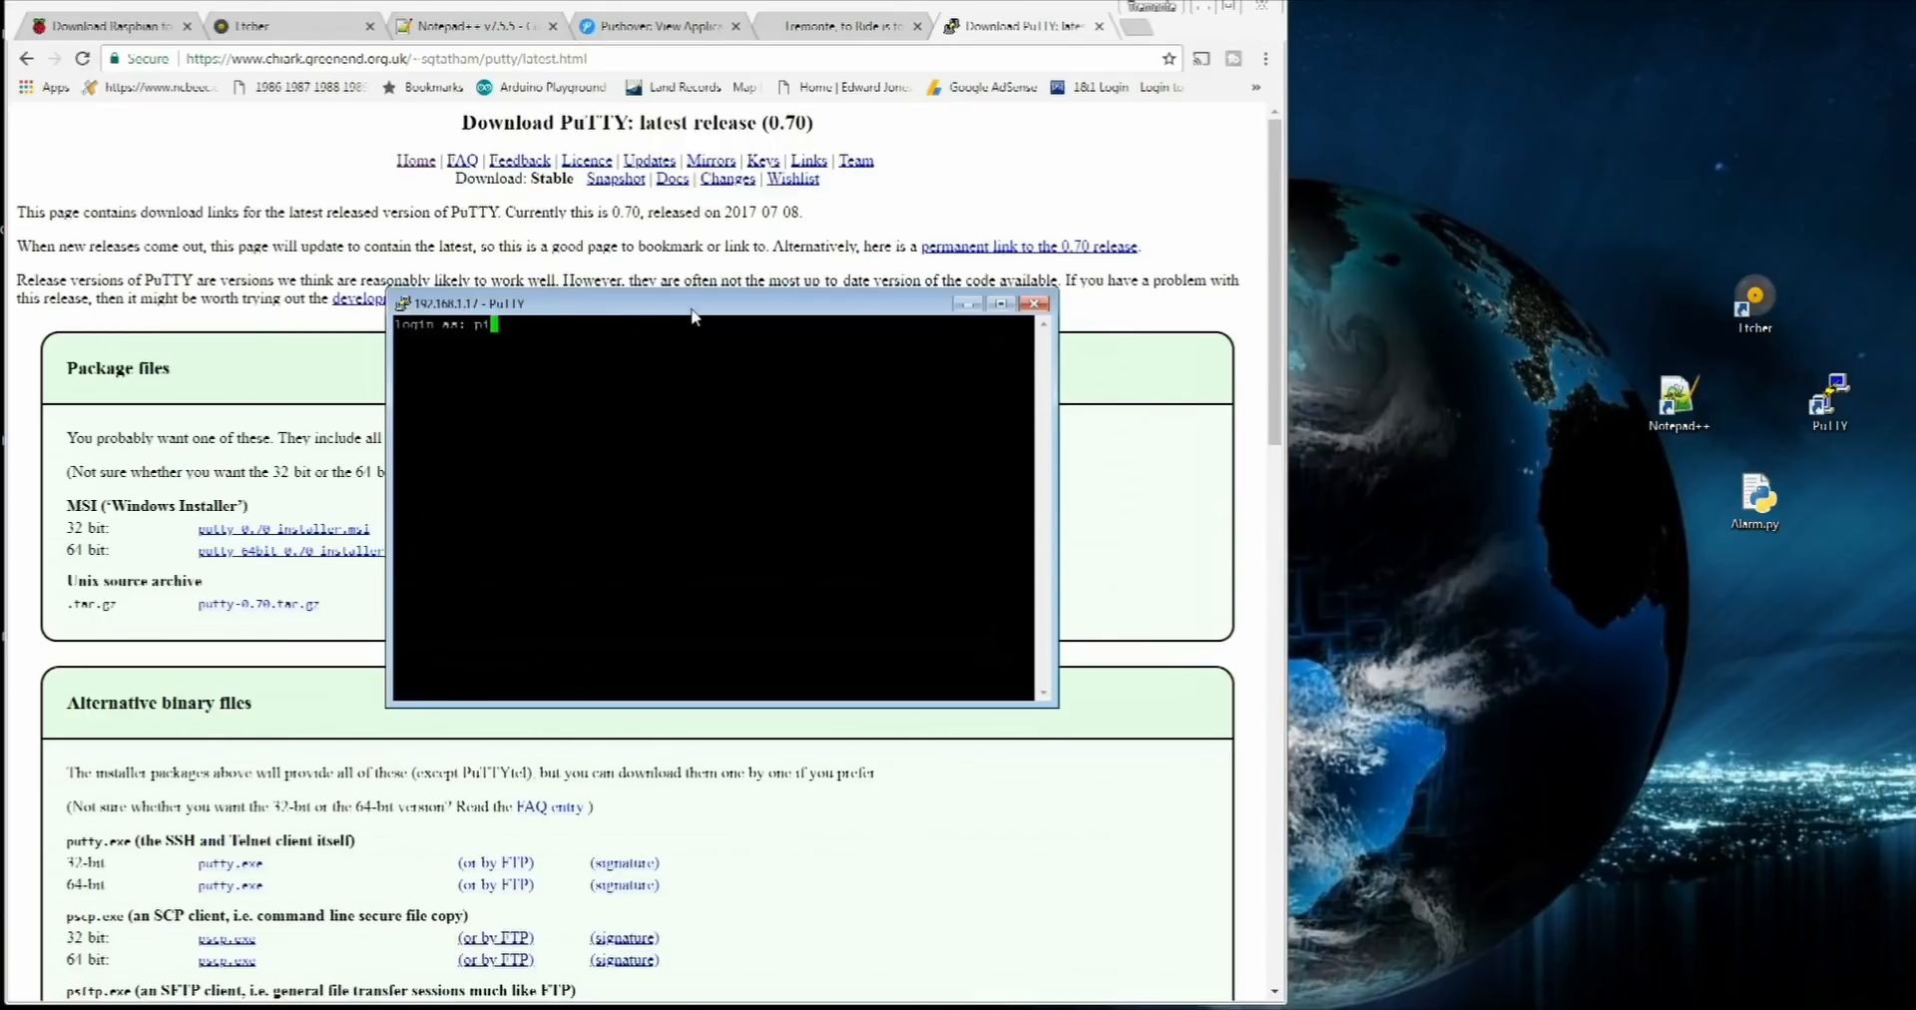
pyautogui.press('Return')
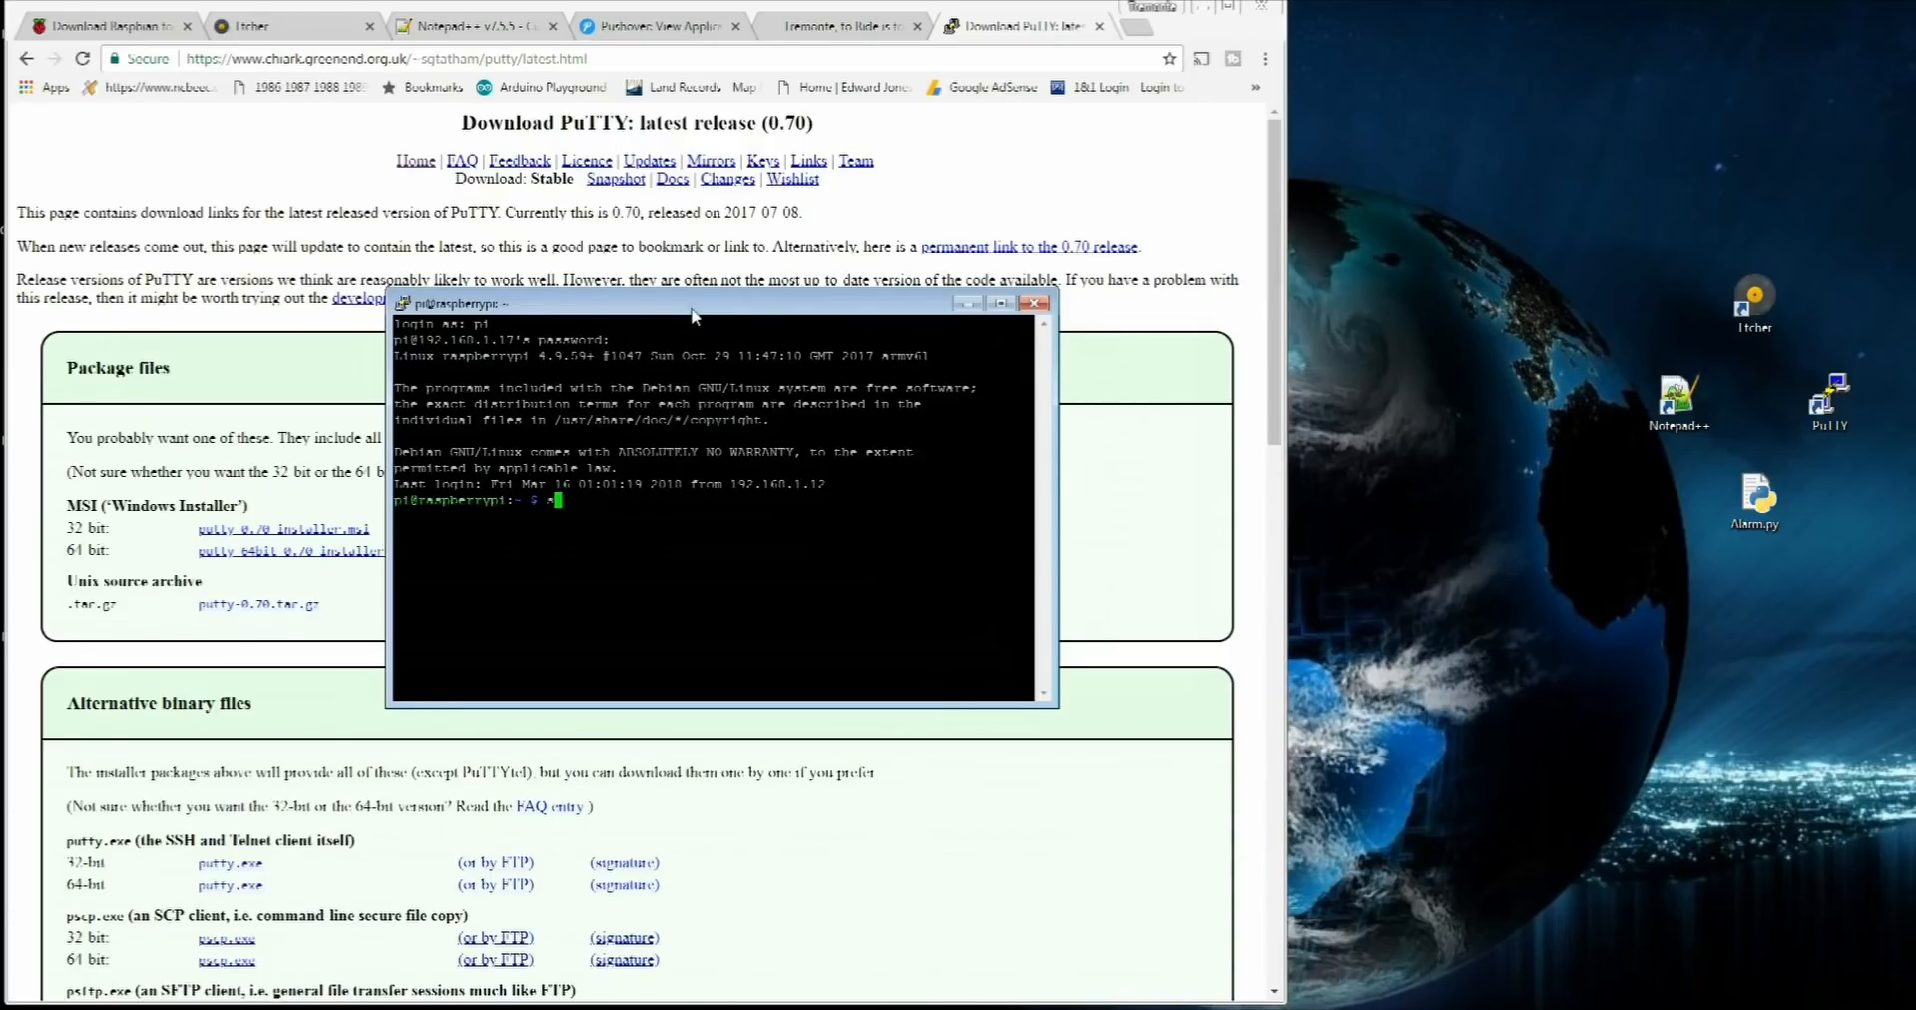
# Run sudo raspi-config and reach the hostname entry under Network Options.
pyautogui.write('sudo raspi-c')
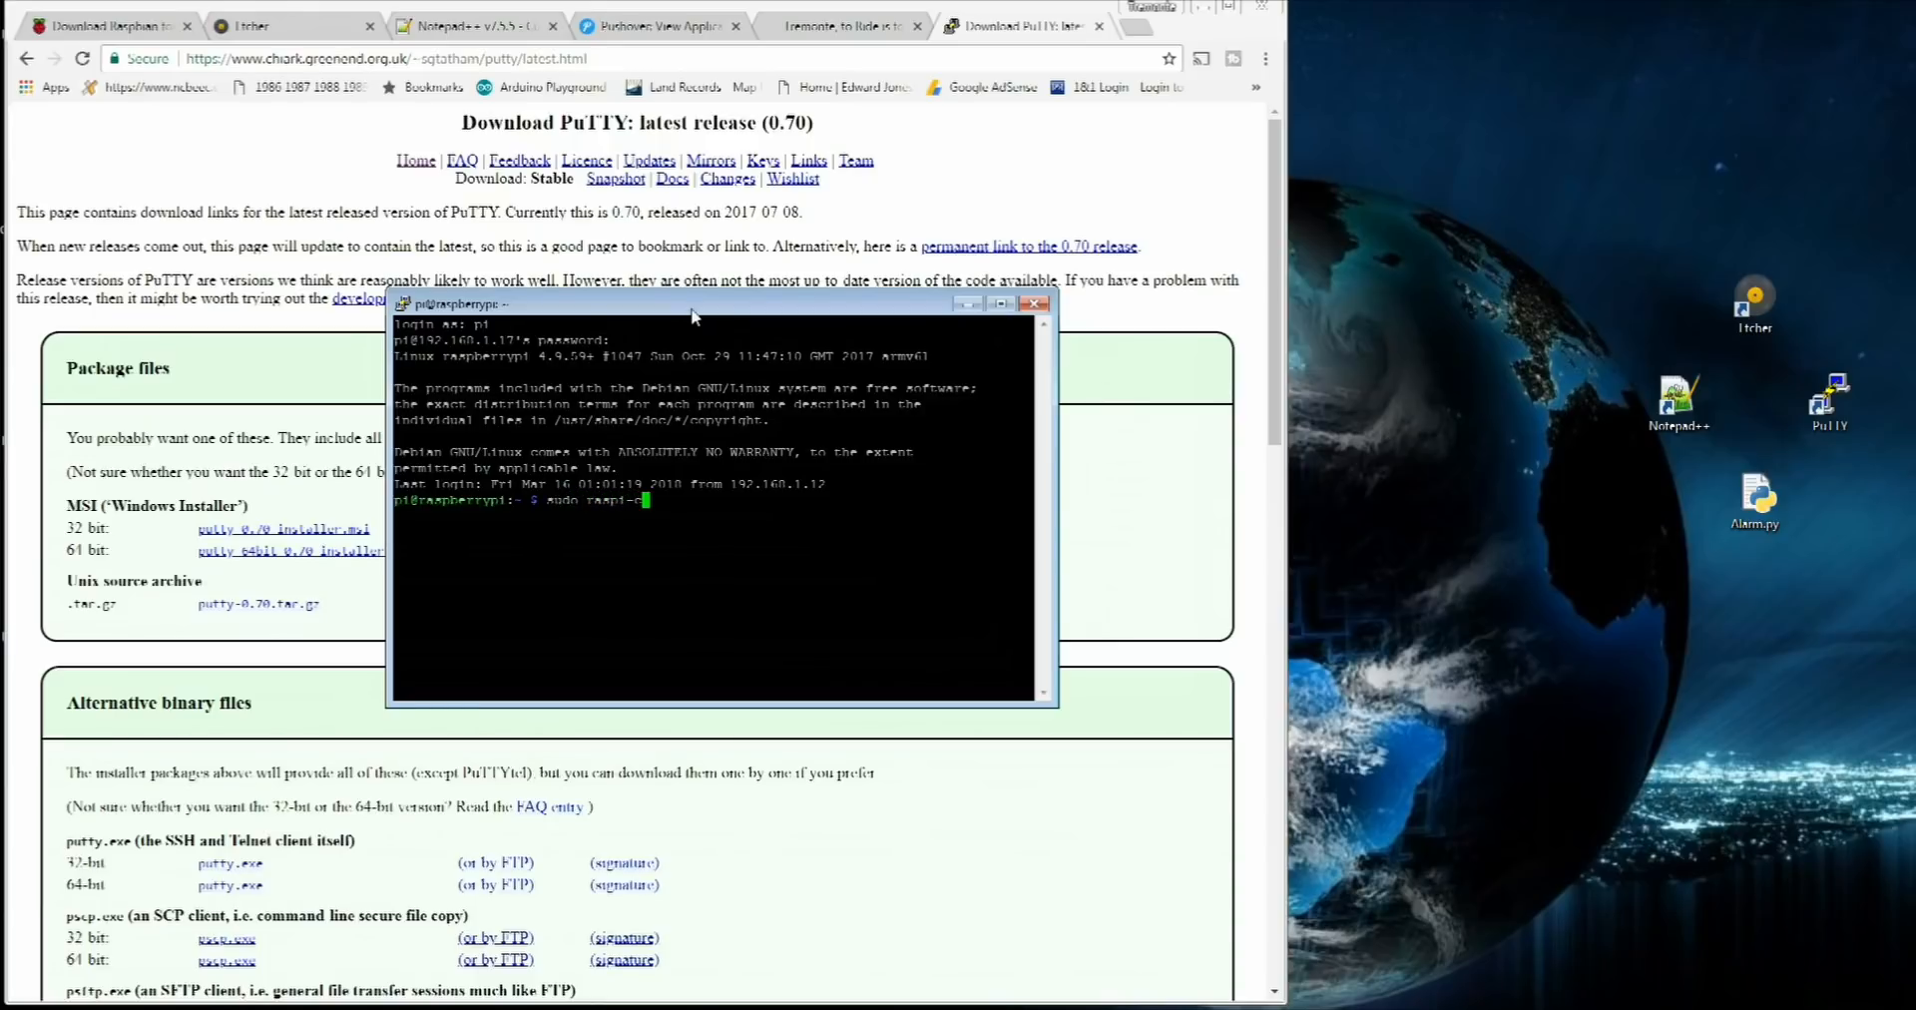
pyautogui.write('onfig')
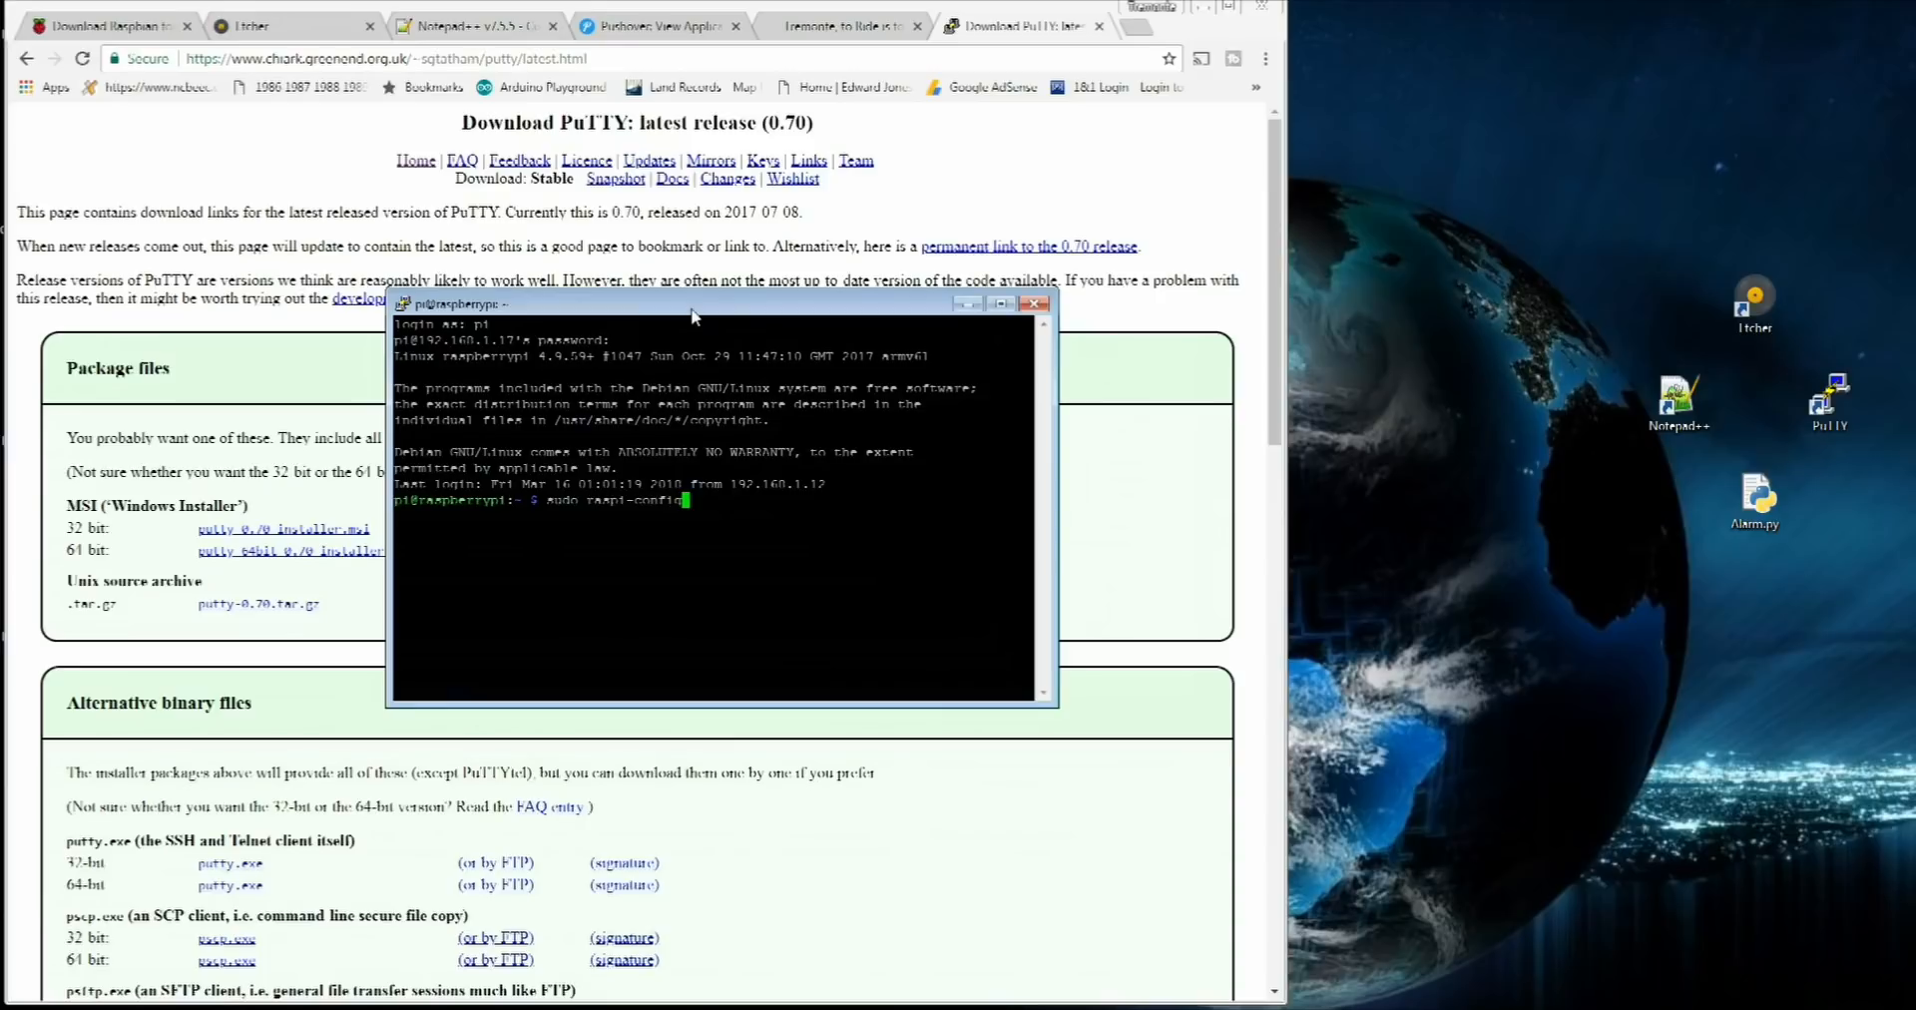
pyautogui.press('Return')
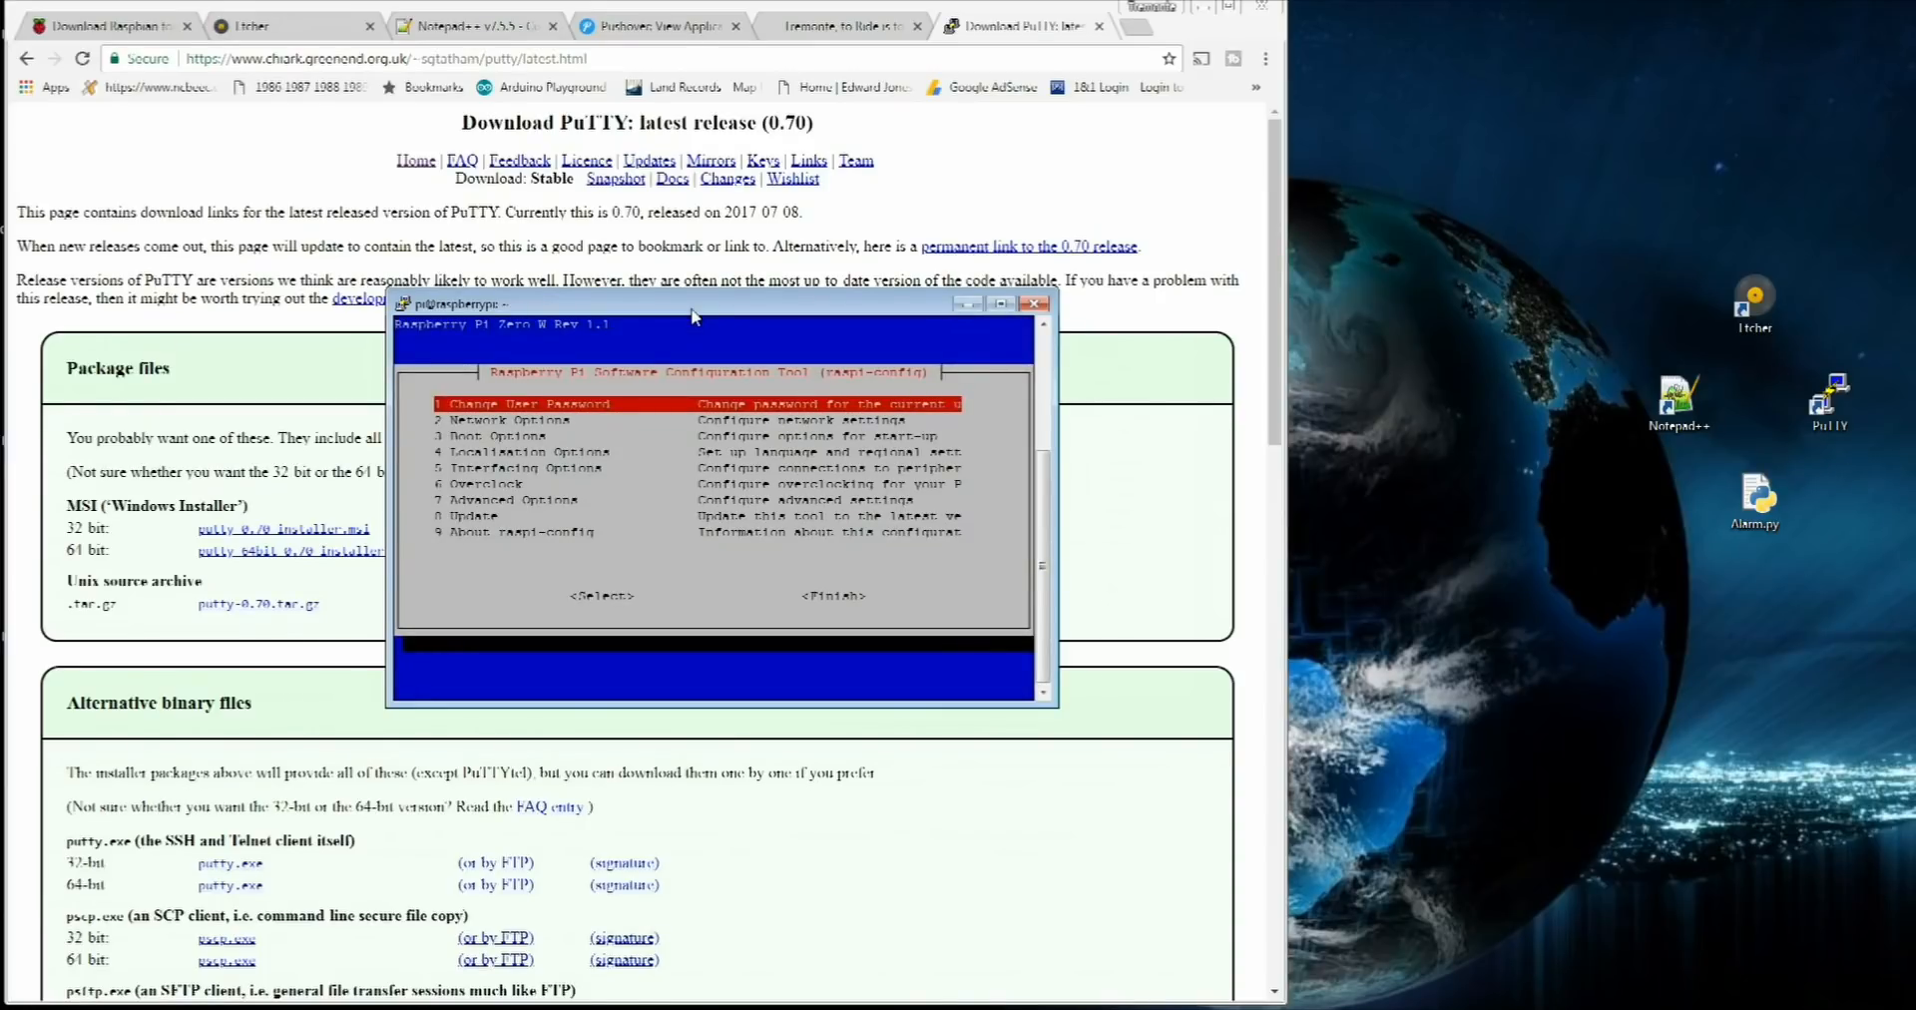
pyautogui.press('Down')
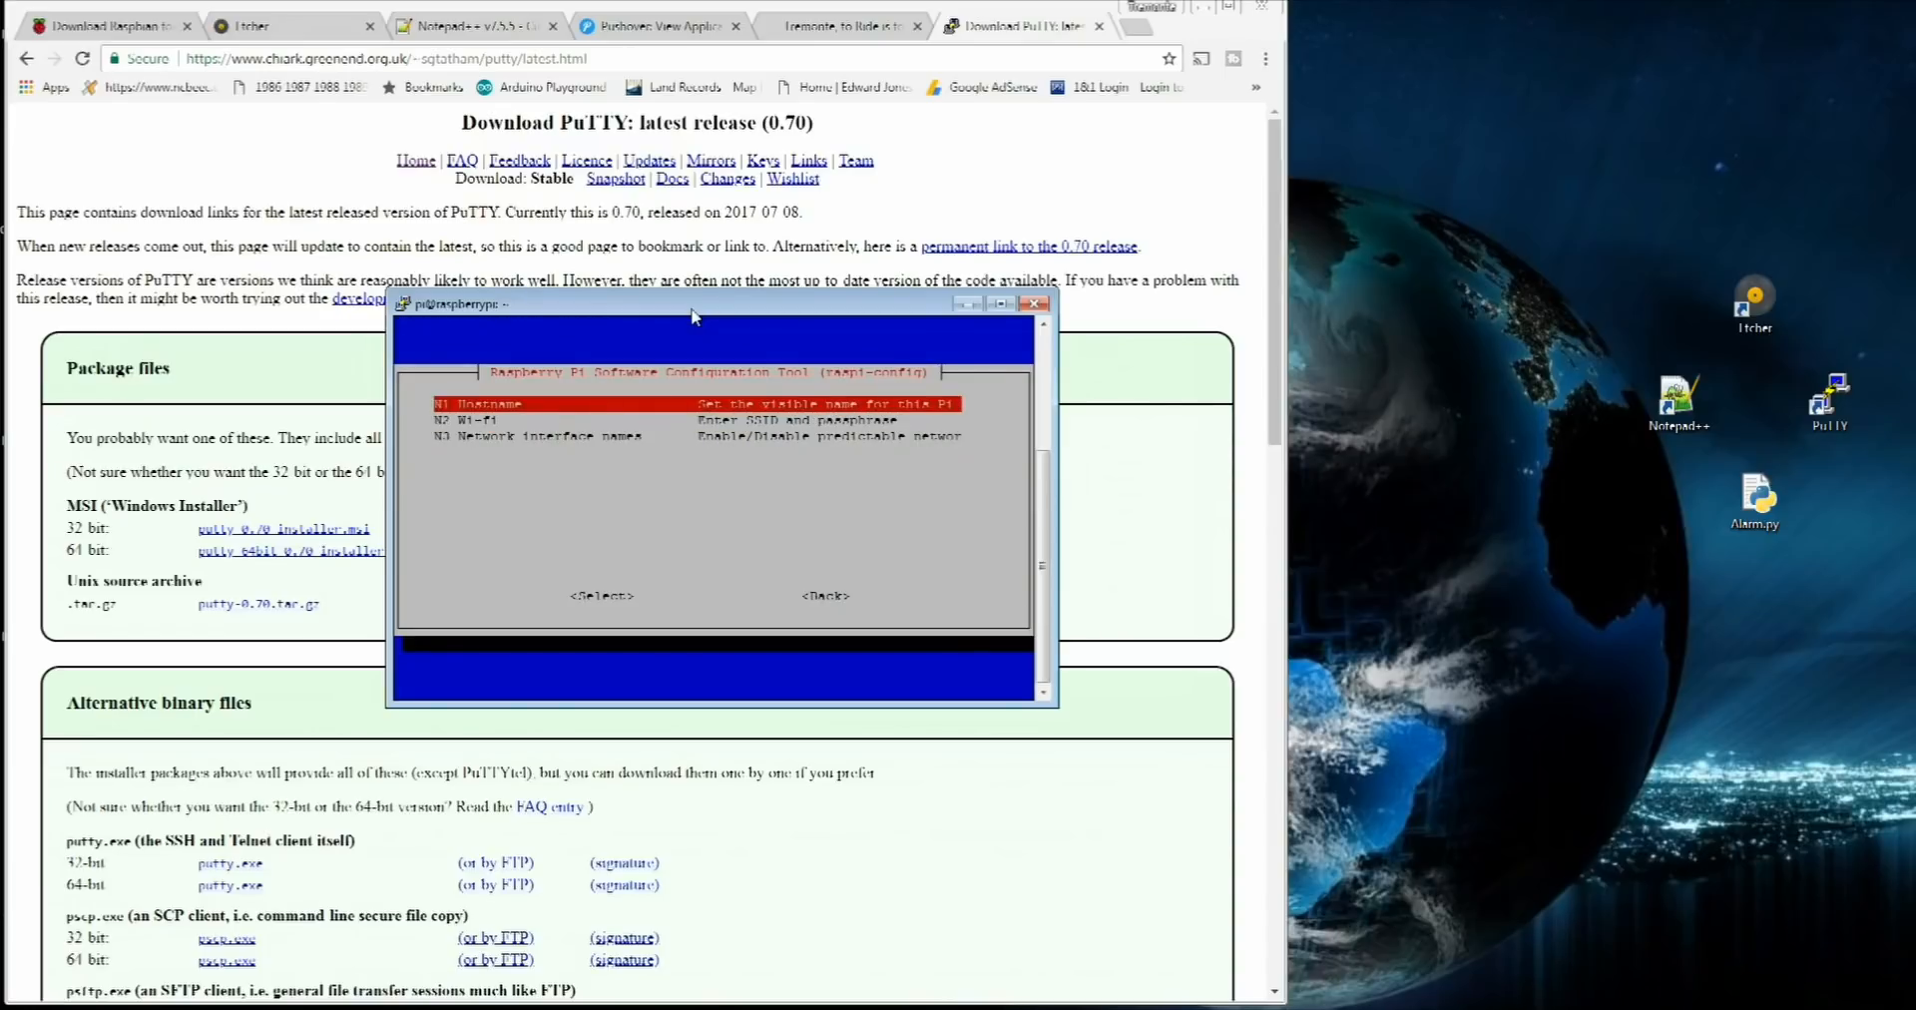
pyautogui.click(601, 595)
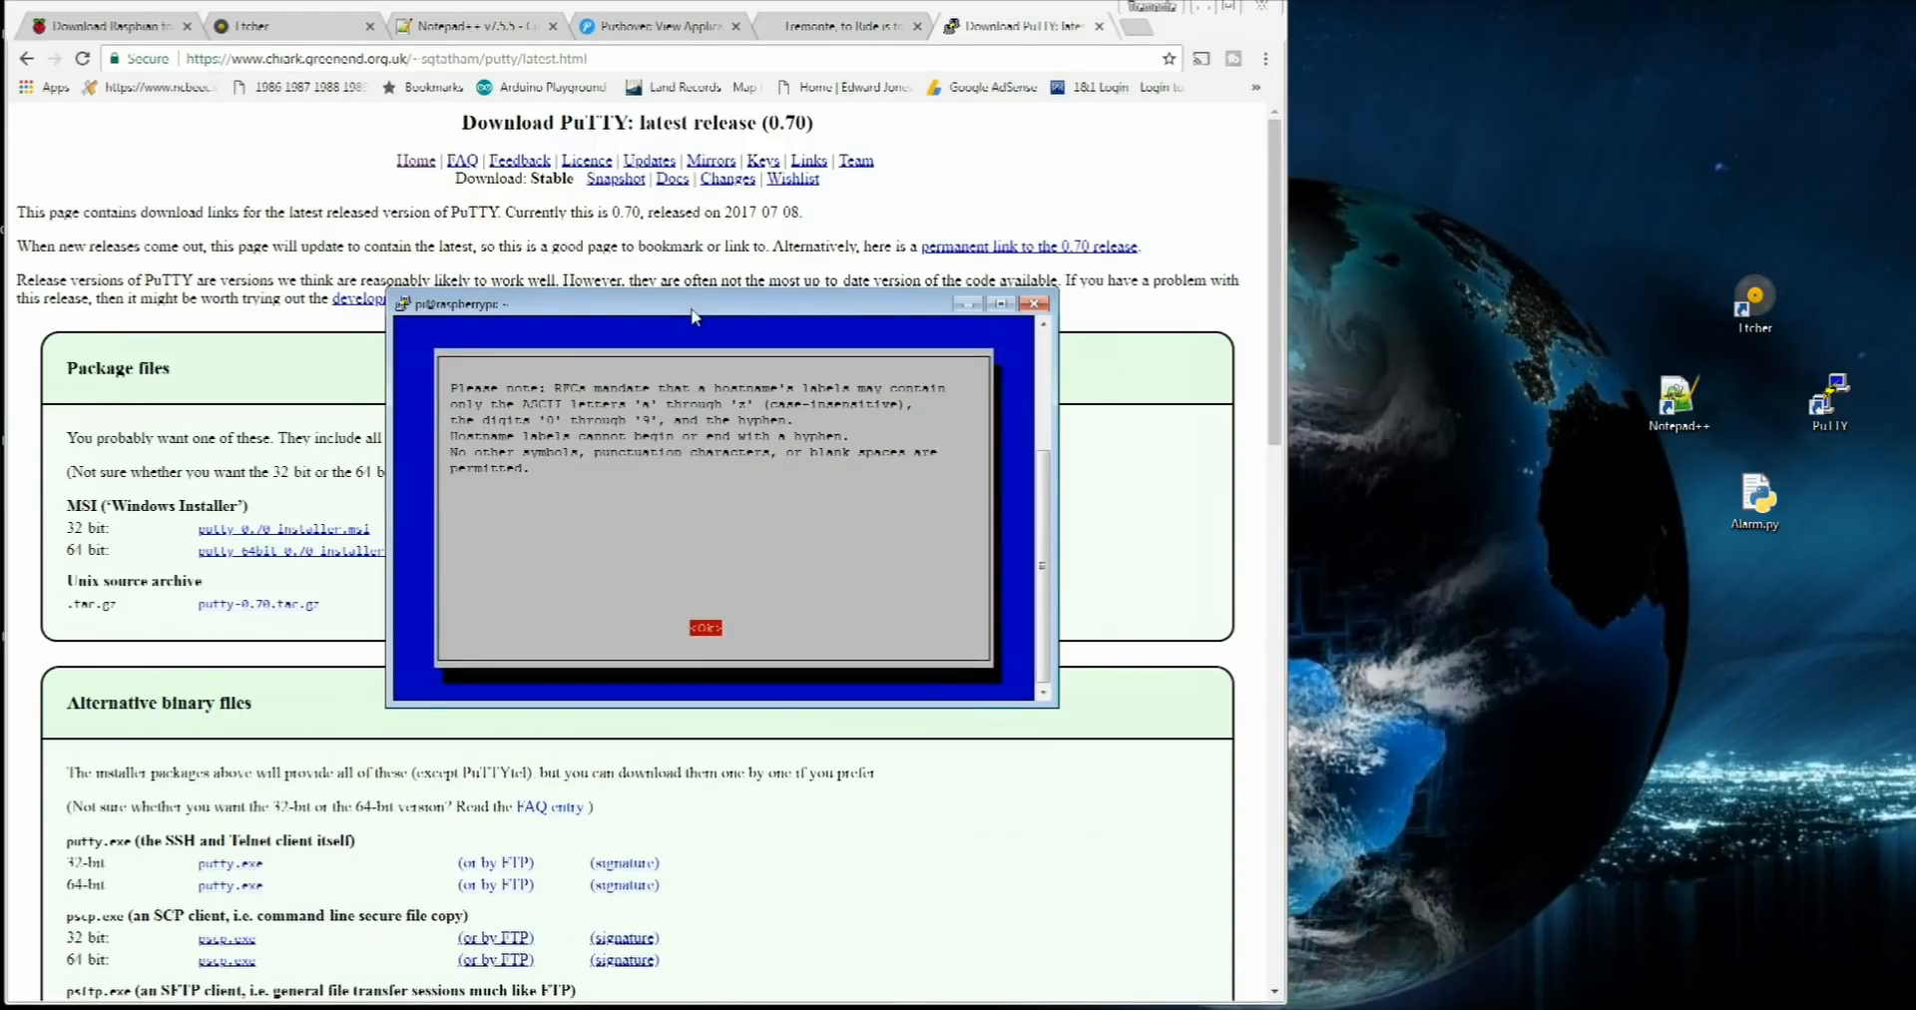
pyautogui.click(704, 627)
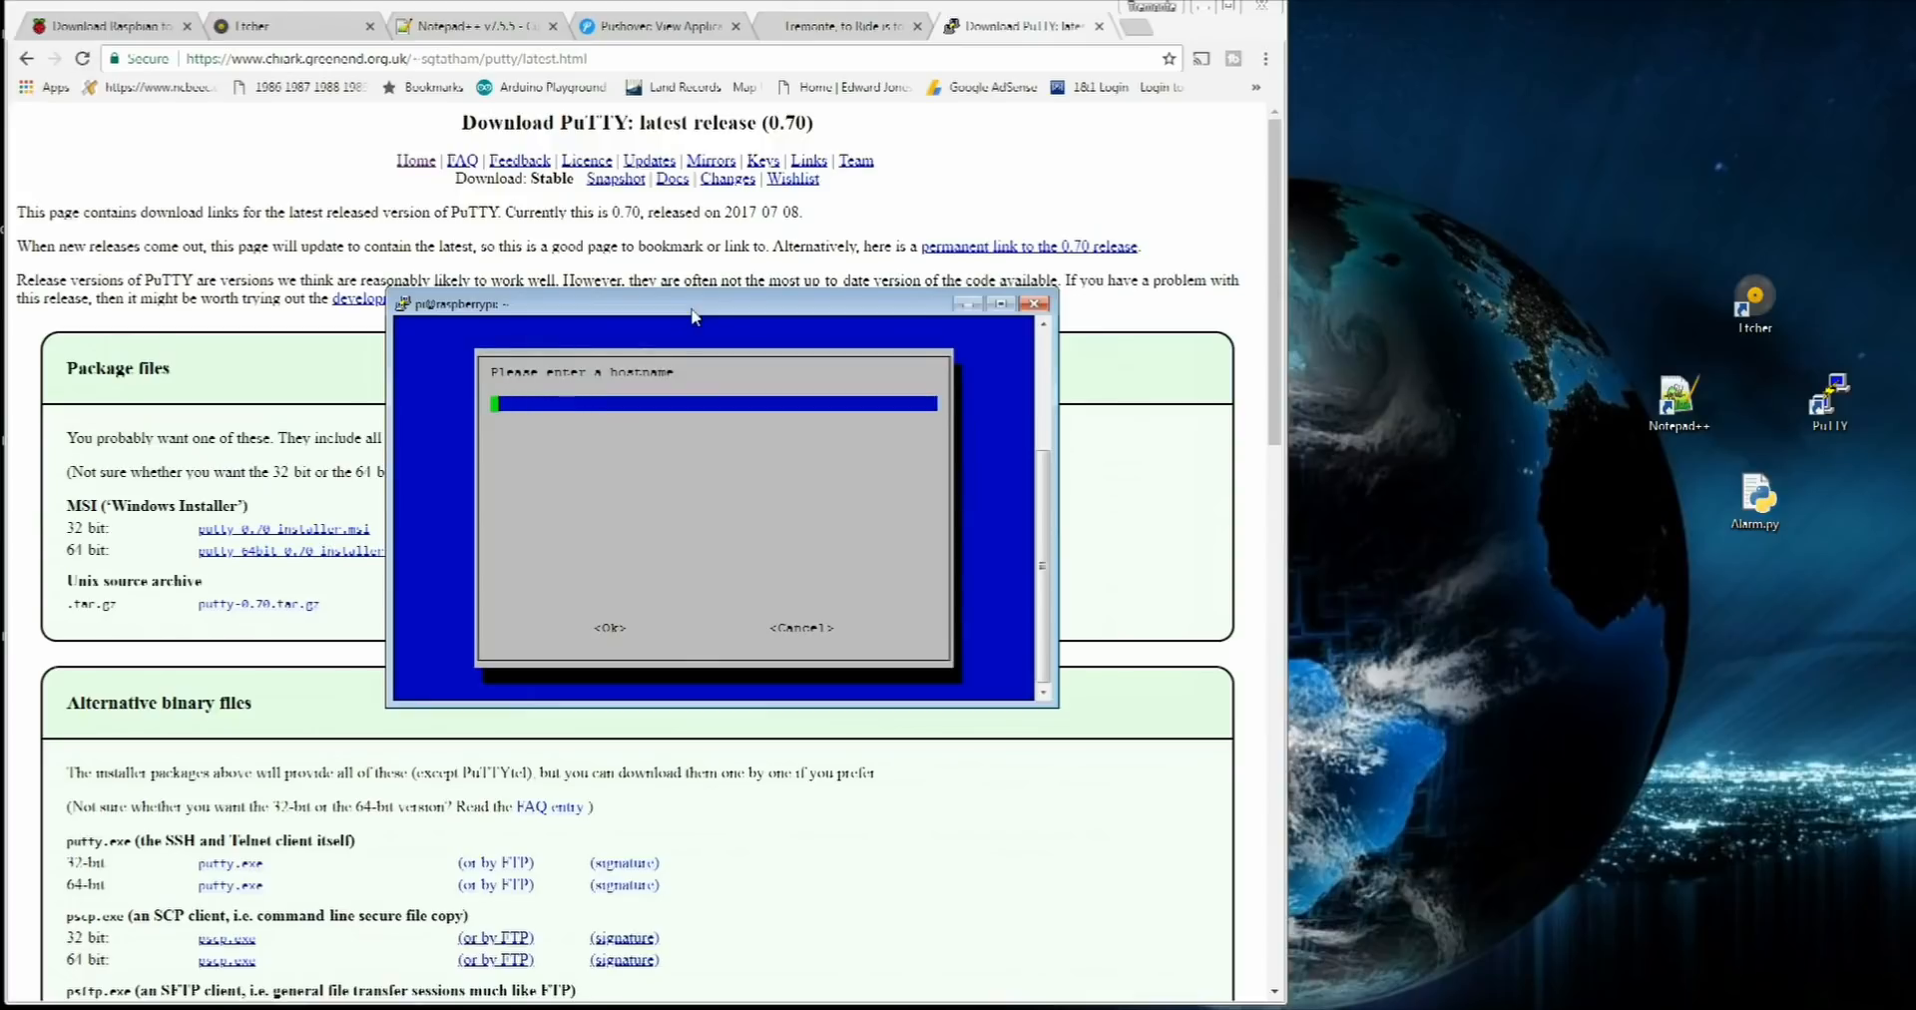
# Enter the new motorcycle hostname, finish raspi-config and reboot the Pi.
pyautogui.write('motoro')
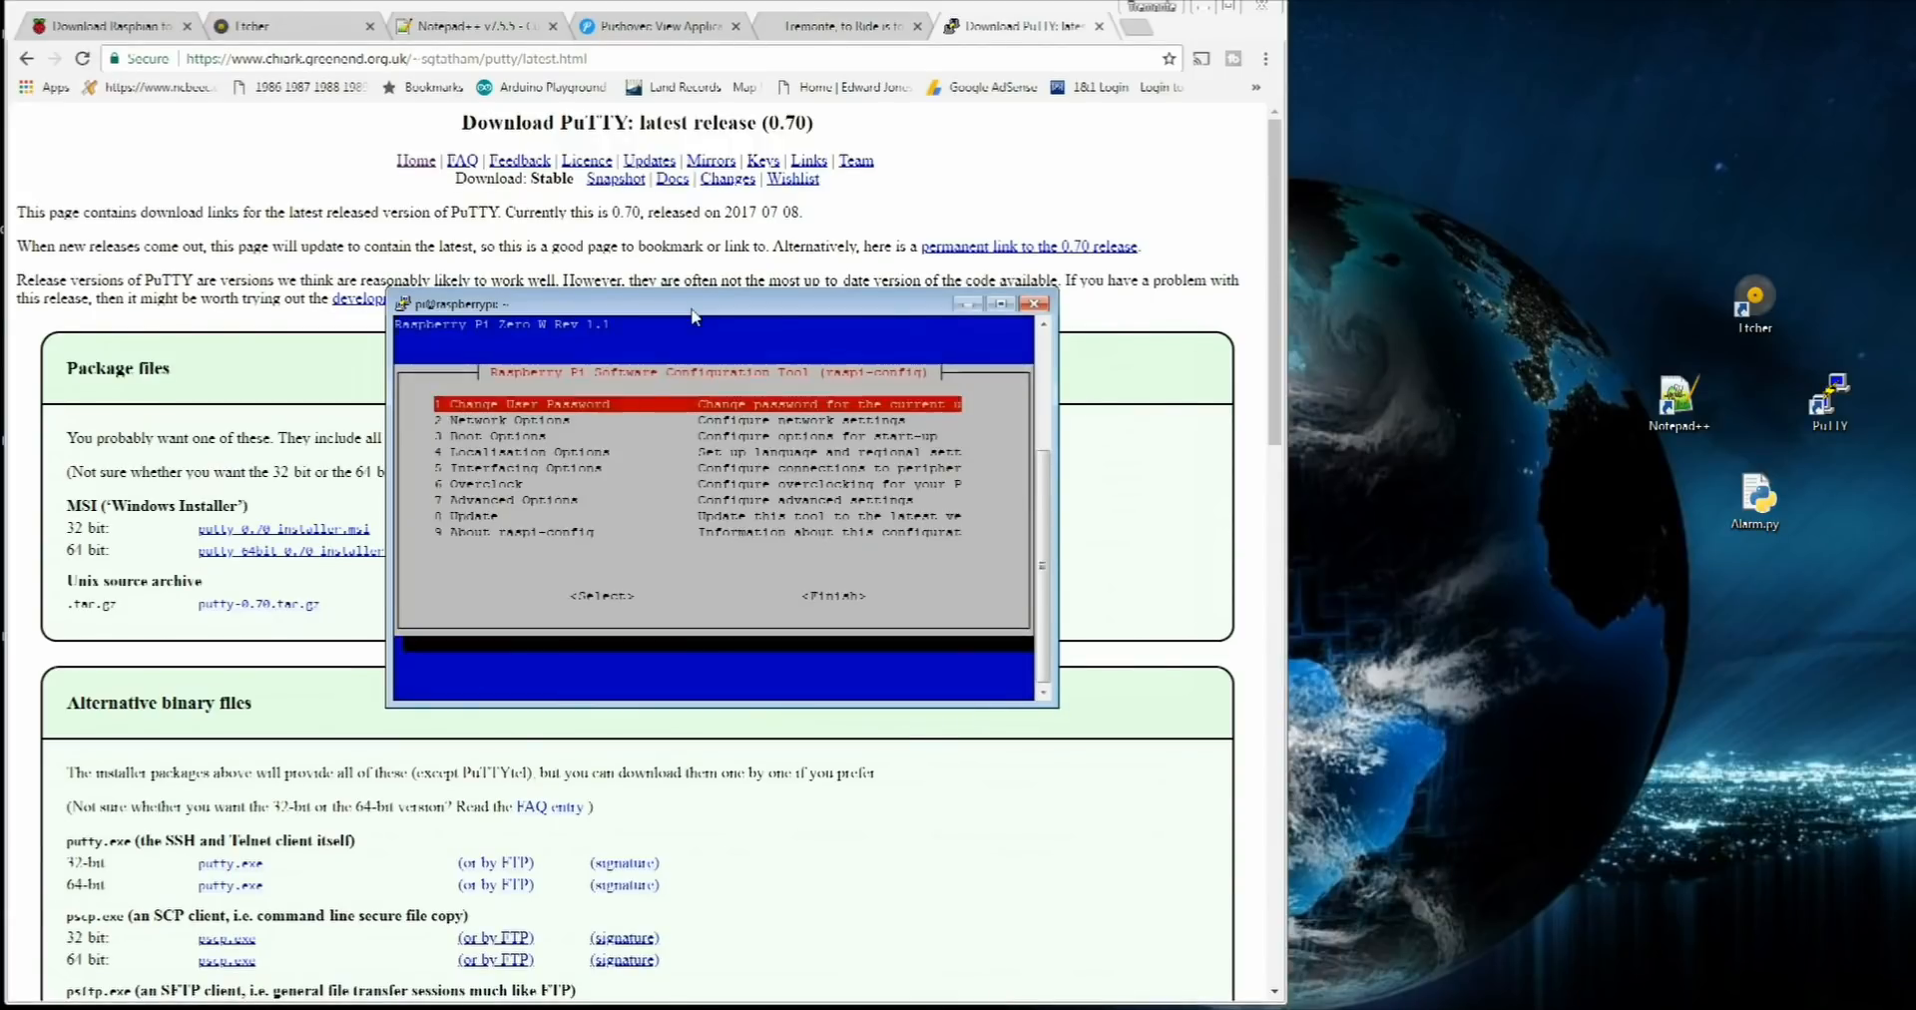
pyautogui.press('Tab')
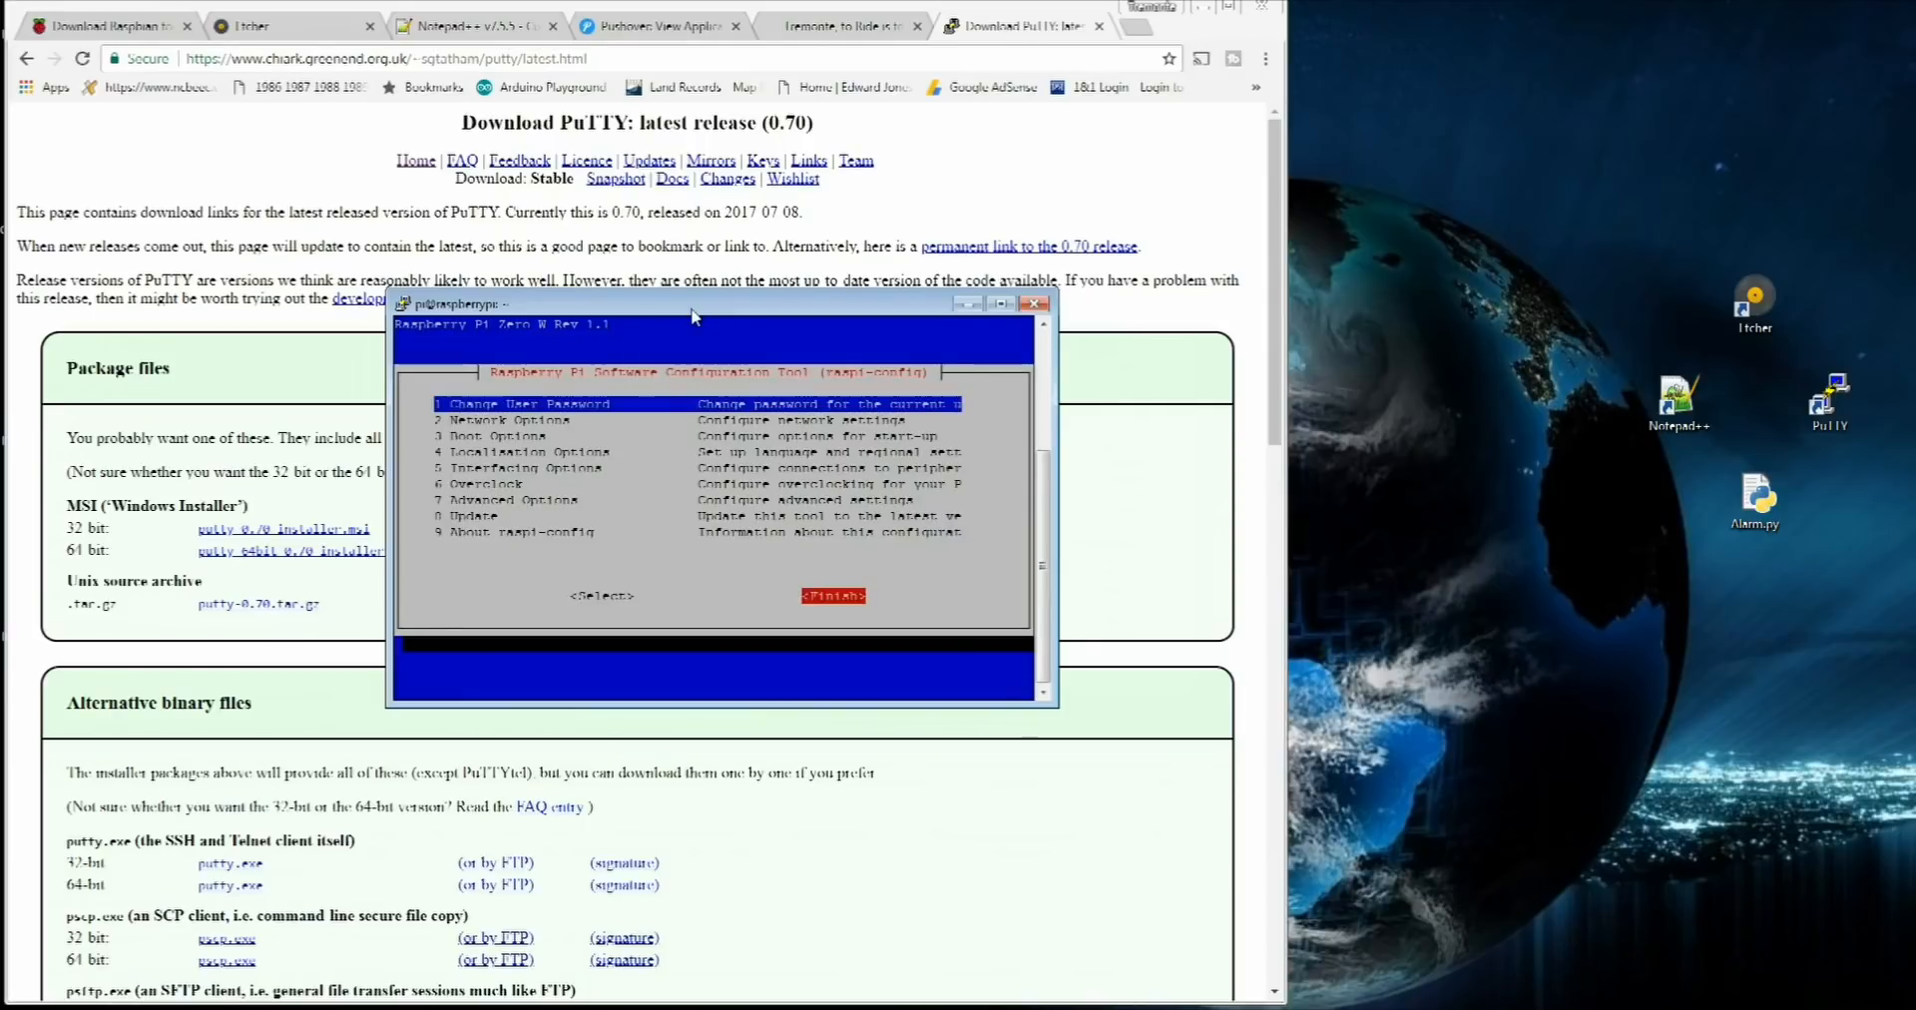
pyautogui.click(834, 595)
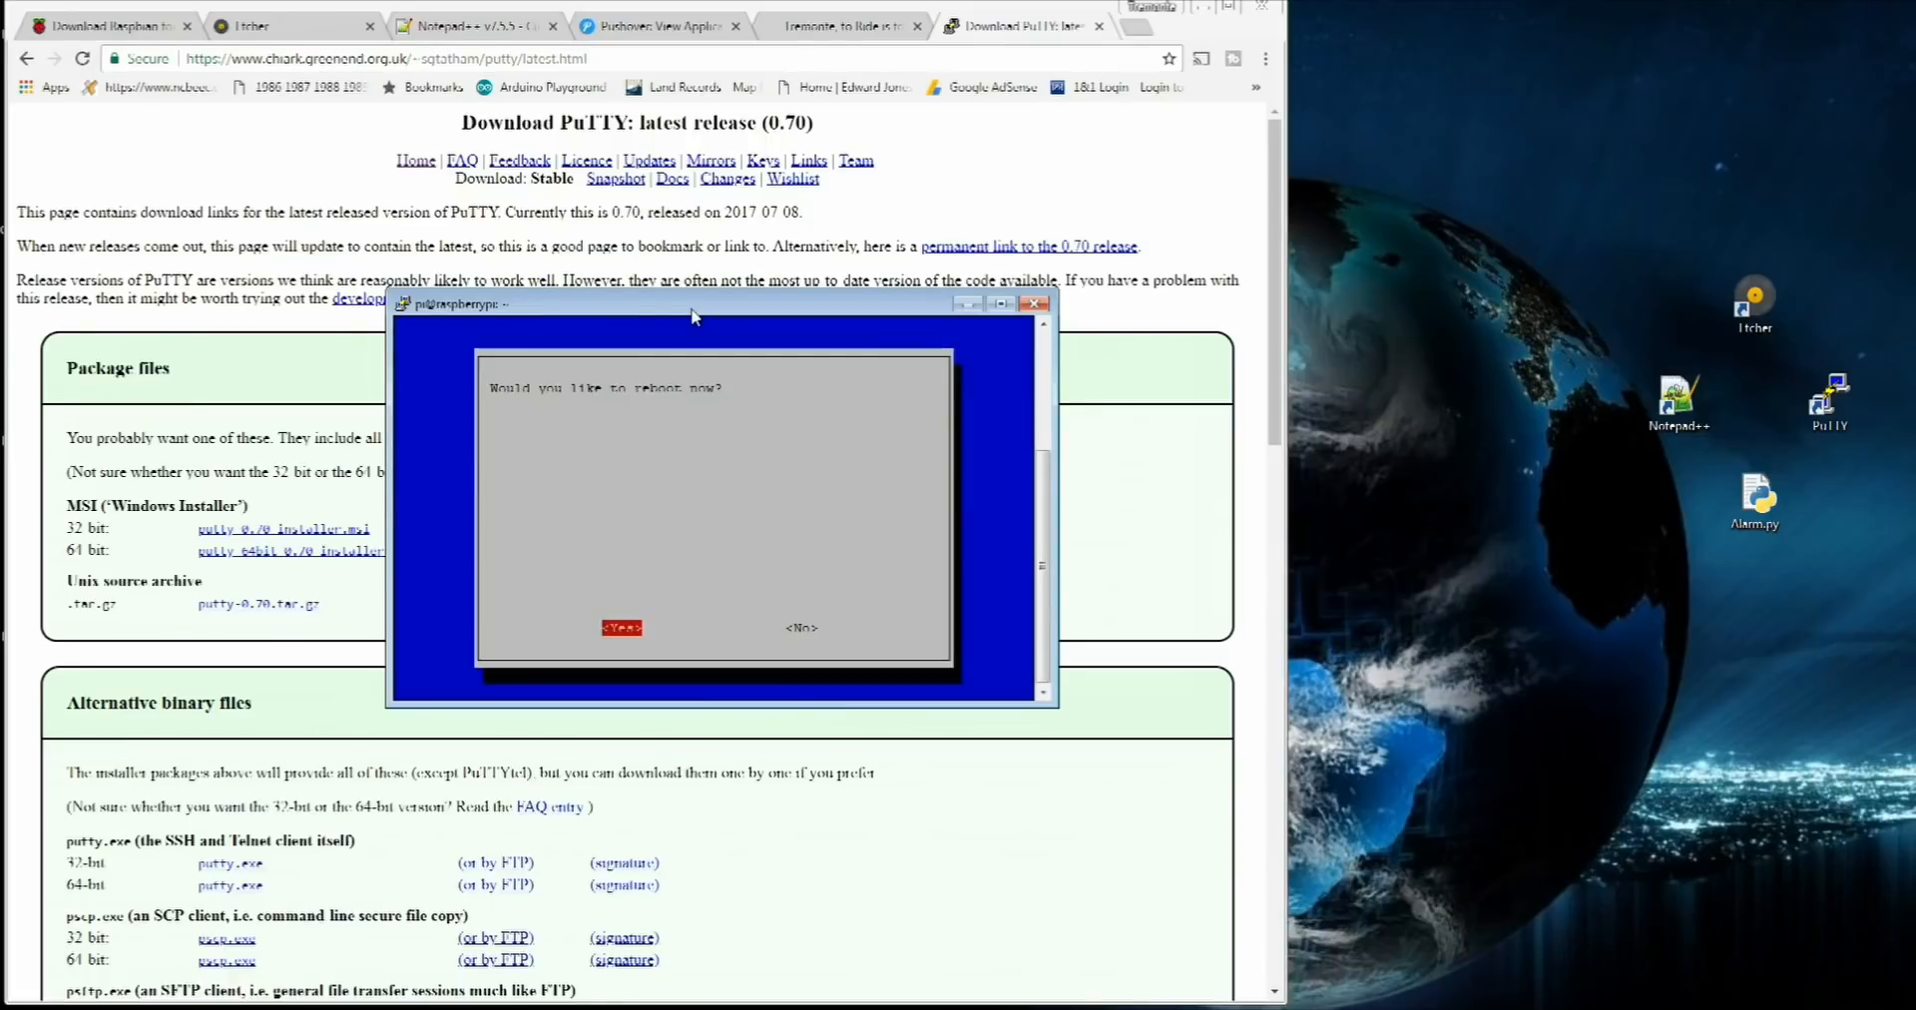
pyautogui.click(620, 627)
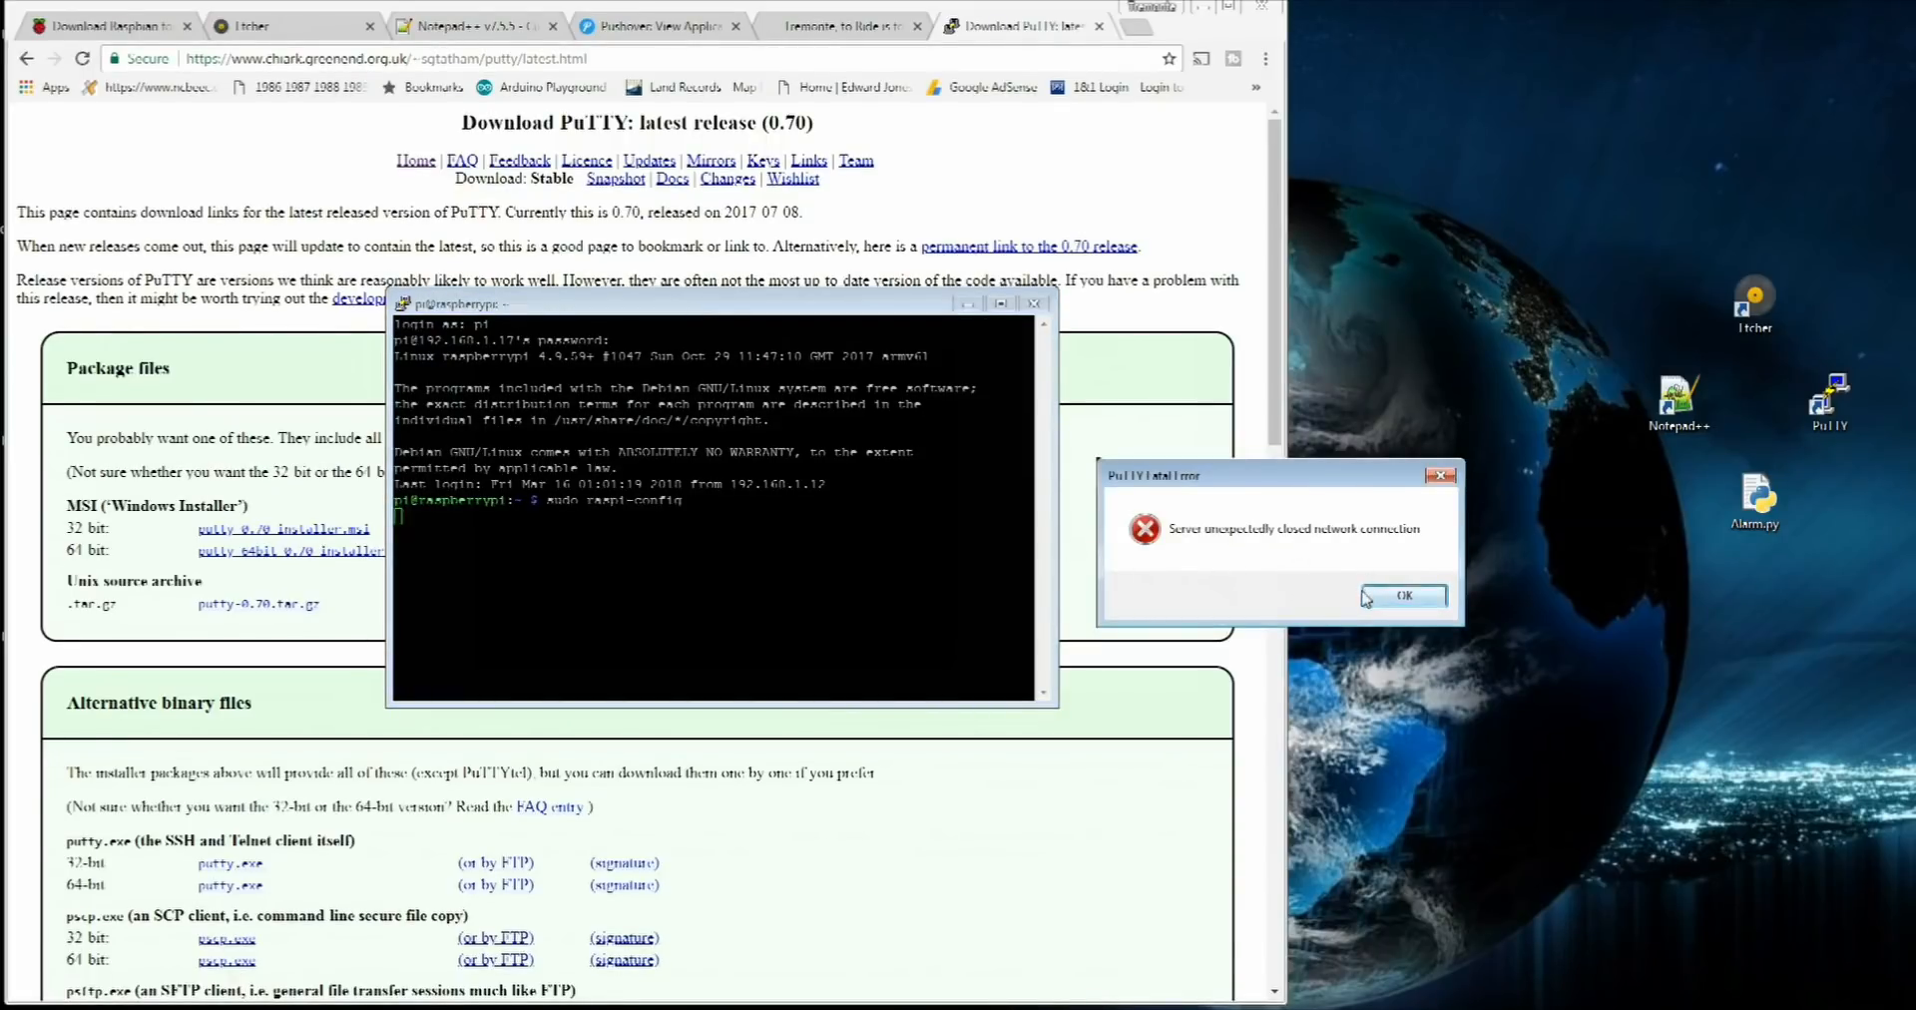
# Dismiss the connection error and run sudo python /boot/Alarm.py on the Pi.
pyautogui.click(1403, 595)
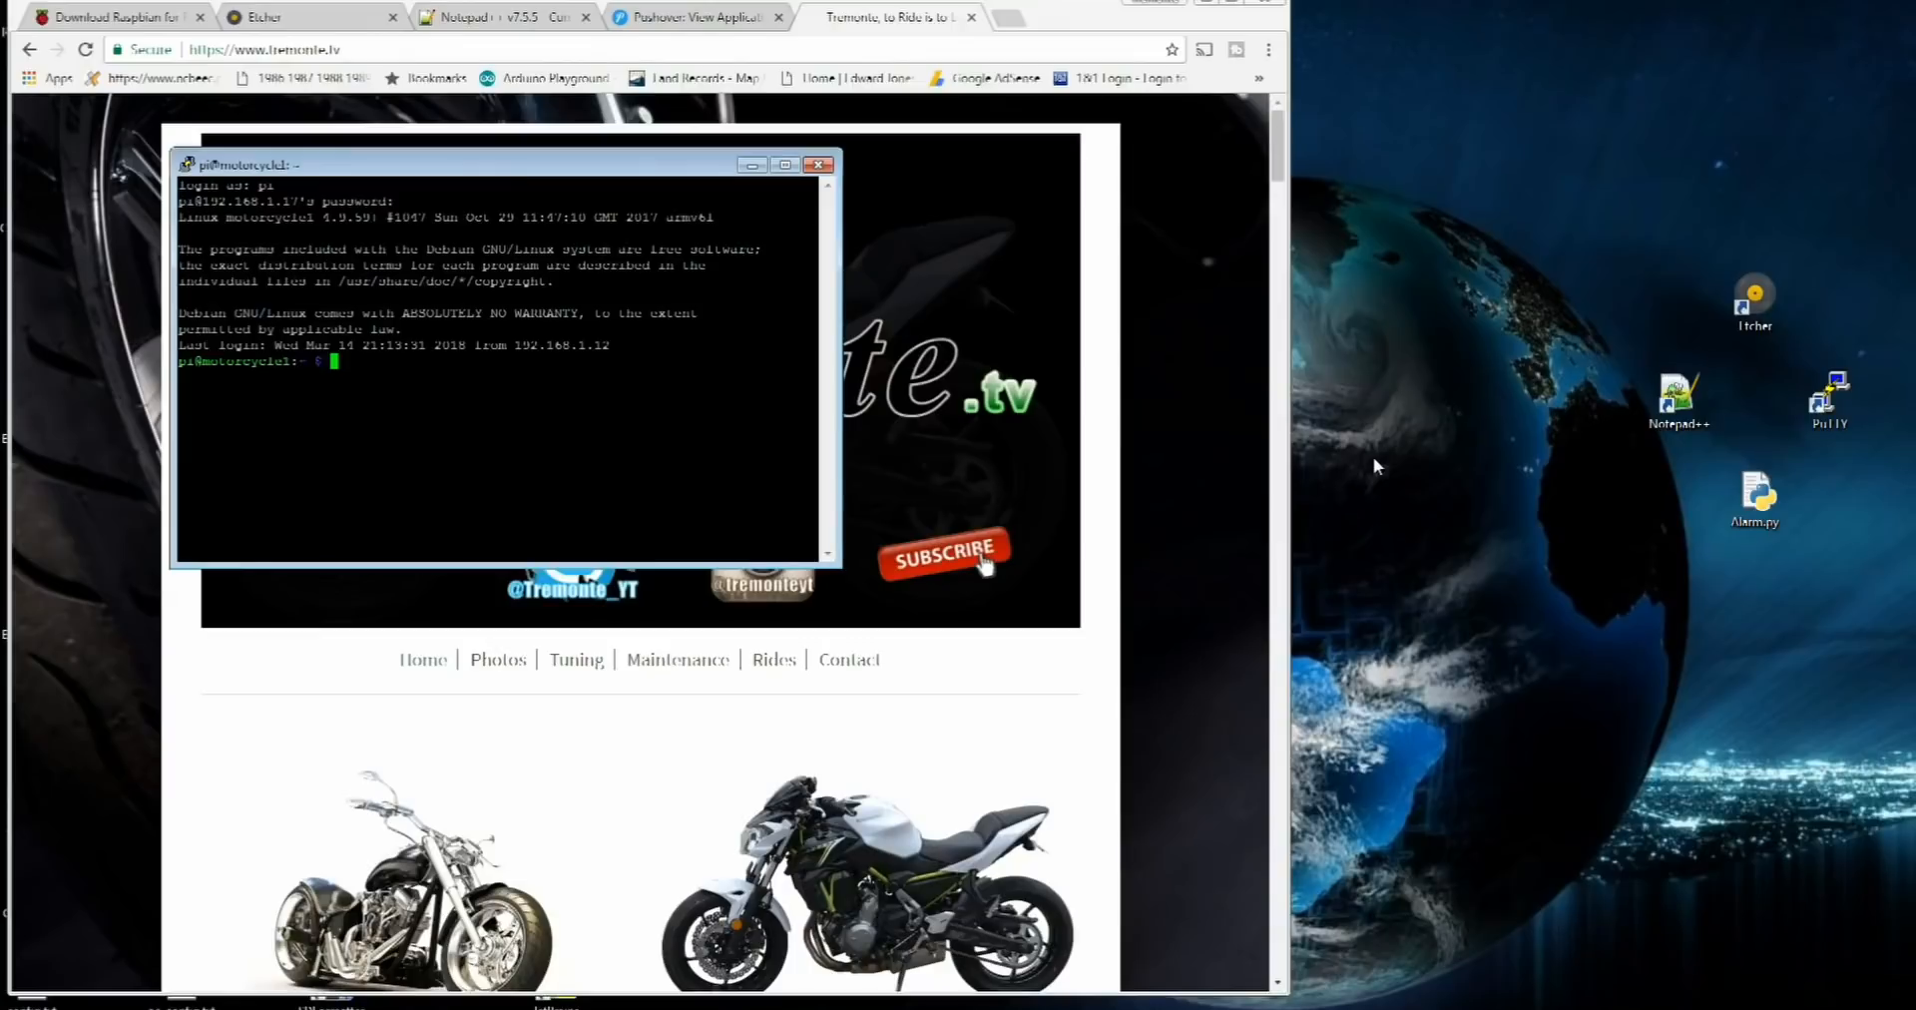
pyautogui.write('sudo')
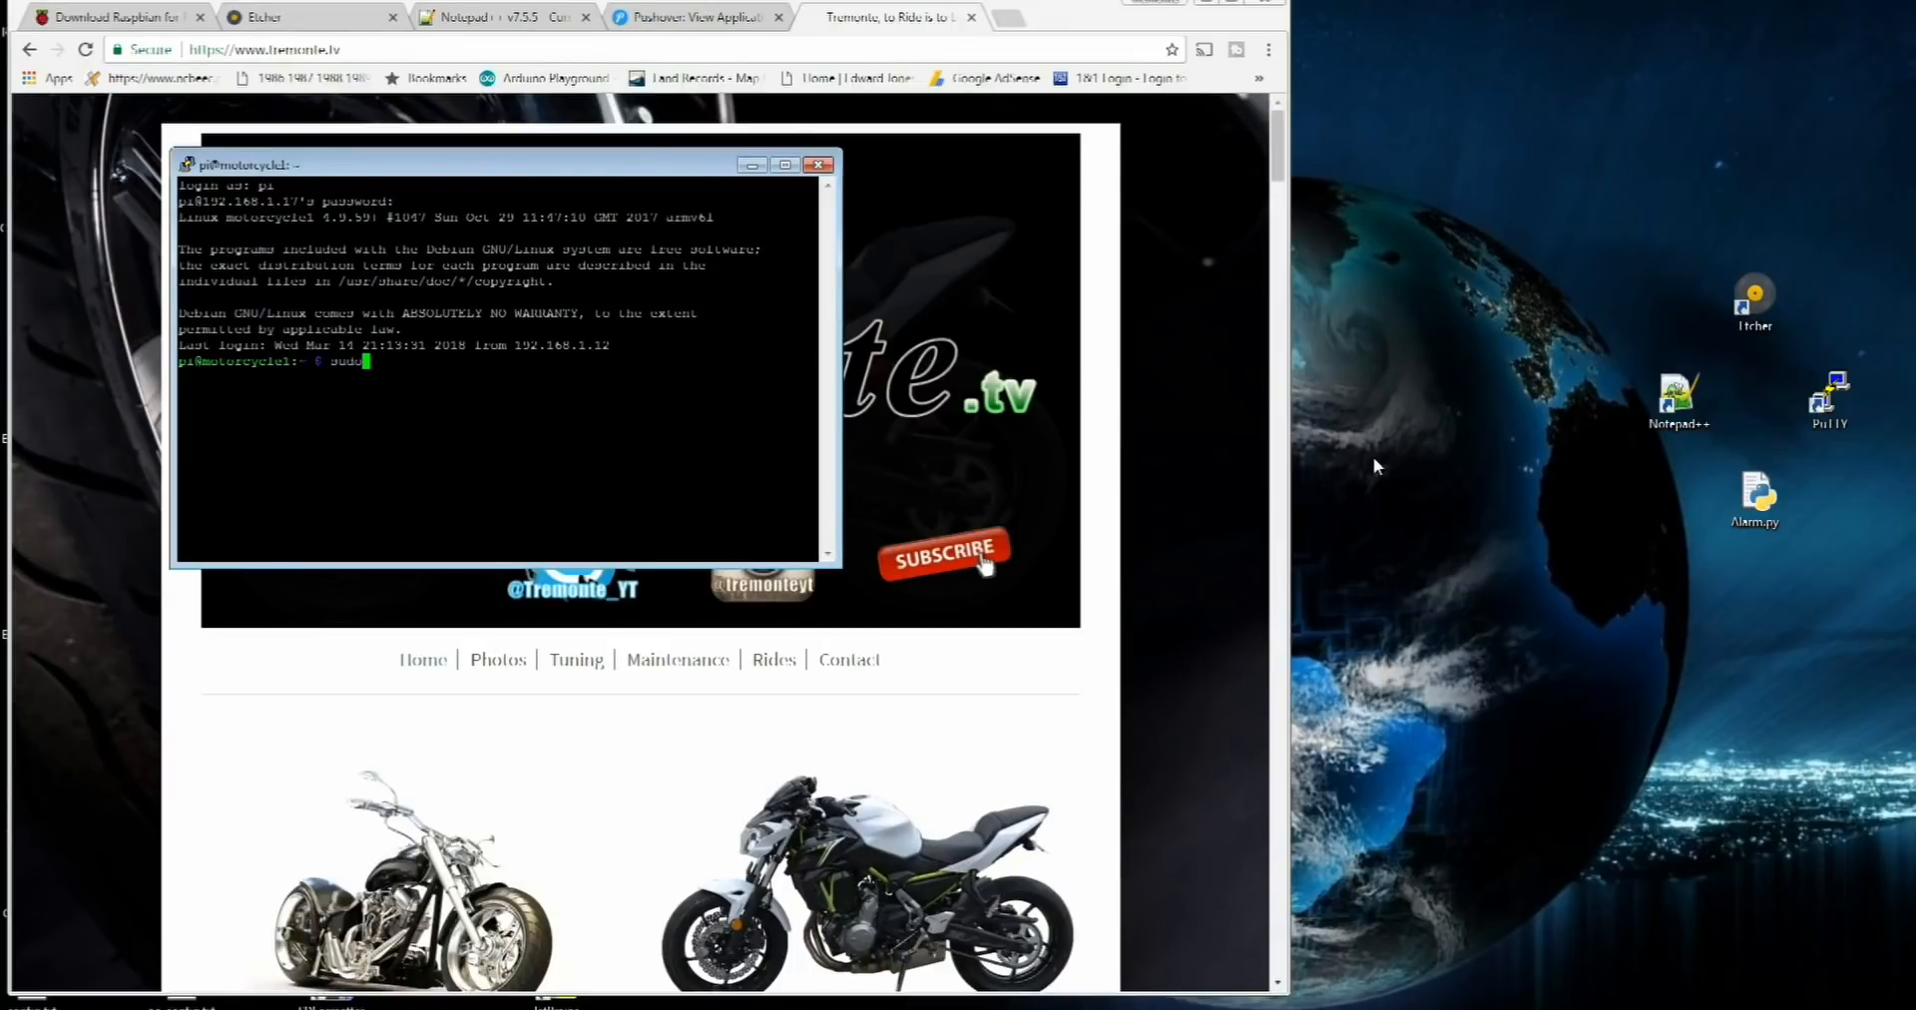
pyautogui.write('pyt')
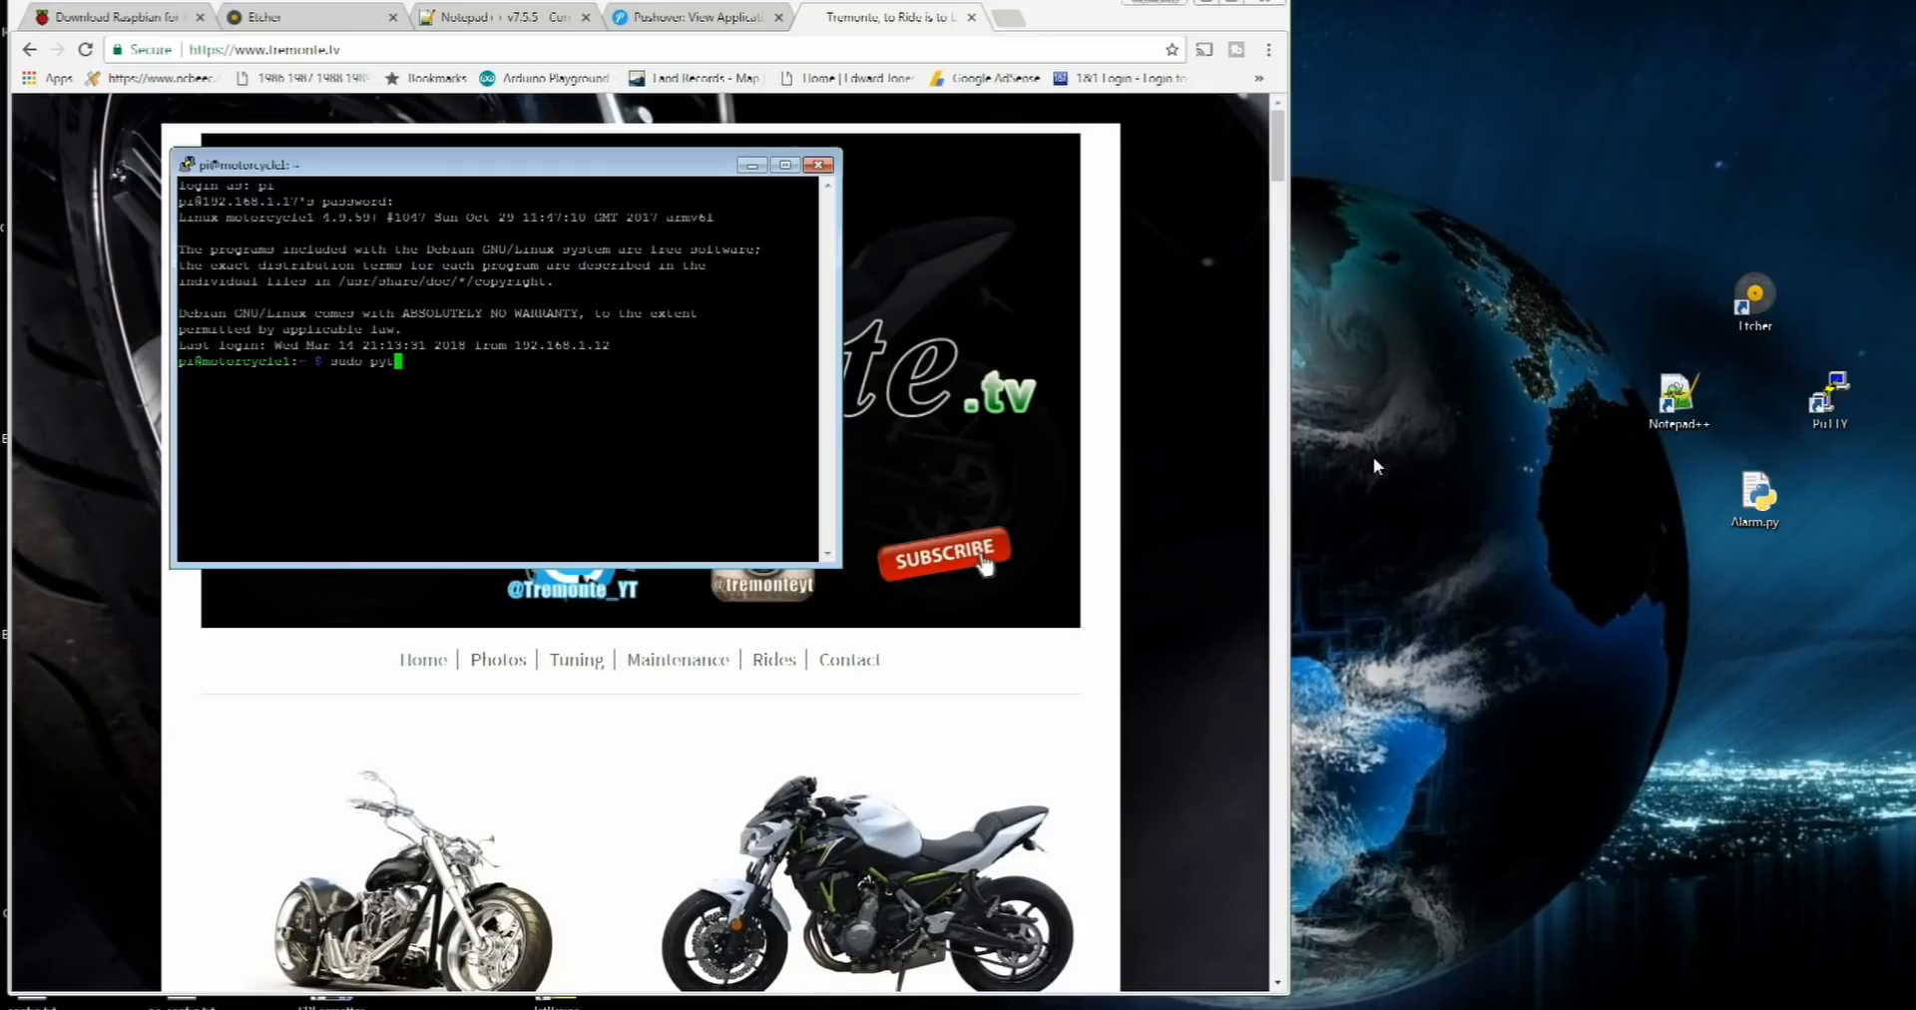
pyautogui.write('hon')
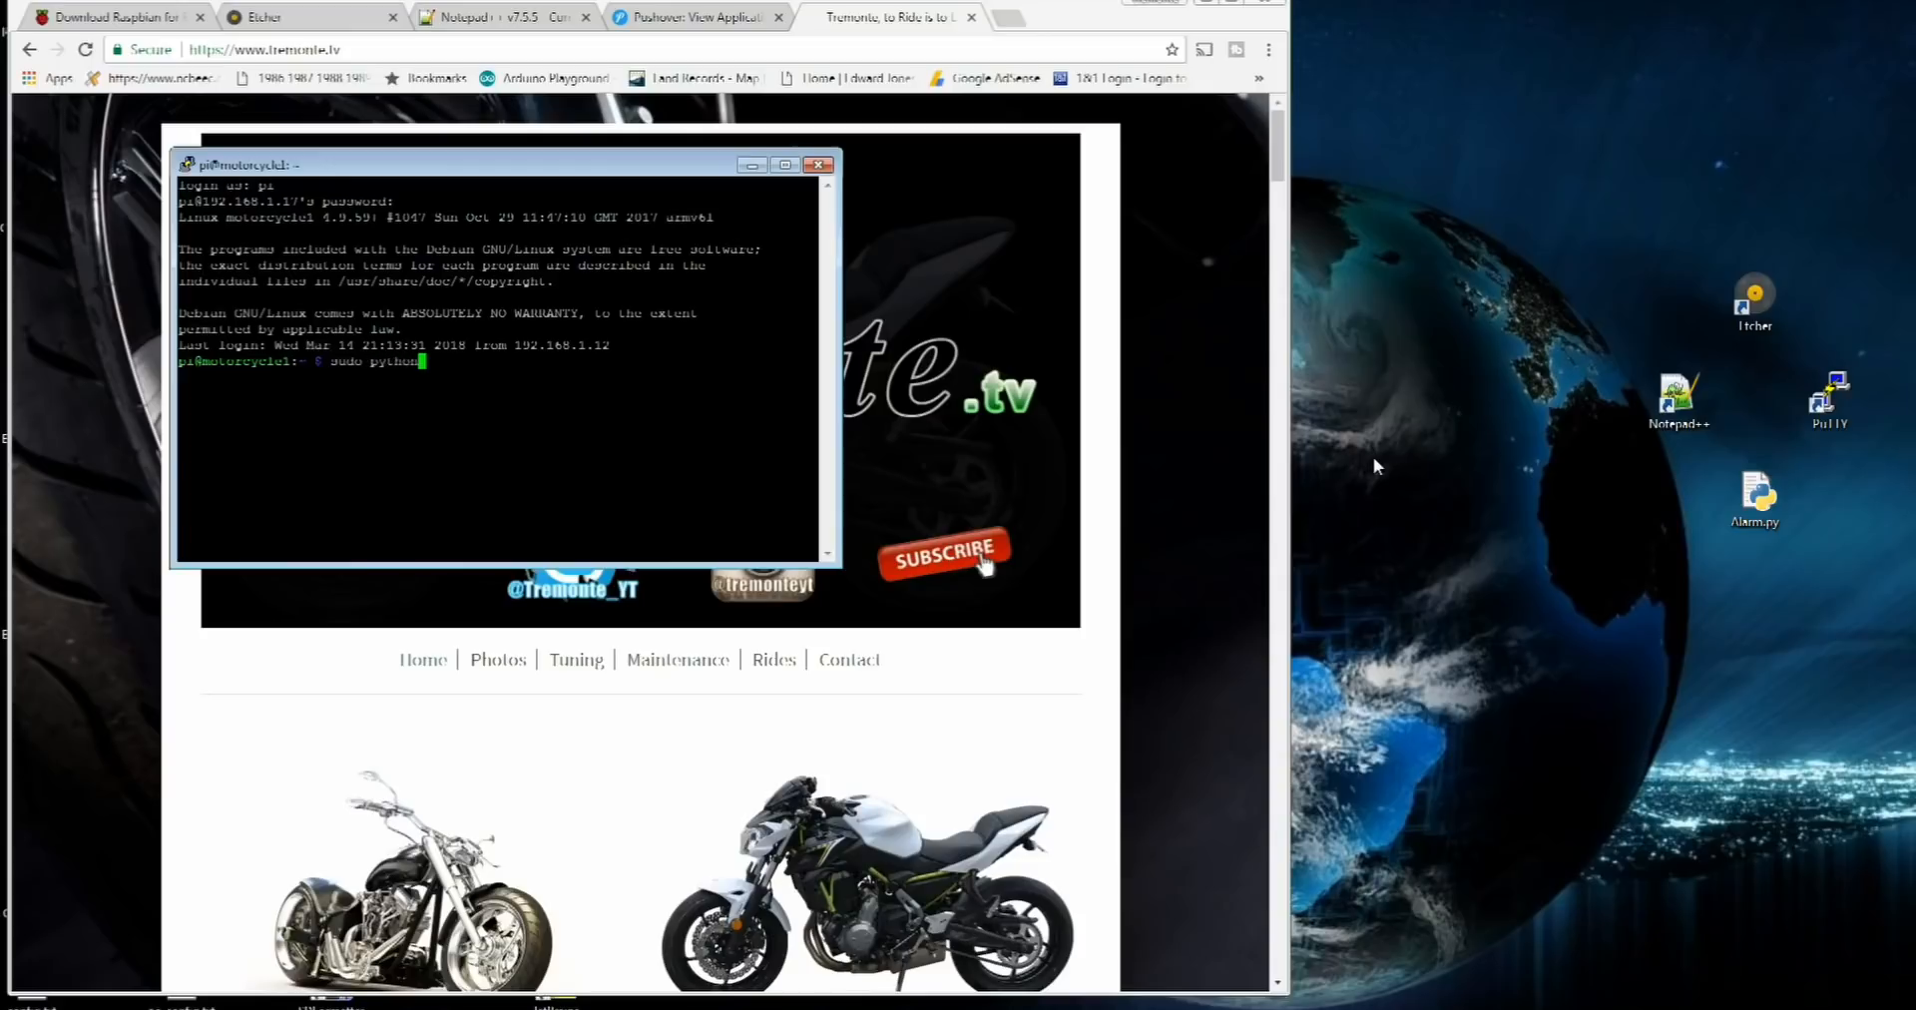
pyautogui.write('/')
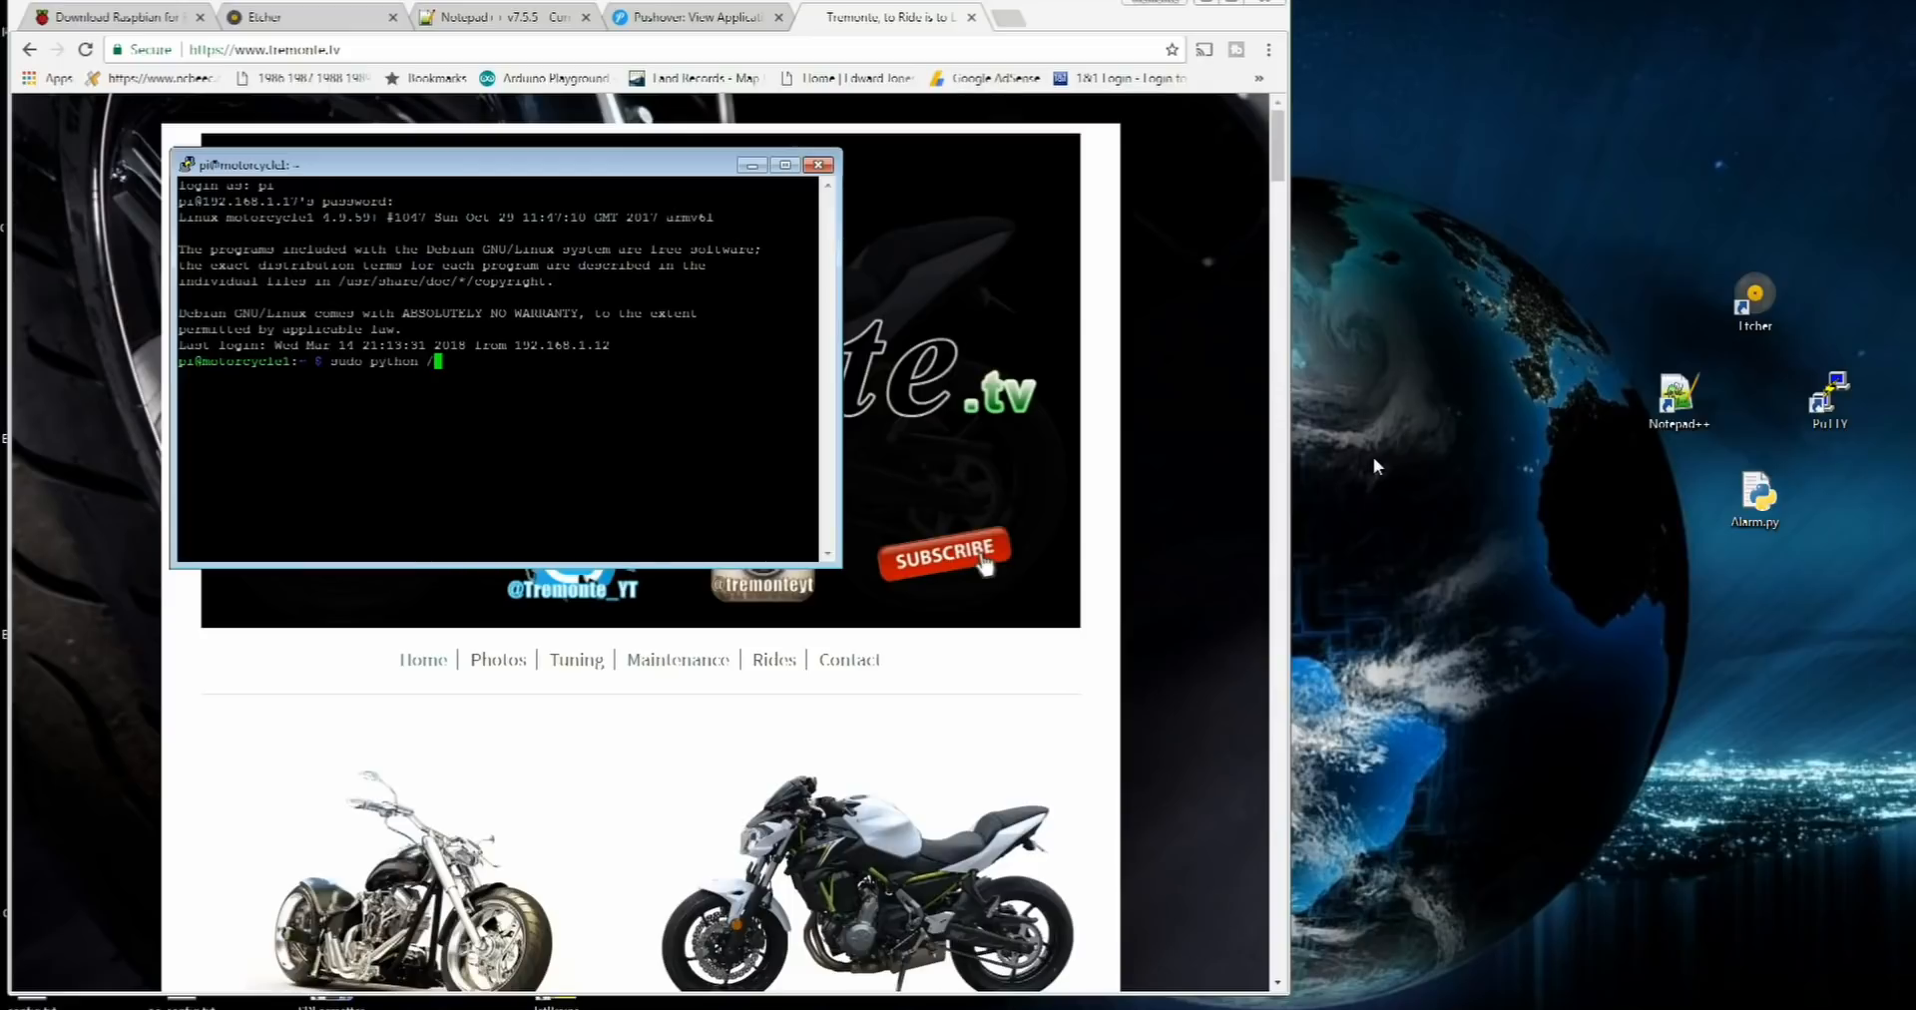
pyautogui.write('boot')
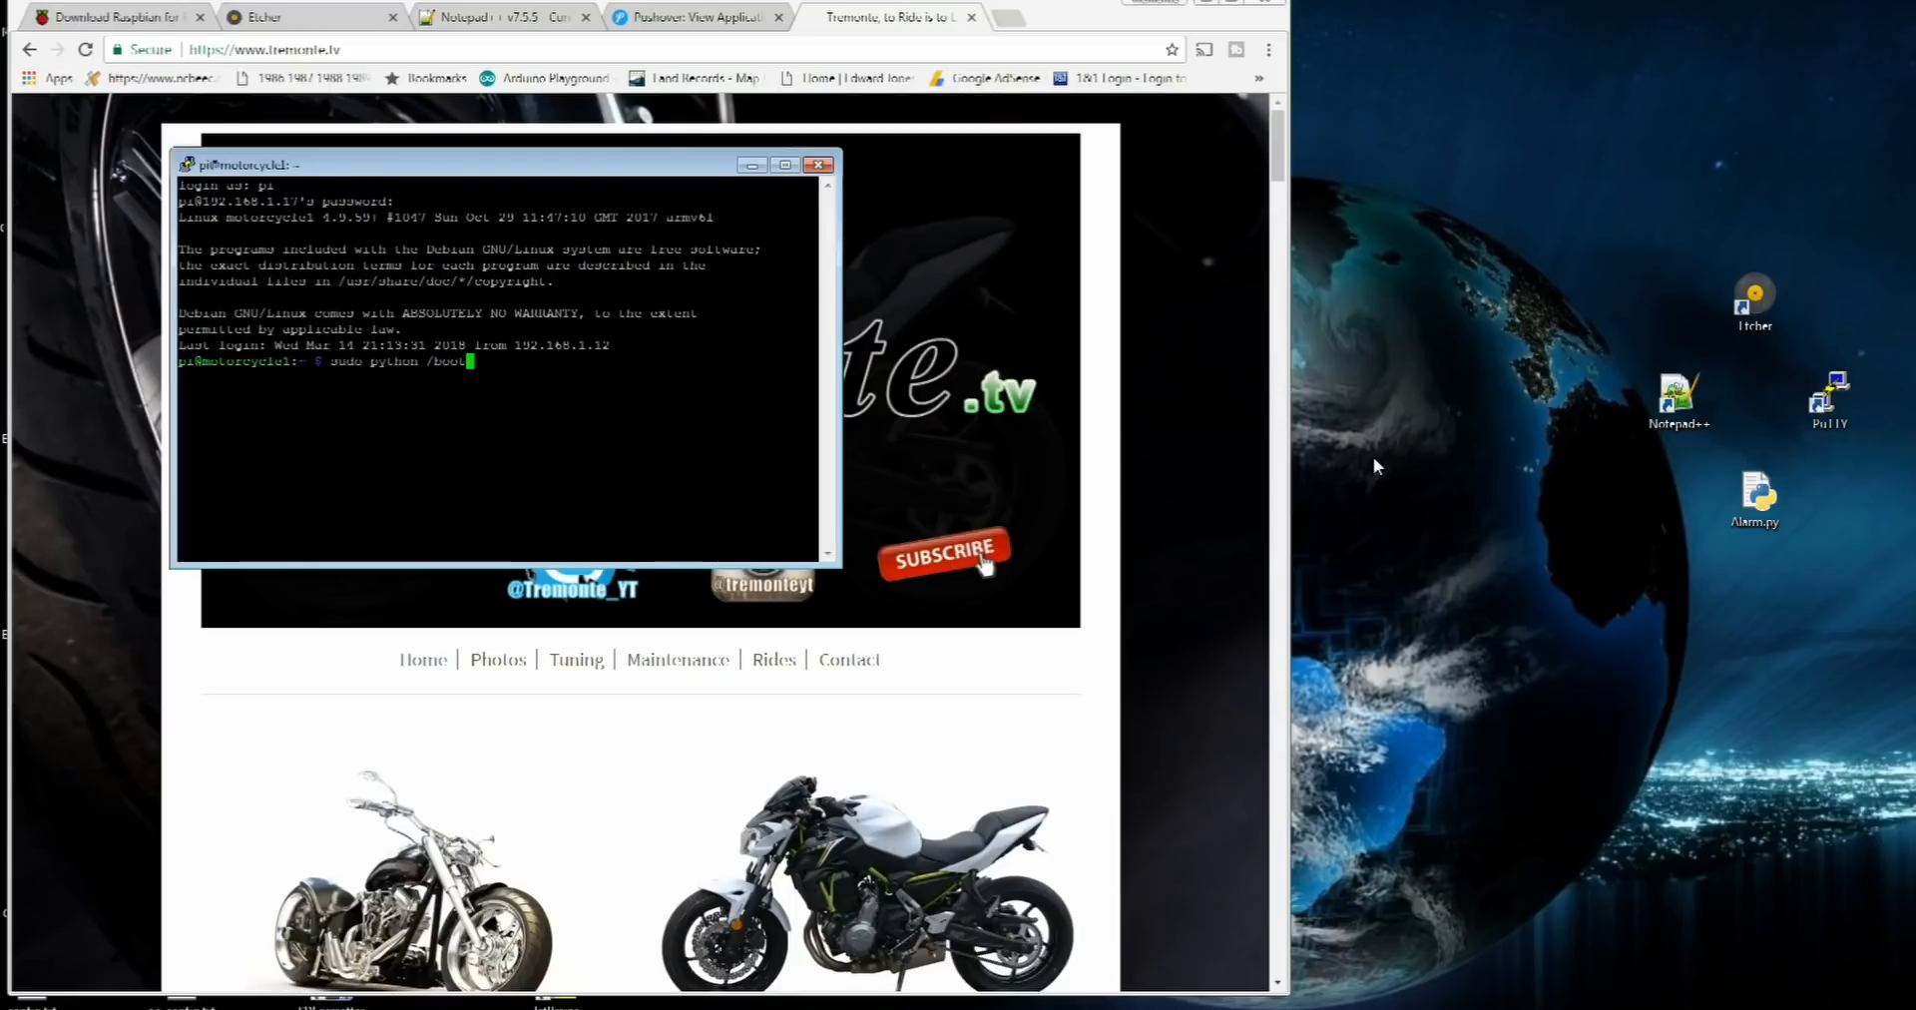
pyautogui.write('/Alarm')
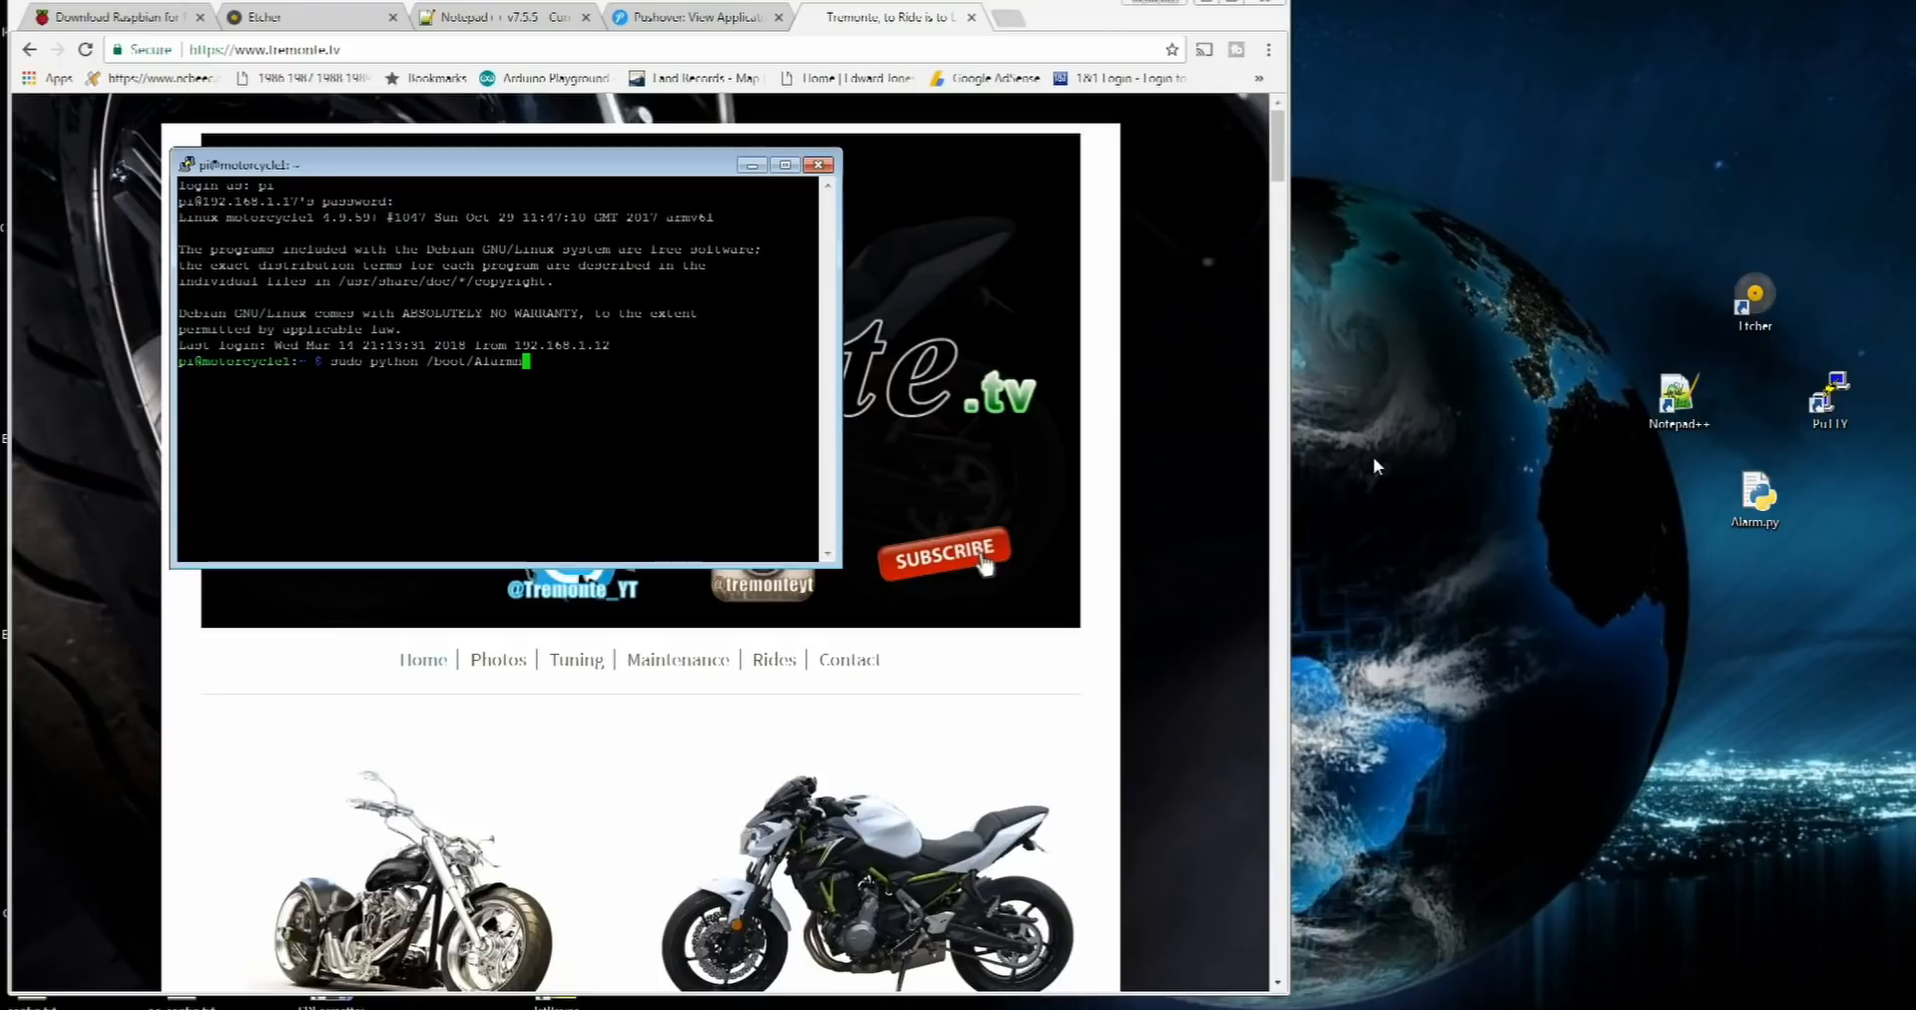
pyautogui.write('py')
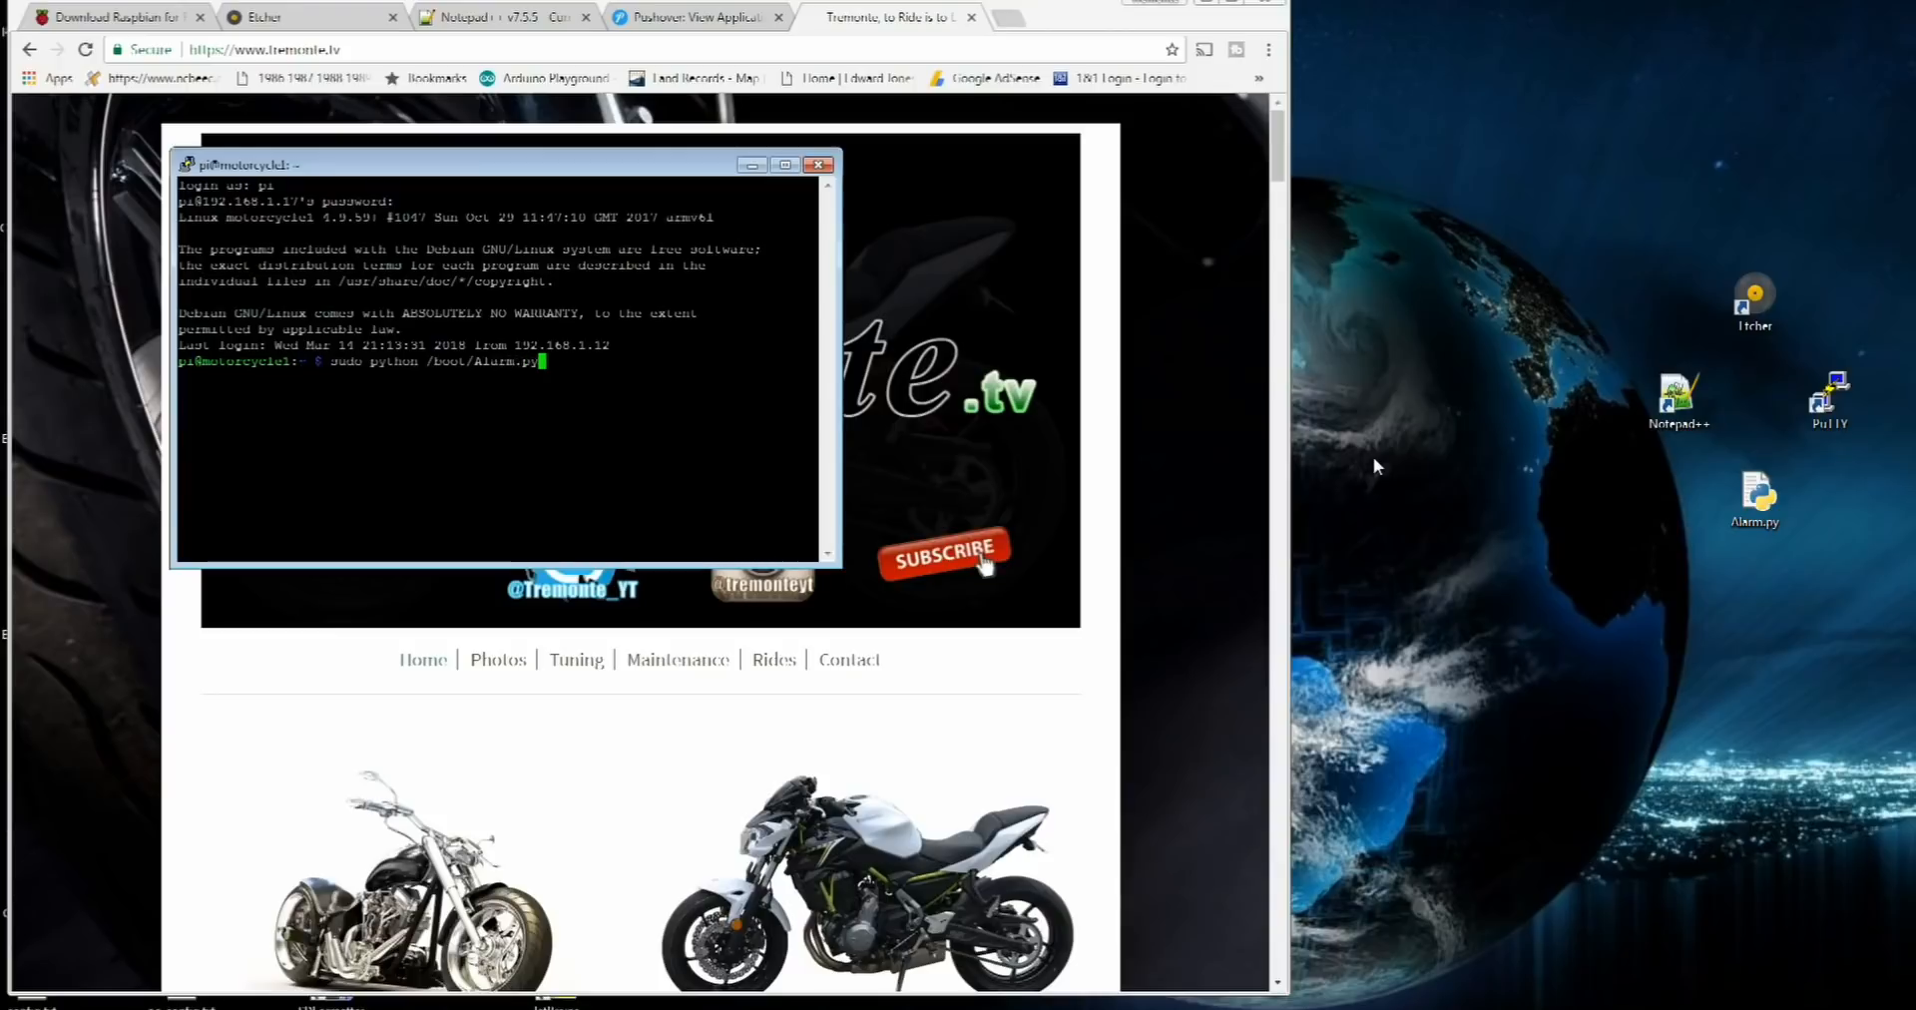
pyautogui.press('Return')
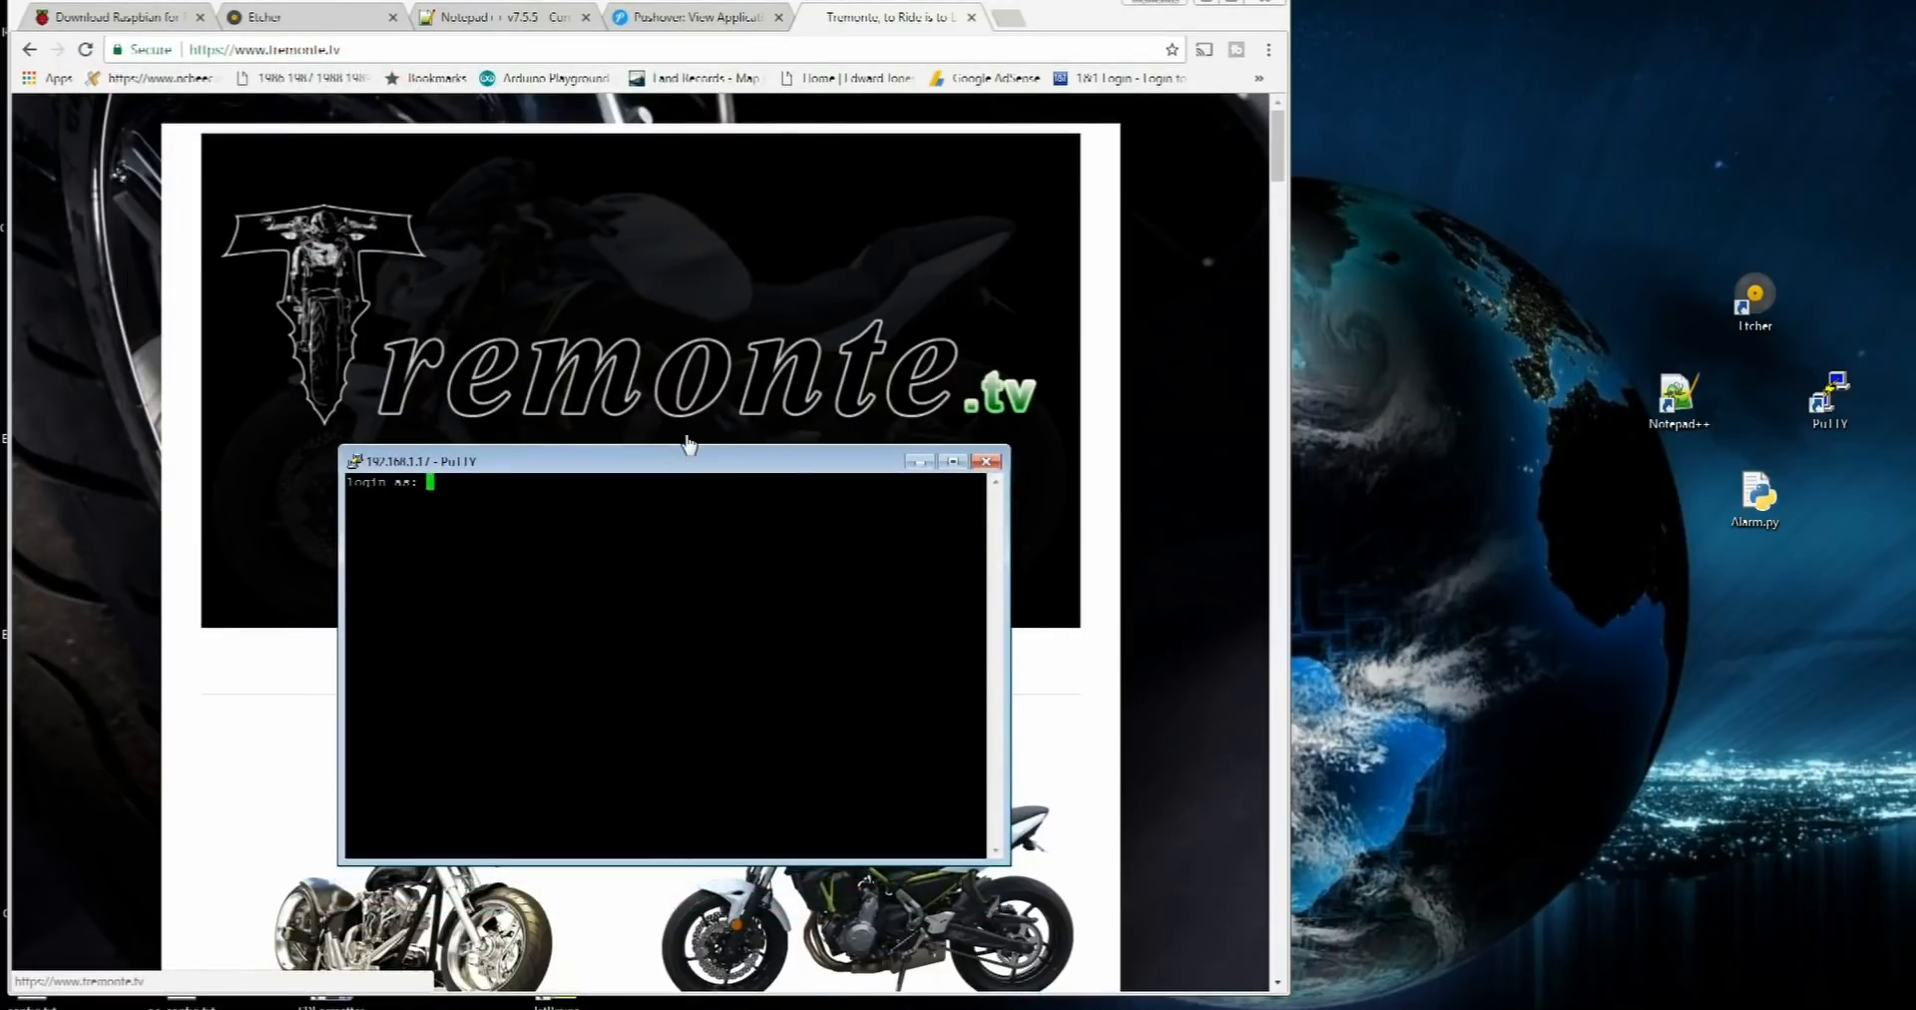
# Log in as pi and open root's crontab in nano with sudo crontab -e.
pyautogui.write('pi')
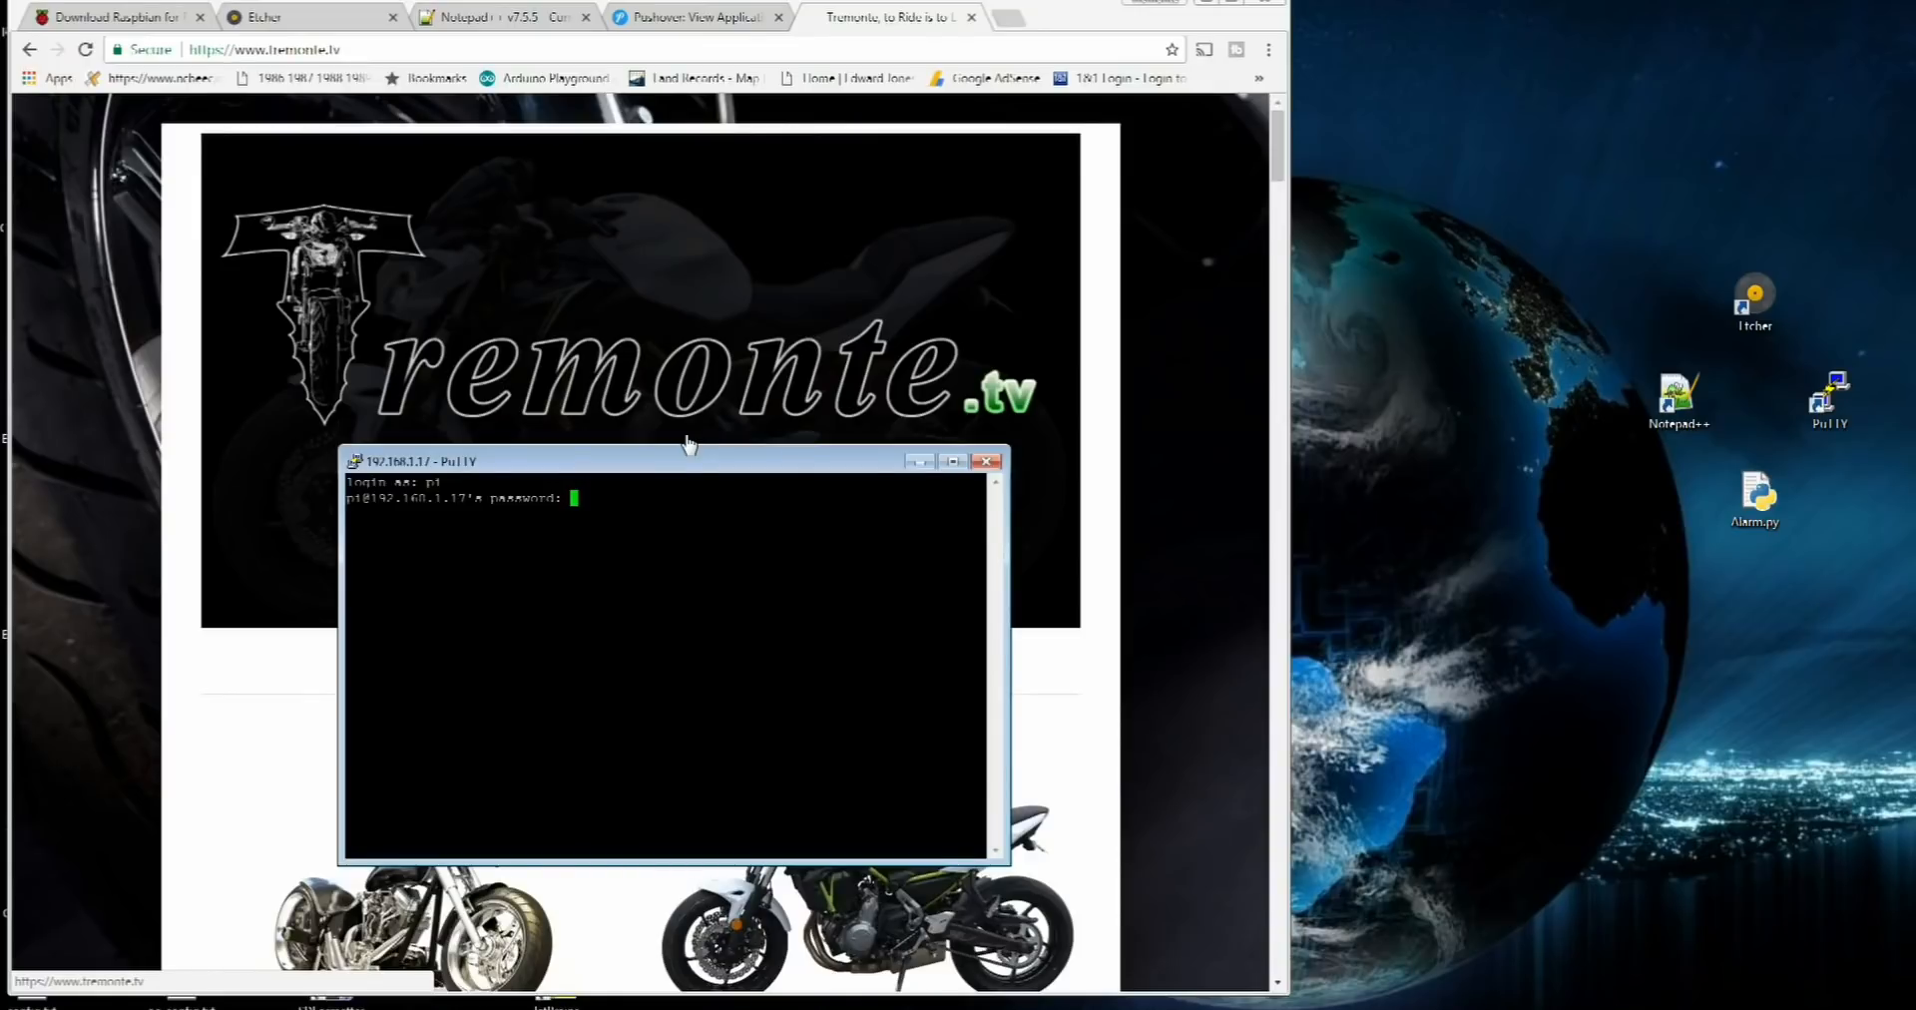
pyautogui.press('Return')
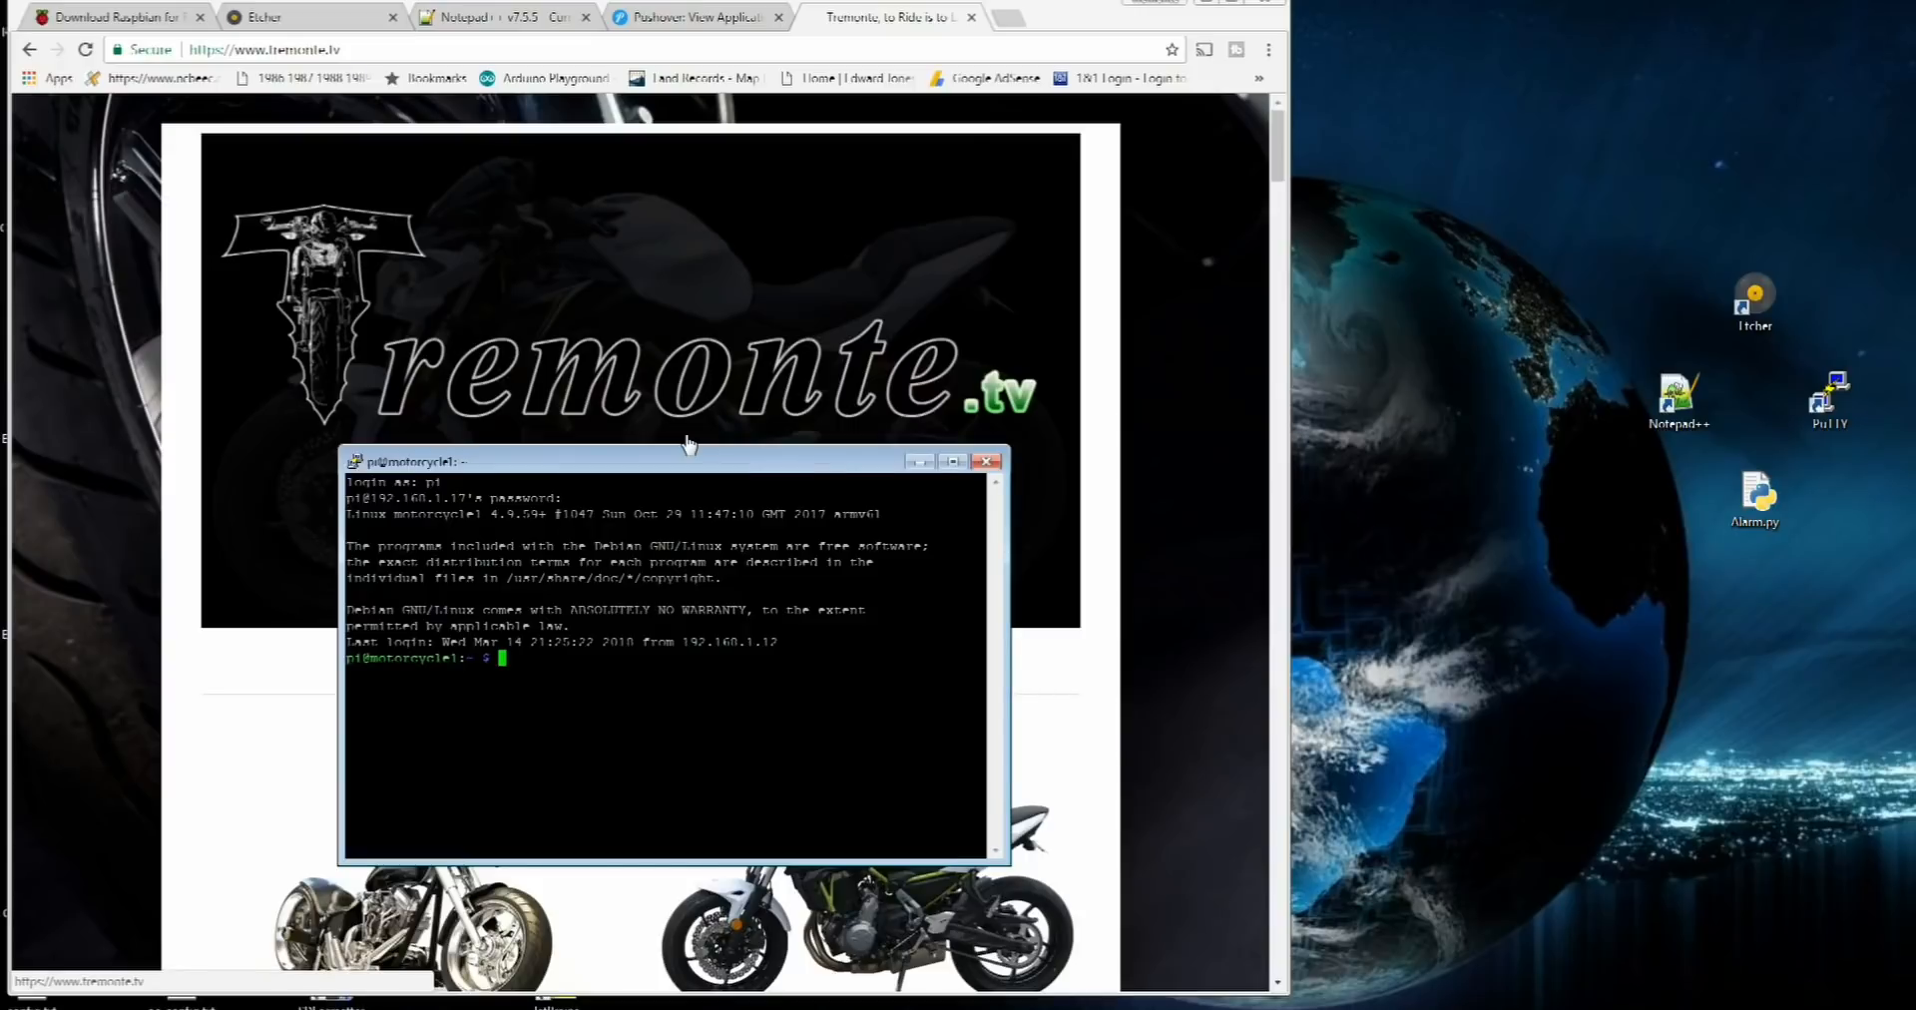
pyautogui.write('sudo cron')
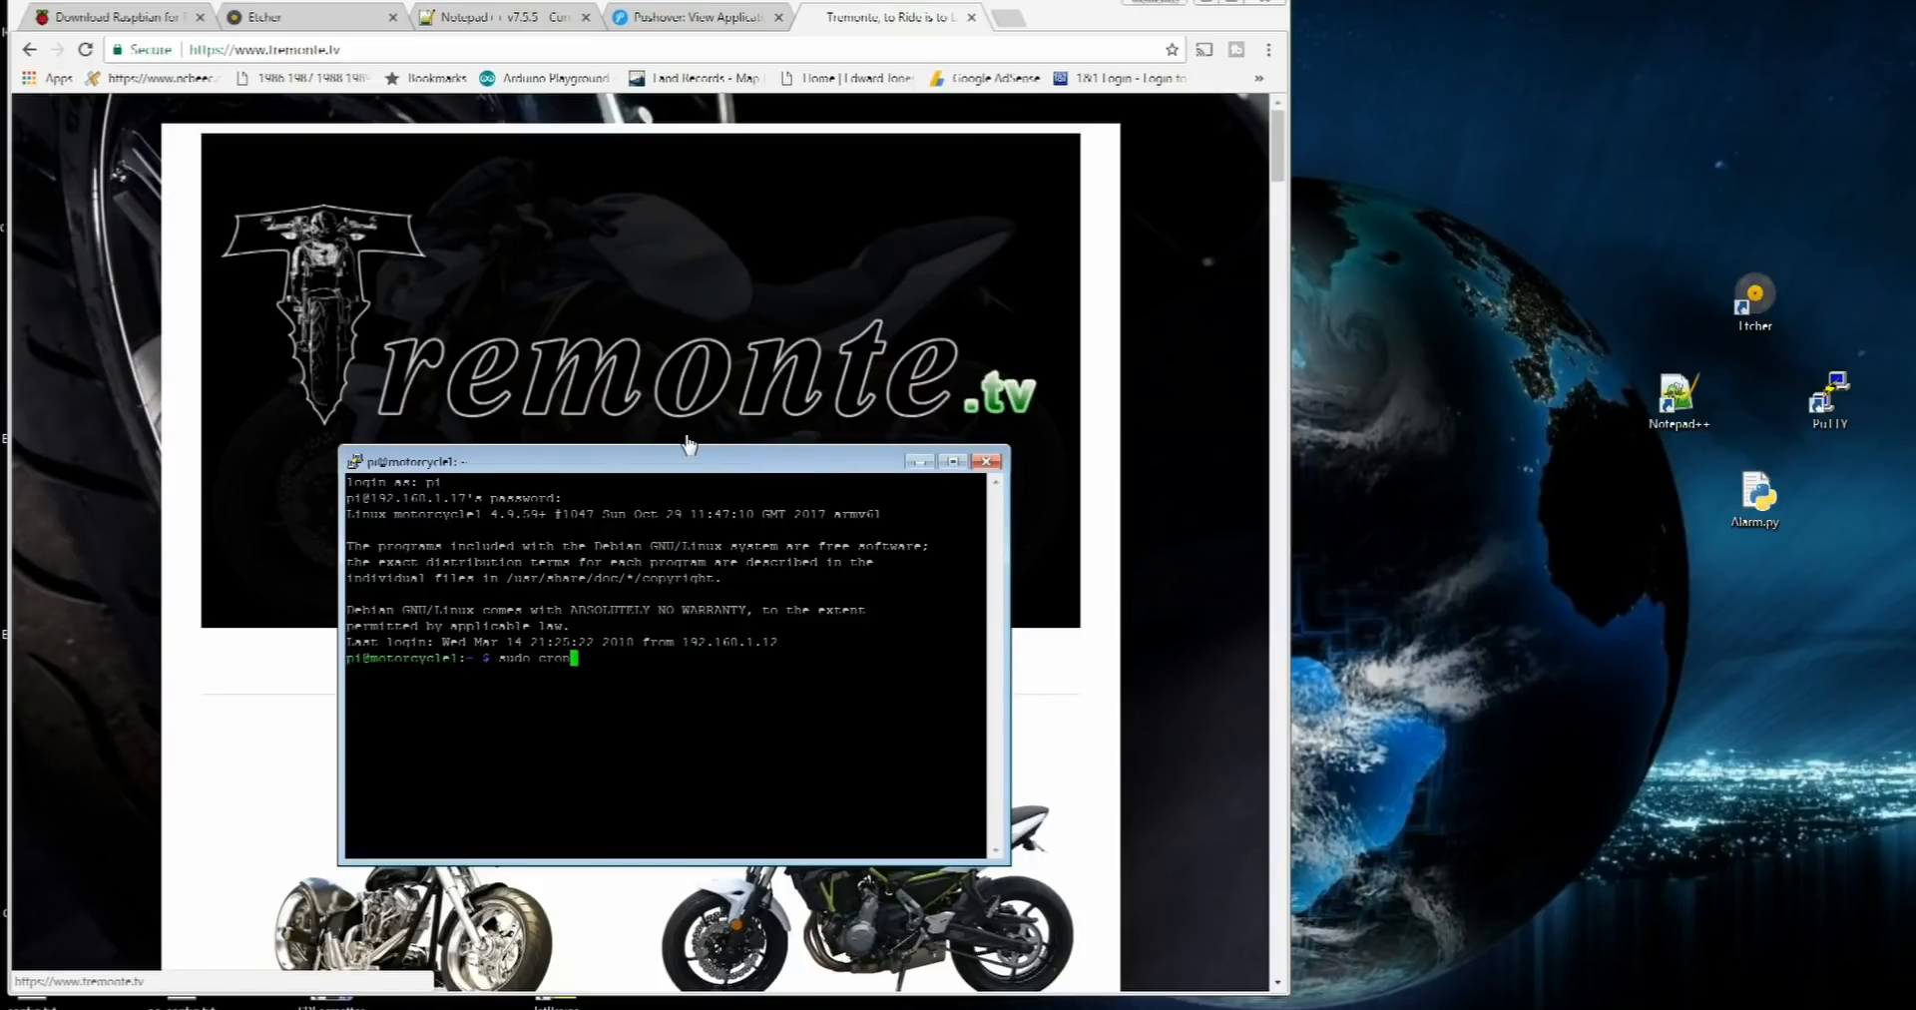
pyautogui.write('tab -e')
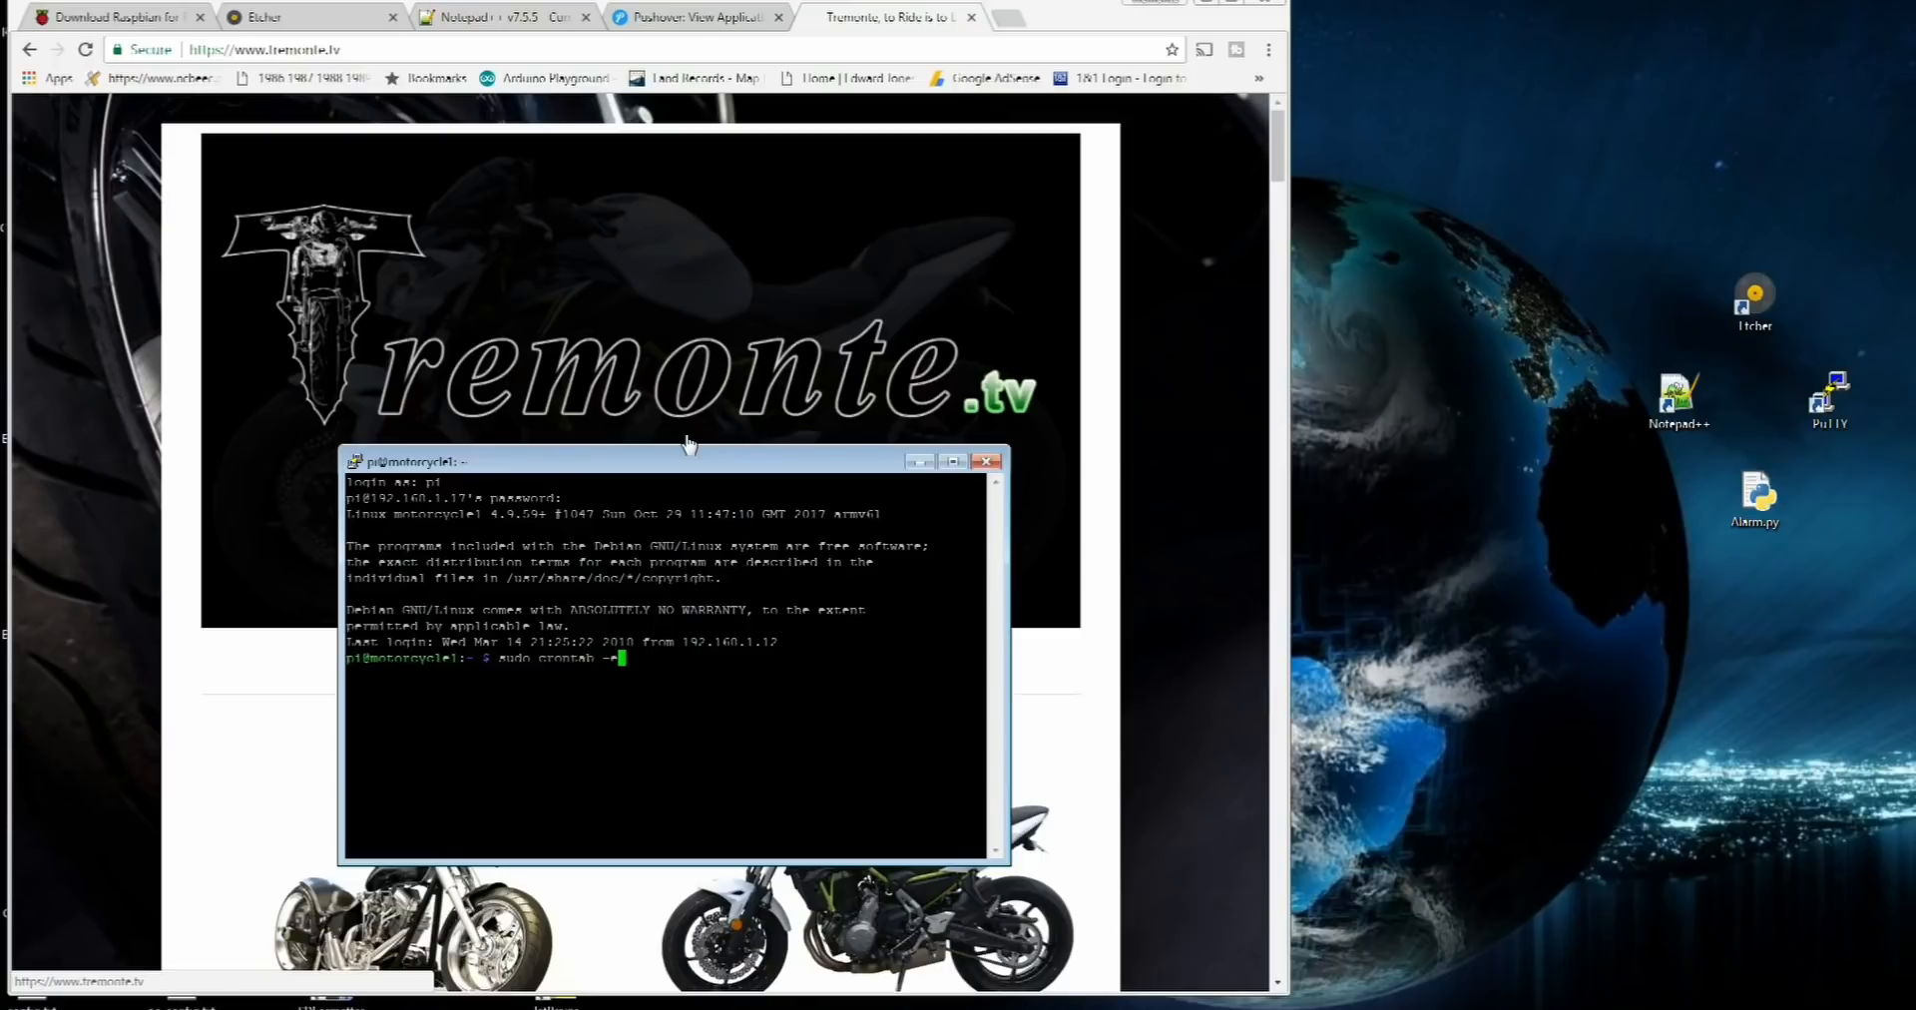
pyautogui.press('Return')
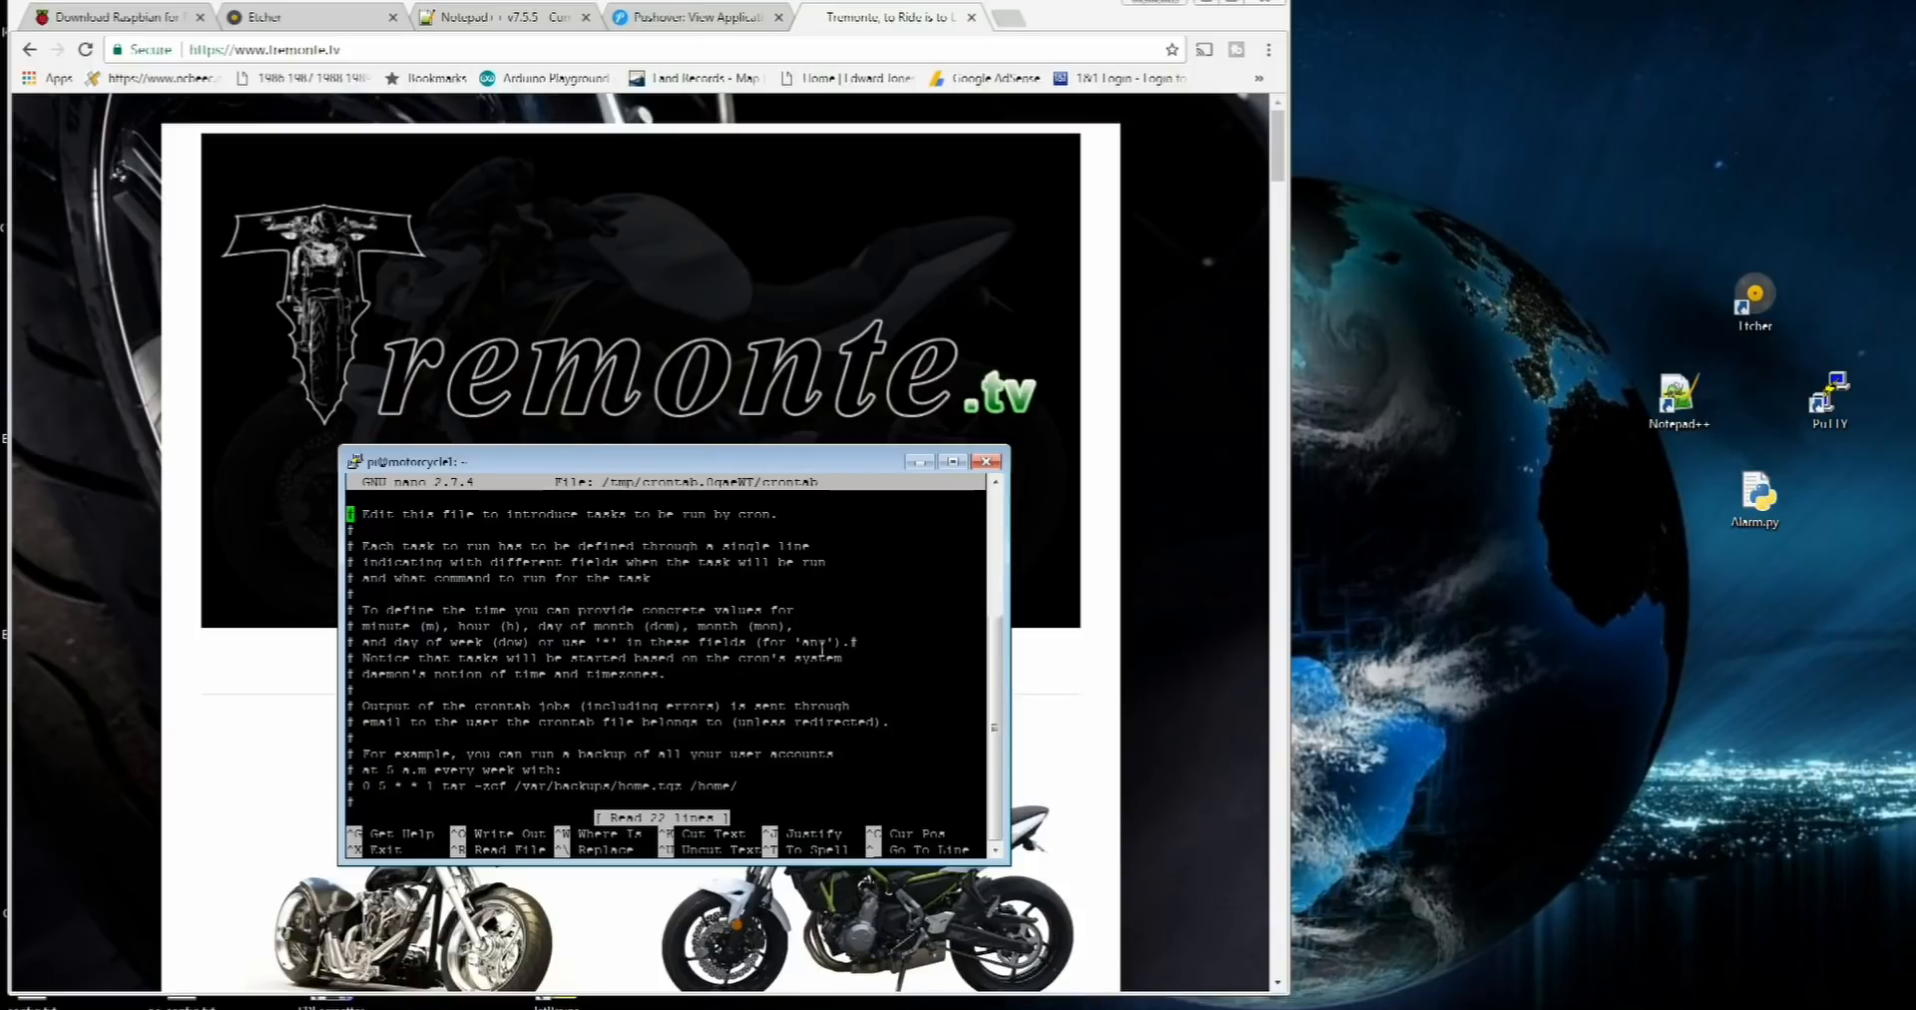
pyautogui.scroll(-3)
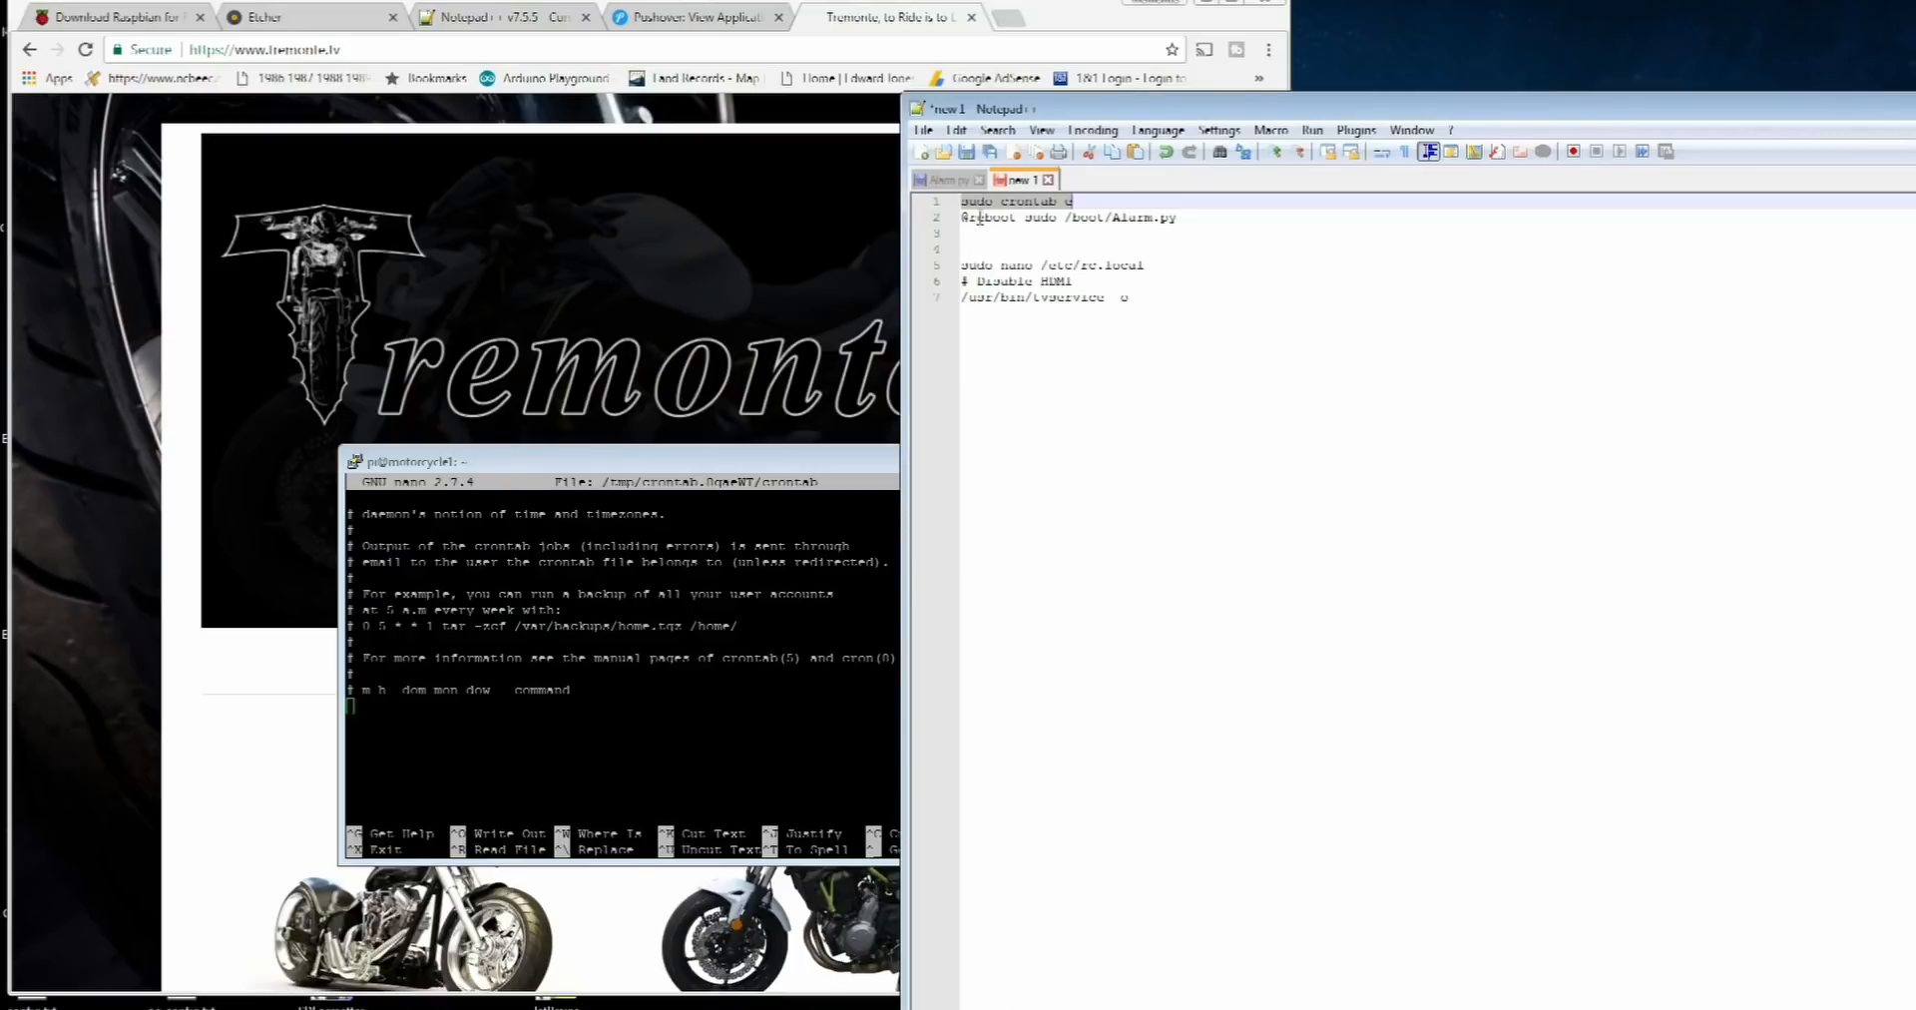
pyautogui.doubleClick(1070, 216)
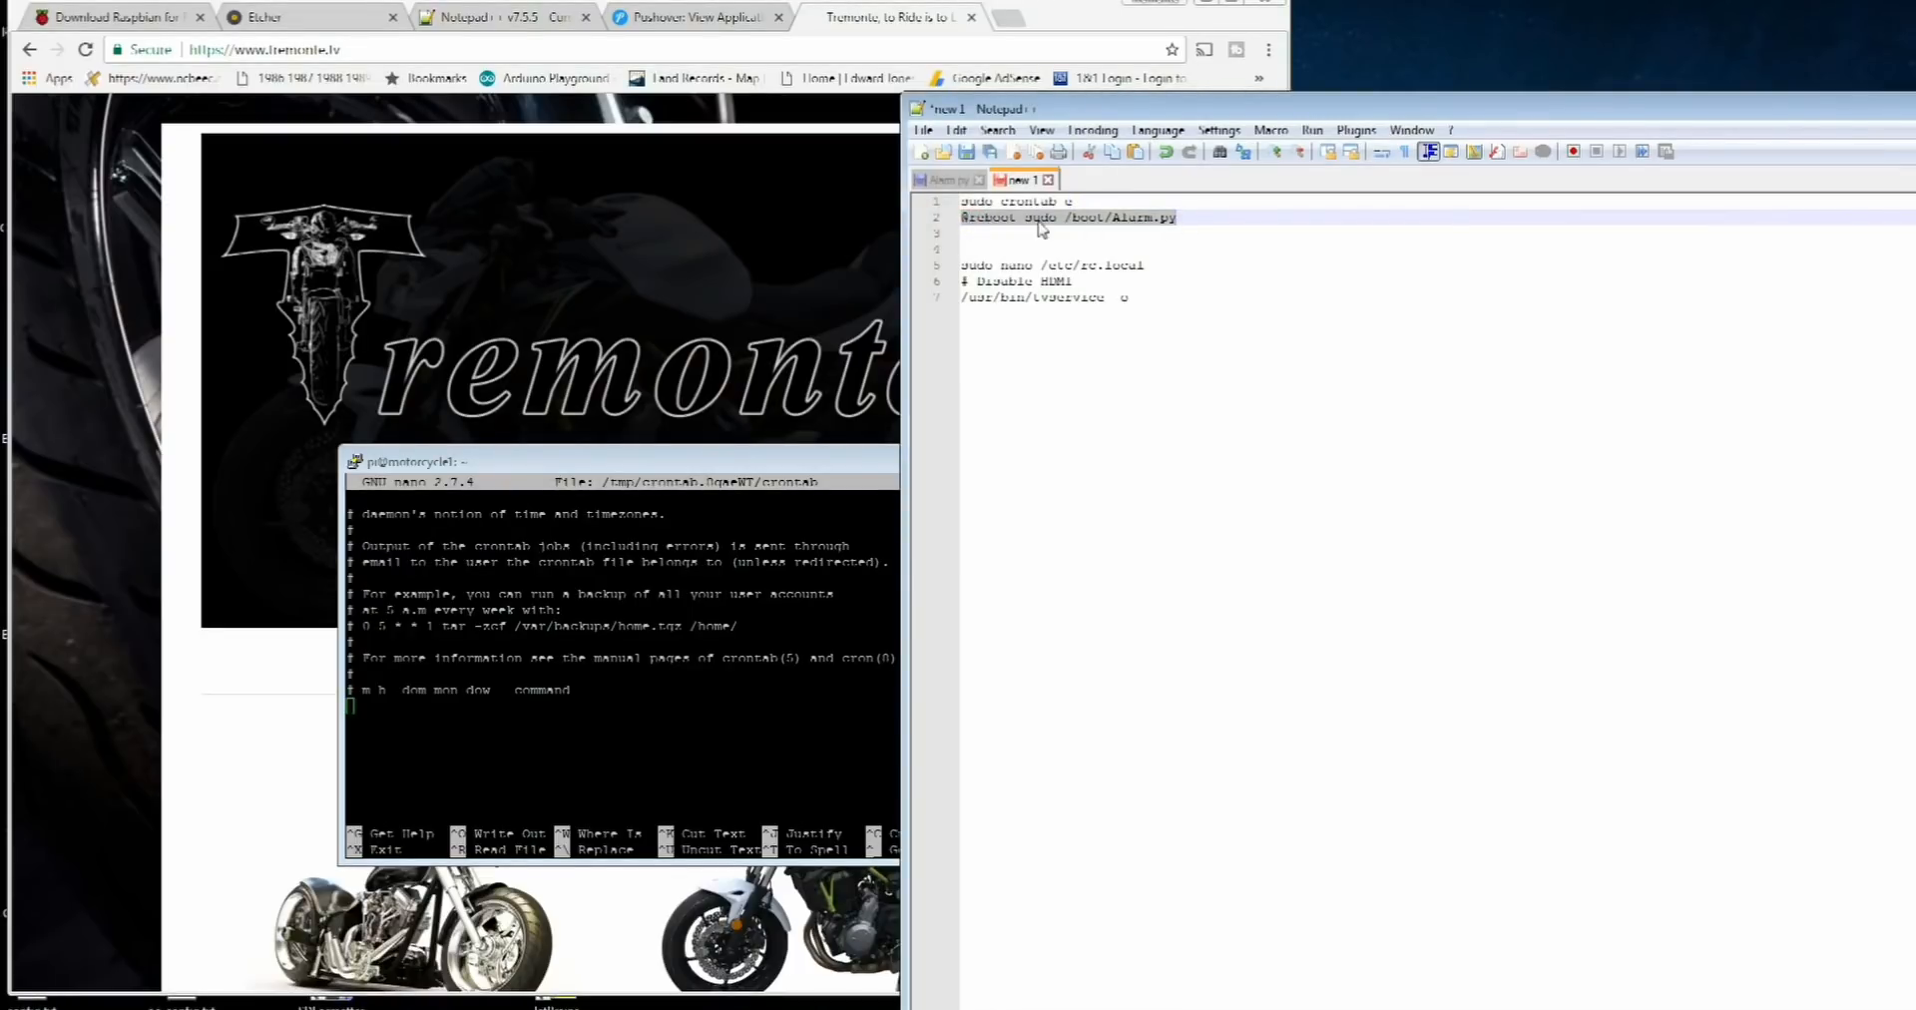
pyautogui.moveTo(1117, 236)
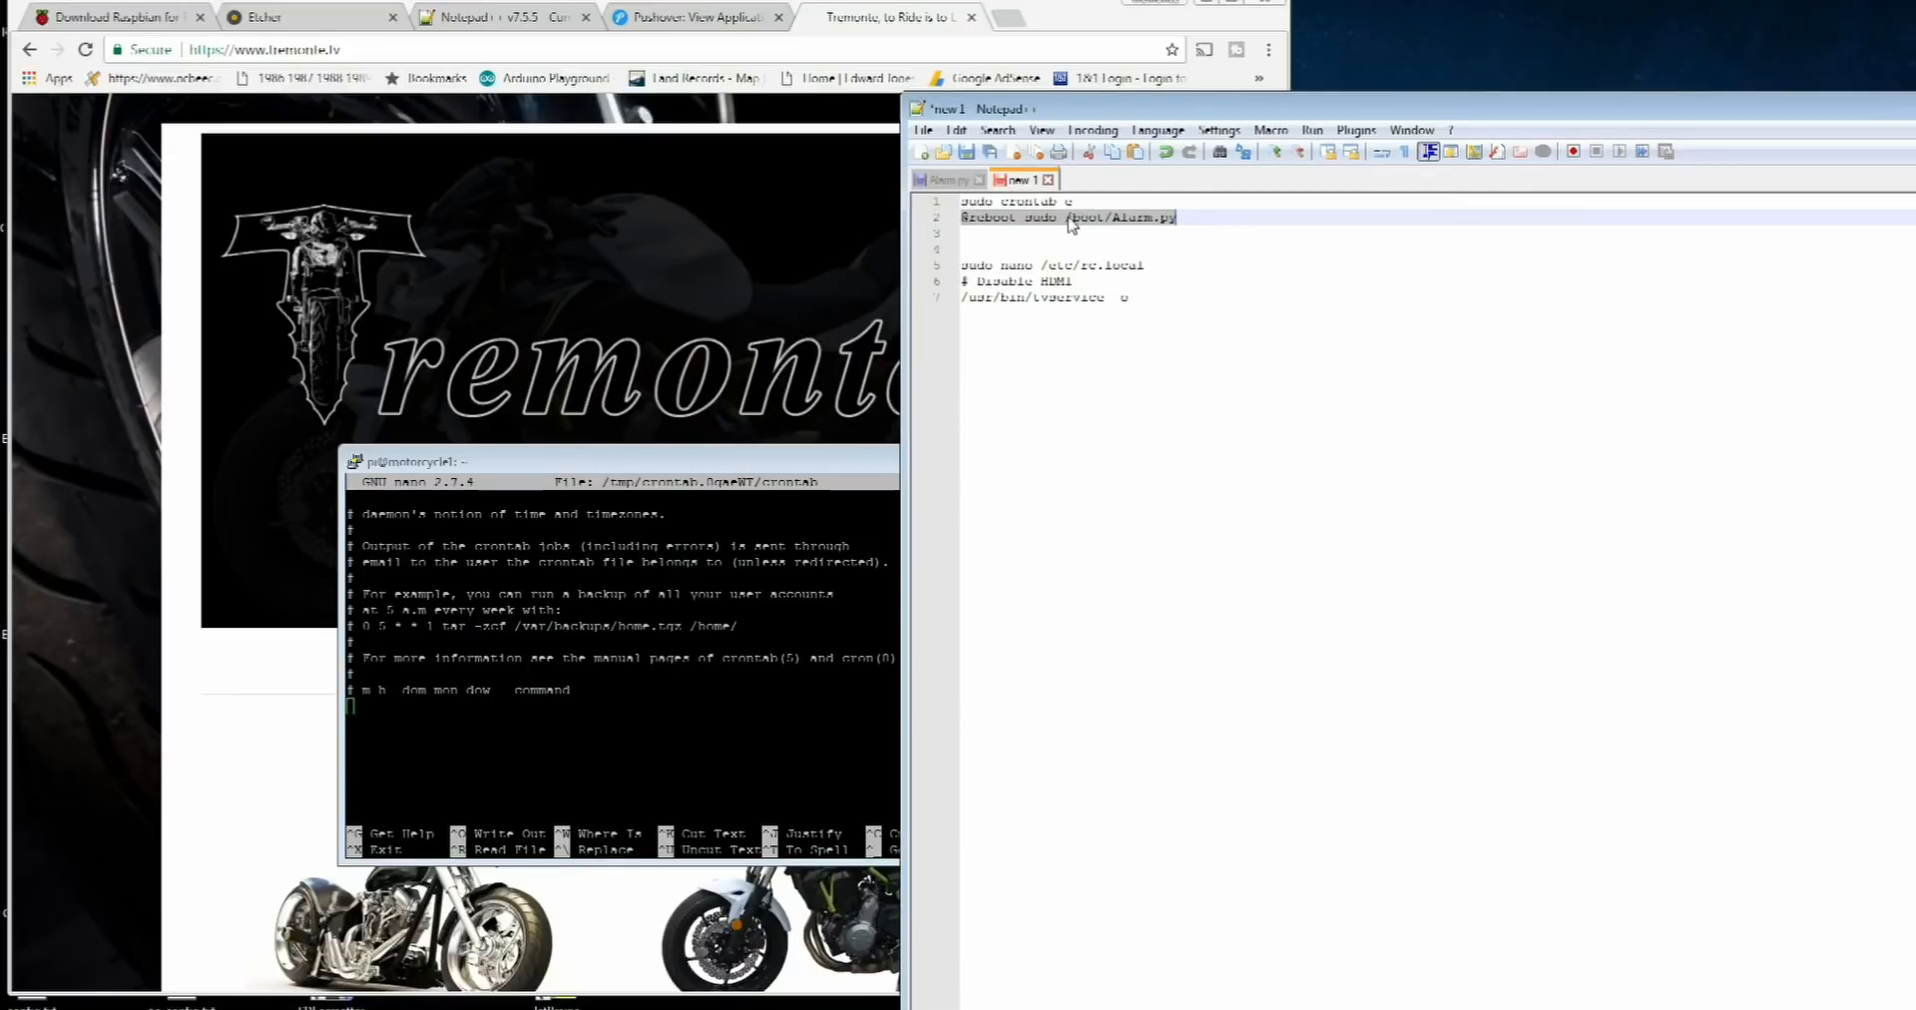
pyautogui.click(1342, 310)
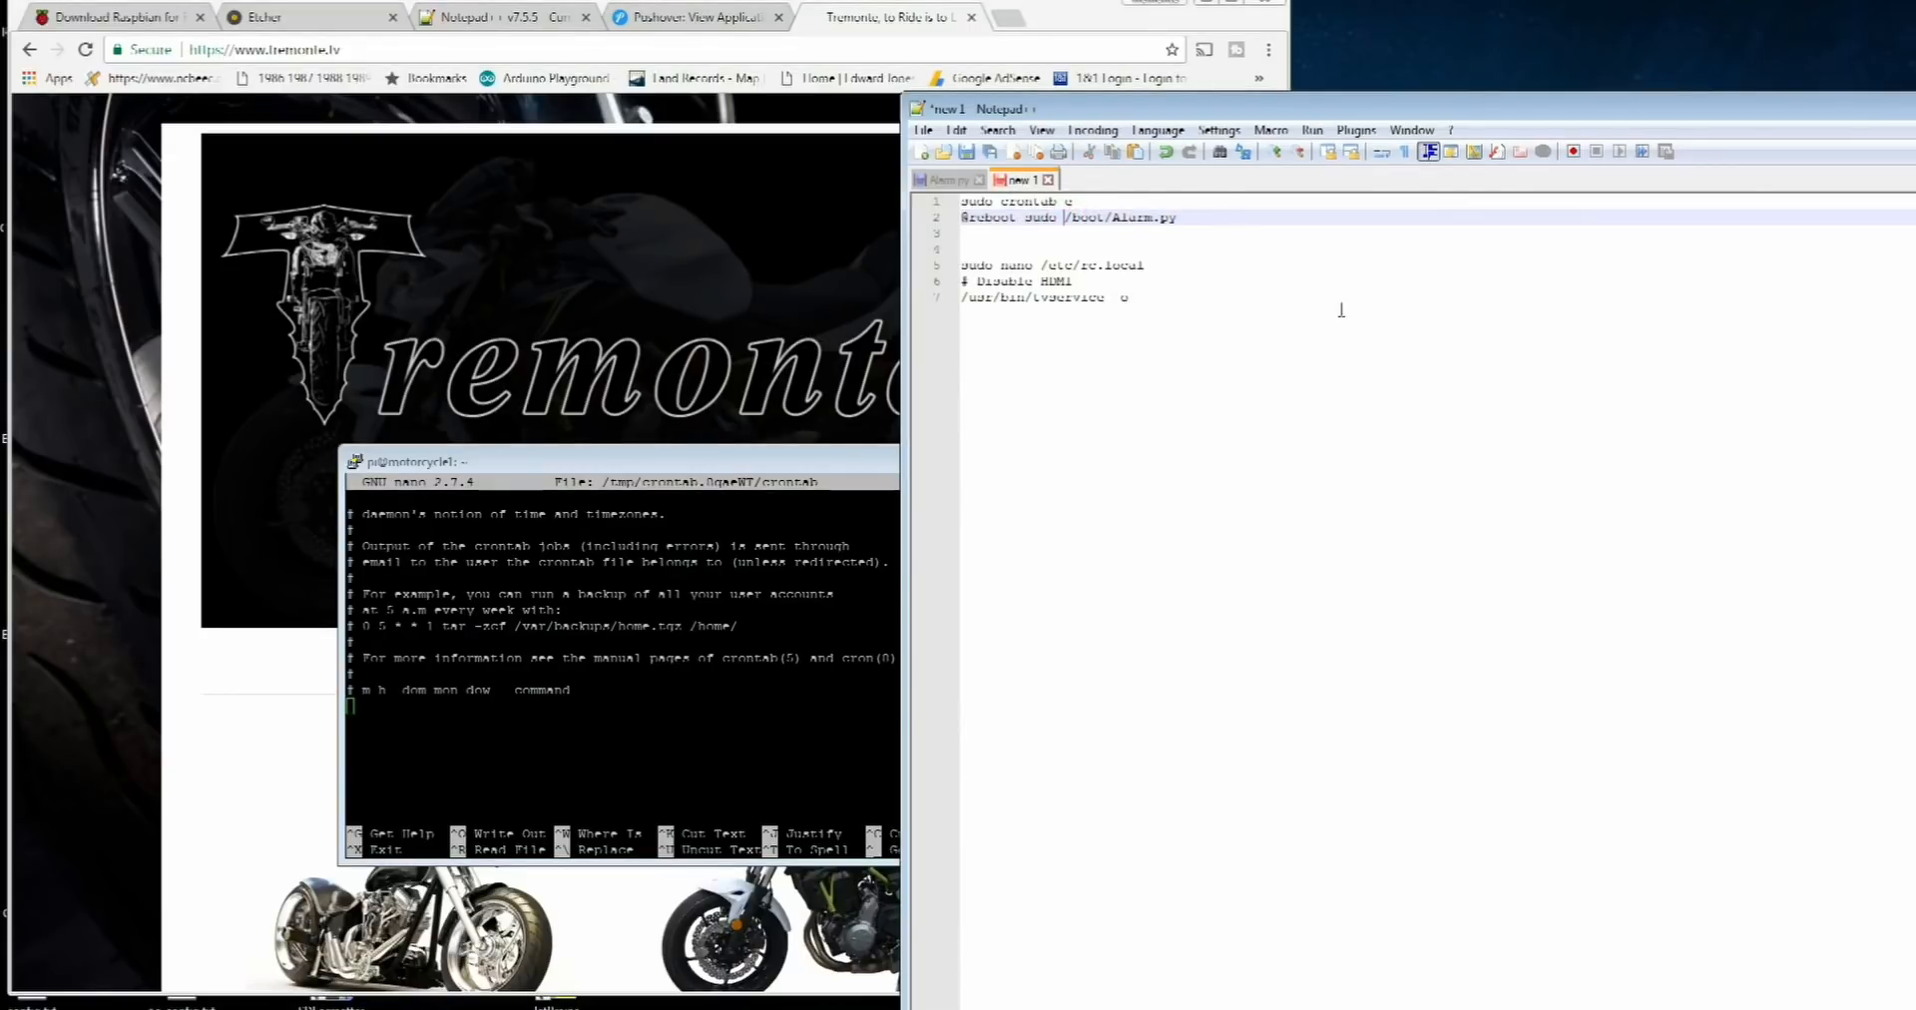
pyautogui.write('python')
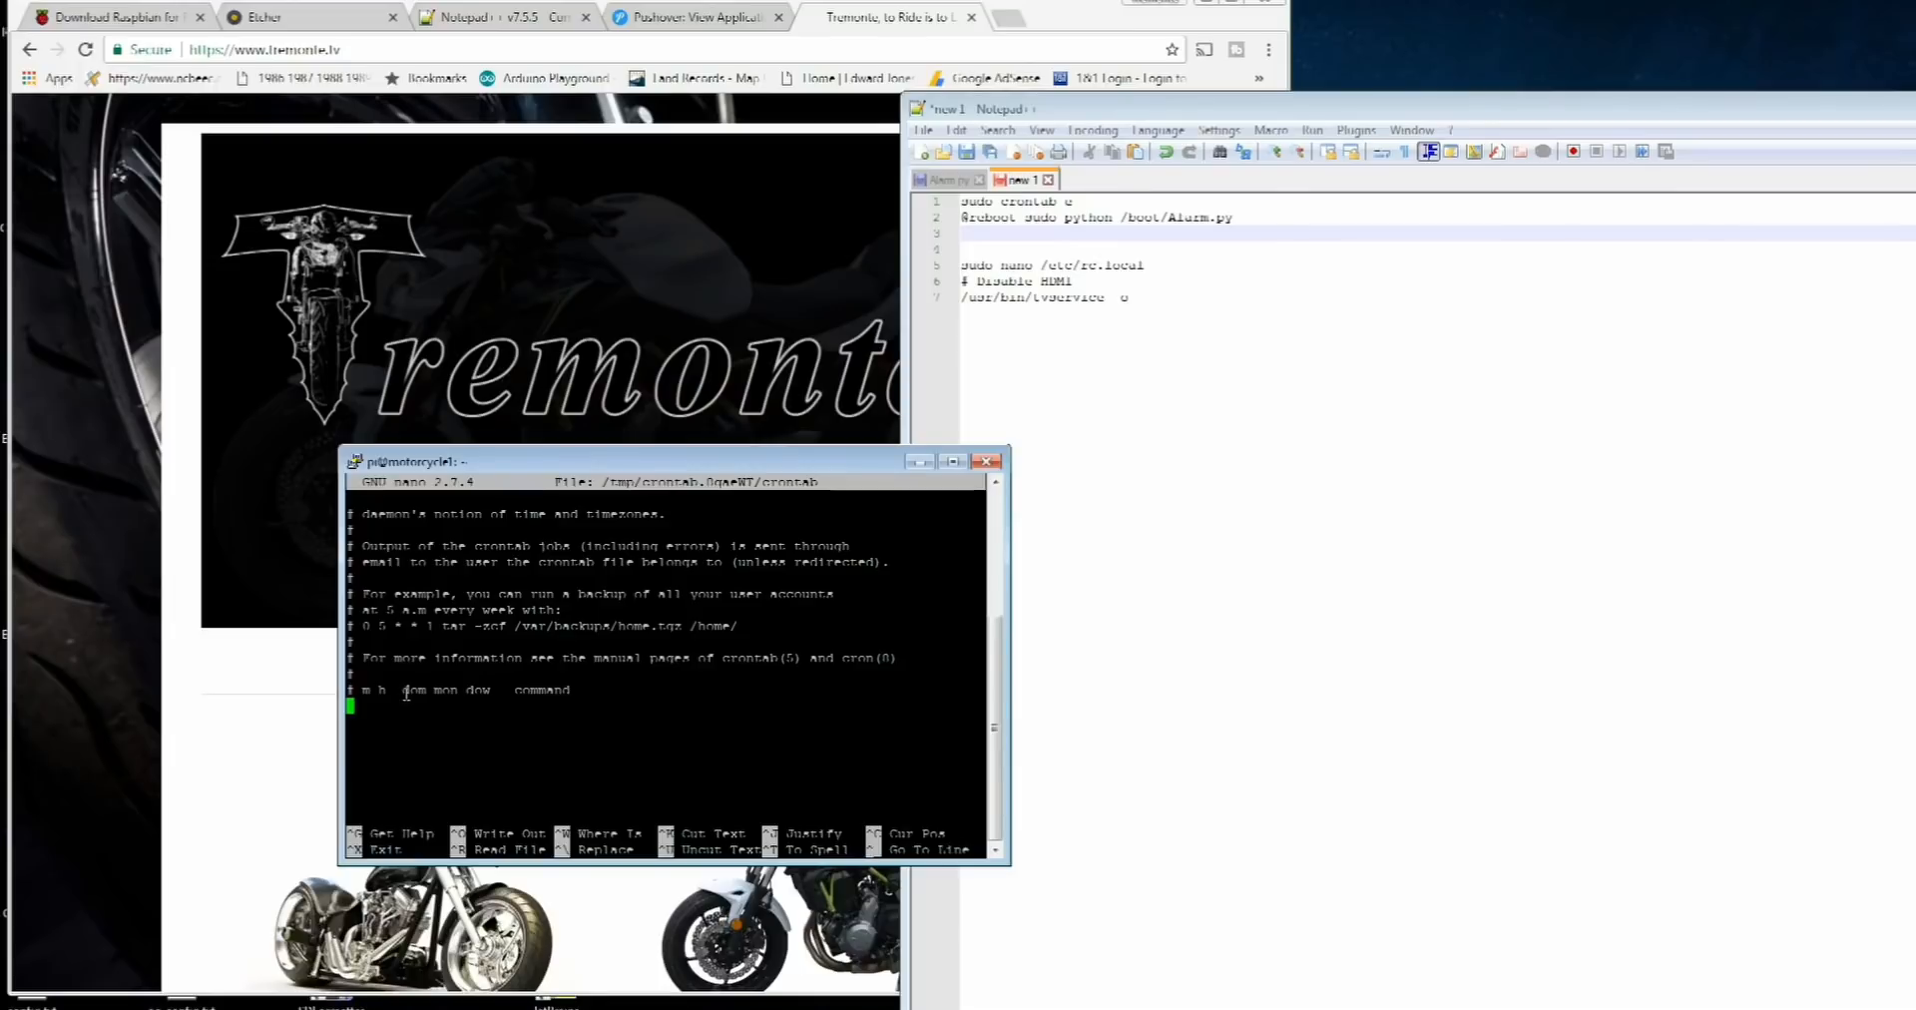
pyautogui.write('@reboot')
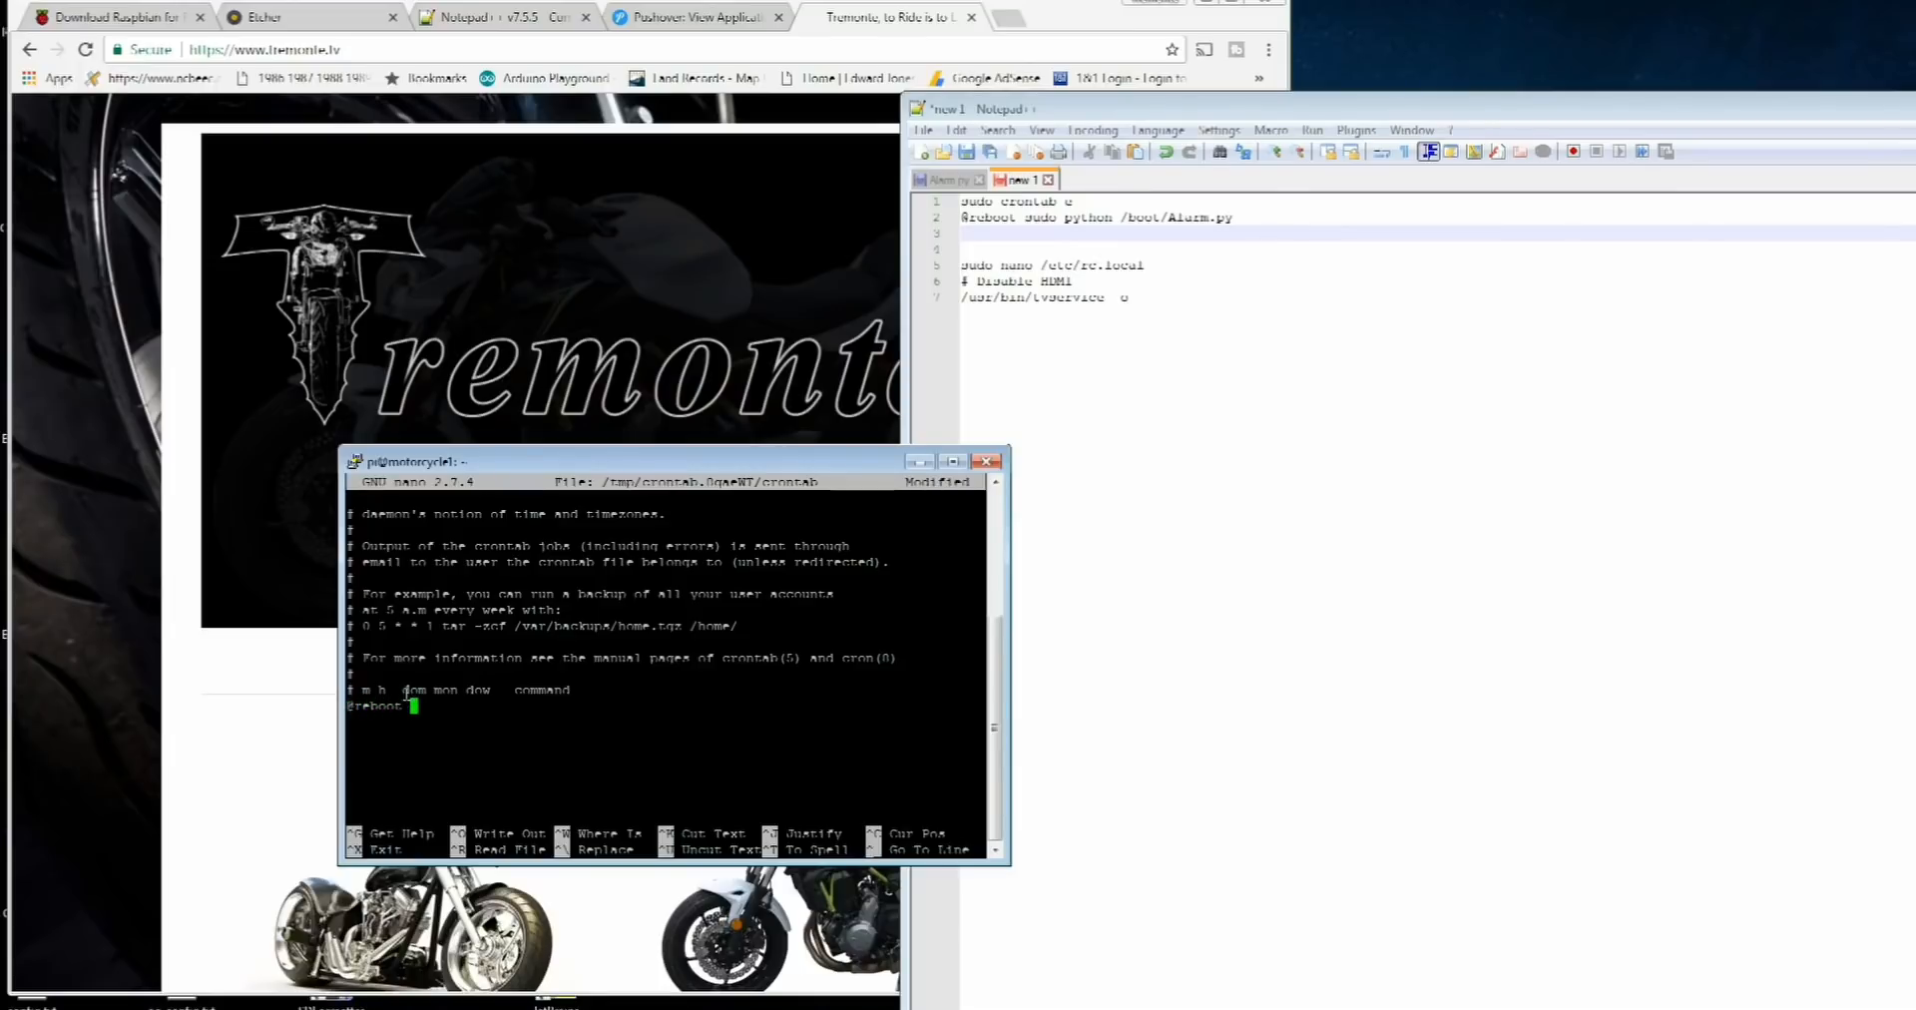
pyautogui.write('sudo')
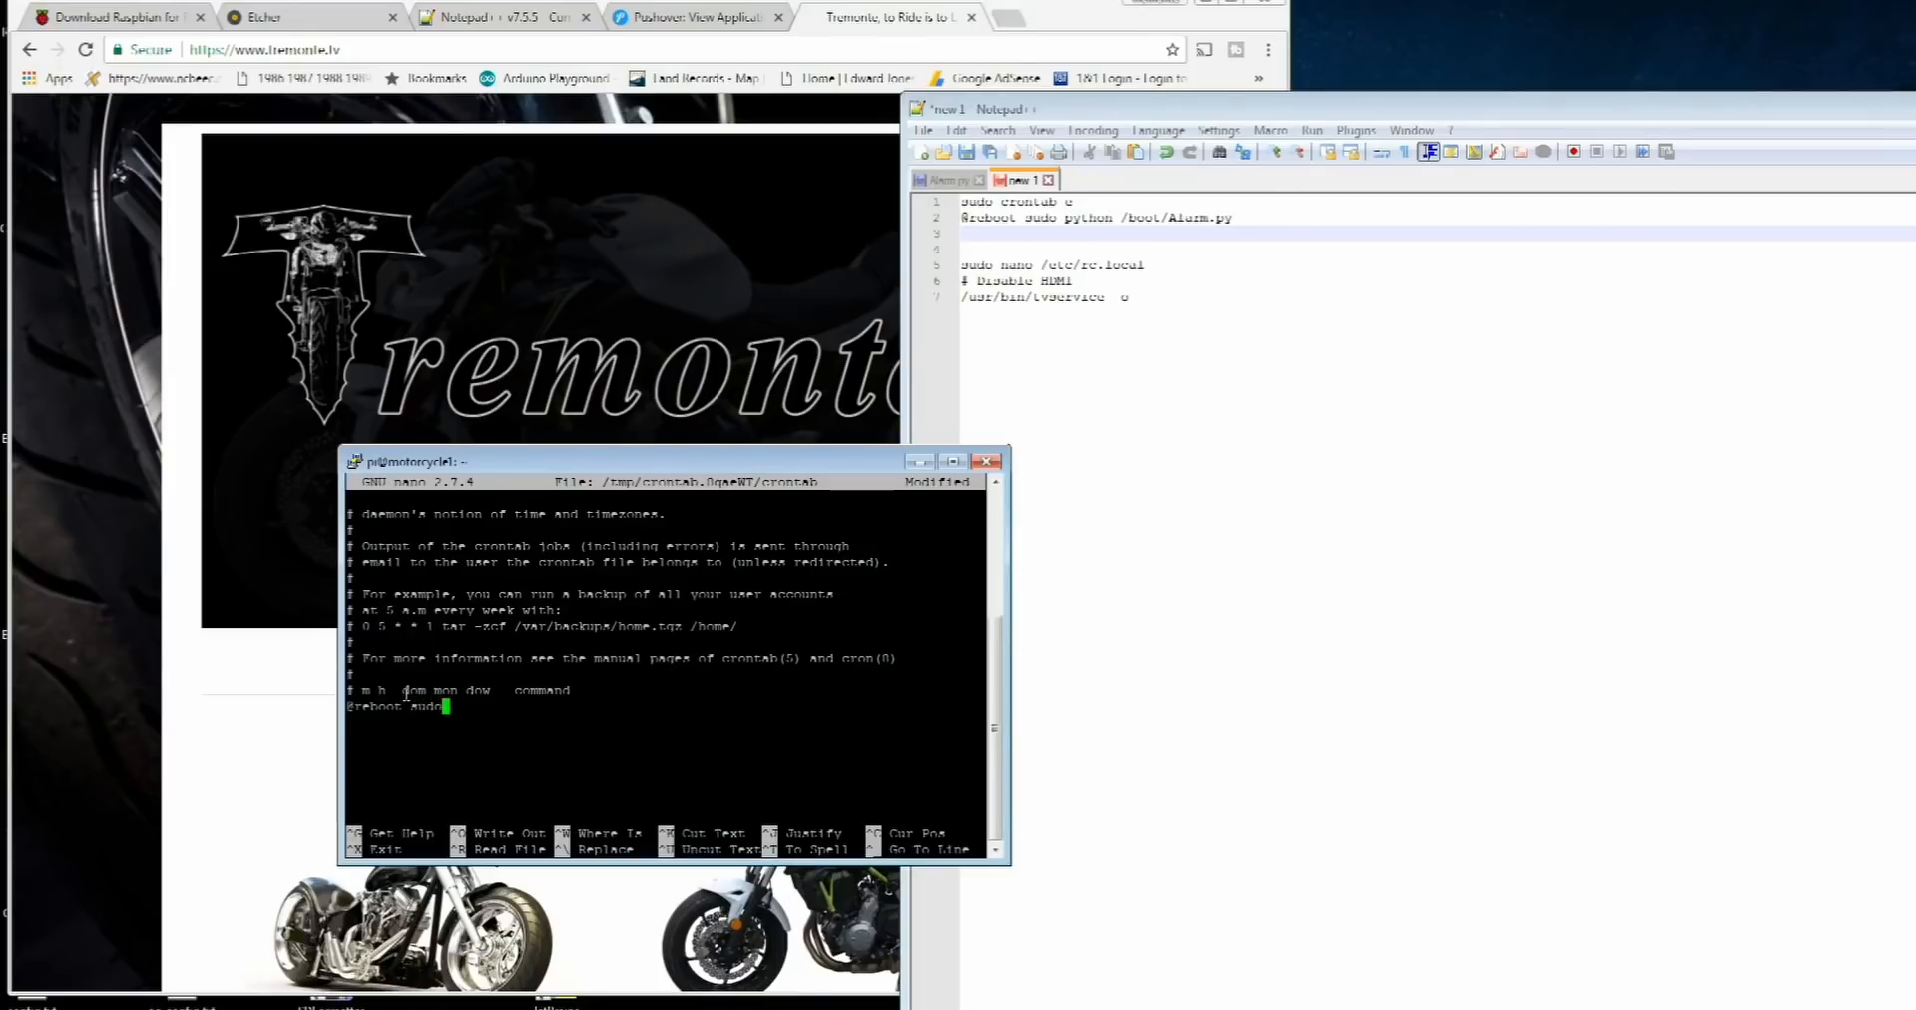
pyautogui.write('python')
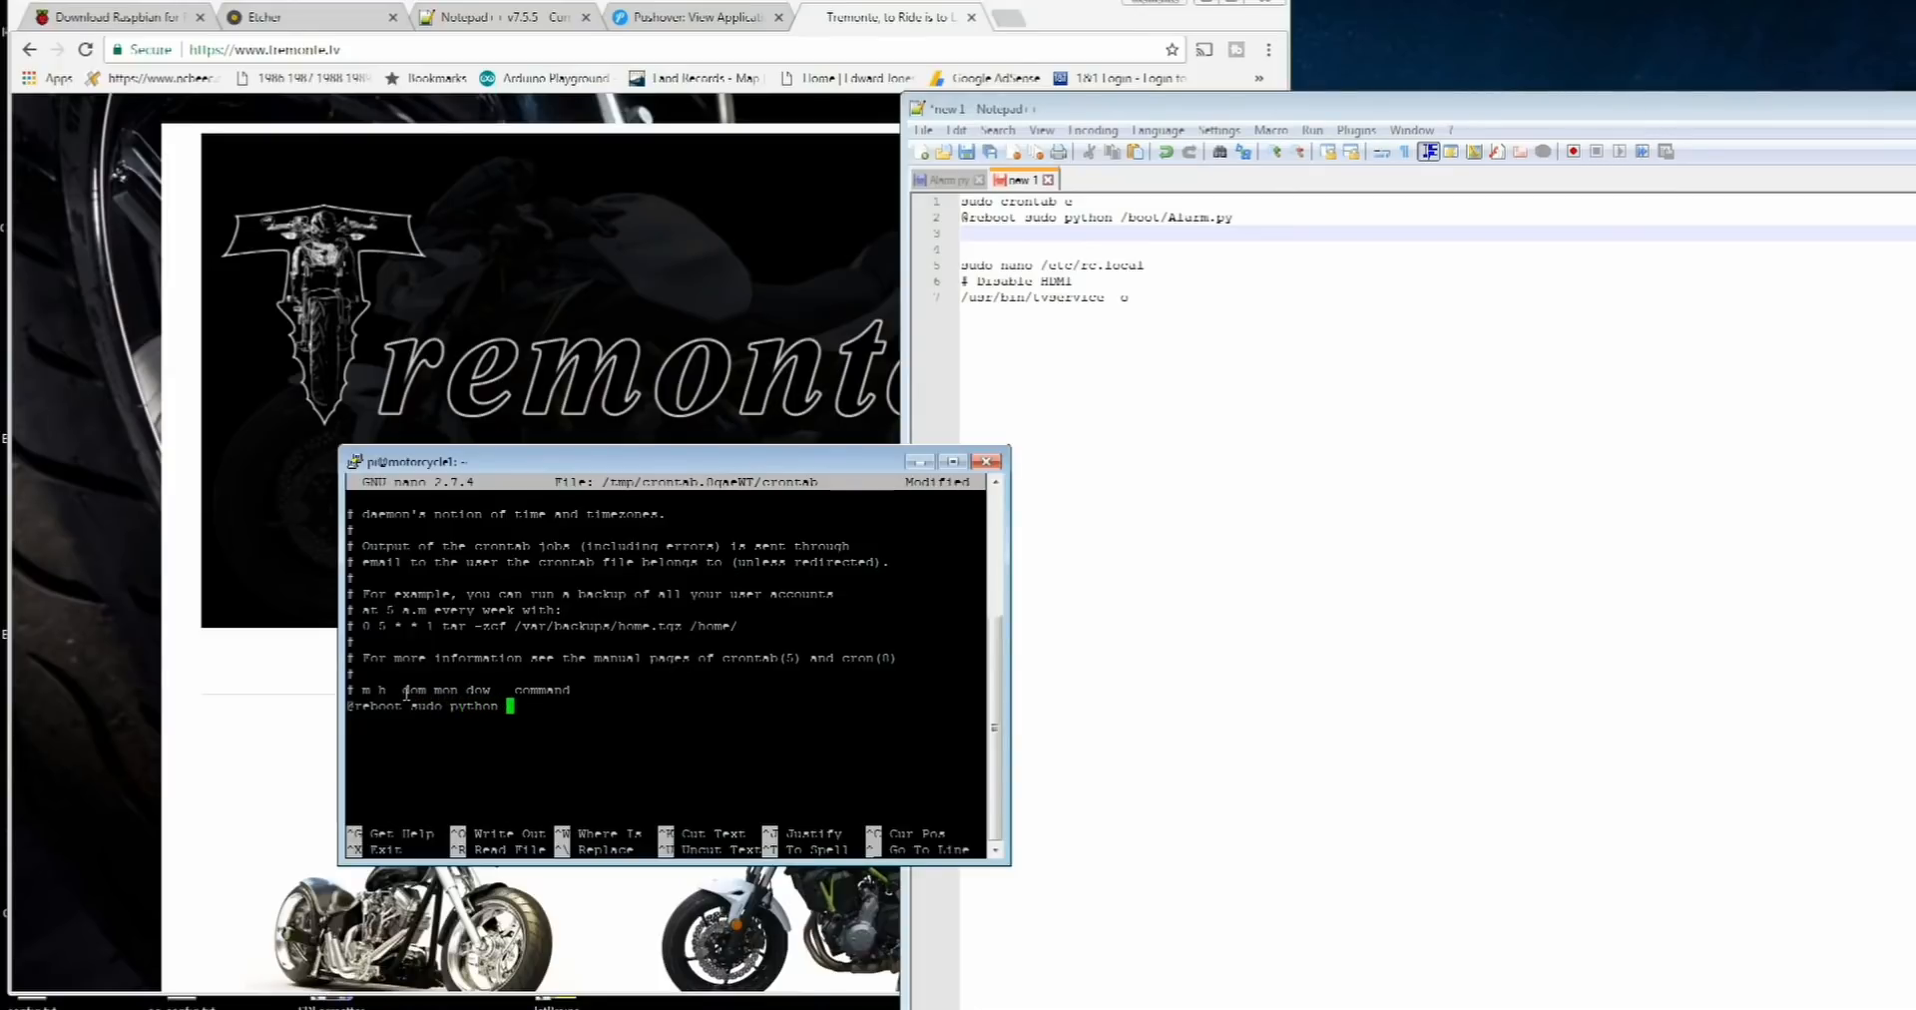
pyautogui.write('/boot/')
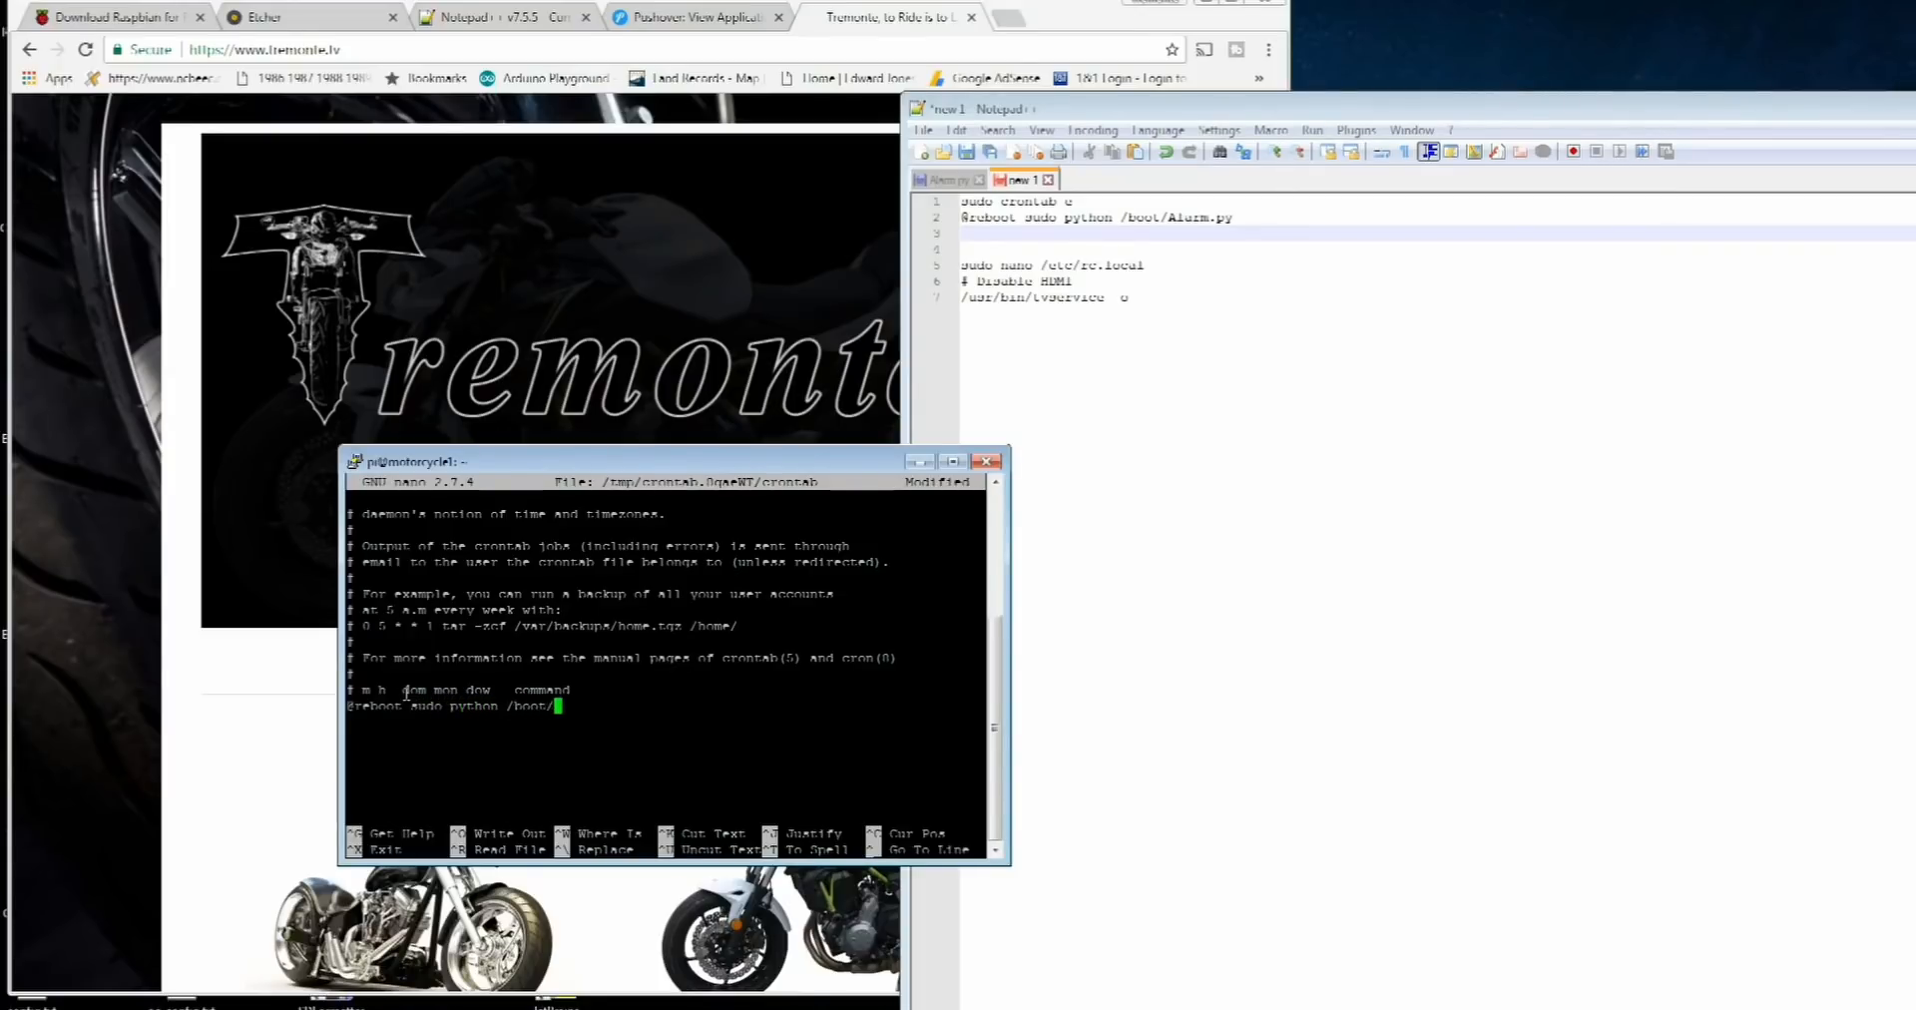
pyautogui.write('Alarm')
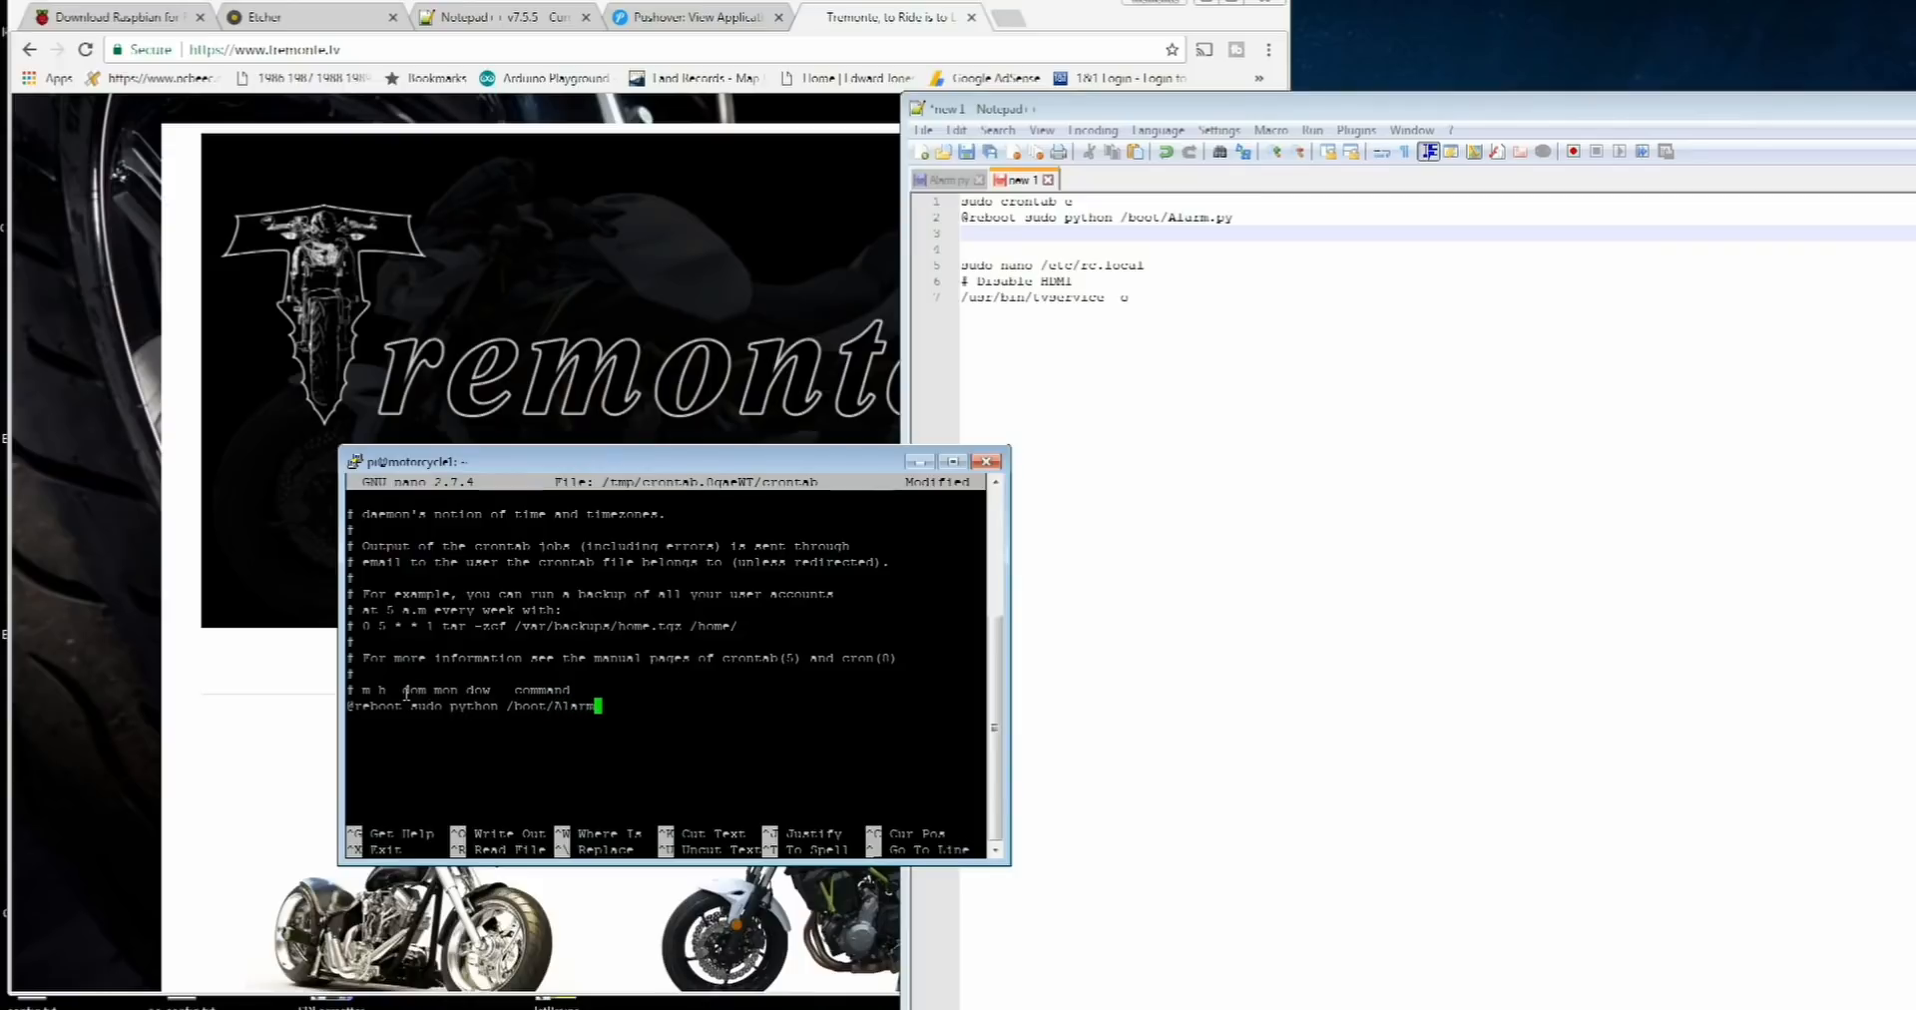
pyautogui.write('.py')
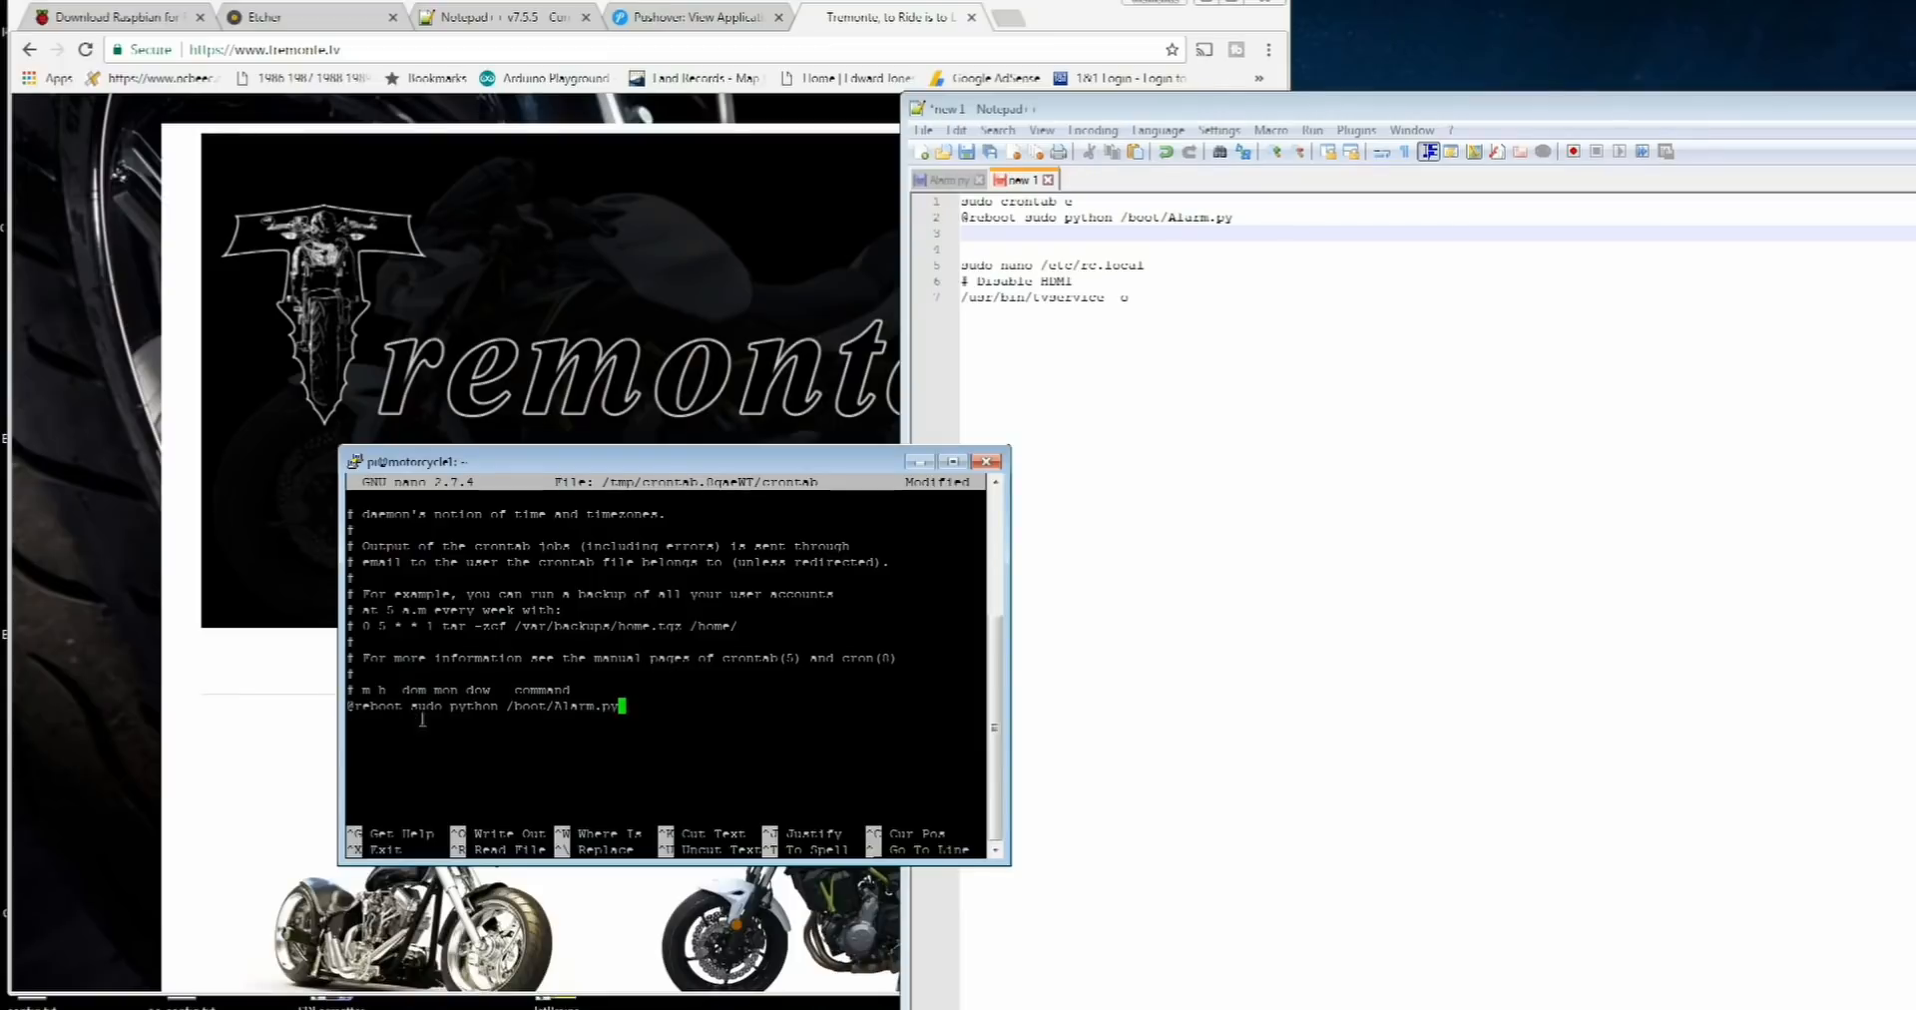
pyautogui.moveTo(477, 722)
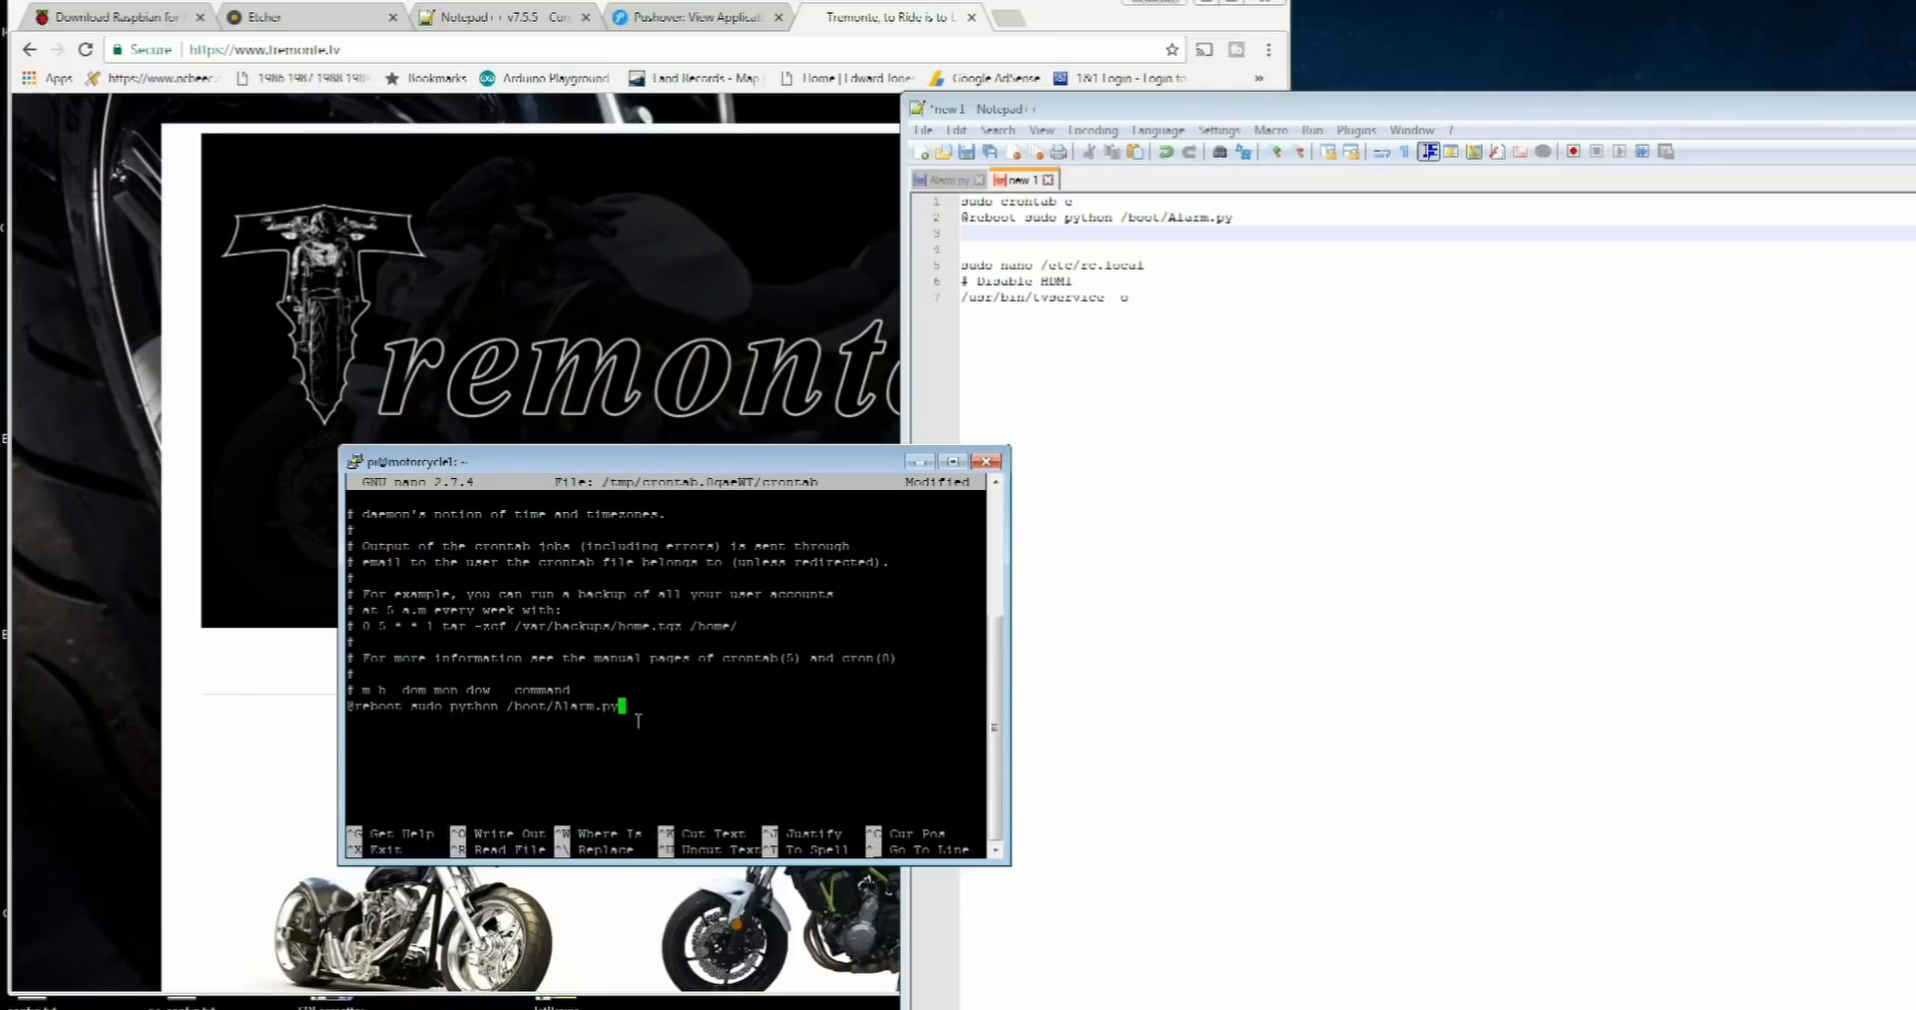
pyautogui.moveTo(716, 746)
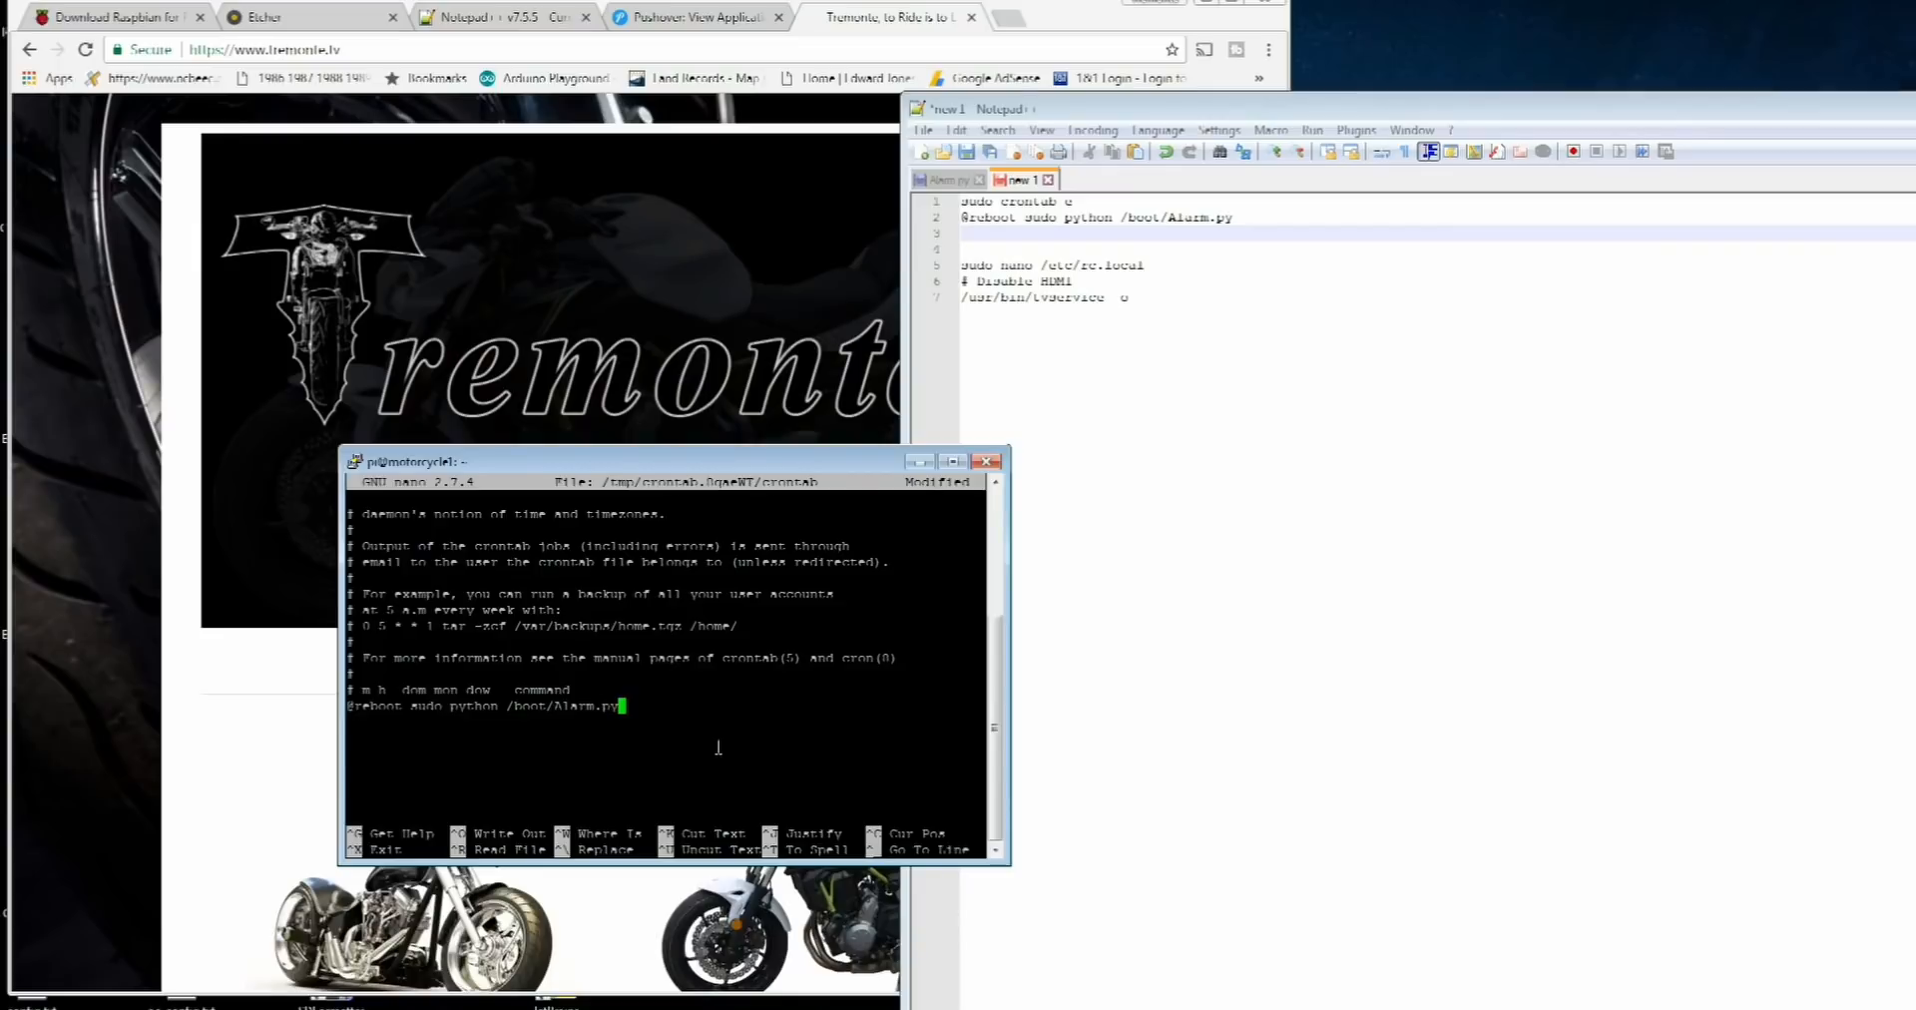
pyautogui.press('ctrl+x')
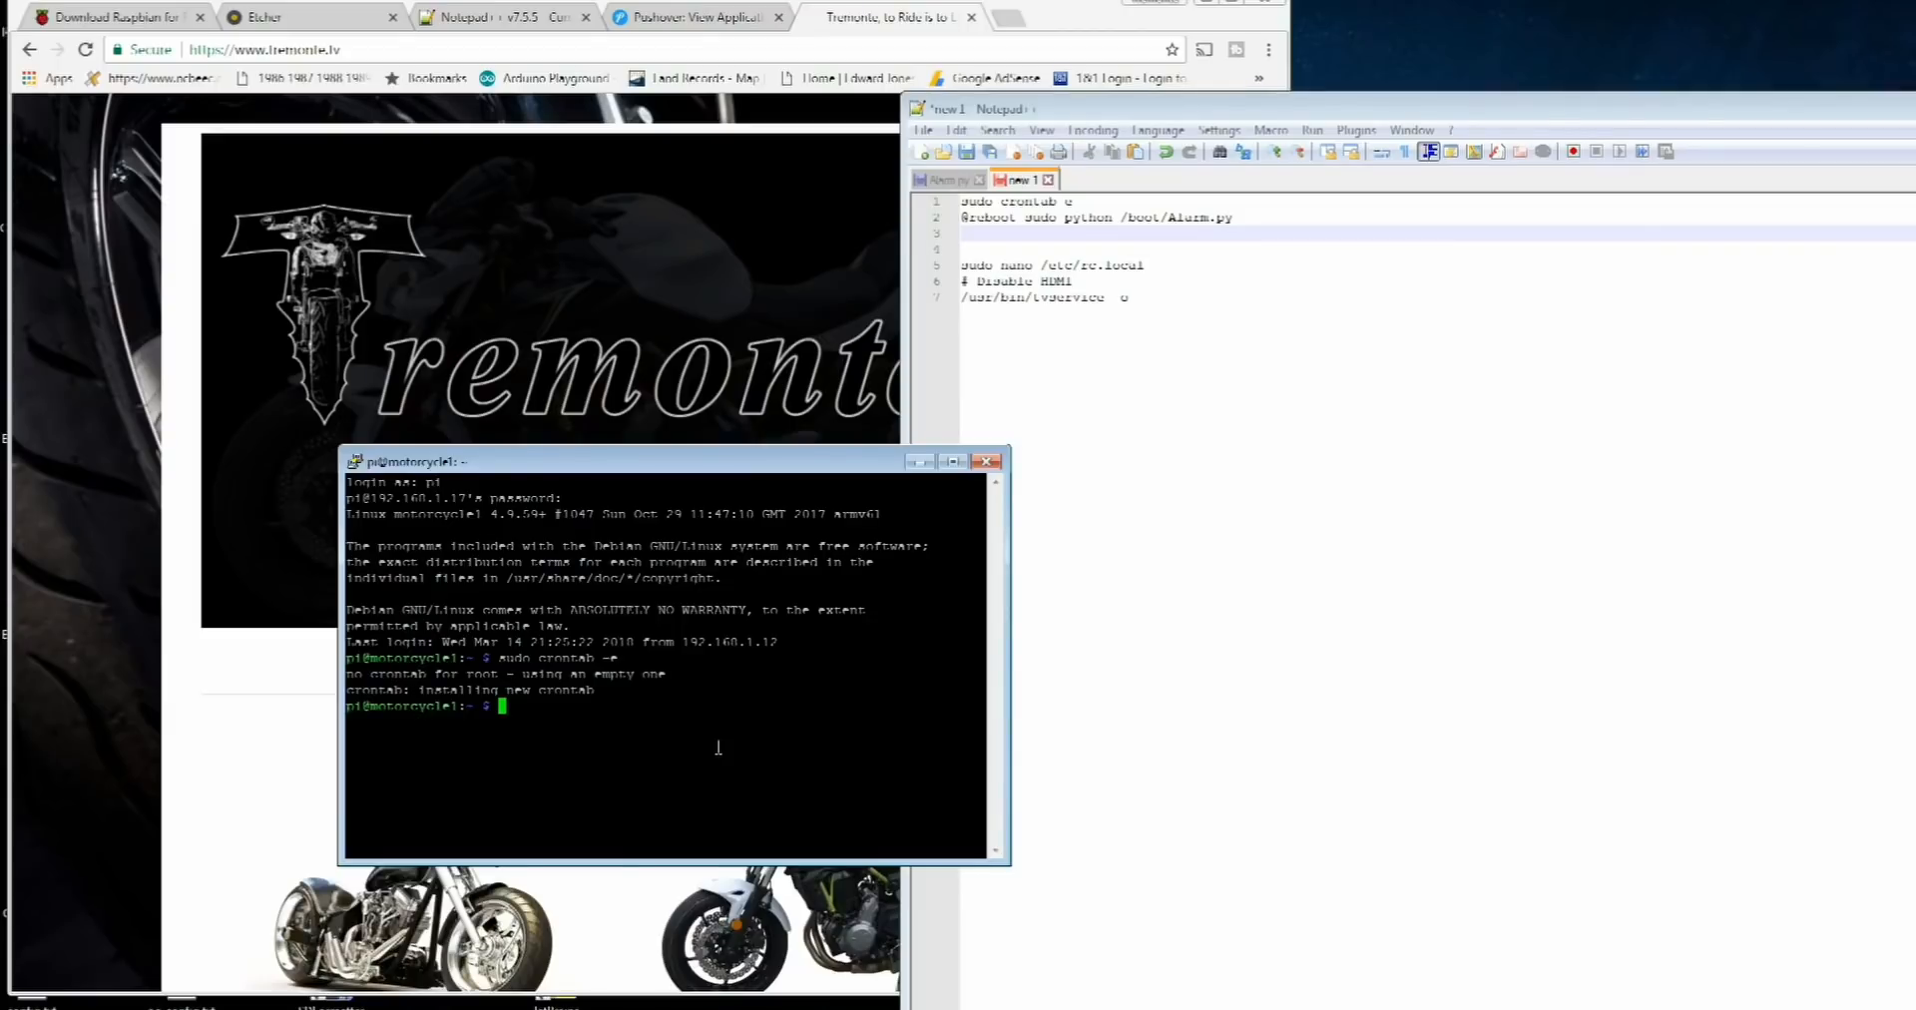
# Run sudo nano /etc/rc.local to edit the startup script as root.
pyautogui.write('sudo nano')
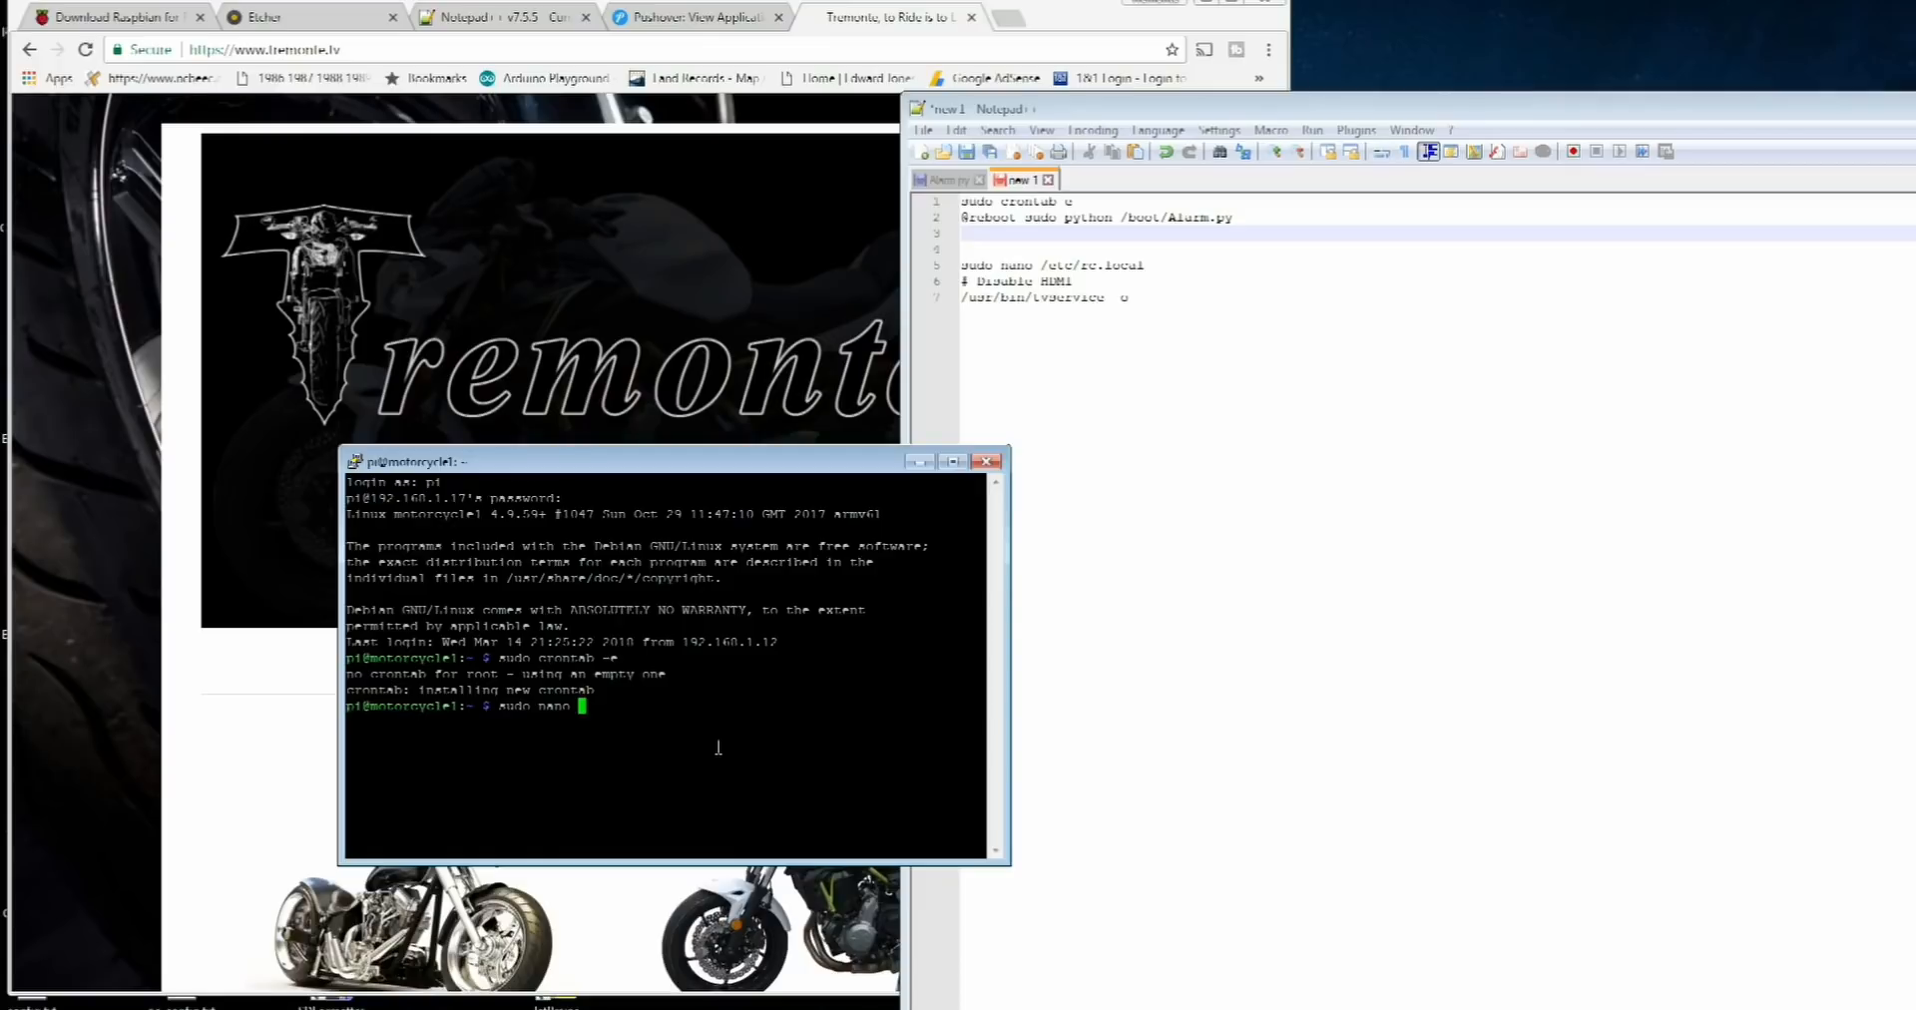
pyautogui.write('/')
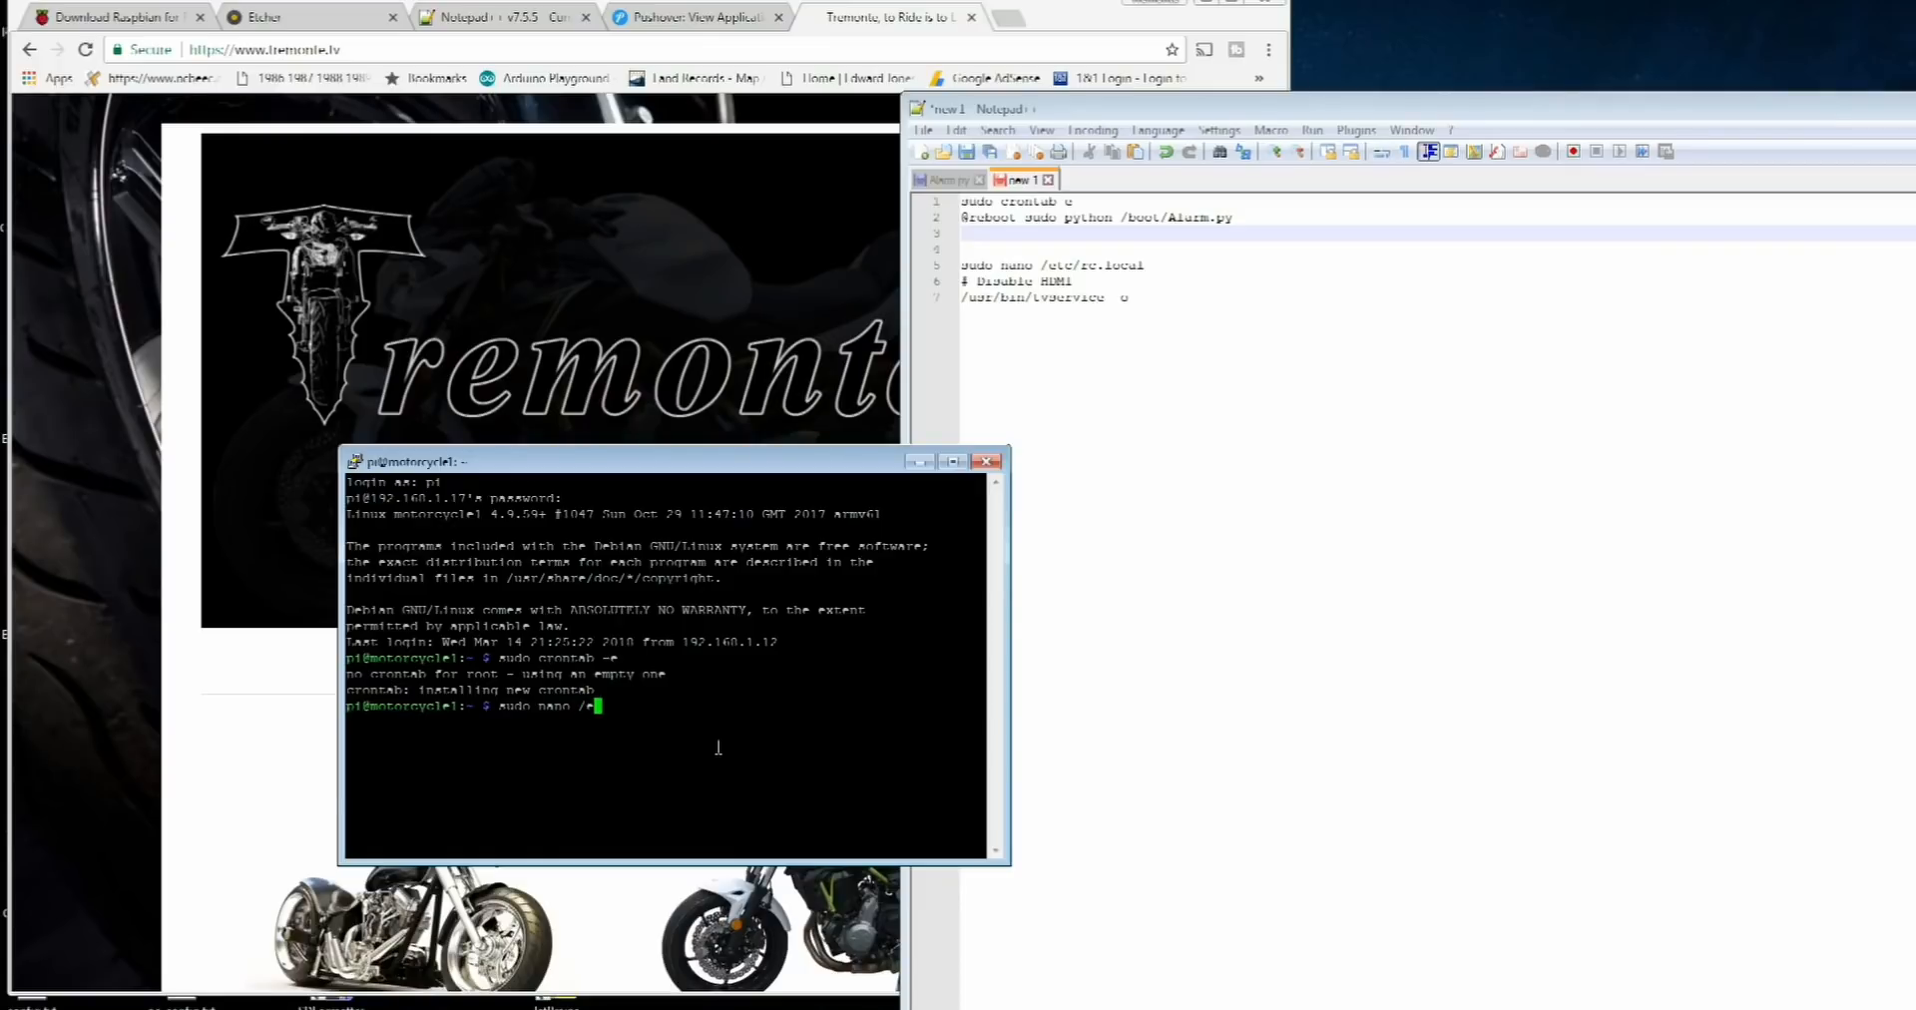
pyautogui.write('etc/rc.loc')
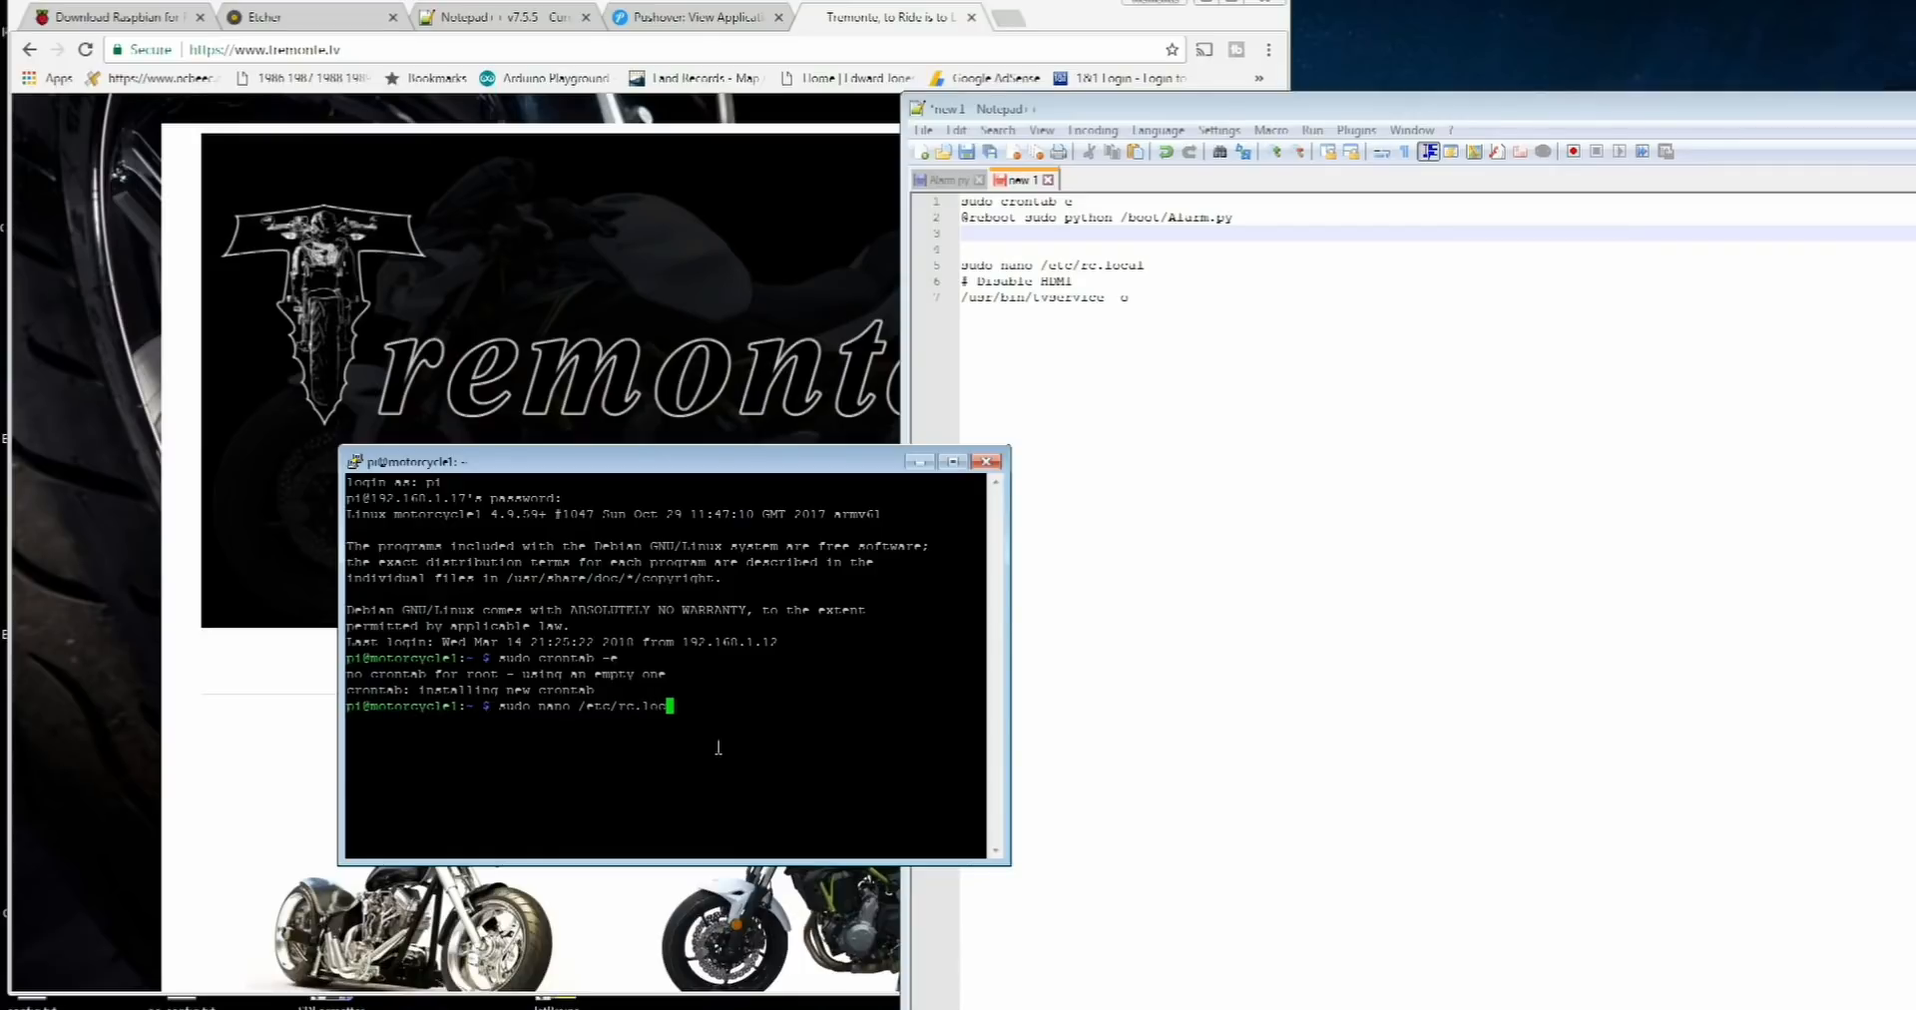
pyautogui.press('Return')
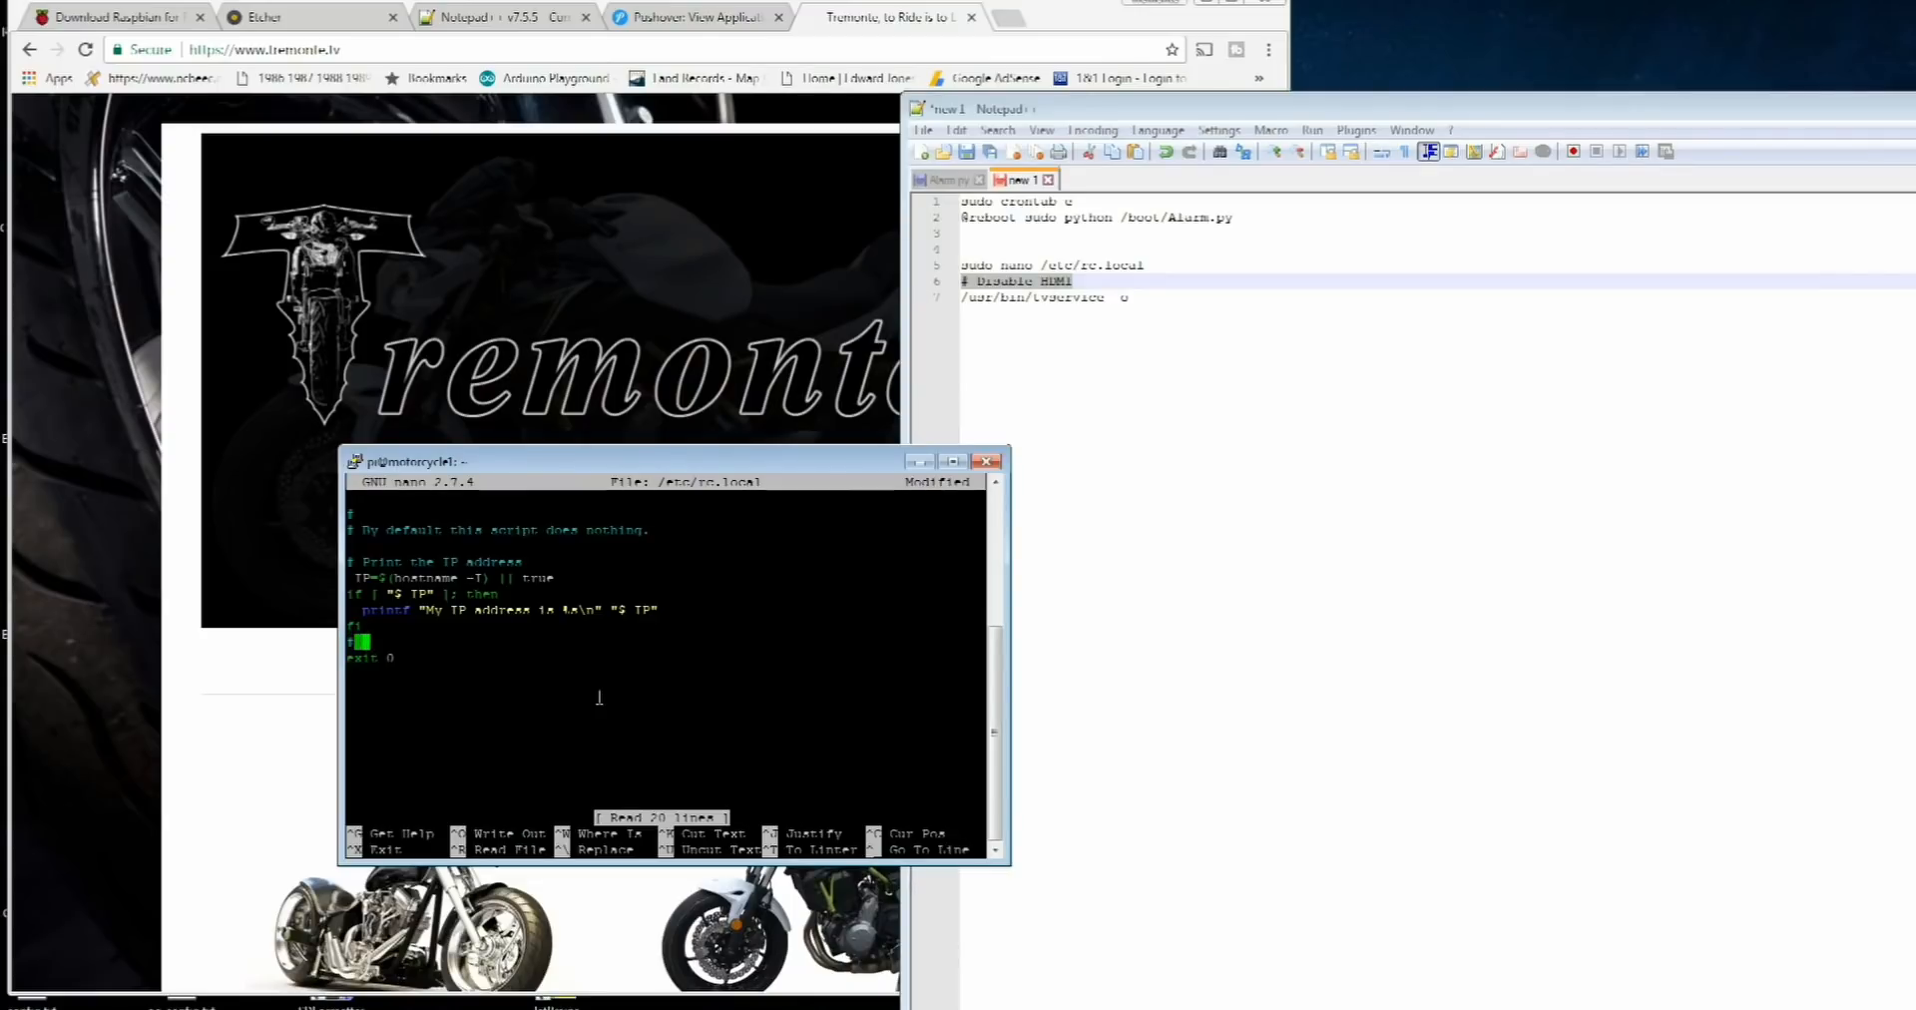
# Add a # Disable HDMI comment and /usr/bin/tvservice -o to rc.local, then save and exit.
pyautogui.write('# Disable')
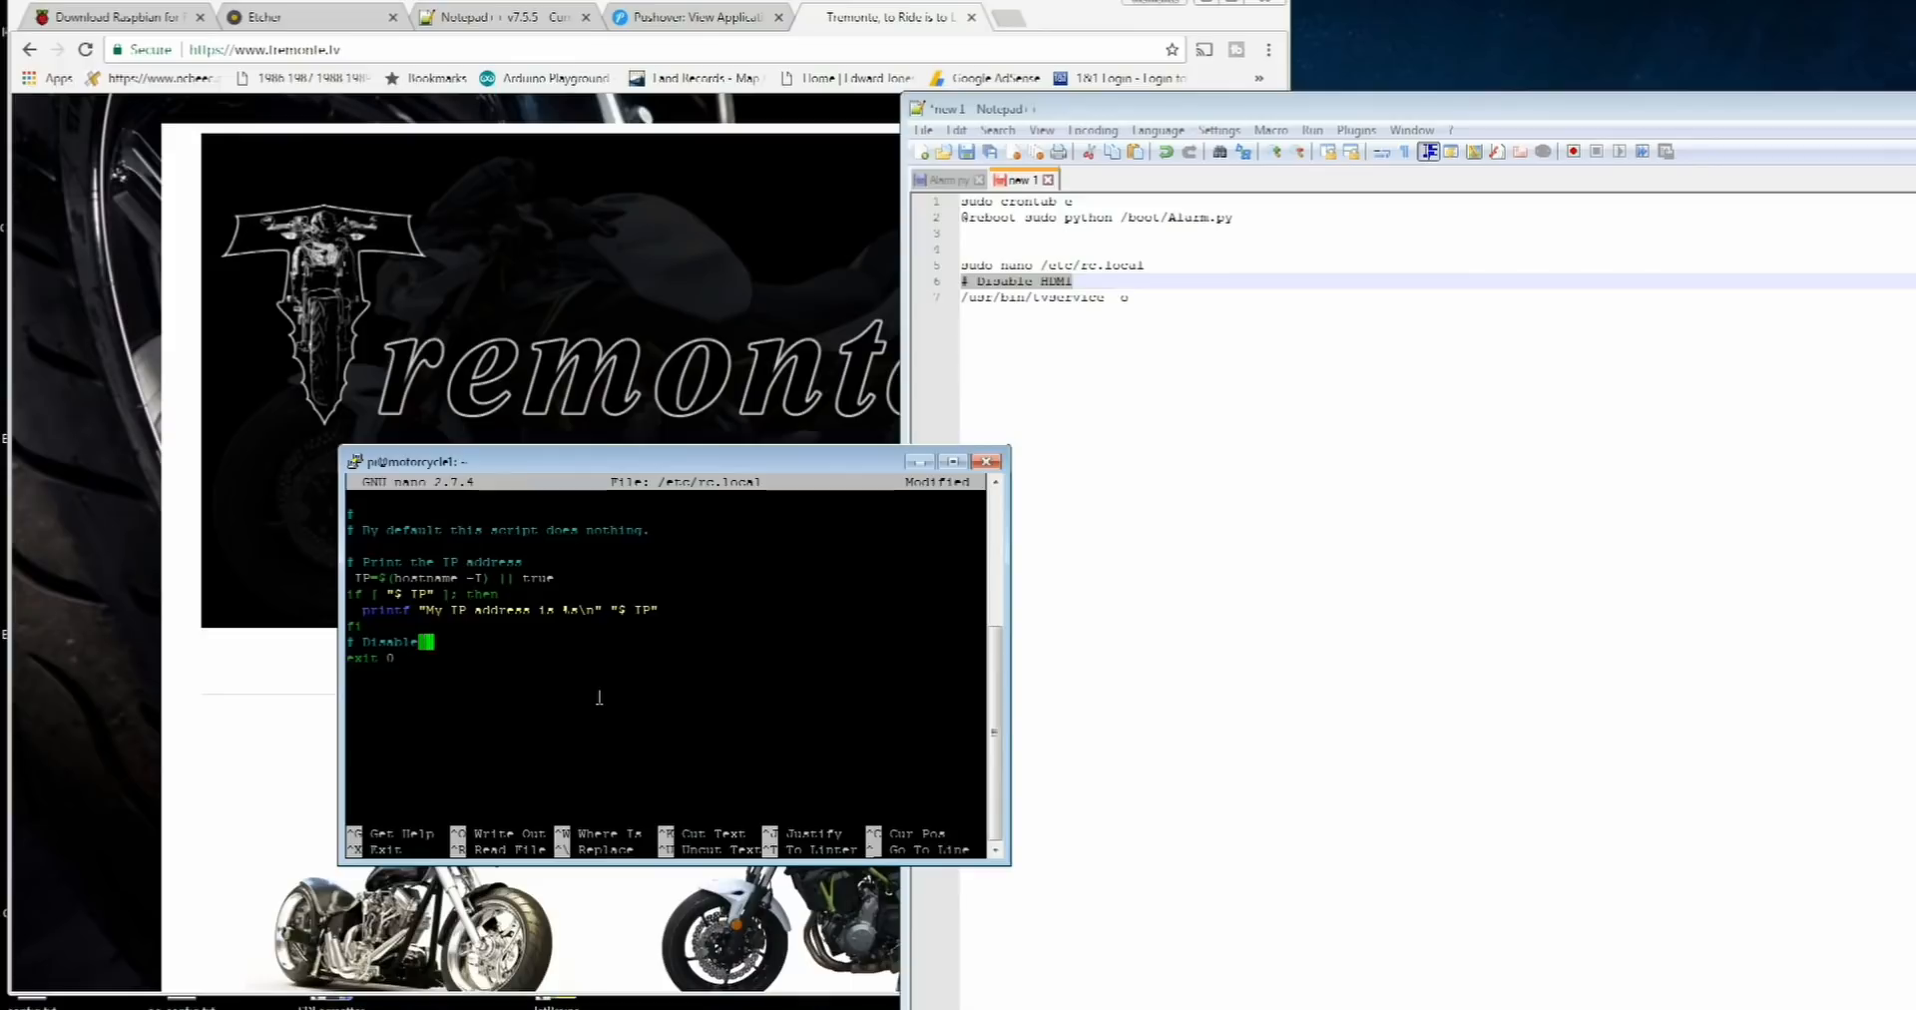
pyautogui.write('HDMI')
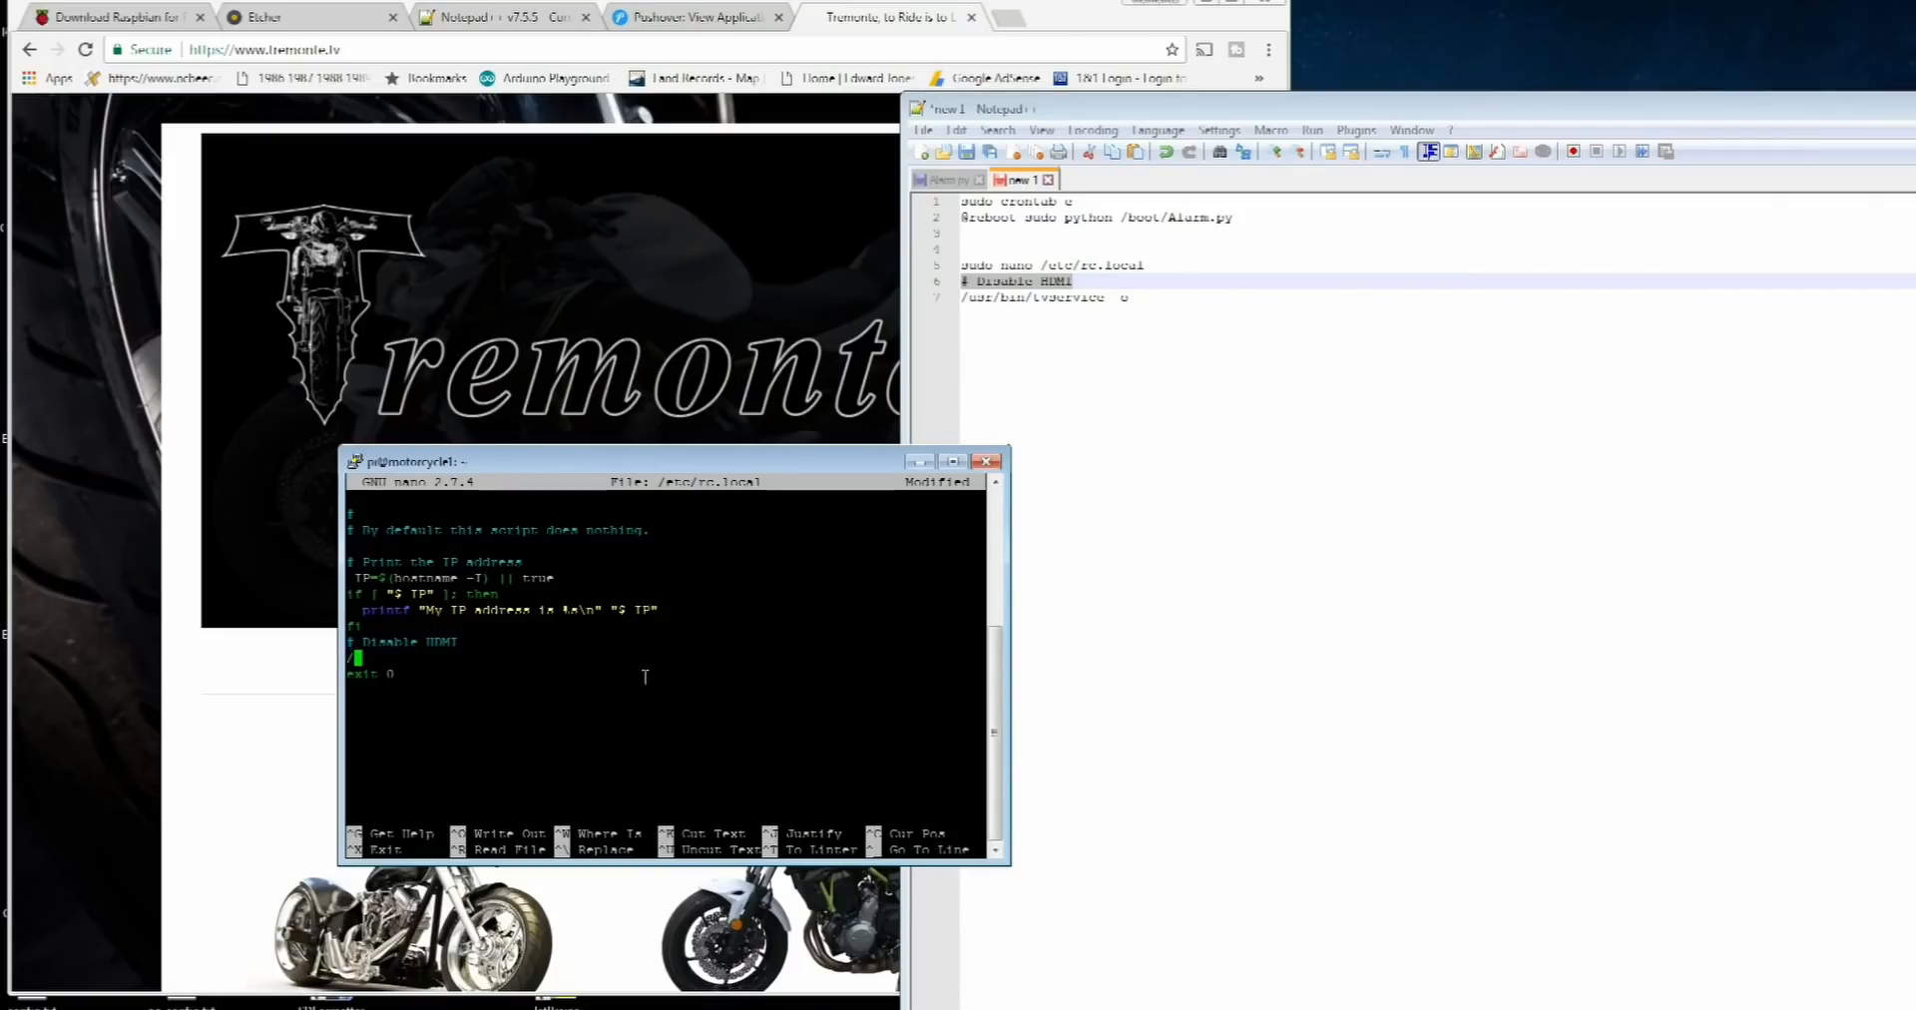
pyautogui.write('usr')
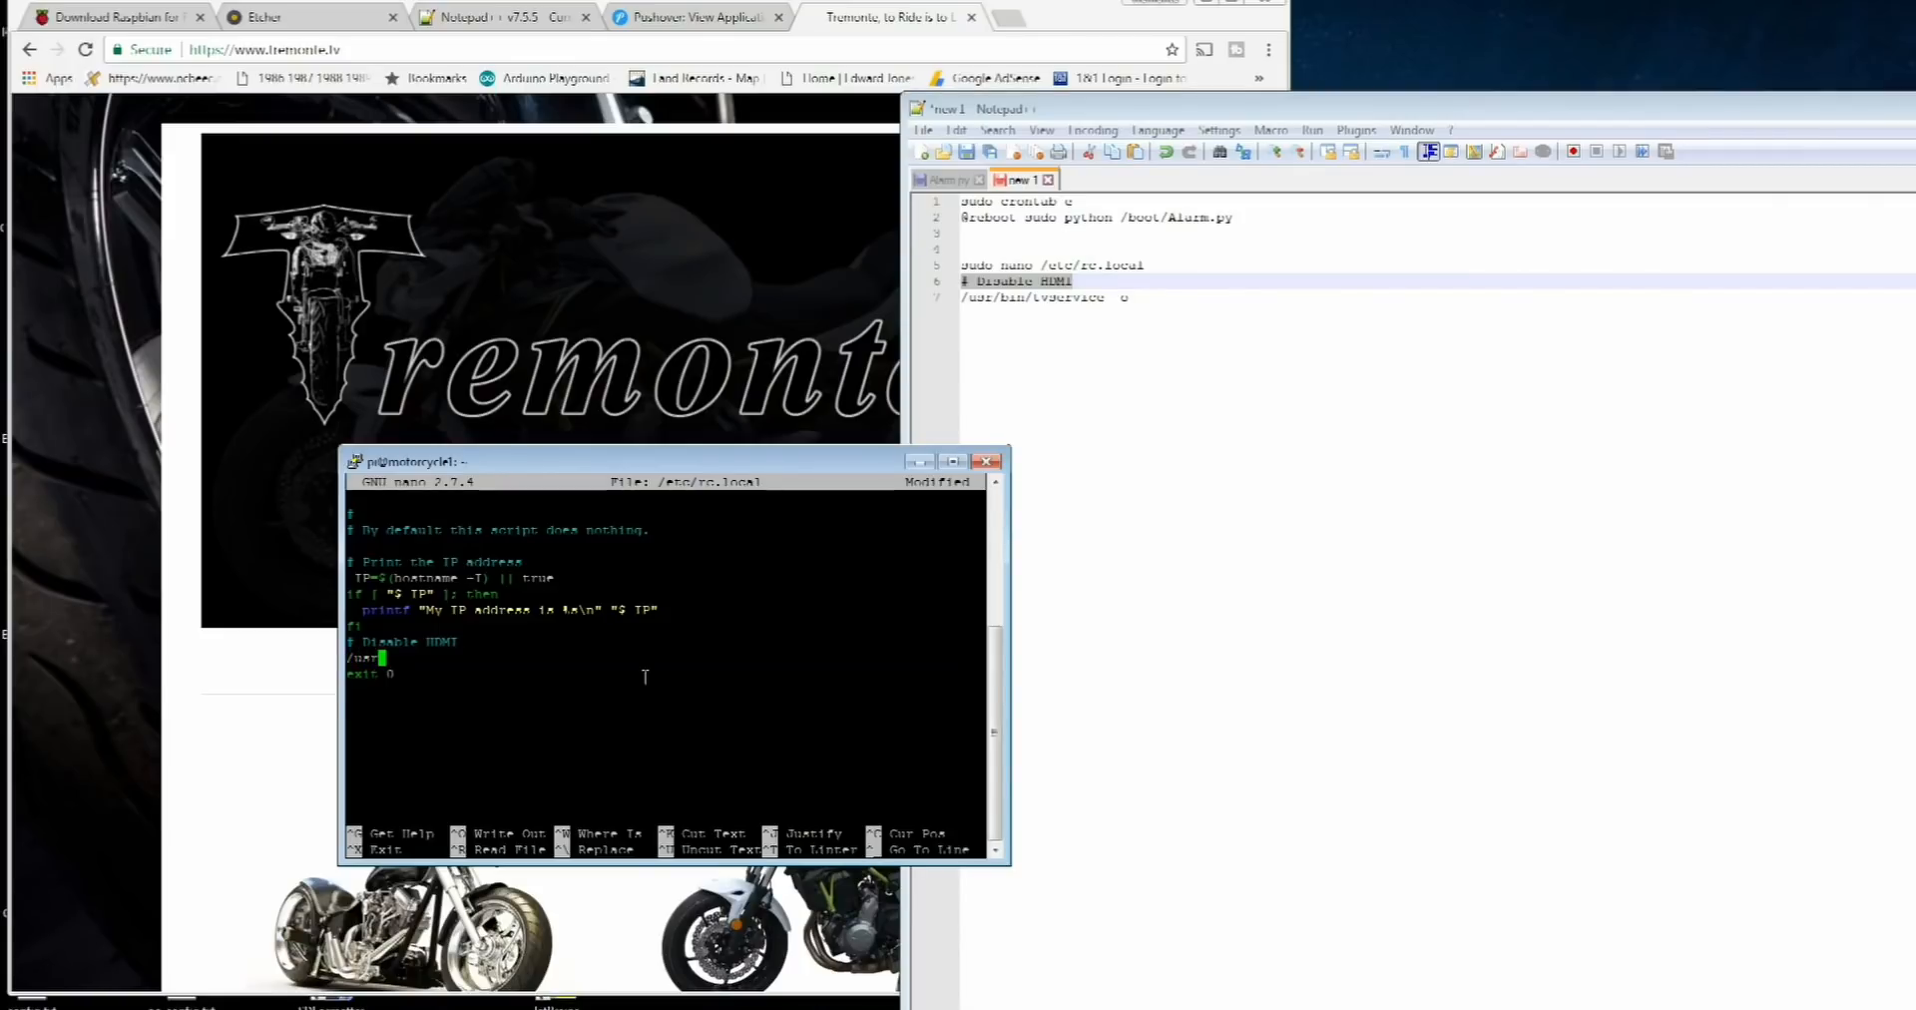
pyautogui.write('bin/tv')
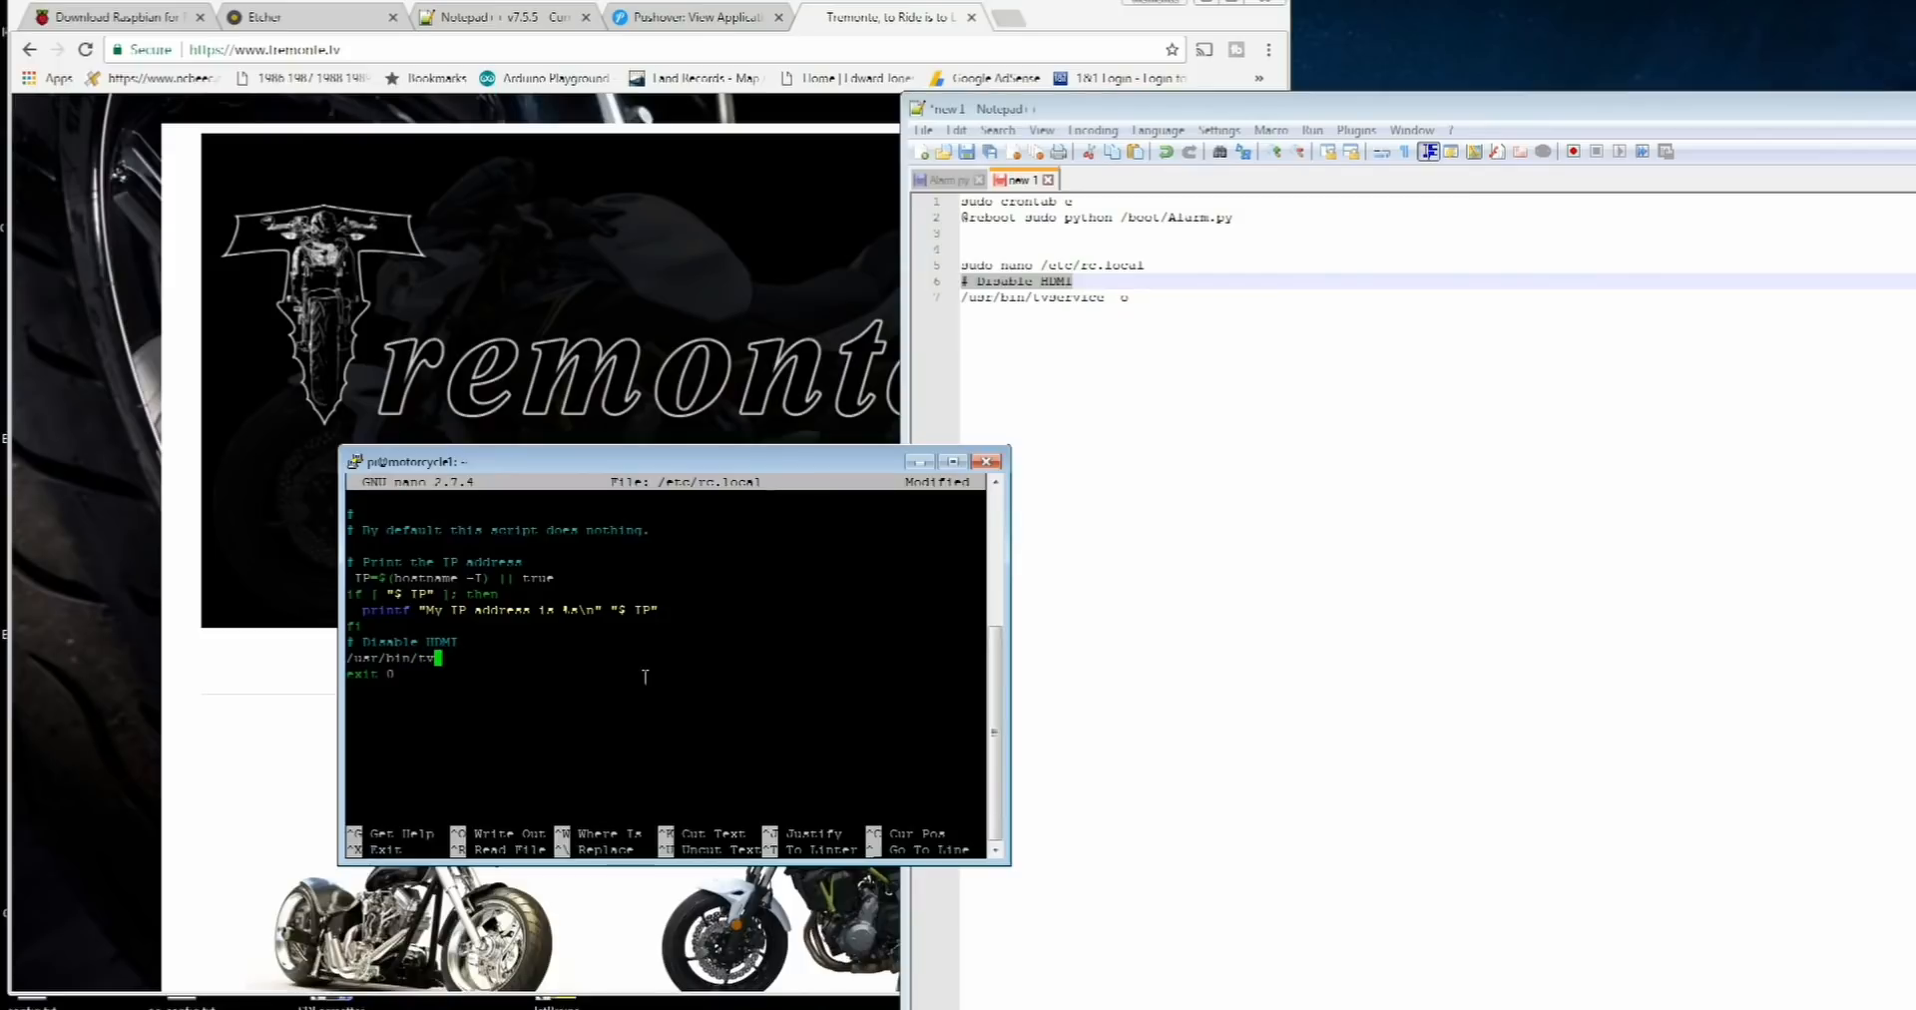
pyautogui.write('service')
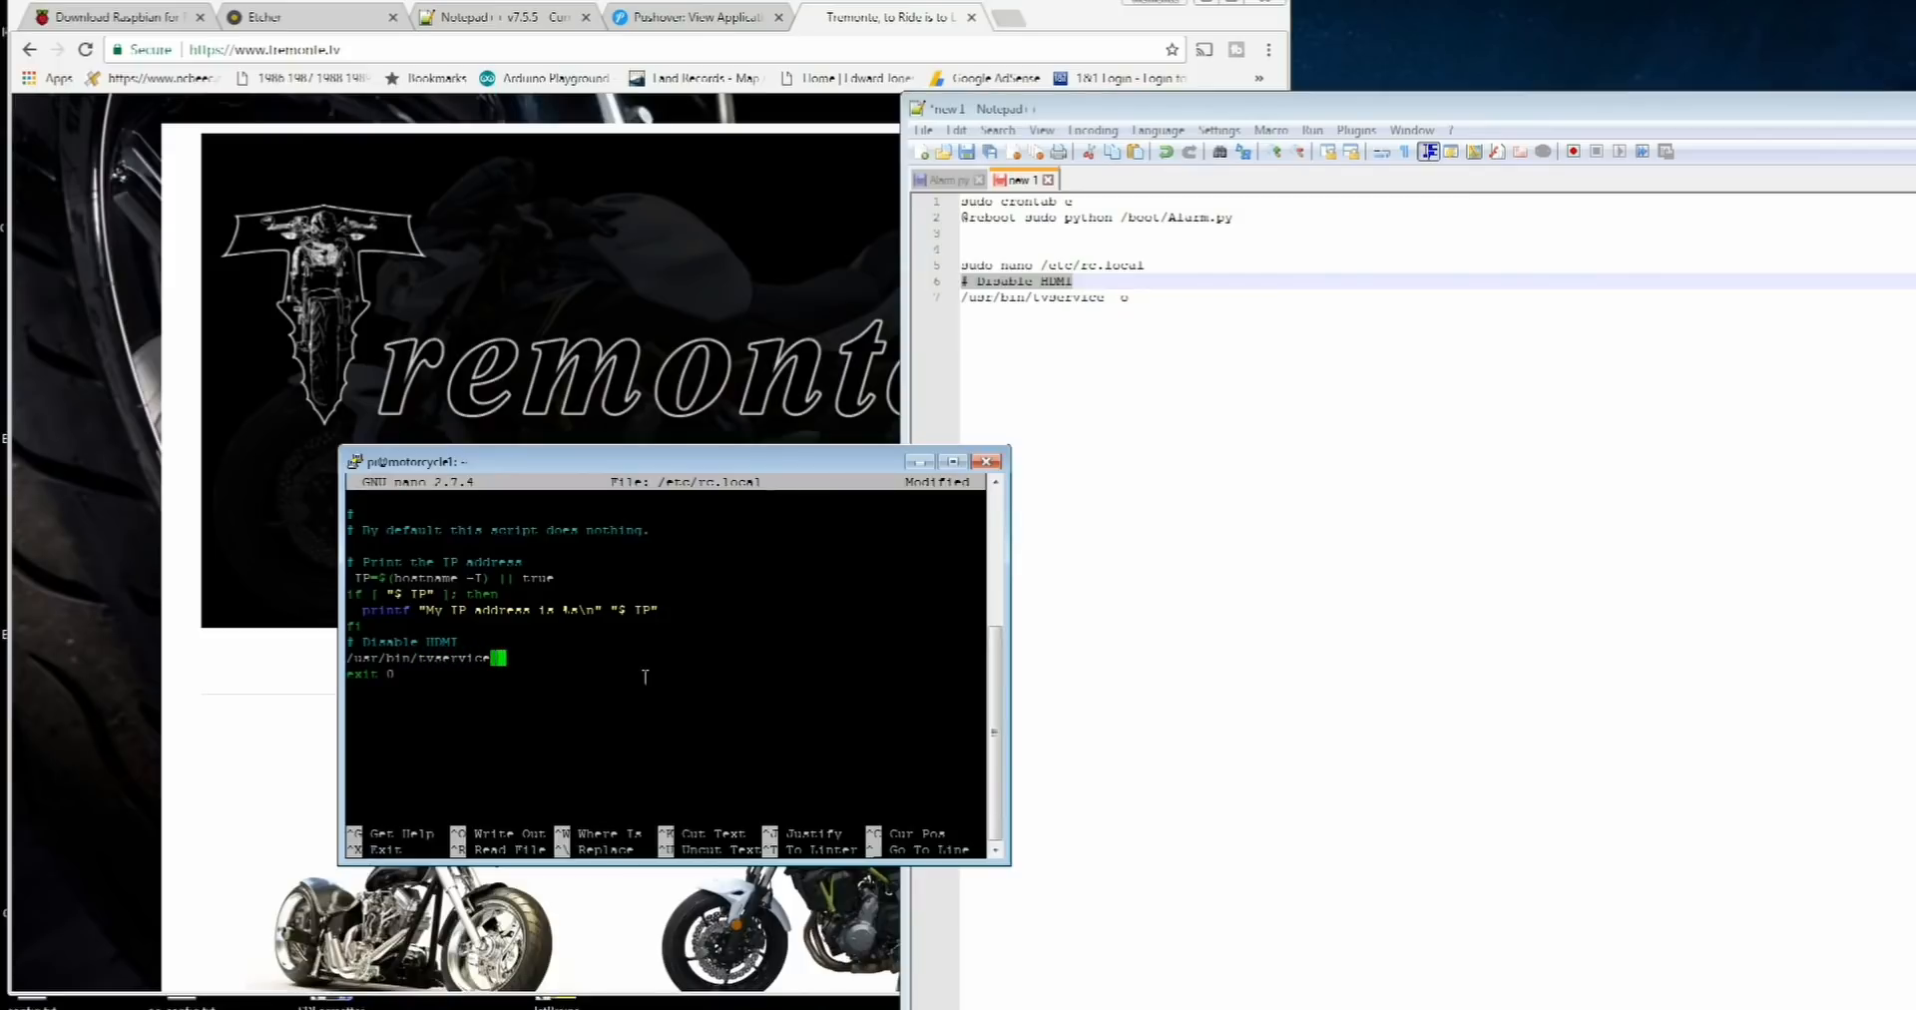
pyautogui.write('-o')
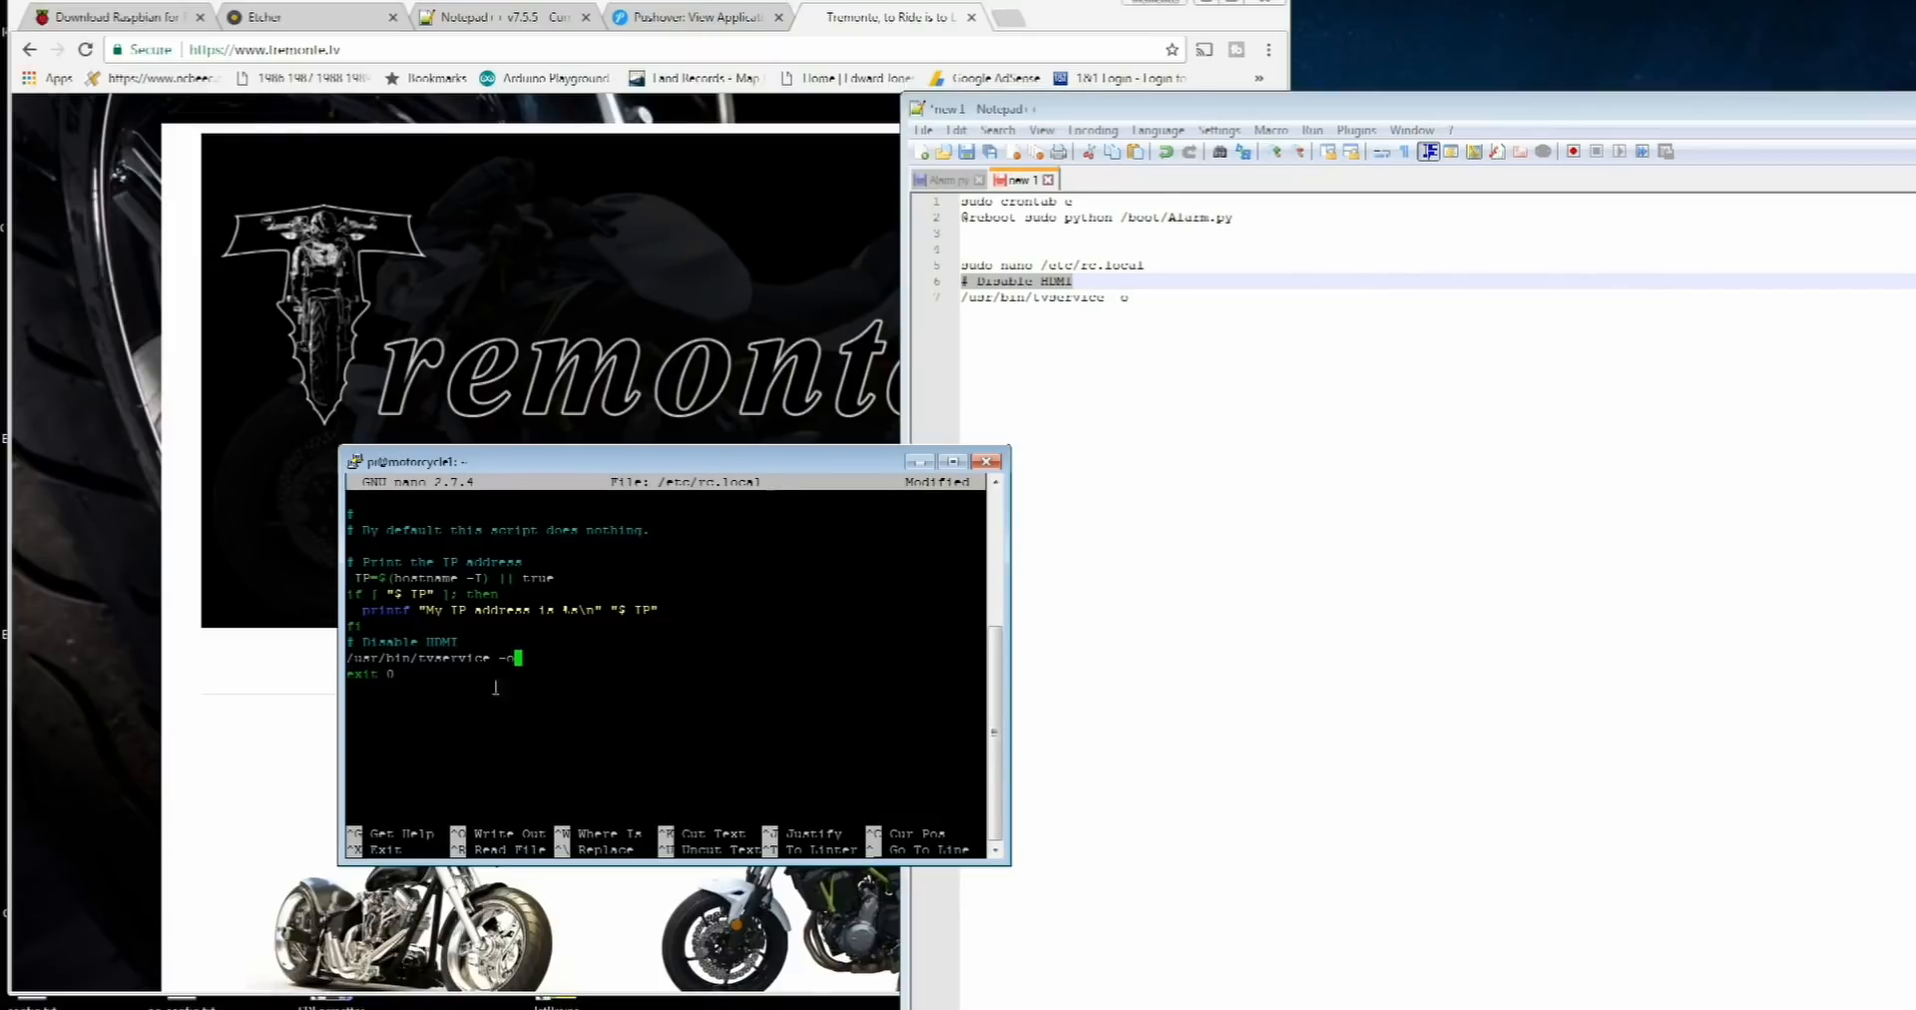
pyautogui.moveTo(269, 719)
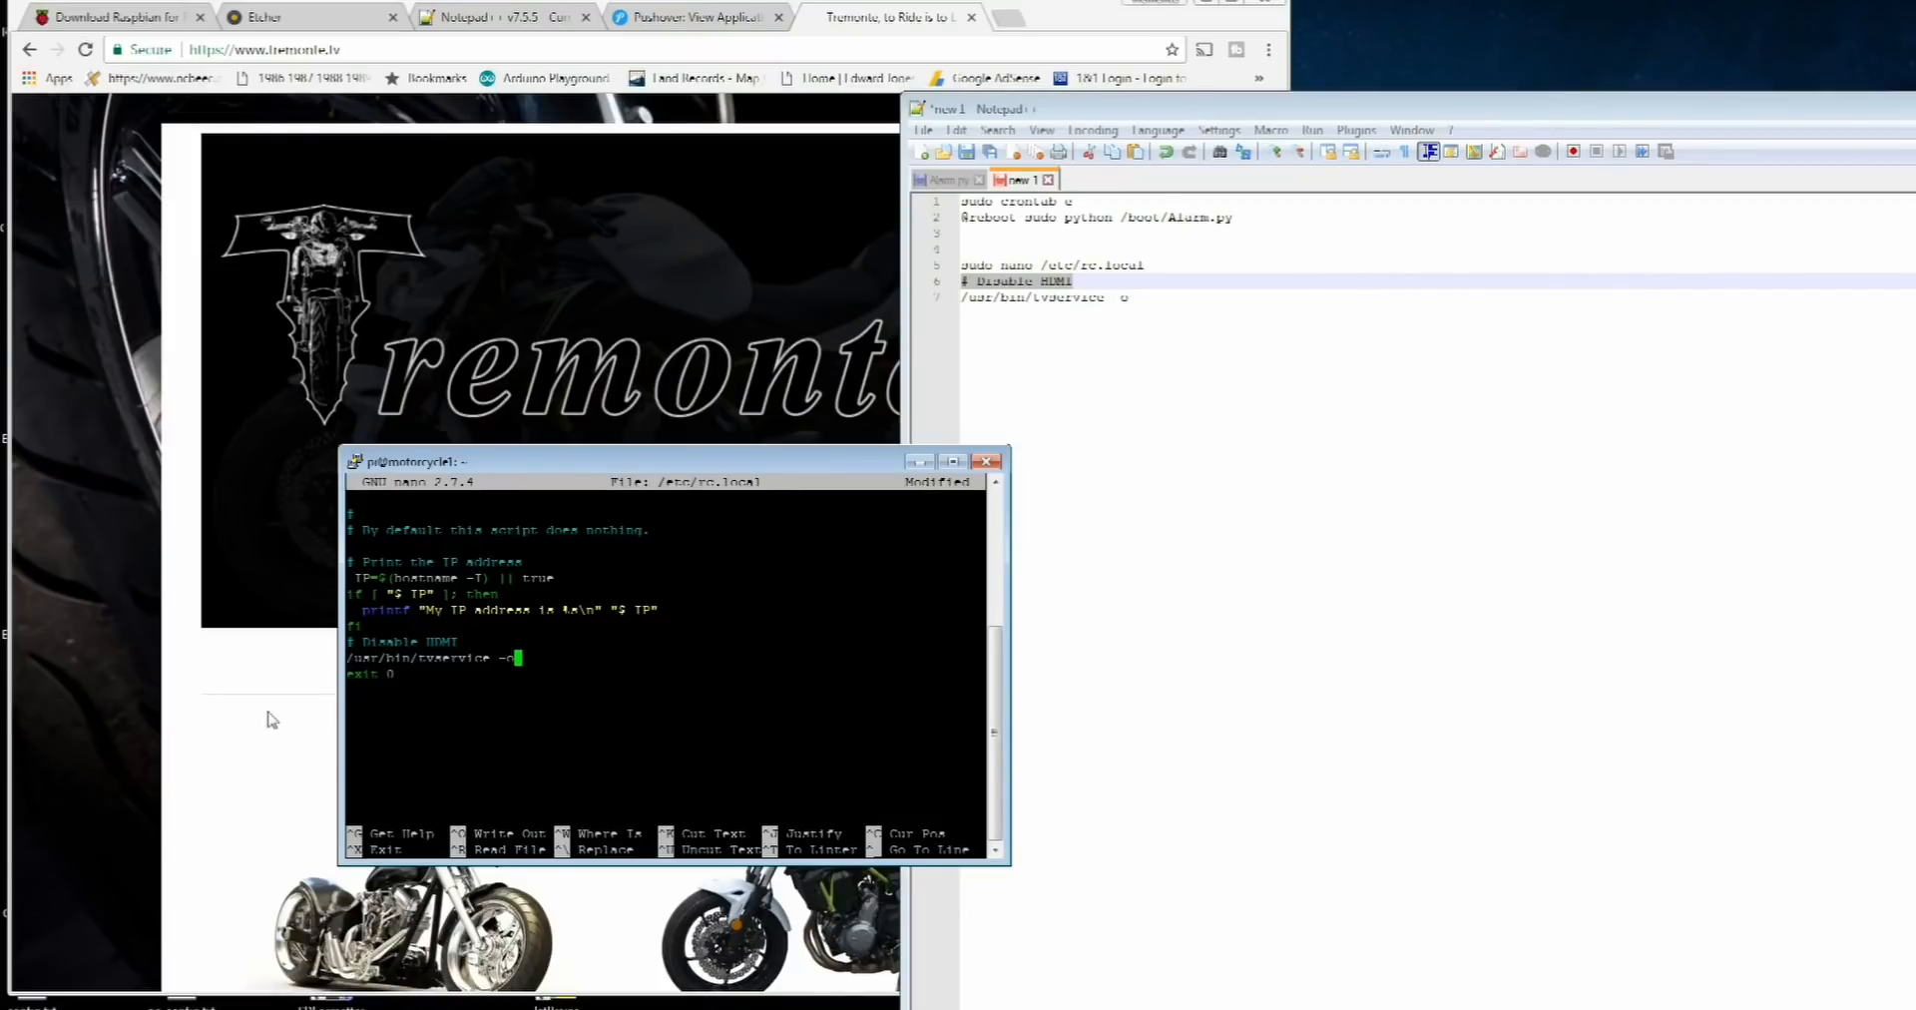
pyautogui.press('ctrl+x')
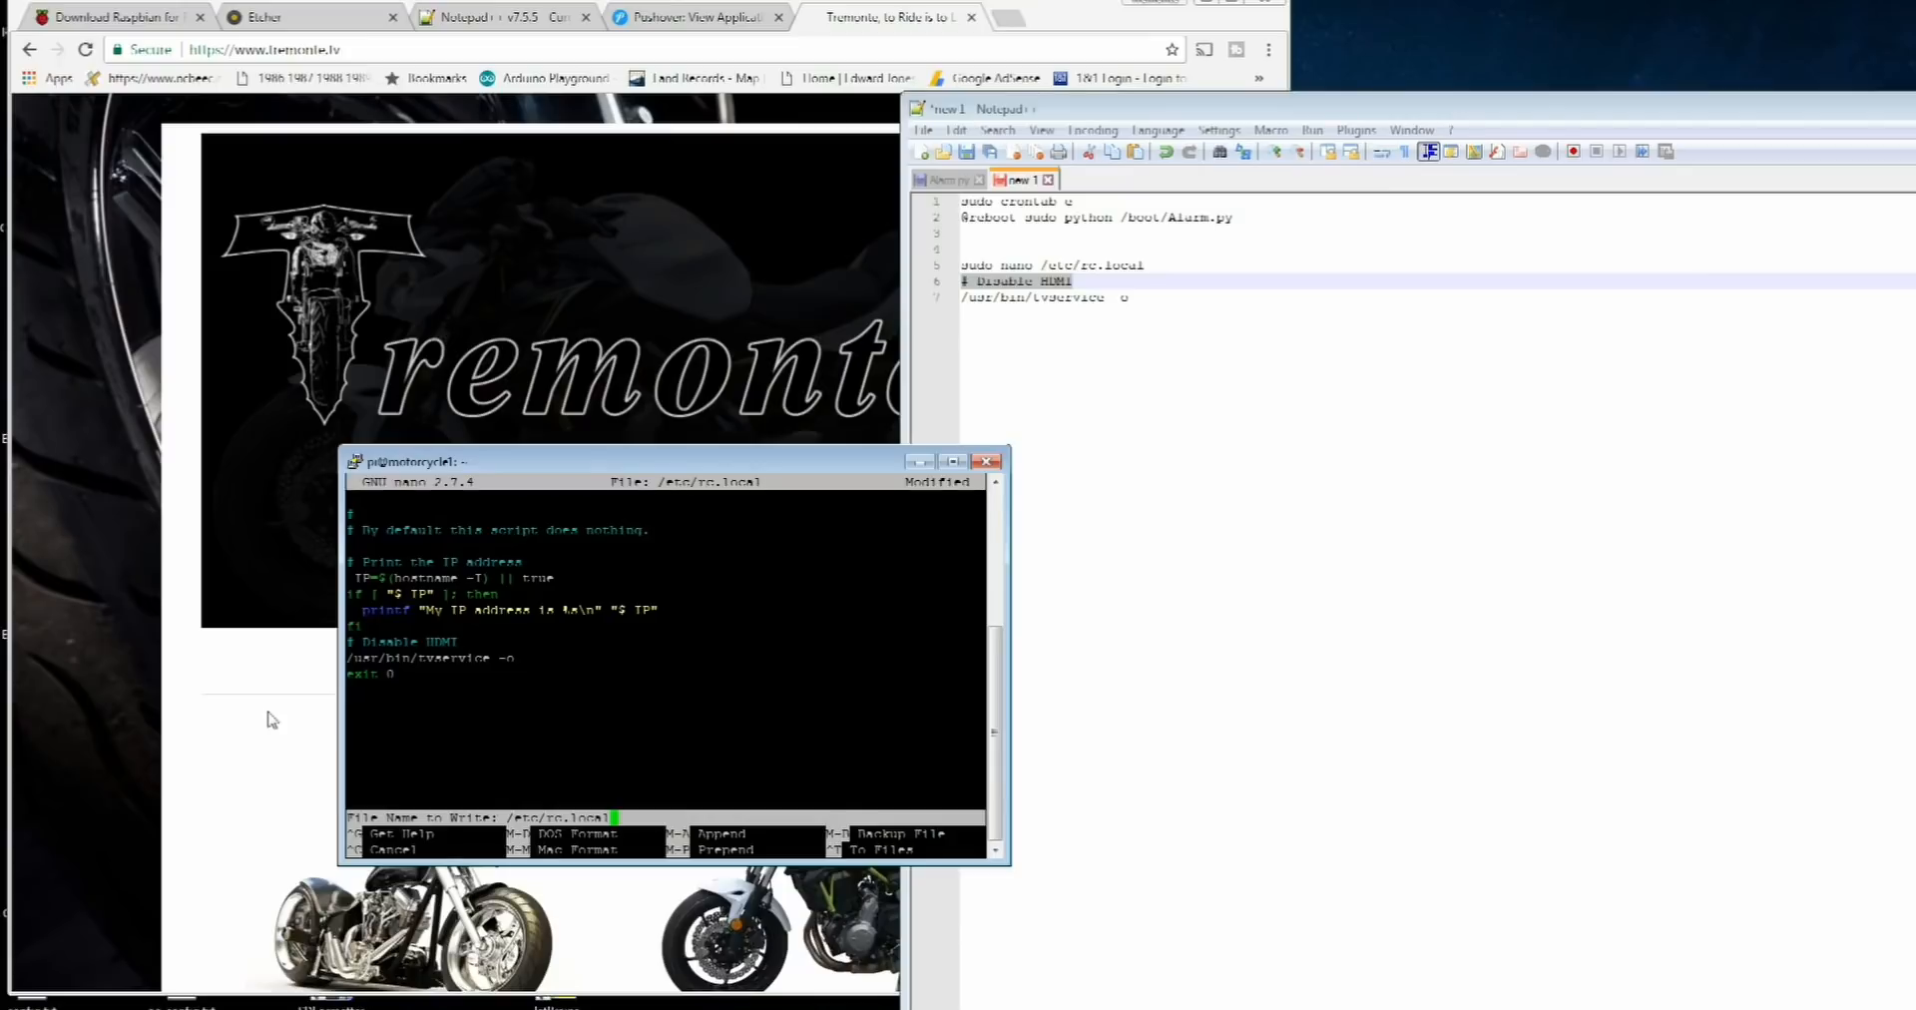
pyautogui.press('Return')
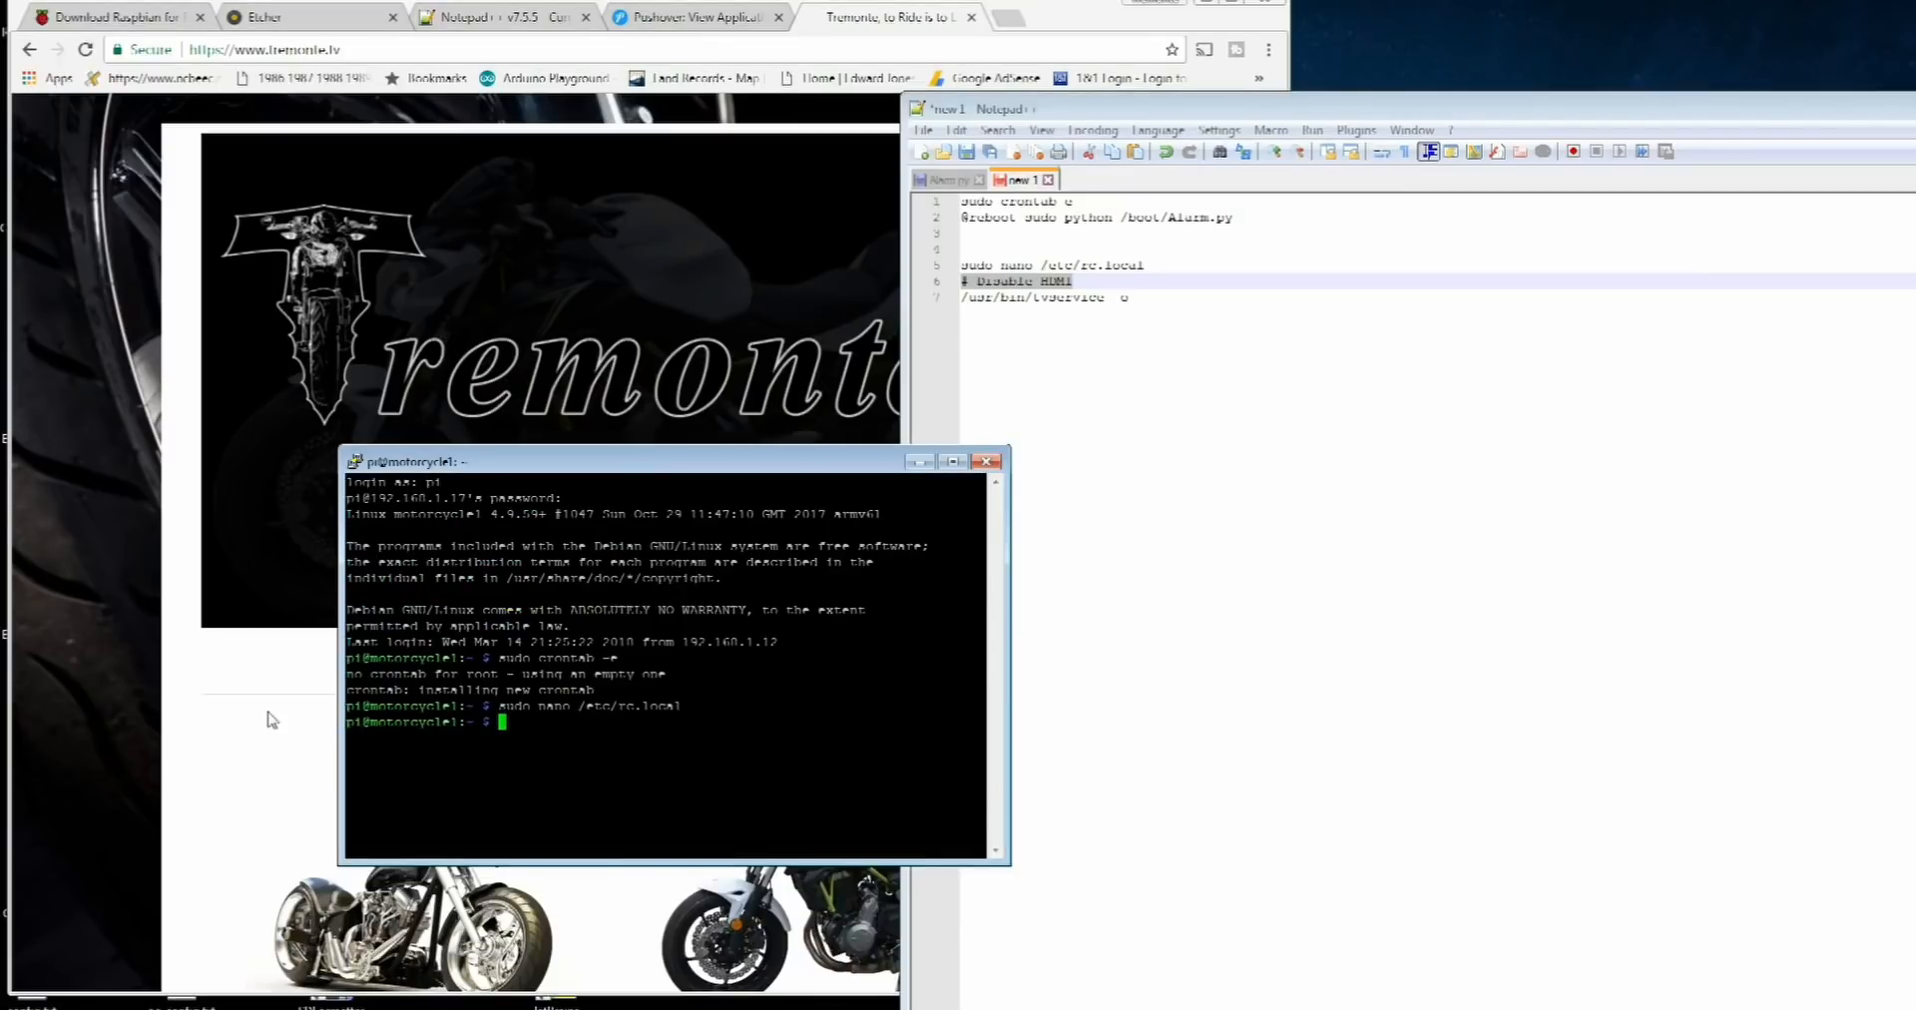